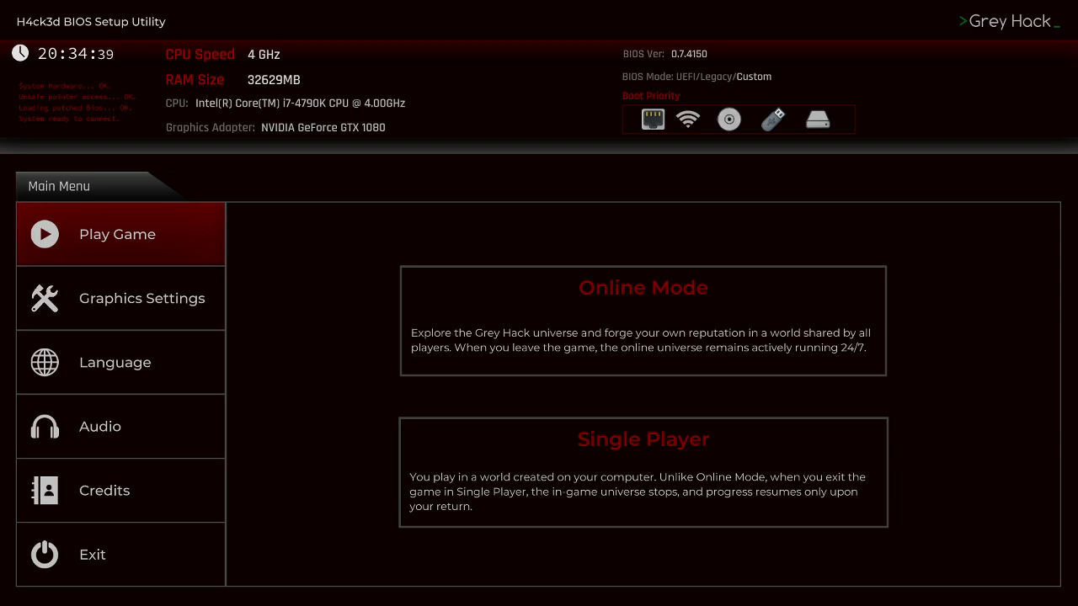
{"action": "mouse_move", "coordinate": [643, 461]}
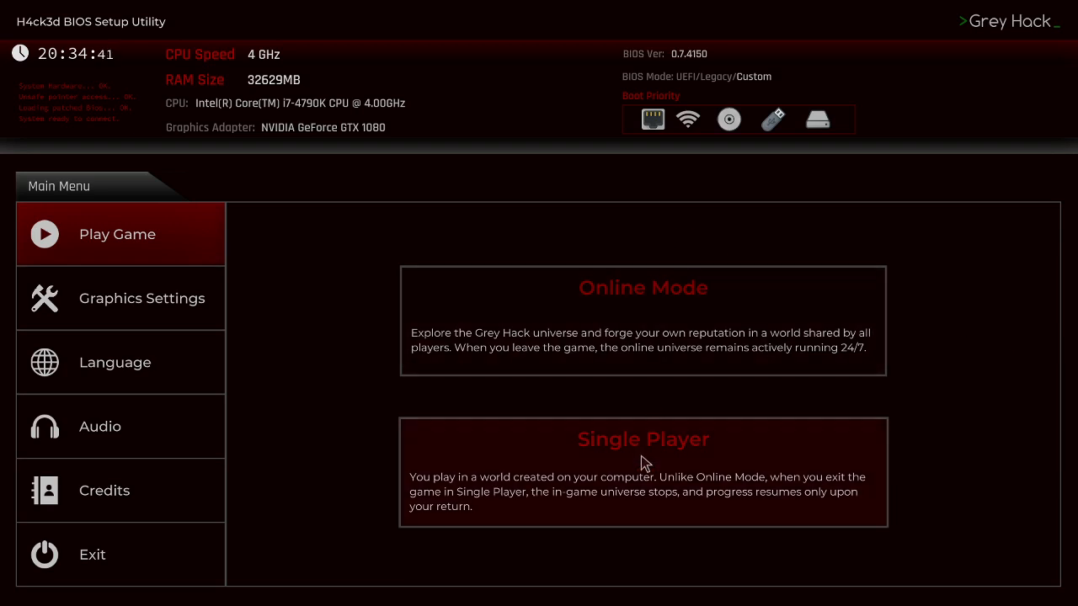
Start a Single Player game from the BIOS menu and boot to the desktop
{"action": "left_click", "coordinate": [643, 471]}
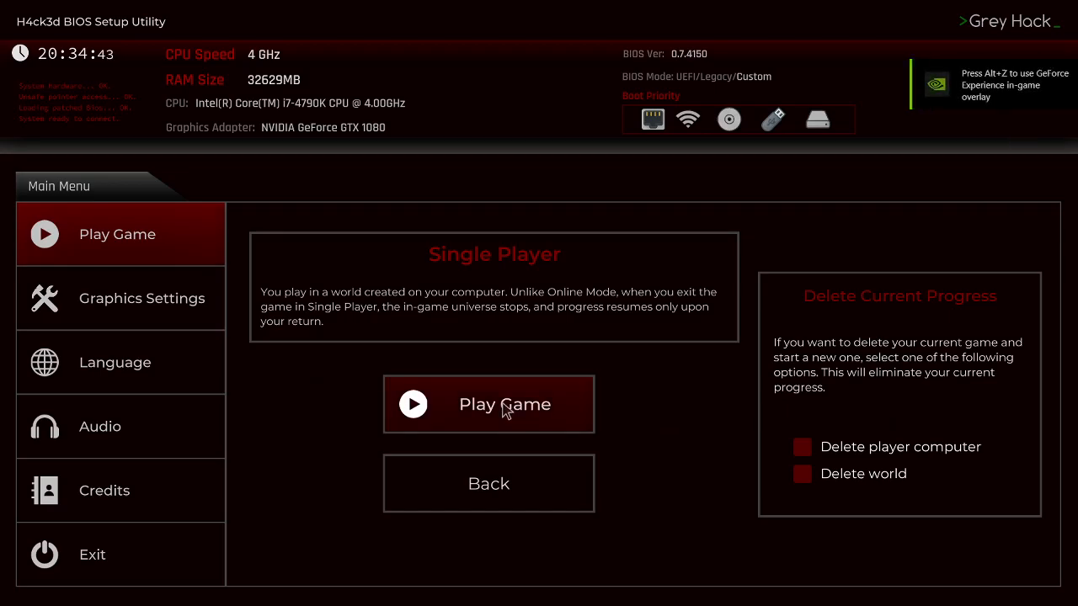
{"action": "left_click", "coordinate": [488, 404]}
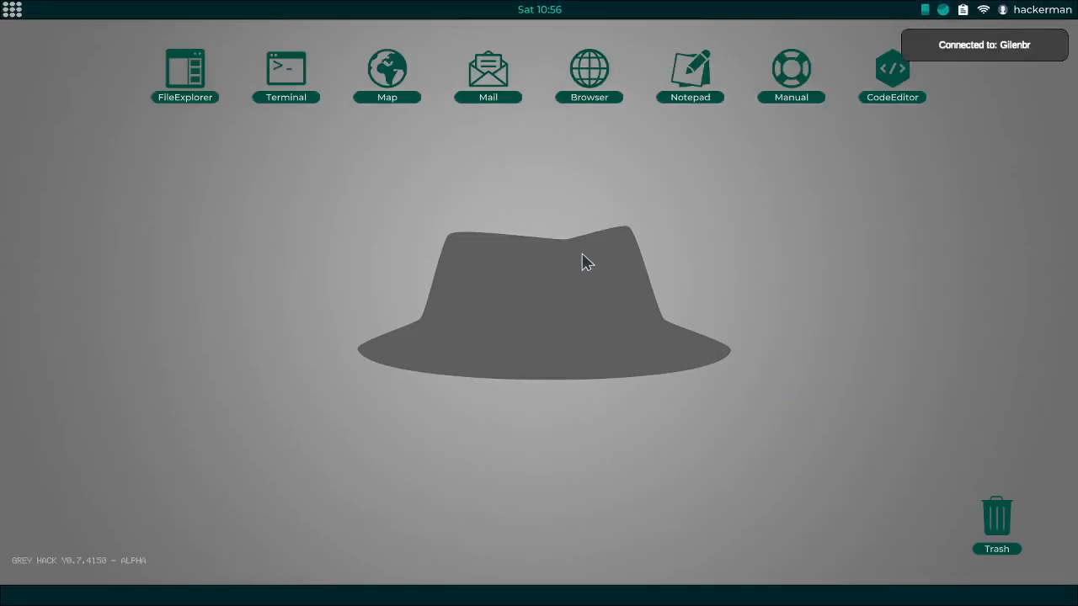
{"action": "mouse_move", "coordinate": [461, 191]}
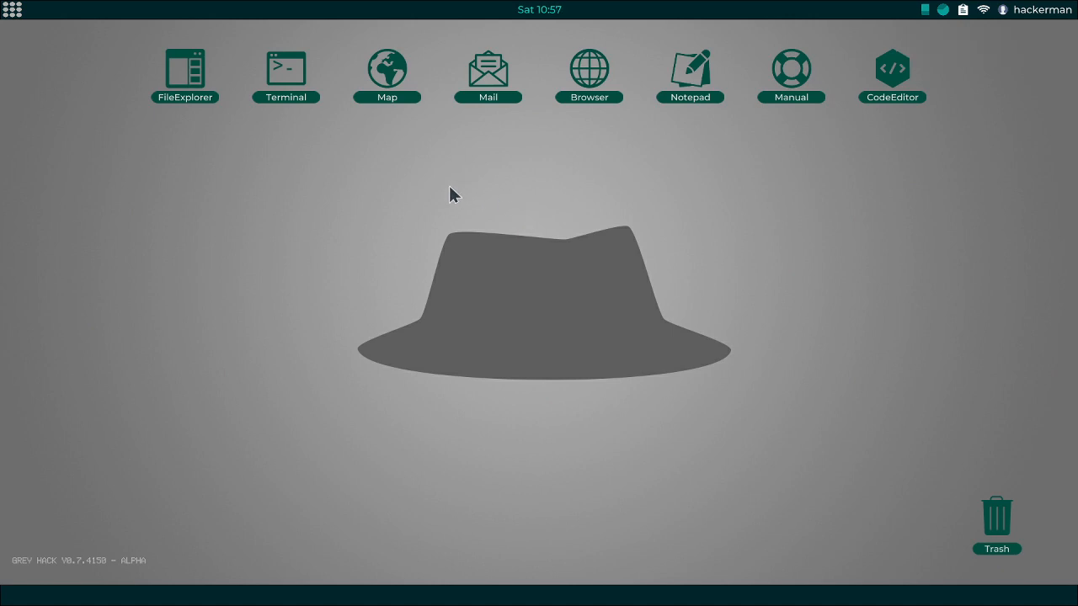
{"action": "mouse_move", "coordinate": [655, 259]}
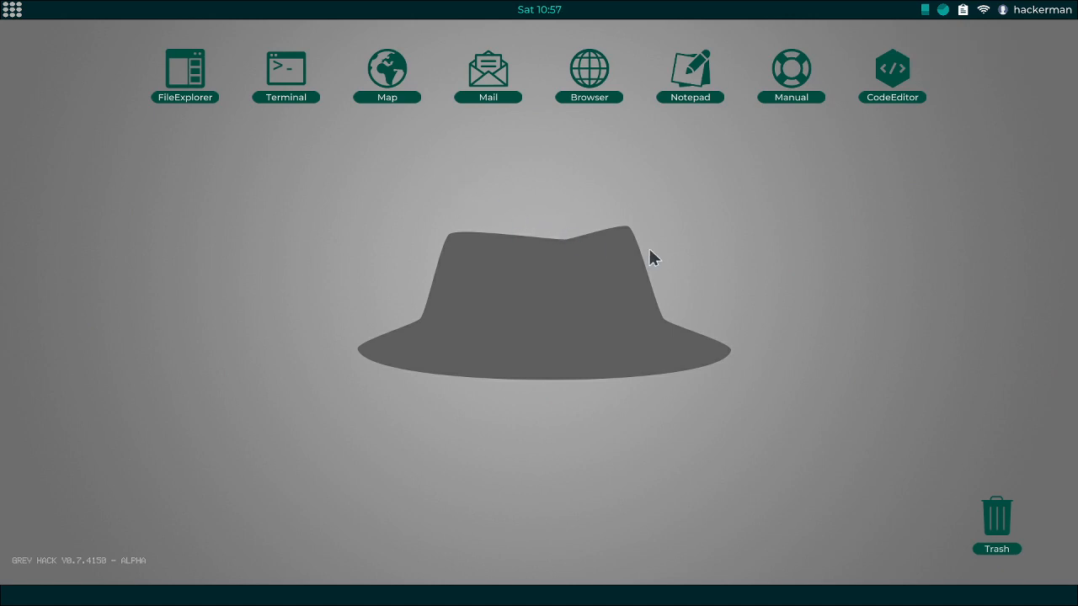
{"action": "mouse_move", "coordinate": [384, 182]}
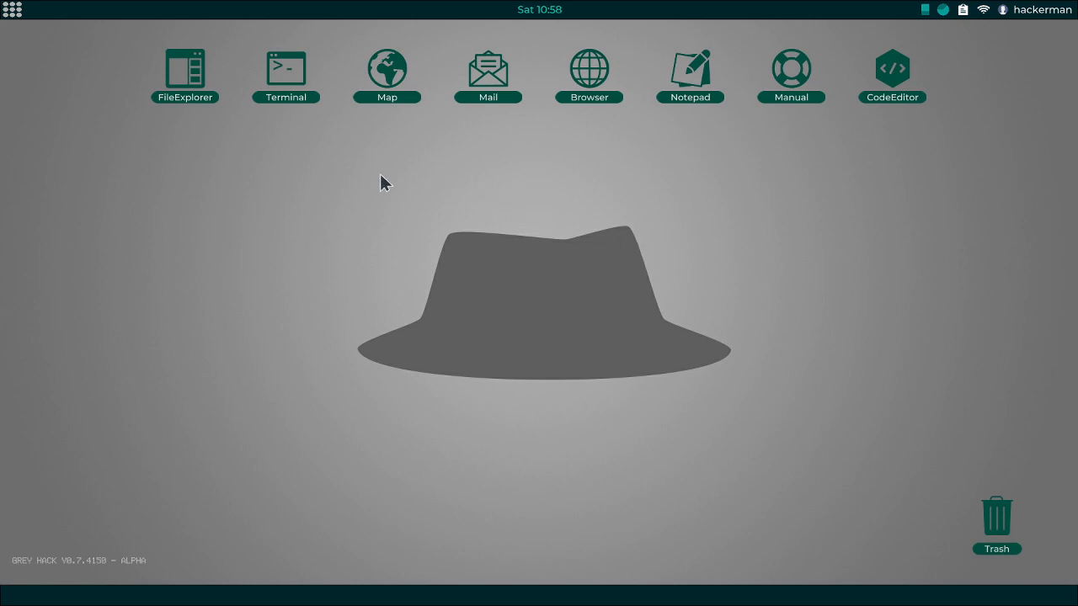
{"action": "mouse_move", "coordinate": [259, 195]}
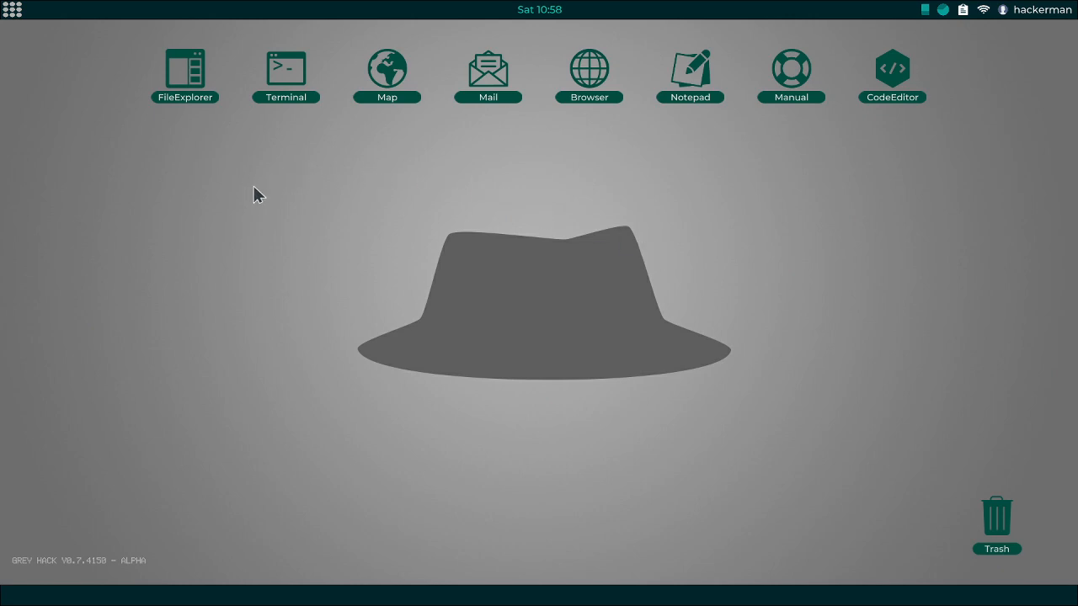
{"action": "mouse_move", "coordinate": [621, 273]}
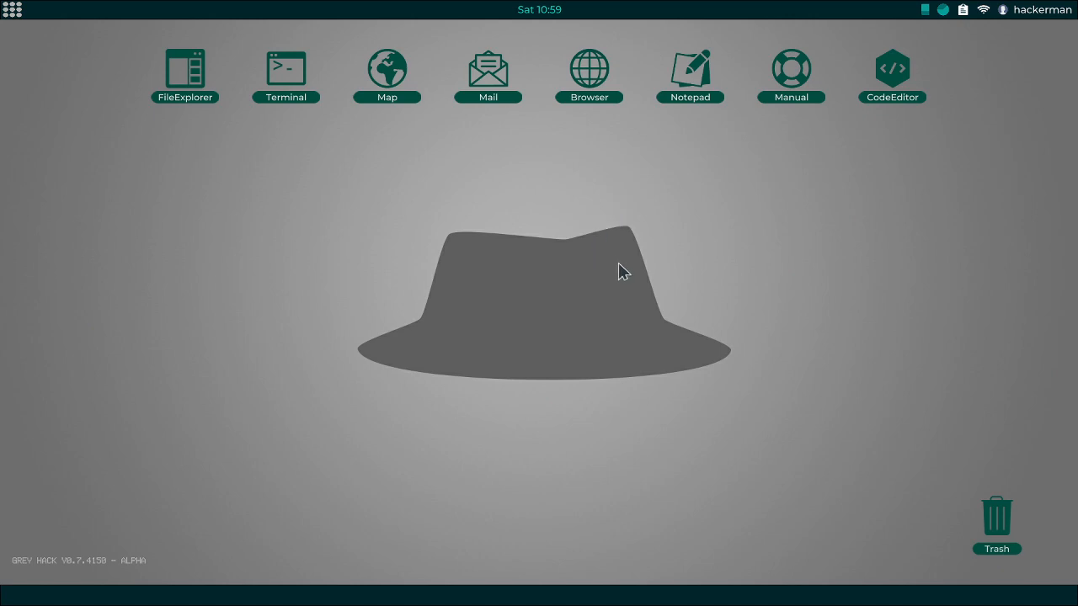
{"action": "mouse_move", "coordinate": [581, 239]}
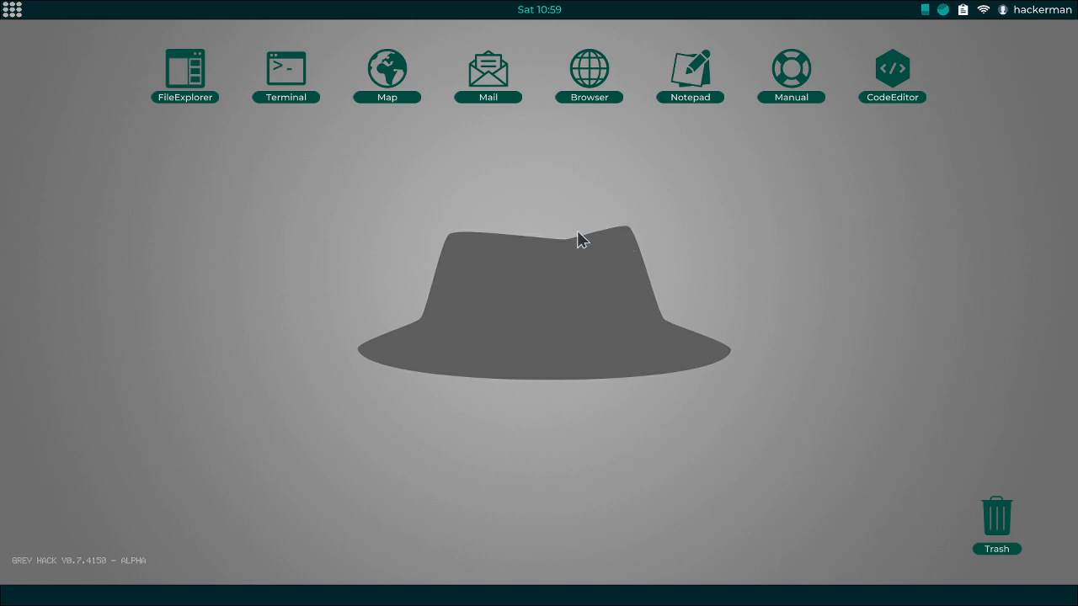
{"action": "mouse_move", "coordinate": [559, 253]}
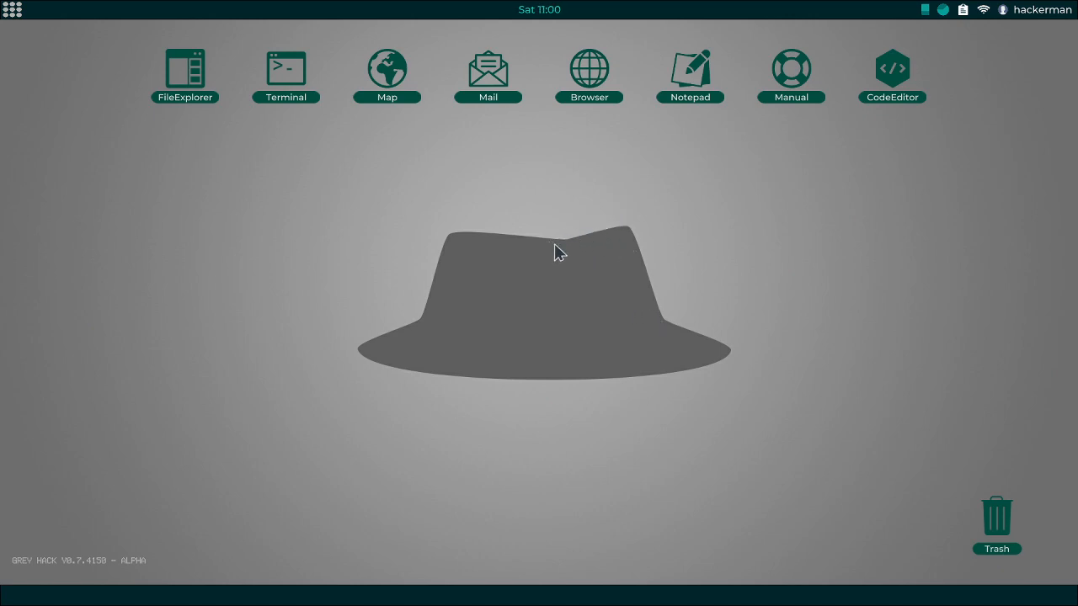
{"action": "mouse_move", "coordinate": [441, 211]}
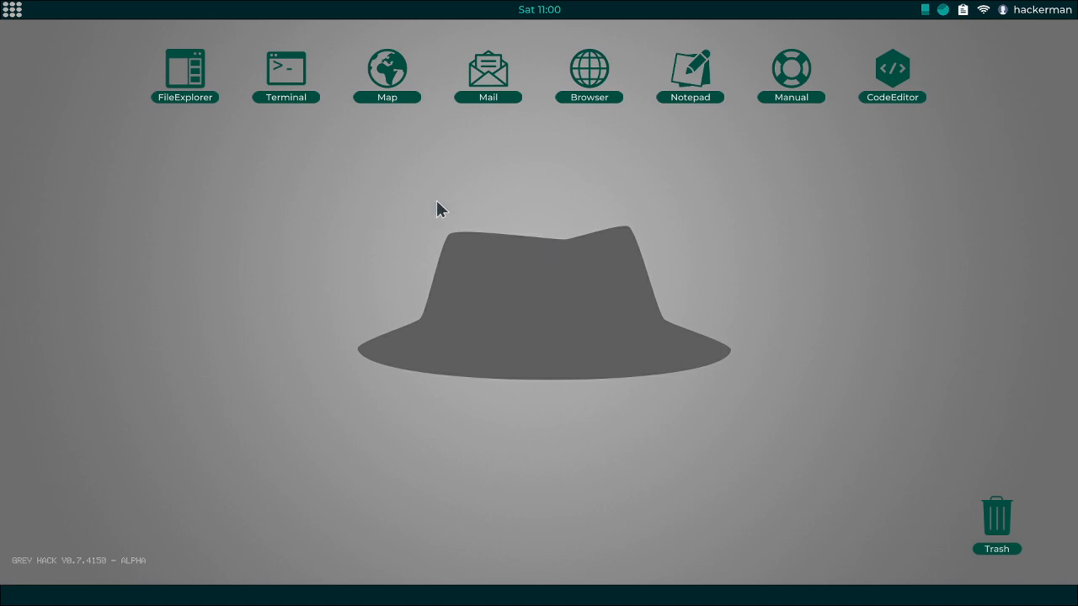
{"action": "mouse_move", "coordinate": [498, 256]}
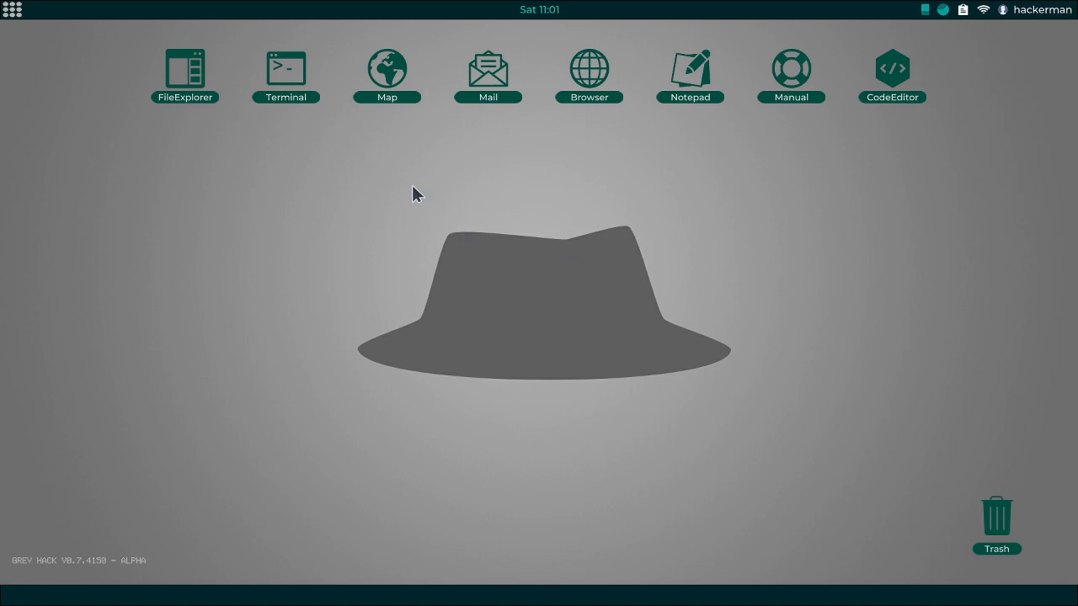
Load /home/hackerman/document.txt in Notepad and narrow the notes window
{"action": "left_click", "coordinate": [689, 70]}
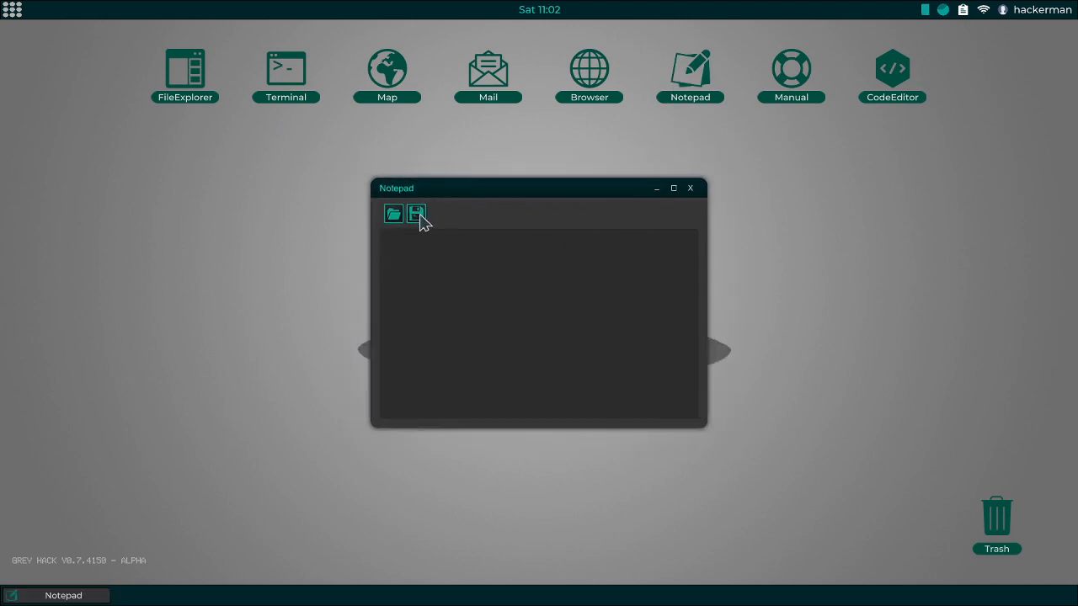
{"action": "left_click", "coordinate": [394, 212]}
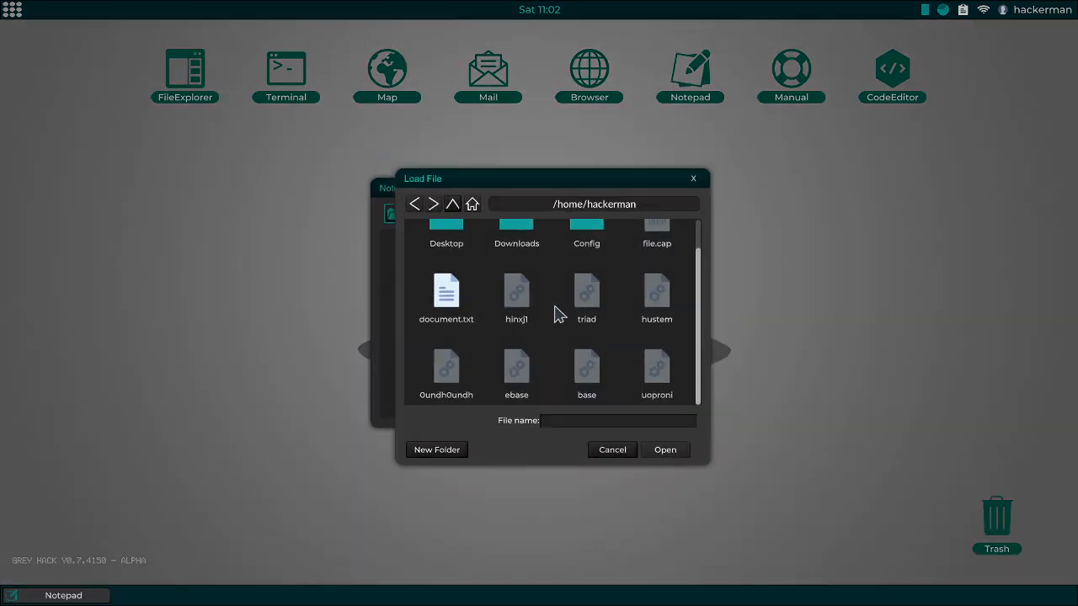
{"action": "double_click", "coordinate": [446, 295]}
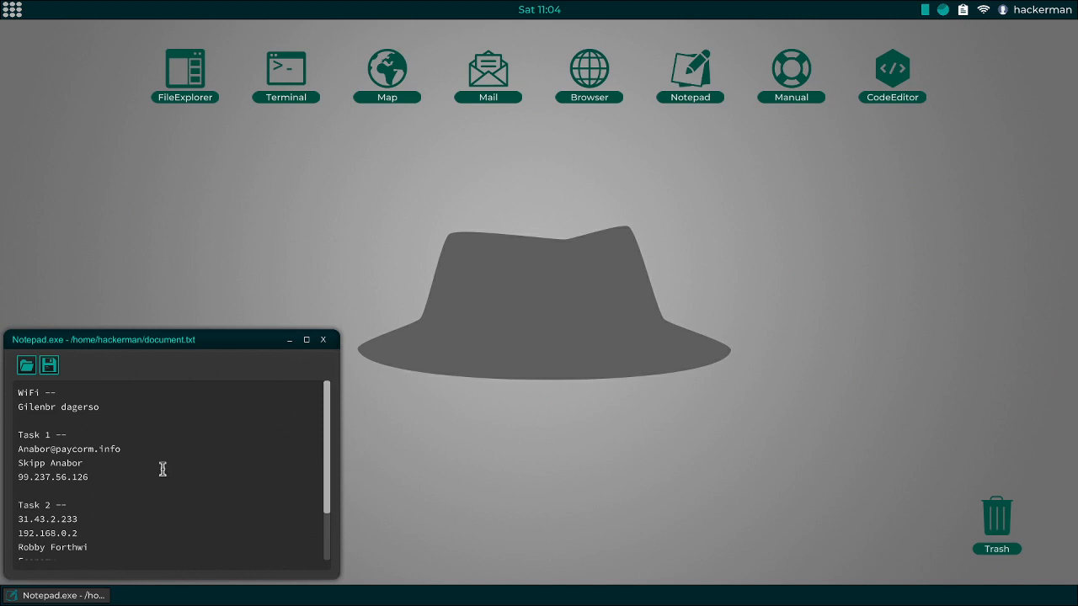
{"action": "scroll", "scroll_direction": "down", "scroll_amount": 3}
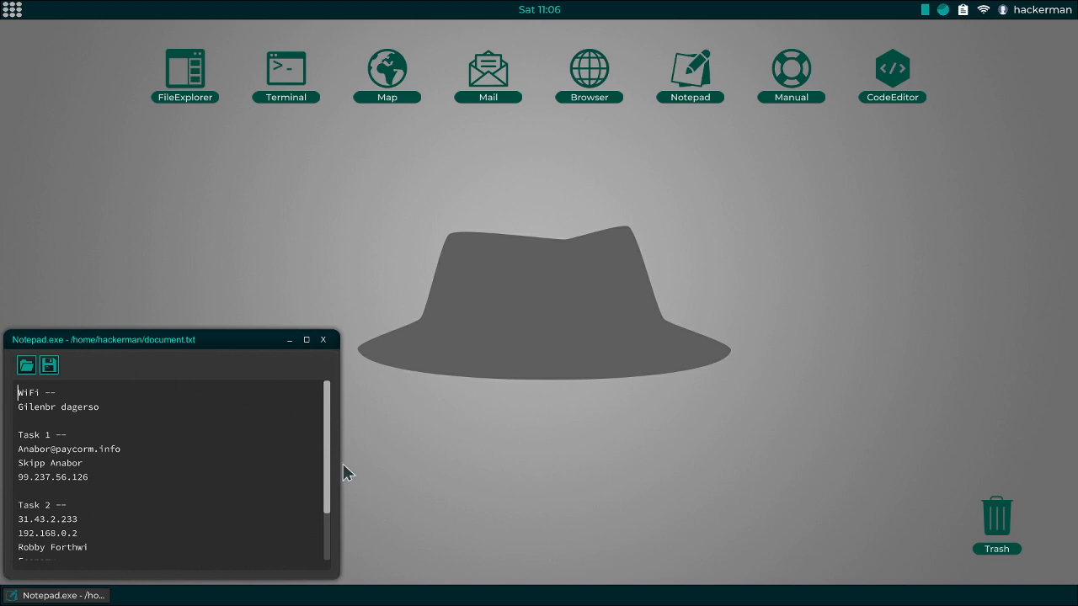
{"action": "mouse_move", "coordinate": [418, 398]}
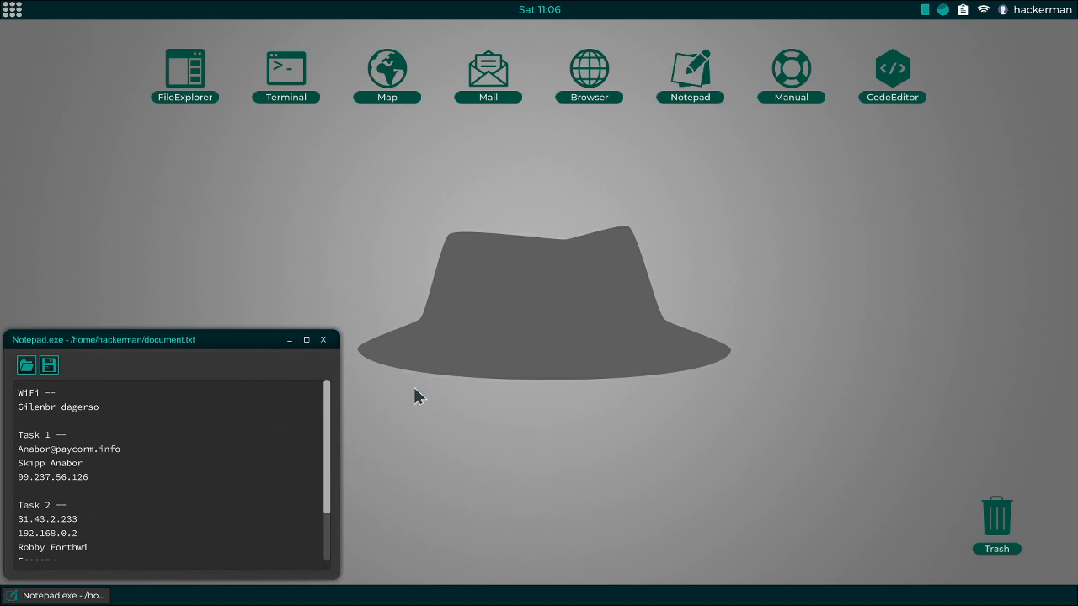
{"action": "mouse_move", "coordinate": [239, 424]}
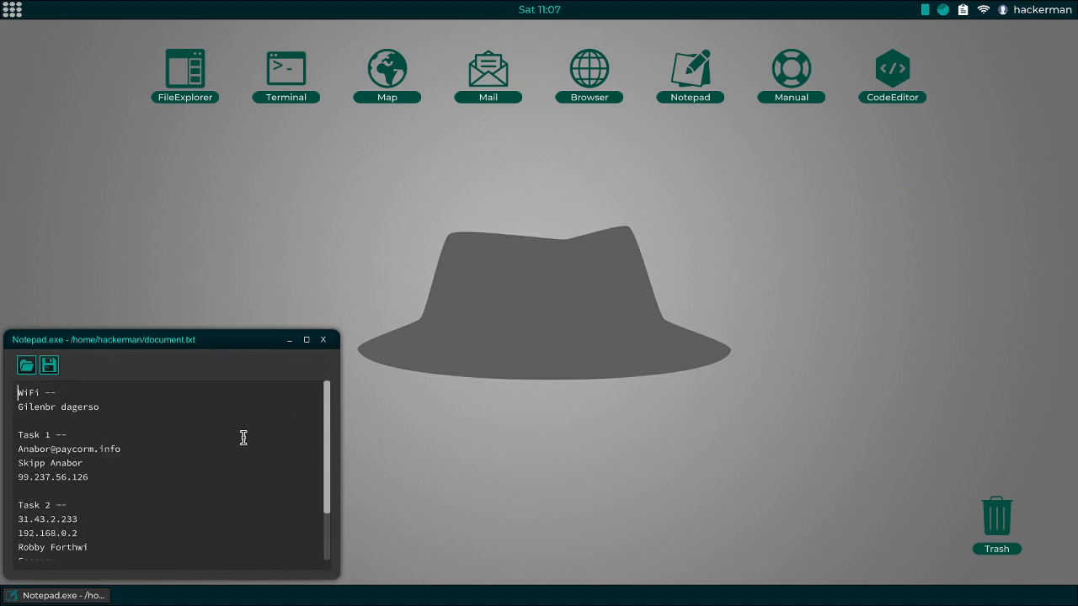
{"action": "mouse_move", "coordinate": [354, 416]}
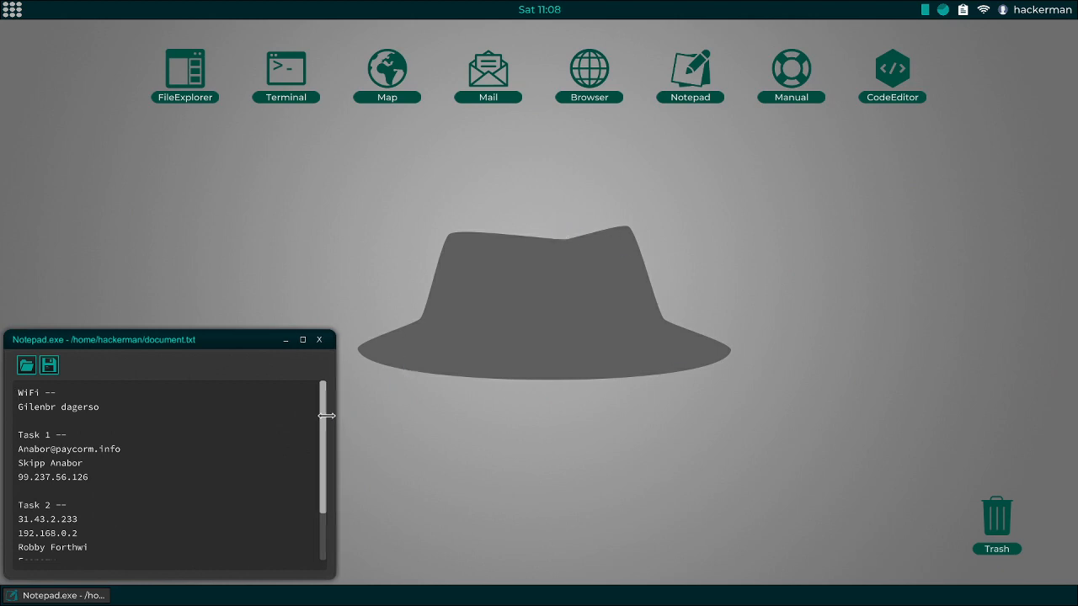
{"action": "left_click_drag", "start_coordinate": [332, 415], "coordinate": [220, 414]}
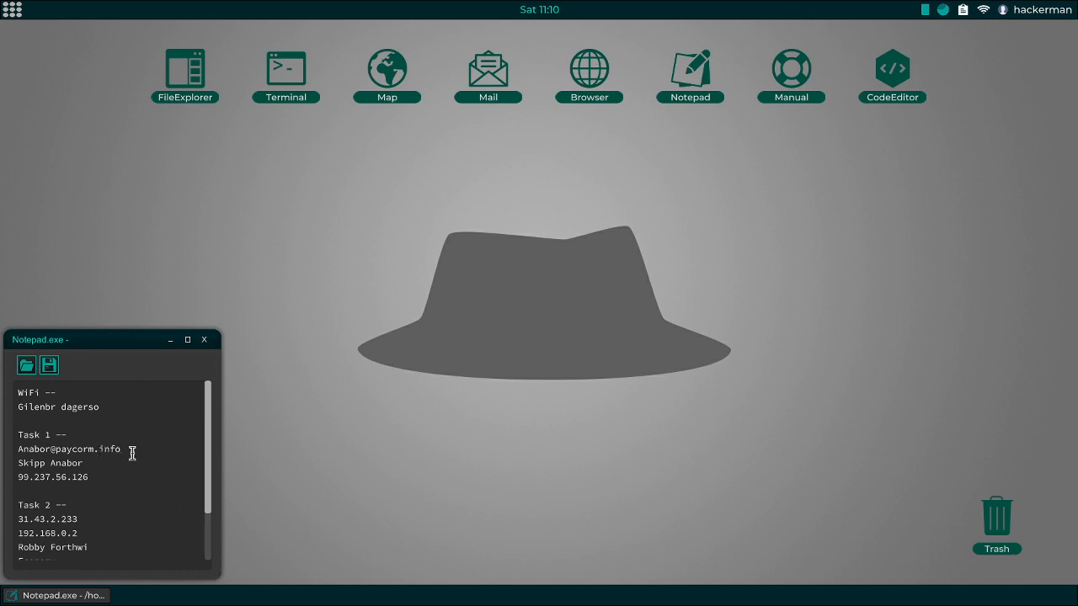
{"action": "mouse_move", "coordinate": [151, 451]}
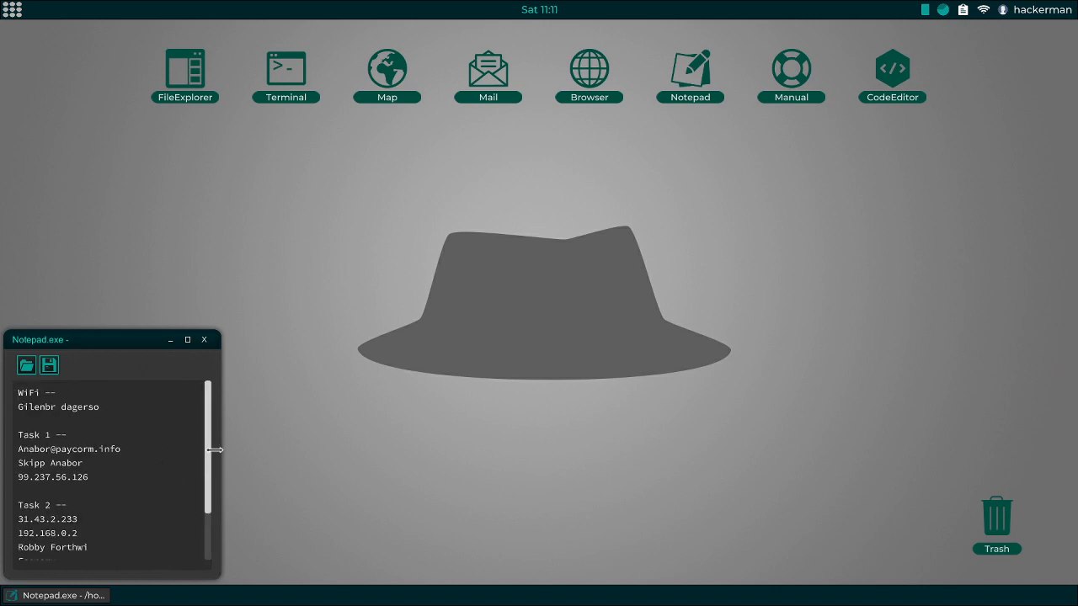
{"action": "mouse_move", "coordinate": [499, 209]}
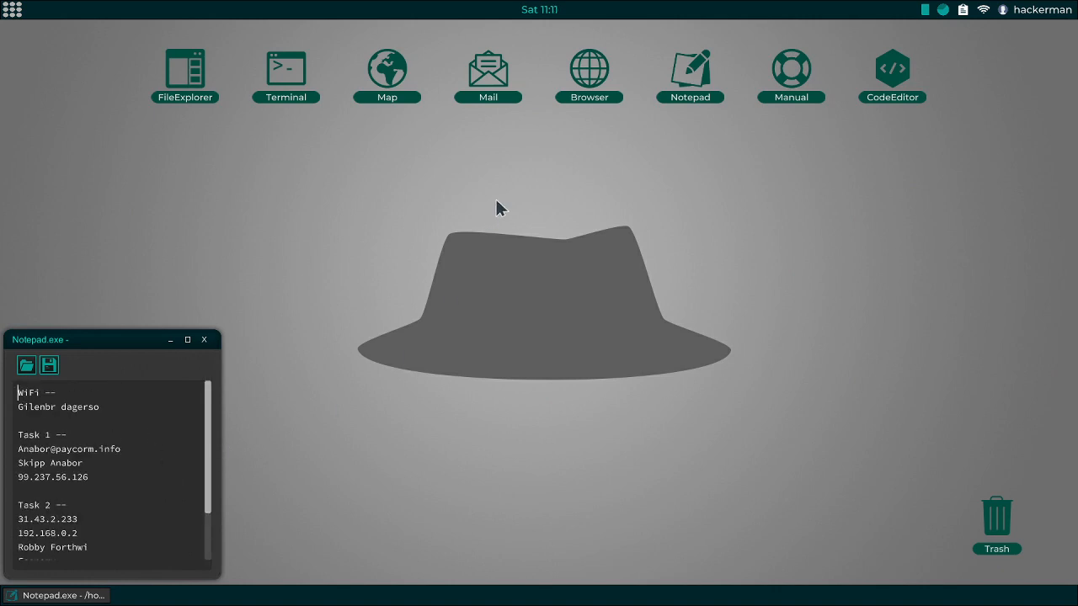
{"action": "mouse_move", "coordinate": [505, 178]}
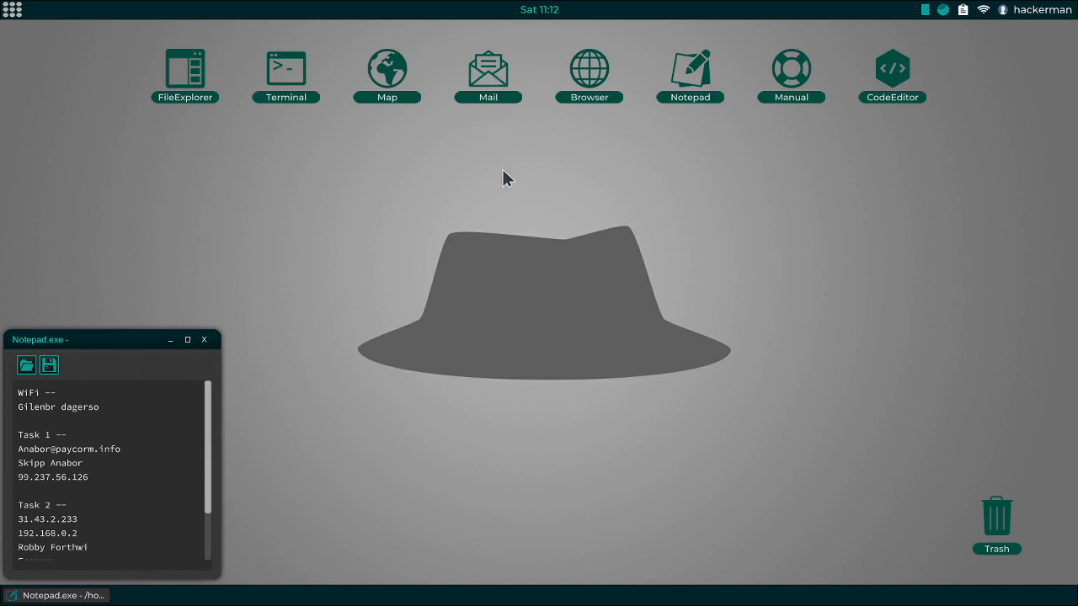
{"action": "mouse_move", "coordinate": [501, 81]}
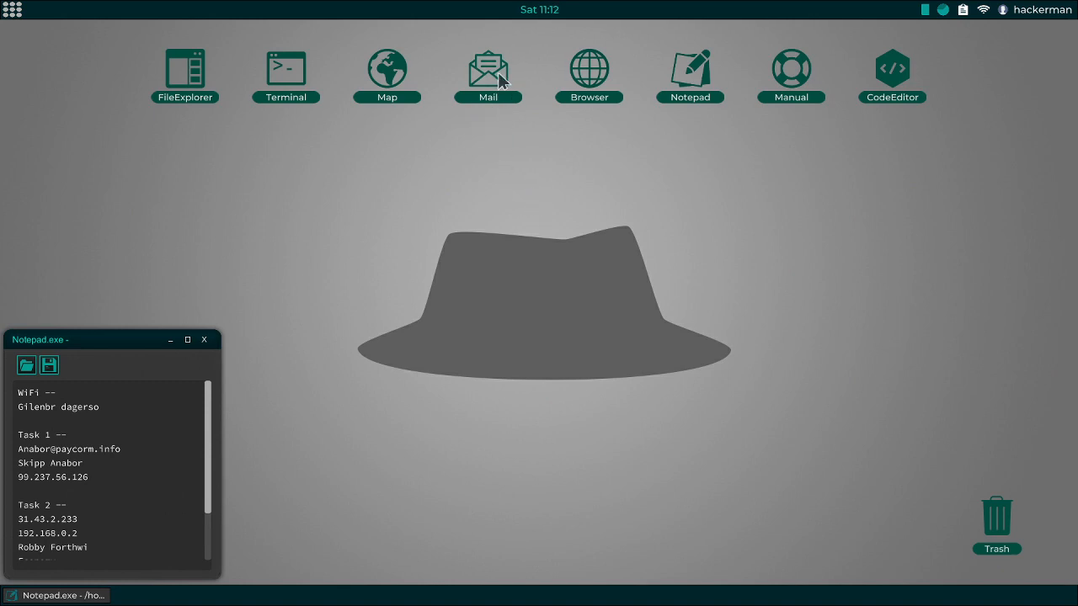
Bring up the Mail client beside the notes showing the police-record Mission Contract
{"action": "left_click", "coordinate": [488, 68]}
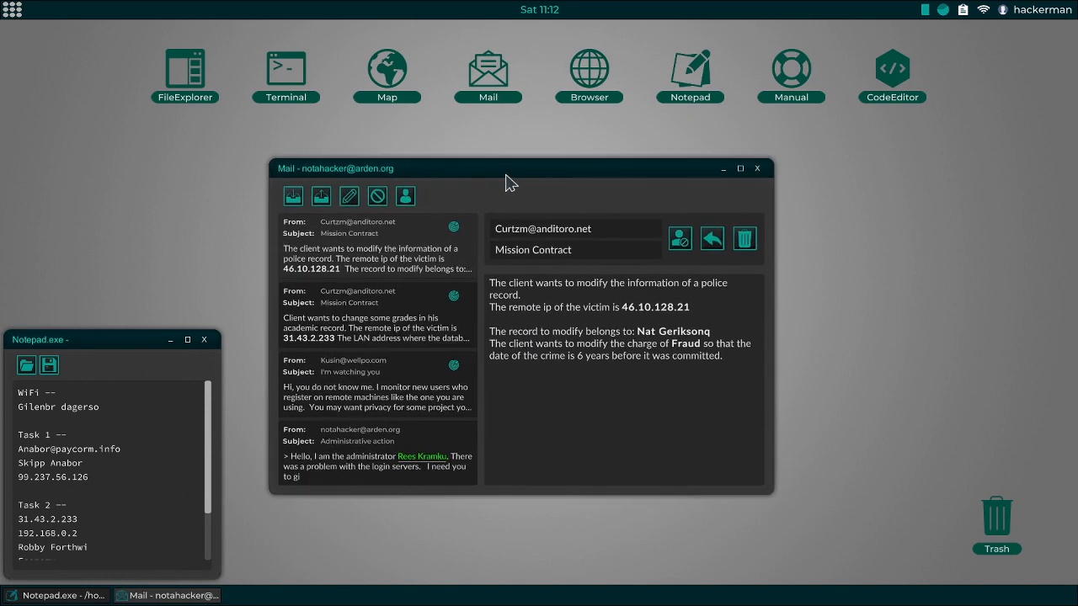
{"action": "left_click_drag", "start_coordinate": [512, 168], "coordinate": [556, 169]}
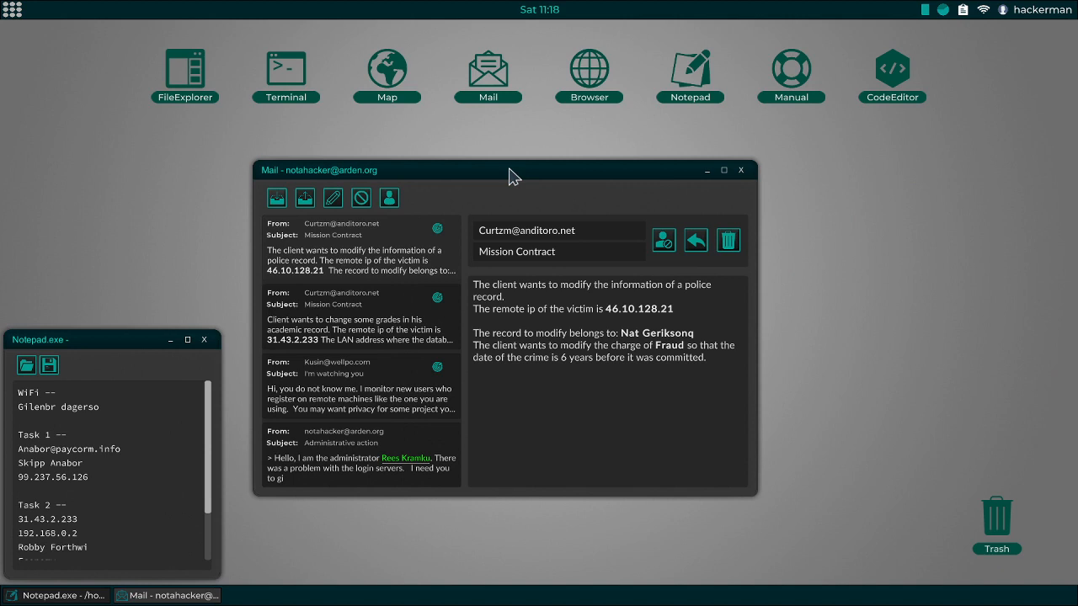
{"action": "mouse_move", "coordinate": [513, 174]}
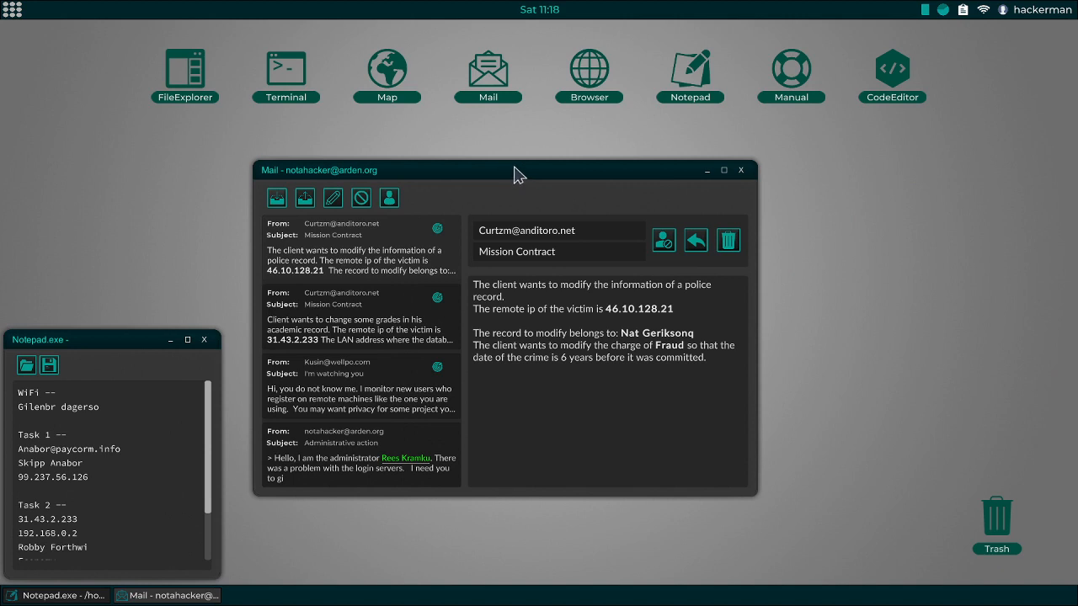
{"action": "left_click_drag", "start_coordinate": [519, 170], "coordinate": [530, 150]}
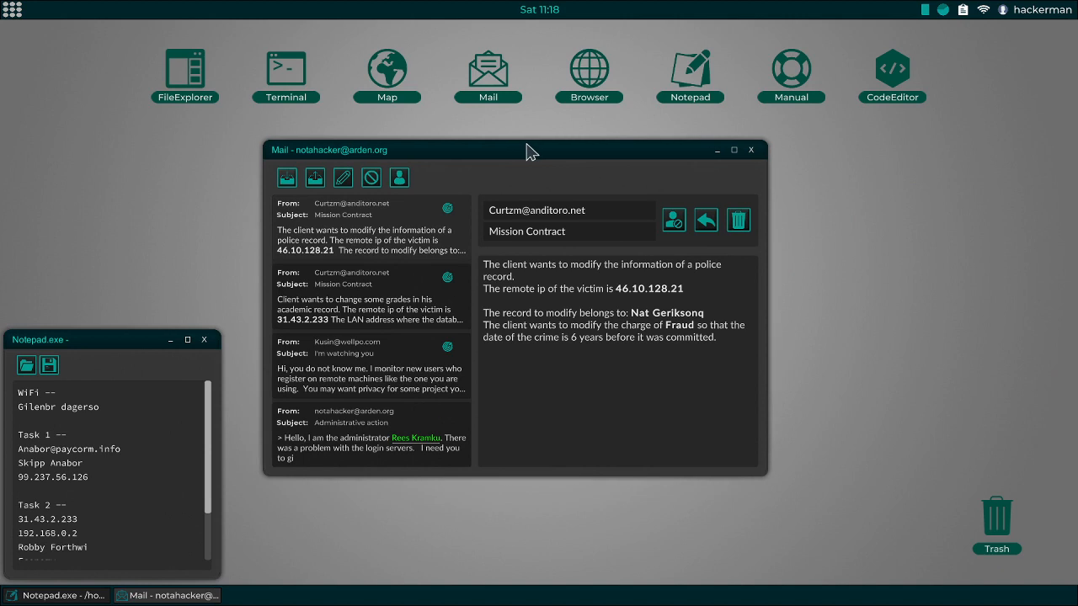
{"action": "mouse_move", "coordinate": [525, 165]}
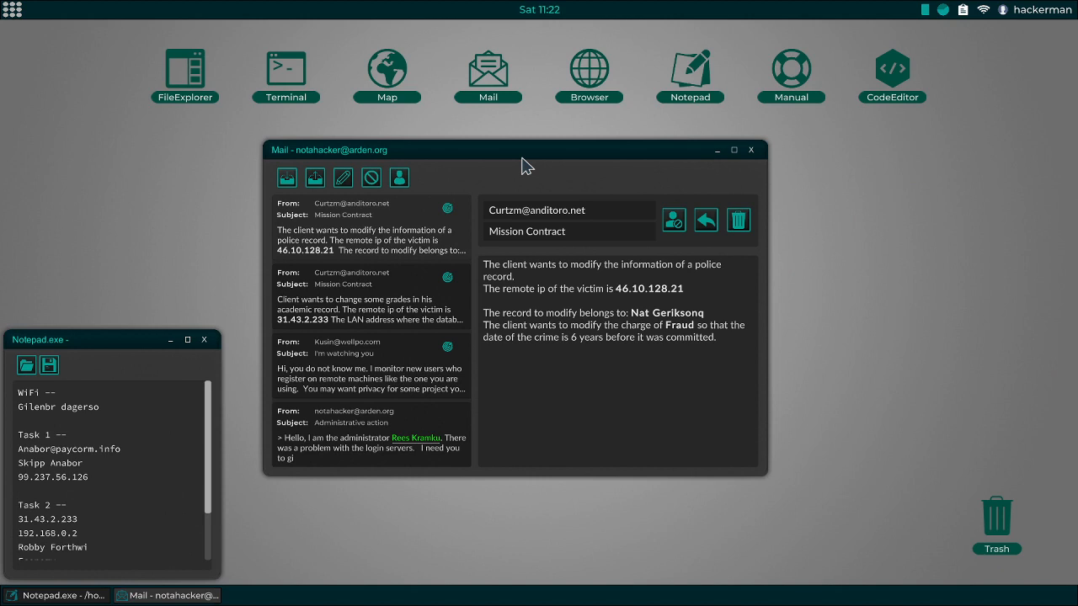
{"action": "mouse_move", "coordinate": [537, 158]}
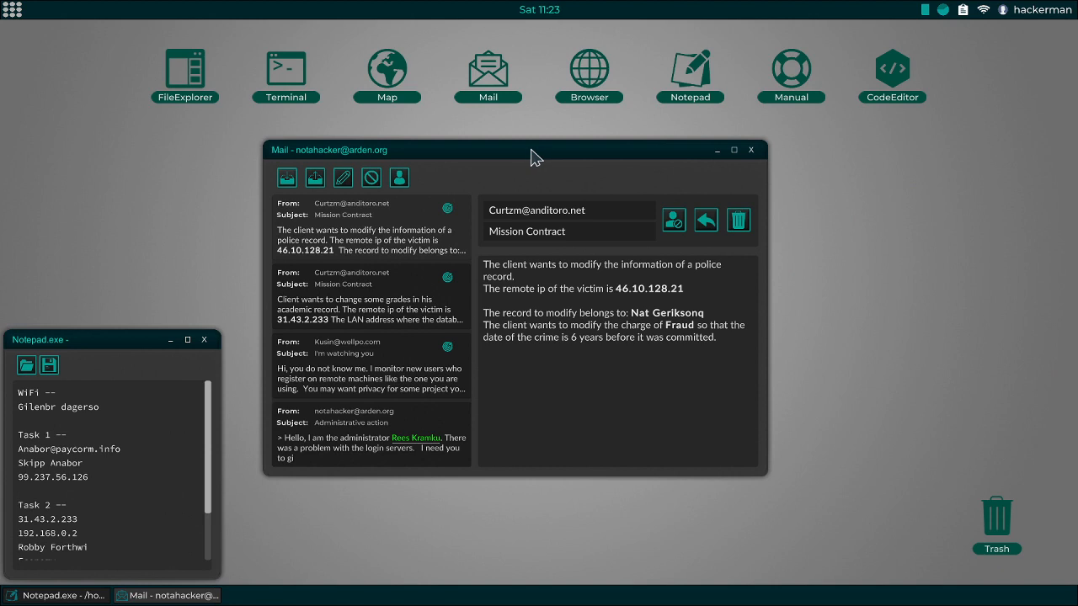
{"action": "mouse_move", "coordinate": [841, 362]}
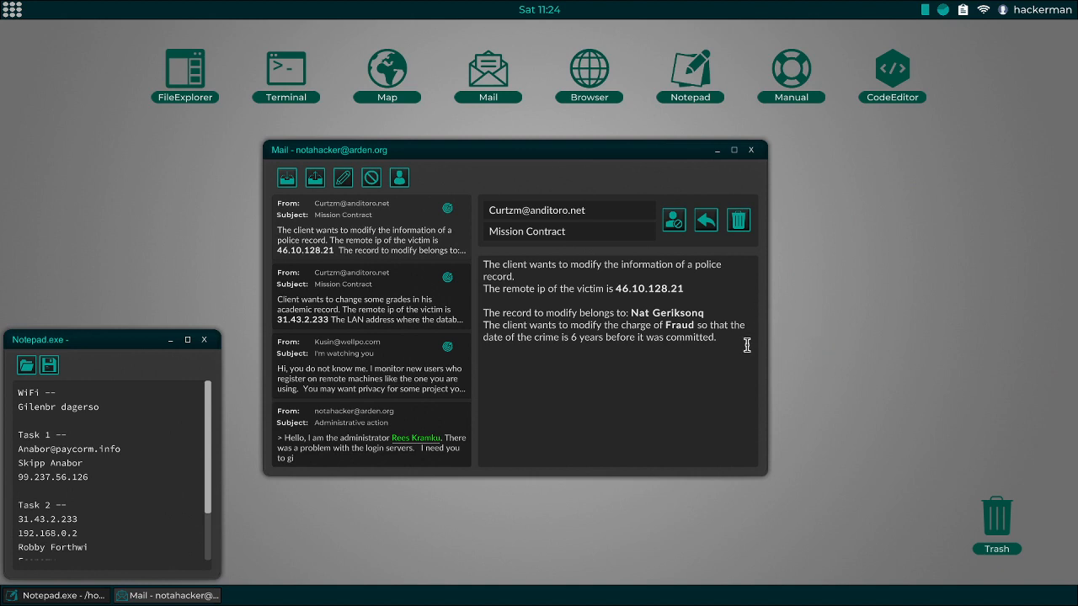
{"action": "mouse_move", "coordinate": [746, 369]}
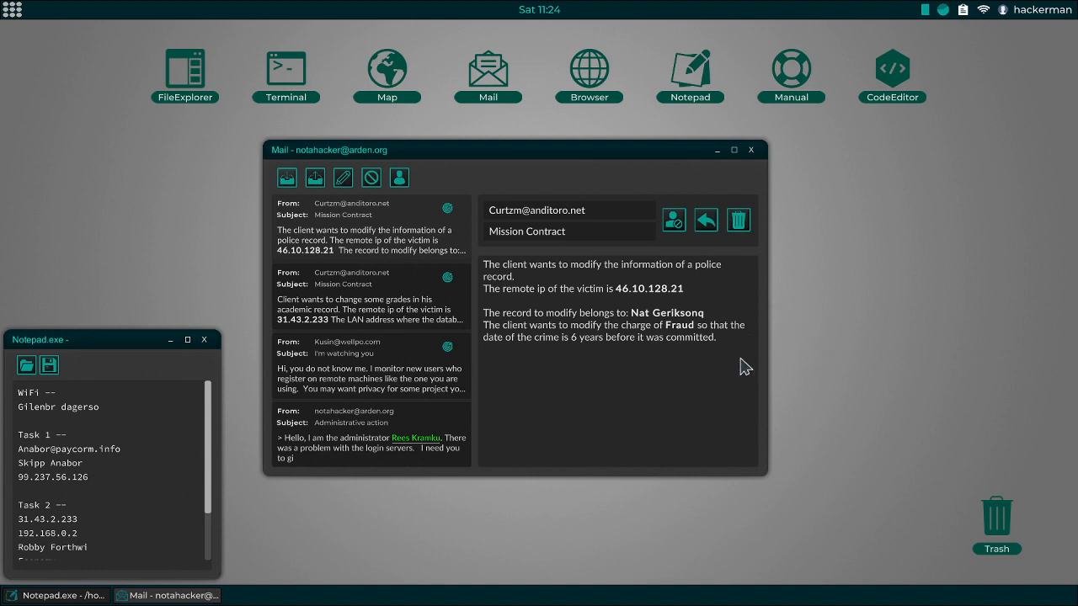
{"action": "scroll", "scroll_direction": "down", "scroll_amount": 3}
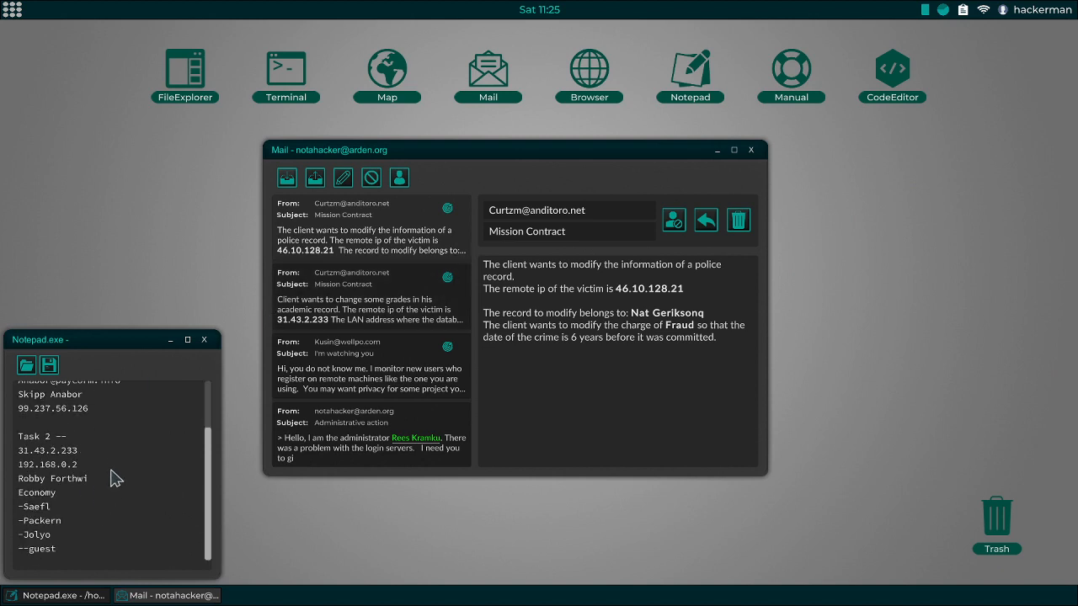
{"action": "left_click", "coordinate": [371, 303]}
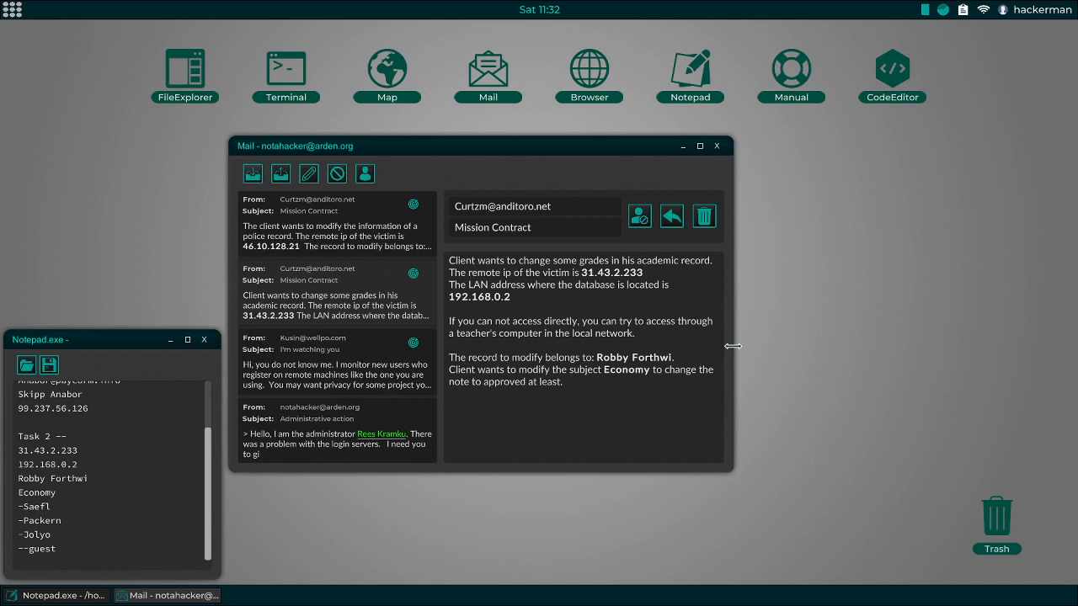
{"action": "mouse_move", "coordinate": [674, 361]}
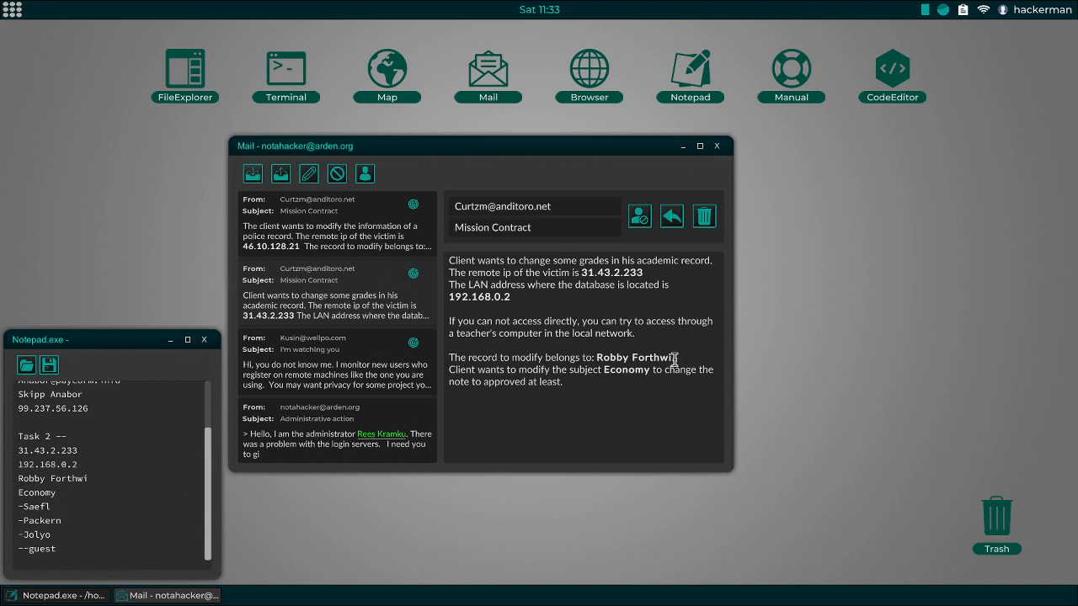
{"action": "mouse_move", "coordinate": [606, 283]}
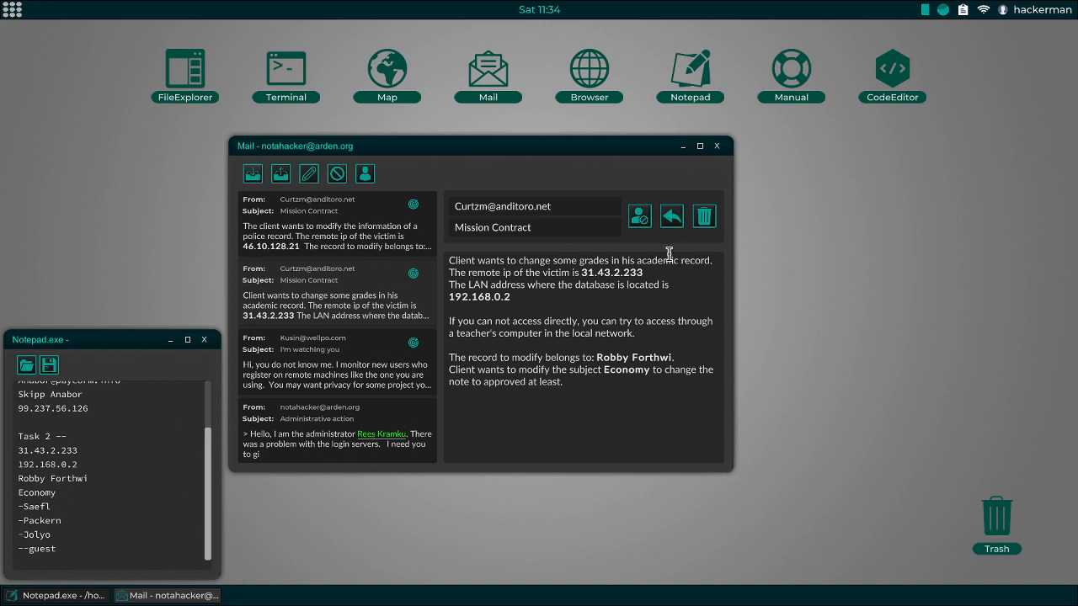
{"action": "mouse_move", "coordinate": [124, 170]}
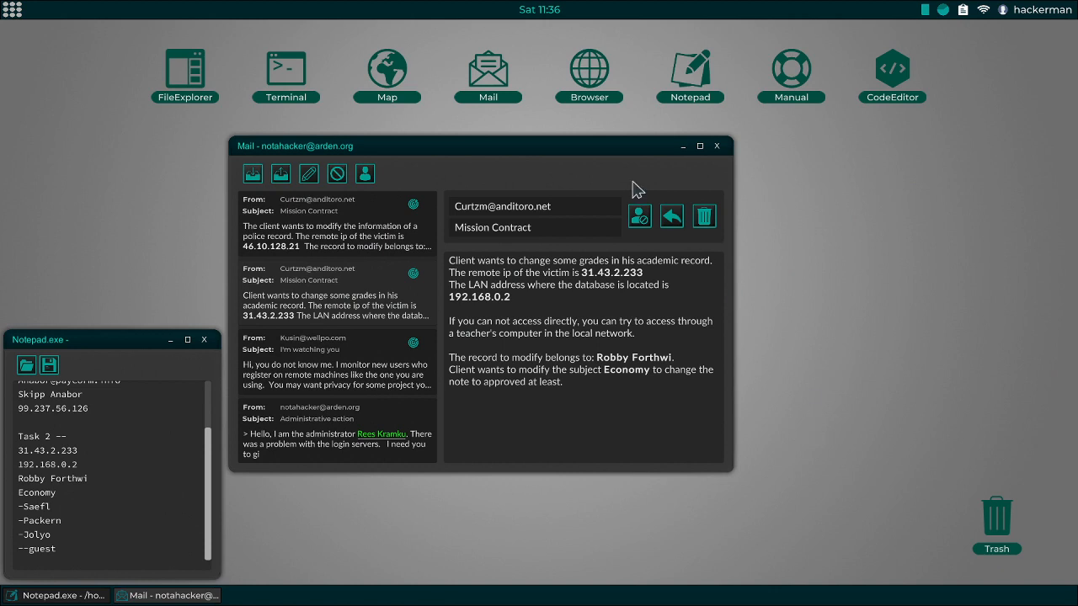
{"action": "mouse_move", "coordinate": [448, 158]}
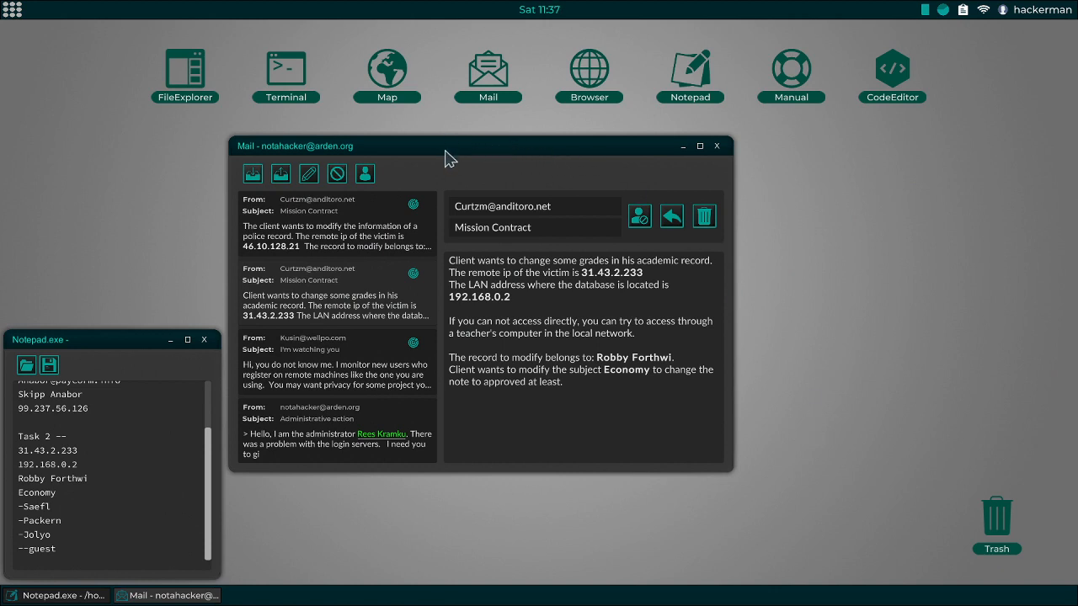
{"action": "mouse_move", "coordinate": [451, 142]}
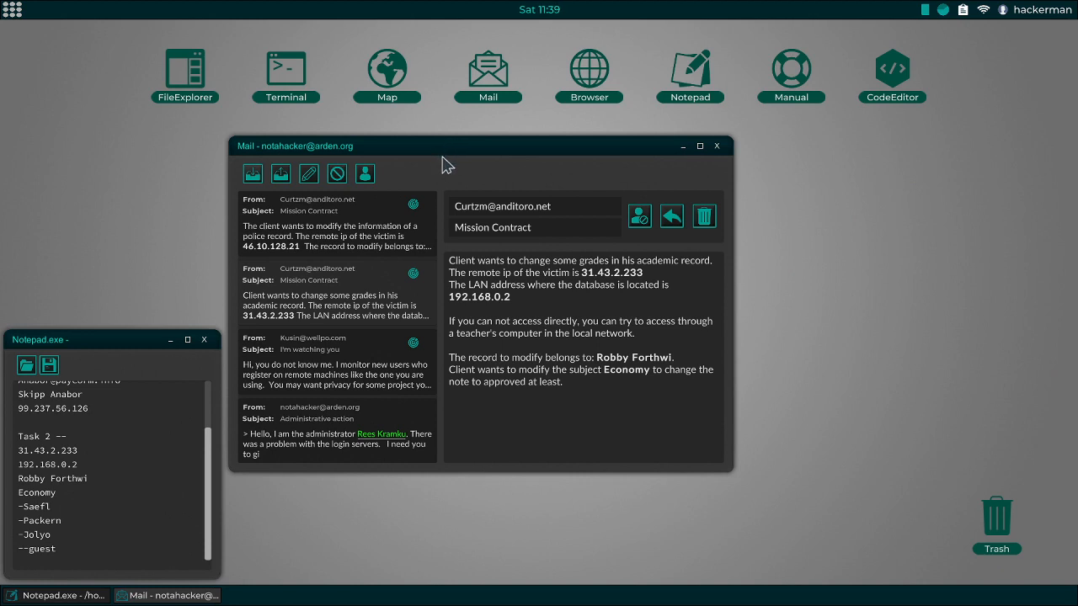
{"action": "mouse_move", "coordinate": [448, 152]}
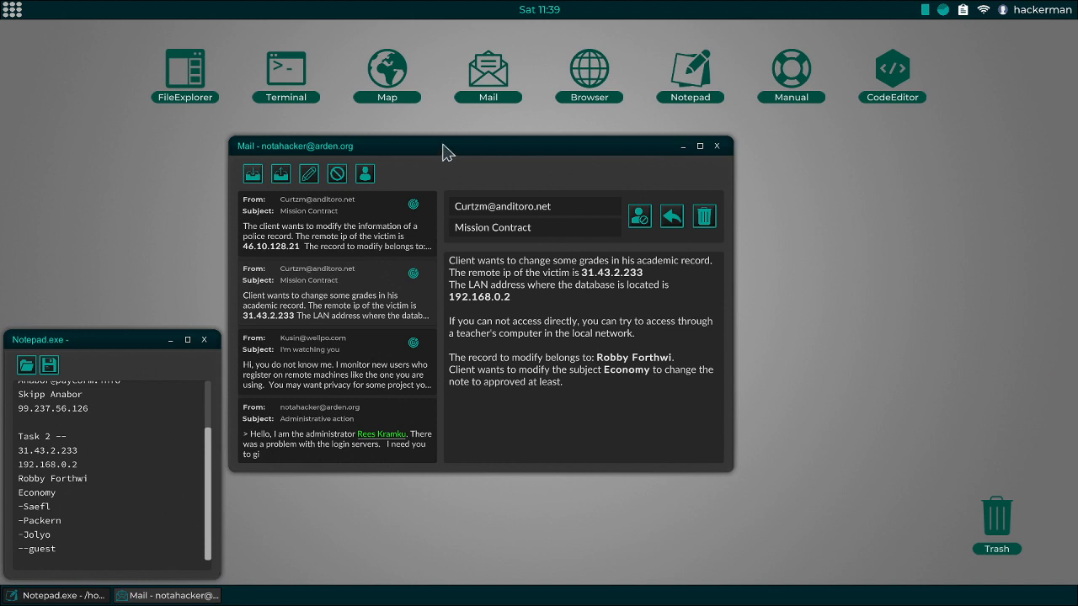
{"action": "mouse_move", "coordinate": [519, 158]}
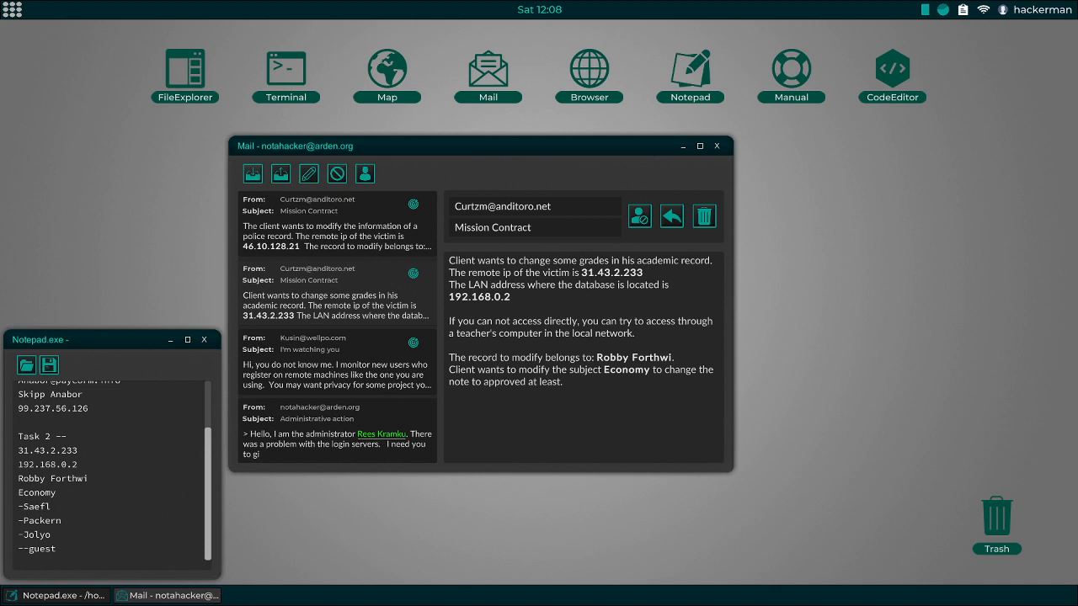
{"action": "mouse_move", "coordinate": [855, 340]}
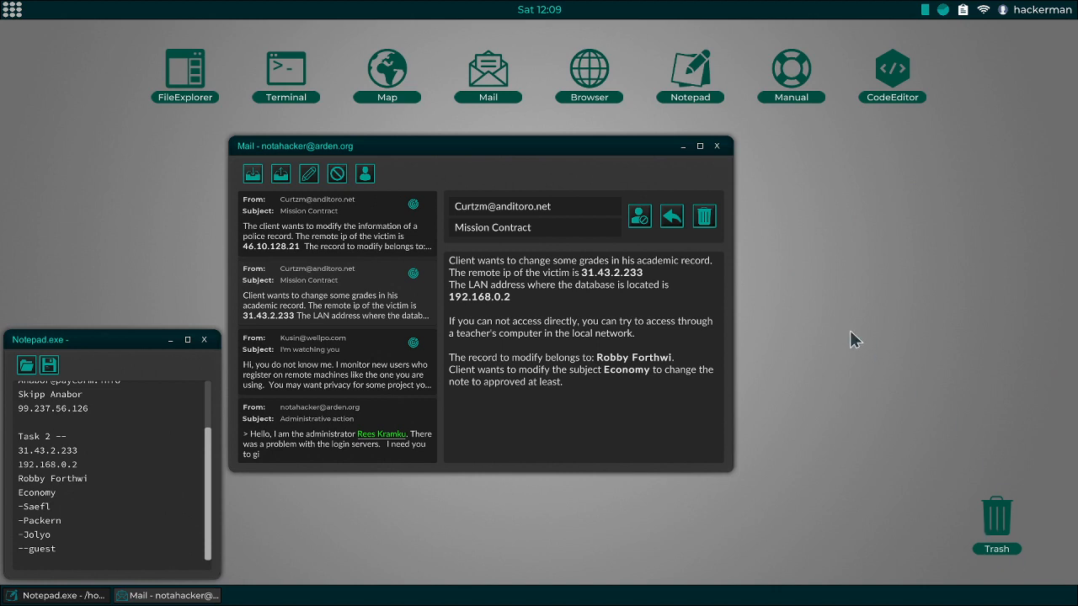
{"action": "mouse_move", "coordinate": [621, 188]}
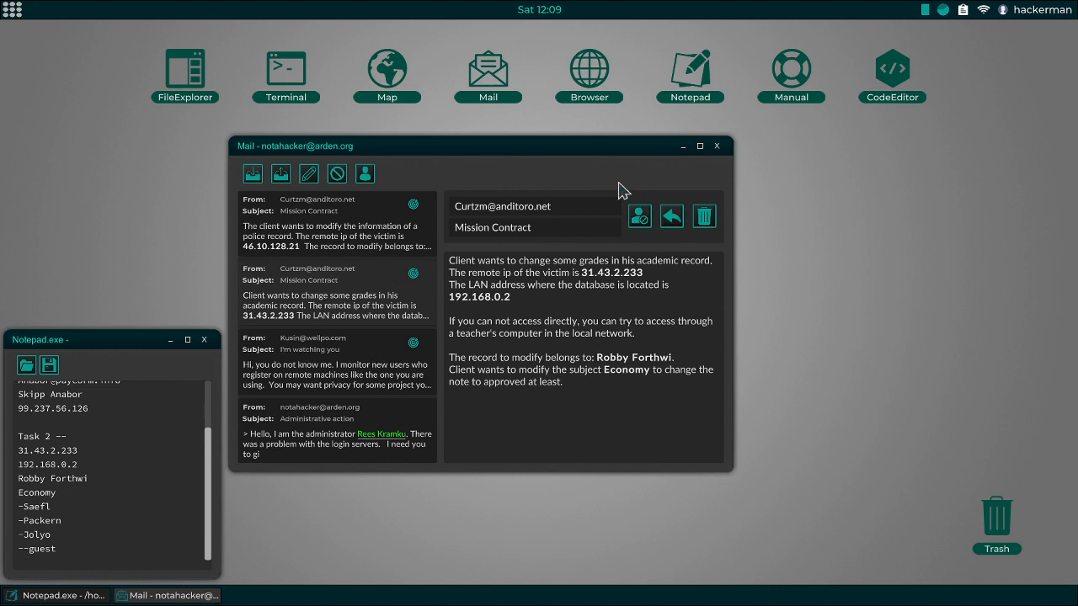
{"action": "mouse_move", "coordinate": [556, 170]}
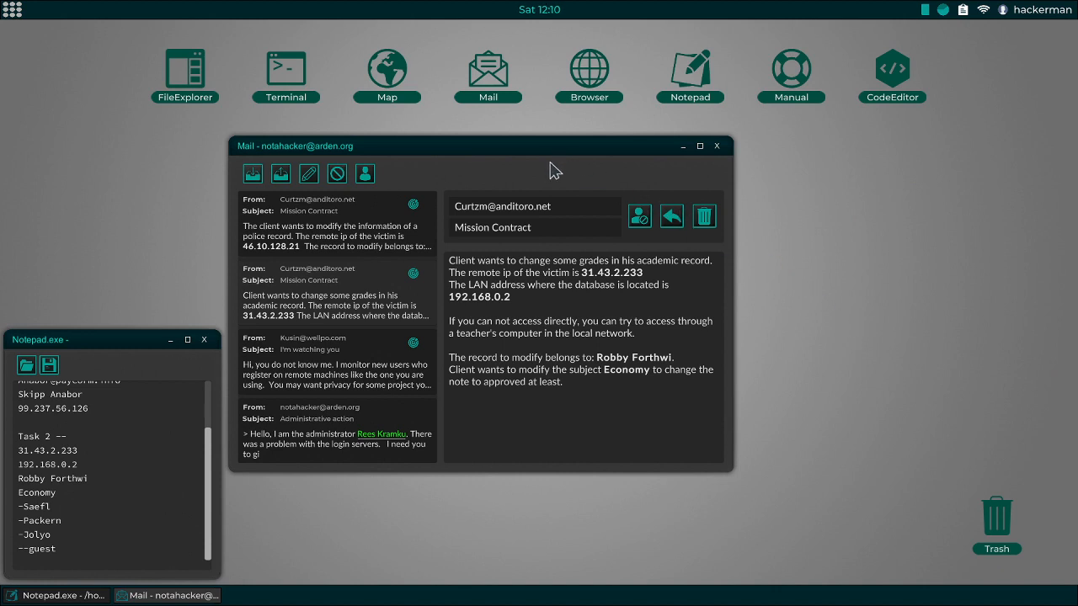
{"action": "mouse_move", "coordinate": [880, 361]}
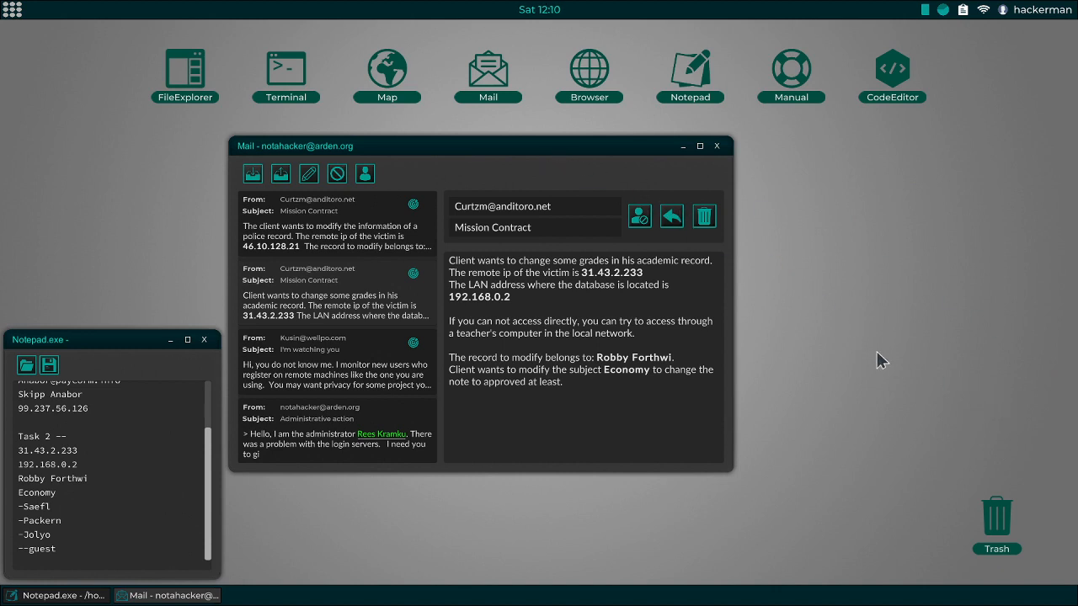
{"action": "mouse_move", "coordinate": [536, 164]}
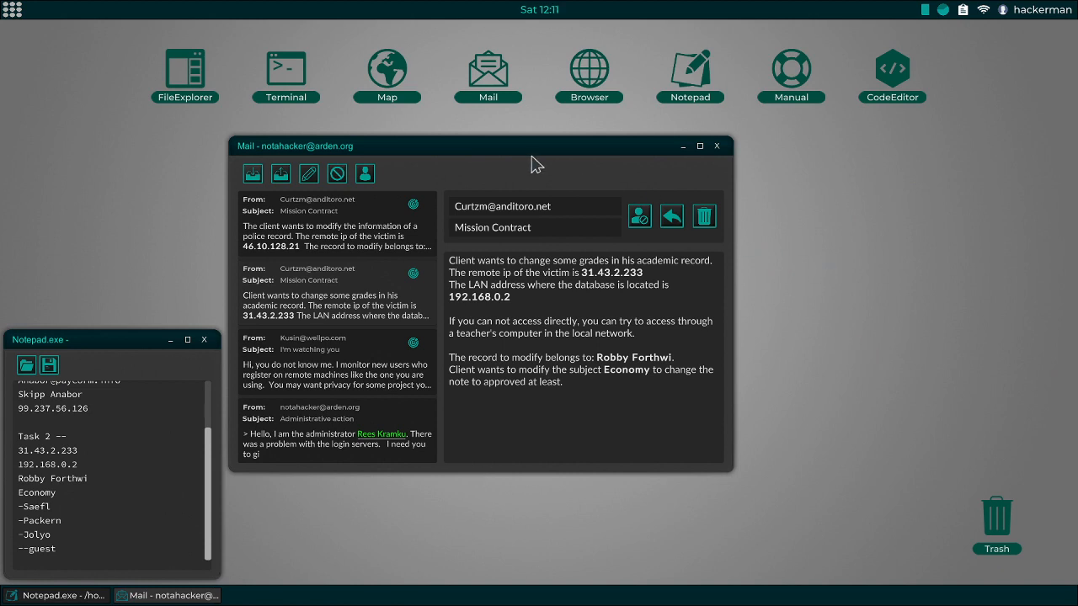
{"action": "mouse_move", "coordinate": [512, 141]}
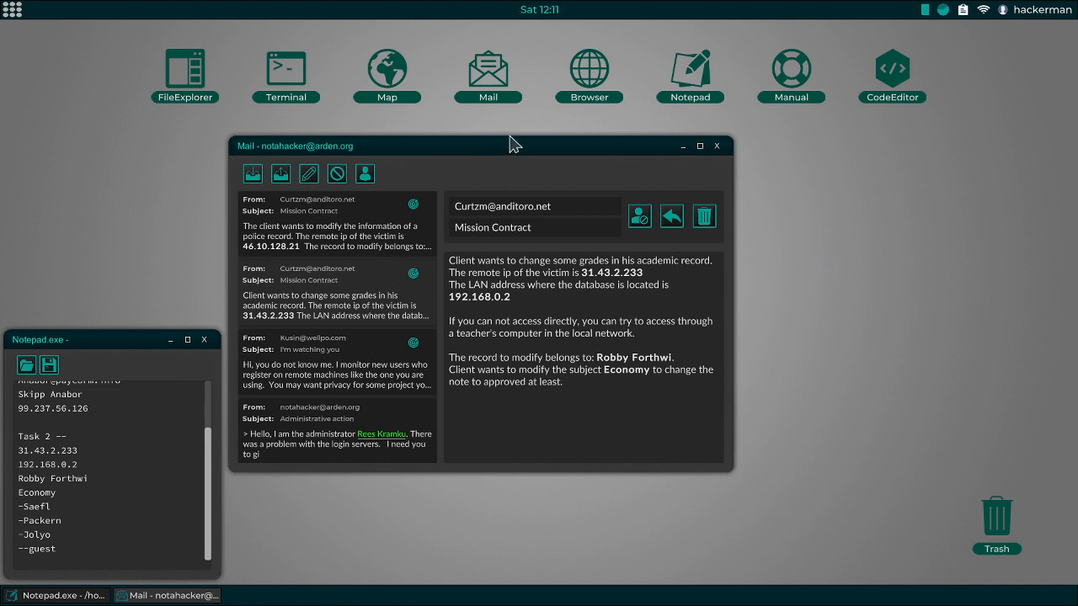
{"action": "mouse_move", "coordinate": [537, 172]}
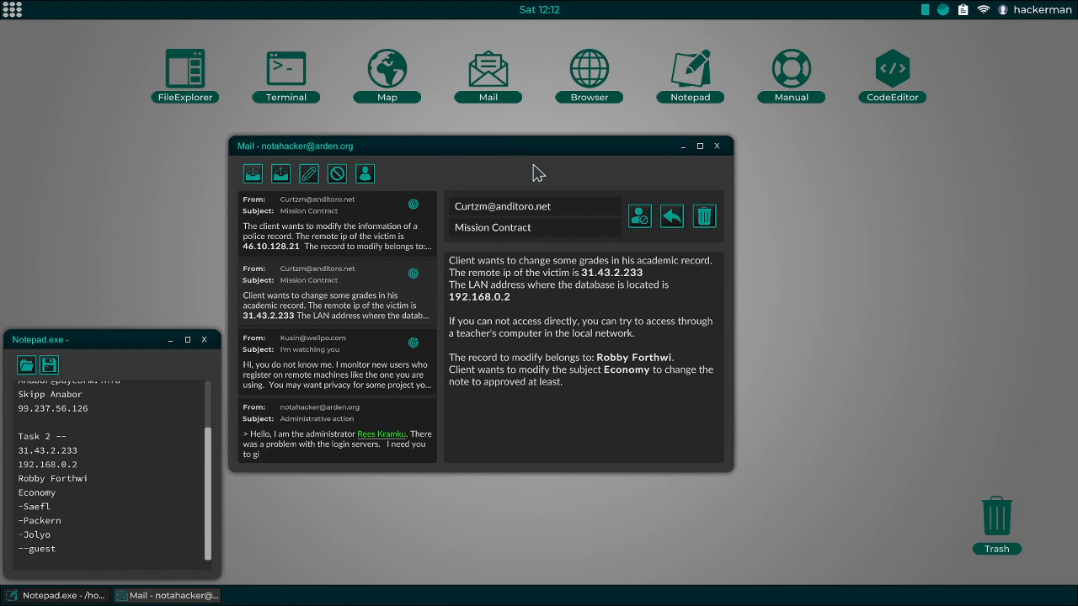
{"action": "mouse_move", "coordinate": [437, 152]}
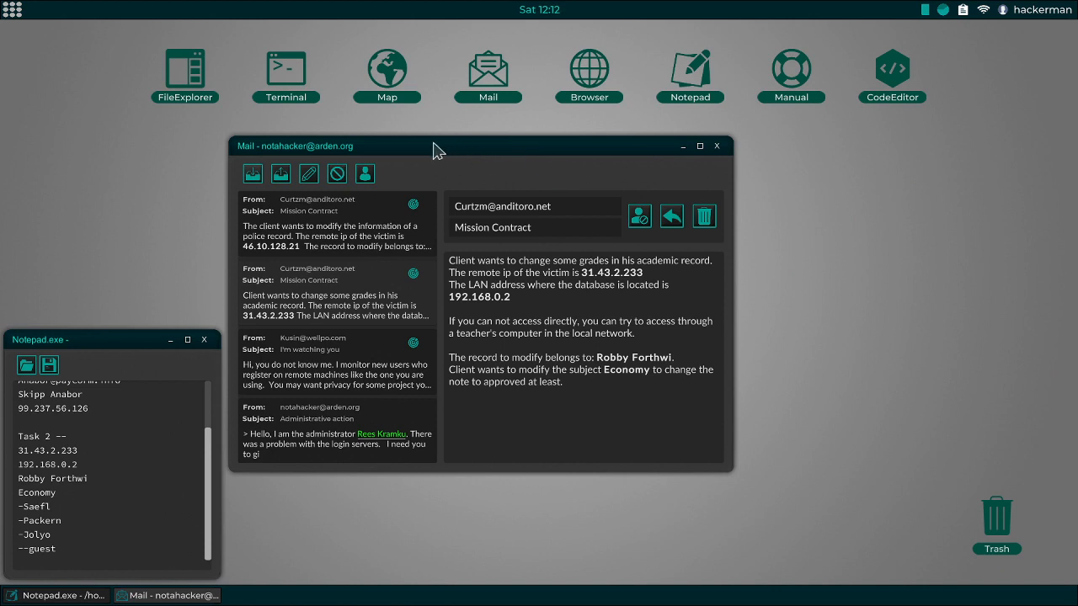
{"action": "mouse_move", "coordinate": [560, 284]}
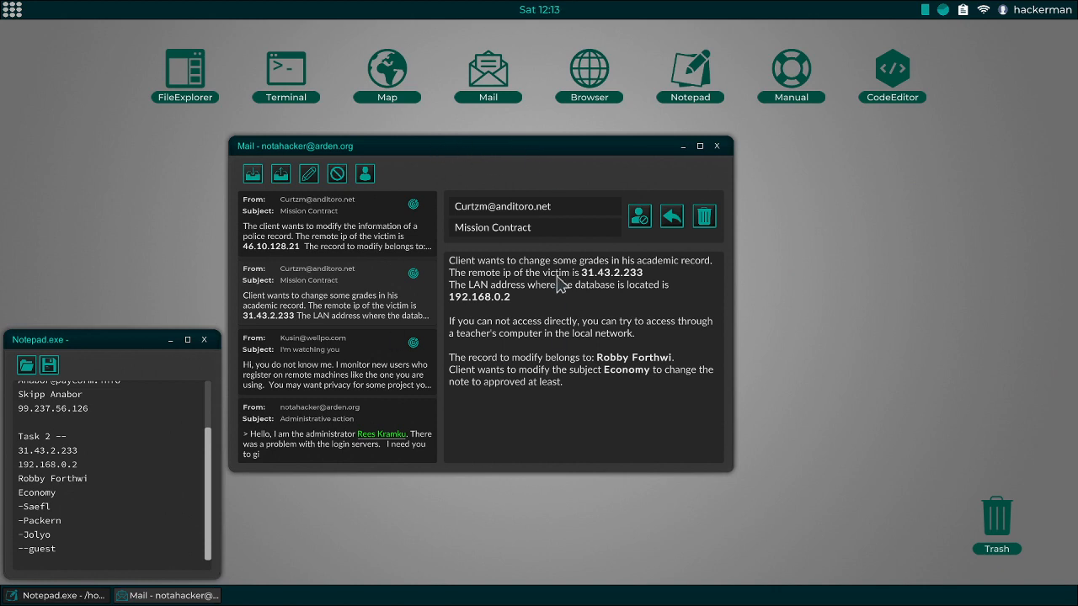
{"action": "mouse_move", "coordinate": [387, 71]}
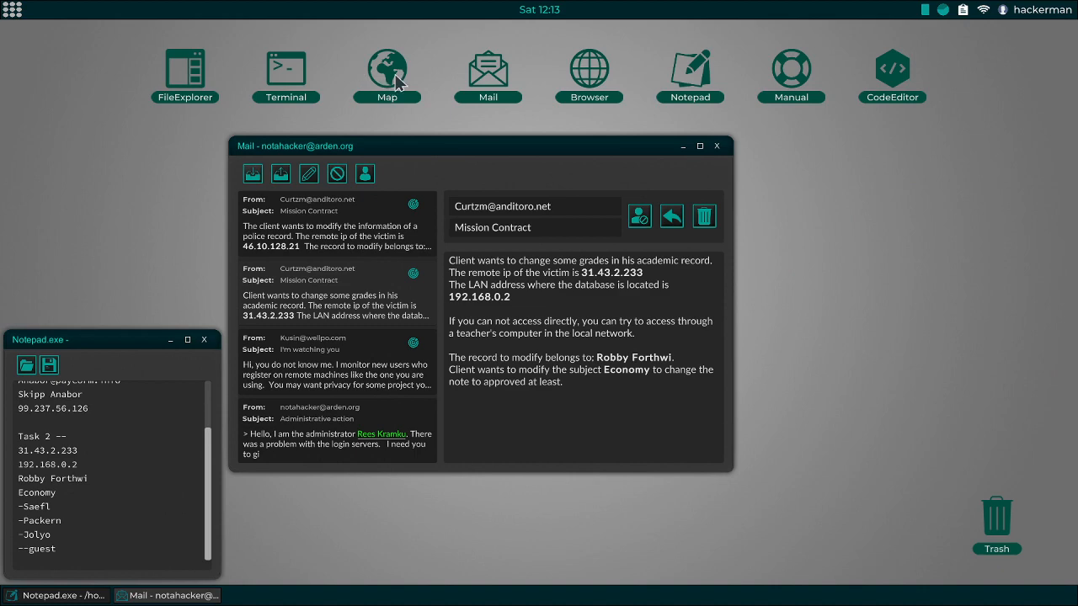
{"action": "left_click", "coordinate": [388, 71]}
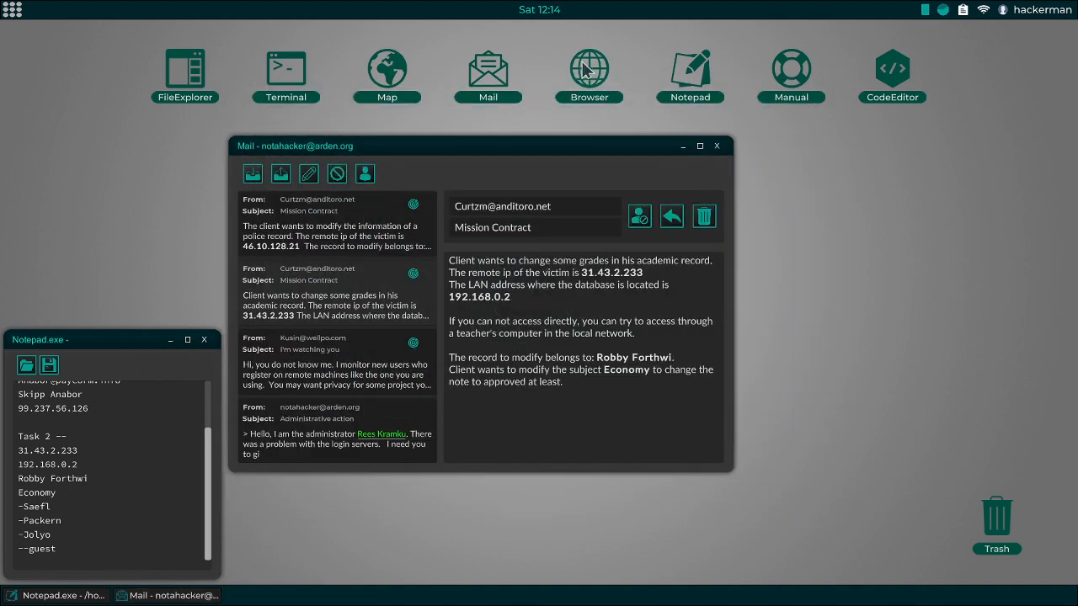
Search HackShop Exploits for libssh version 1.0.0 via the saved bookmark
{"action": "left_click", "coordinate": [589, 71]}
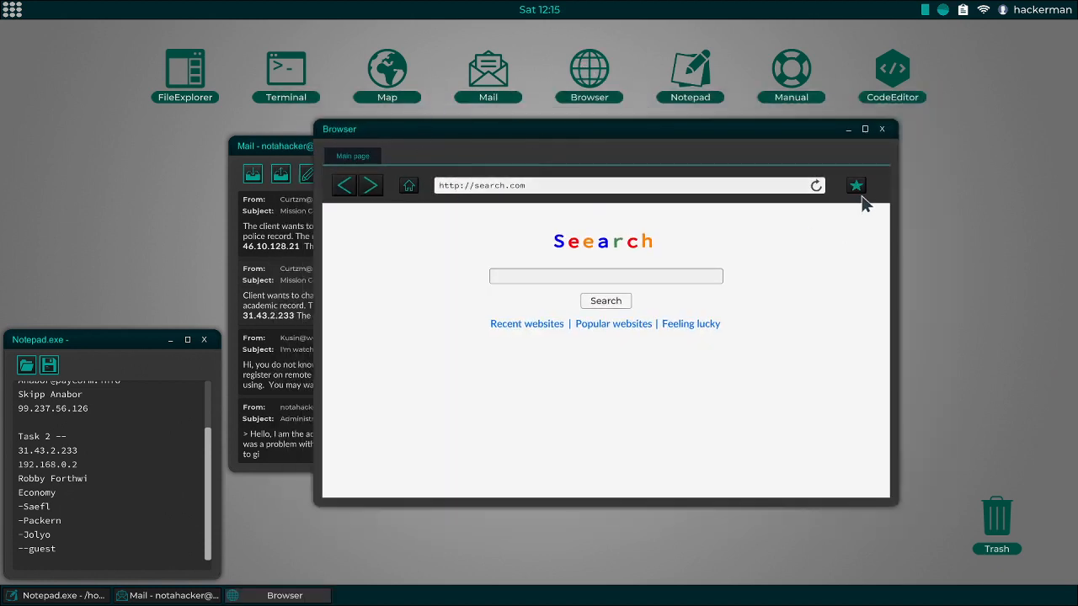
{"action": "left_click", "coordinate": [855, 186]}
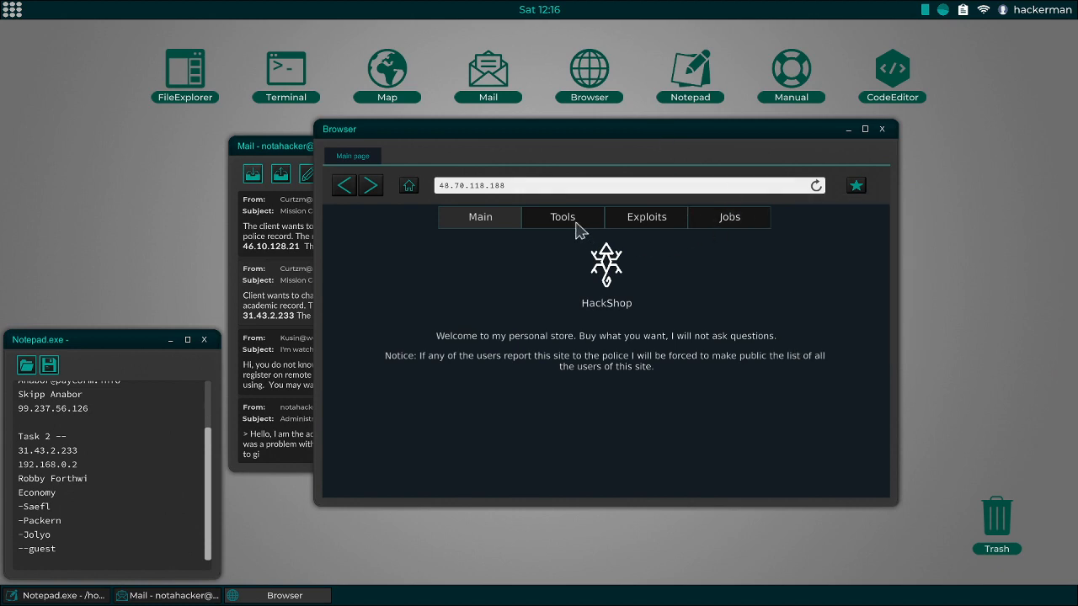
{"action": "left_click", "coordinate": [647, 216]}
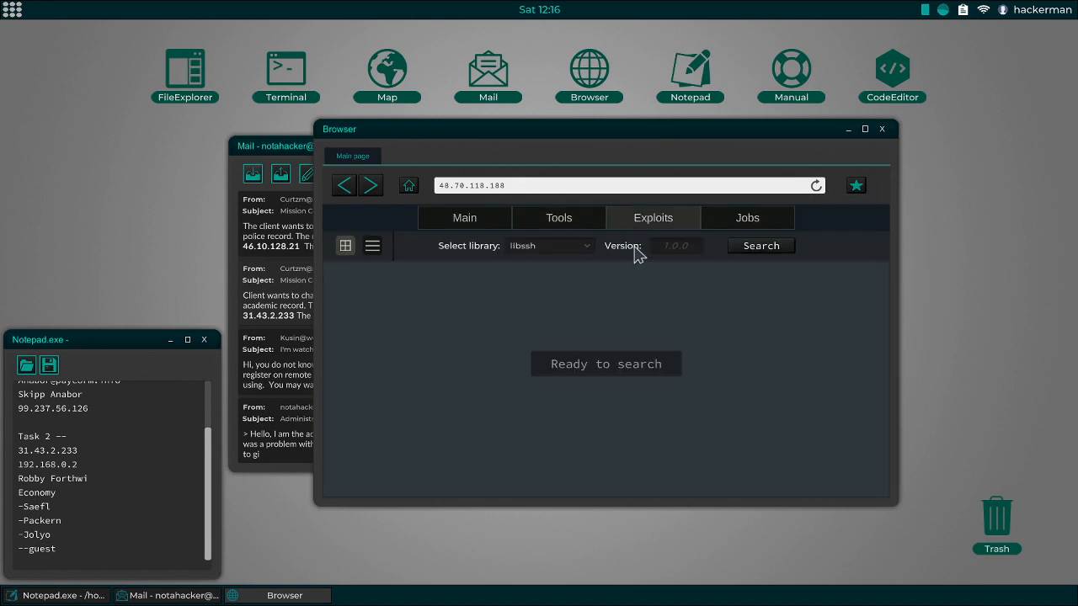
{"action": "left_click", "coordinate": [654, 217]}
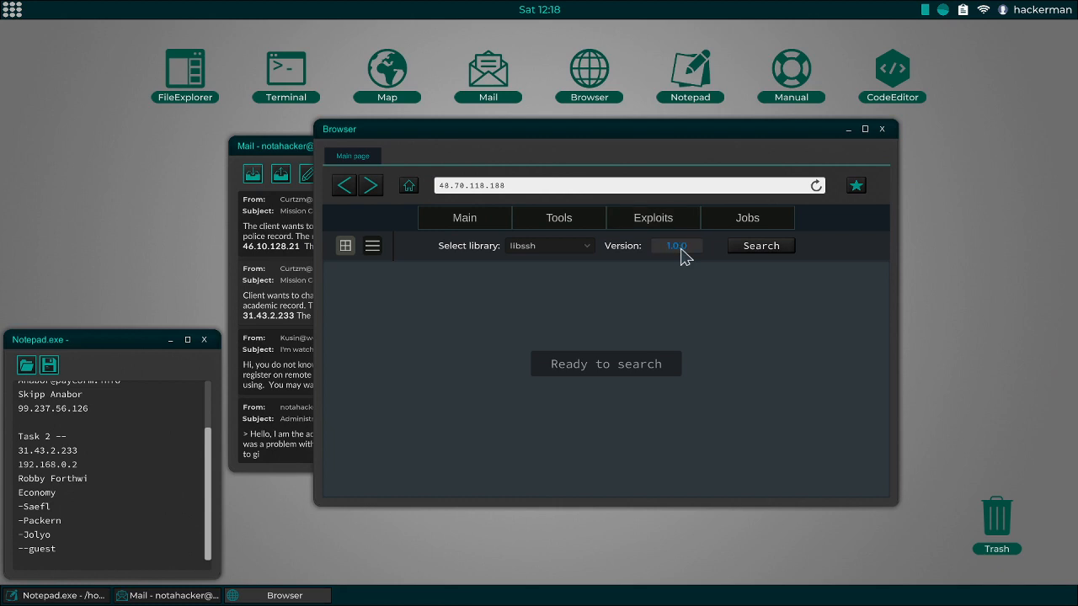
{"action": "left_click", "coordinate": [760, 246]}
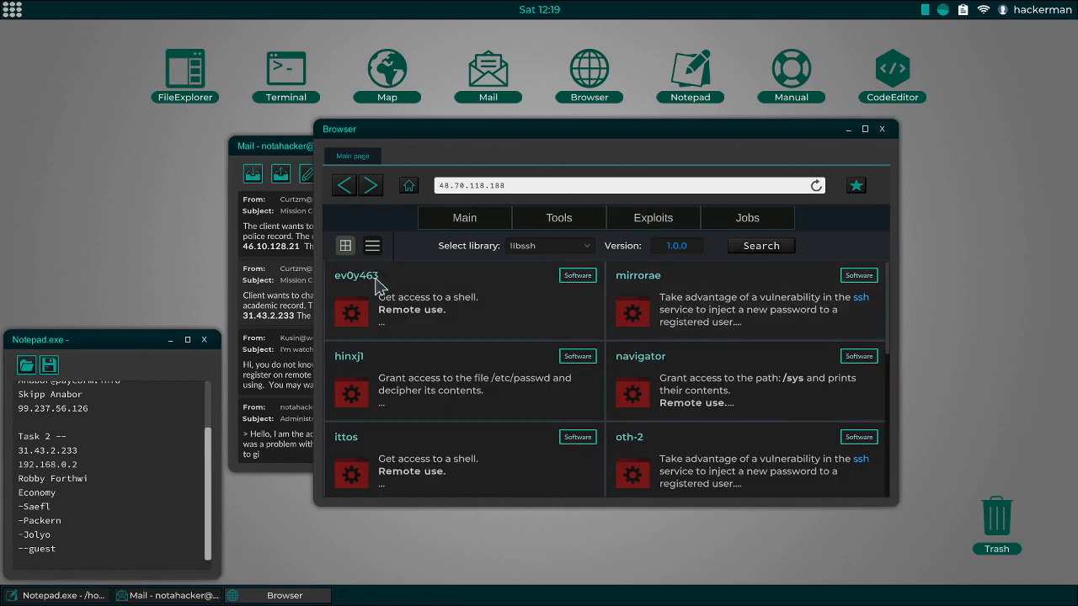
Review the mirrorae and hinxj1 exploit details, then return to the search page
{"action": "left_click", "coordinate": [638, 276]}
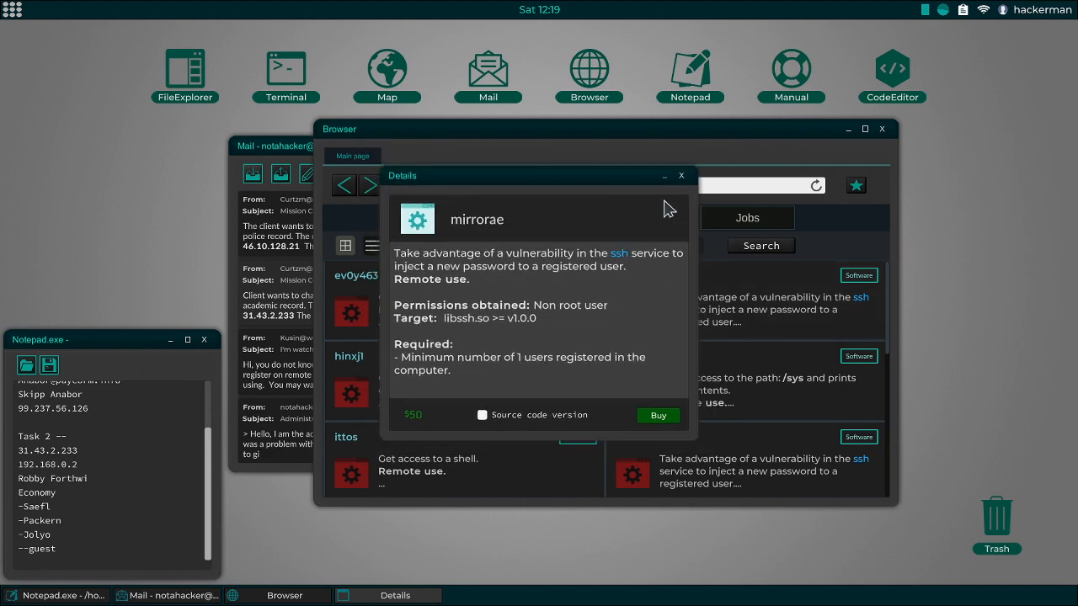
{"action": "left_click", "coordinate": [350, 356]}
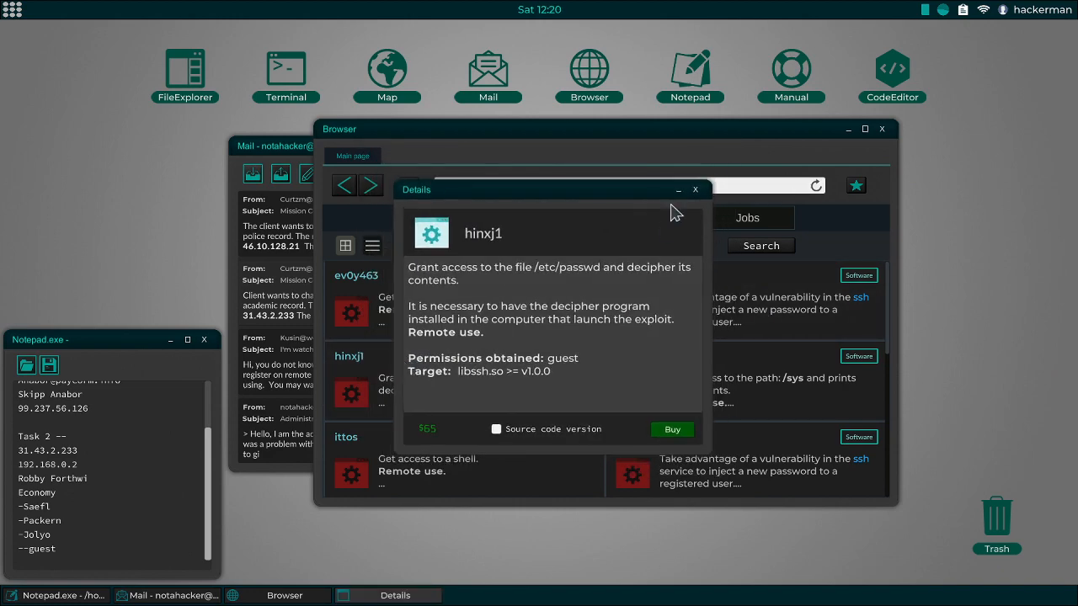
{"action": "left_click", "coordinate": [695, 188]}
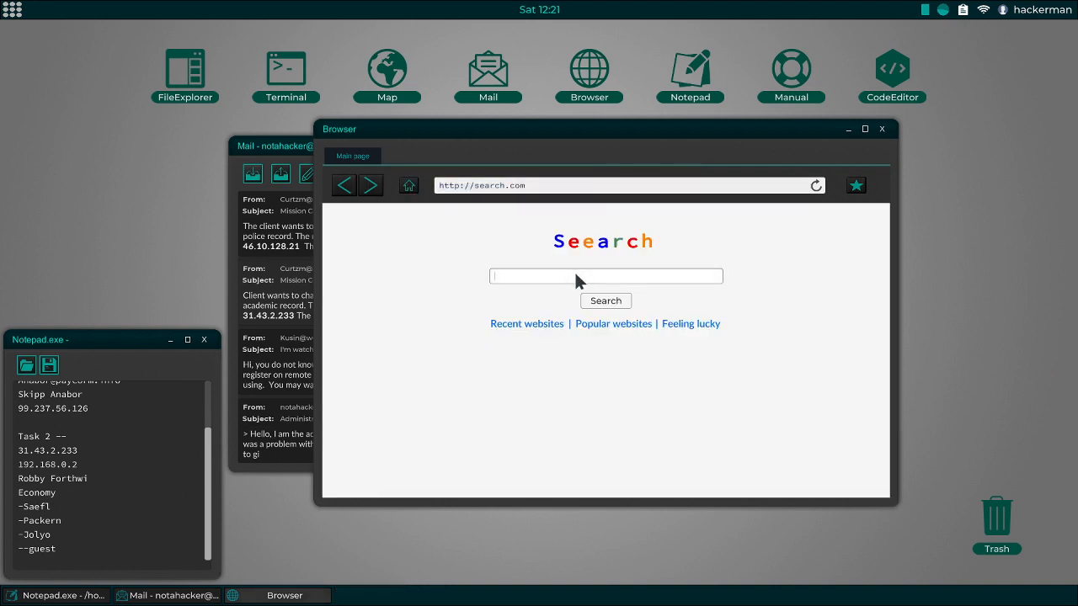
{"action": "type", "text": "mail sewrv"}
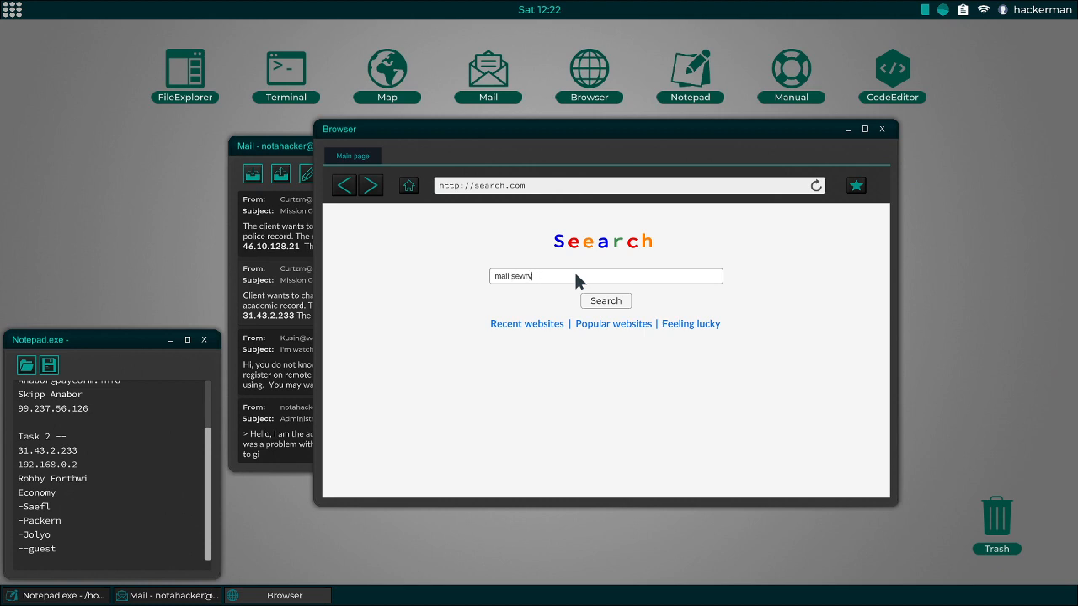
{"action": "left_click", "coordinate": [603, 299]}
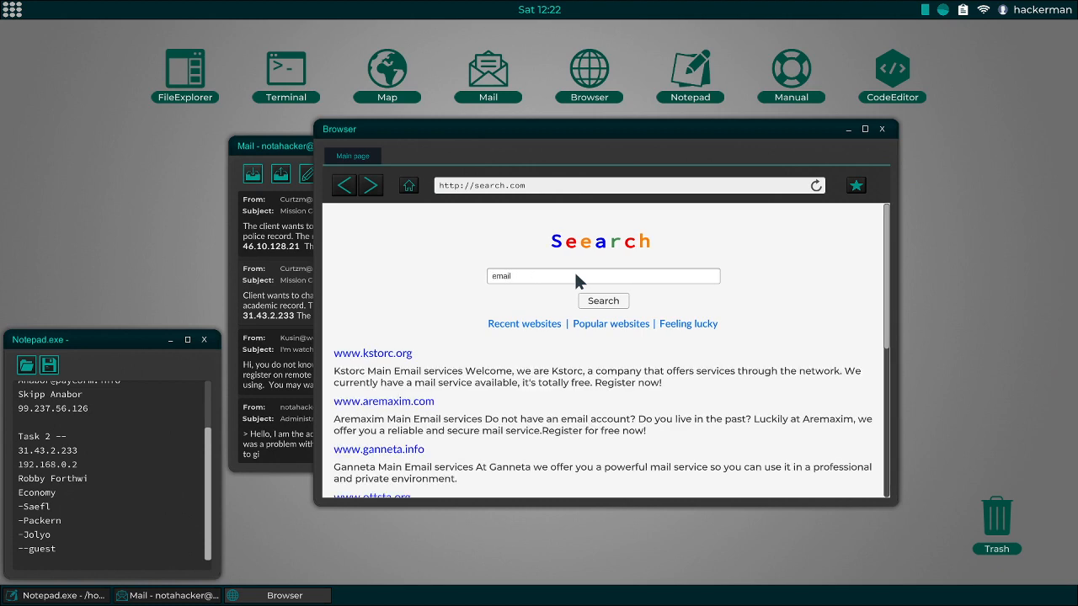
{"action": "mouse_move", "coordinate": [454, 391]}
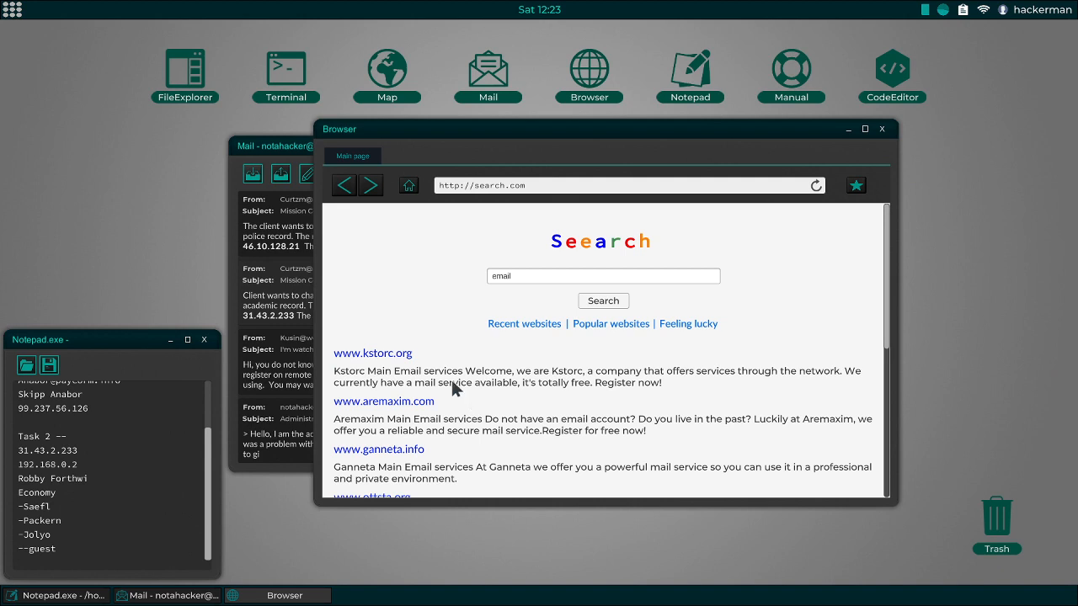
{"action": "mouse_move", "coordinate": [591, 374]}
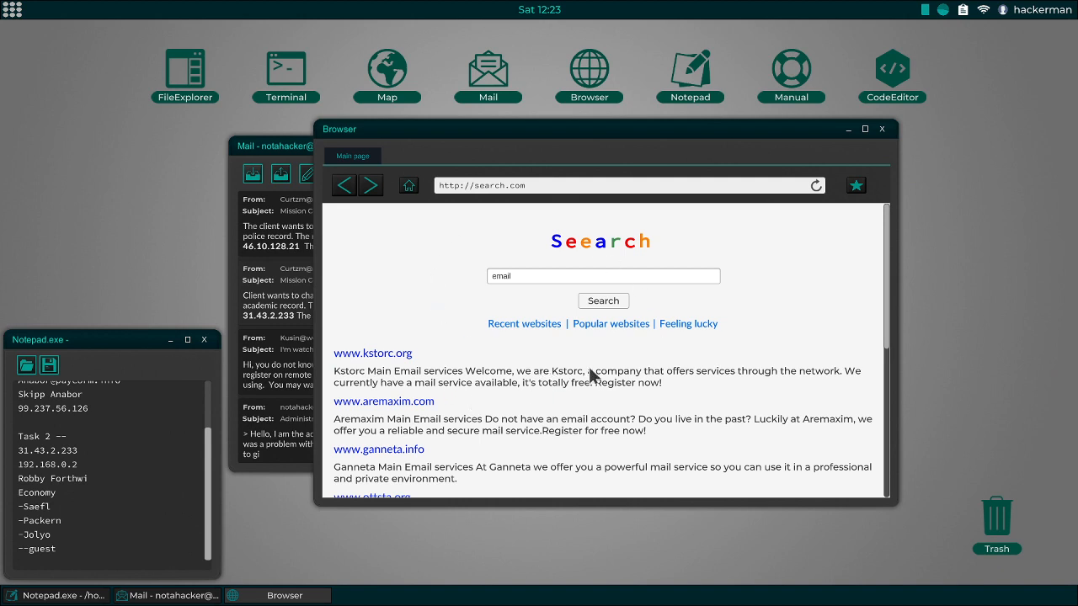
{"action": "mouse_move", "coordinate": [492, 352]}
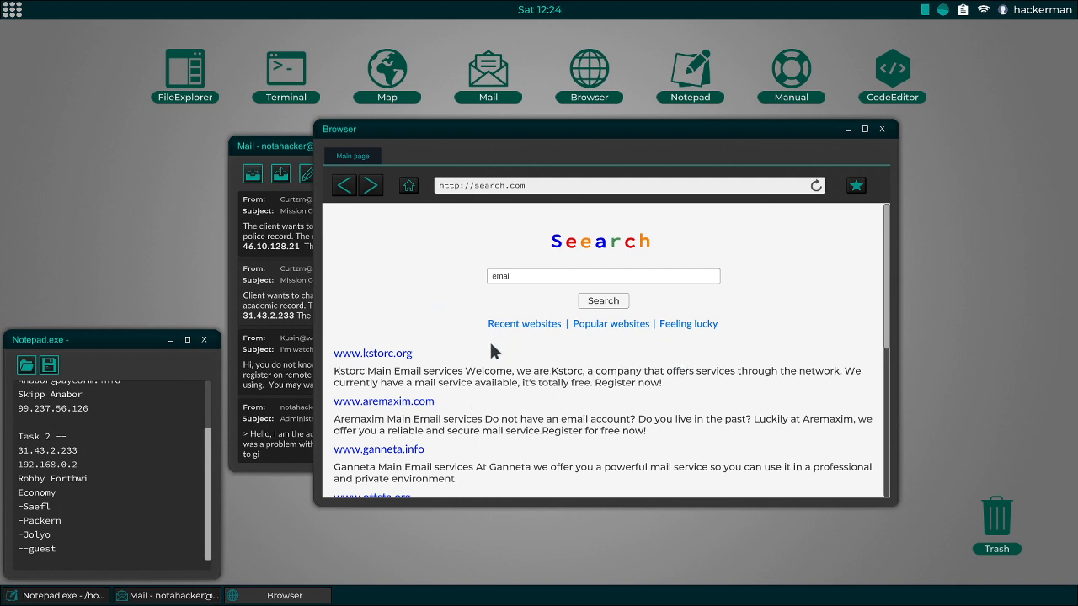
{"action": "mouse_move", "coordinate": [665, 386]}
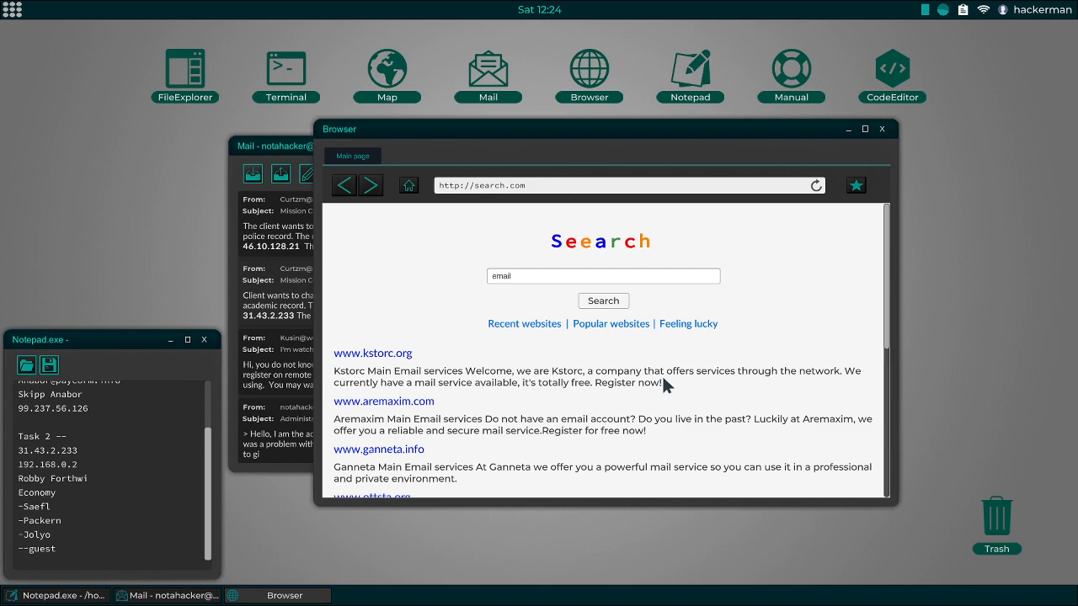
{"action": "mouse_move", "coordinate": [438, 320]}
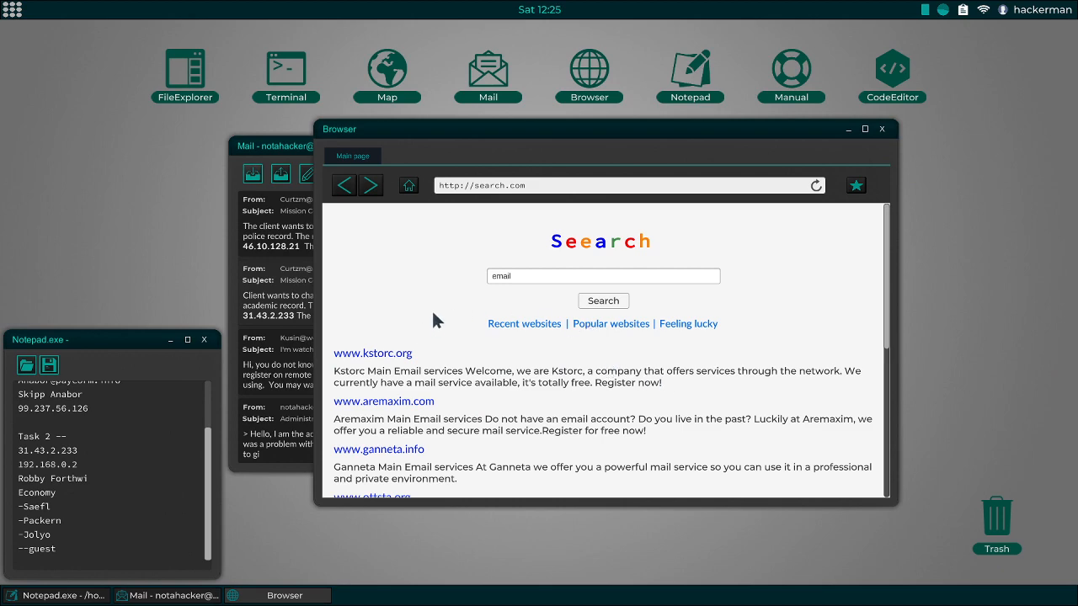
{"action": "left_click_drag", "start_coordinate": [340, 128], "coordinate": [458, 50]}
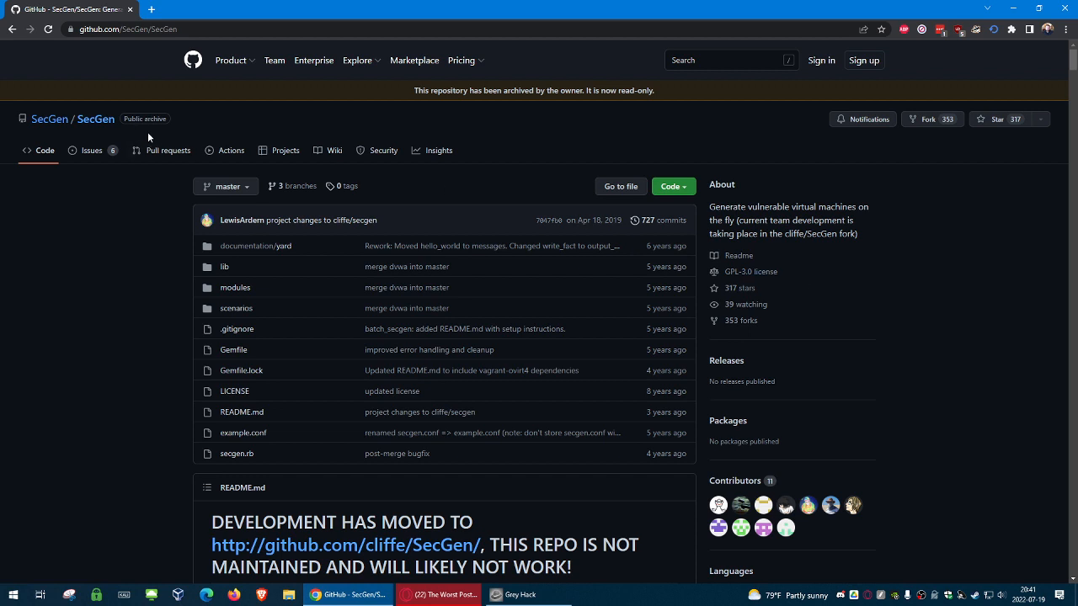
{"action": "mouse_move", "coordinate": [165, 325]}
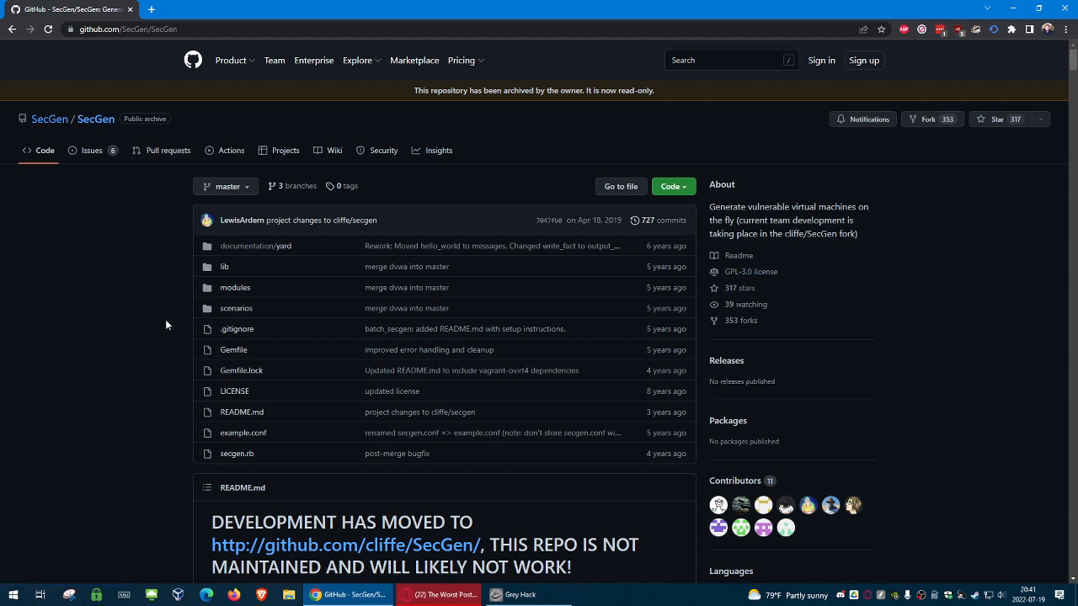
Follow the README link from archived SecGen/SecGen to the maintained cliffe/SecGen repository
{"action": "scroll", "scroll_direction": "down", "scroll_amount": 3}
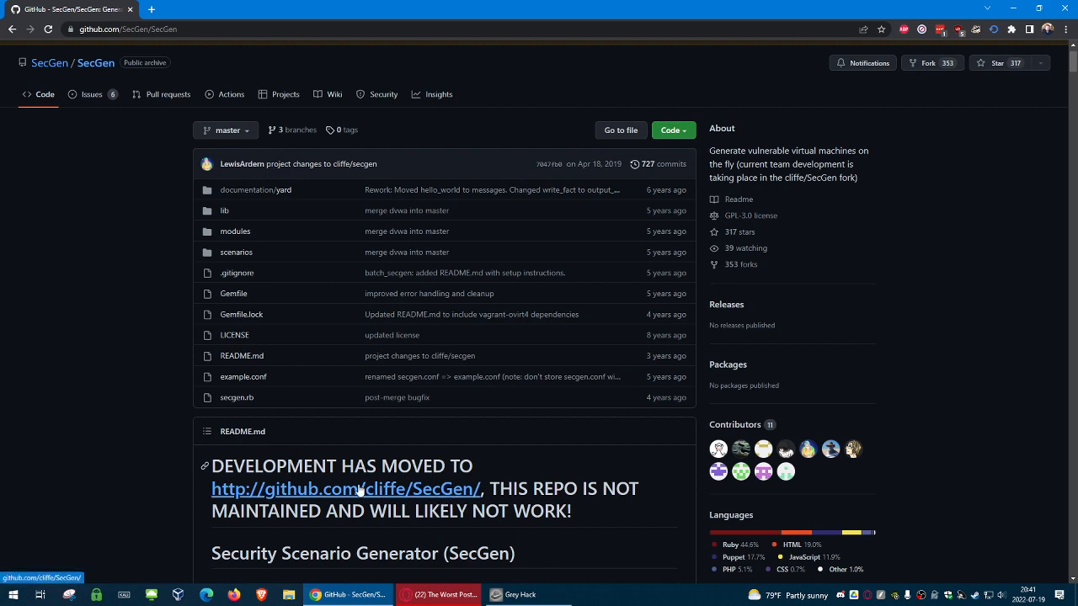
{"action": "scroll", "scroll_direction": "down", "scroll_amount": 3}
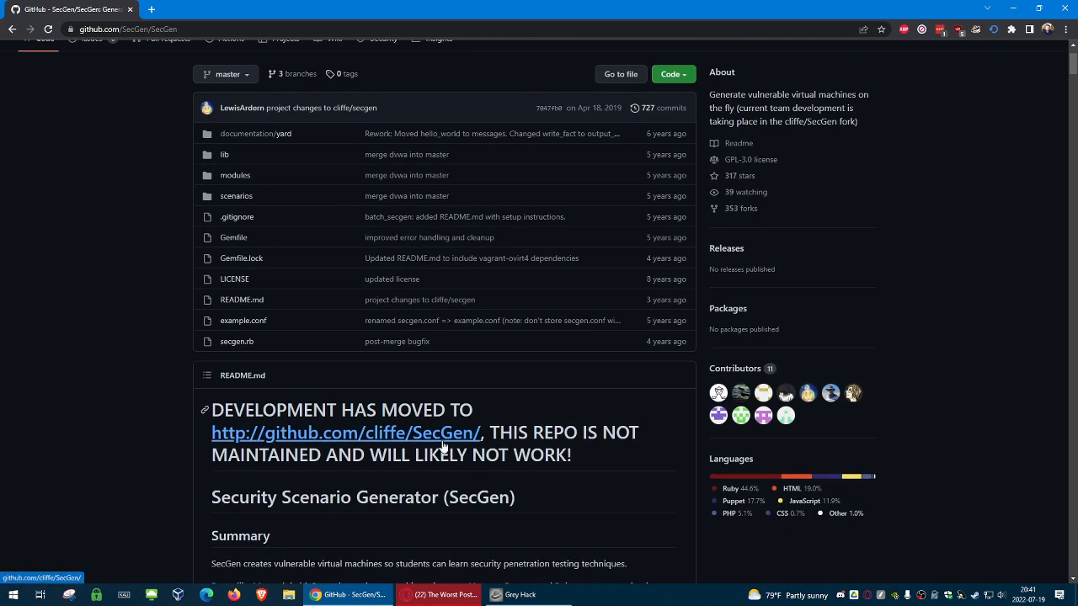
{"action": "left_click", "coordinate": [345, 433]}
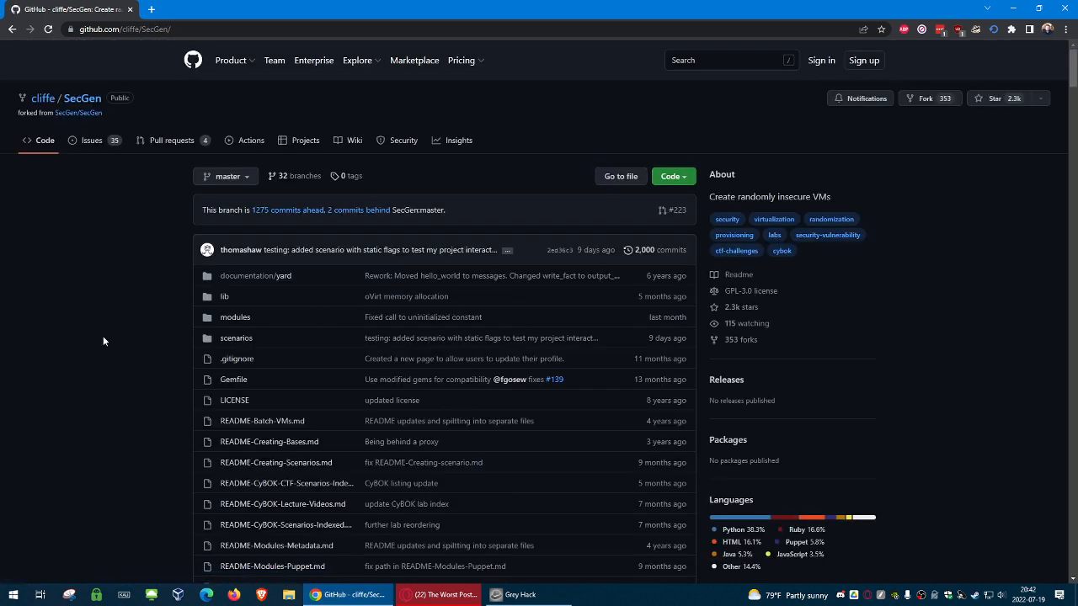
{"action": "scroll", "scroll_direction": "down", "scroll_amount": 3}
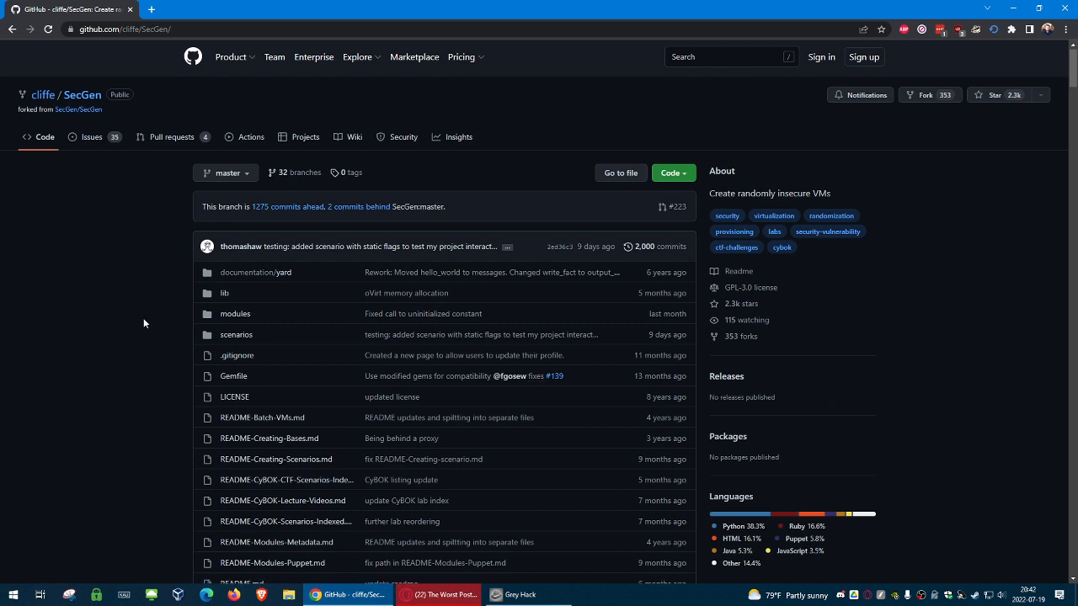
{"action": "scroll", "scroll_direction": "down", "scroll_amount": 3}
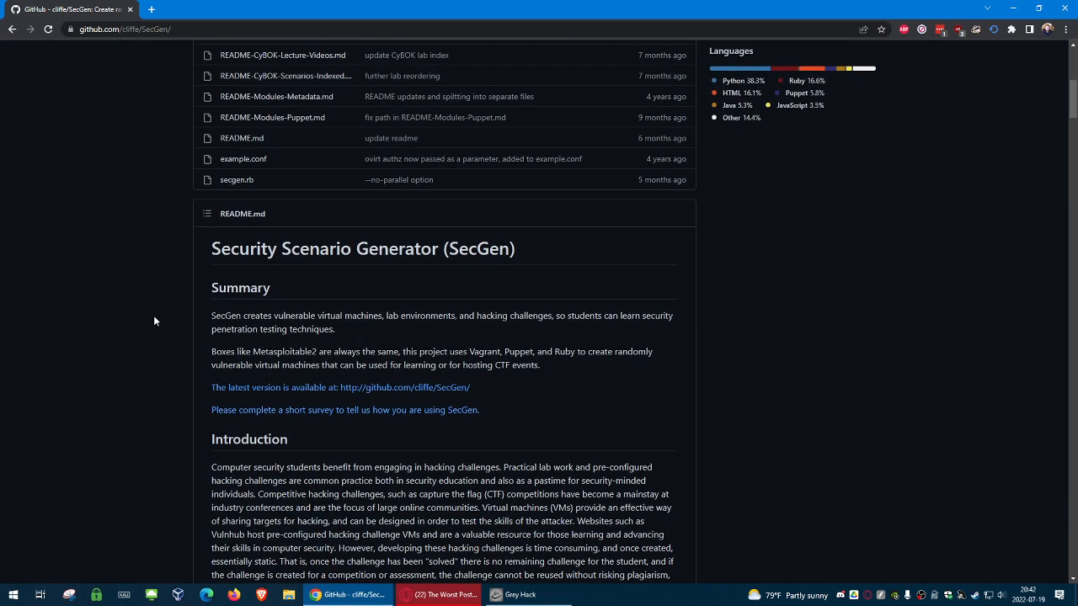
{"action": "mouse_move", "coordinate": [509, 343]}
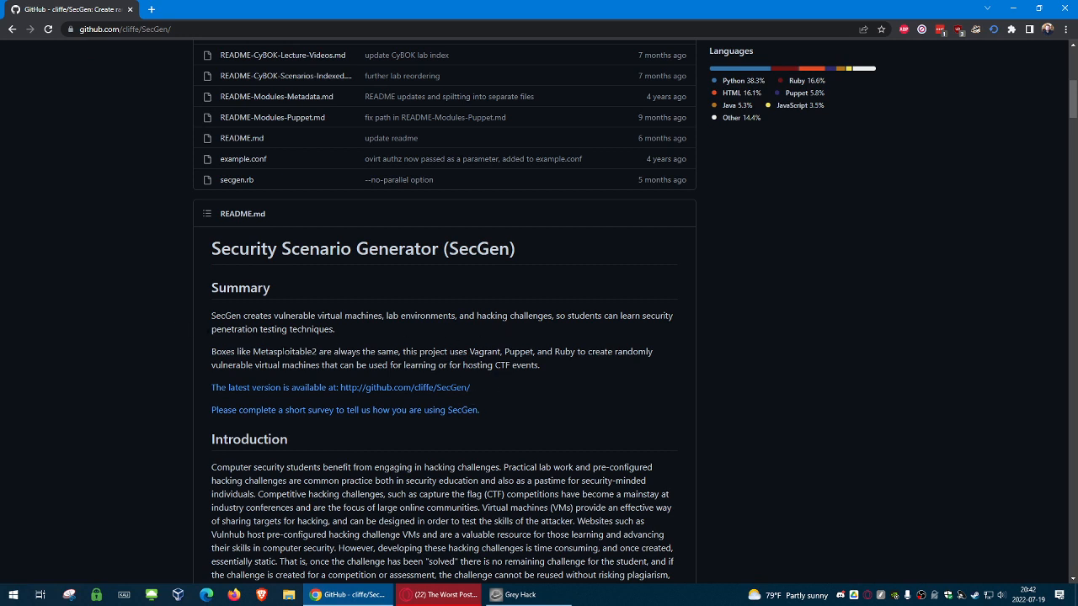
{"action": "mouse_move", "coordinate": [325, 446]}
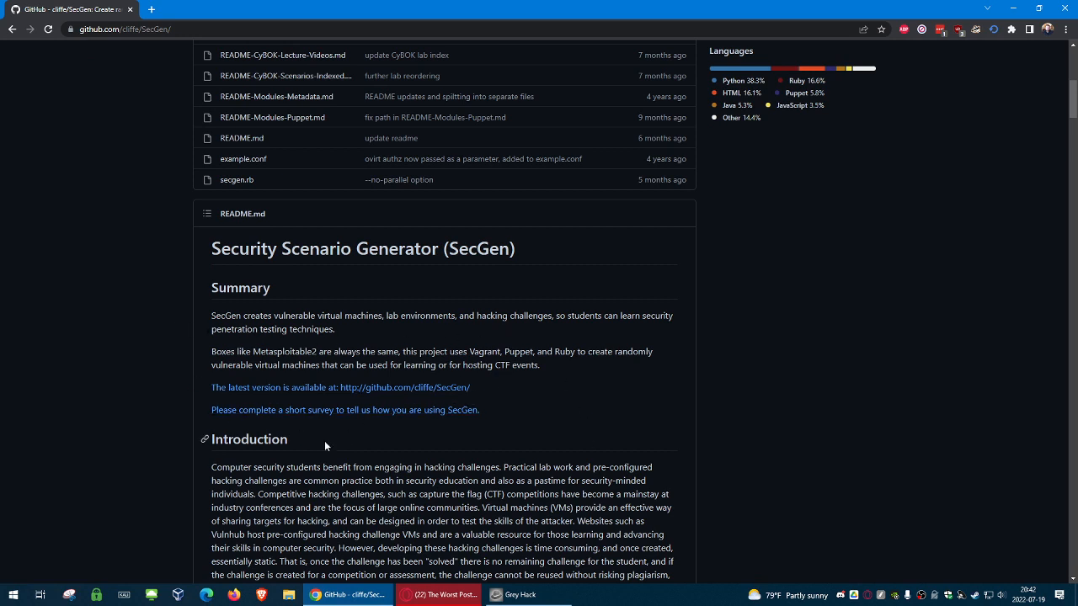
{"action": "scroll", "scroll_direction": "down", "scroll_amount": 3}
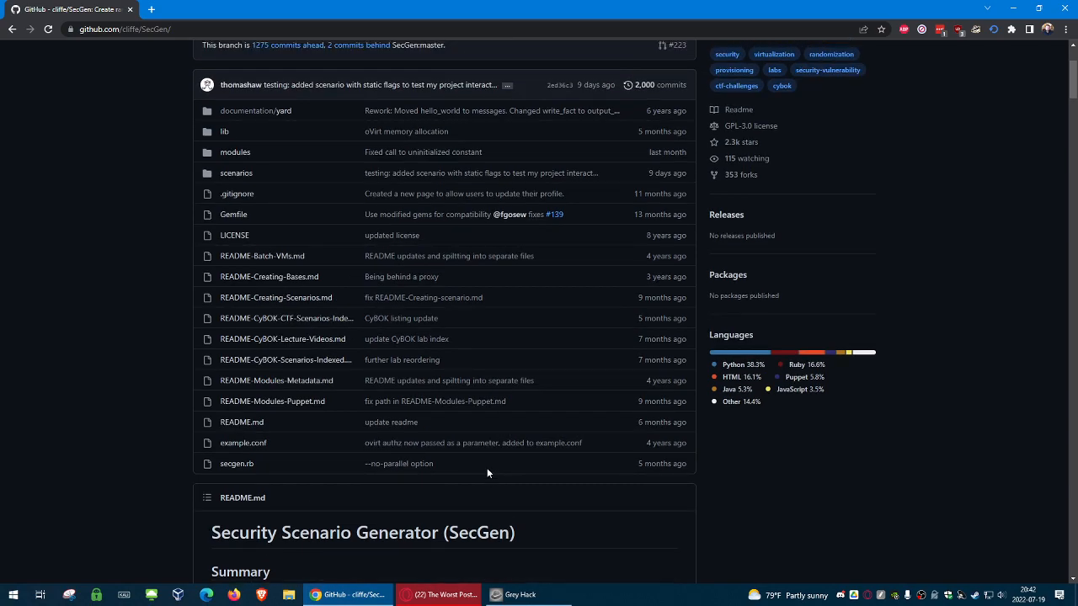
{"action": "scroll", "scroll_direction": "down", "scroll_amount": 3}
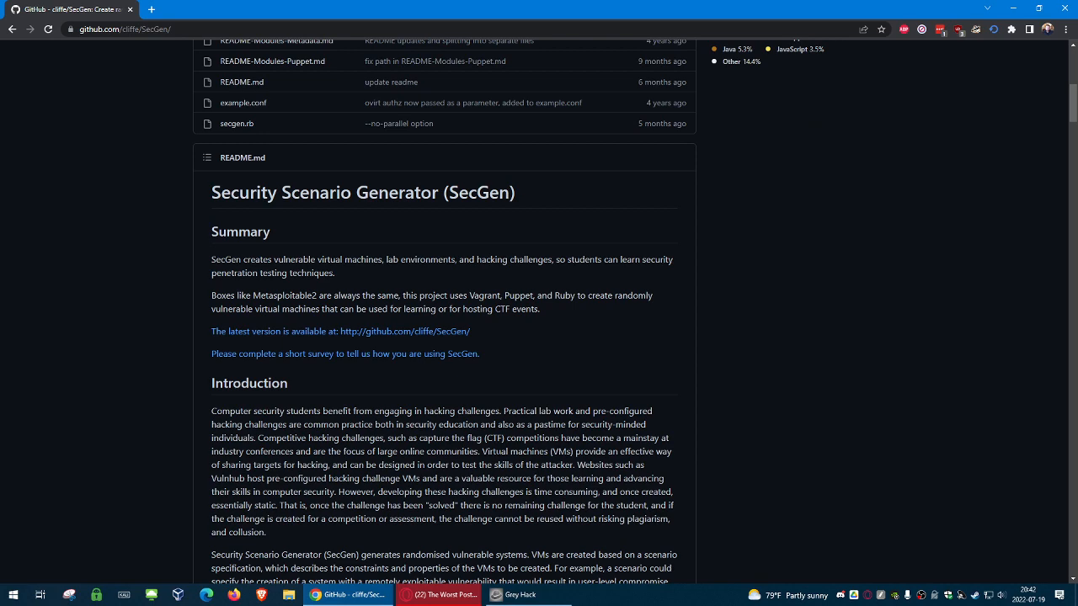
{"action": "scroll", "scroll_direction": "down", "scroll_amount": 3}
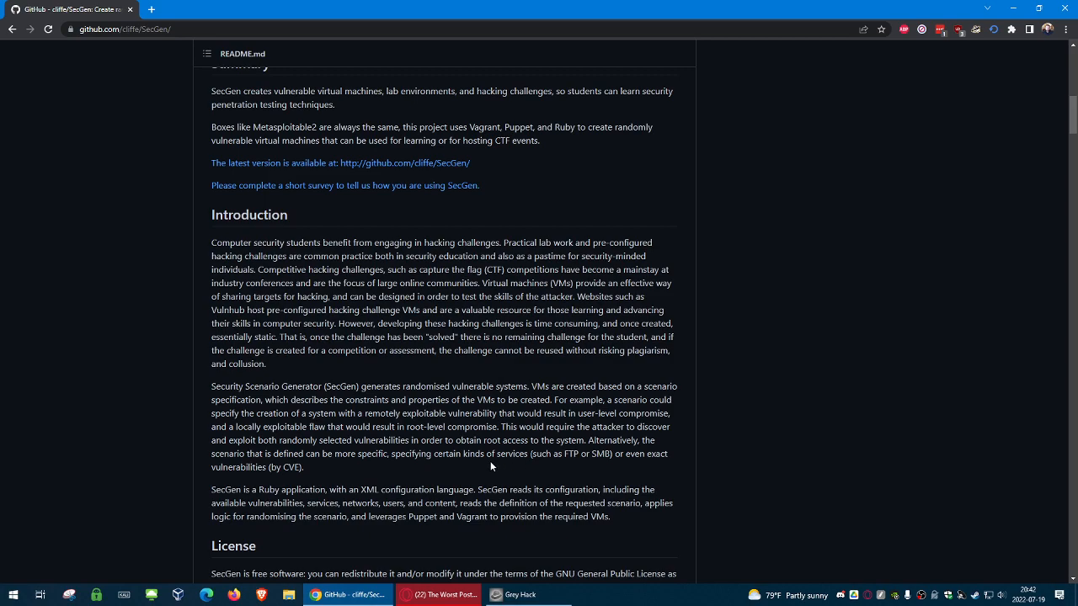
{"action": "scroll", "scroll_direction": "down", "scroll_amount": 3}
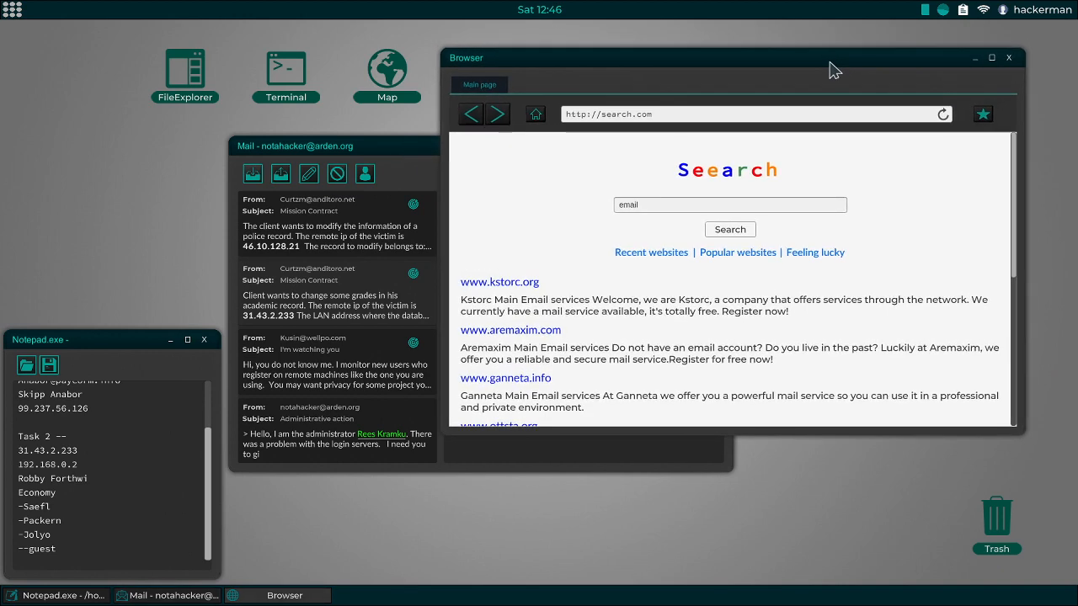
Reload HackShop from the bookmarked IP and reopen the grade-change contract email
{"action": "left_click", "coordinate": [983, 115]}
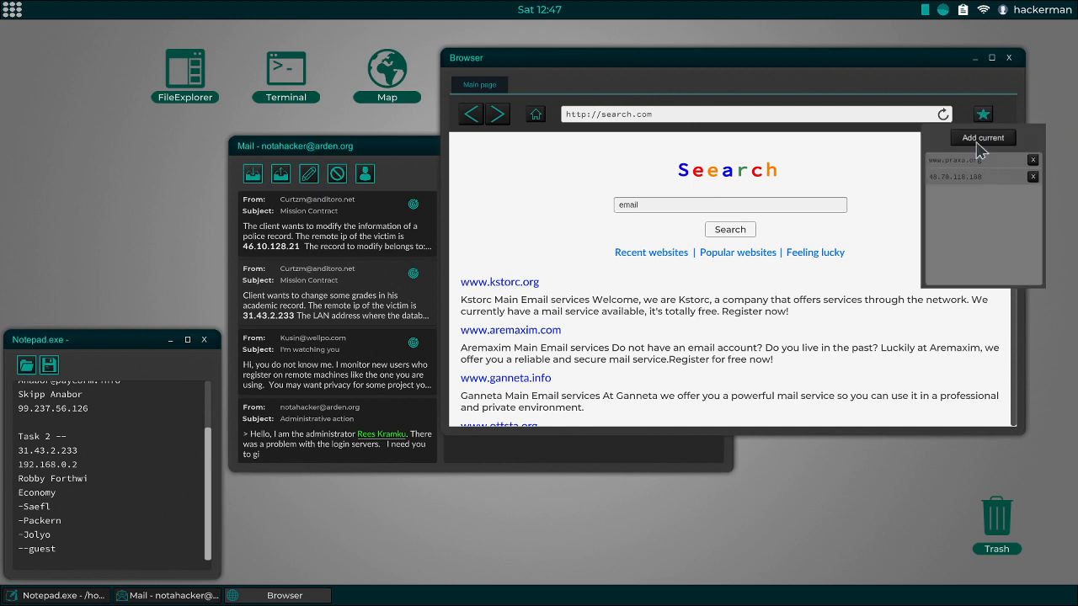
{"action": "left_click", "coordinate": [976, 177]}
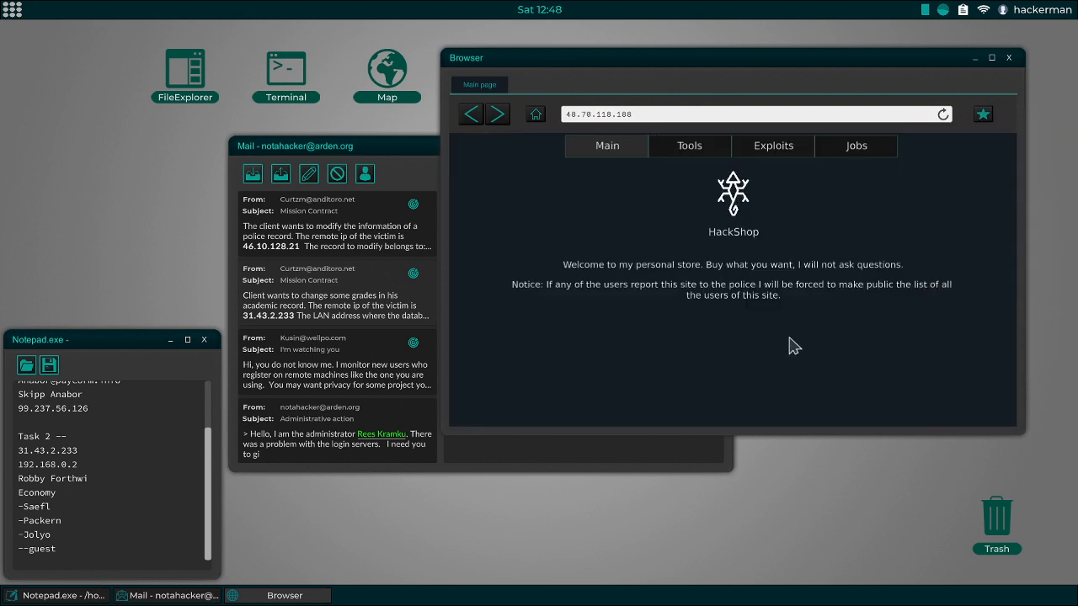
{"action": "mouse_move", "coordinate": [518, 293]}
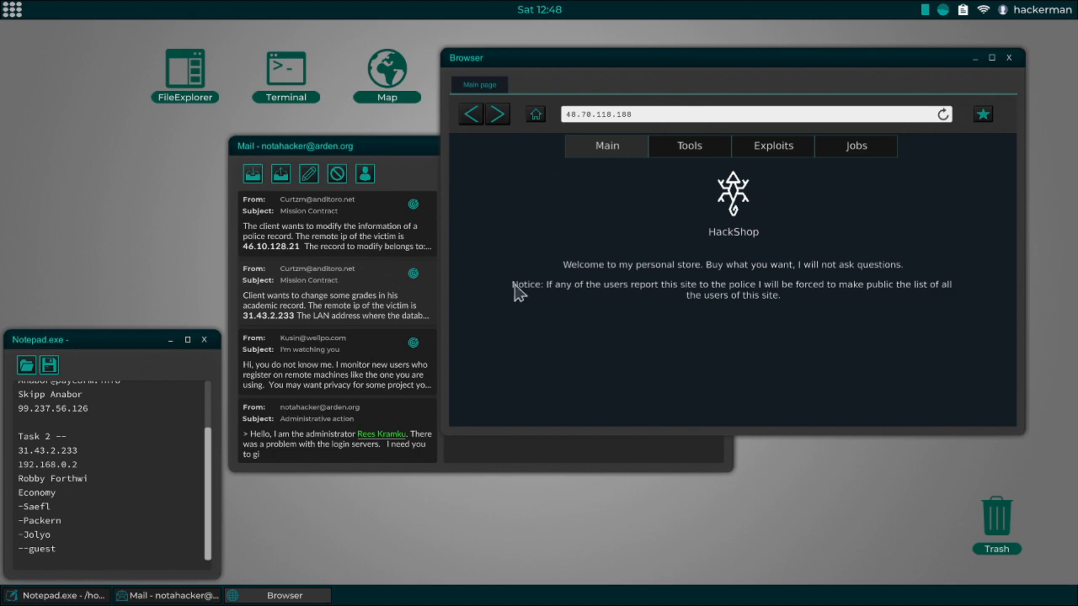
{"action": "left_click", "coordinate": [337, 300]}
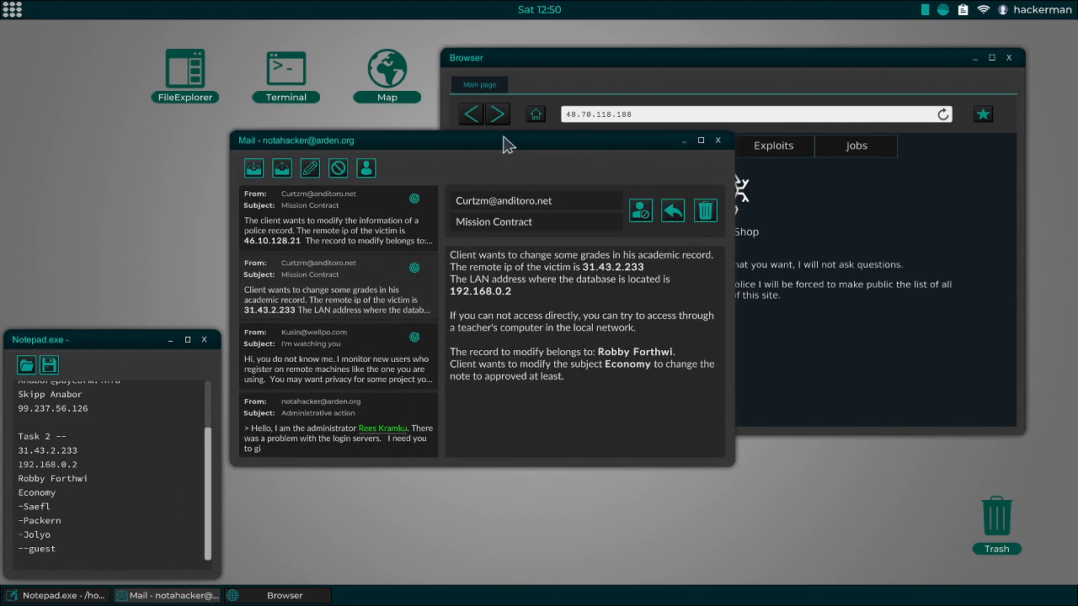
{"action": "mouse_move", "coordinate": [526, 152]}
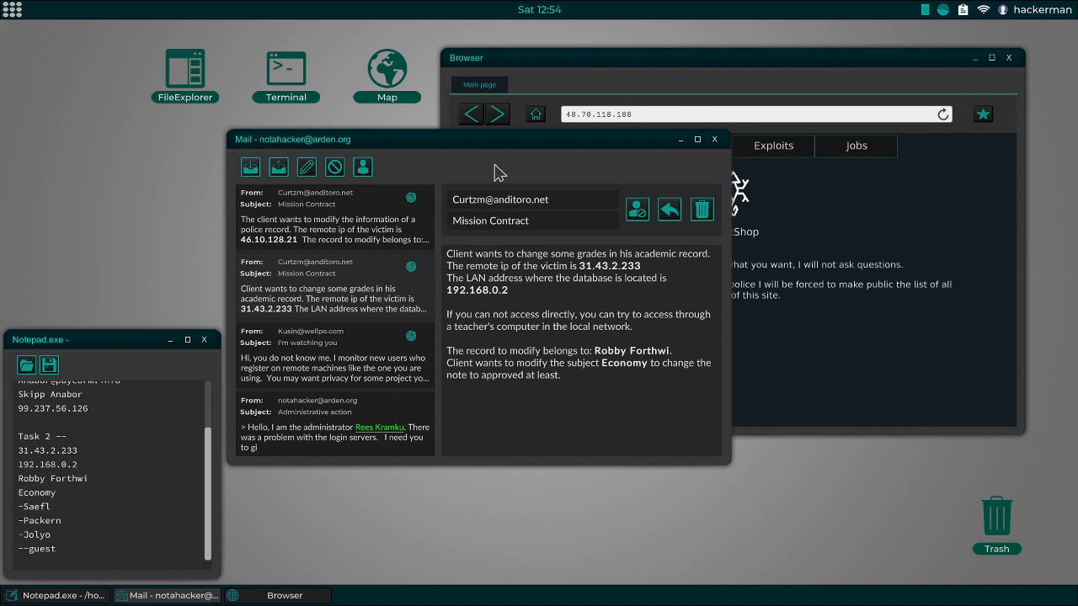
{"action": "mouse_move", "coordinate": [670, 304]}
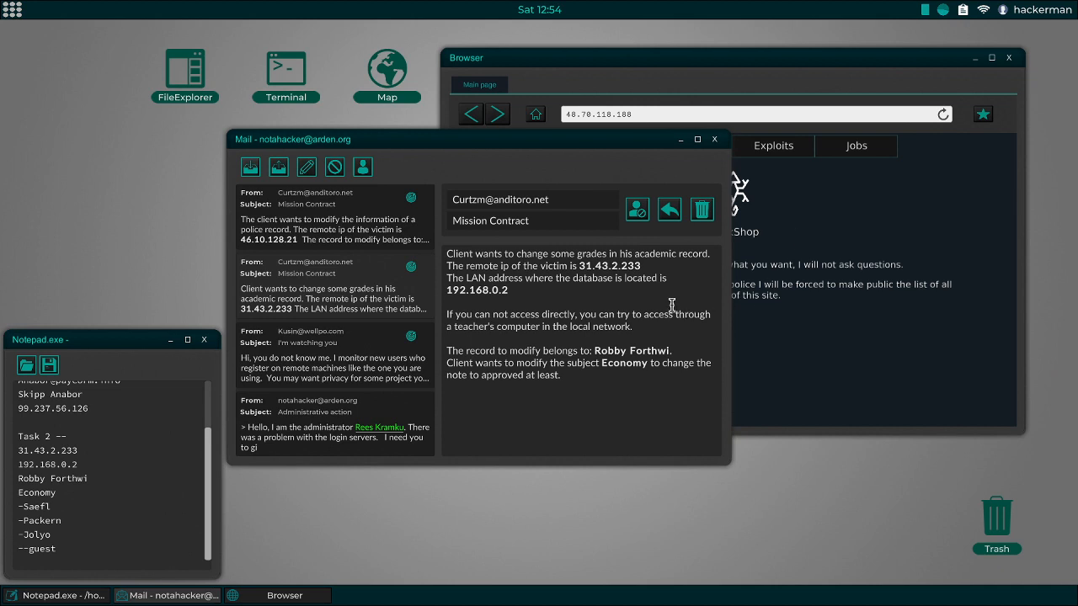
{"action": "mouse_move", "coordinate": [522, 298]}
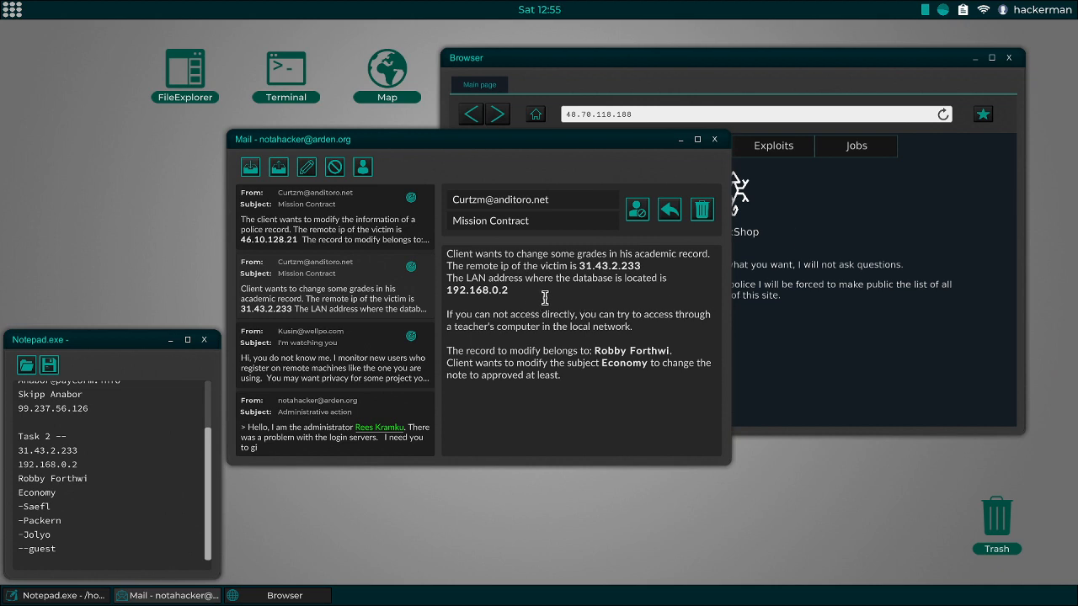
{"action": "mouse_move", "coordinate": [150, 343]}
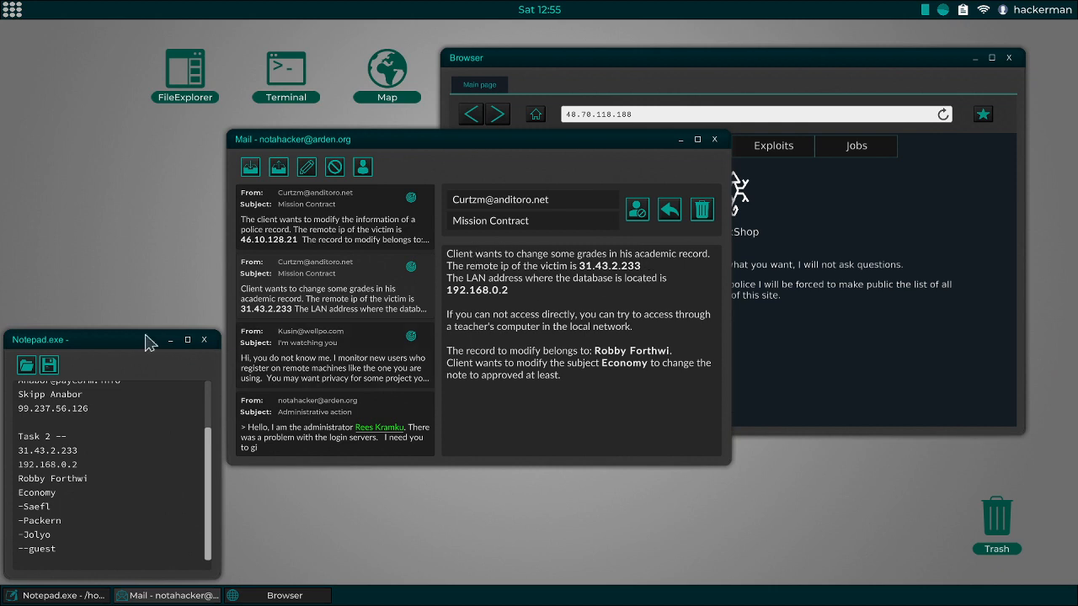
{"action": "mouse_move", "coordinate": [69, 494]}
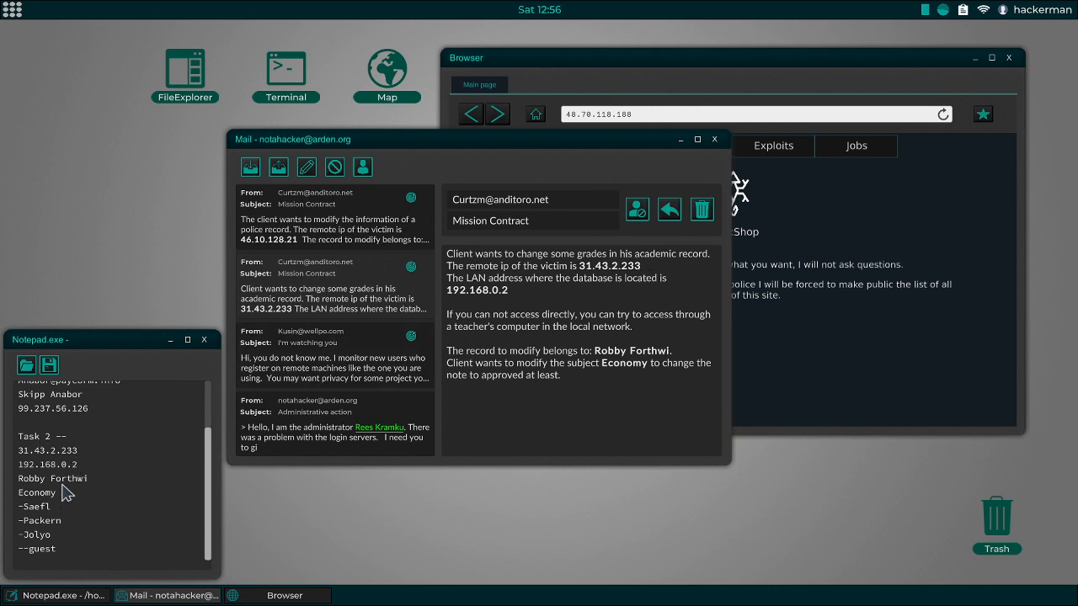
{"action": "mouse_move", "coordinate": [91, 488]}
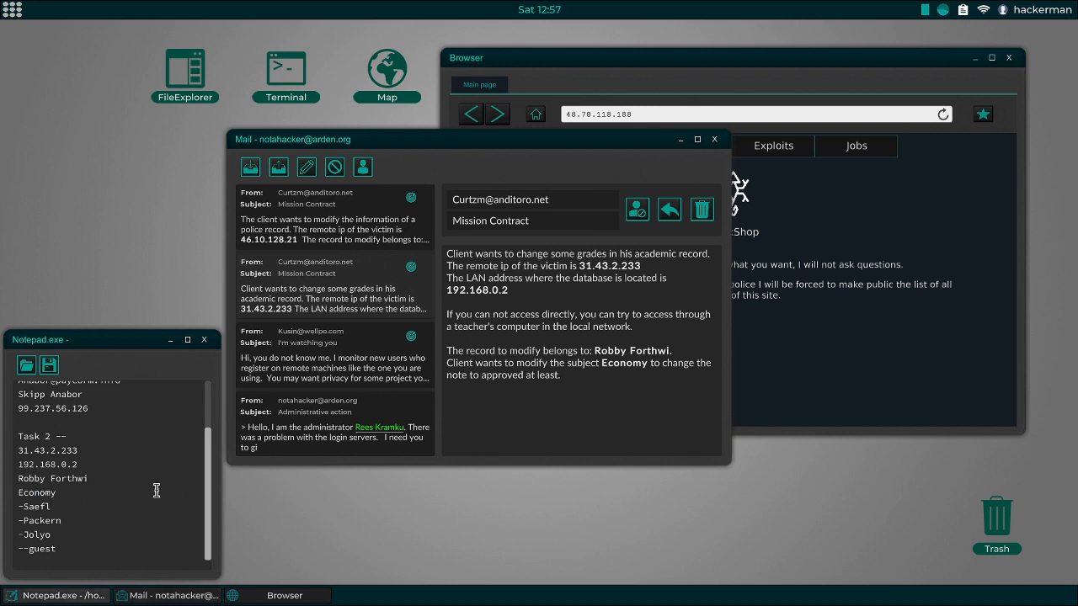
{"action": "type", "text": "admin"}
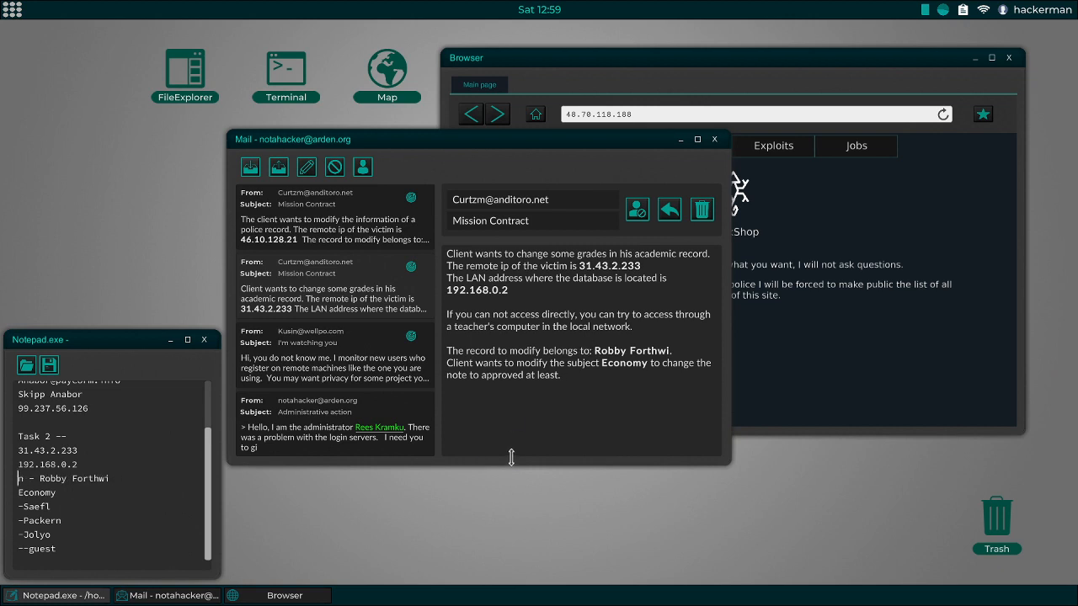
{"action": "type", "text": "Student:"}
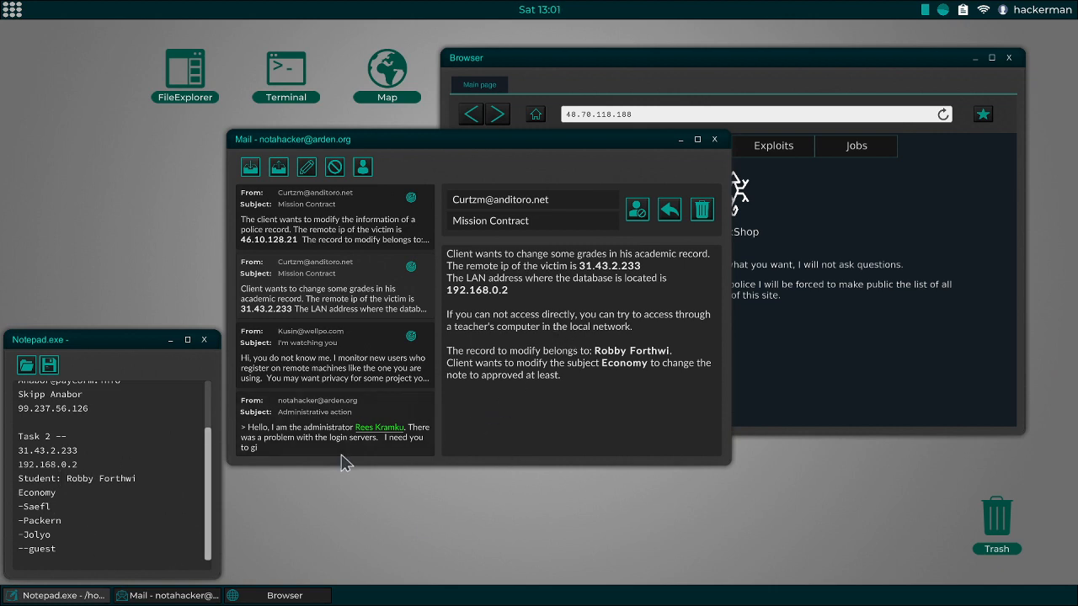
{"action": "left_click_drag", "start_coordinate": [20, 502], "coordinate": [53, 540]}
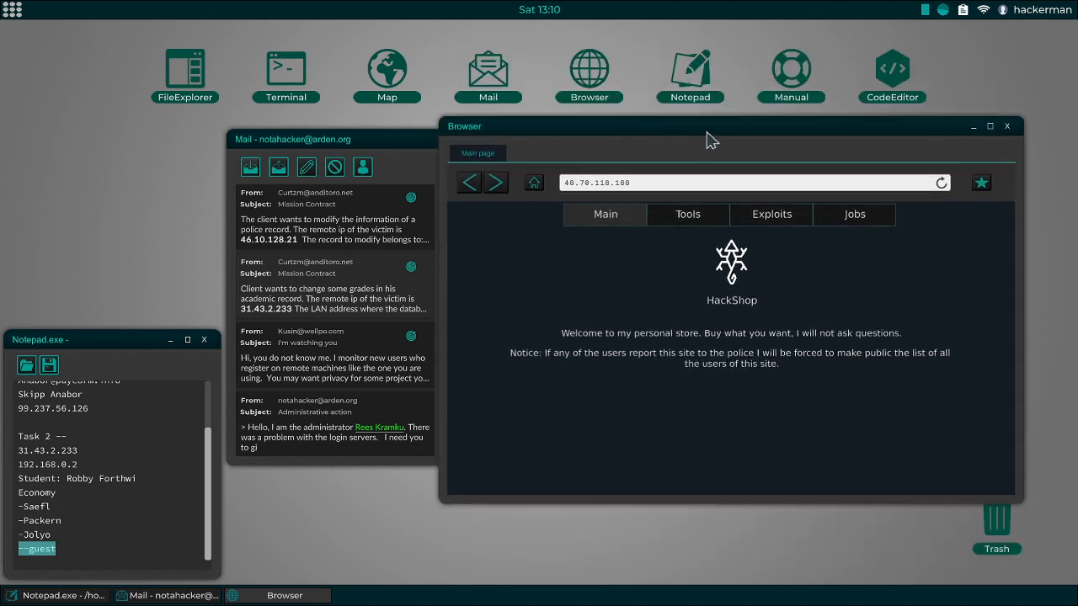
Move the browser aside and start a new terminal session at a shell prompt
{"action": "left_click_drag", "start_coordinate": [710, 126], "coordinate": [754, 126]}
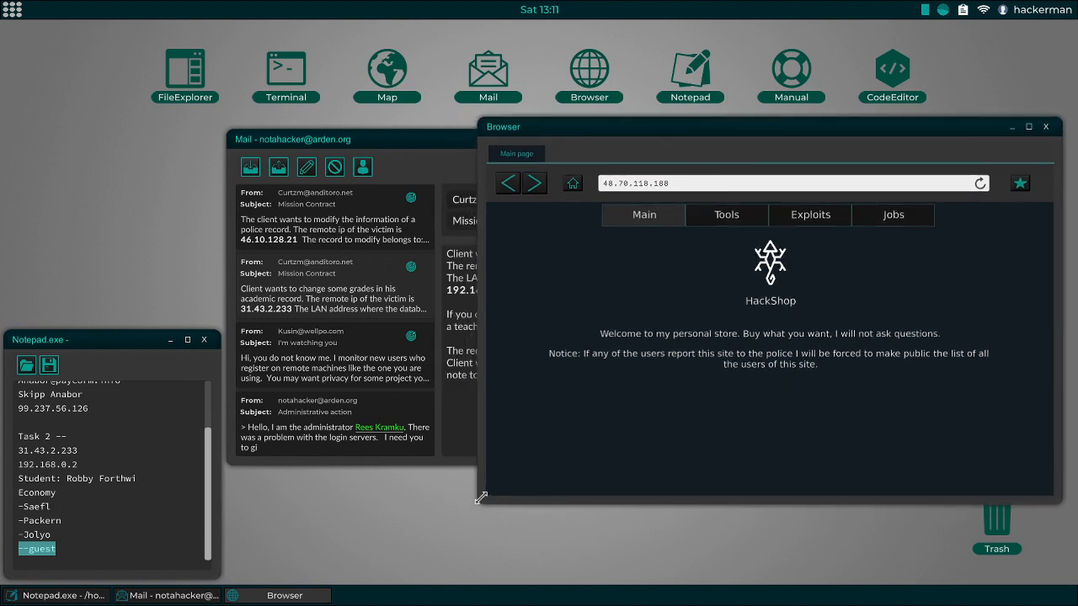
{"action": "mouse_move", "coordinate": [542, 475]}
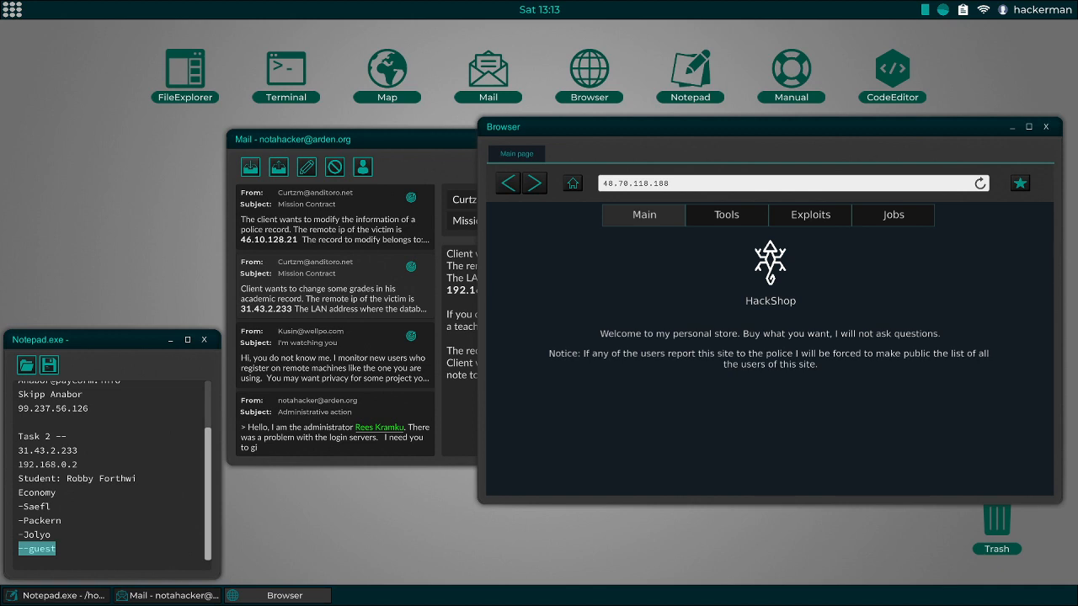
{"action": "mouse_move", "coordinate": [398, 137]}
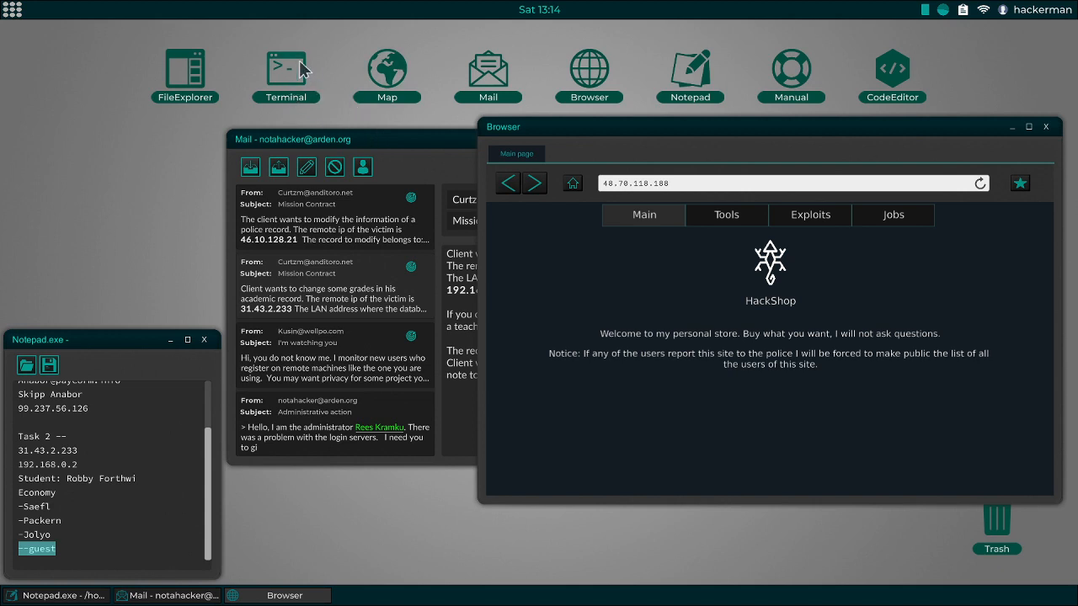
{"action": "left_click", "coordinate": [284, 68]}
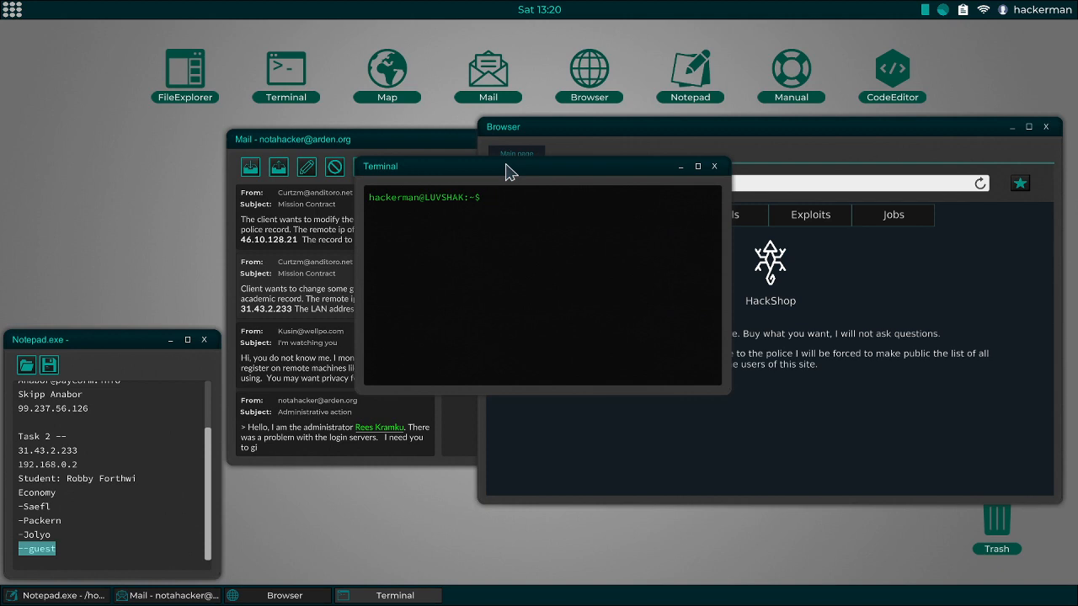
List the home directory and try the 0undh0undh exploit against 31.42.2.233 on ports 23 and 25
{"action": "type", "text": "ls"}
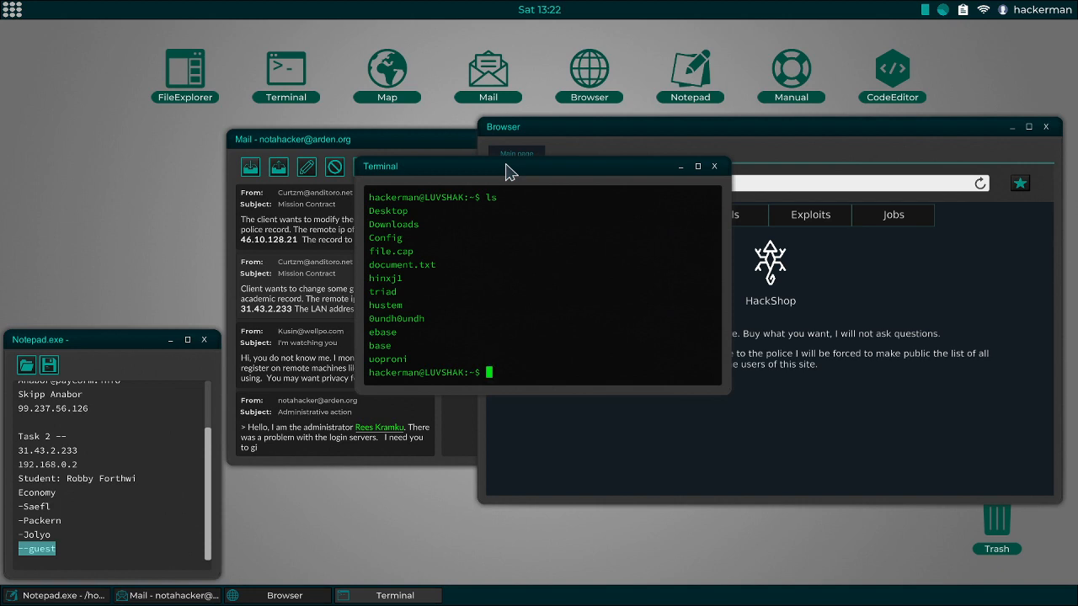
{"action": "type", "text": "0undh0undh"}
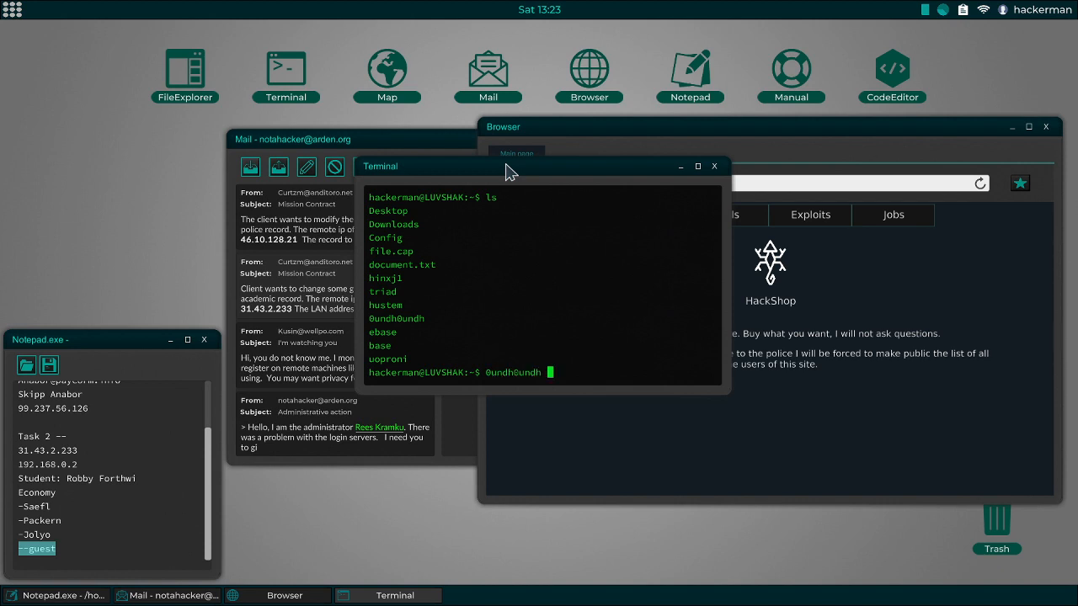
{"action": "type", "text": "3"}
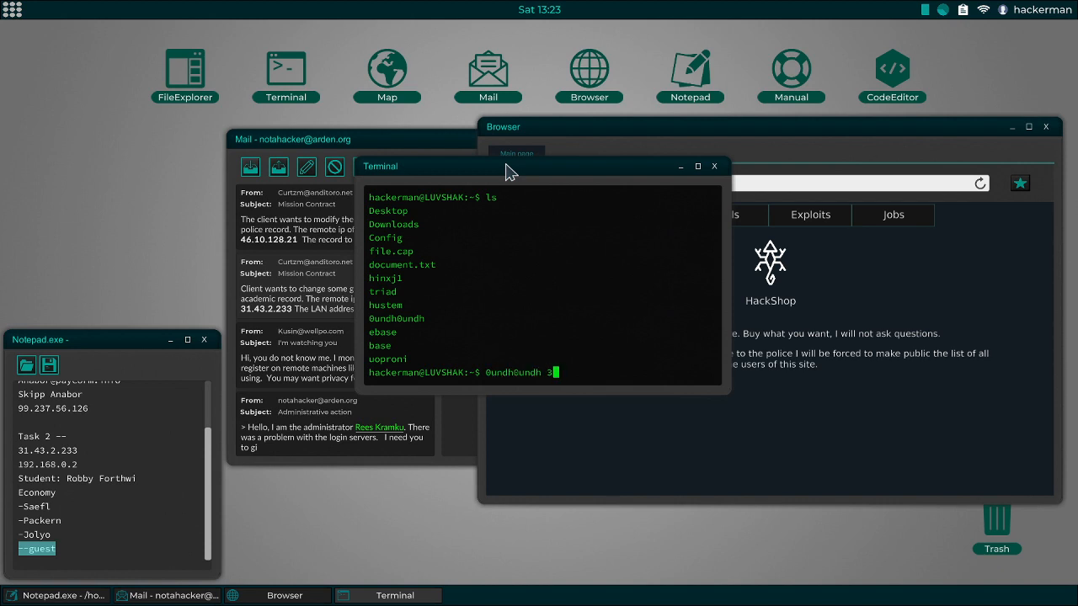
{"action": "type", "text": "1.42.2."}
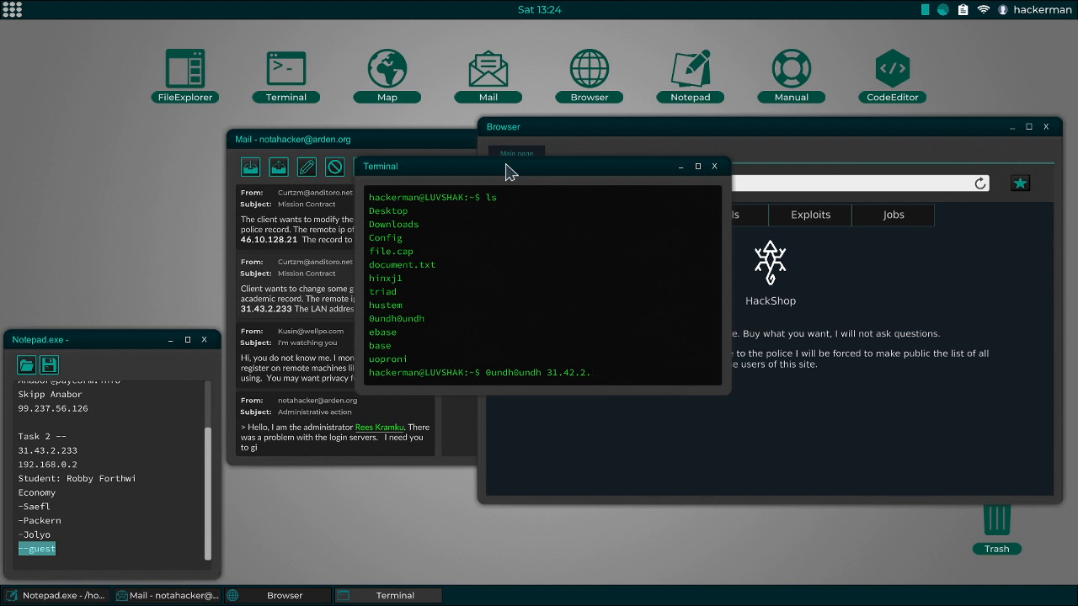
{"action": "type", "text": "233 23"}
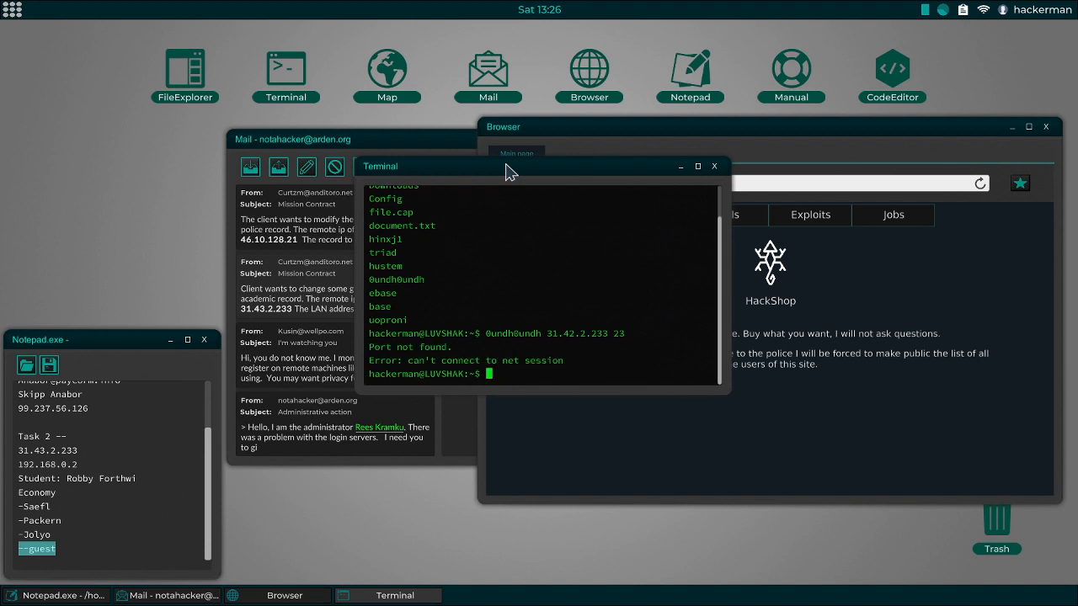
{"action": "type", "text": "@undh0undh 31.42.2.233 23"}
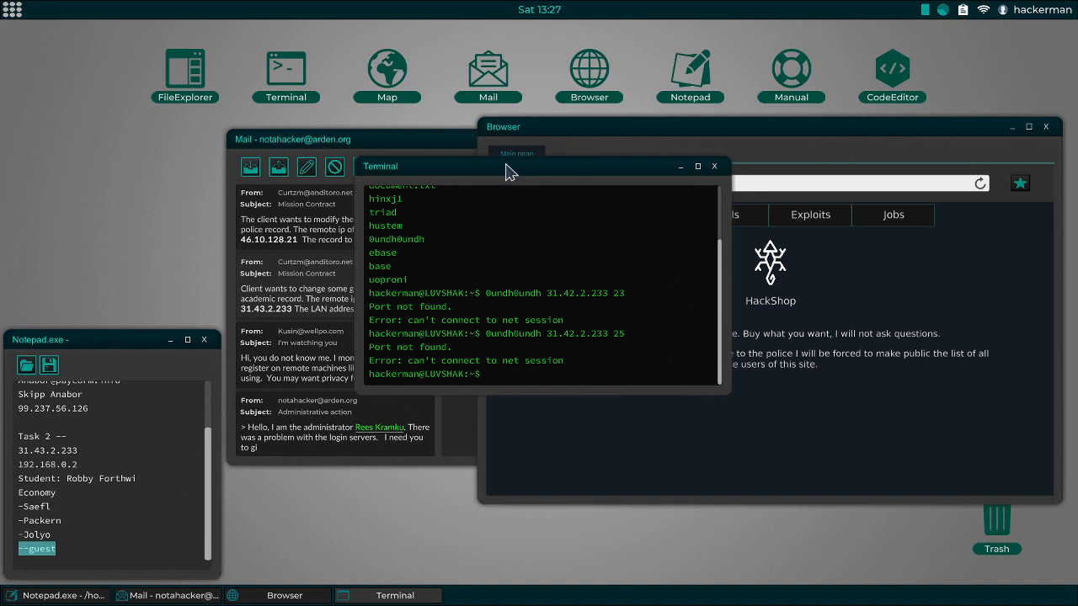
Scan 31.43.2.233 with nmap, revealing smtp, http, students and employees ports, then list home again
{"action": "type", "text": "nmap"}
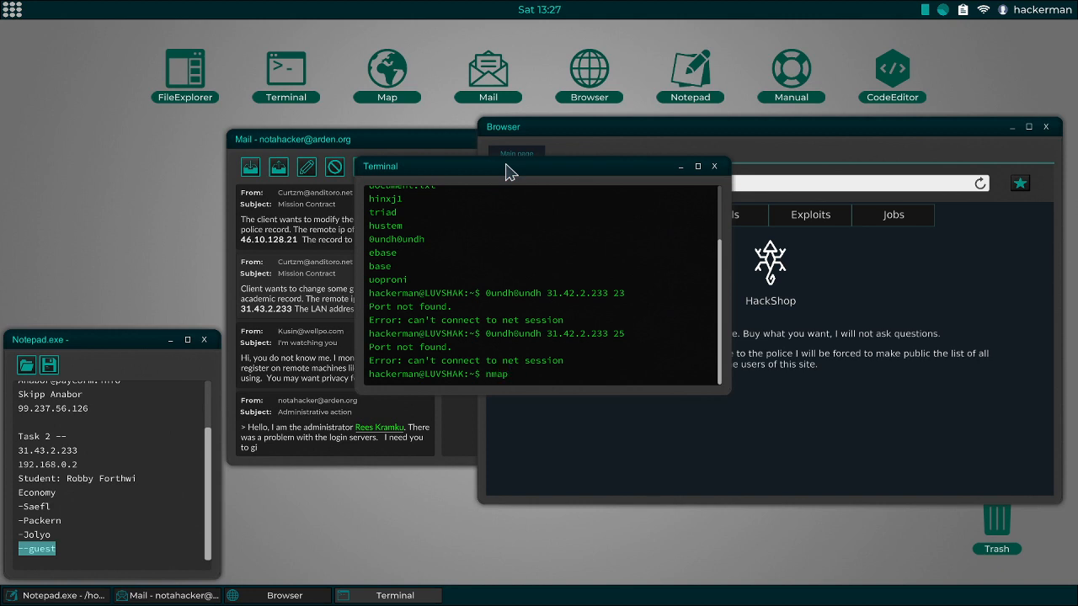
{"action": "type", "text": "31.42.2."}
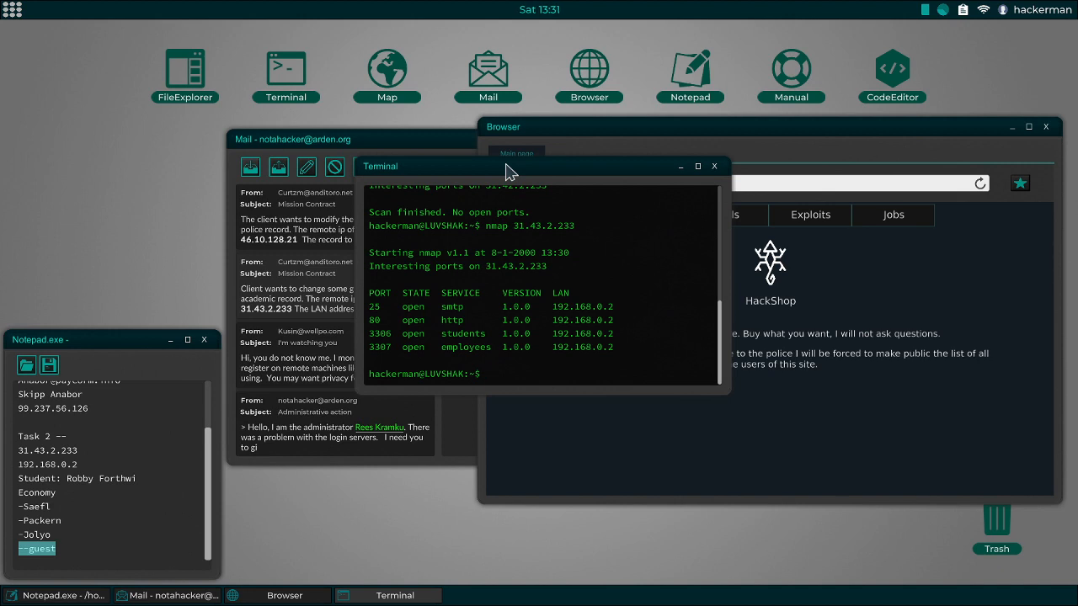
{"action": "type", "text": "ls"}
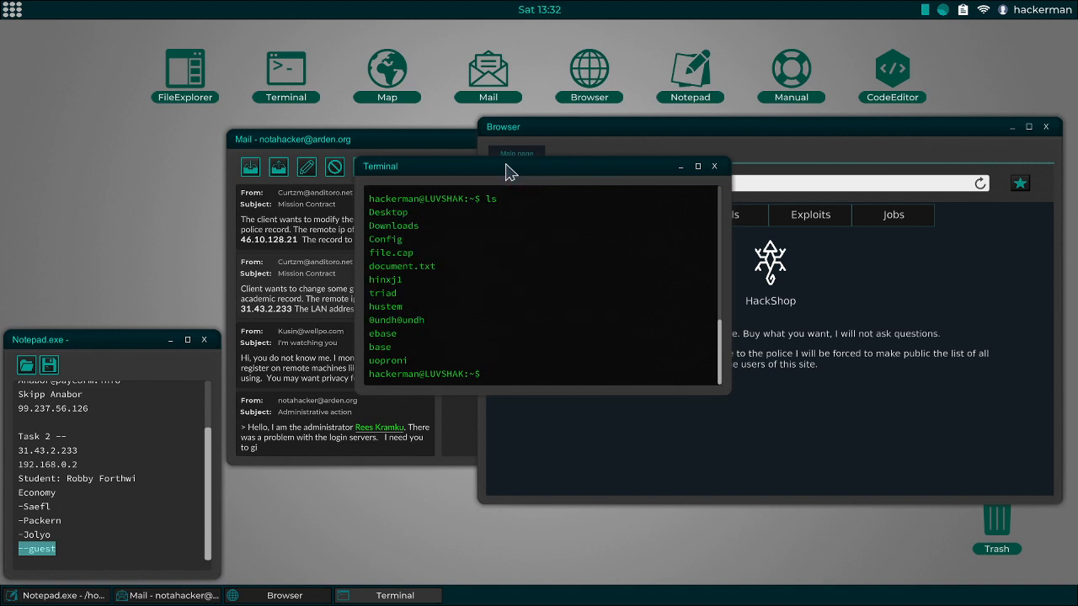
Run ebase against 31.43.2.233 port 25, gaining guest privileges, then list the home directory
{"action": "type", "text": "e"}
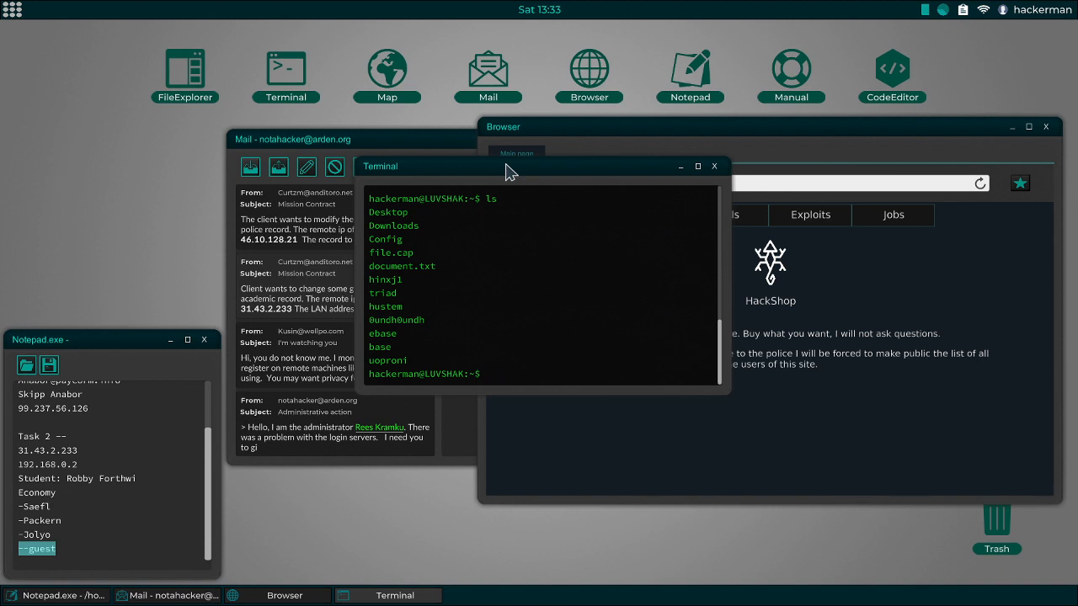
{"action": "type", "text": "ebase"}
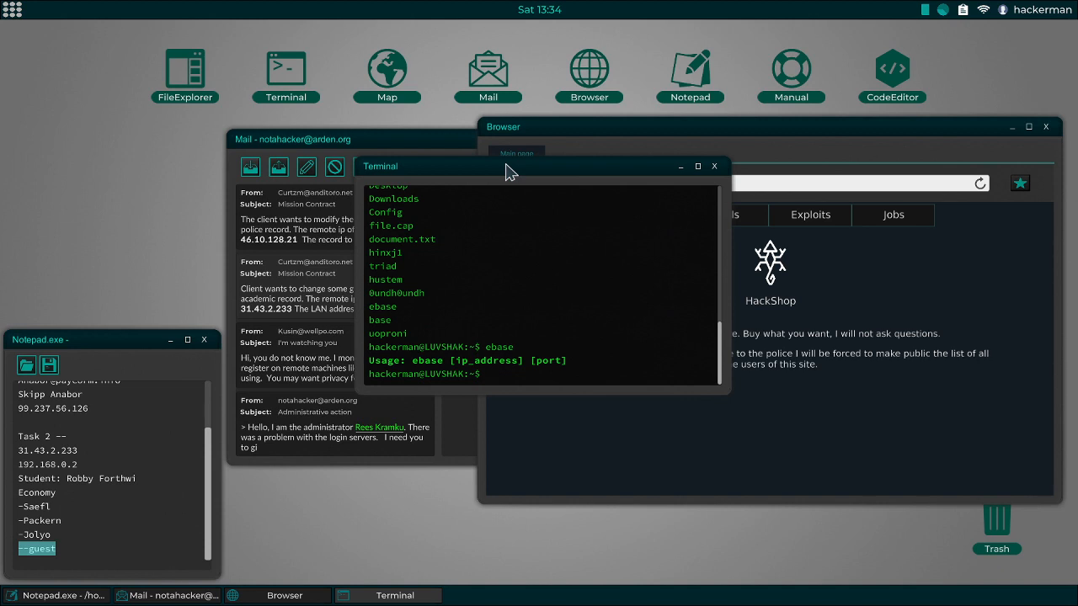
{"action": "type", "text": "ebase"}
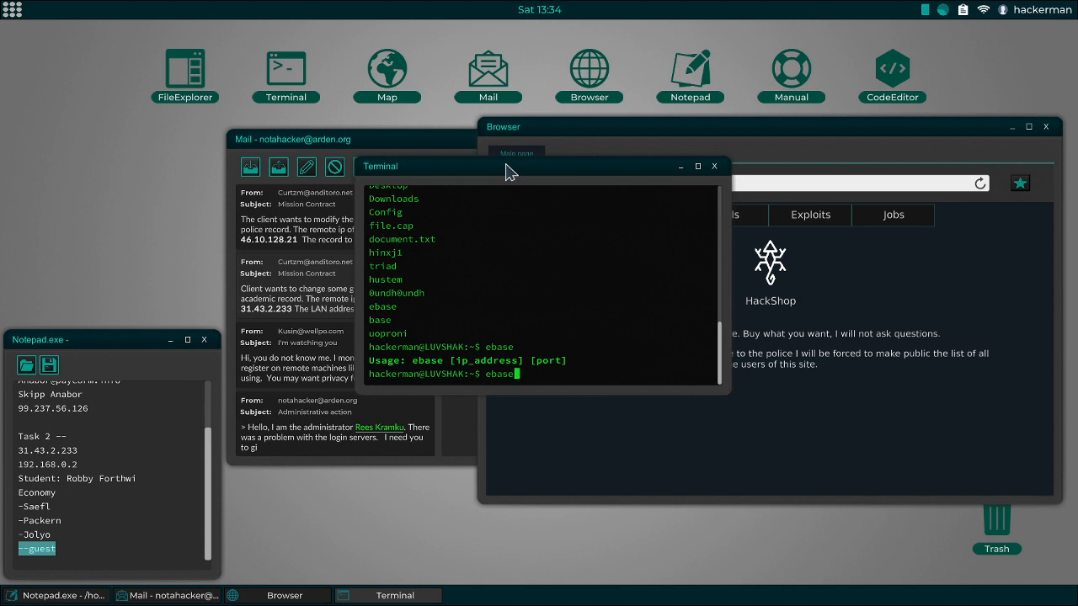
{"action": "type", "text": "31"}
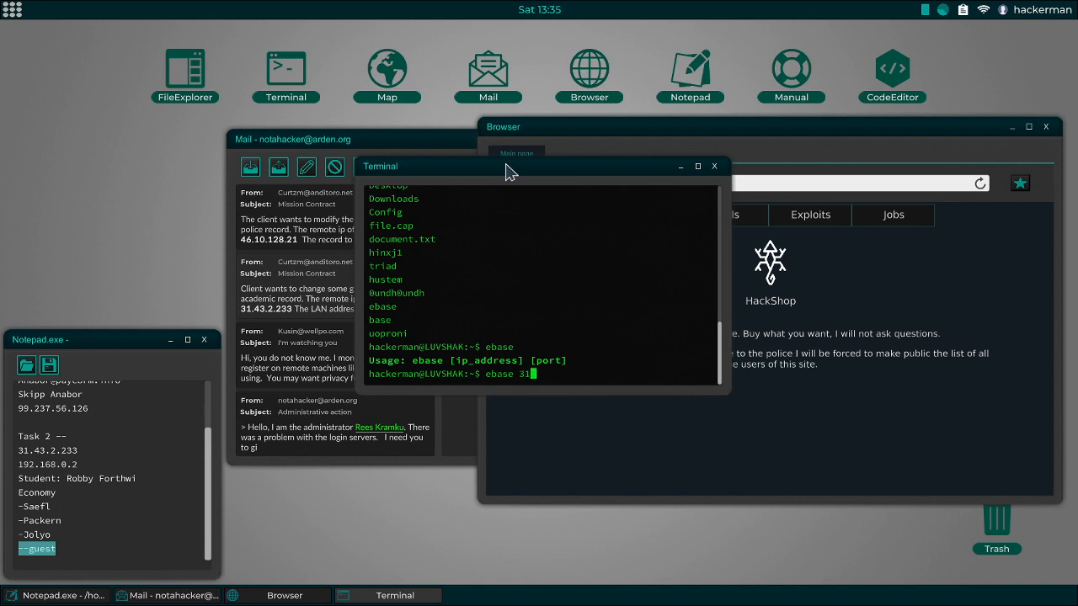
{"action": "type", "text": ".43.2."}
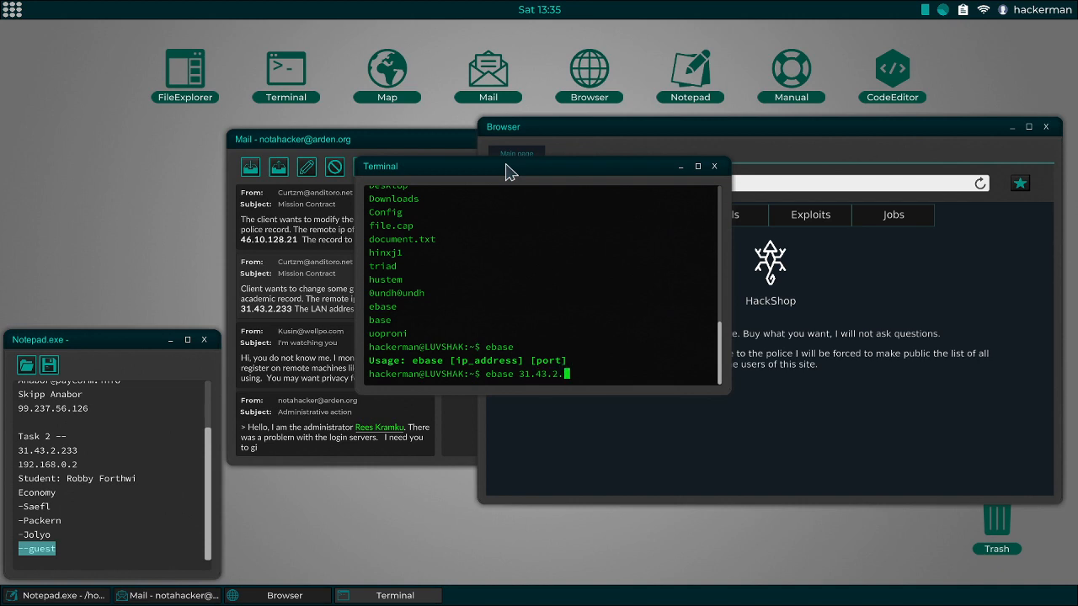
{"action": "type", "text": "33"}
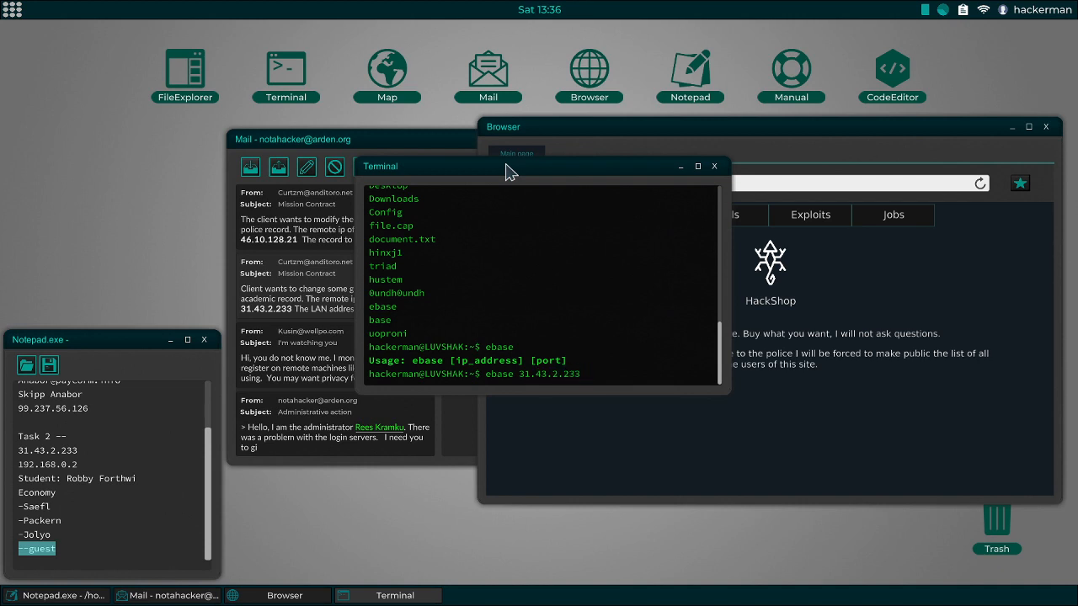
{"action": "key", "text": "Return"}
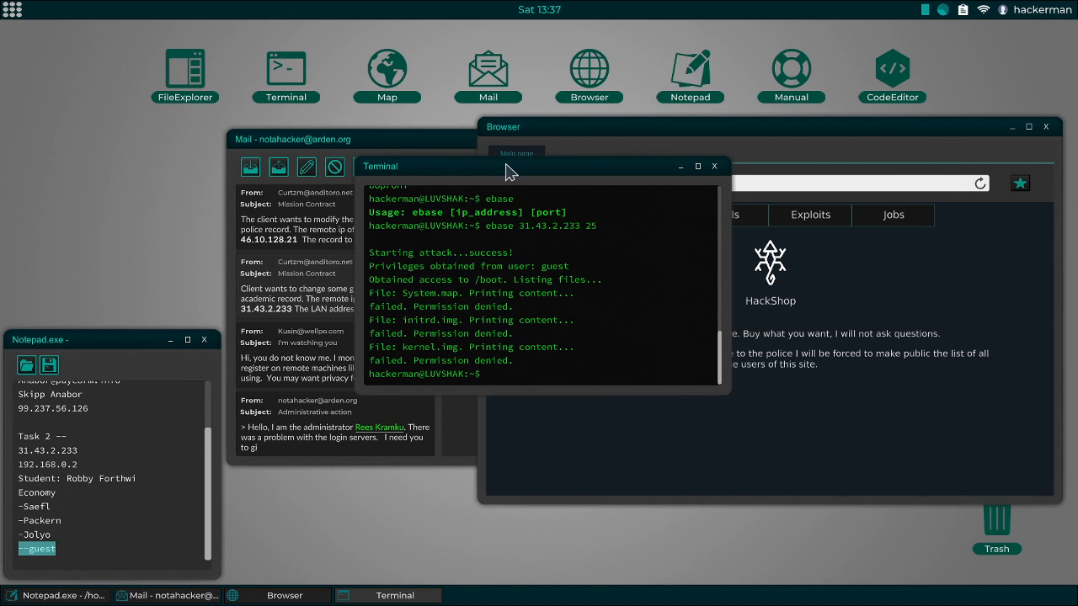
{"action": "type", "text": "ls"}
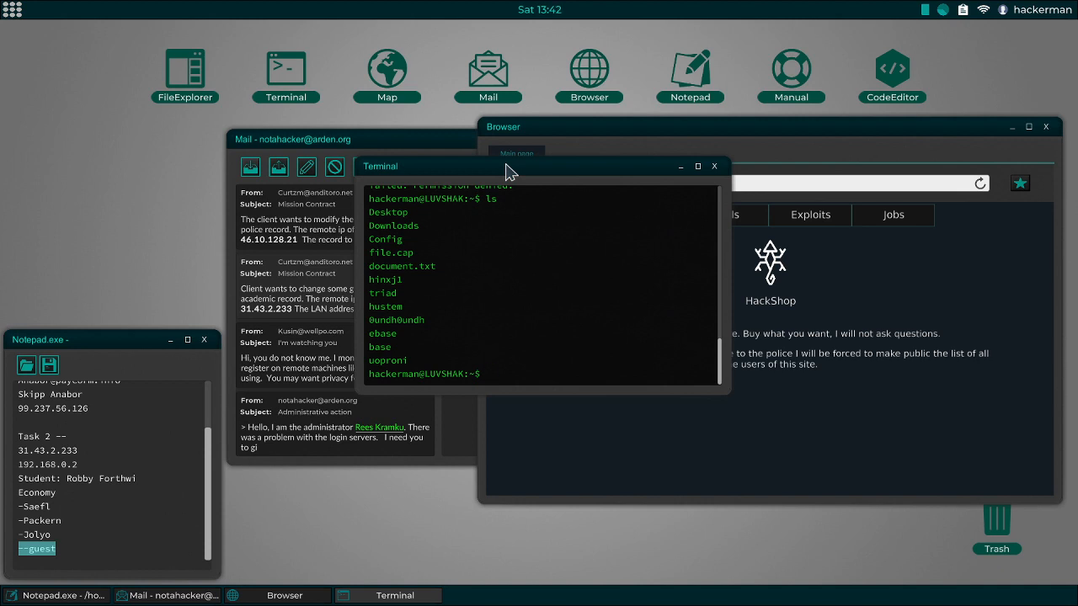
Run uopron 31.43.2.233 25 to open a guest shell on the router and list its files
{"action": "type", "text": "uoproni"}
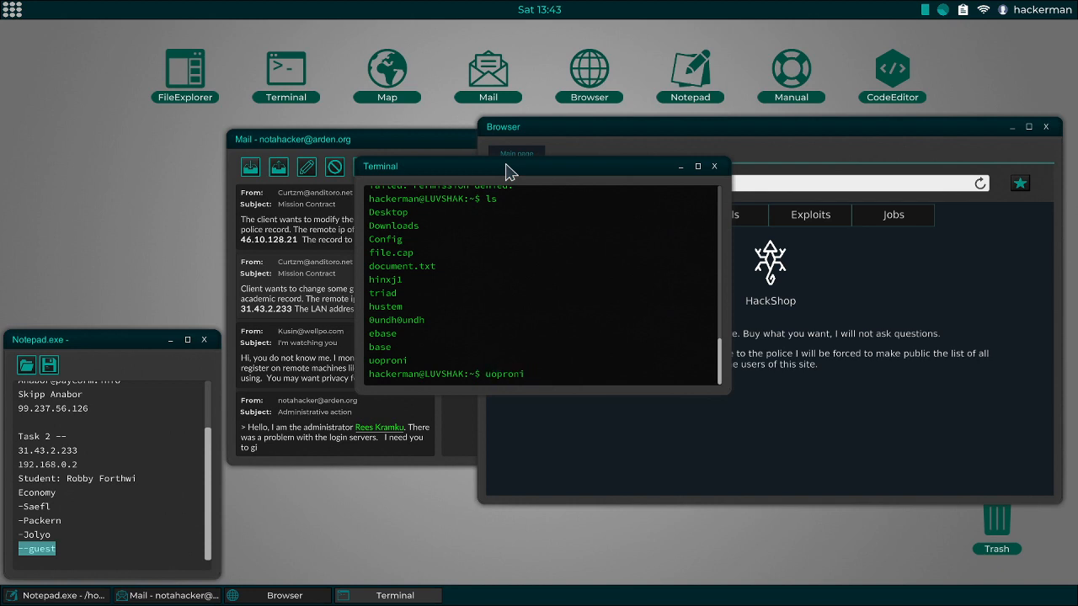
{"action": "type", "text": "31.43."}
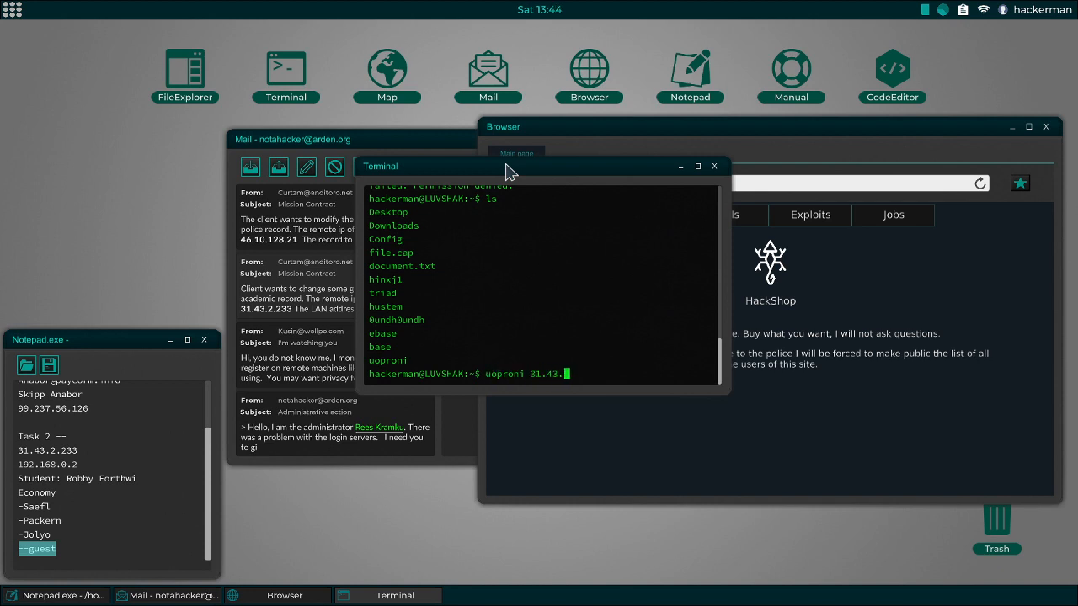
{"action": "type", "text": "2.233 25"}
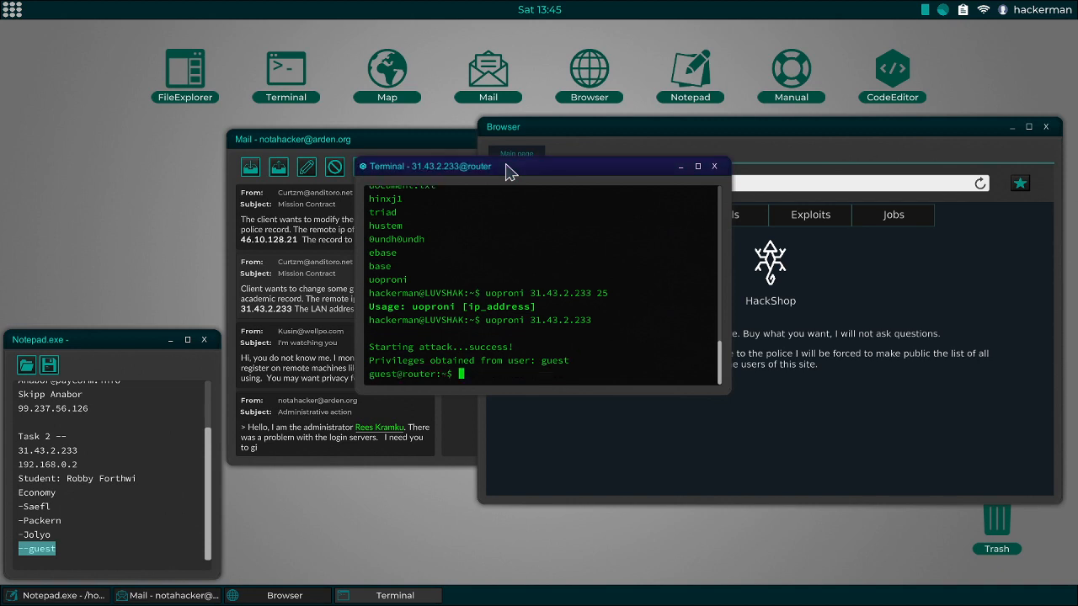
{"action": "type", "text": "ls"}
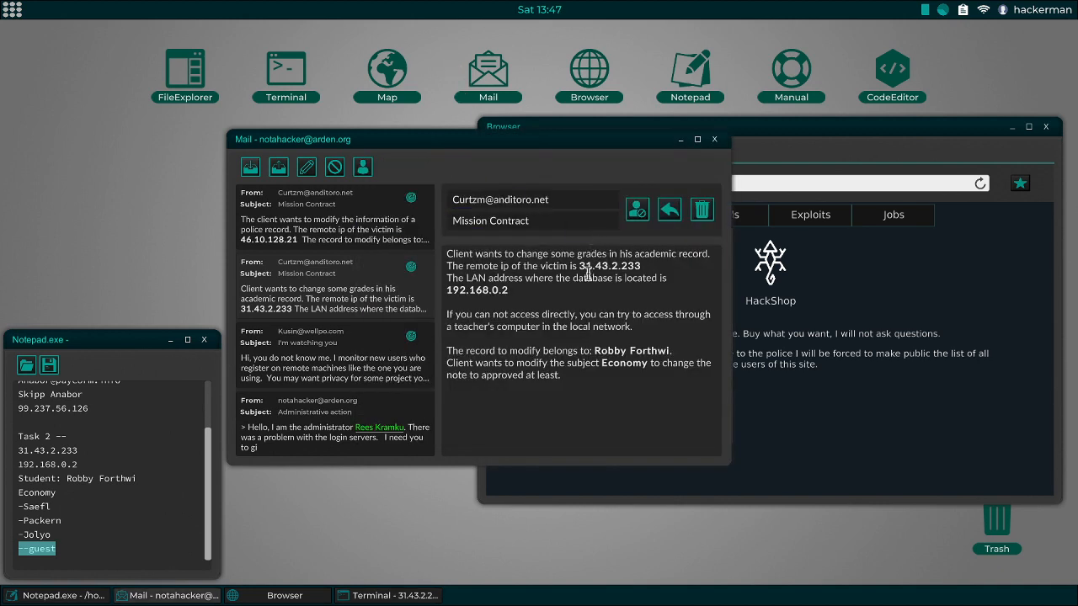
{"action": "mouse_move", "coordinate": [758, 239]}
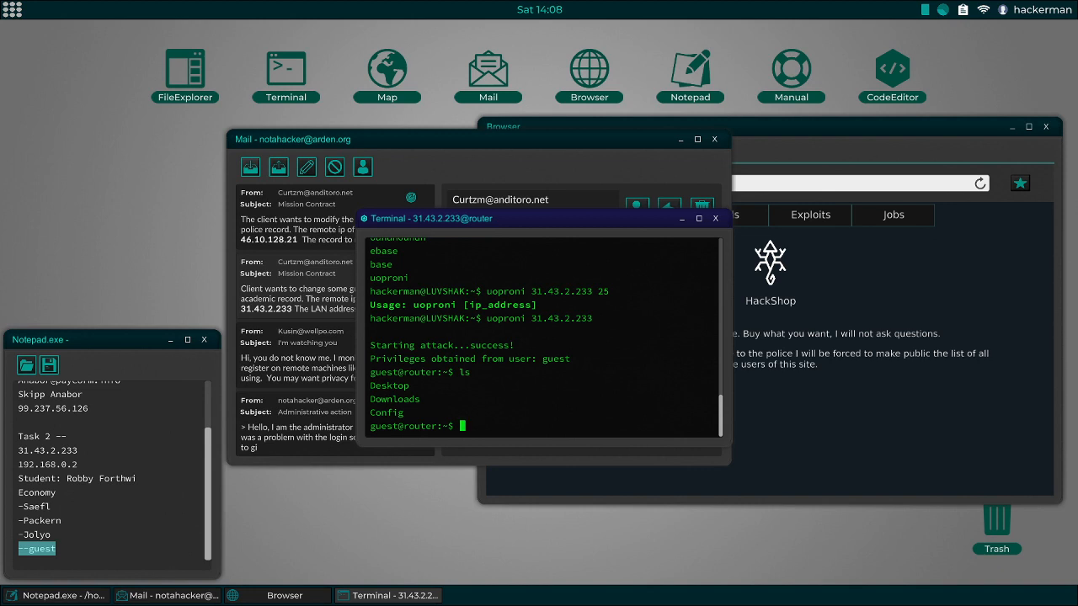
{"action": "mouse_move", "coordinate": [474, 206]}
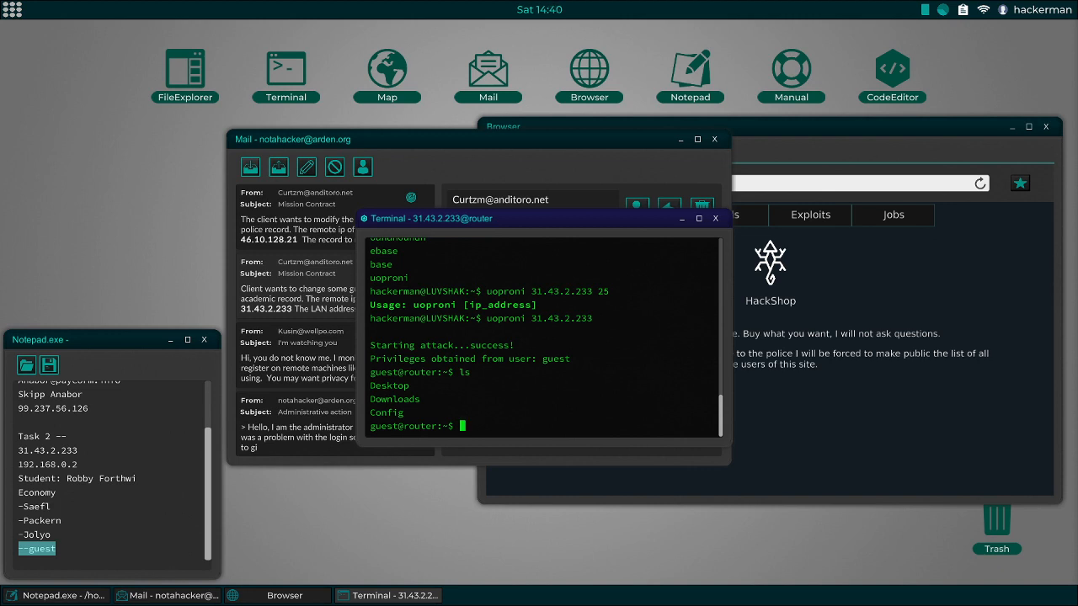
{"action": "mouse_move", "coordinate": [533, 414]}
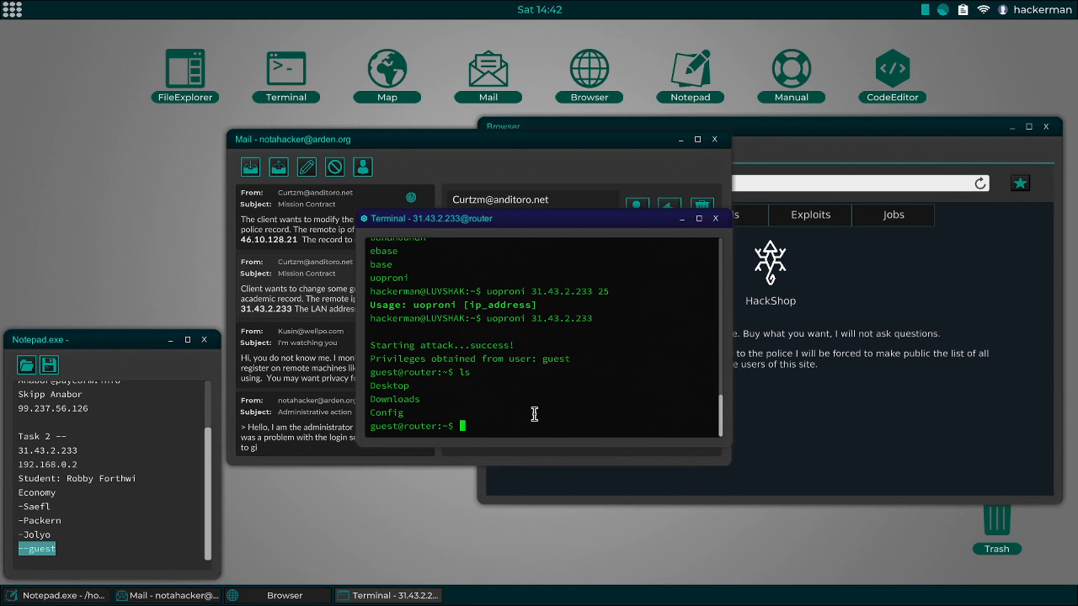
Browse the router's top-level folders with cd and ls, reaching /usr/bin
{"action": "type", "text": "cd .."}
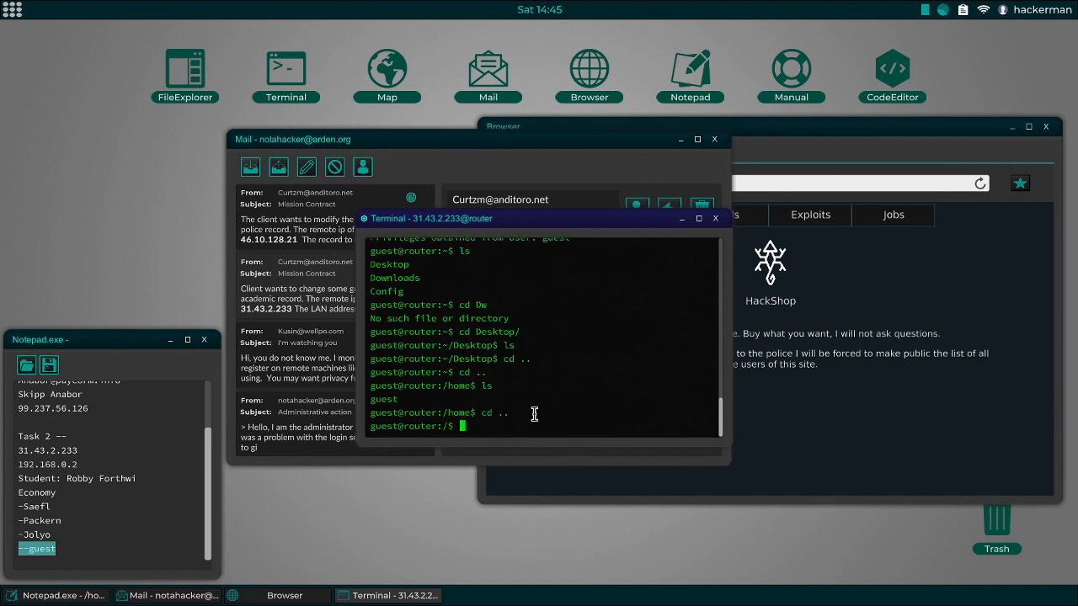
{"action": "type", "text": "l"}
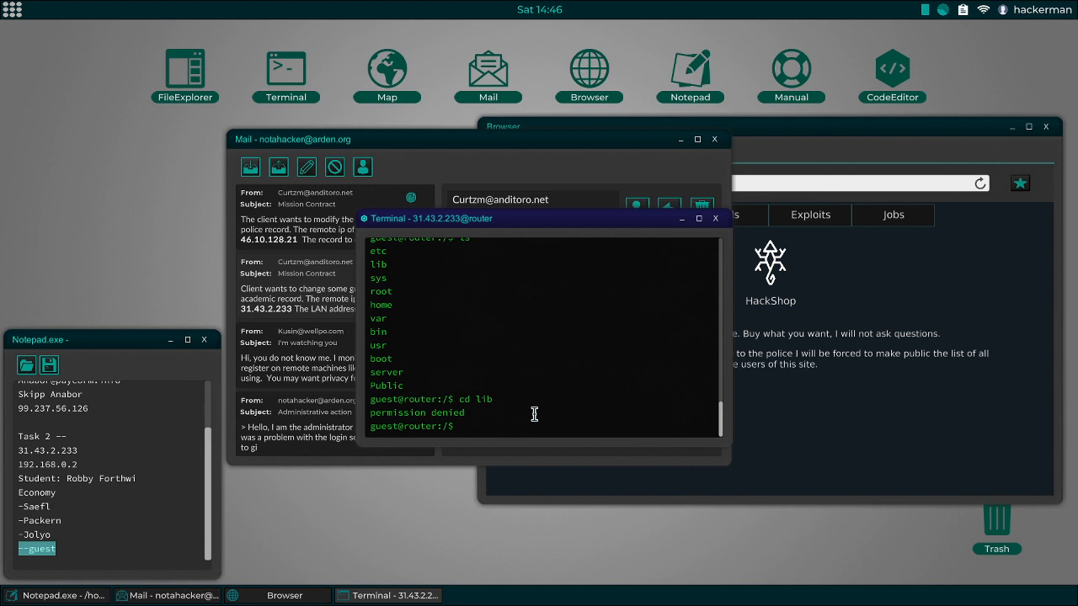
{"action": "type", "text": "cd"}
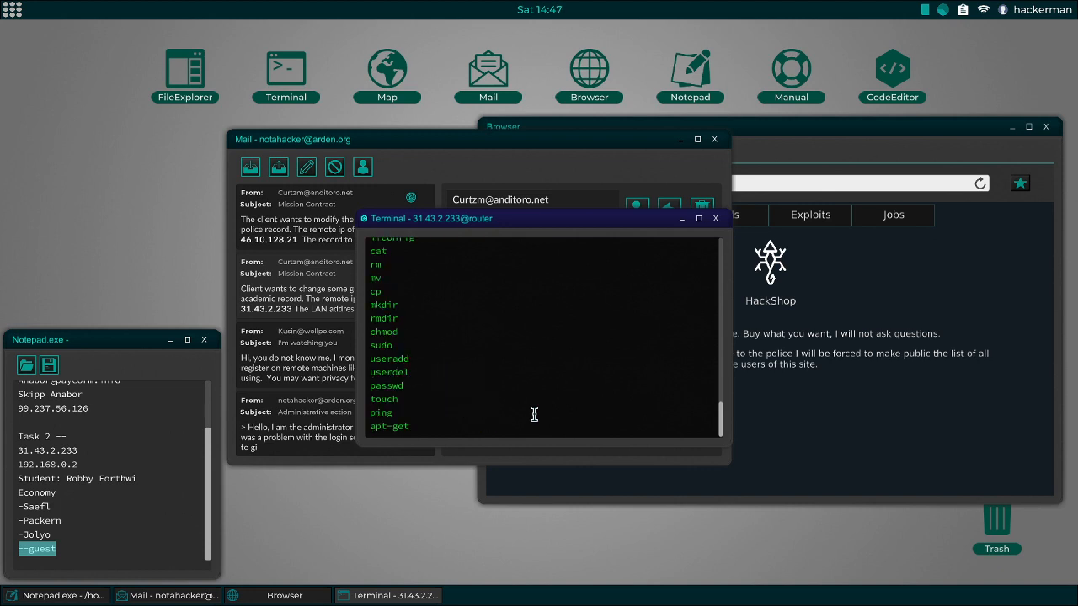
{"action": "type", "text": "cd .."}
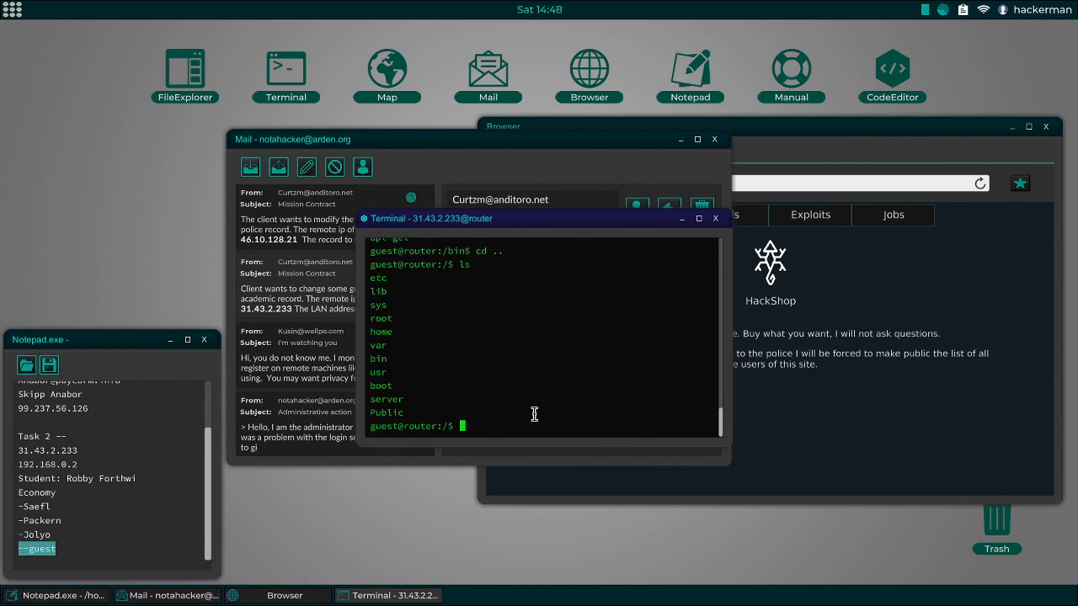
{"action": "type", "text": "cd Public/"}
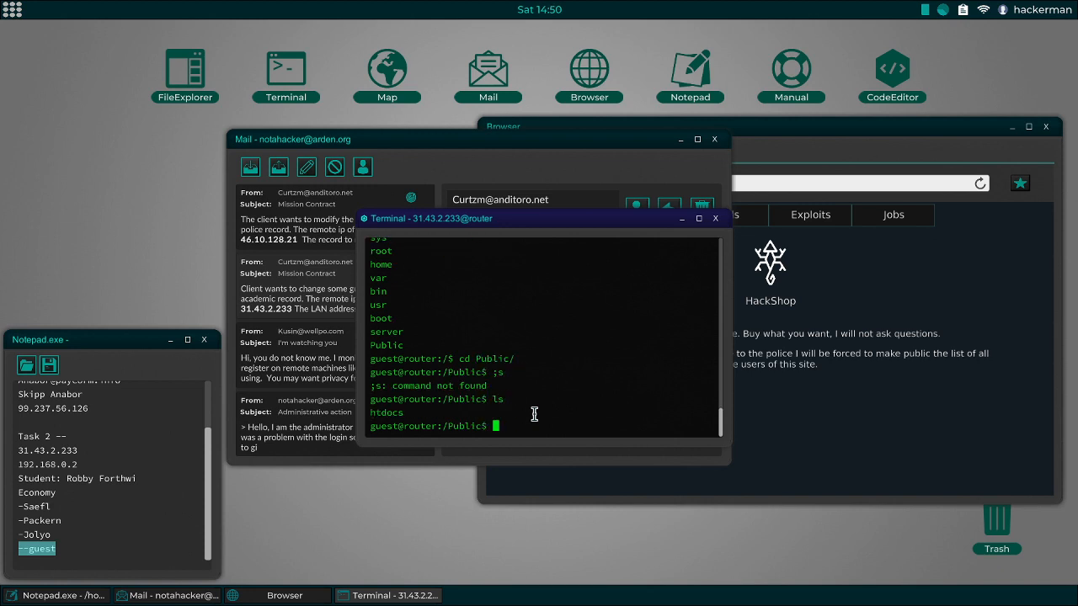
{"action": "type", "text": "cd .."}
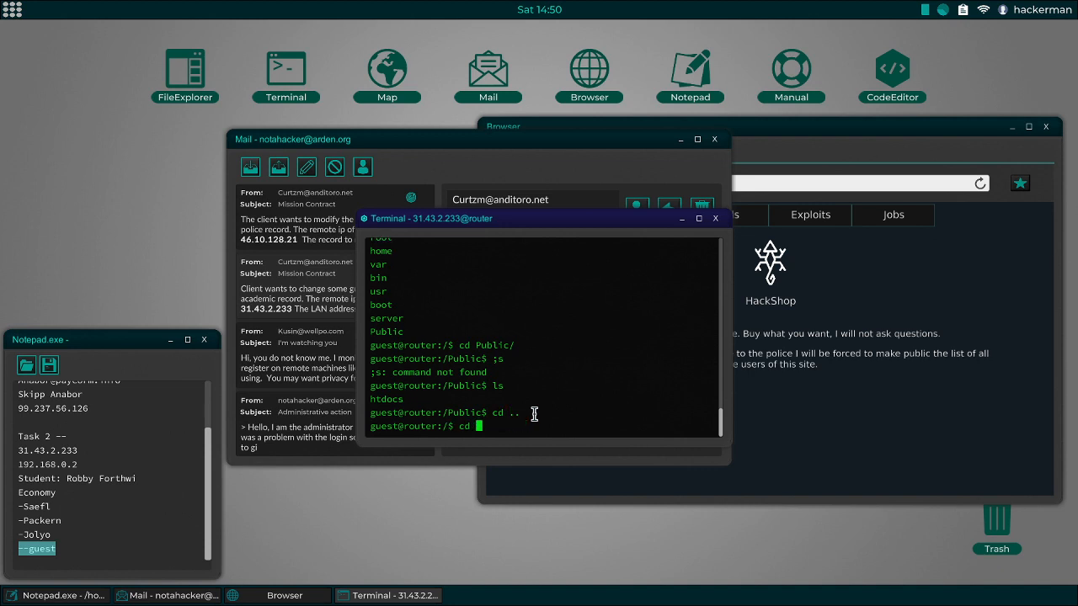
{"action": "type", "text": "usr"}
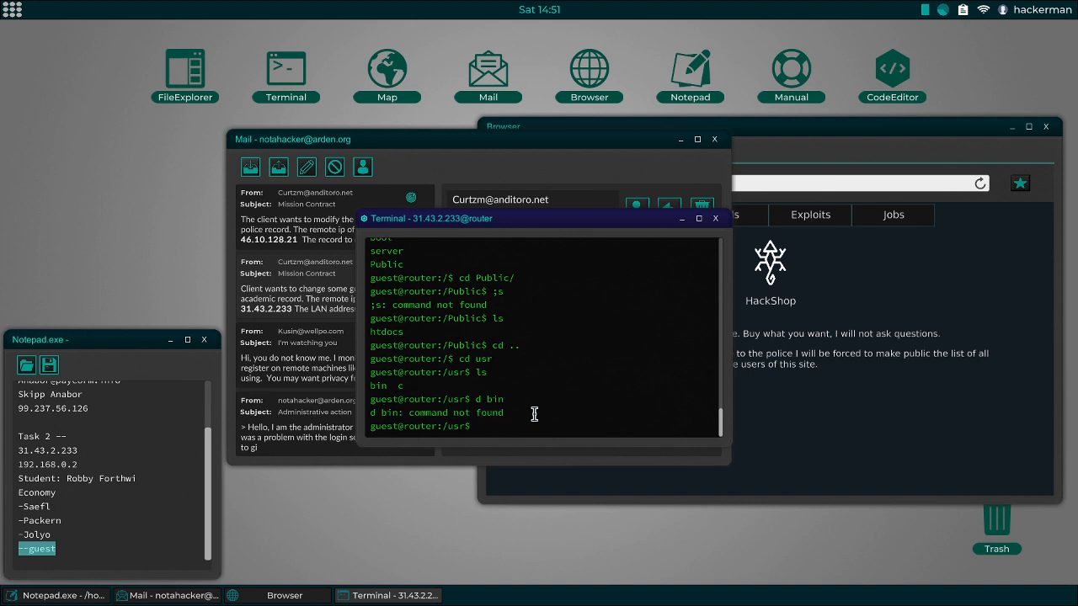
{"action": "type", "text": "c"}
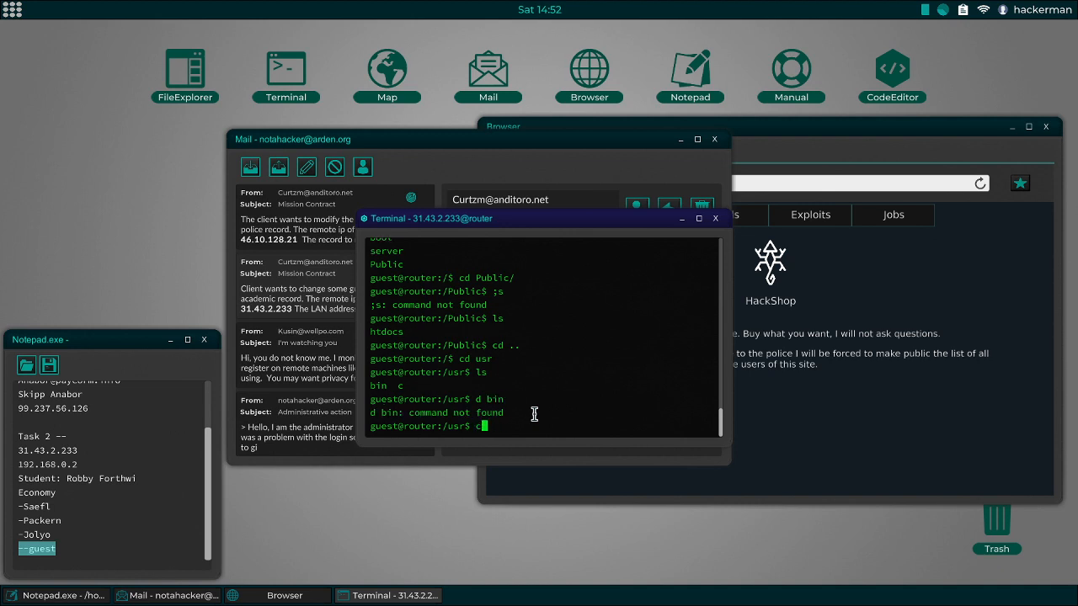
{"action": "type", "text": "cd bin"}
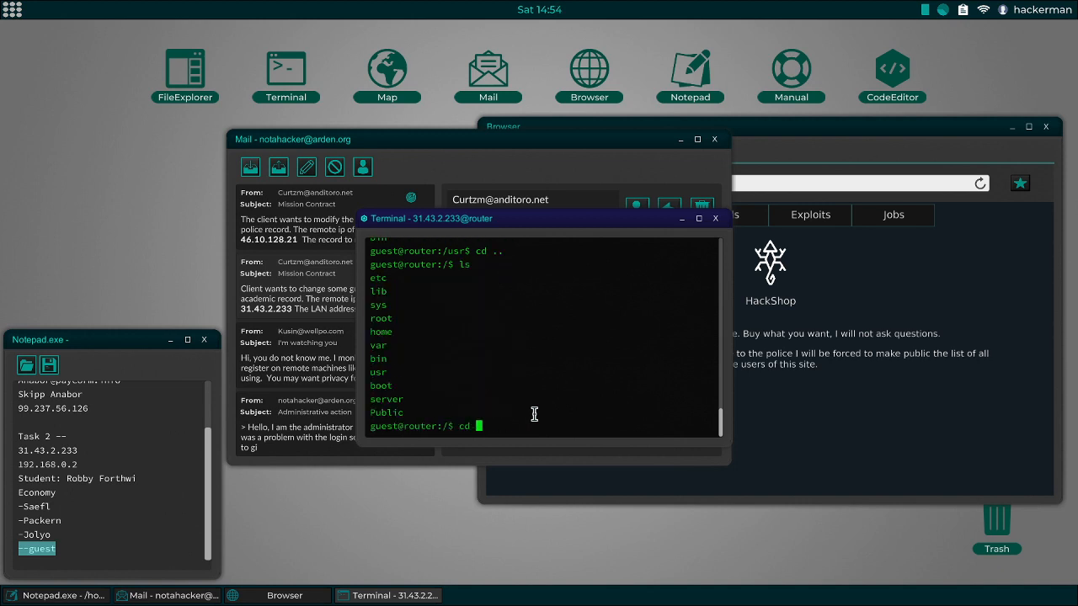
Explore sys, boot and home as guest, getting denied access to /etc
{"action": "type", "text": "sys/"}
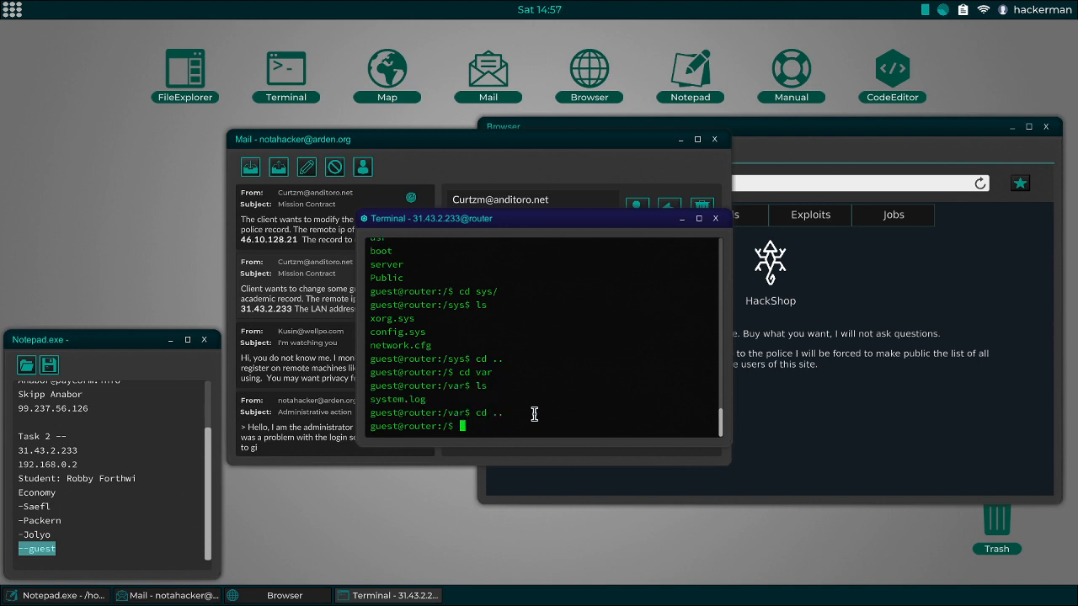
{"action": "type", "text": "ls"}
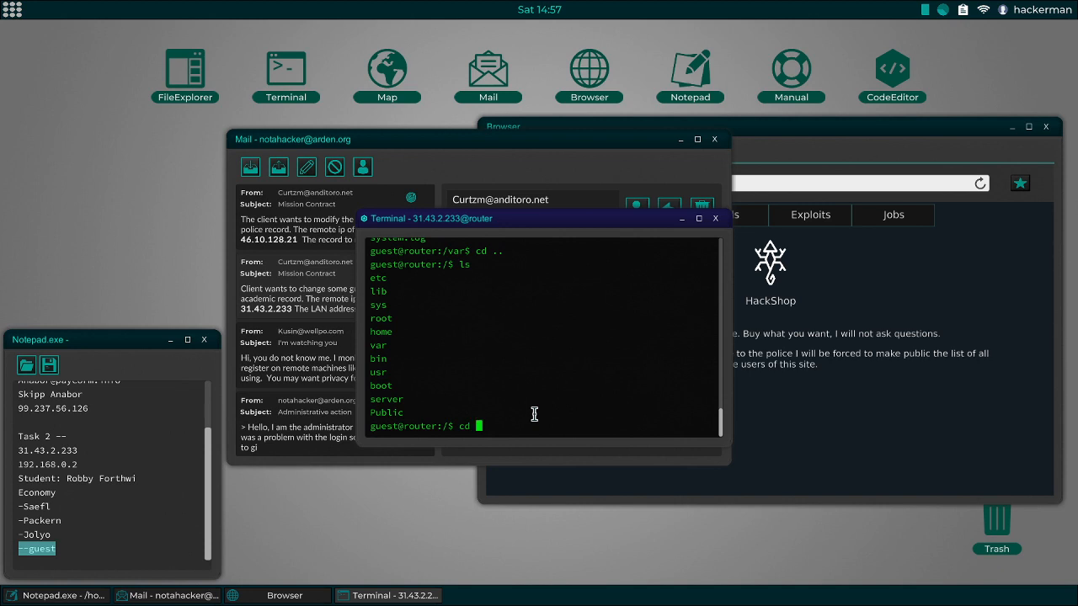
{"action": "type", "text": "cd boot"}
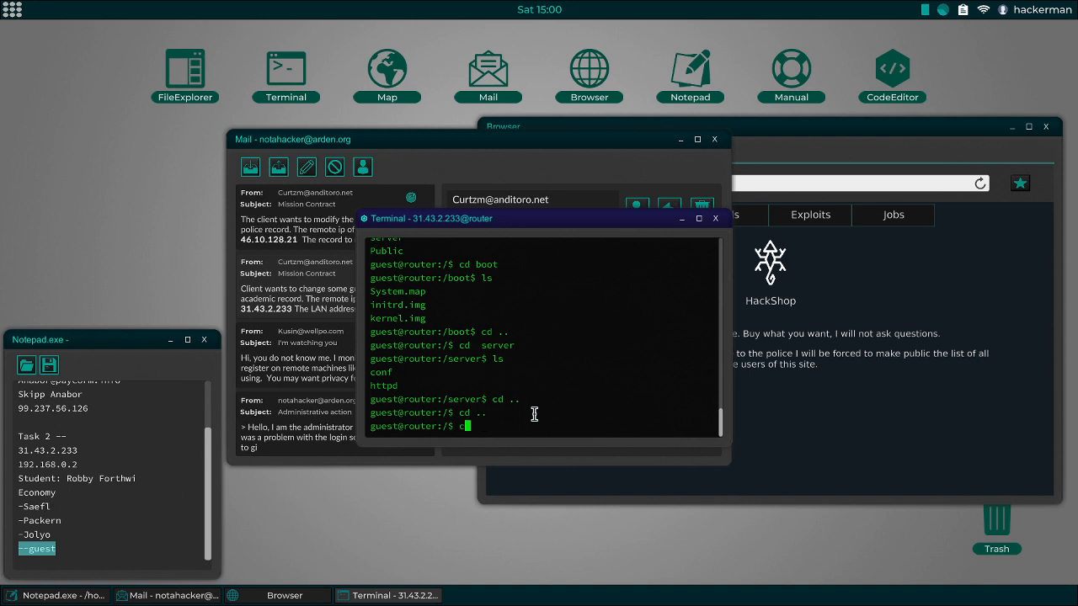
{"action": "type", "text": "ls"}
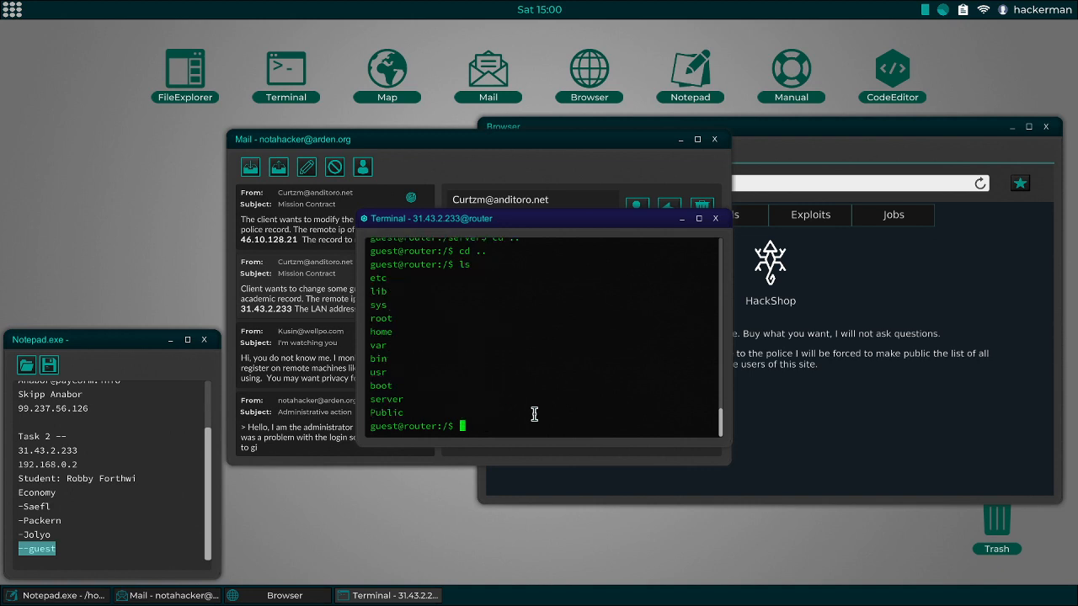
{"action": "type", "text": "cd home"}
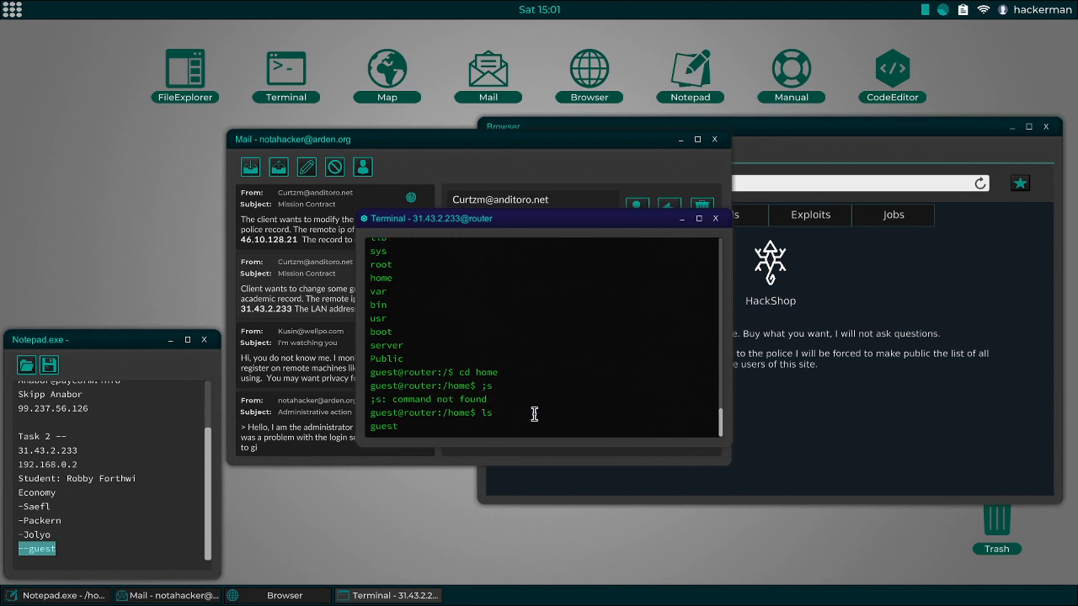
{"action": "type", "text": "cd .."}
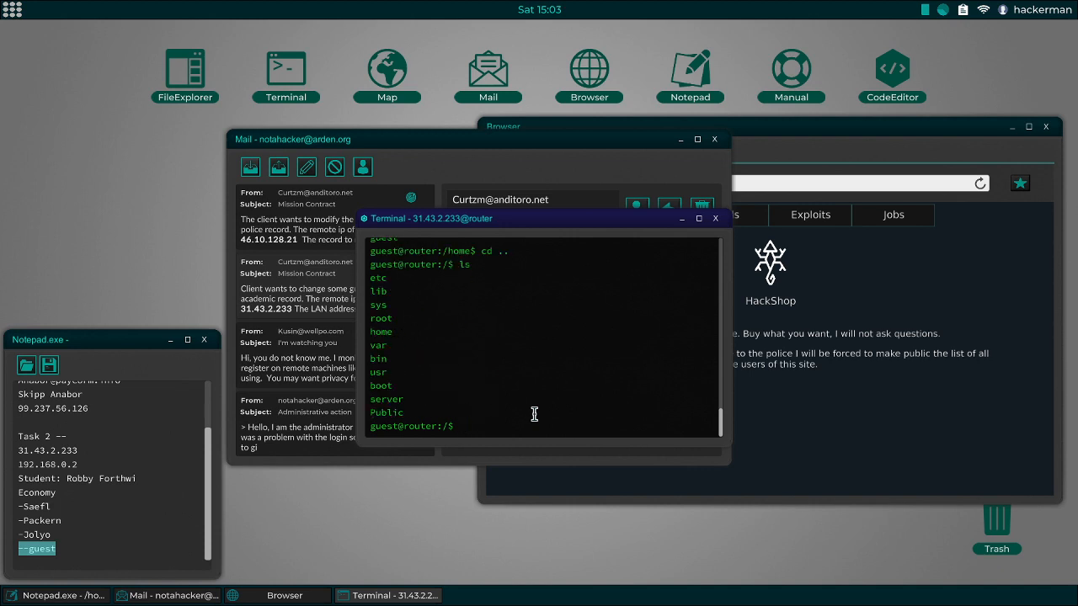
{"action": "type", "text": "cd etc"}
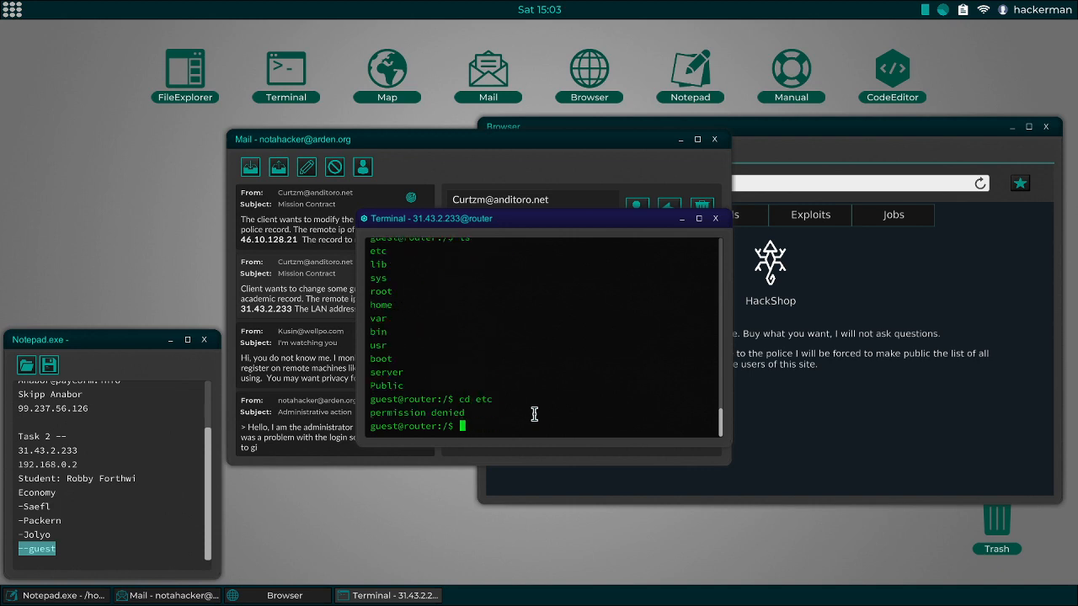
{"action": "type", "text": "c"}
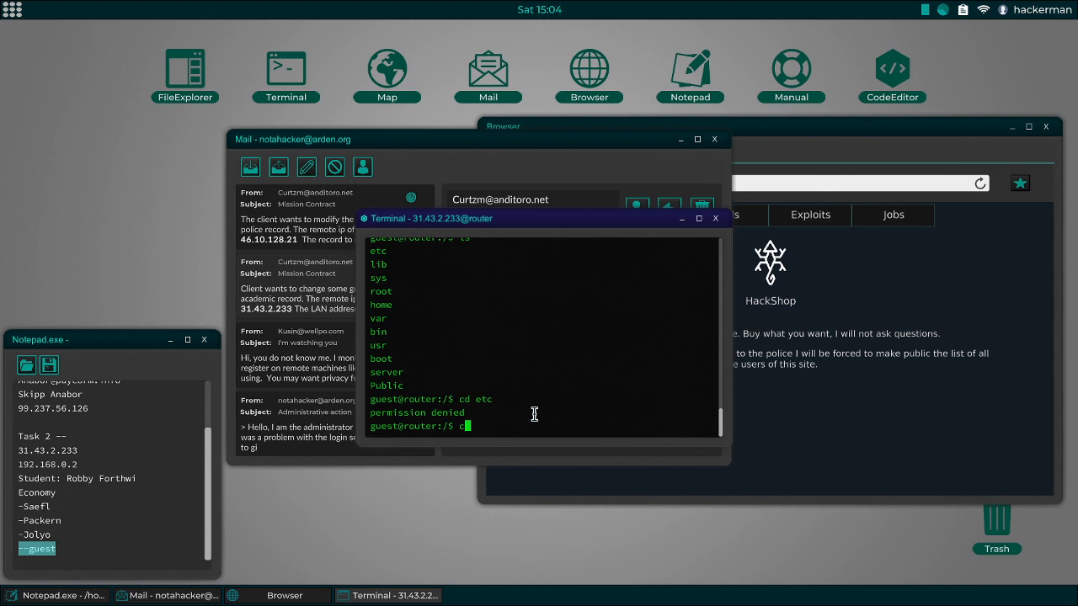
{"action": "type", "text": "d Public/"}
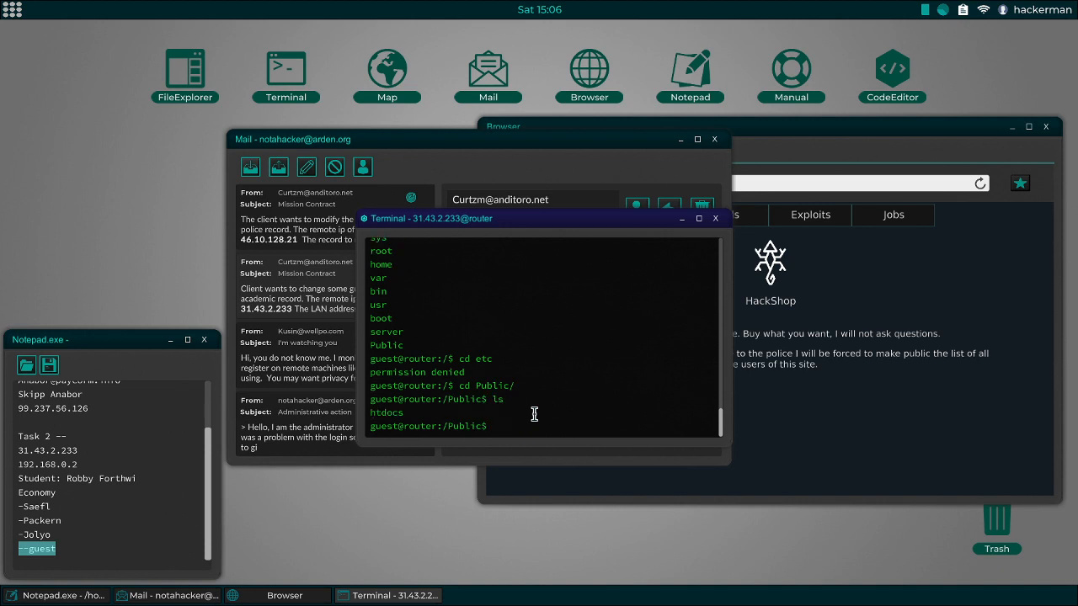
List the root folder, look into /bin, then change into /usr/bin containing FileExplorer.exe
{"action": "type", "text": "cd .."}
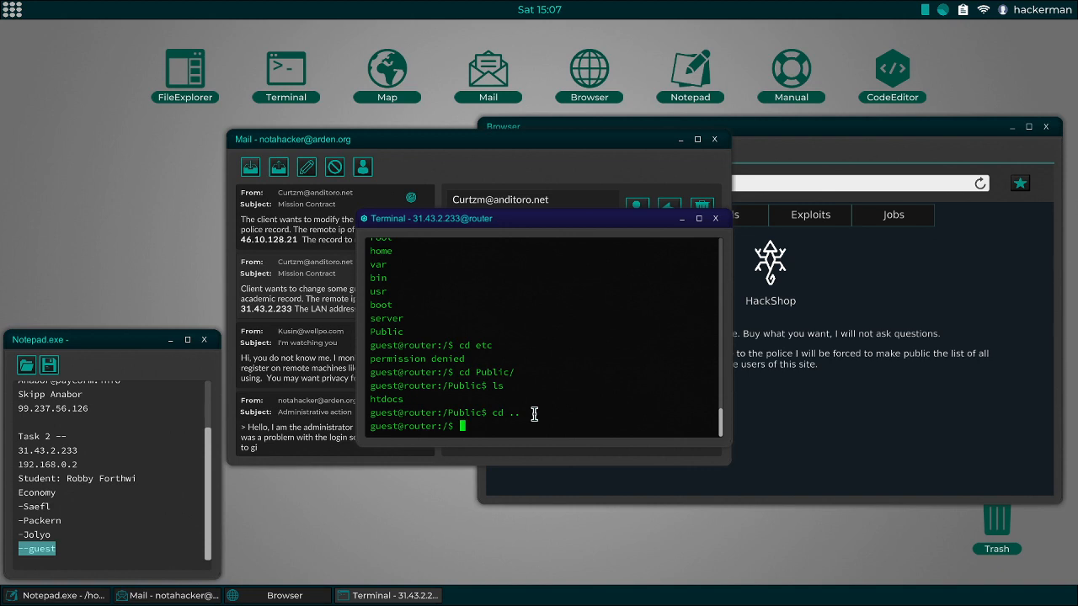
{"action": "type", "text": "ls"}
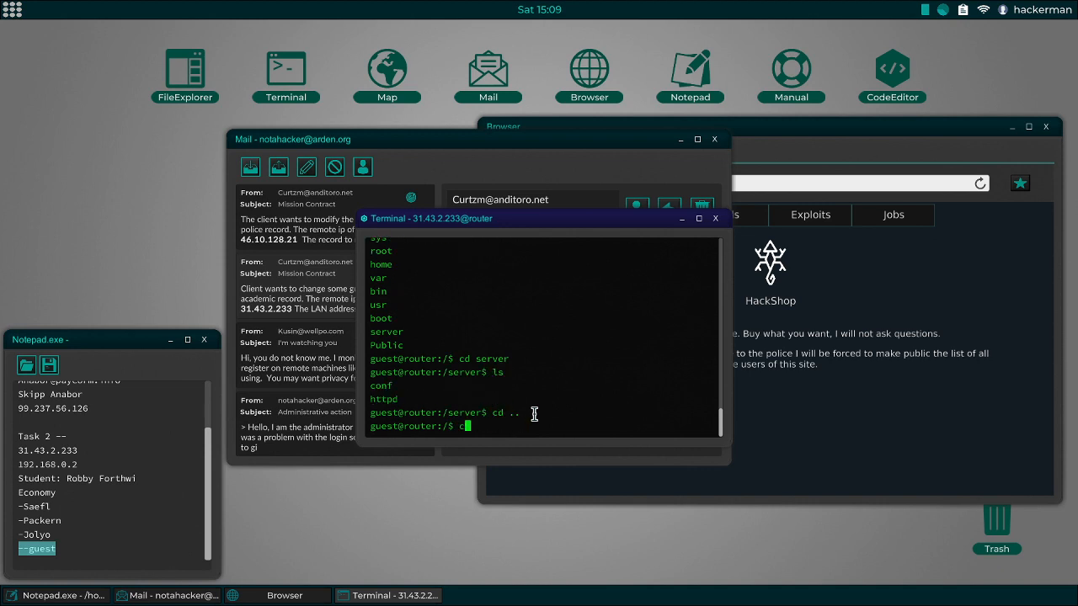
{"action": "type", "text": "d"}
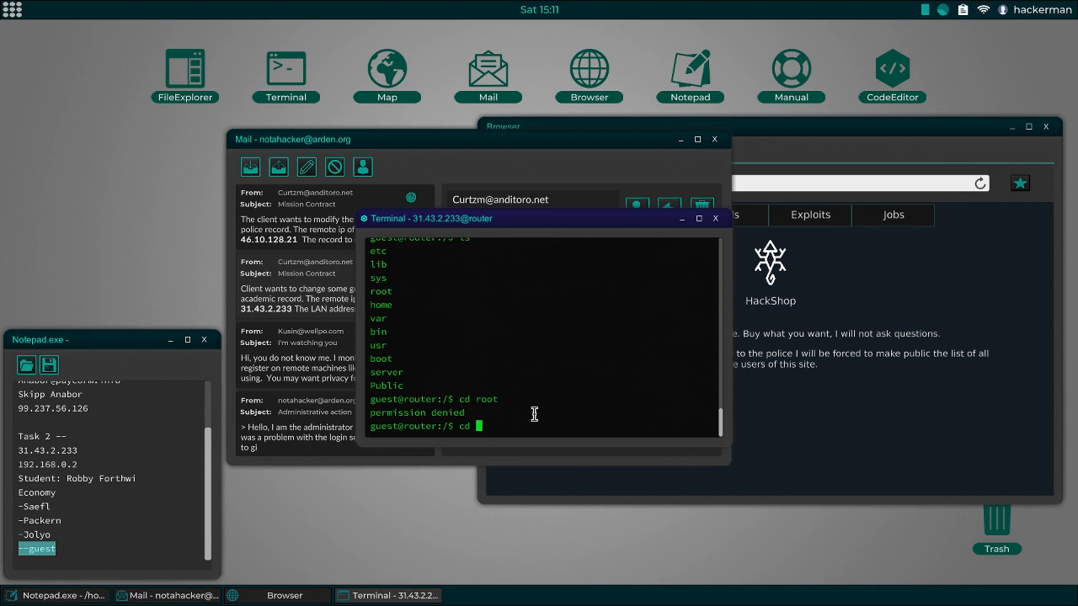
{"action": "type", "text": "ca"}
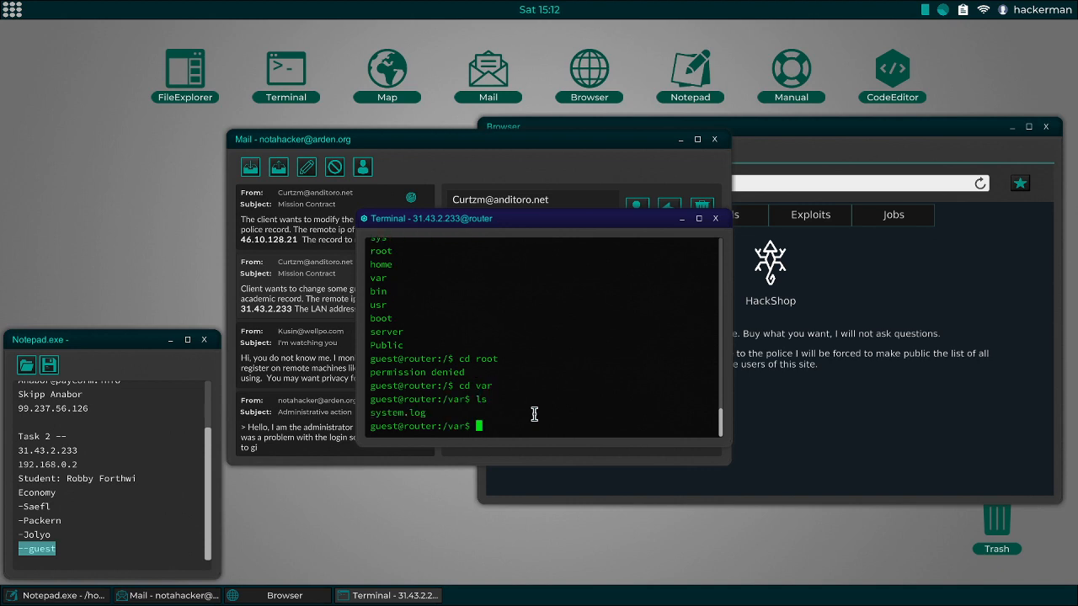
{"action": "type", "text": "cd bin"}
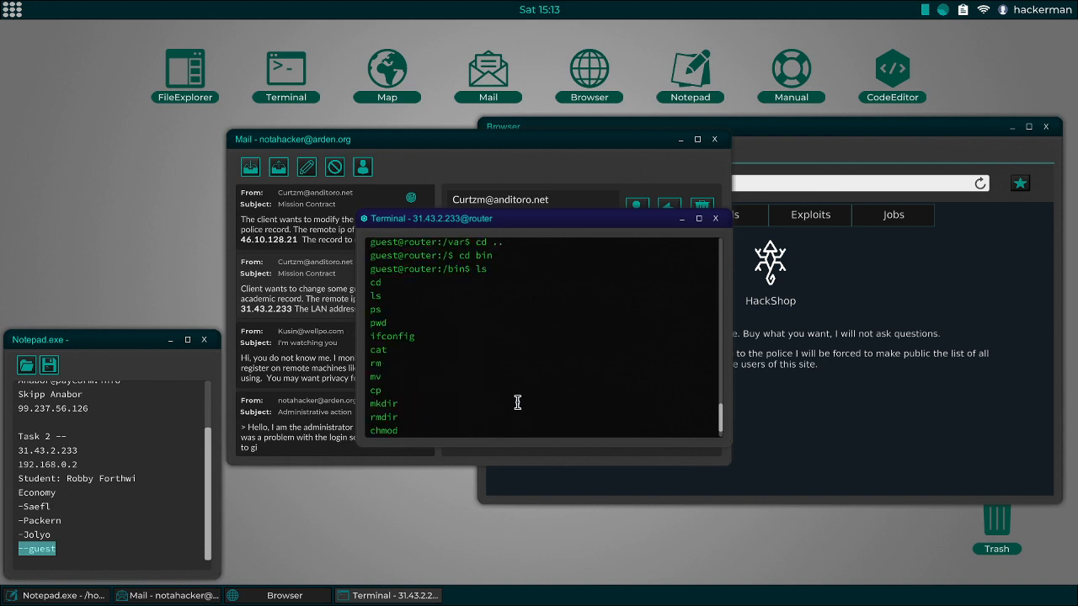
{"action": "scroll", "scroll_direction": "down", "scroll_amount": 3}
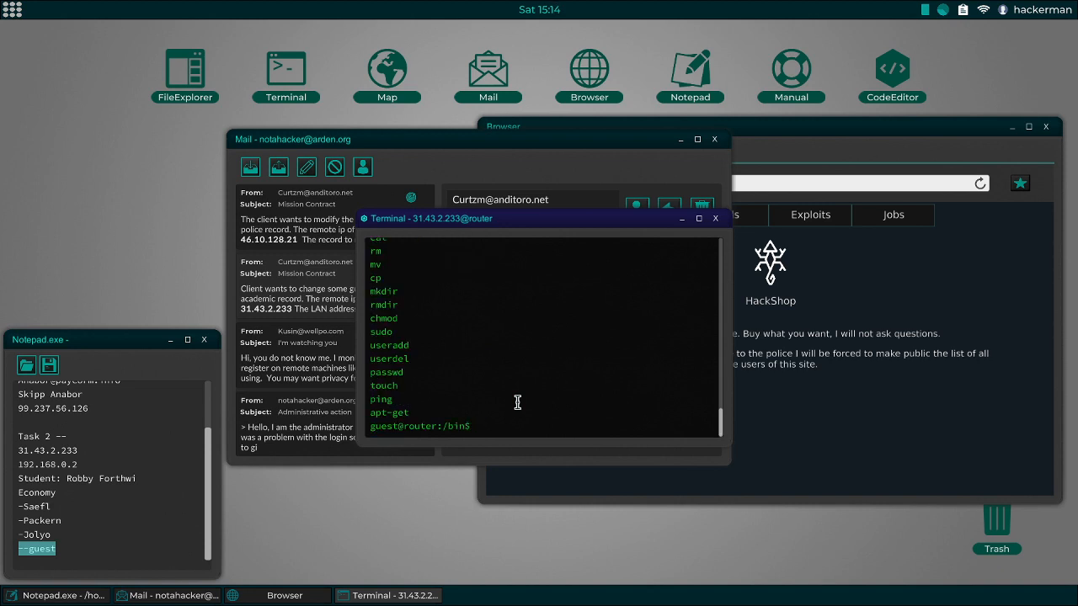
{"action": "type", "text": "cd .."}
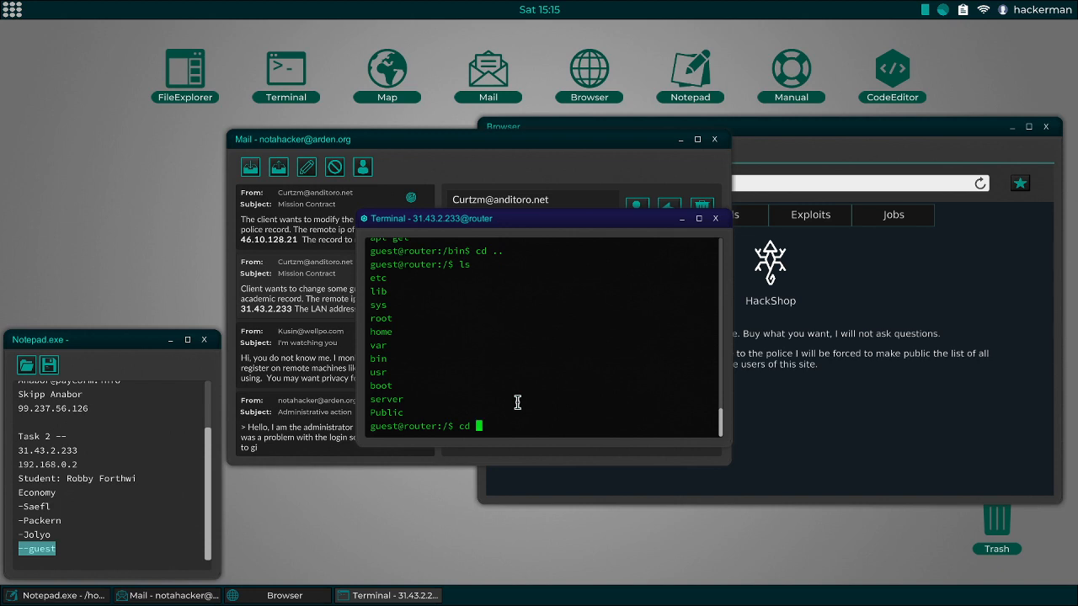
{"action": "type", "text": "usr"}
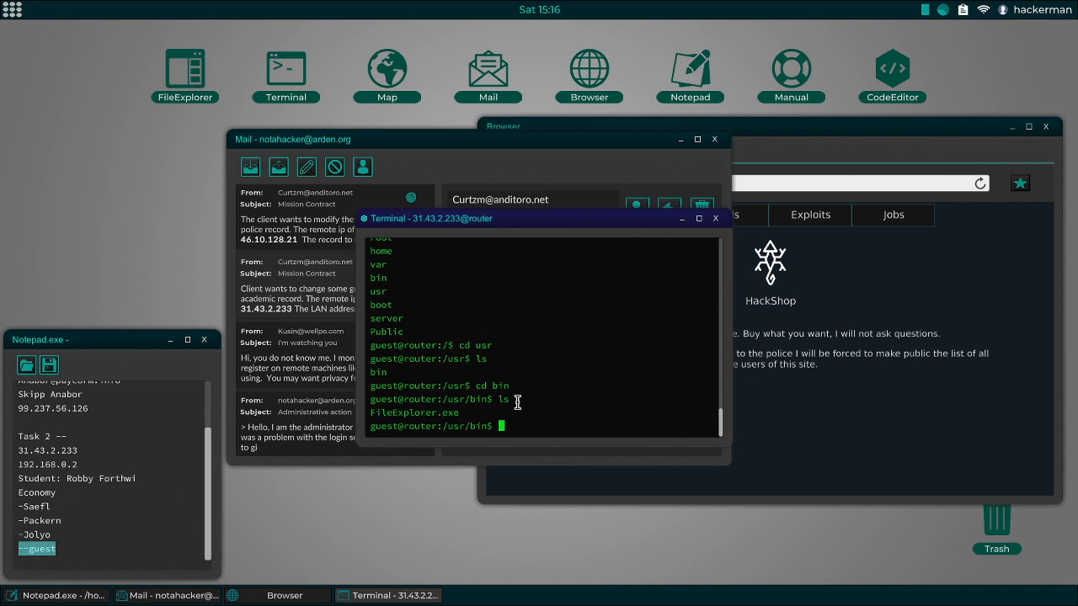
Leave the bin folder and launch FileExplorer on the router at /home/guest
{"action": "type", "text": "cd .."}
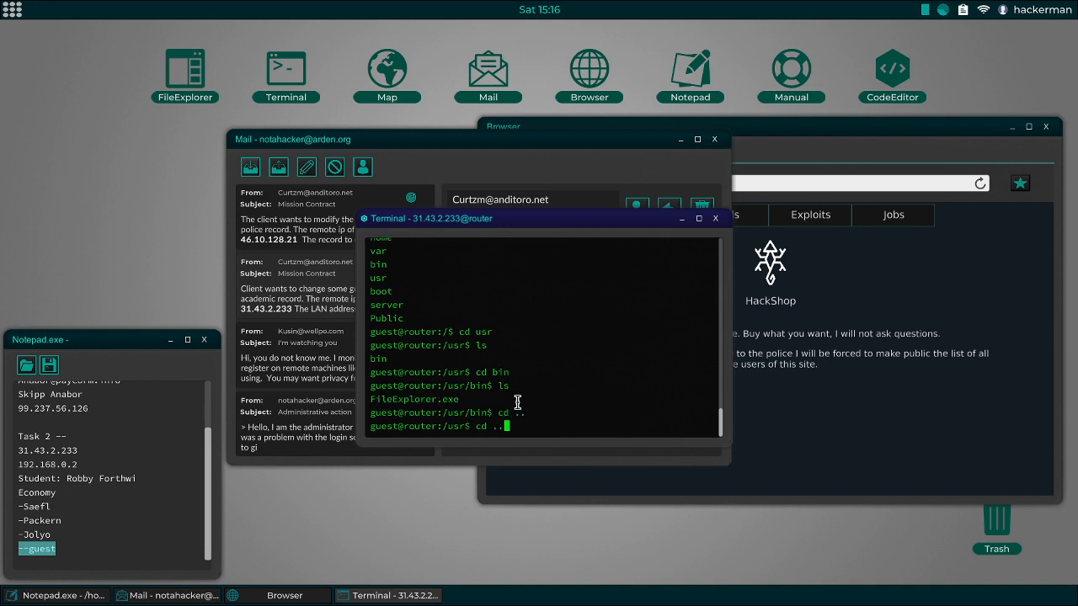
{"action": "key", "text": "Return"}
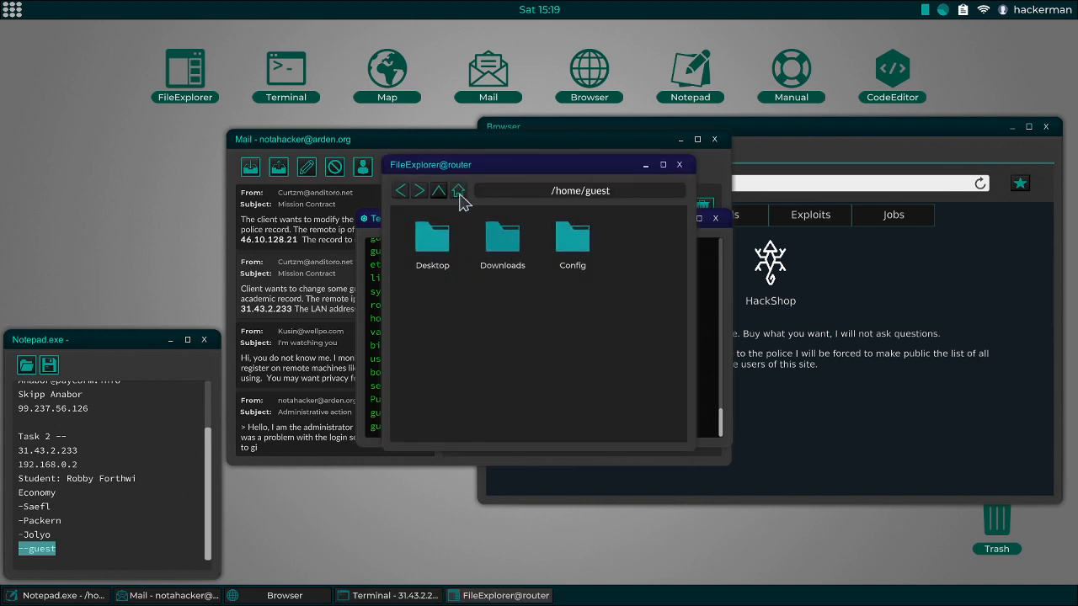
Browse the guest Desktop folder from the router root, then get denied entering /root
{"action": "left_click", "coordinate": [458, 190]}
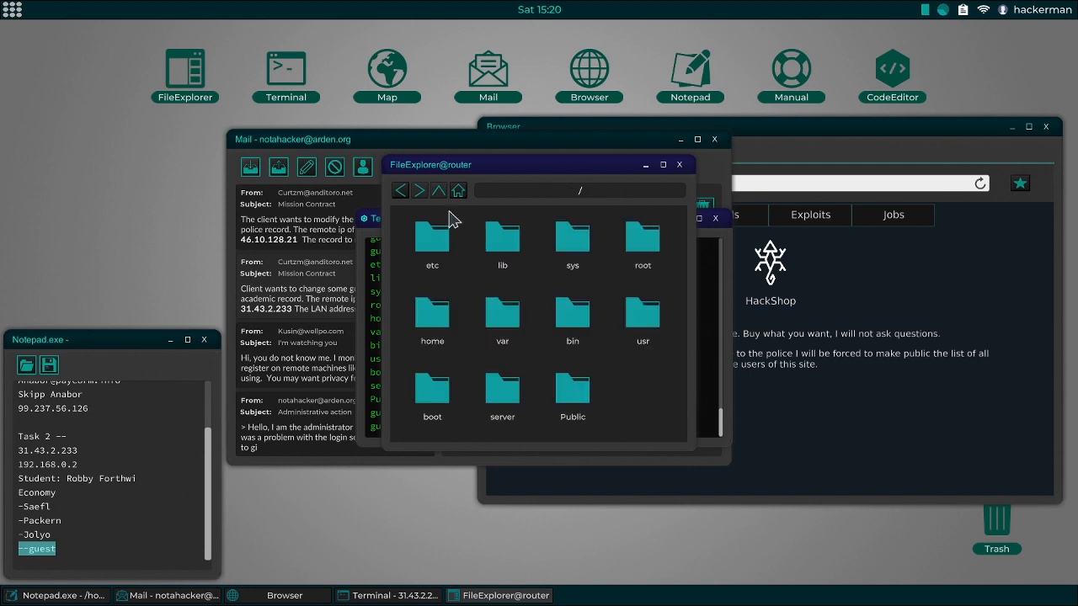
{"action": "mouse_move", "coordinate": [636, 370]}
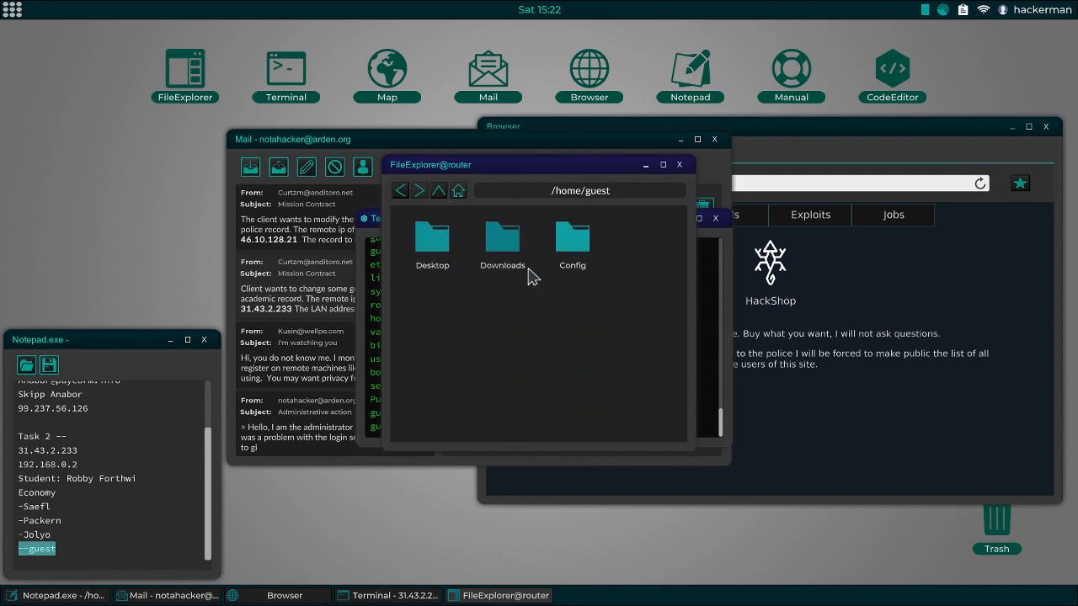
{"action": "mouse_move", "coordinate": [502, 239]}
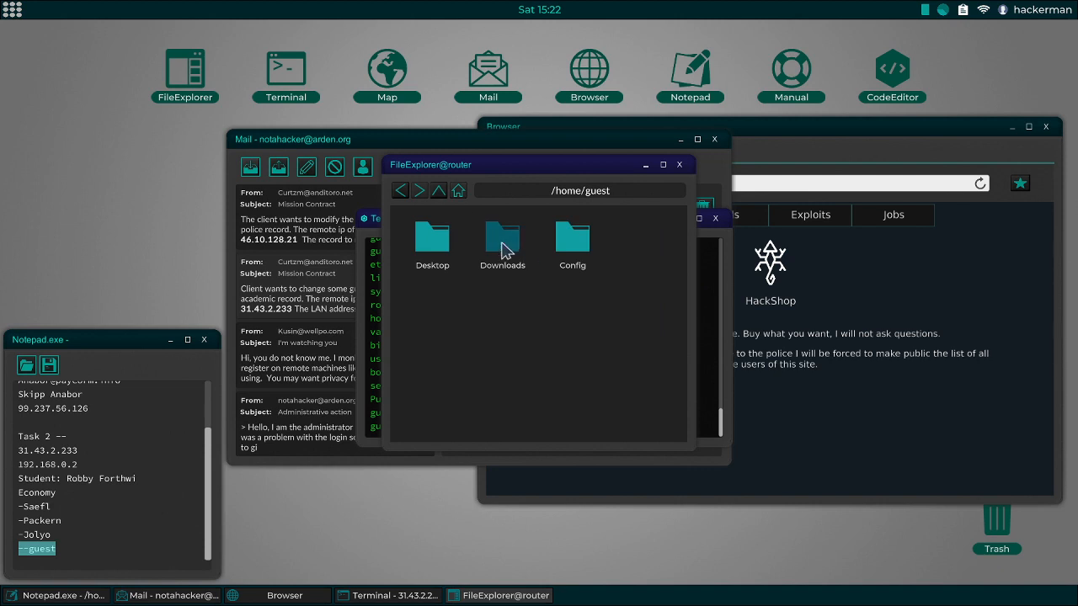
{"action": "double_click", "coordinate": [431, 239]}
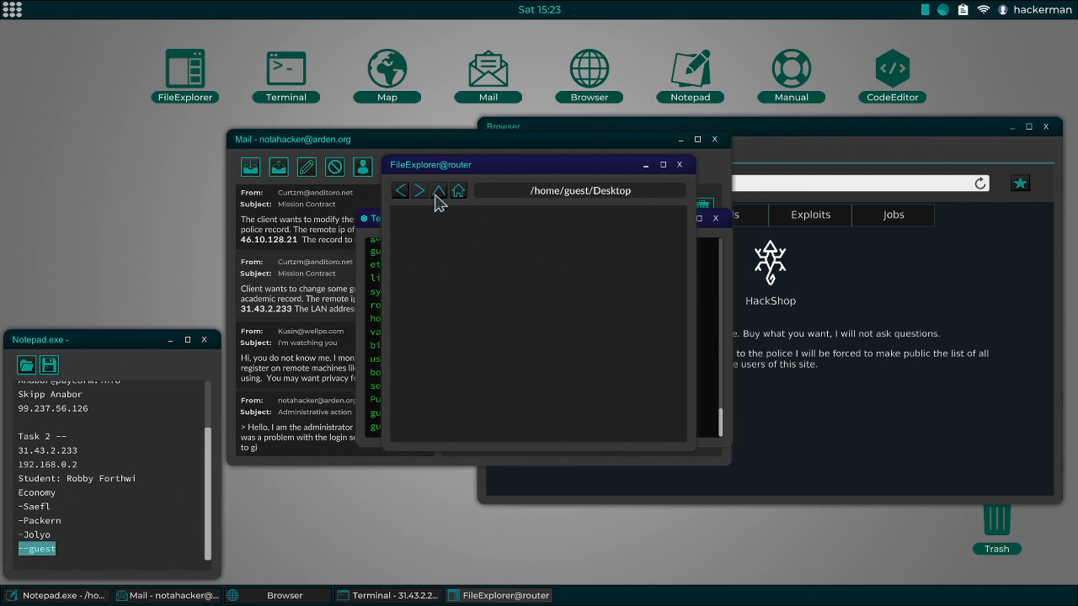
{"action": "left_click", "coordinate": [437, 190]}
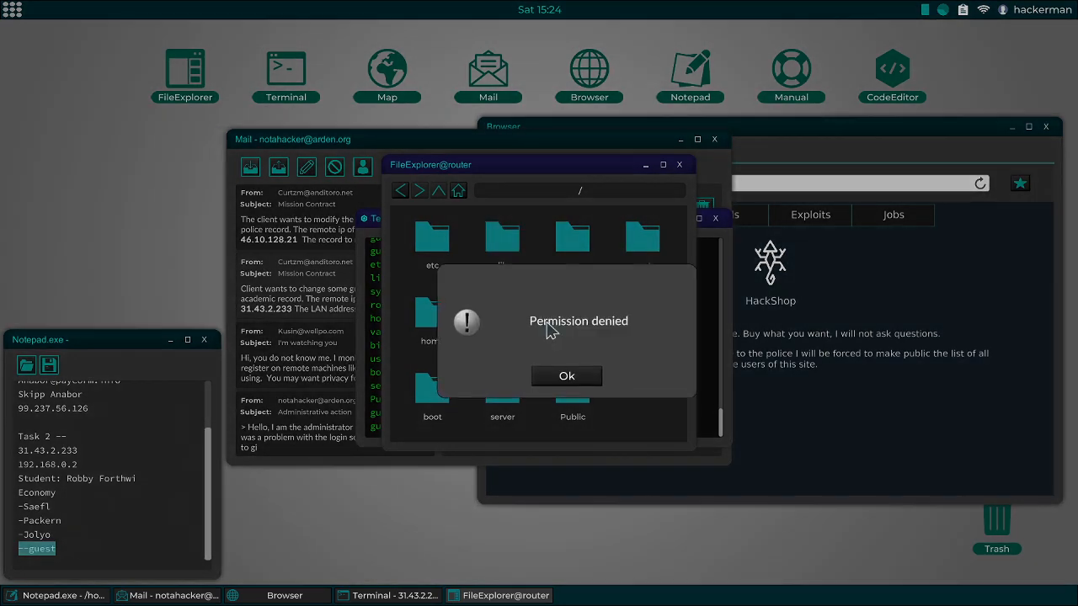
{"action": "left_click", "coordinate": [566, 376]}
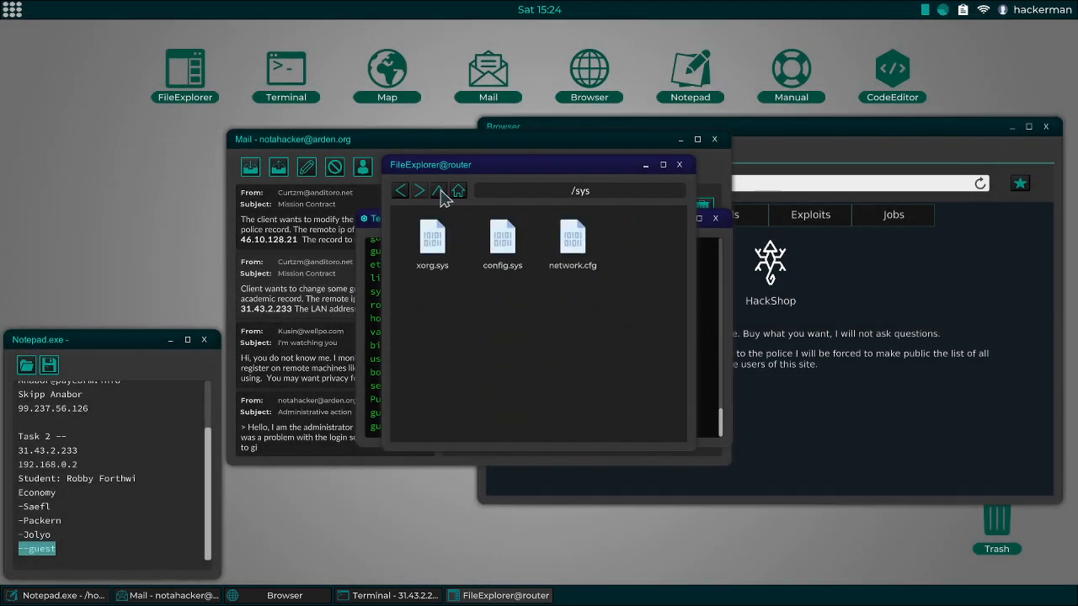
{"action": "left_click", "coordinate": [437, 190]}
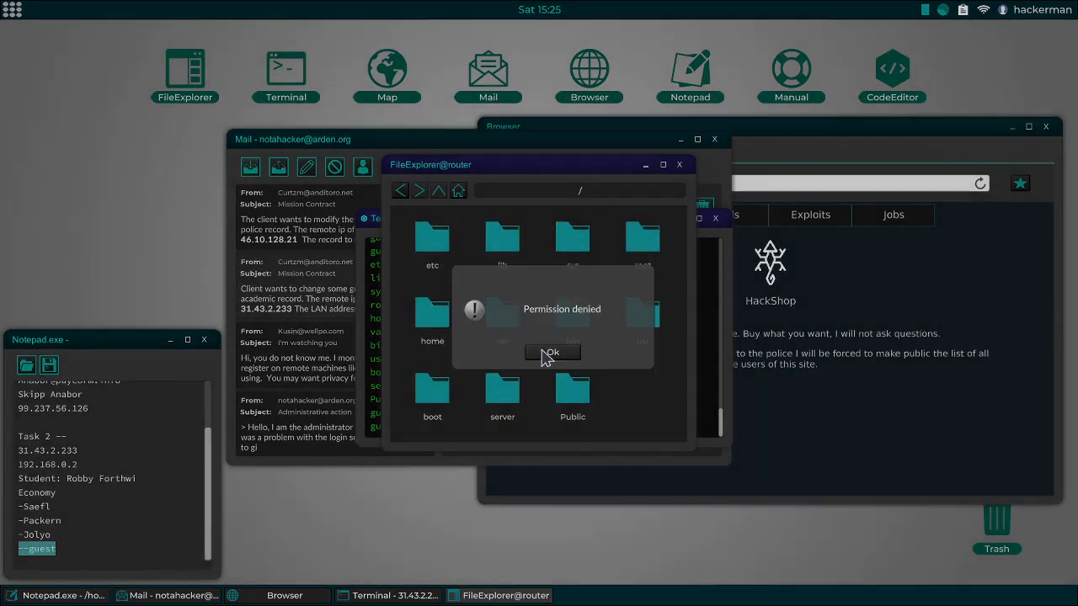
{"action": "left_click", "coordinate": [551, 352]}
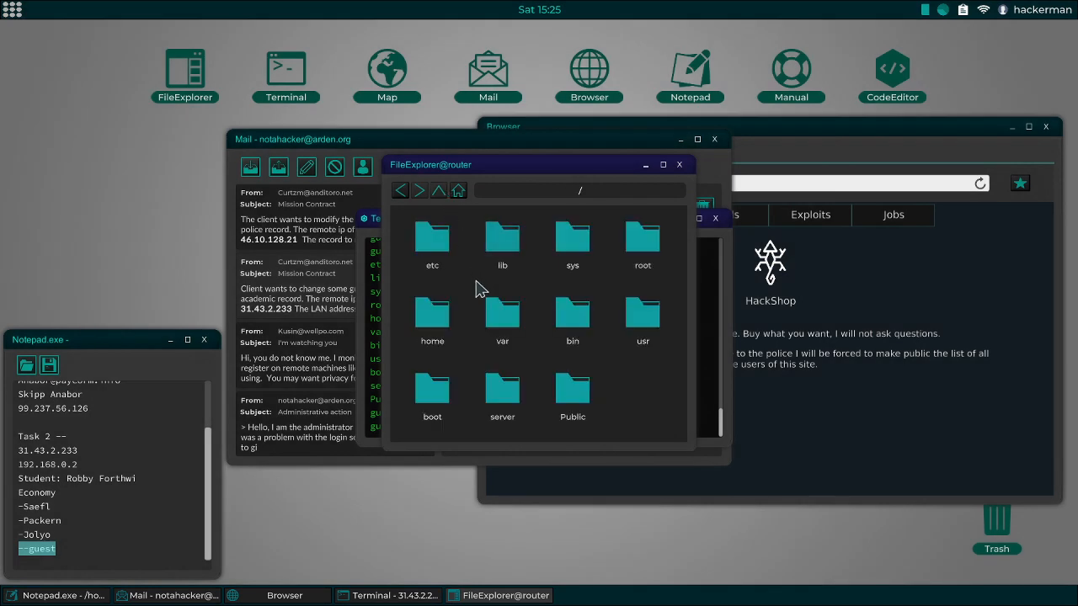
{"action": "mouse_move", "coordinate": [573, 317]}
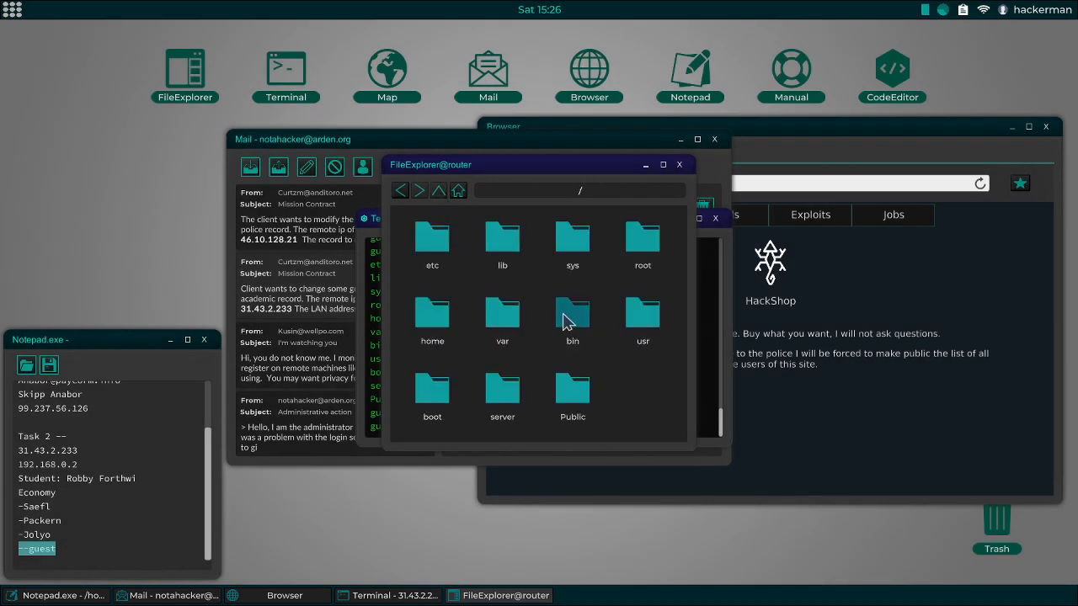
Look into /bin, /usr, /boot and /Public/htdocs, returning to the router's root folder
{"action": "double_click", "coordinate": [573, 317]}
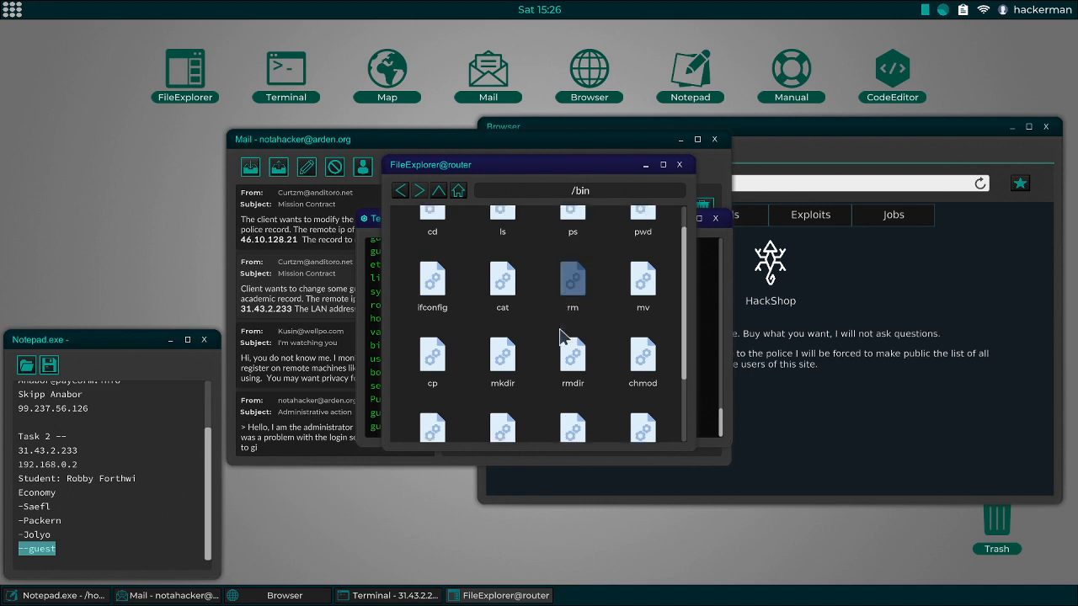
{"action": "left_click", "coordinate": [457, 191]}
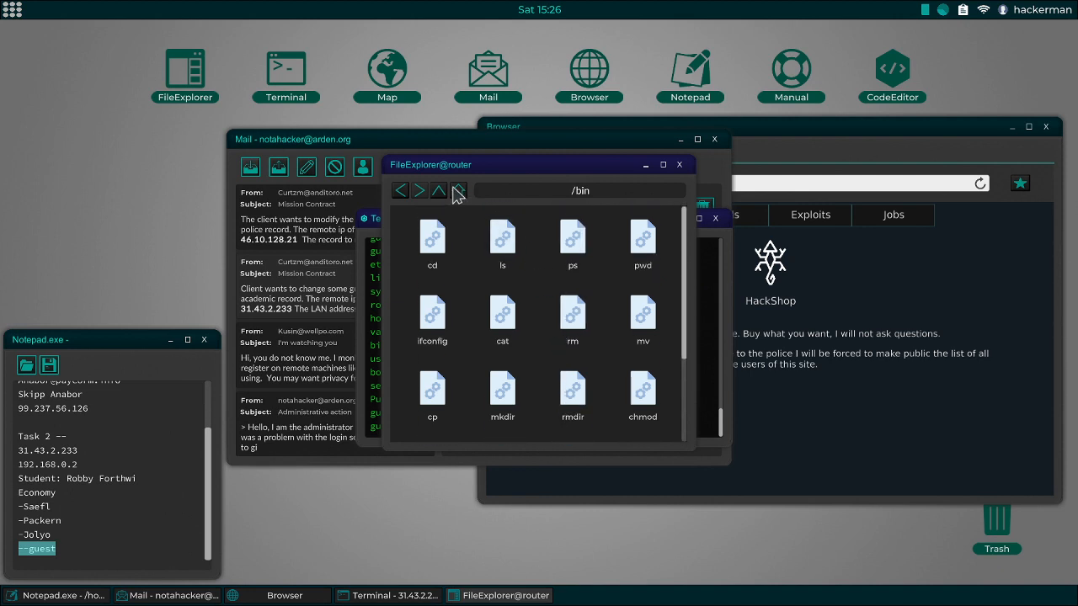
{"action": "left_click", "coordinate": [438, 190]}
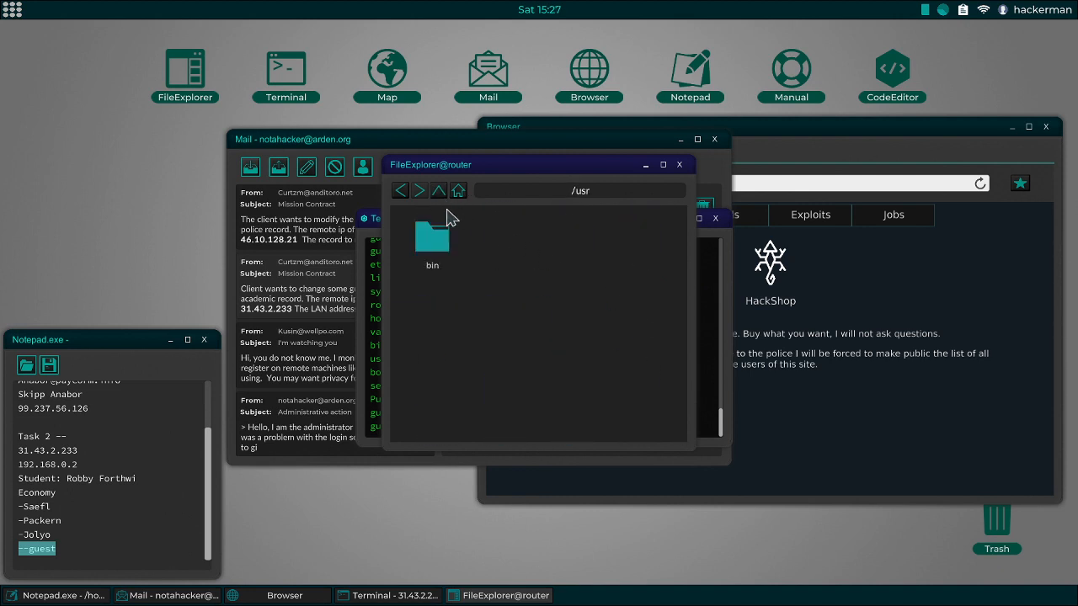
{"action": "left_click", "coordinate": [438, 188]}
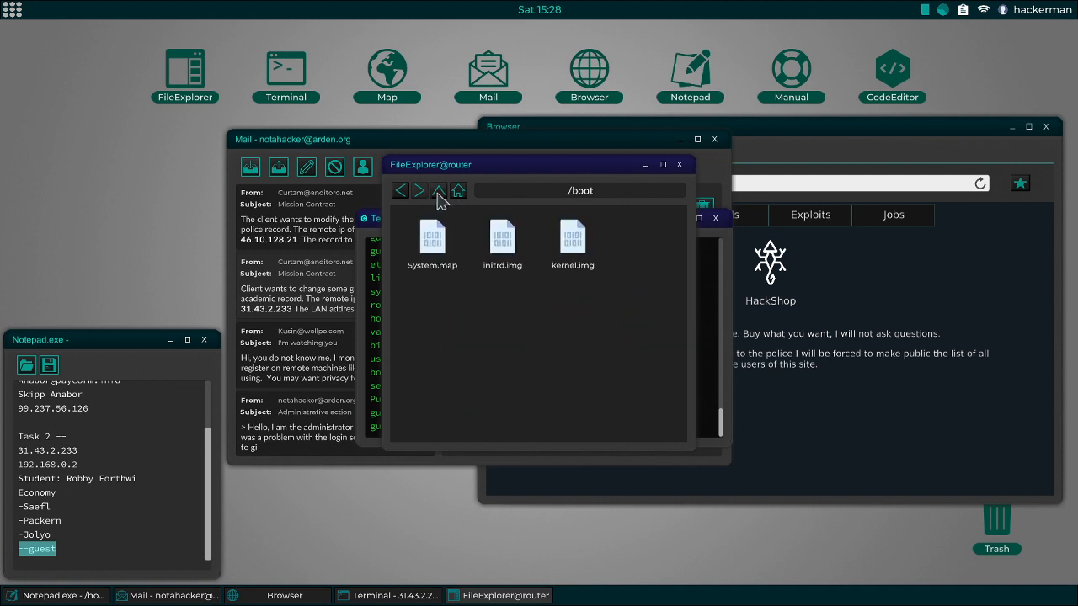
{"action": "left_click", "coordinate": [437, 189]}
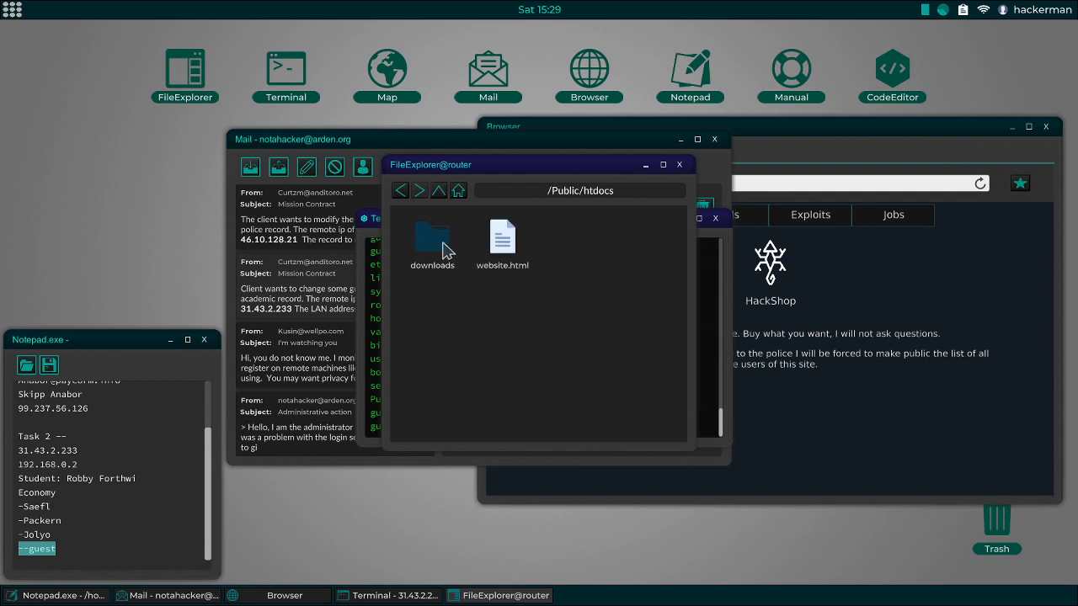
{"action": "left_click", "coordinate": [438, 189]}
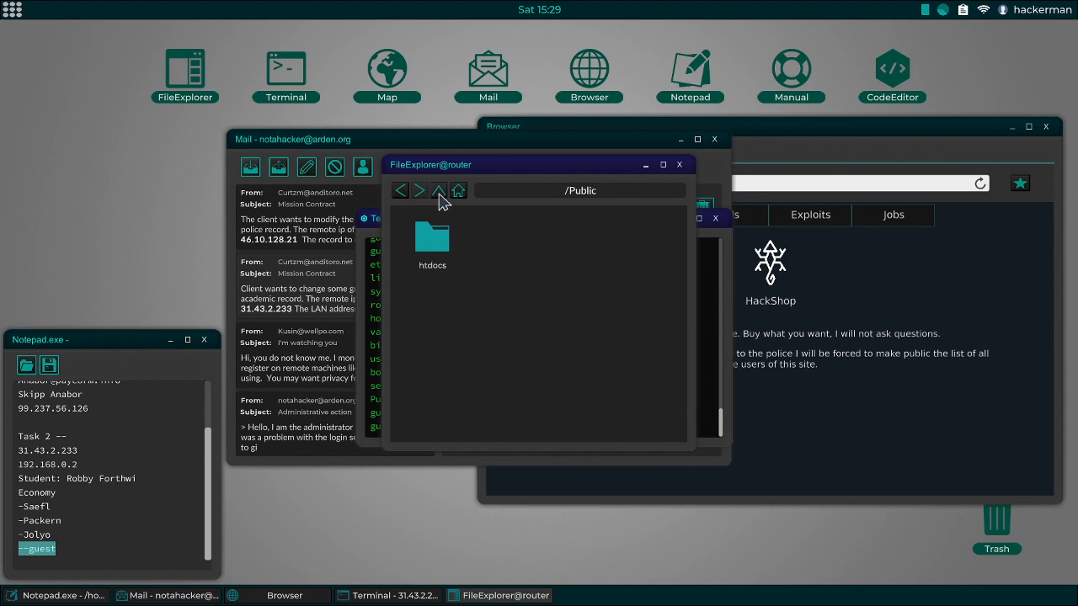
{"action": "left_click", "coordinate": [438, 190]}
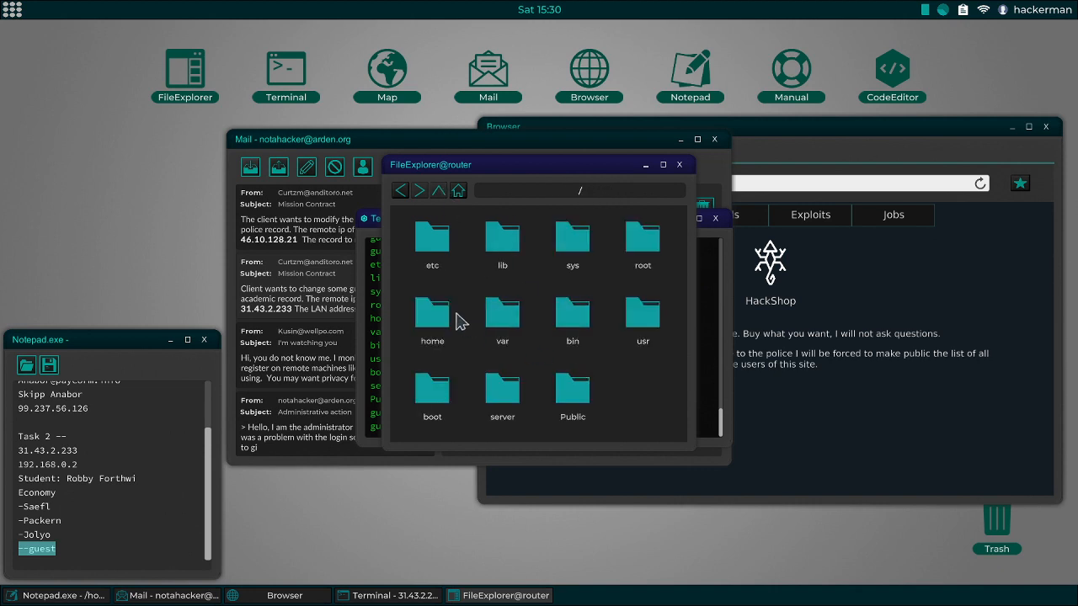
{"action": "mouse_move", "coordinate": [573, 316]}
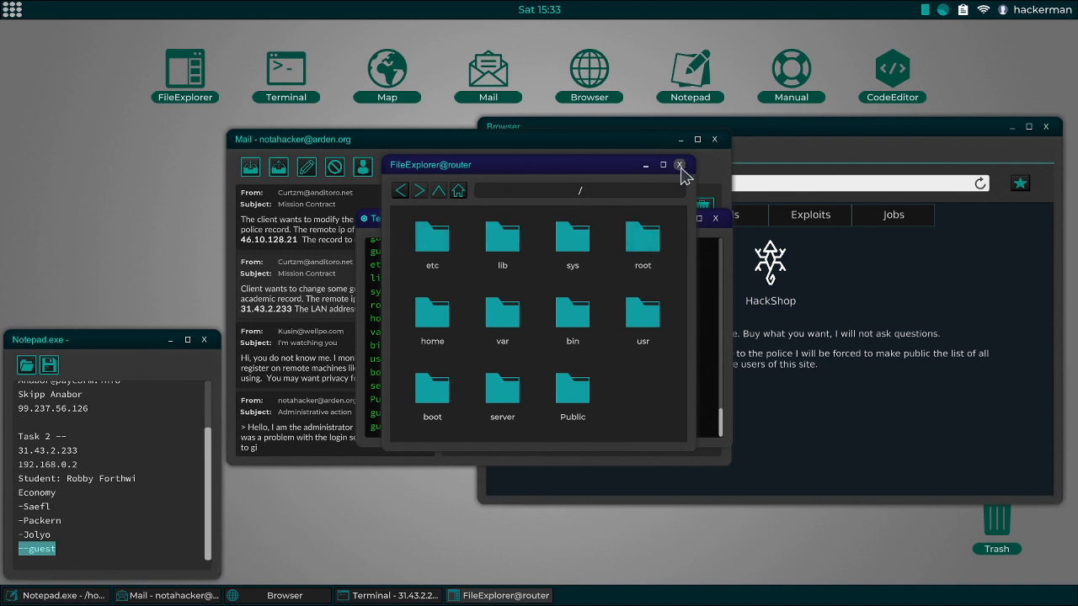
Close the router's FileExplorer and attempt smtp-user-list in the router terminal (command not found)
{"action": "left_click", "coordinate": [681, 165]}
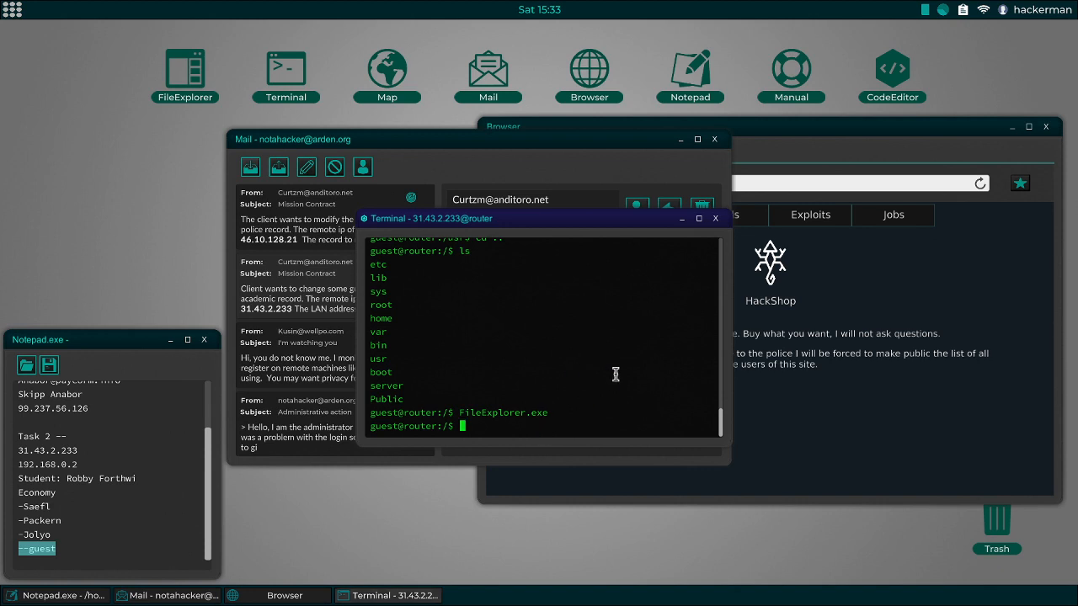
{"action": "mouse_move", "coordinate": [583, 317]}
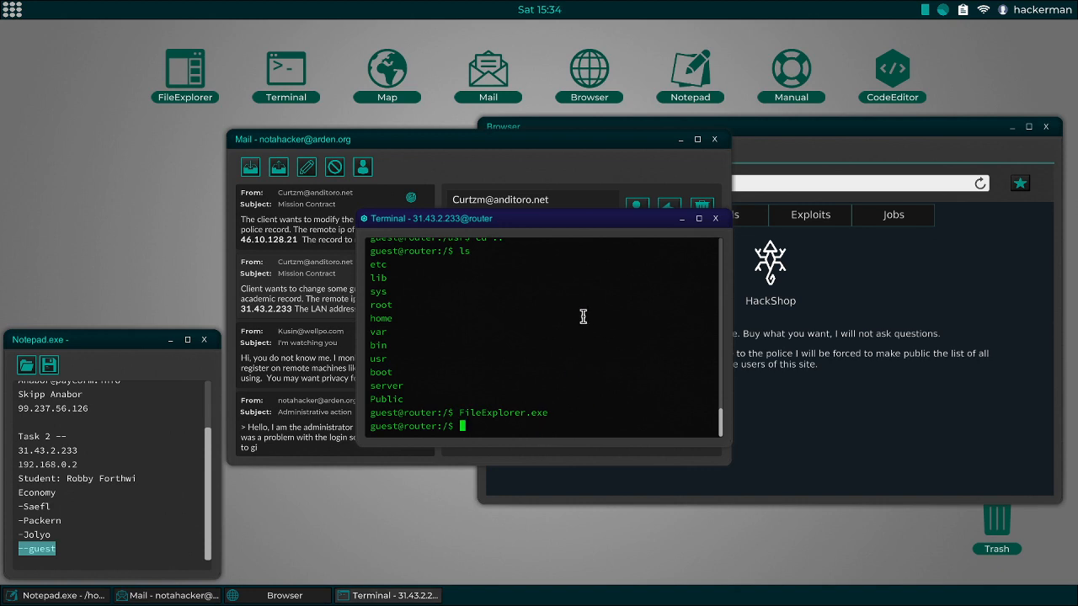
{"action": "mouse_move", "coordinate": [615, 366]}
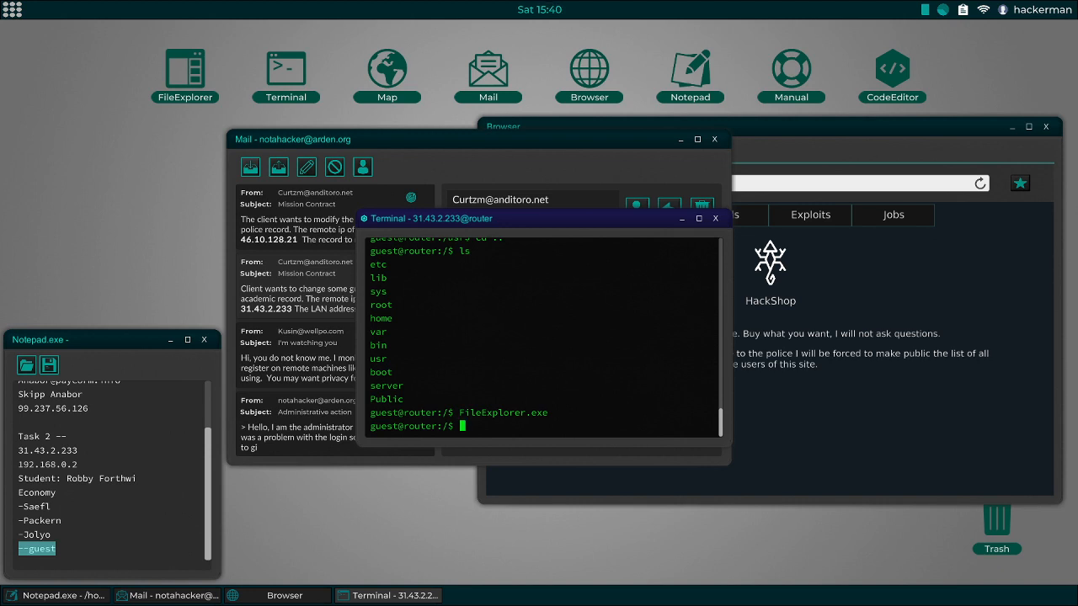
{"action": "mouse_move", "coordinate": [444, 411]}
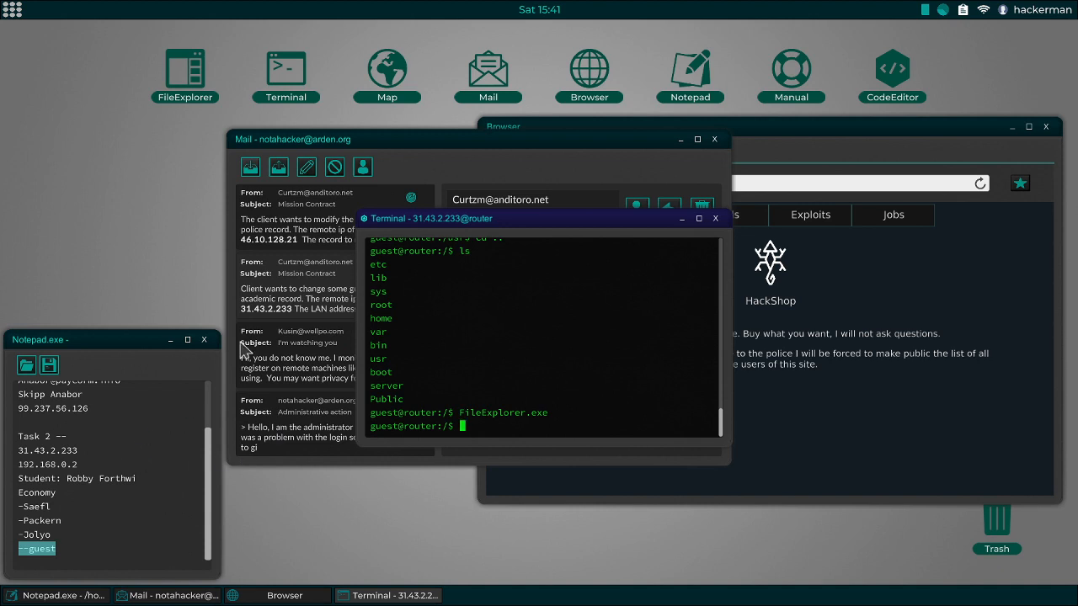
{"action": "mouse_move", "coordinate": [132, 494]}
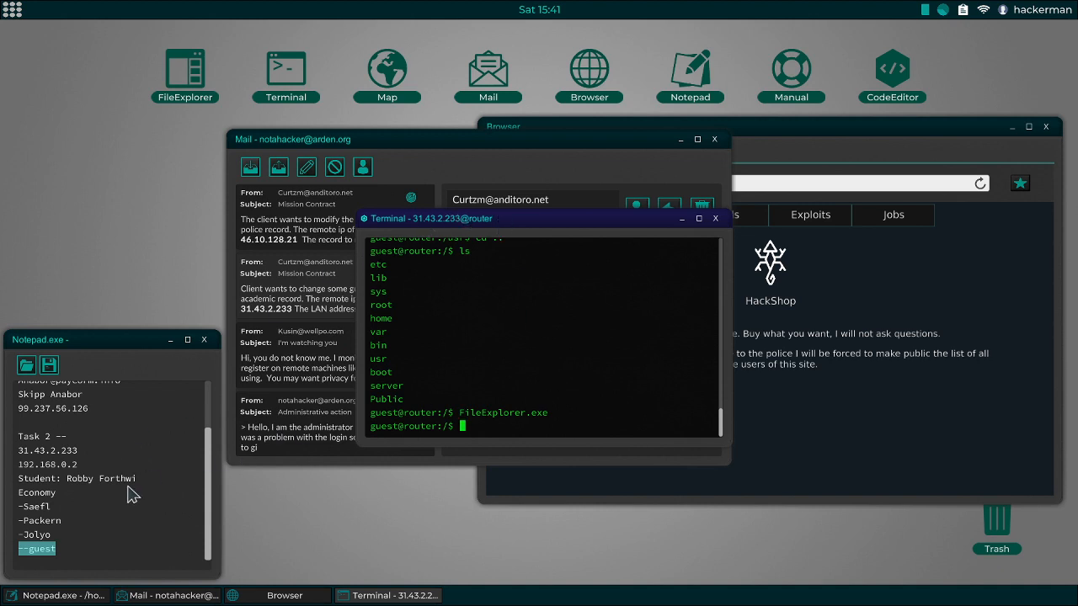
{"action": "mouse_move", "coordinate": [408, 347]}
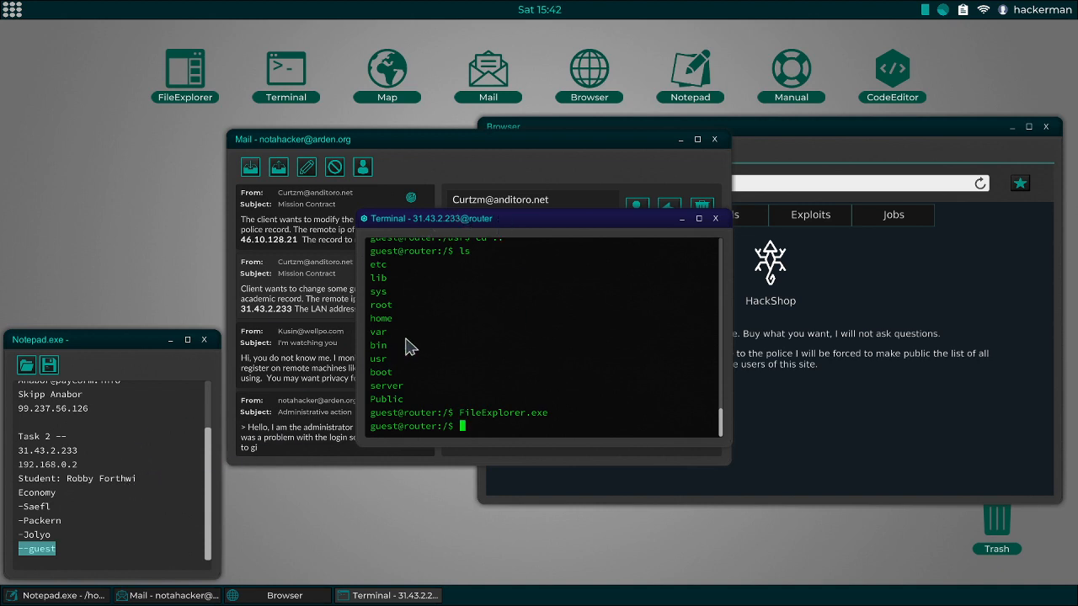
{"action": "mouse_move", "coordinate": [632, 362]}
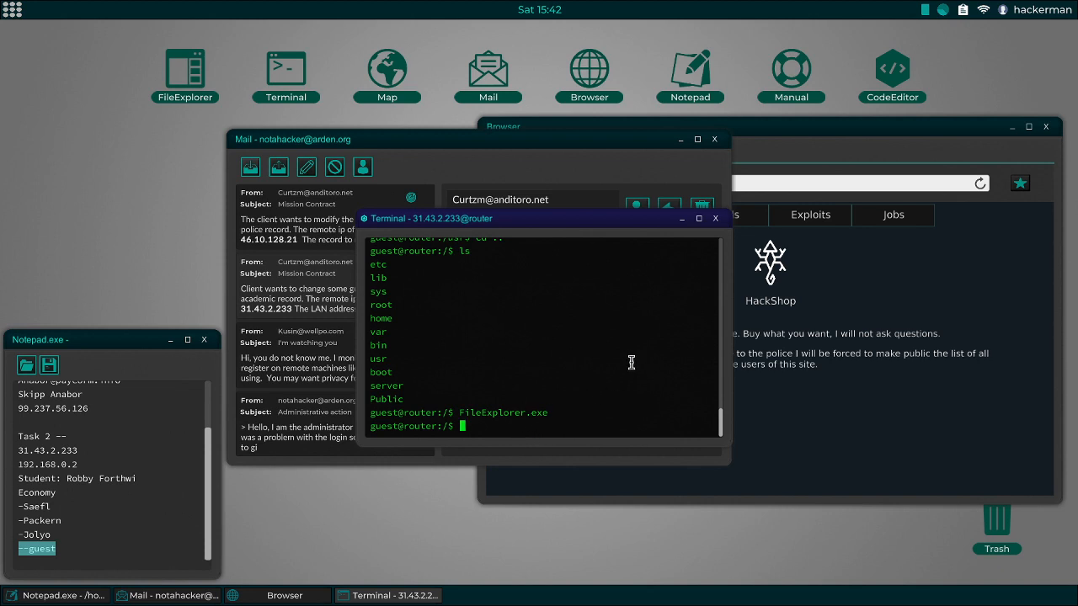
{"action": "type", "text": "sm"}
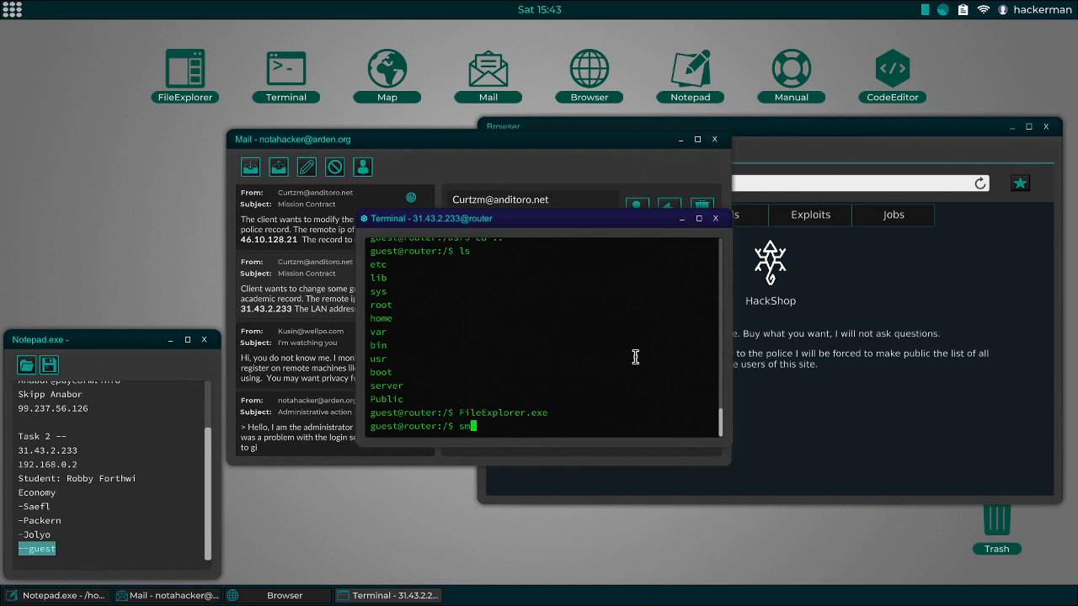
{"action": "type", "text": "tp-user-list"}
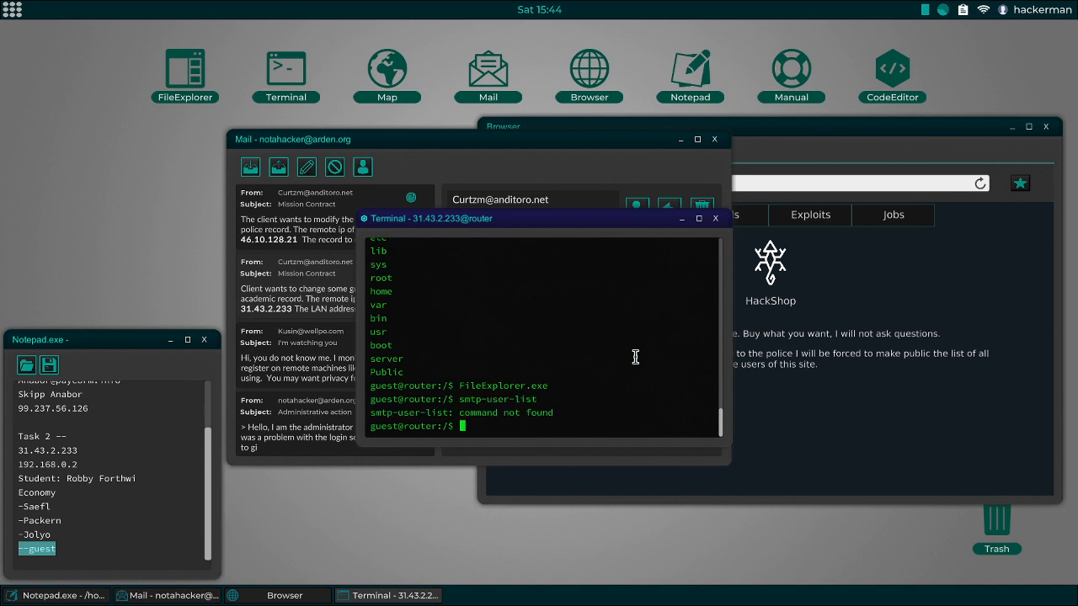
{"action": "mouse_move", "coordinate": [221, 9]}
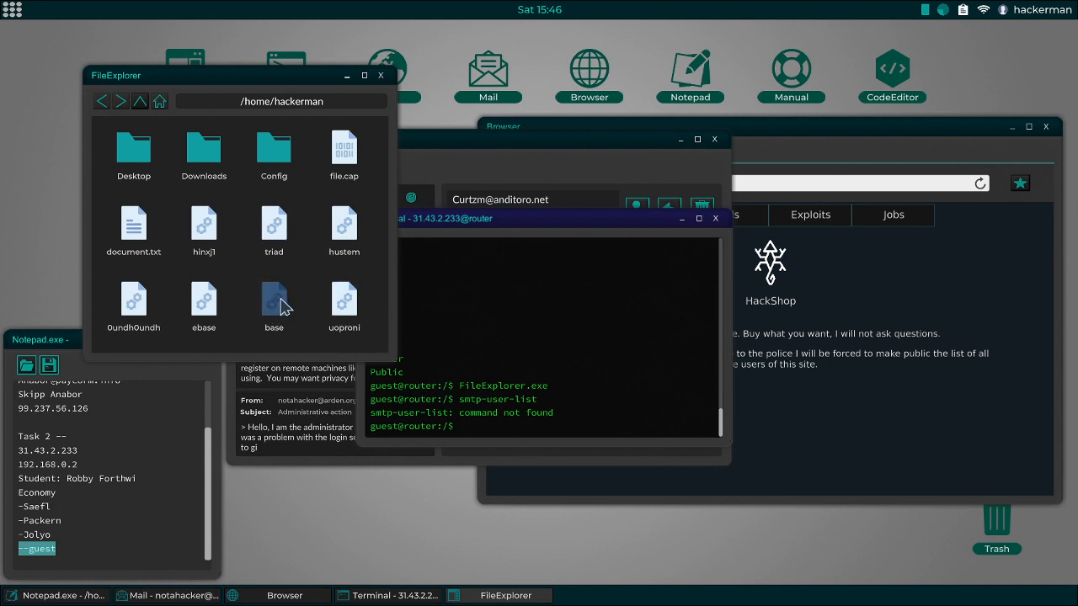
Copy smtp-user-list from local Downloads into the router's /home/guest and cd the terminal there
{"action": "double_click", "coordinate": [202, 148]}
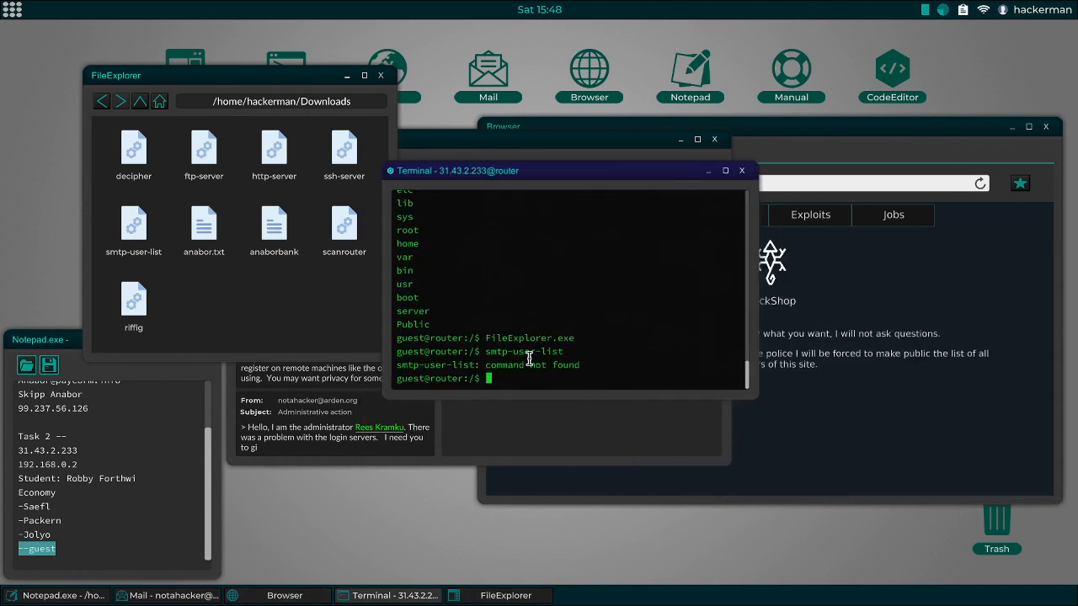
{"action": "type", "text": "File"}
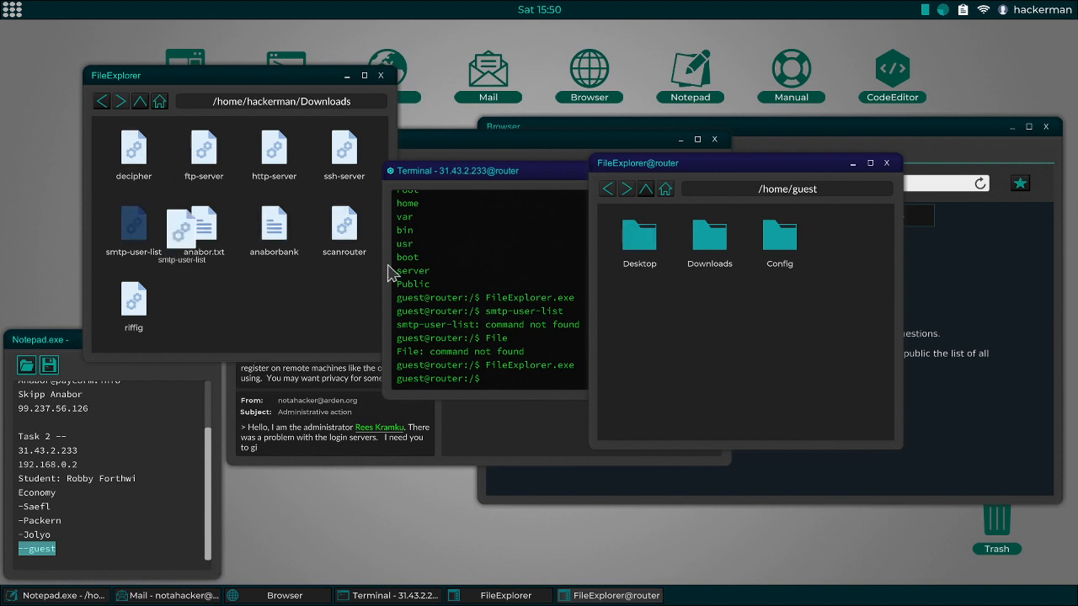
{"action": "left_click", "coordinate": [454, 170]}
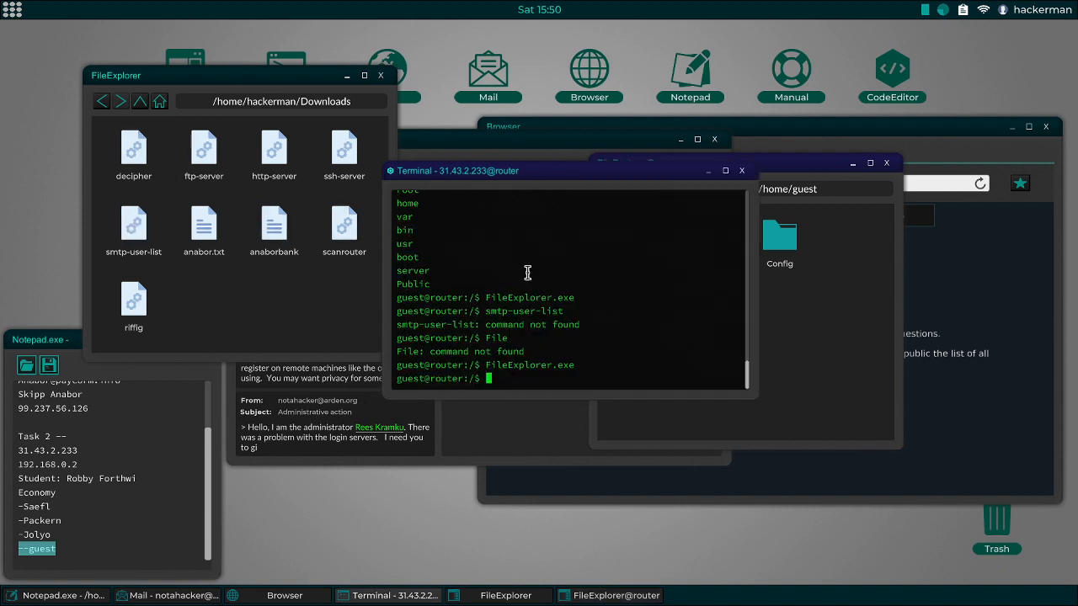
{"action": "type", "text": "cd hom"}
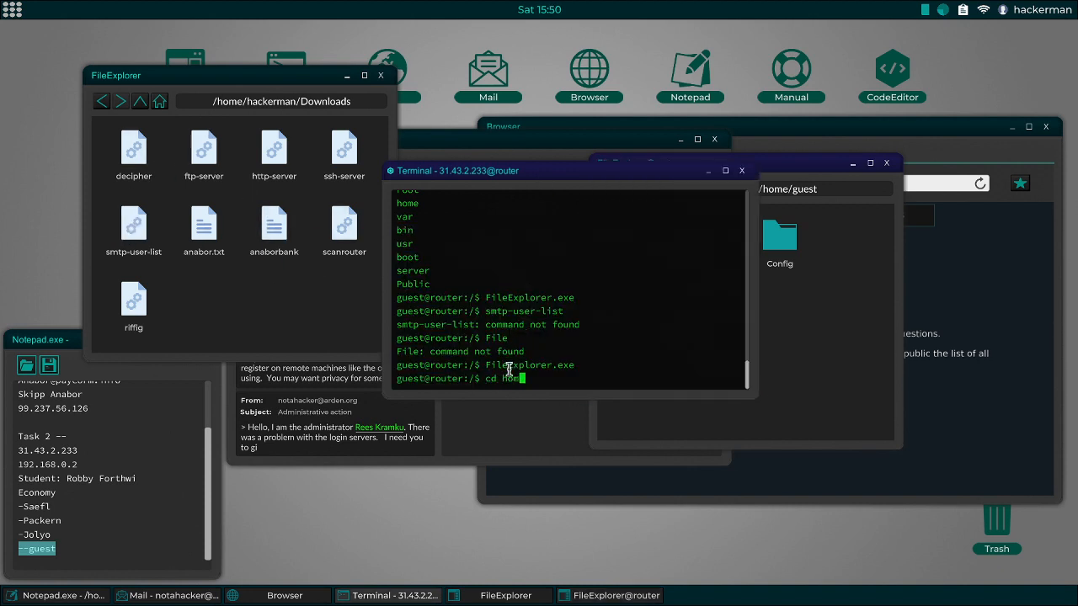
{"action": "type", "text": "e/guest"}
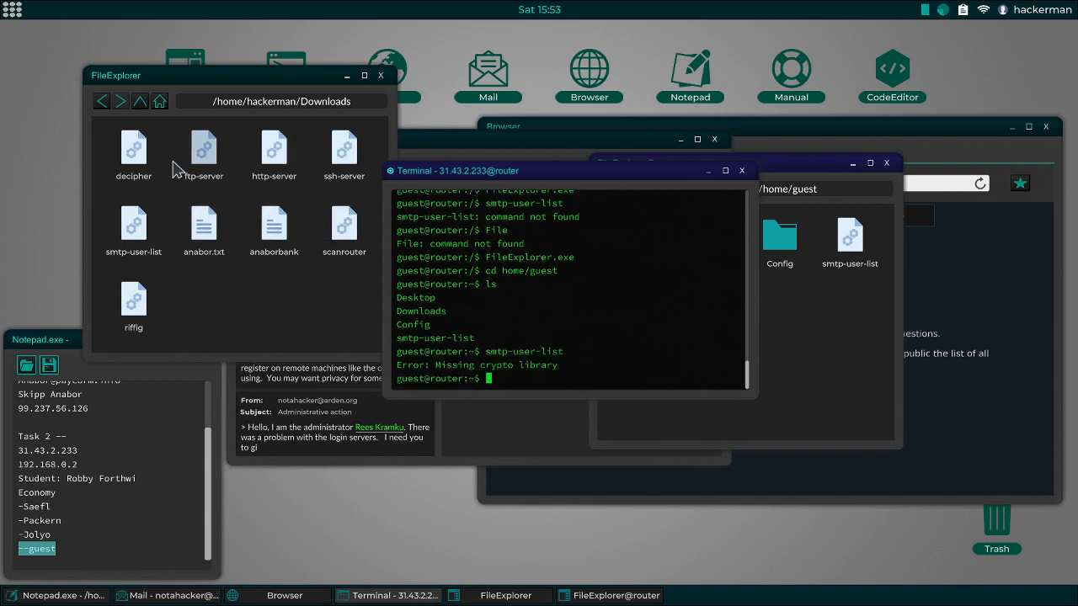
Navigate the local FileExplorer through /bin back to /home/hackerman/Downloads and bring the Browser forward
{"action": "left_click", "coordinate": [140, 101]}
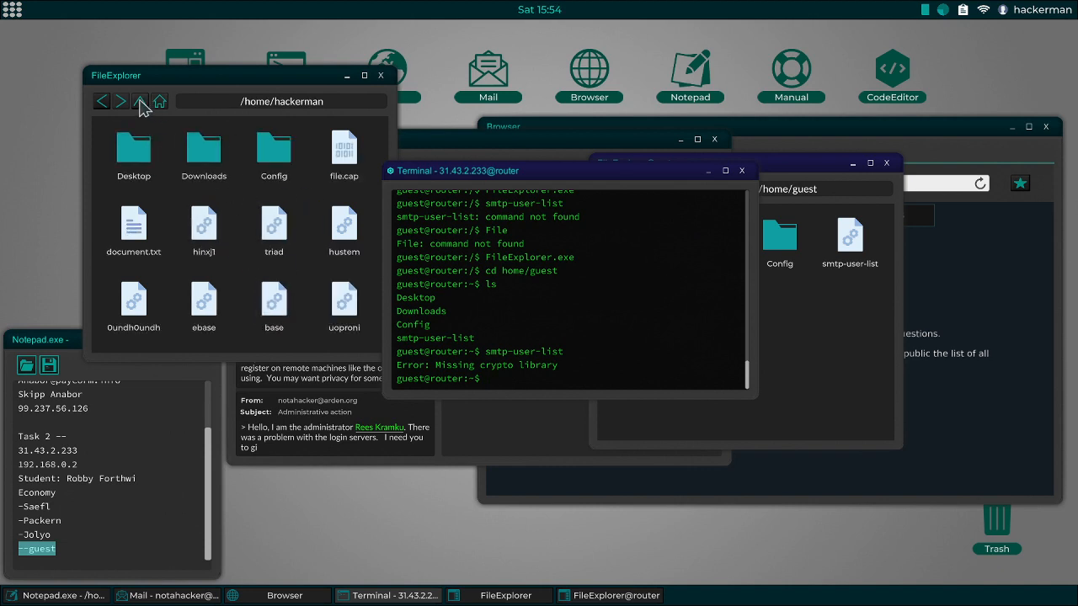
{"action": "left_click", "coordinate": [140, 101]}
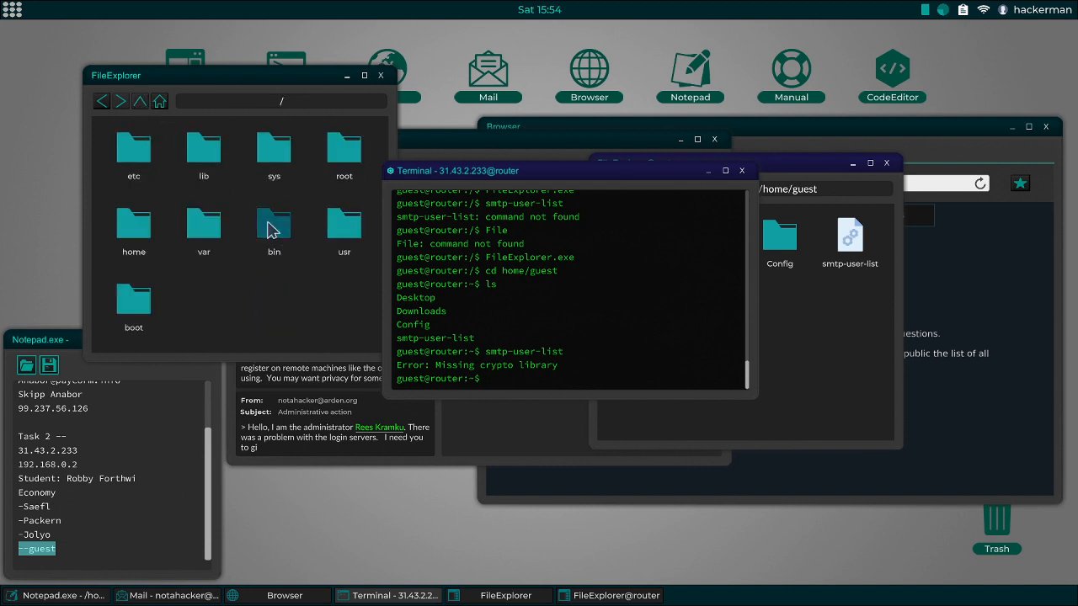
{"action": "double_click", "coordinate": [273, 225]}
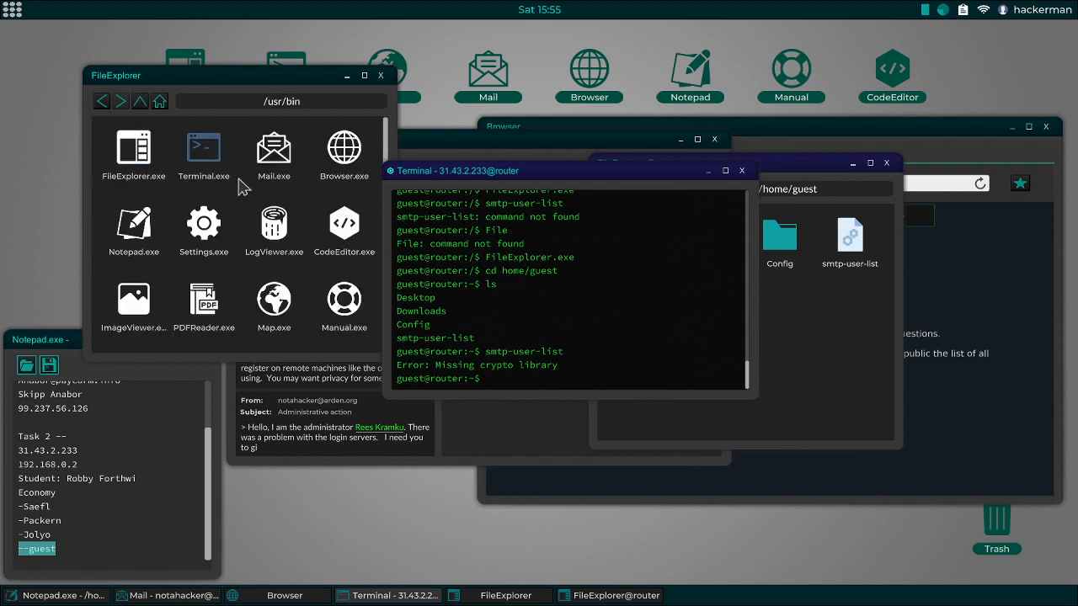
{"action": "scroll", "scroll_direction": "down", "scroll_amount": 3}
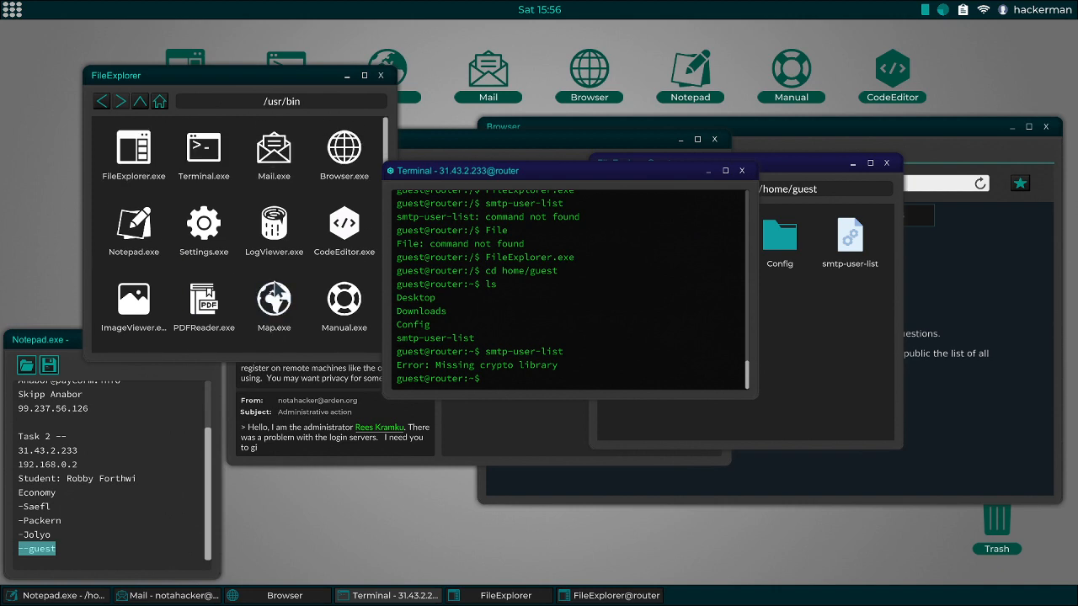
{"action": "left_click", "coordinate": [140, 101]}
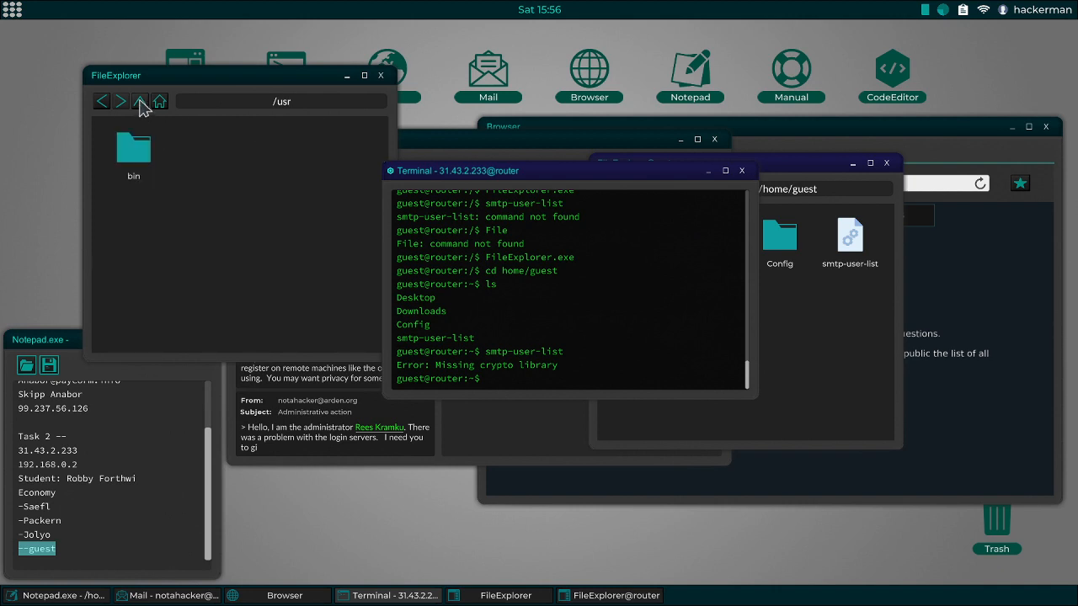
{"action": "left_click", "coordinate": [140, 101]}
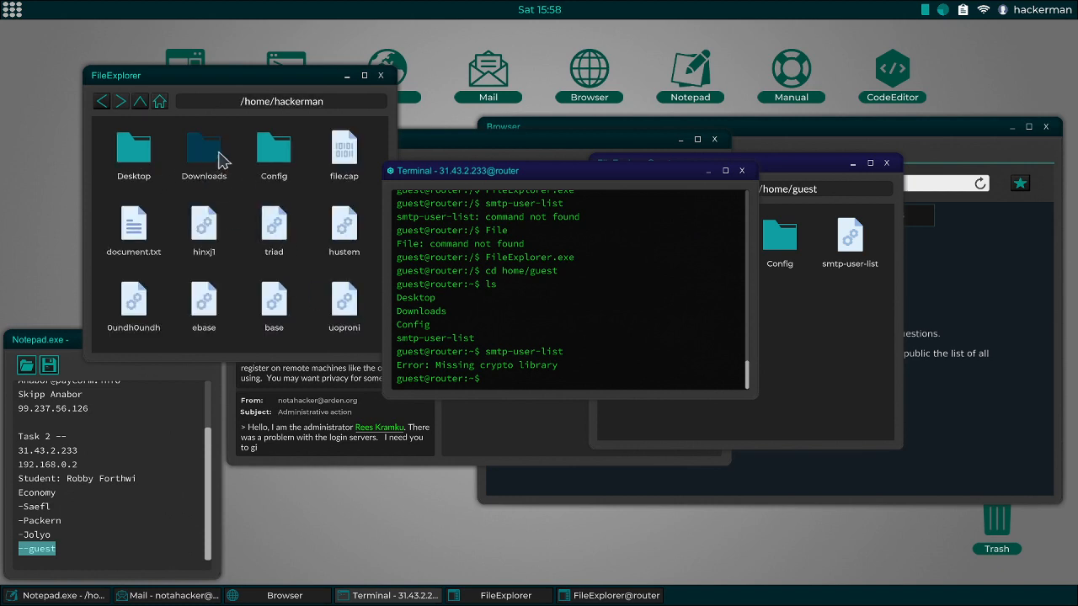
{"action": "double_click", "coordinate": [202, 150]}
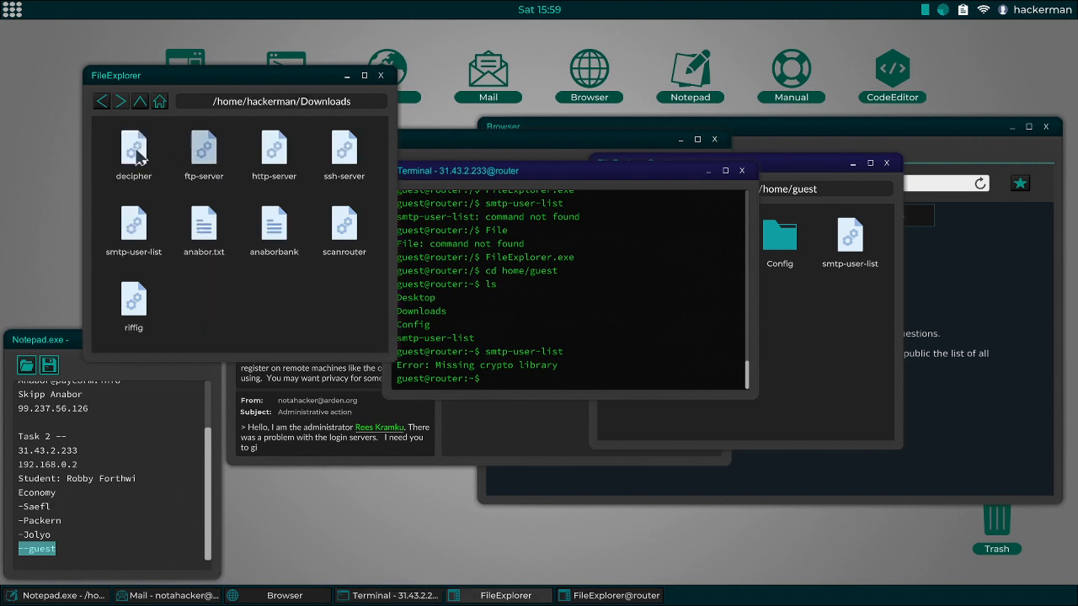
{"action": "mouse_move", "coordinate": [172, 199]}
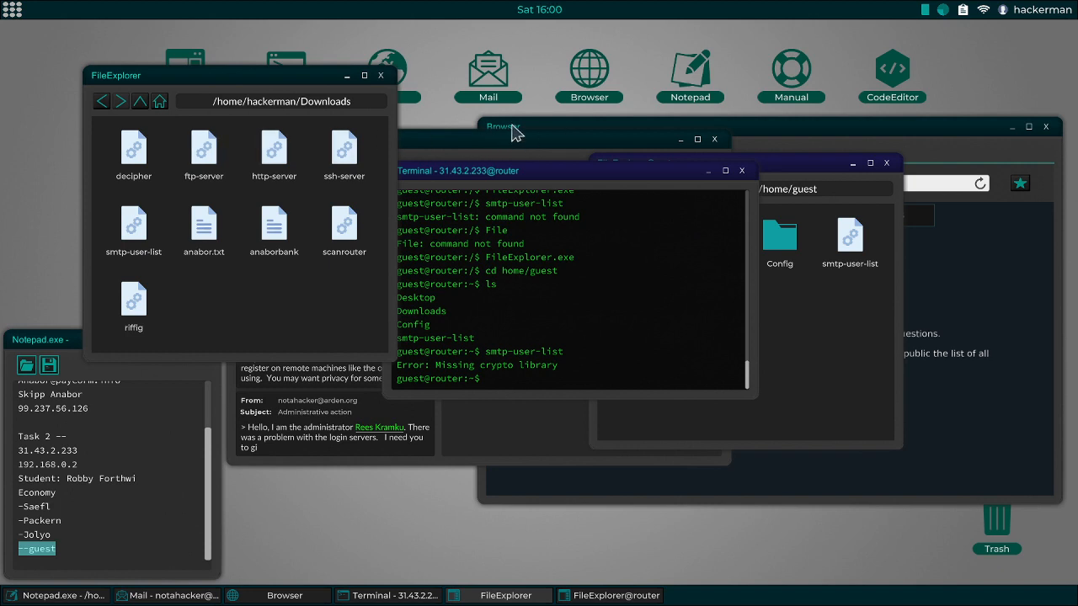
{"action": "left_click", "coordinate": [158, 101]}
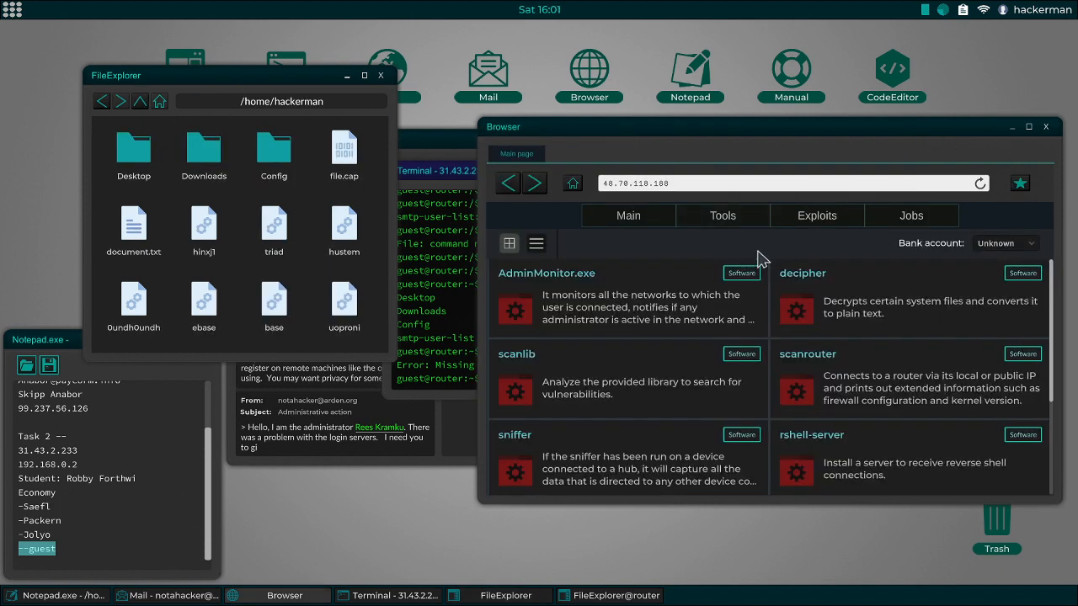
Buy crypto.so from the HackShop, saving it to /home/hackerman, and dismiss the finished download
{"action": "scroll", "scroll_direction": "down", "scroll_amount": 3}
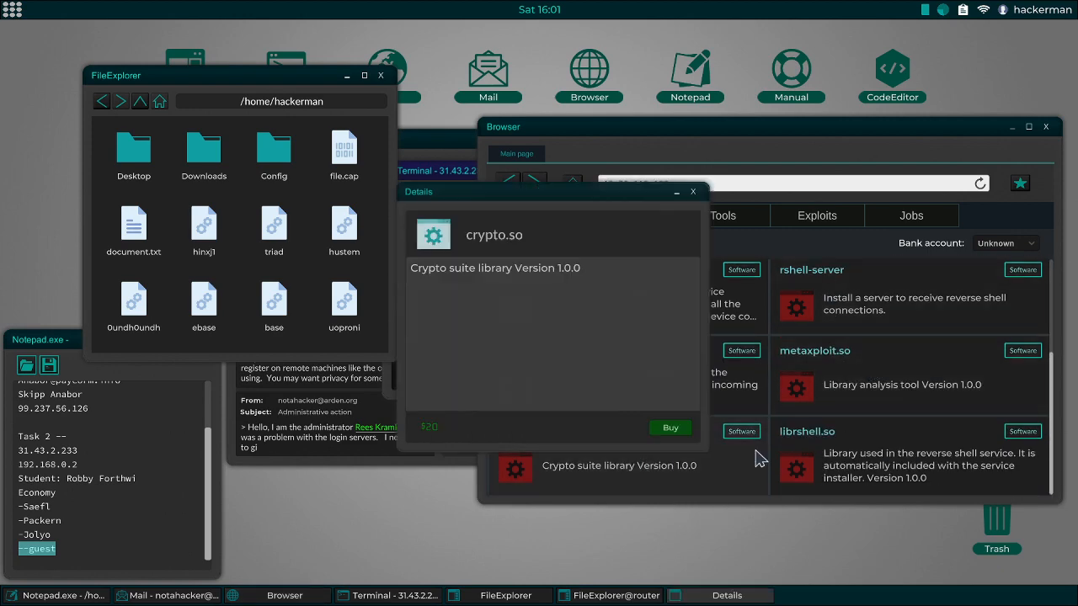
{"action": "left_click", "coordinate": [670, 427]}
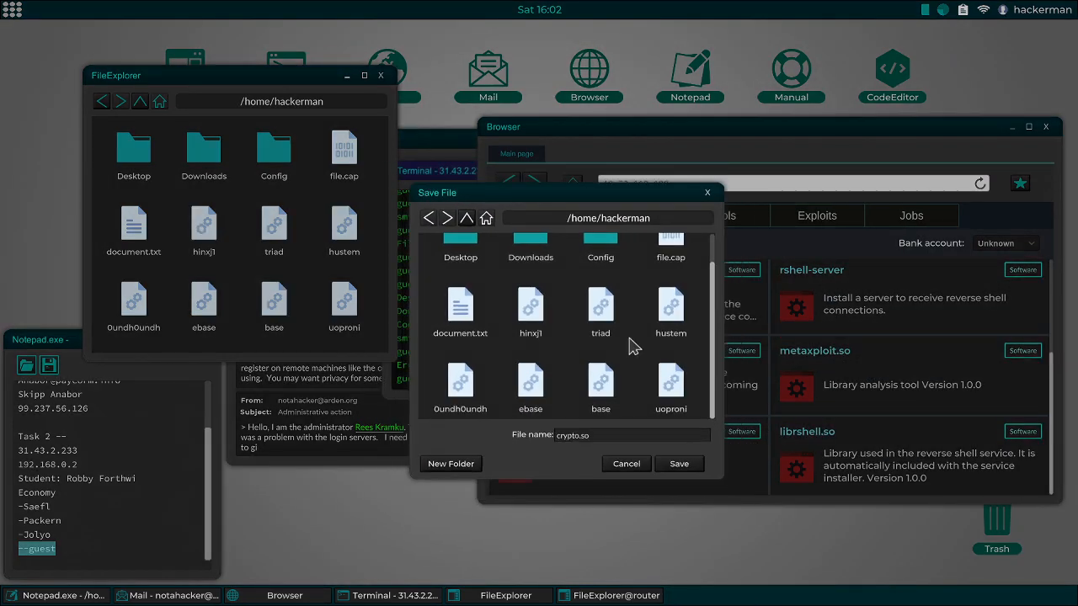
{"action": "left_click", "coordinate": [678, 463]}
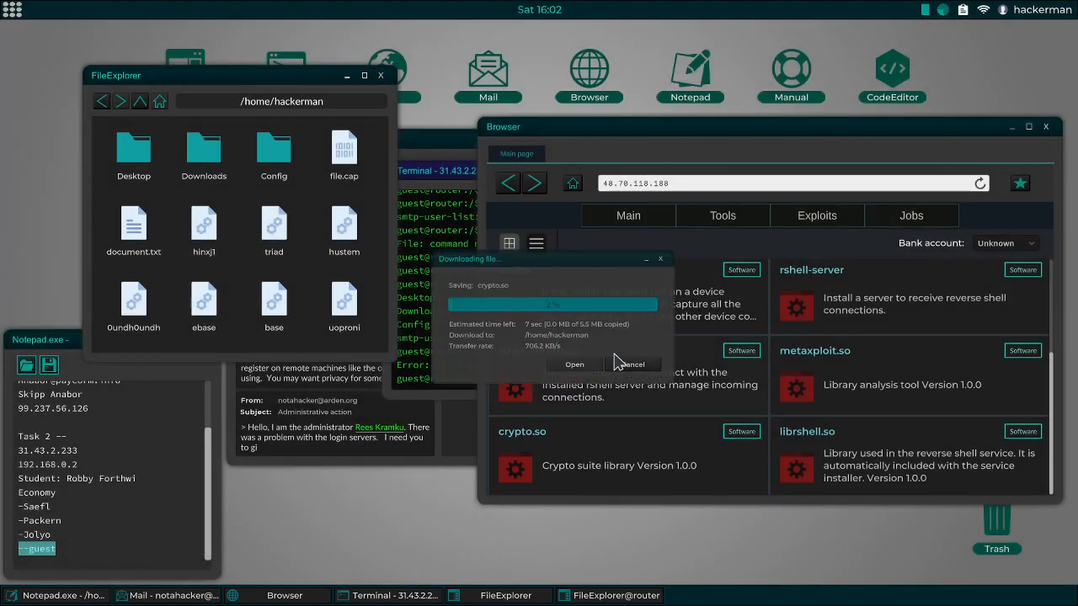
{"action": "left_click", "coordinate": [158, 101]}
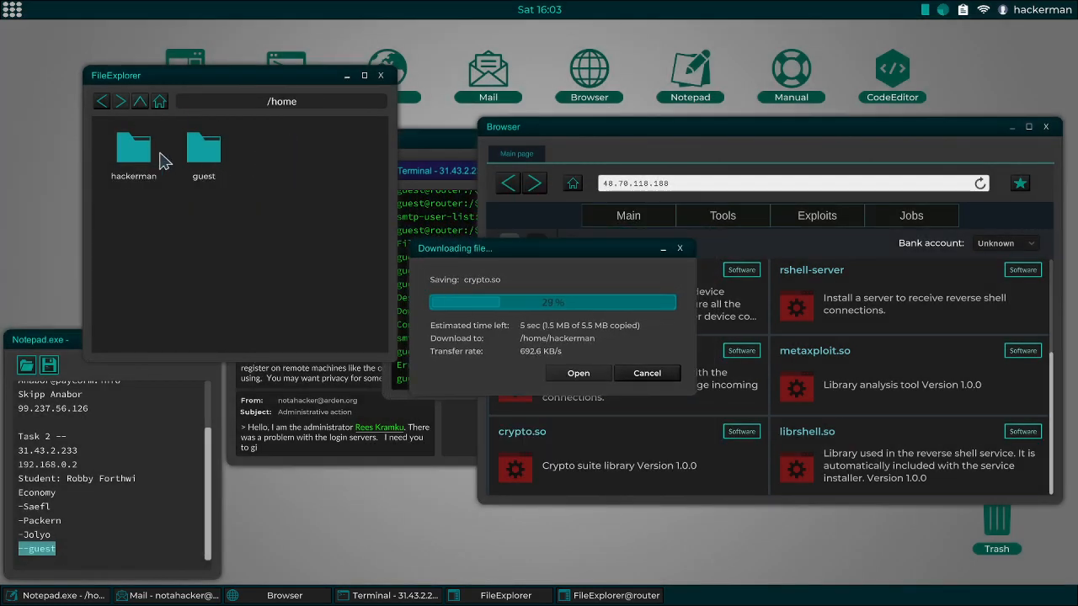
{"action": "double_click", "coordinate": [133, 149]}
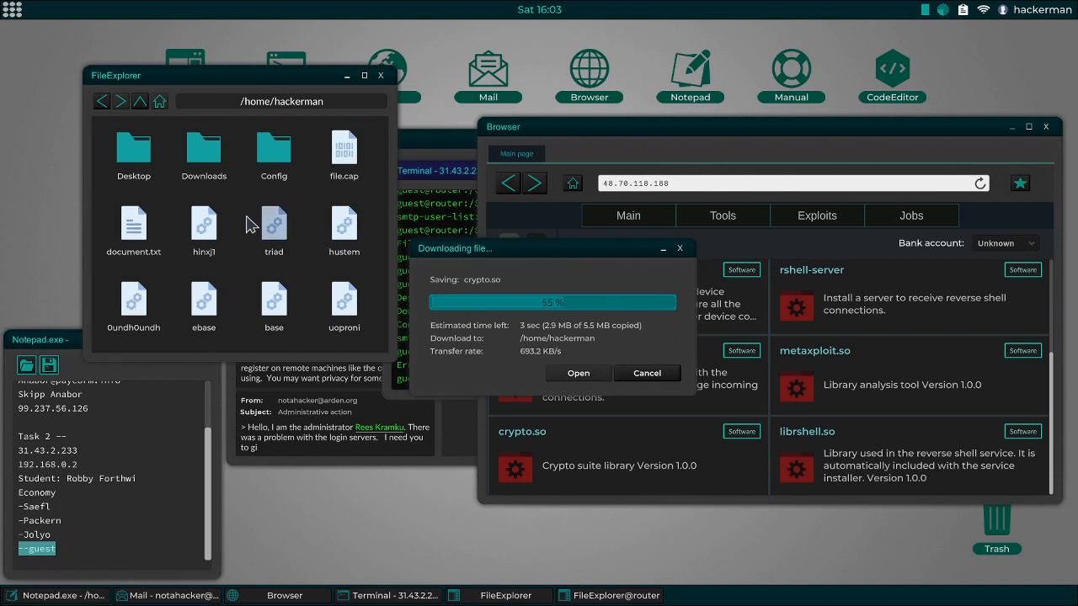
{"action": "double_click", "coordinate": [202, 148]}
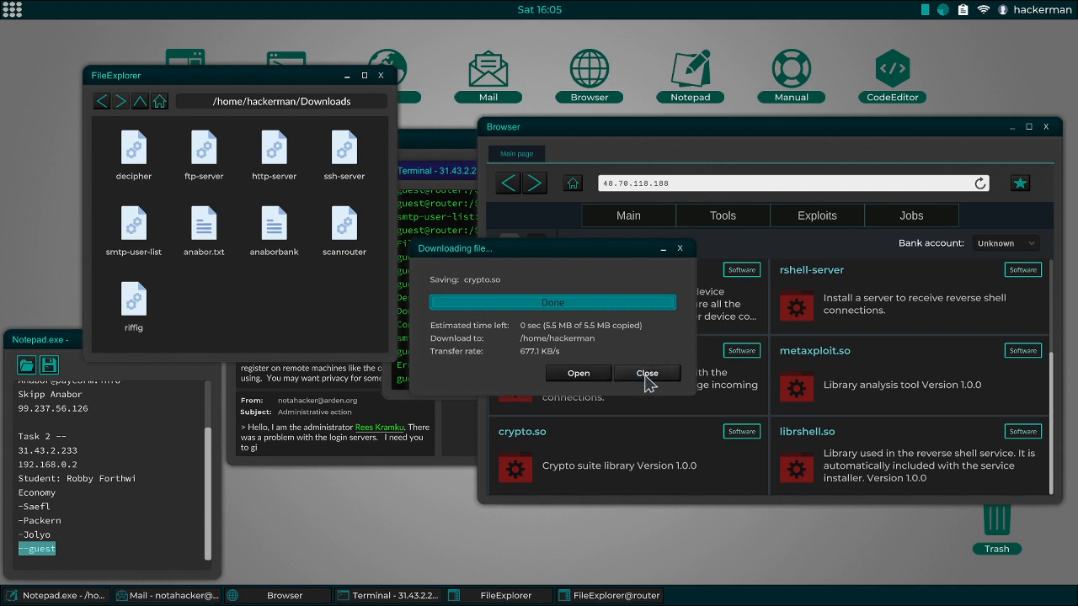
{"action": "left_click", "coordinate": [647, 374]}
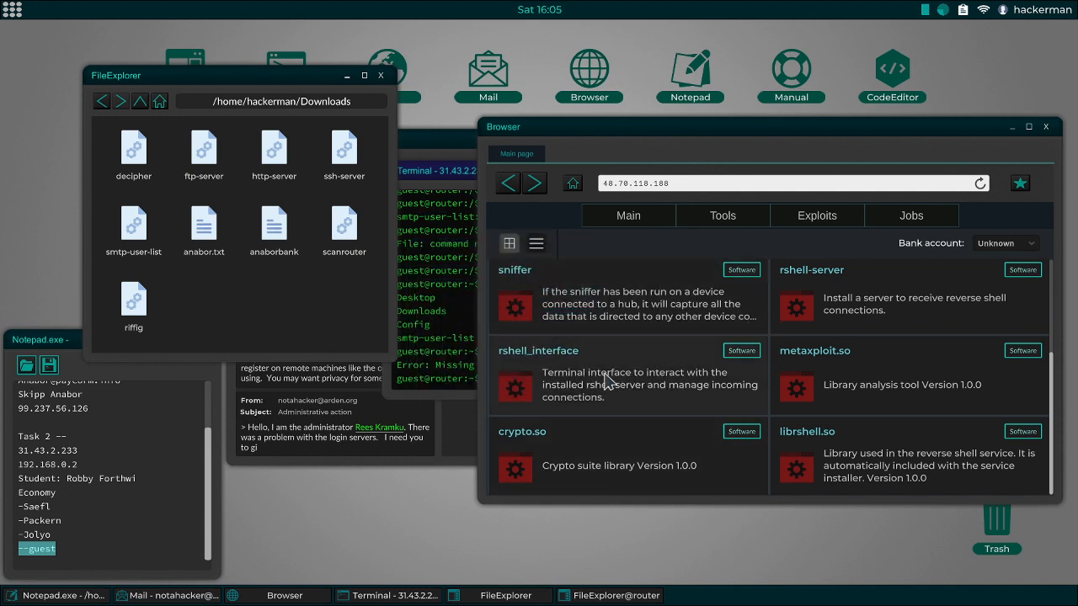
{"action": "mouse_move", "coordinate": [682, 337]}
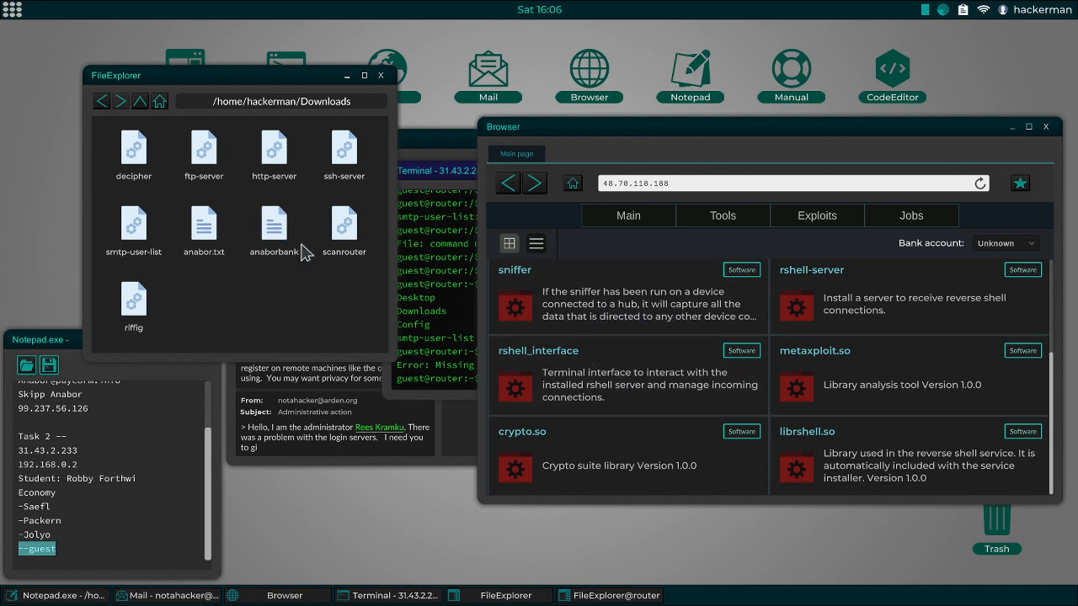
Copy crypto.so into the router's /home/guest and run smtp-user-list there
{"action": "left_click", "coordinate": [140, 101]}
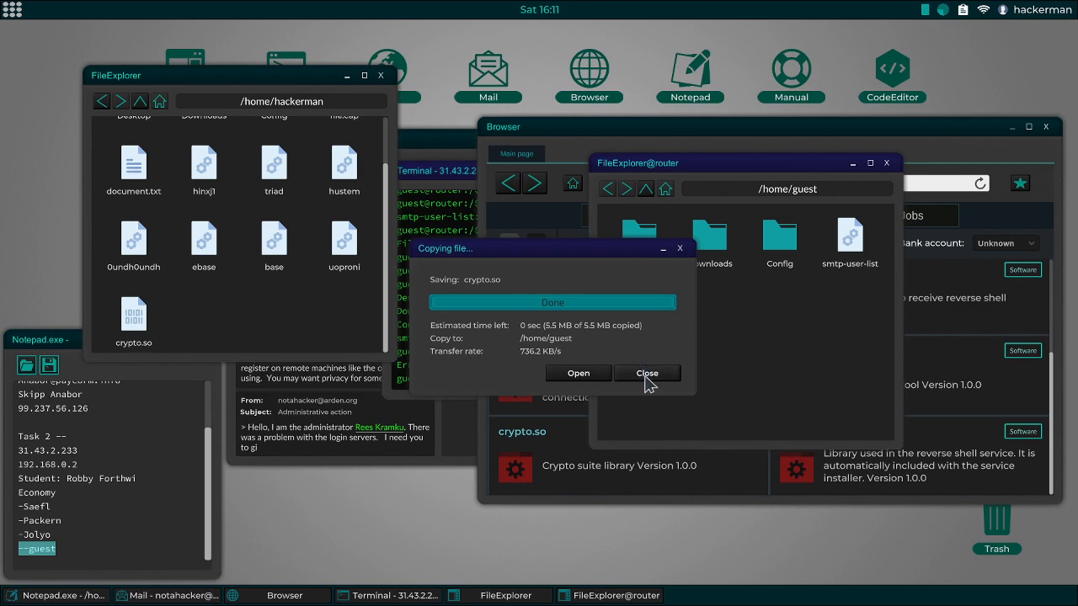
{"action": "left_click", "coordinate": [646, 374]}
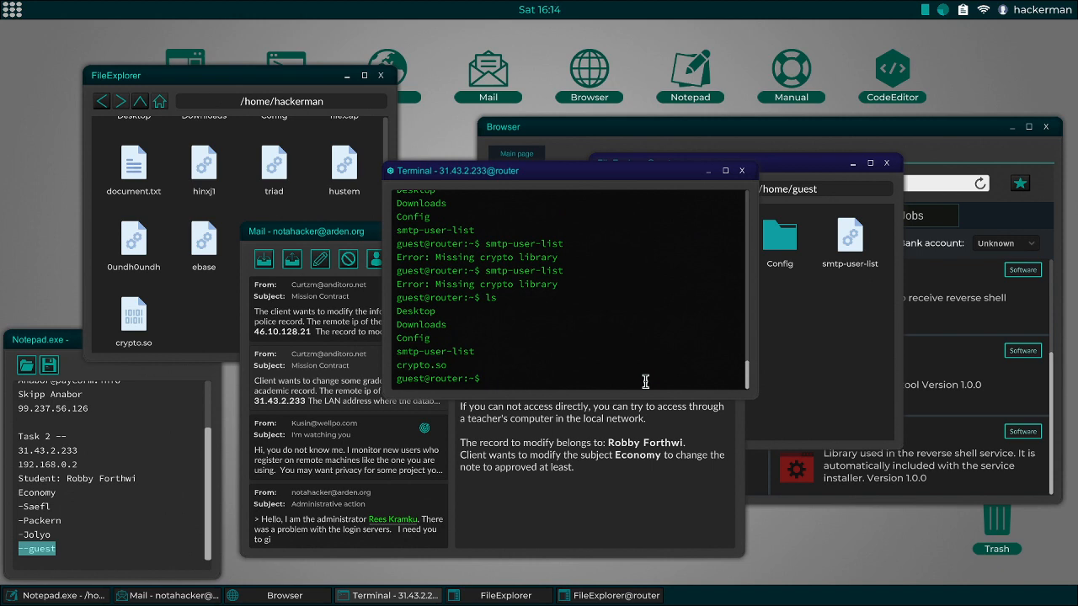
{"action": "type", "text": "smtp-user-list"}
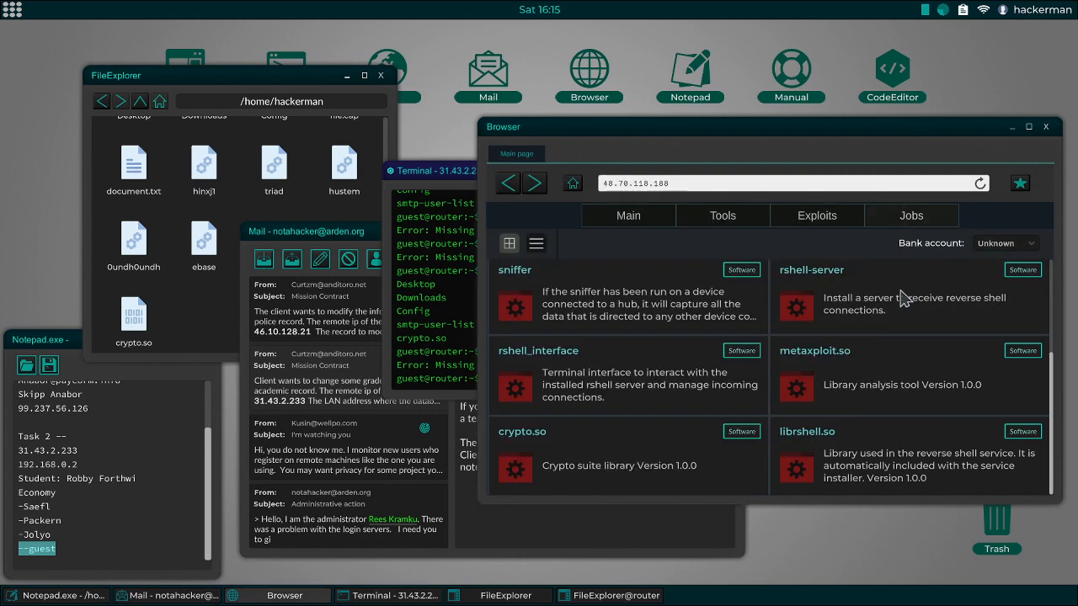
Drag decipher from local Downloads into the router's /home/guest and close the copy dialog
{"action": "scroll", "scroll_direction": "down", "scroll_amount": 3}
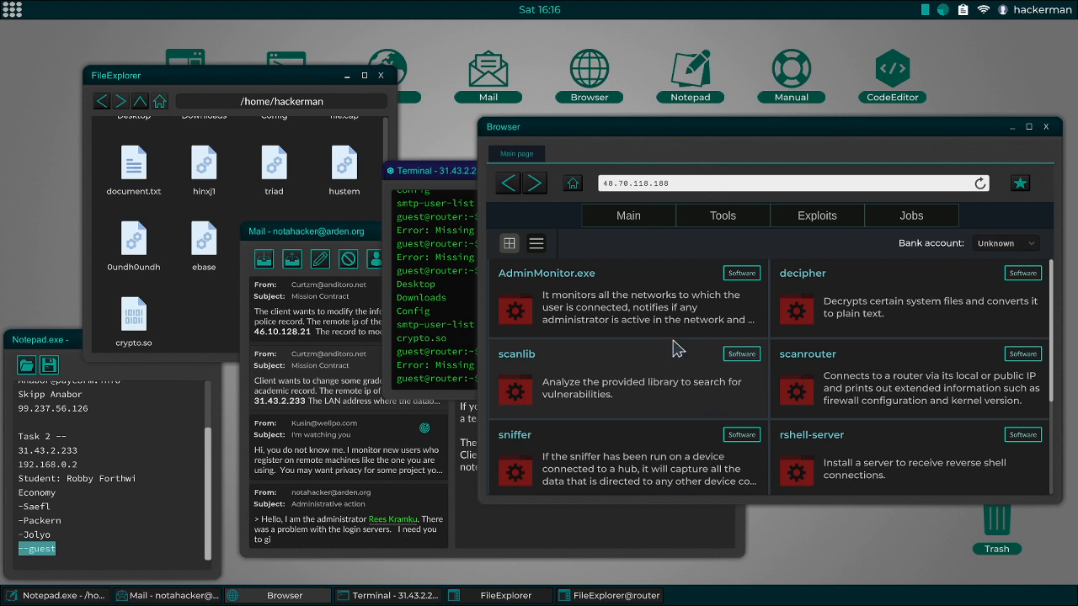
{"action": "mouse_move", "coordinate": [886, 399]}
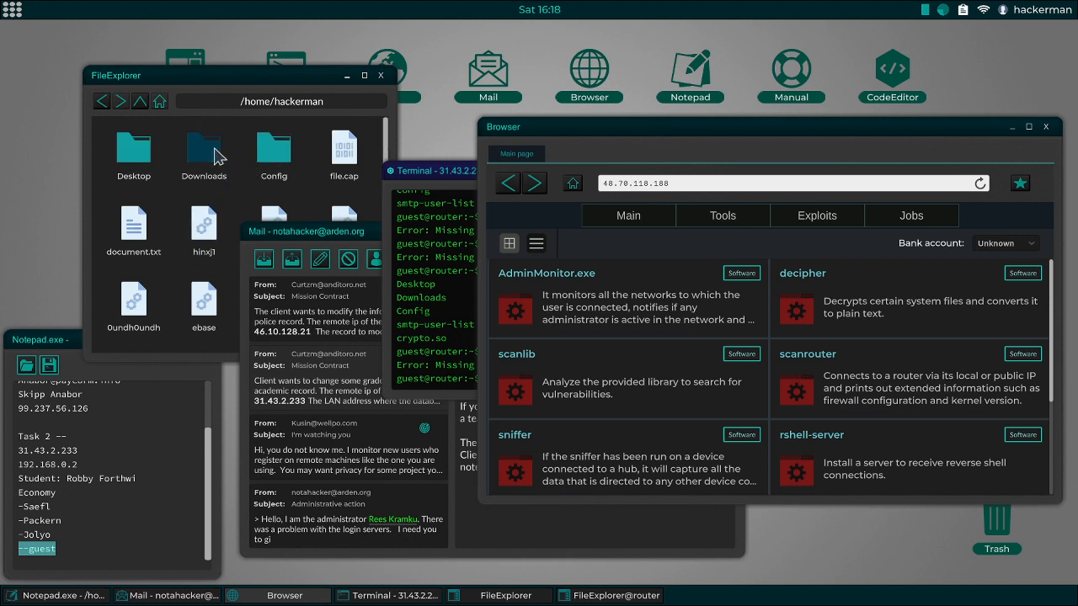
{"action": "double_click", "coordinate": [202, 149]}
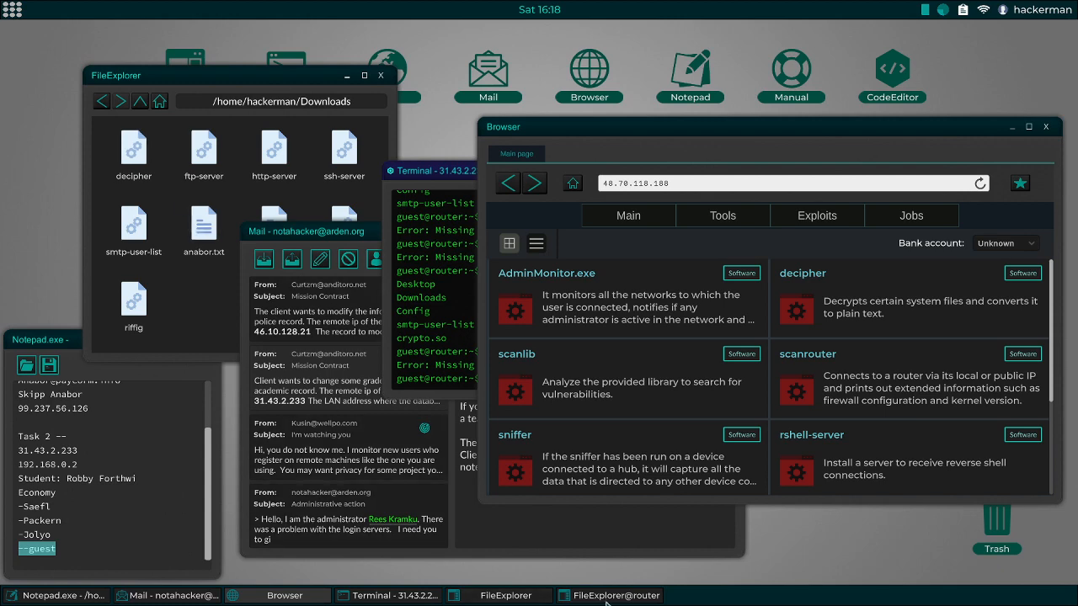
{"action": "left_click", "coordinate": [607, 596]}
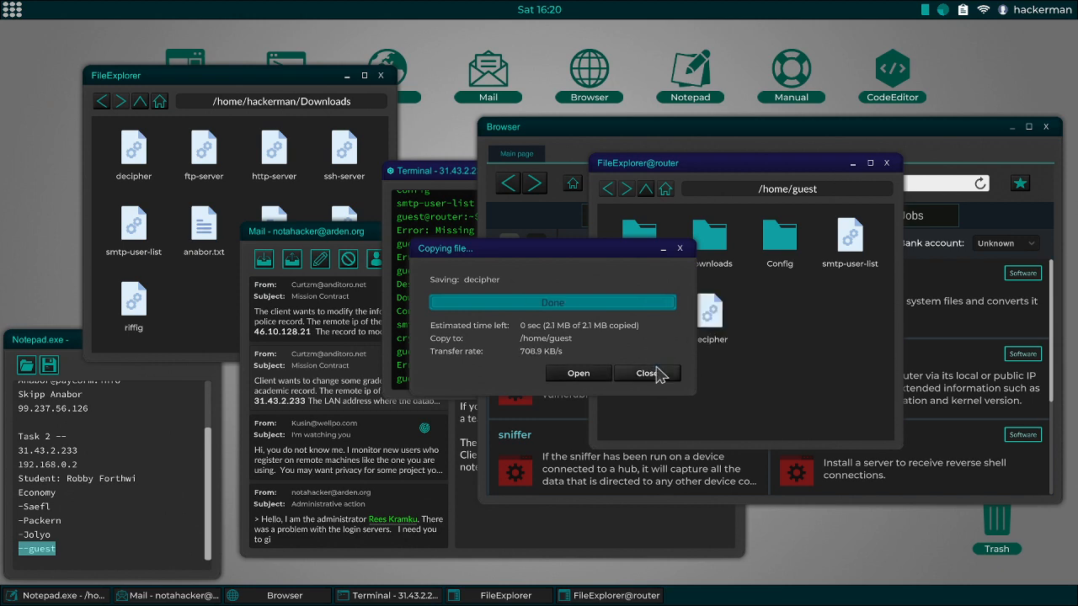
{"action": "left_click", "coordinate": [646, 373]}
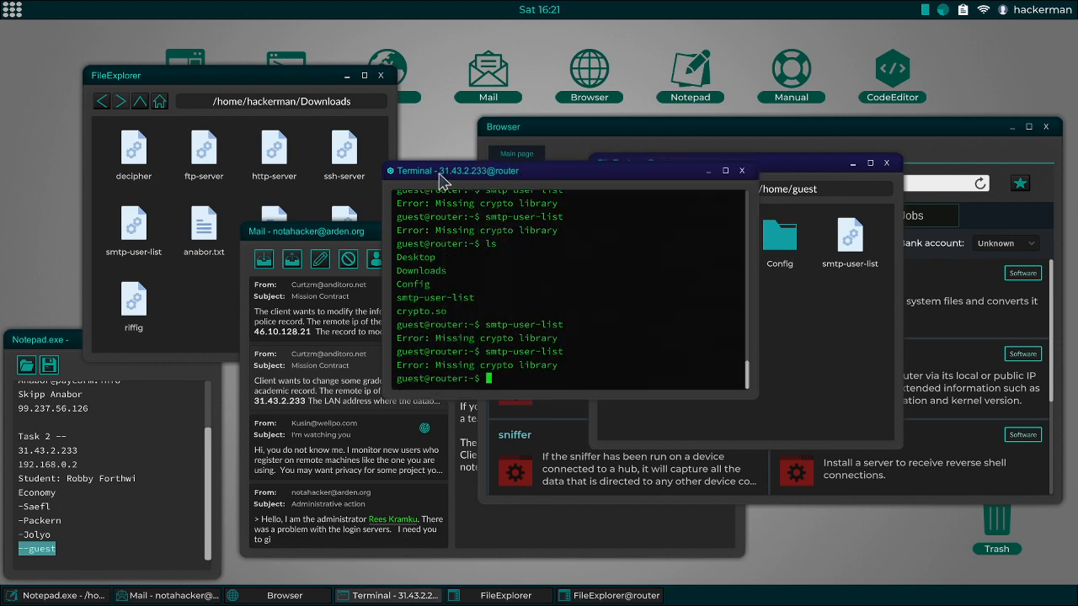
Browse home and Downloads locally, then show /usr/bin with the router's /home/guest browser in front
{"action": "left_click", "coordinate": [140, 101]}
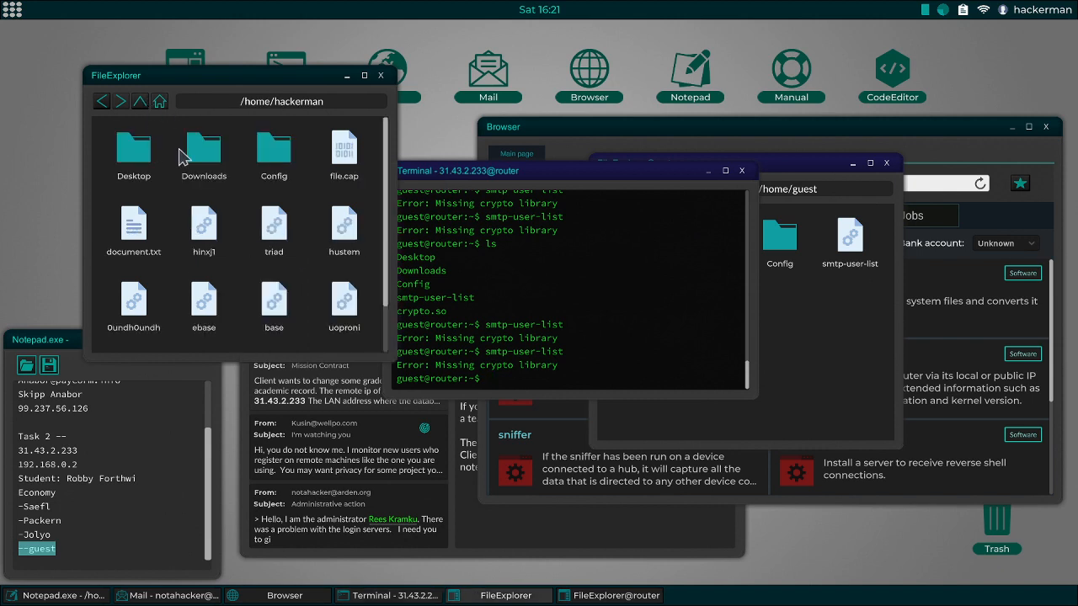
{"action": "scroll", "scroll_direction": "down", "scroll_amount": 3}
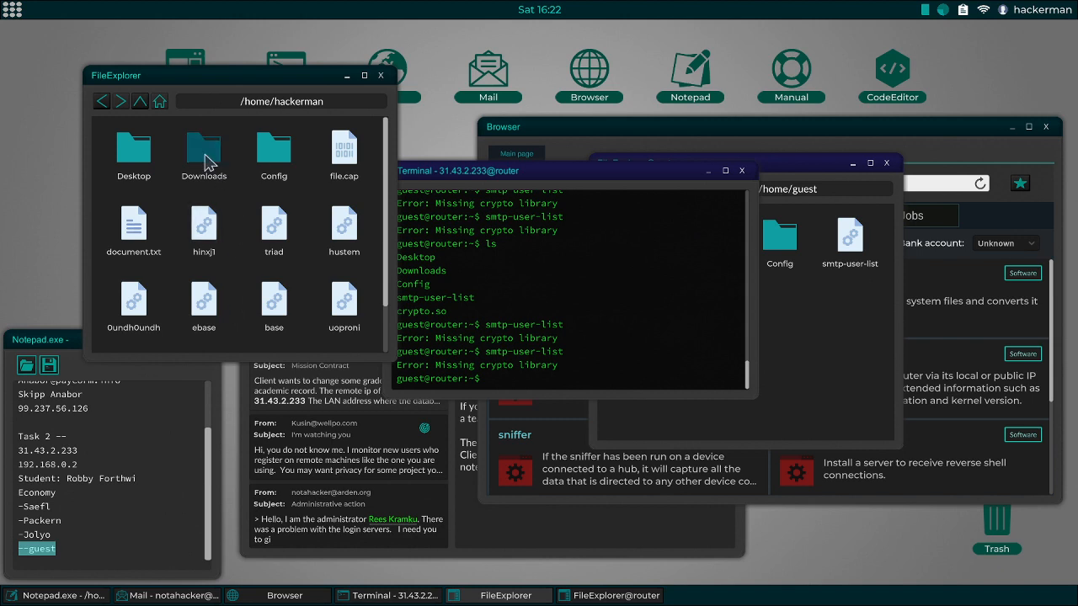
{"action": "double_click", "coordinate": [202, 152]}
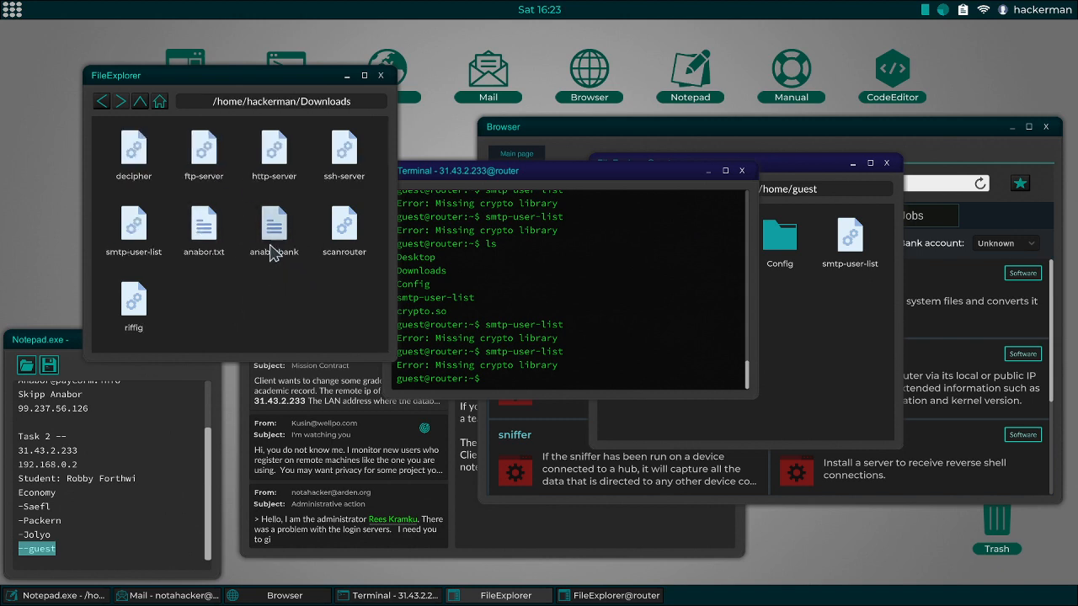
{"action": "left_click", "coordinate": [140, 101]}
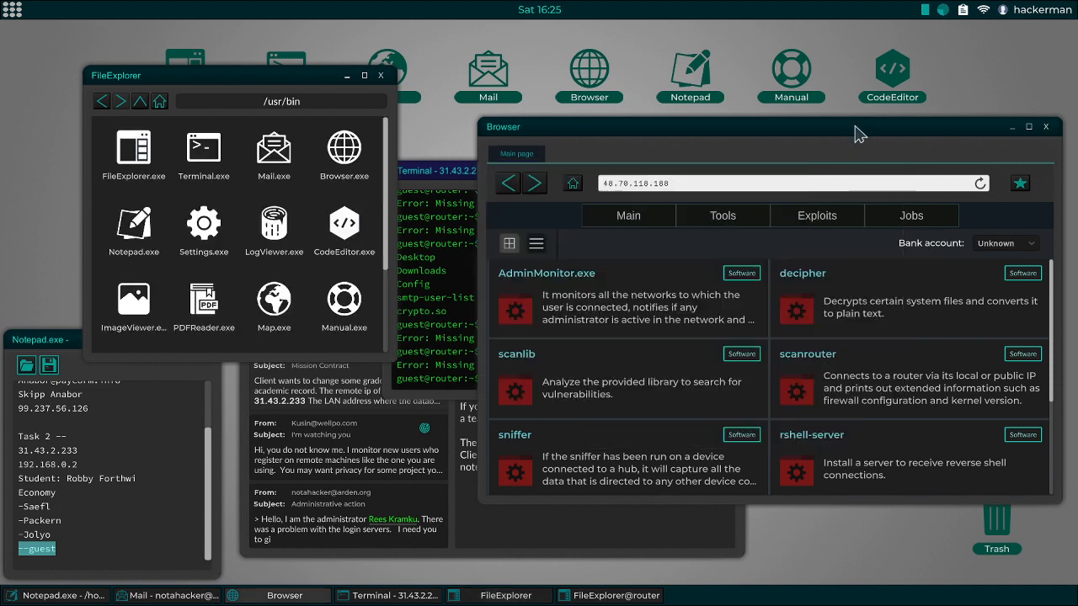
{"action": "mouse_move", "coordinate": [556, 136]}
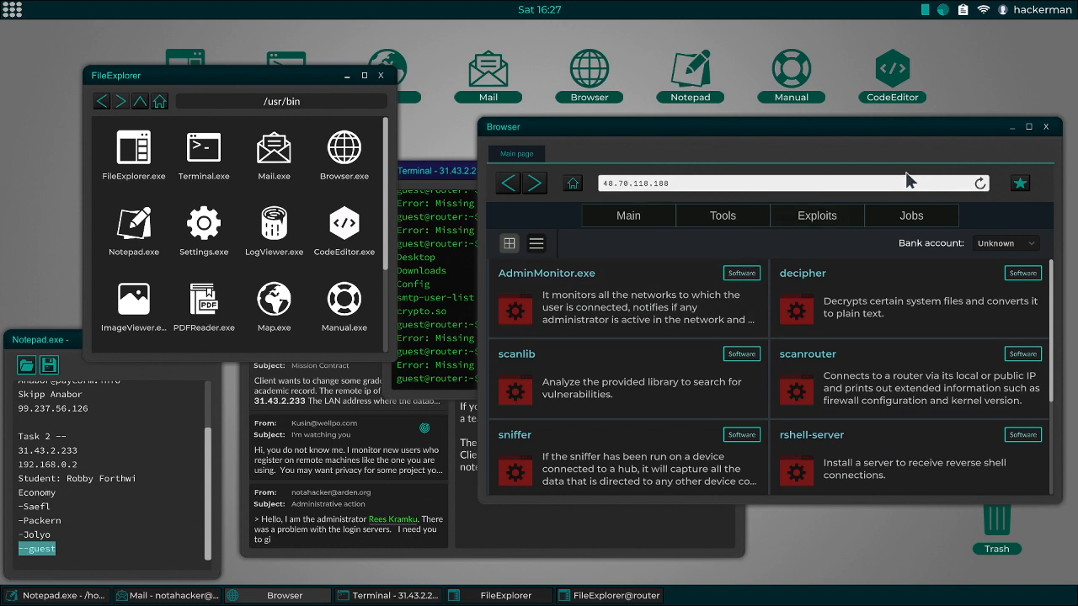
{"action": "mouse_move", "coordinate": [637, 313]}
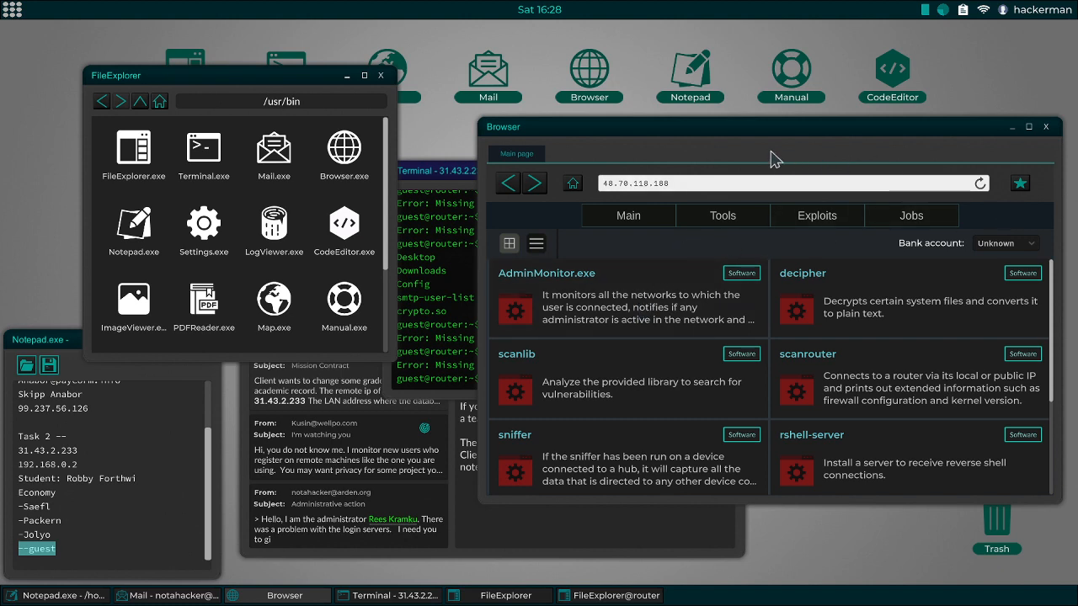
{"action": "mouse_move", "coordinate": [388, 188]}
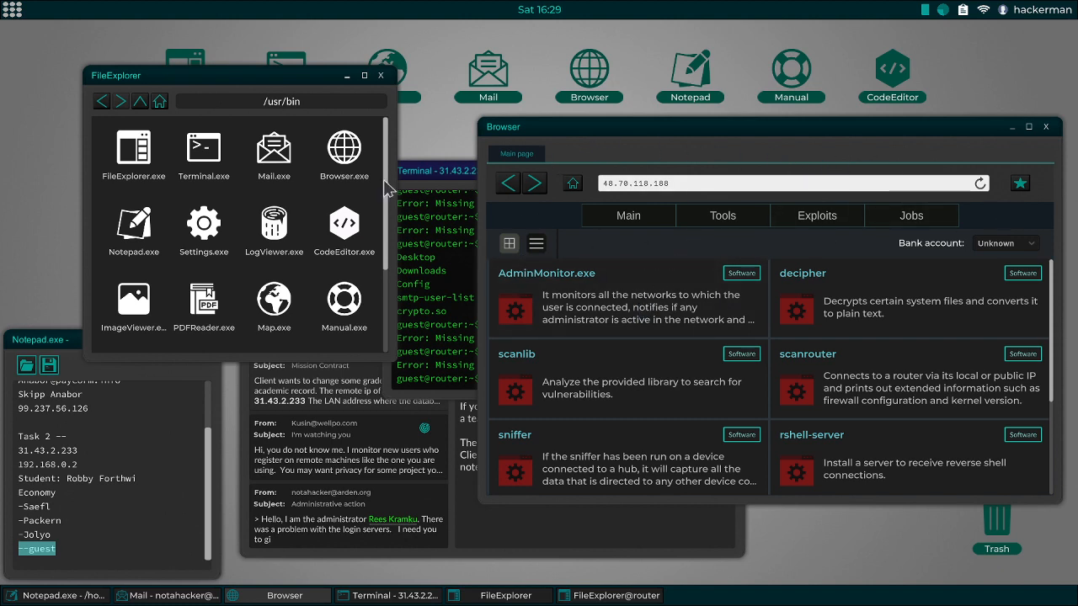
{"action": "scroll", "scroll_direction": "down", "scroll_amount": 3}
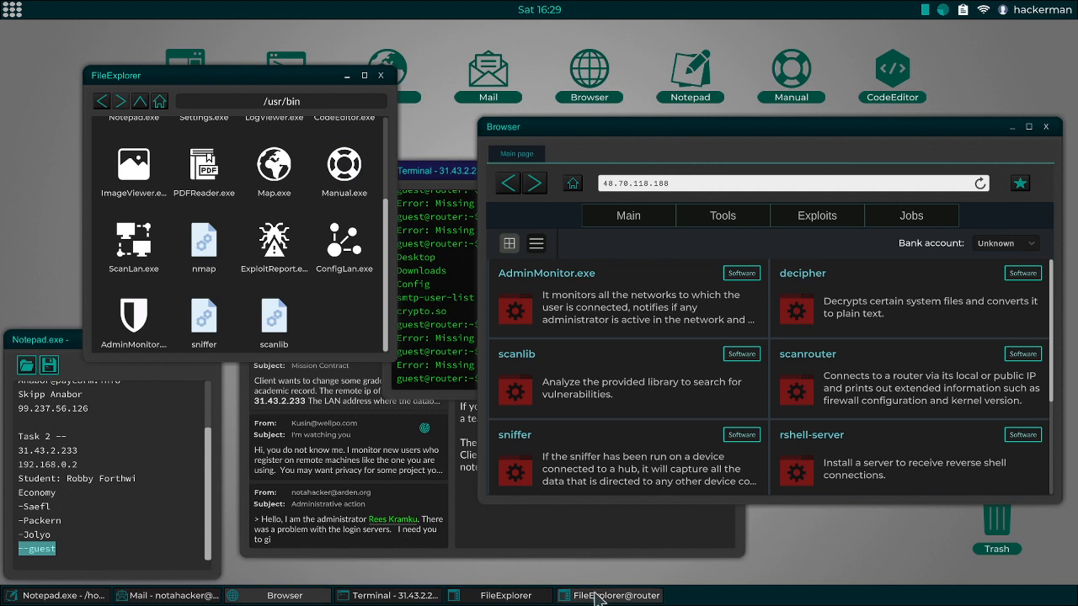
{"action": "left_click", "coordinate": [608, 596]}
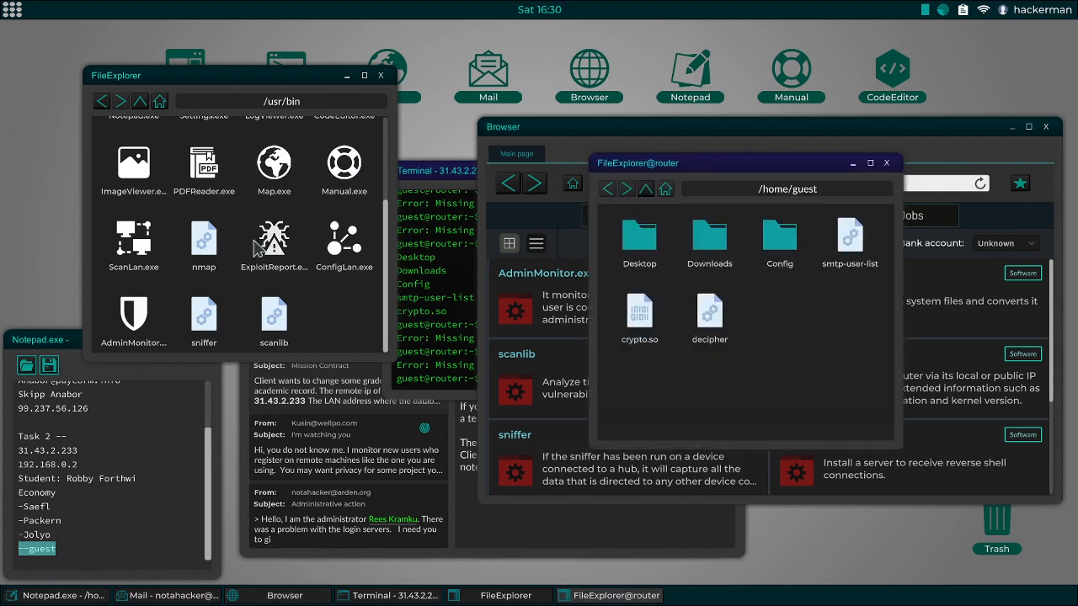
{"action": "mouse_move", "coordinate": [268, 209]}
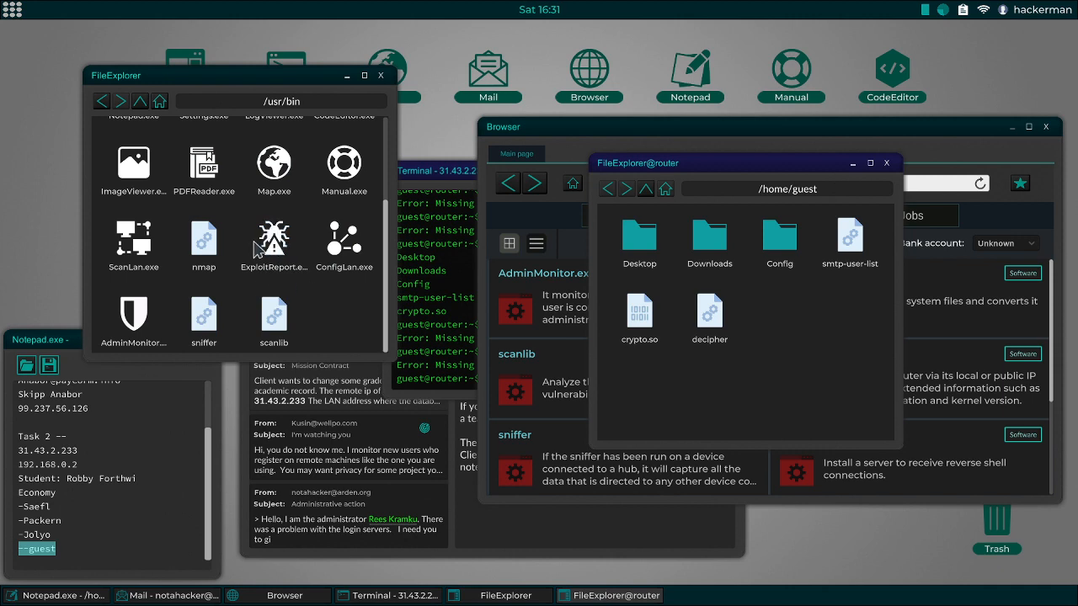
{"action": "mouse_move", "coordinate": [259, 277]}
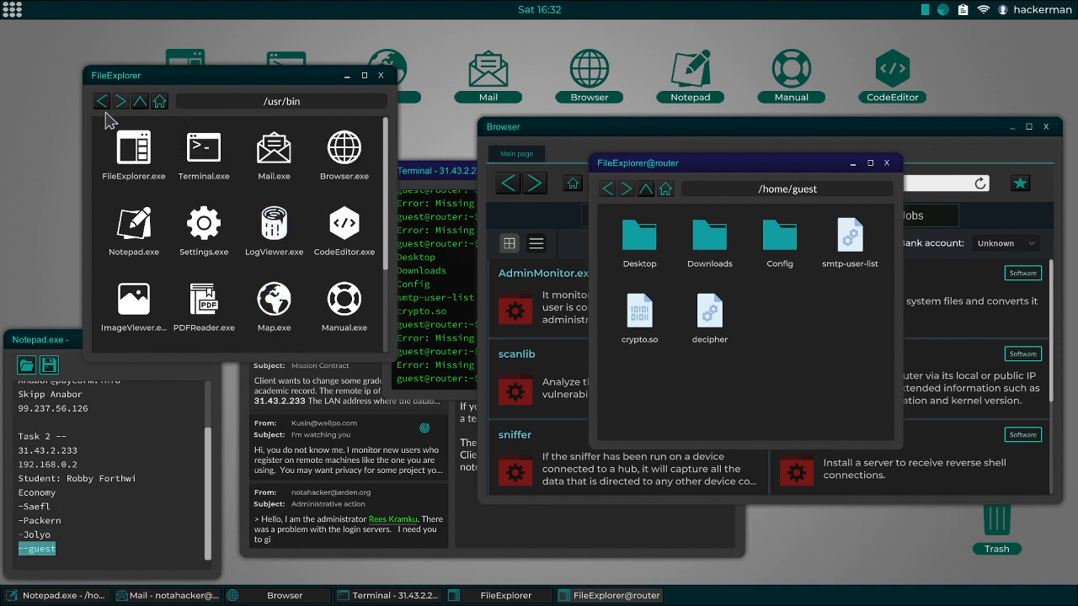
{"action": "mouse_move", "coordinate": [144, 108]}
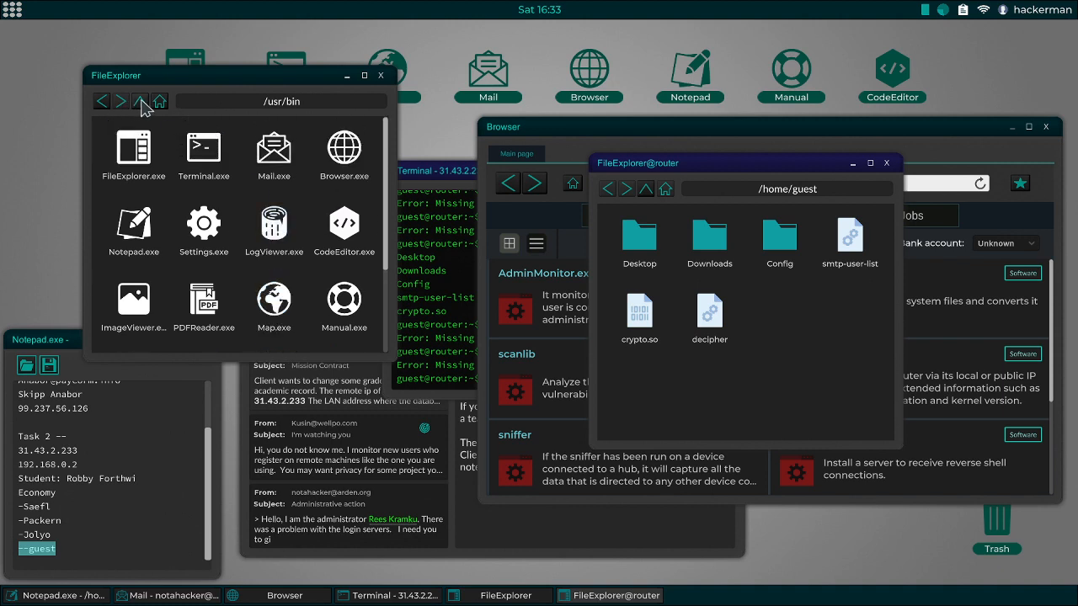
Check the local Downloads folder and return to /home/hackerman
{"action": "left_click", "coordinate": [140, 101]}
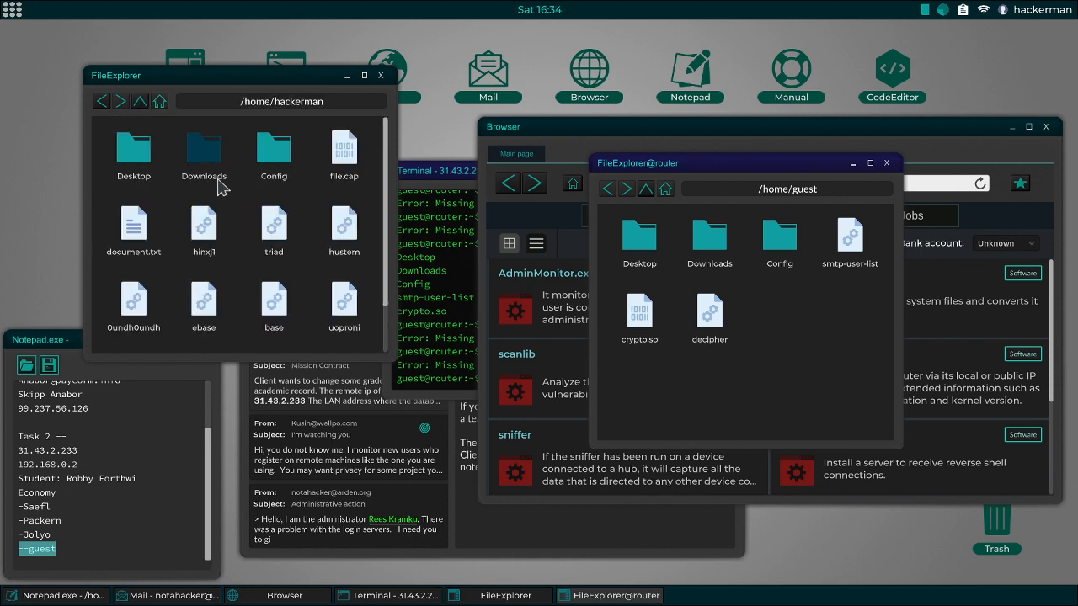
{"action": "mouse_move", "coordinate": [235, 233]}
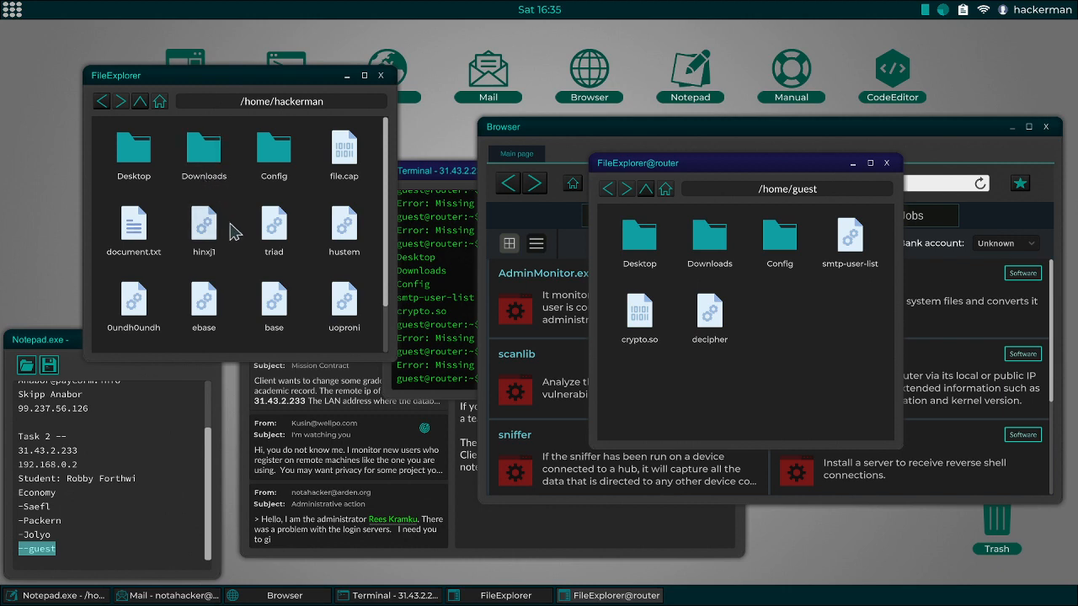
{"action": "double_click", "coordinate": [202, 149]}
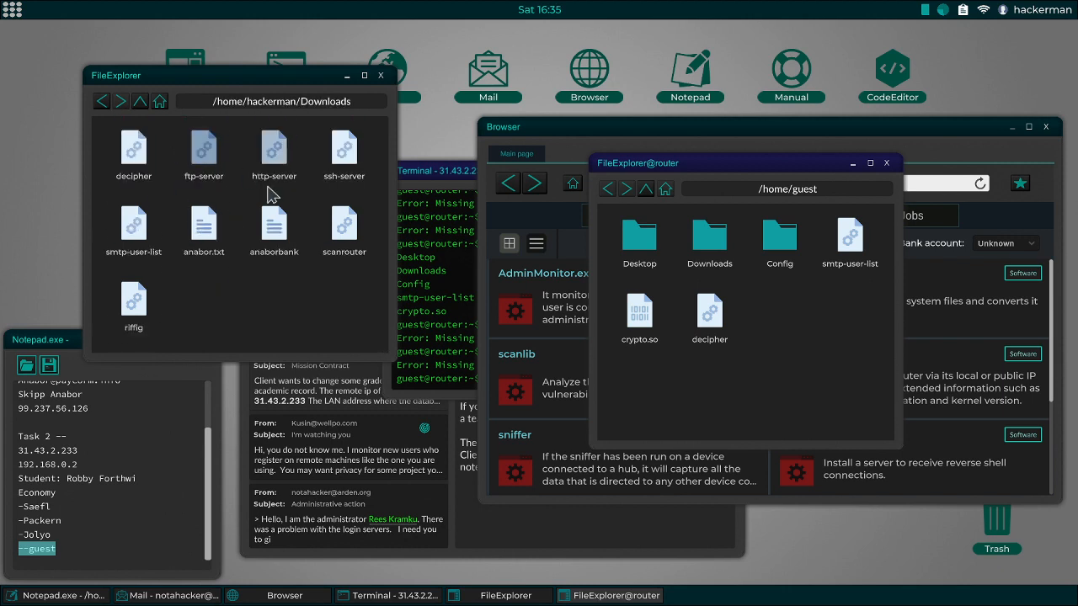
{"action": "mouse_move", "coordinate": [254, 260]}
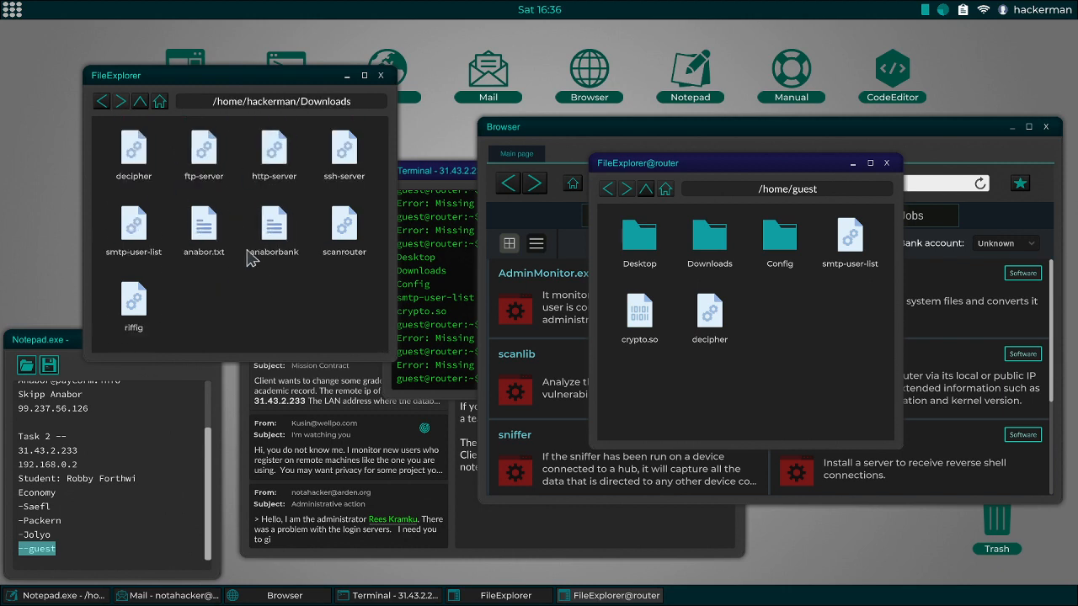
{"action": "left_click", "coordinate": [140, 101]}
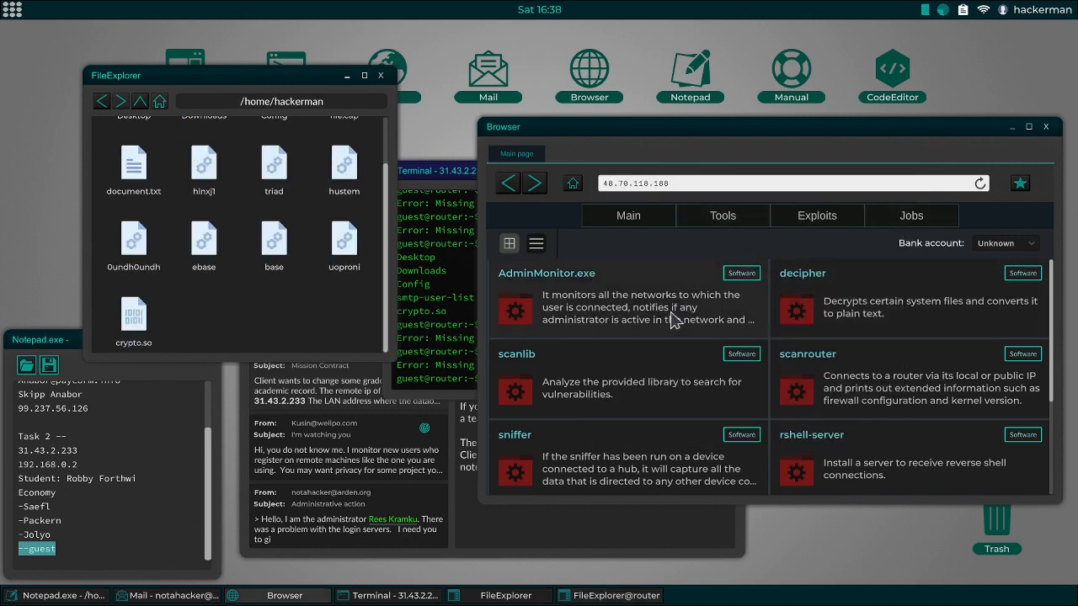
Download metaxploit.so from the shop and save it into the home folder
{"action": "scroll", "scroll_direction": "down", "scroll_amount": 3}
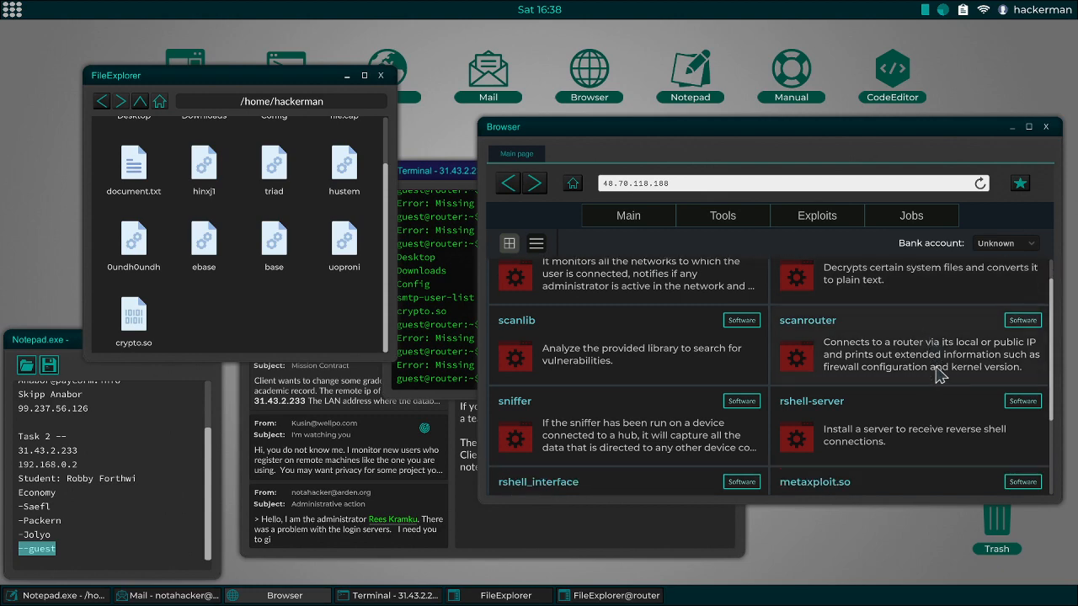
{"action": "scroll", "scroll_direction": "down", "scroll_amount": 3}
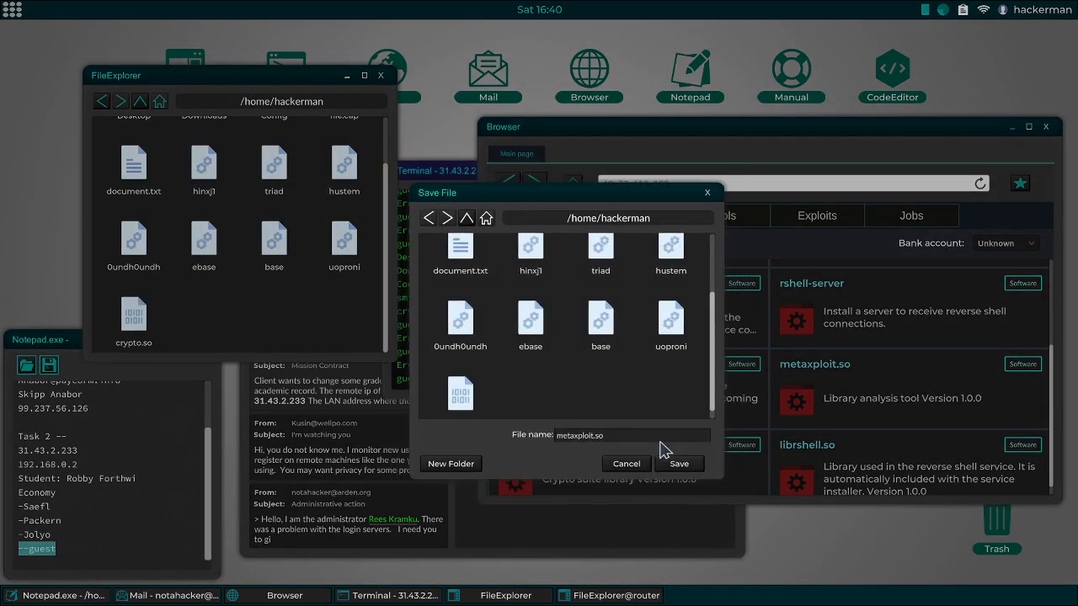
{"action": "left_click", "coordinate": [678, 465]}
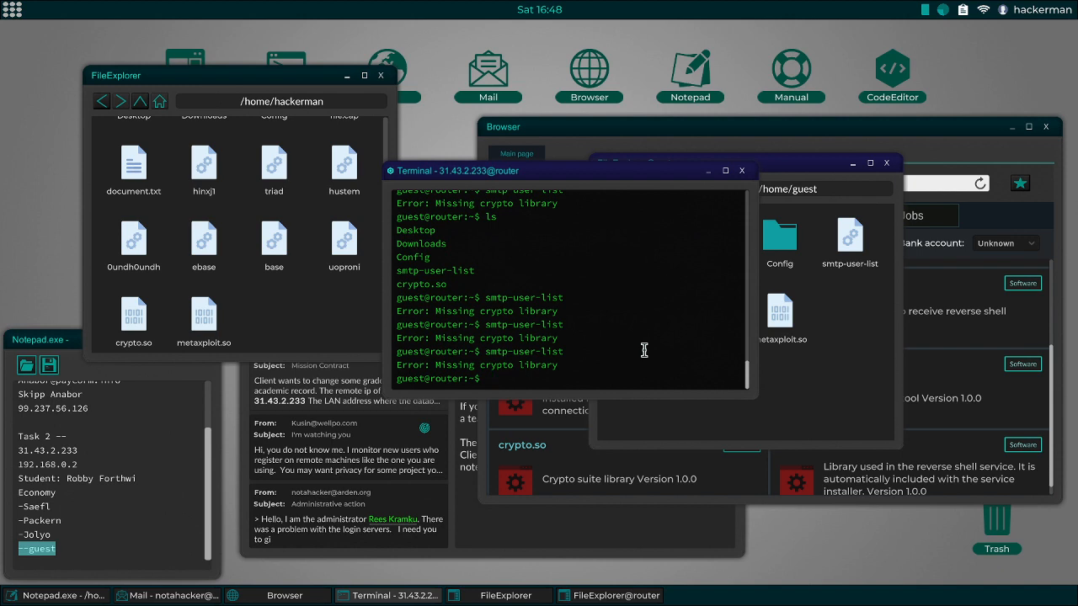
{"action": "mouse_move", "coordinate": [333, 201]}
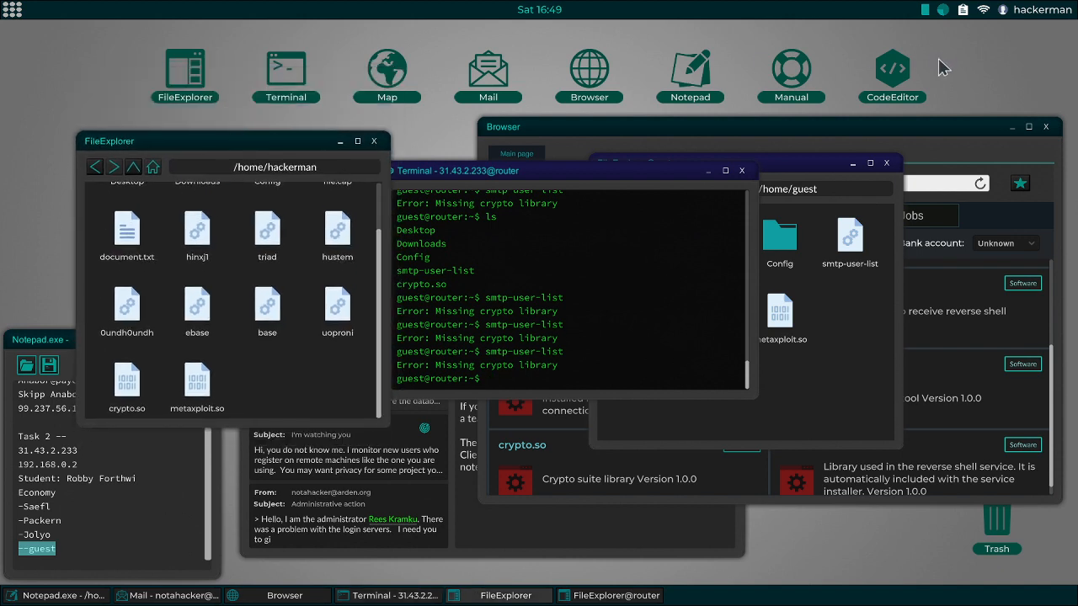
Open the Manual's smtp-user-list entry under the command categories
{"action": "left_click", "coordinate": [790, 76]}
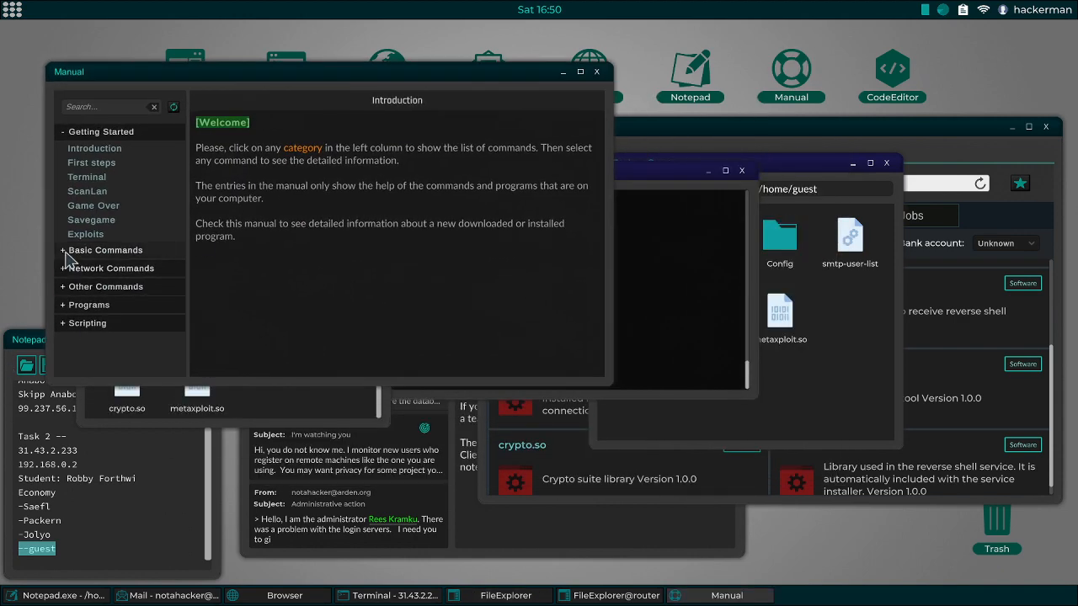
{"action": "left_click", "coordinate": [104, 249]}
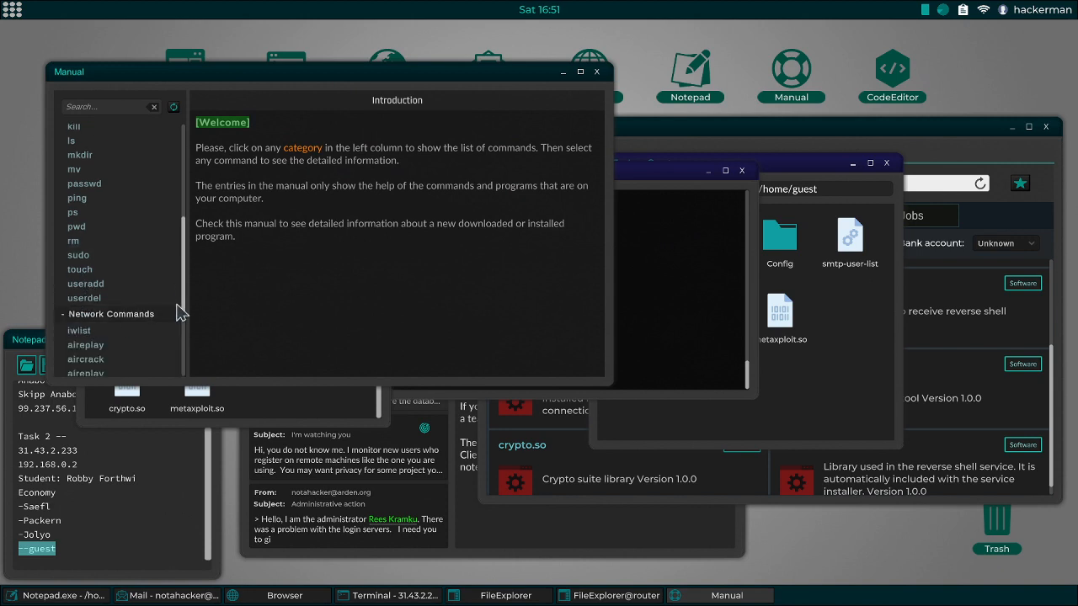
{"action": "left_click", "coordinate": [98, 287]}
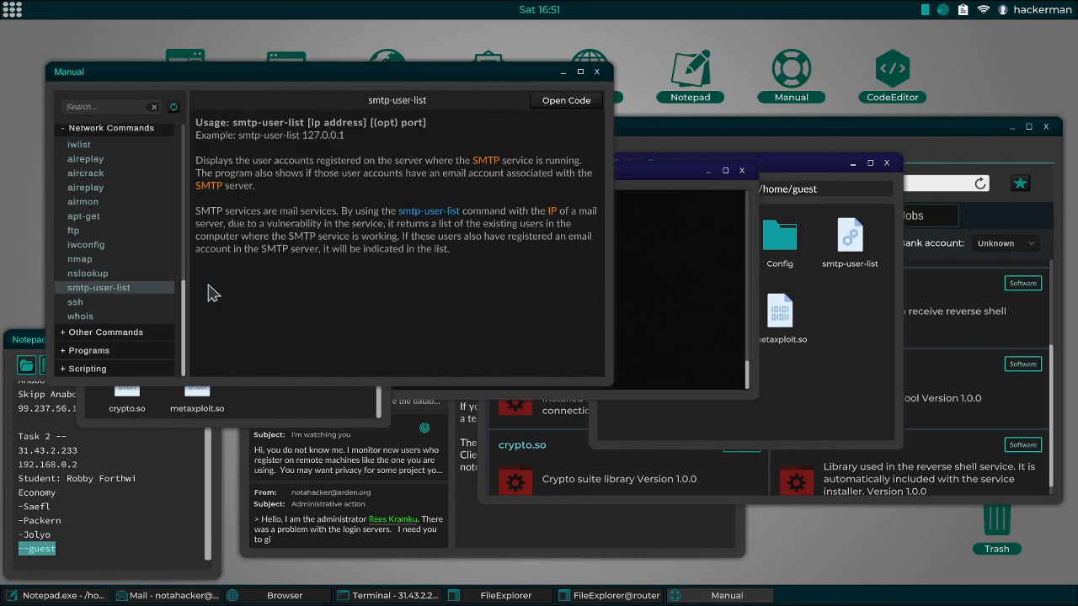
{"action": "mouse_move", "coordinate": [225, 173]}
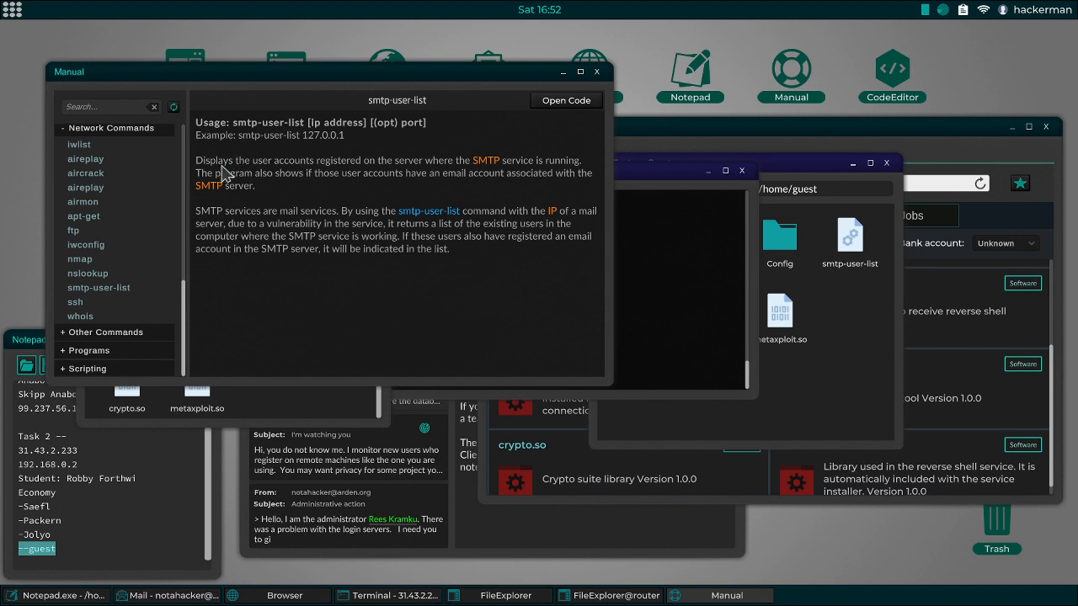
{"action": "mouse_move", "coordinate": [232, 168]}
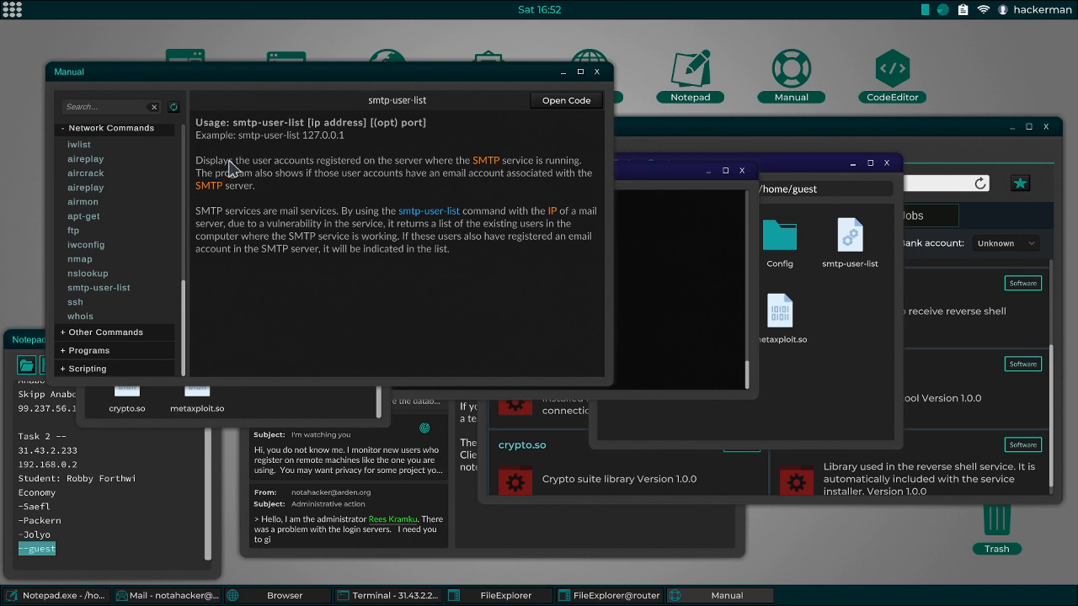
{"action": "mouse_move", "coordinate": [431, 202]}
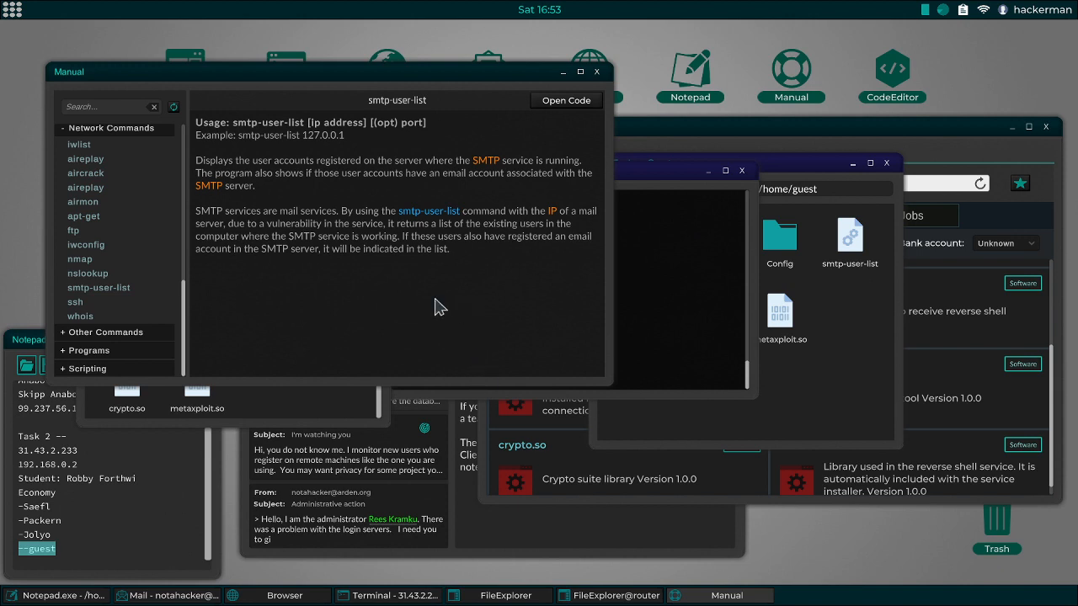
{"action": "mouse_move", "coordinate": [657, 335]}
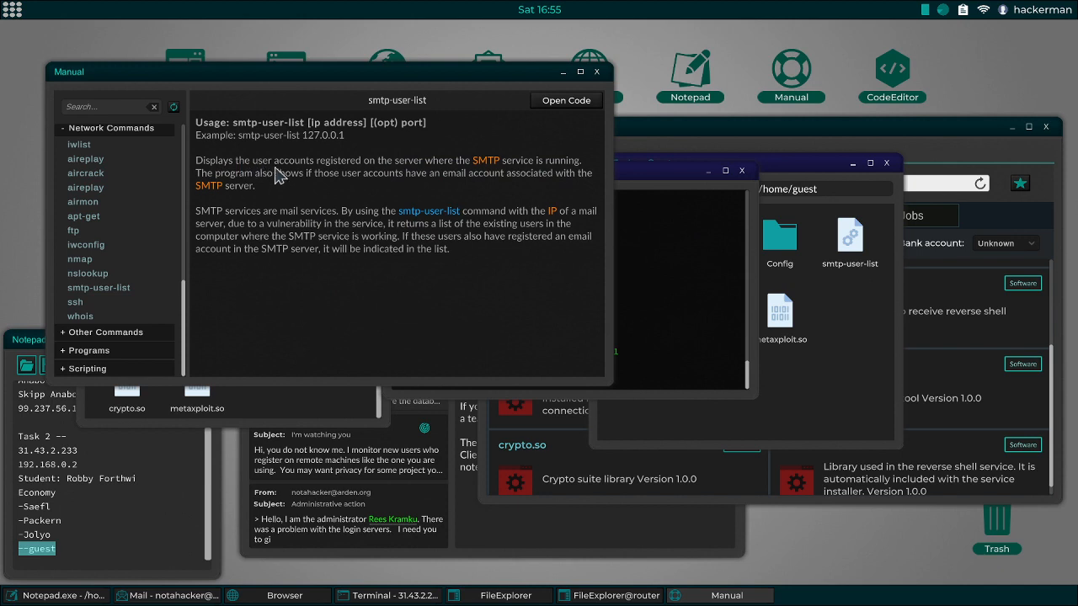
{"action": "mouse_move", "coordinate": [452, 169]}
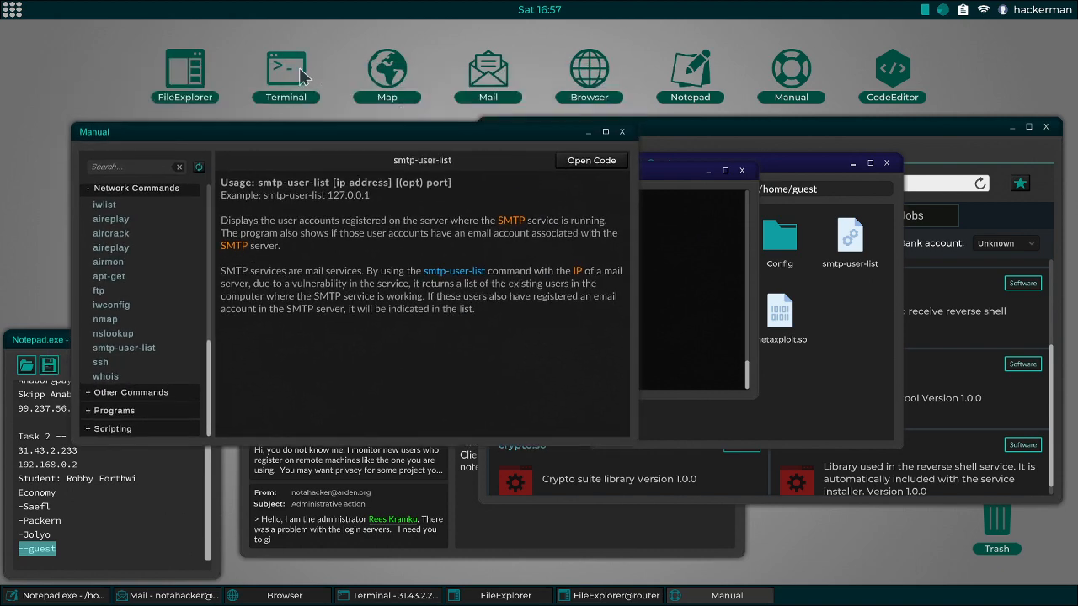
In a new local terminal, cd Downloads and run smtp-user-list against 31.43.2.233
{"action": "left_click", "coordinate": [285, 71]}
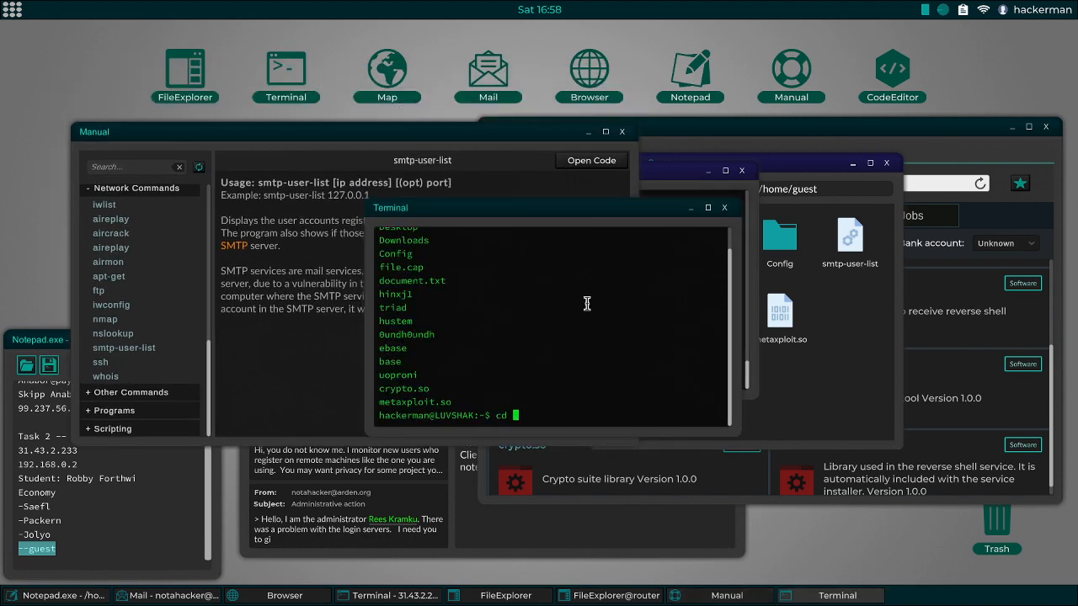
{"action": "type", "text": "Do"}
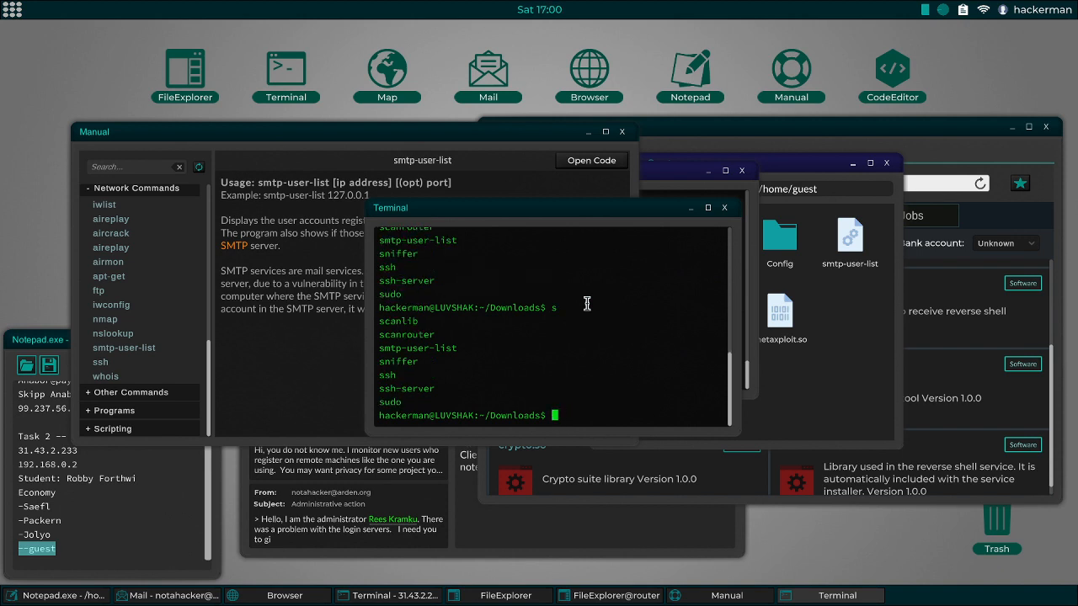
{"action": "type", "text": "mtp-user-list 32."}
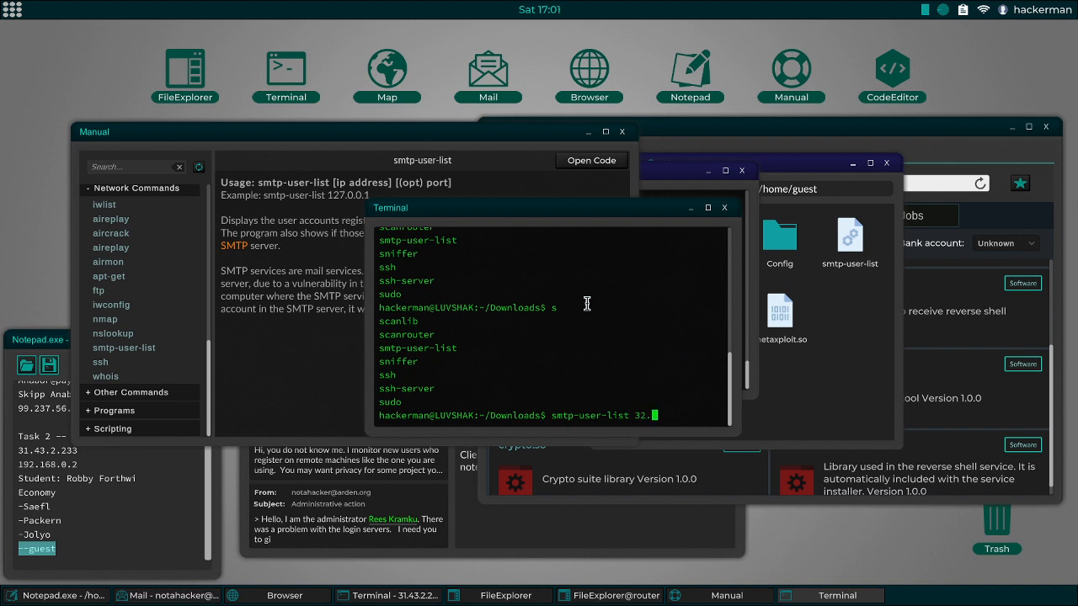
{"action": "type", "text": "1.4"}
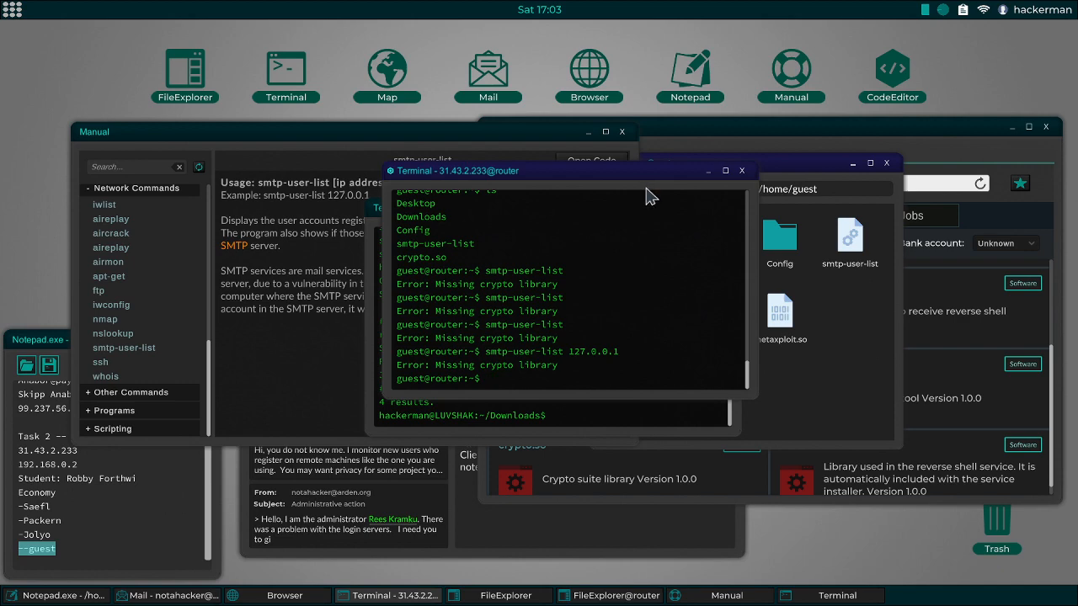
{"action": "mouse_move", "coordinate": [649, 189]}
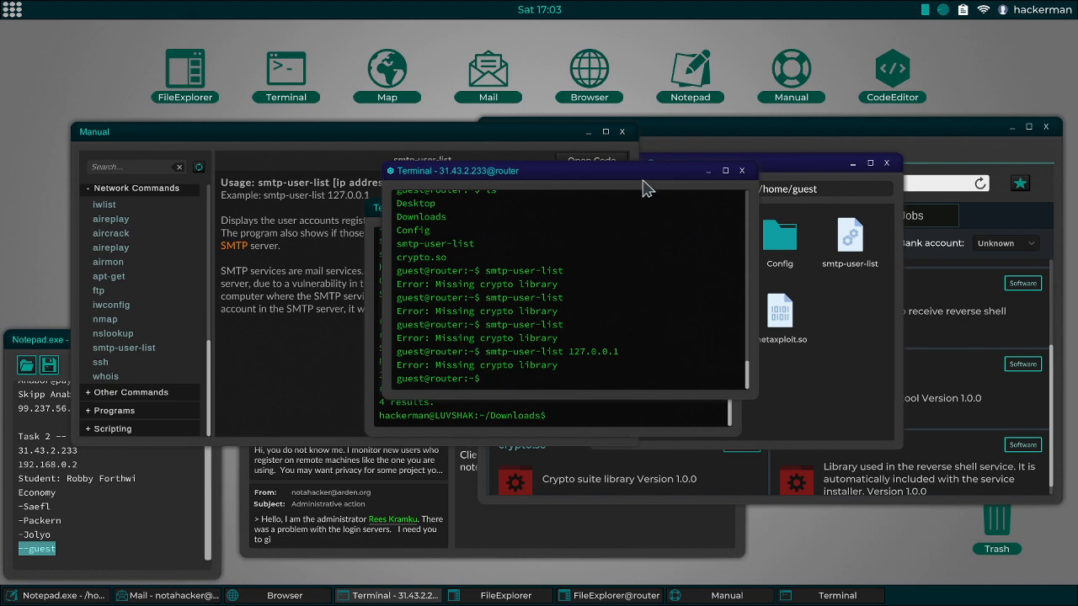
{"action": "mouse_move", "coordinate": [593, 181]}
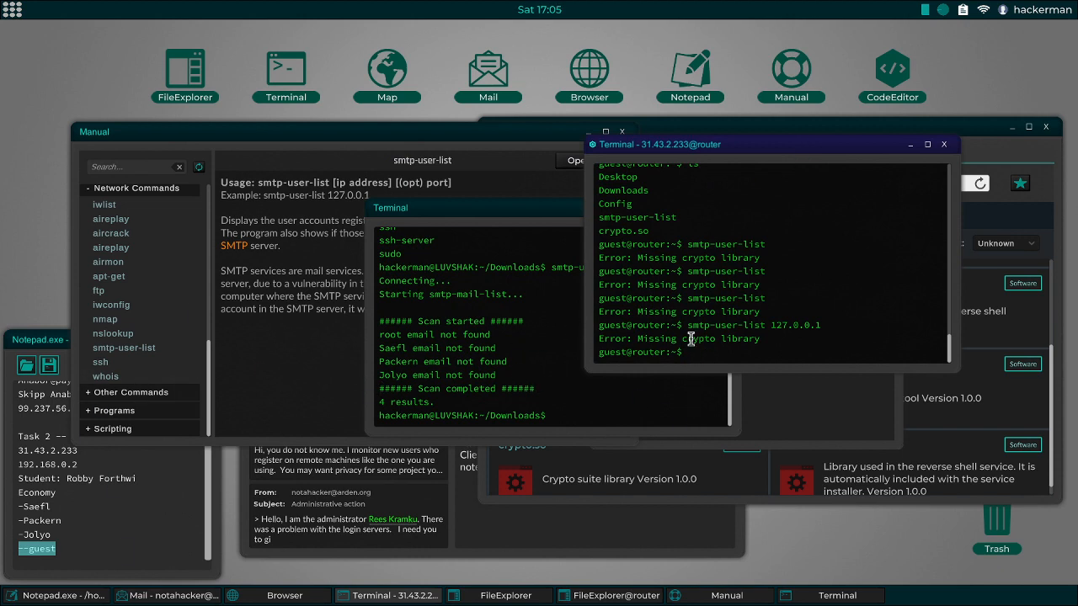
{"action": "mouse_move", "coordinate": [401, 138]}
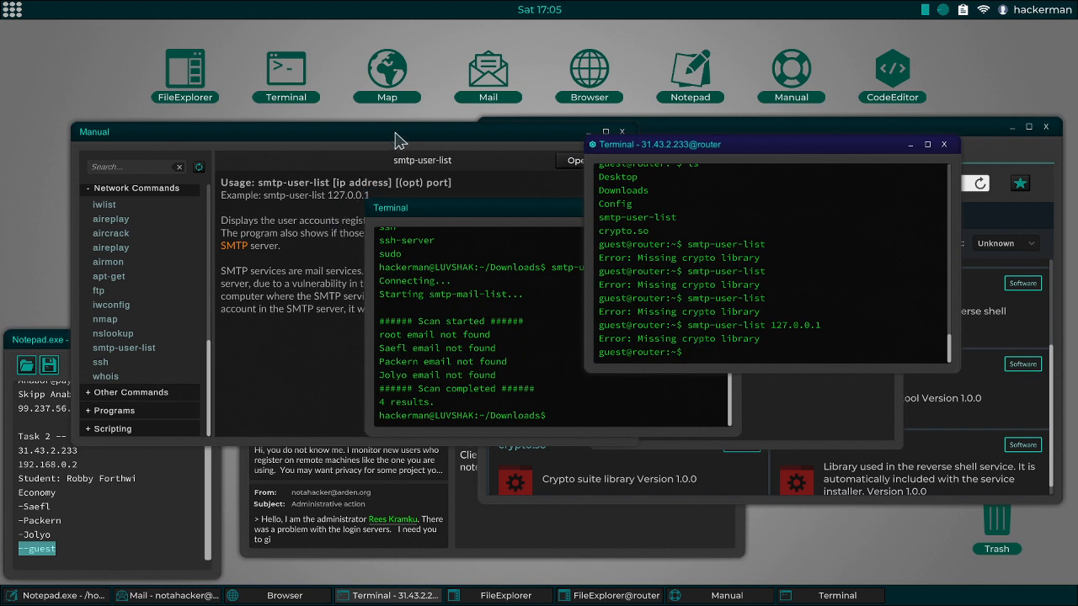
Bring the Manual's smtp-user-list entry back to the front
{"action": "left_click", "coordinate": [123, 347]}
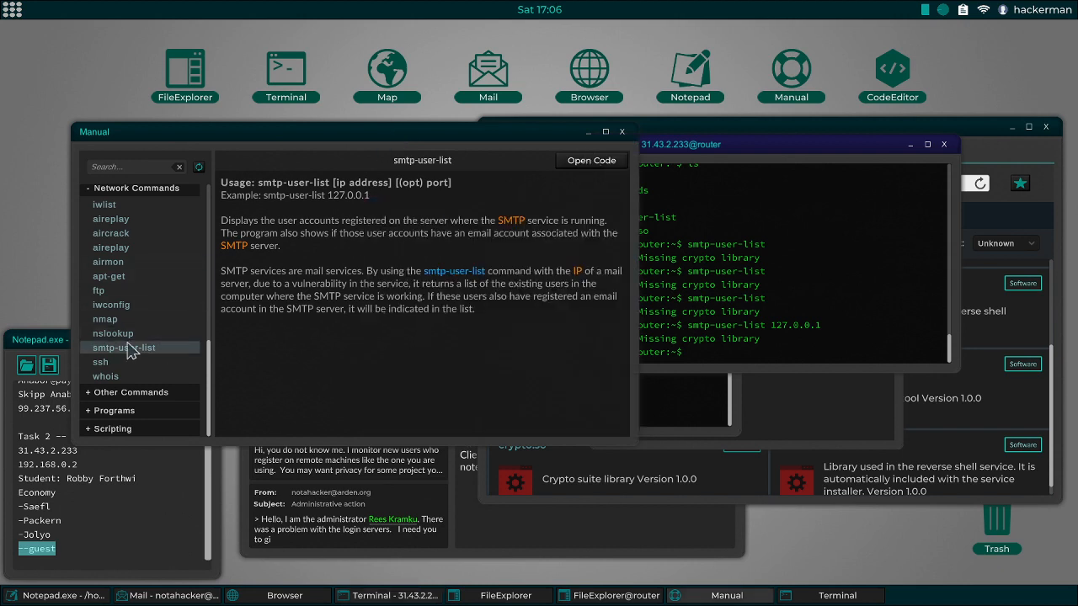
{"action": "mouse_move", "coordinate": [404, 328]}
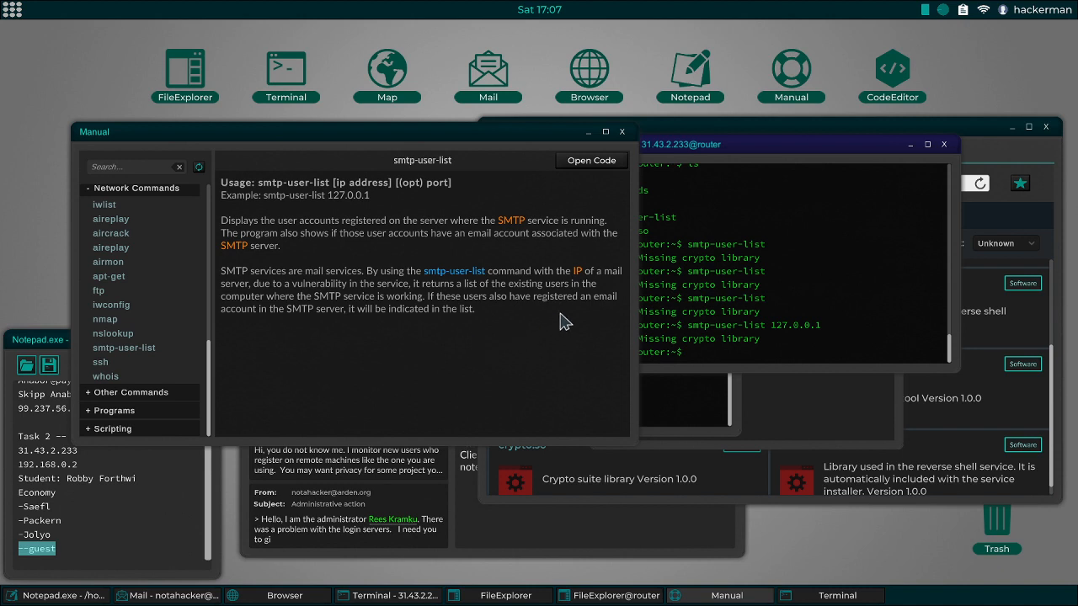
{"action": "mouse_move", "coordinate": [792, 349]}
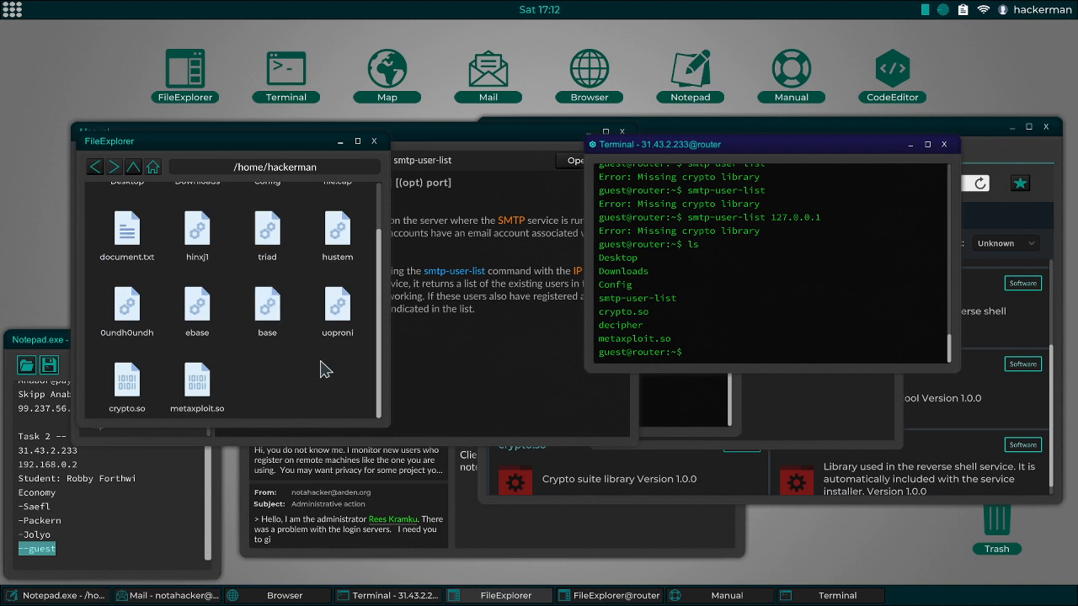
{"action": "mouse_move", "coordinate": [244, 284]}
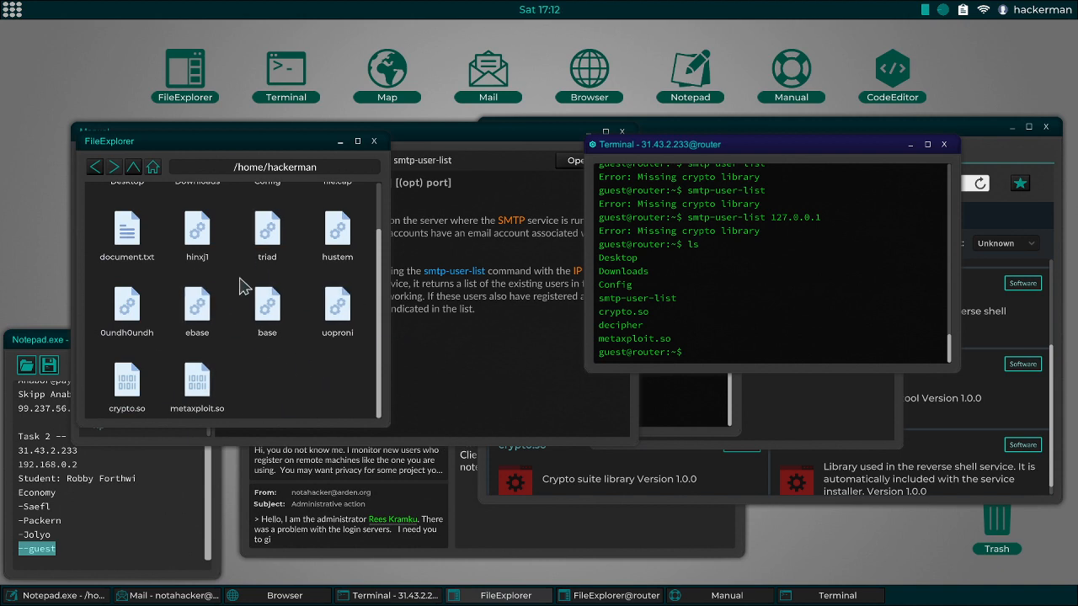
{"action": "mouse_move", "coordinate": [256, 367]}
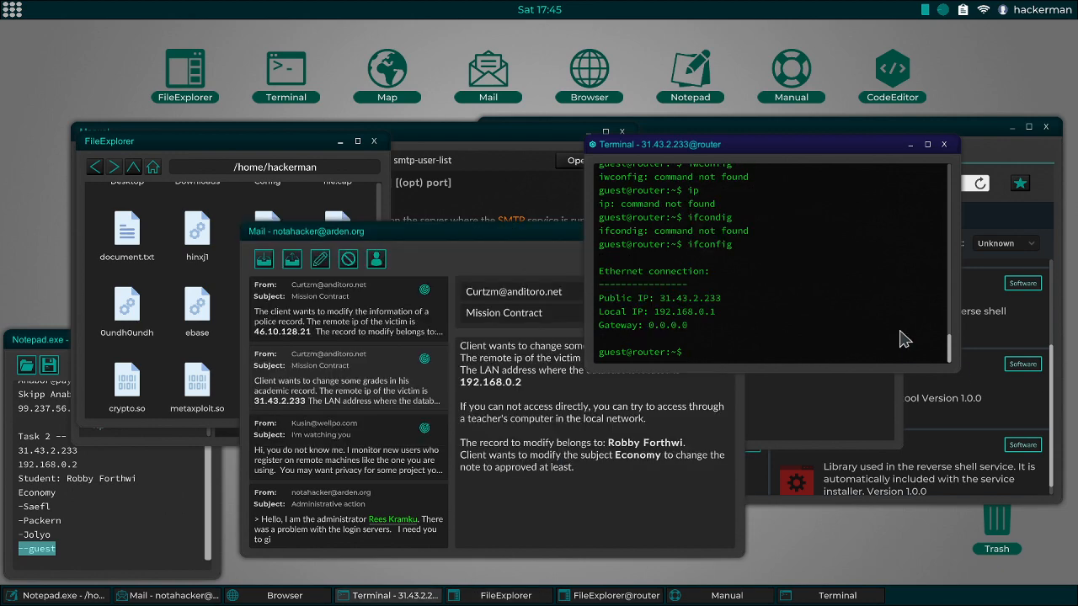
{"action": "mouse_move", "coordinate": [839, 269]}
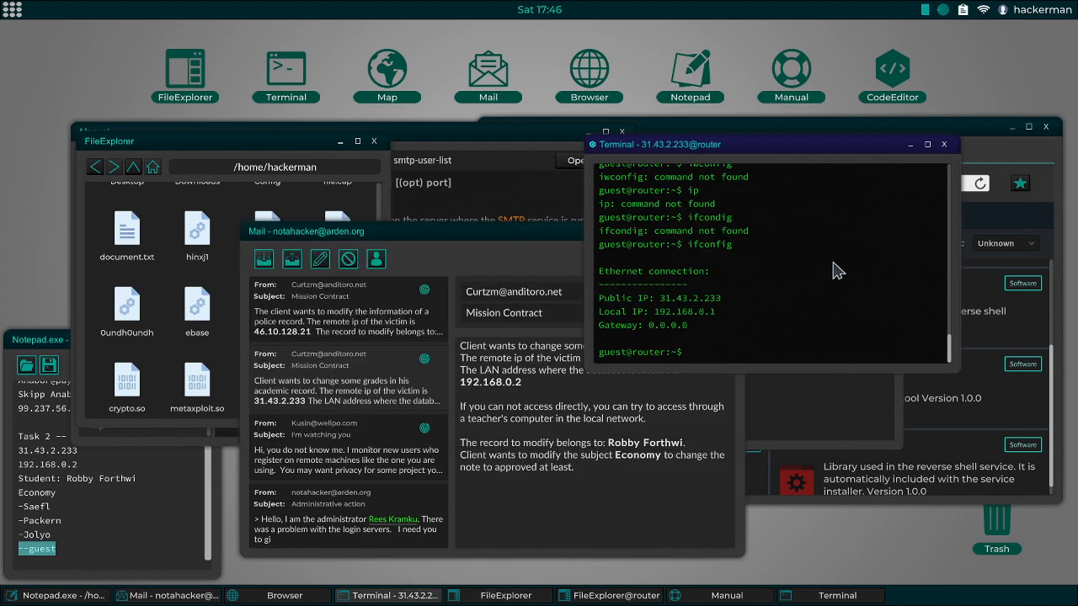
{"action": "mouse_move", "coordinate": [751, 338]}
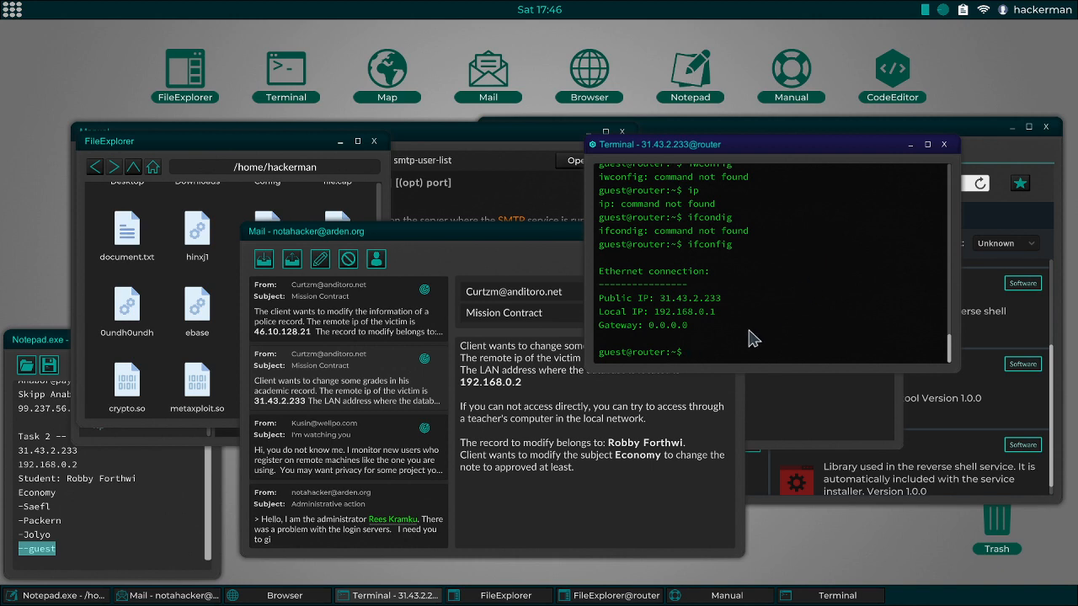
{"action": "mouse_move", "coordinate": [670, 324]}
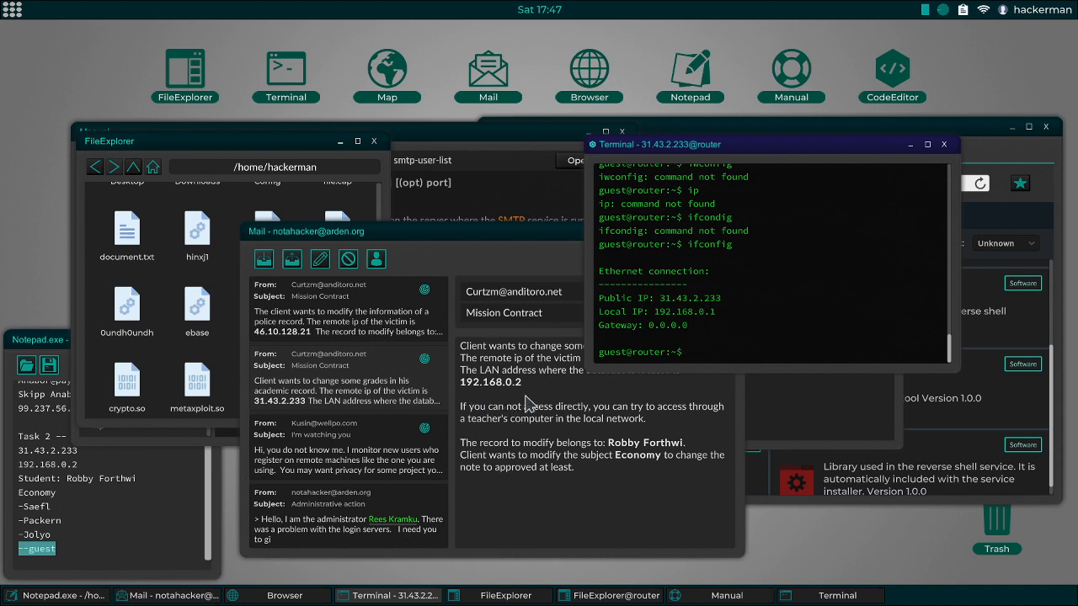
{"action": "mouse_move", "coordinate": [768, 323]}
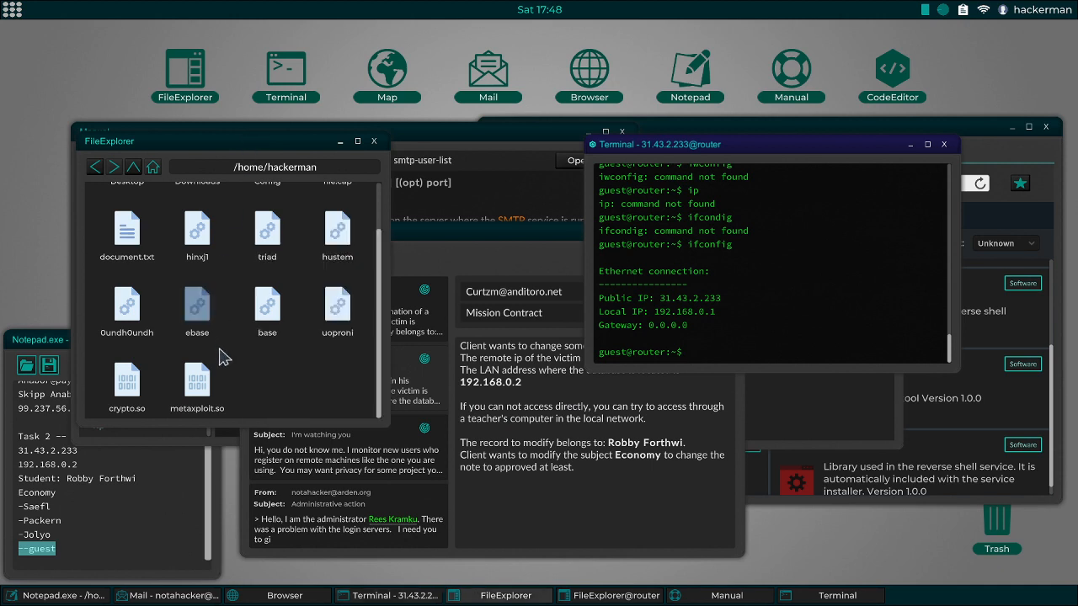
Navigate the local file browser to the root folder /
{"action": "left_click", "coordinate": [151, 166]}
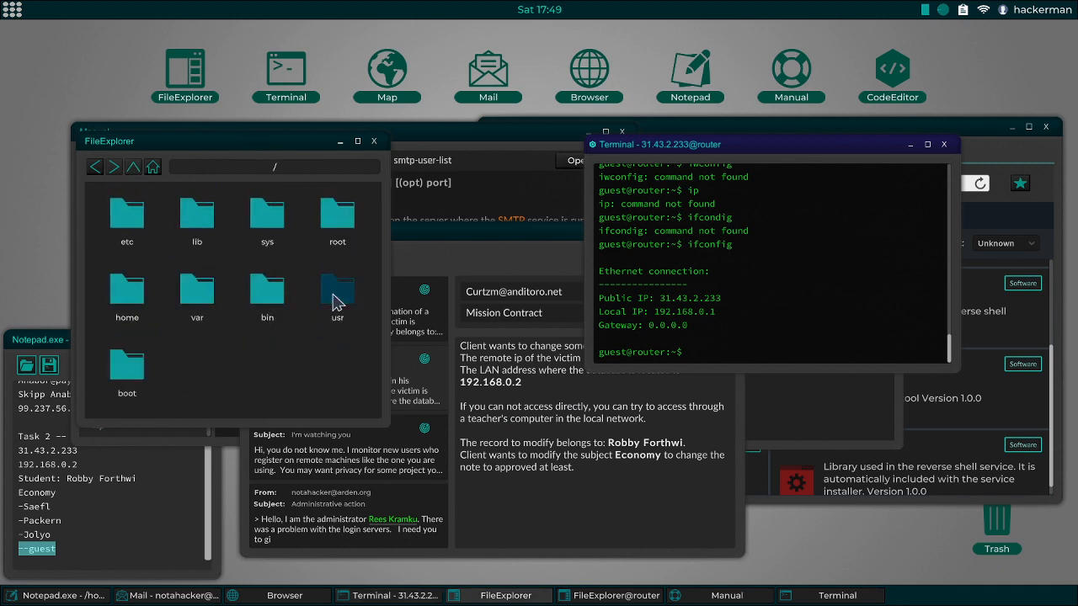
Copy ScanLan.exe from local /usr/bin to the router's /home/guest and enter ScanLan.exe to run it
{"action": "double_click", "coordinate": [337, 289]}
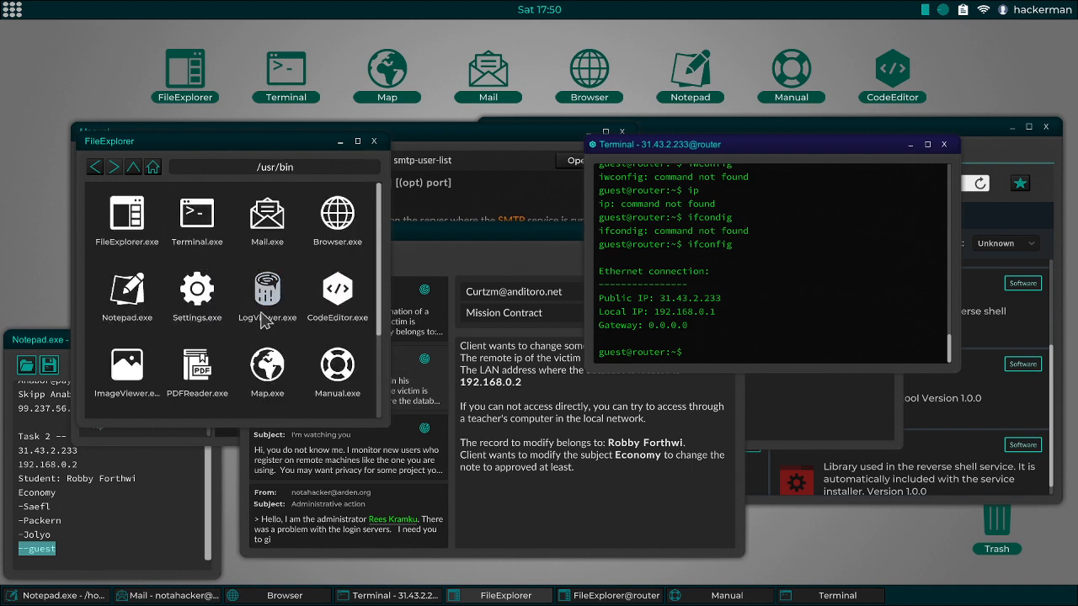
{"action": "scroll", "scroll_direction": "down", "scroll_amount": 3}
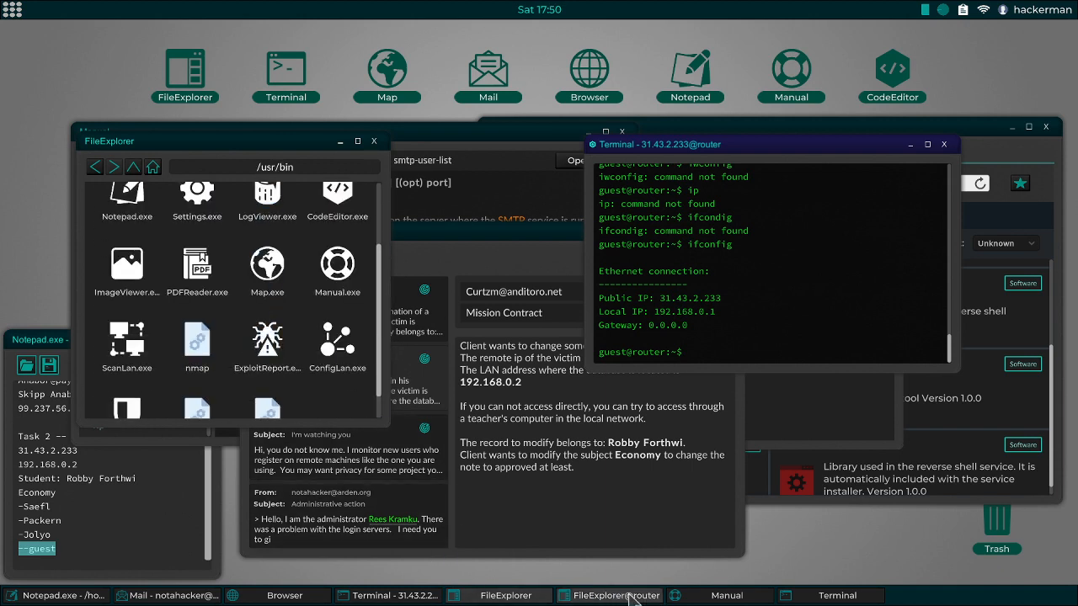
{"action": "left_click", "coordinate": [609, 596]}
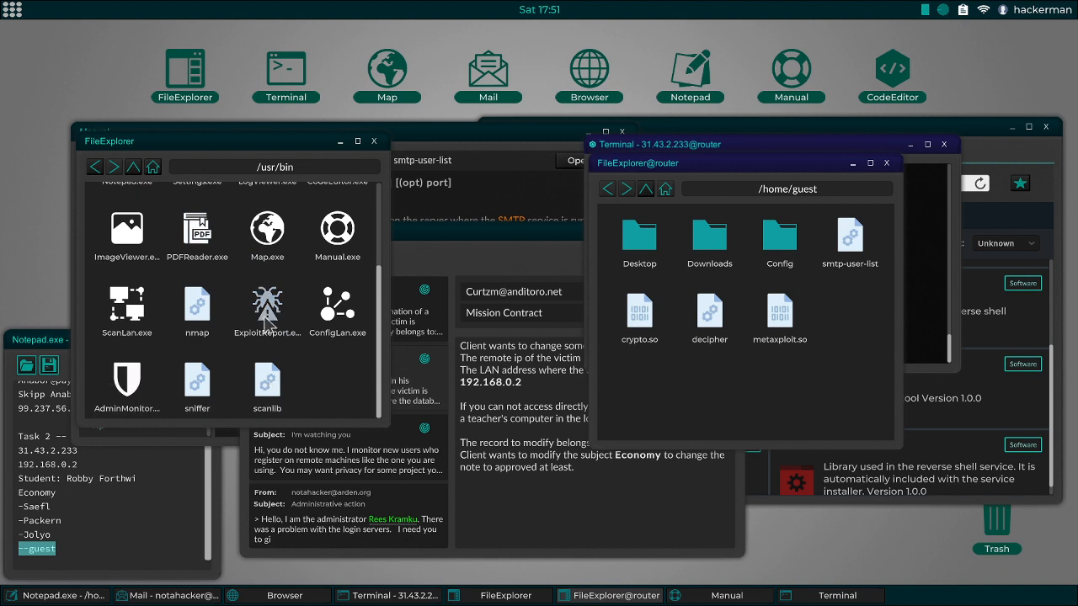
{"action": "mouse_move", "coordinate": [783, 384]}
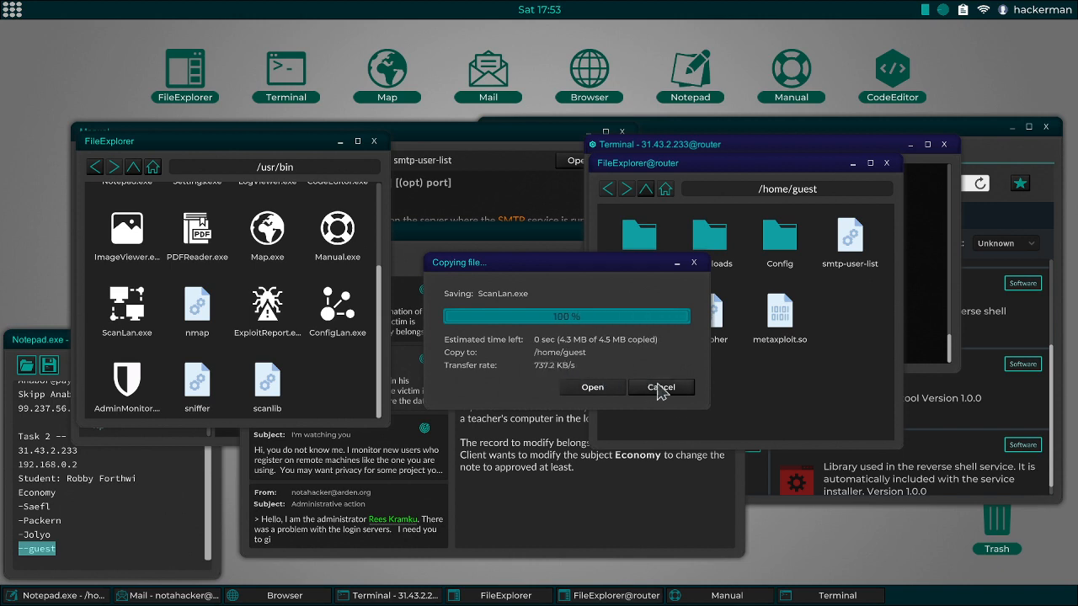
{"action": "left_click", "coordinate": [660, 385]}
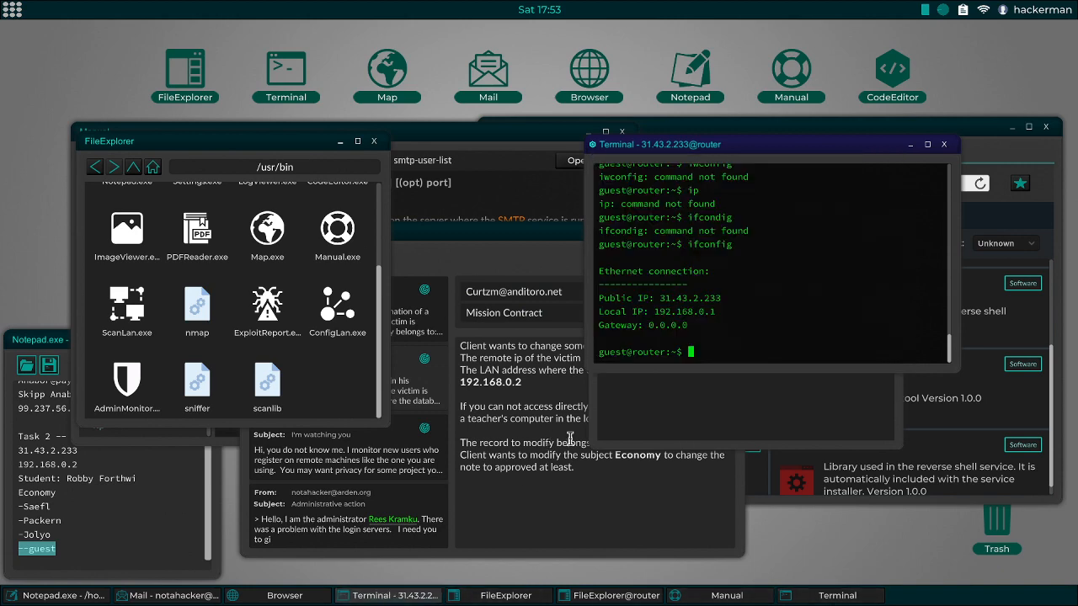
{"action": "type", "text": "ScanLan.exe"}
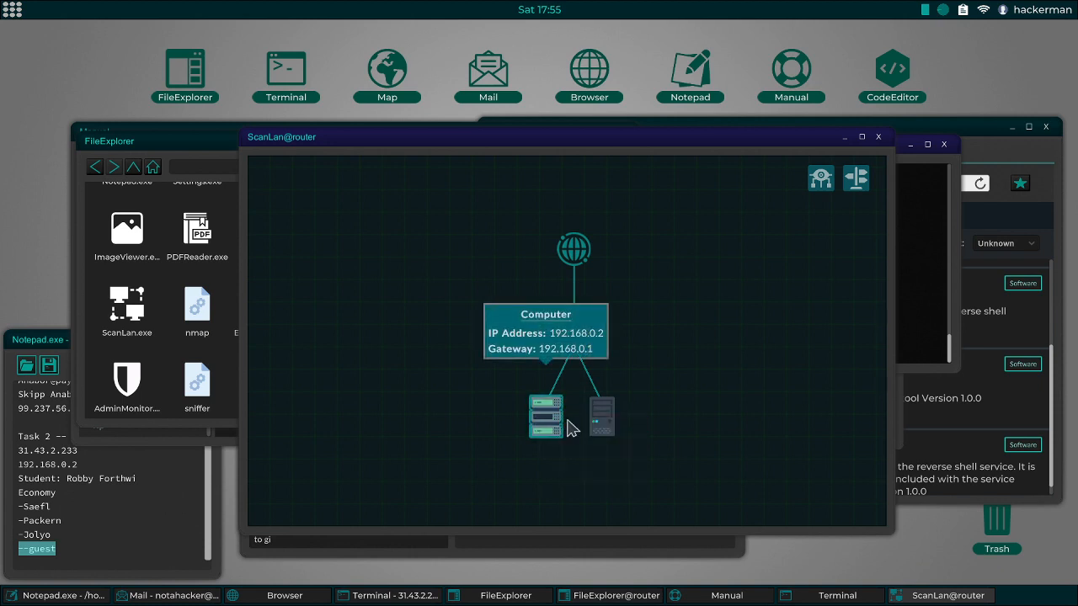
View device details for computers 192.168.0.2 and 192.168.0.3 and the 192.168.0.1 router
{"action": "right_click", "coordinate": [599, 416]}
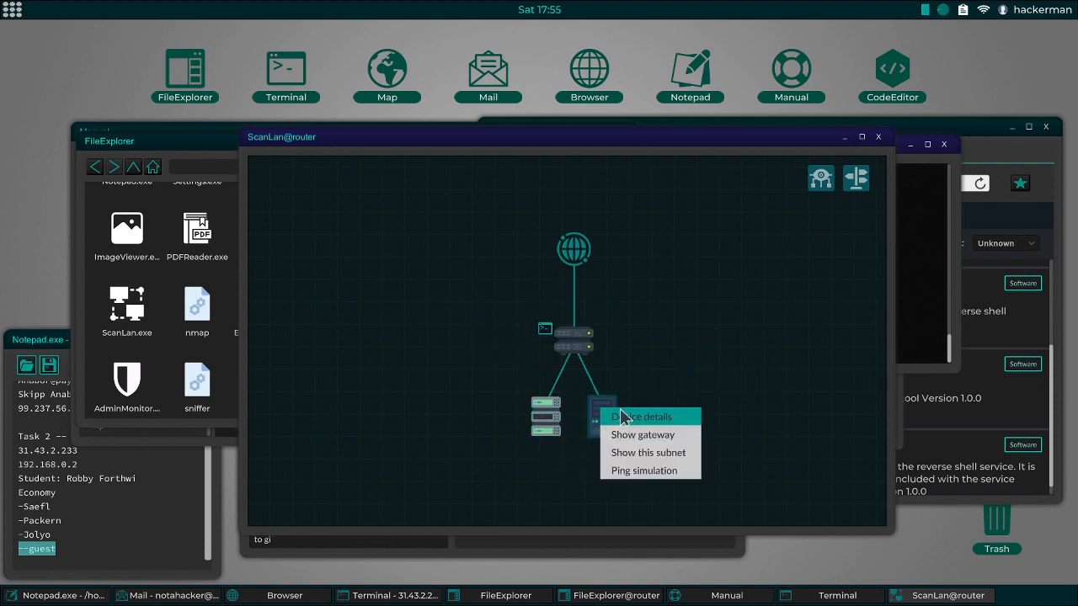
{"action": "left_click", "coordinate": [643, 416]}
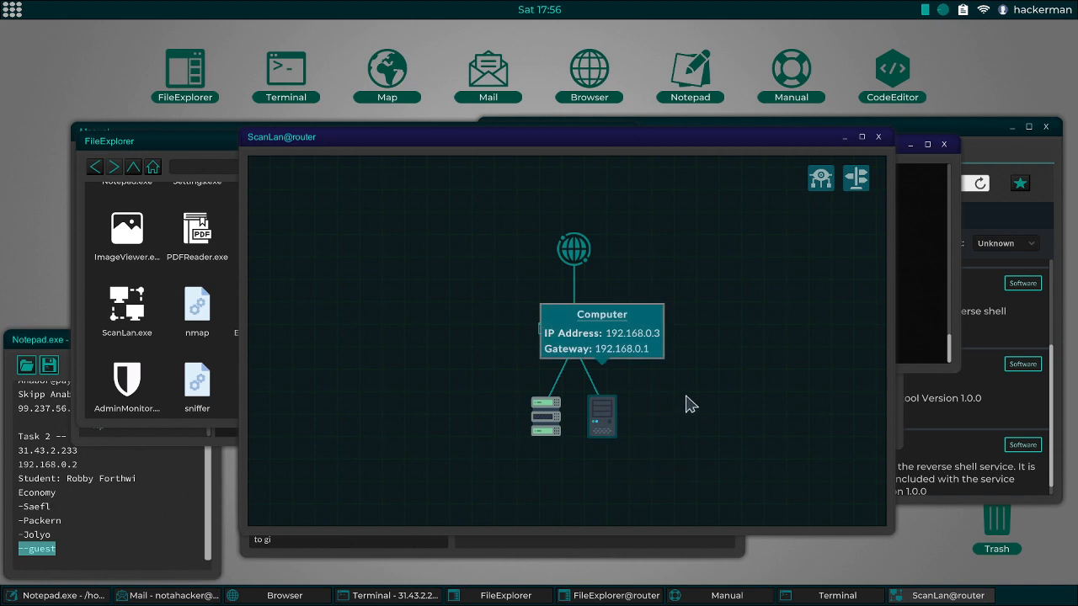
{"action": "left_click", "coordinate": [573, 249]}
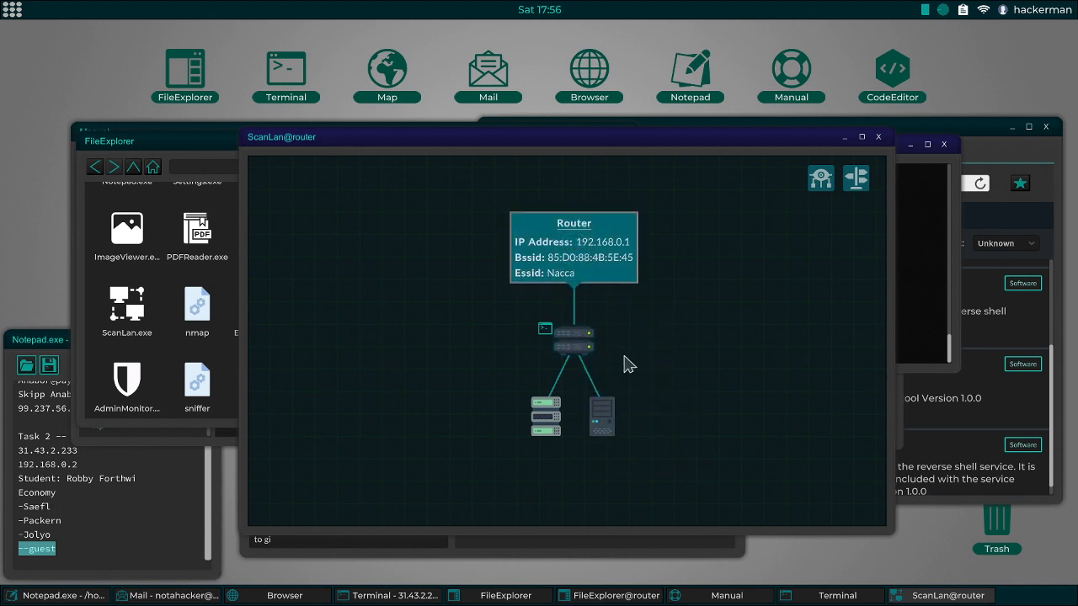
{"action": "right_click", "coordinate": [546, 418]}
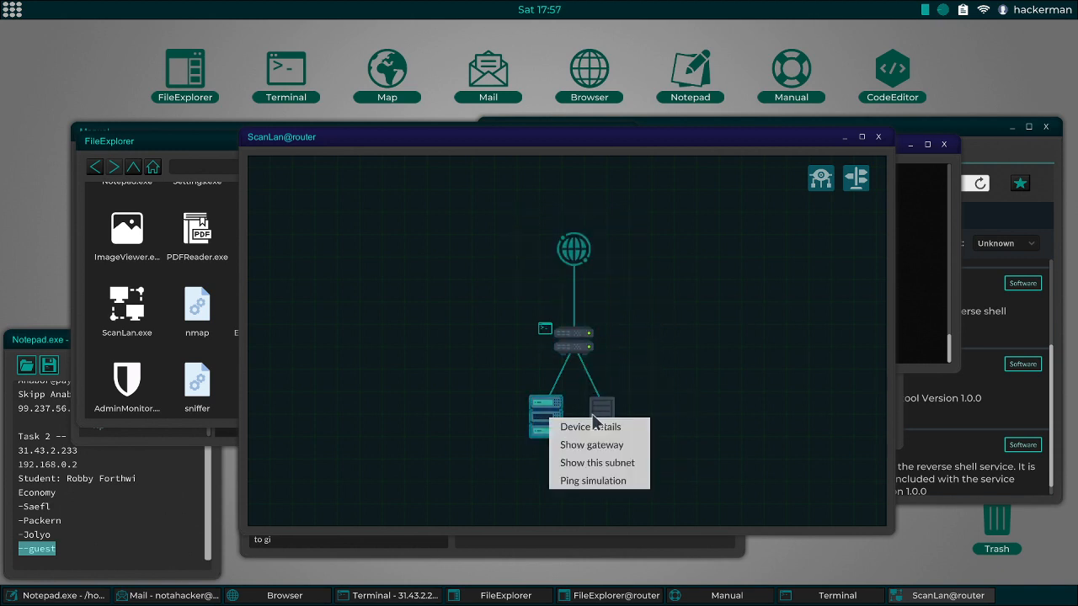
{"action": "left_click", "coordinate": [589, 426]}
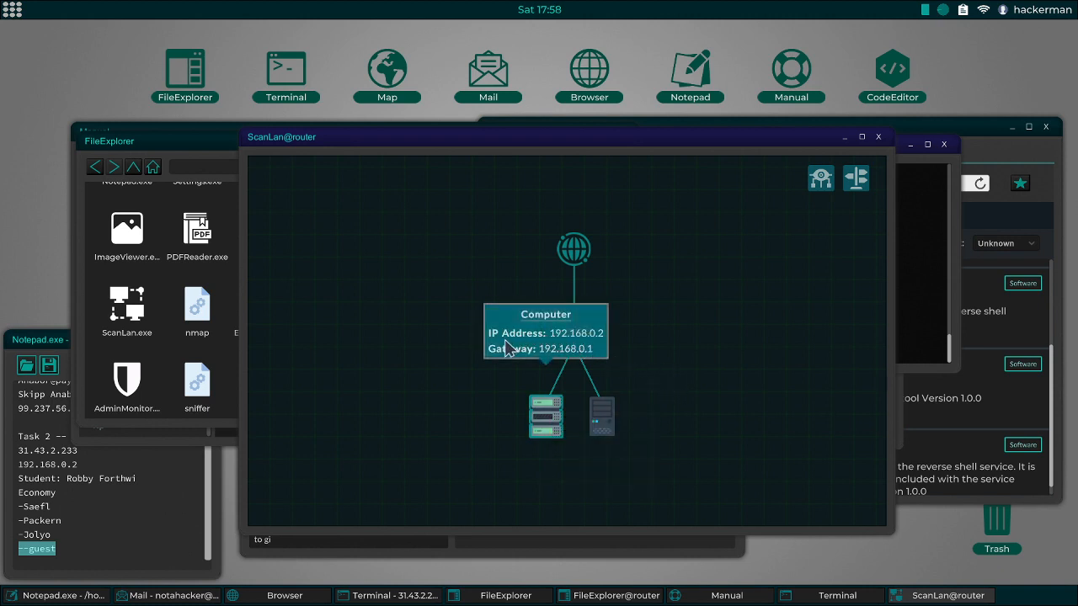
{"action": "mouse_move", "coordinate": [640, 394]}
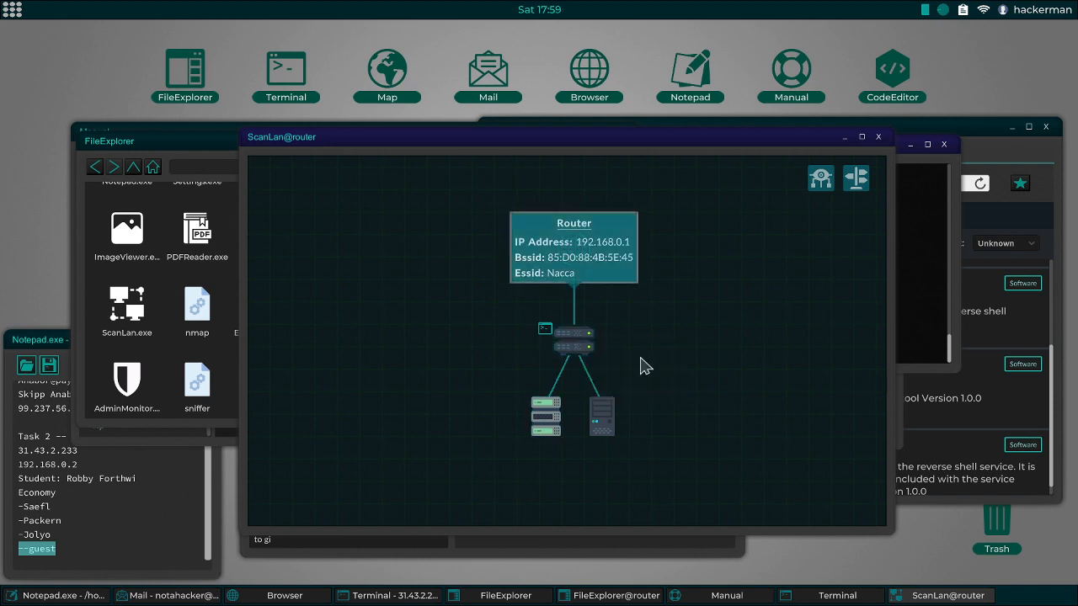
{"action": "mouse_move", "coordinate": [581, 348]}
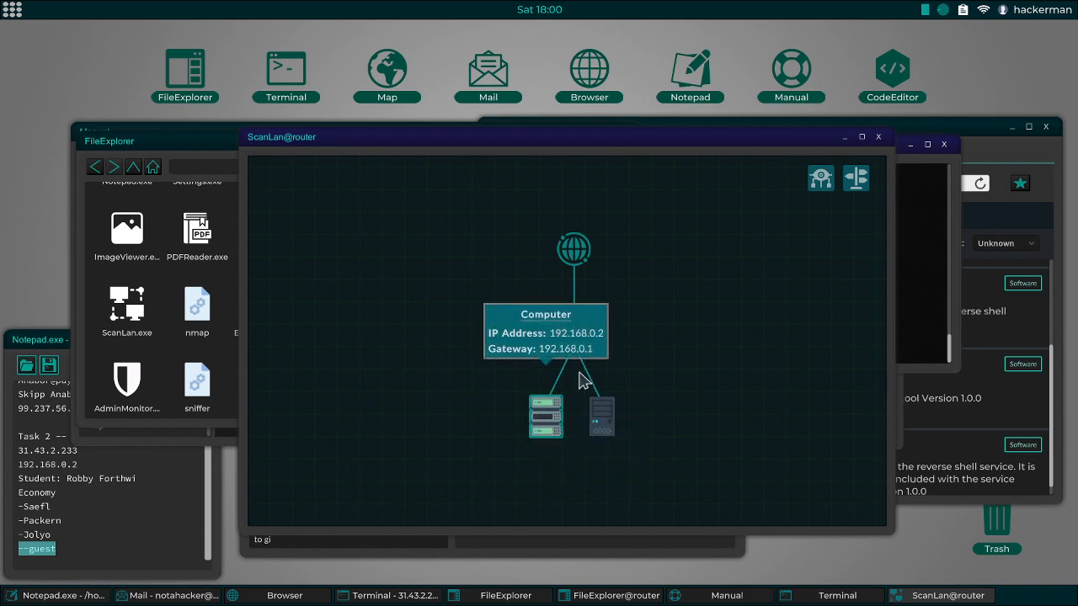
{"action": "mouse_move", "coordinate": [703, 438]}
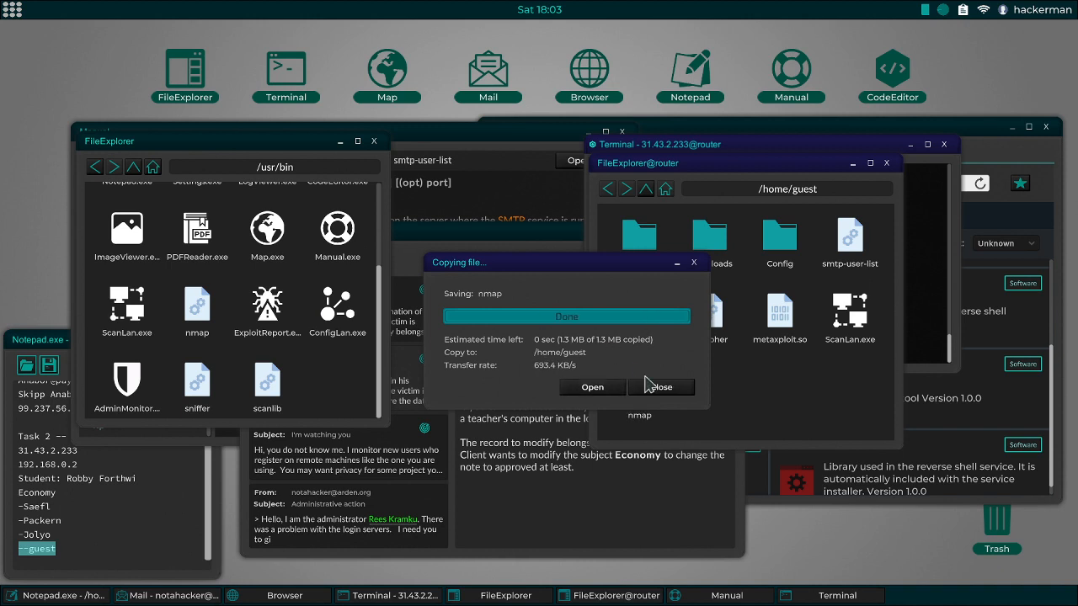
Dismiss the finished nmap copy notice so nmap sits in the router's /home/guest
{"action": "left_click", "coordinate": [660, 385]}
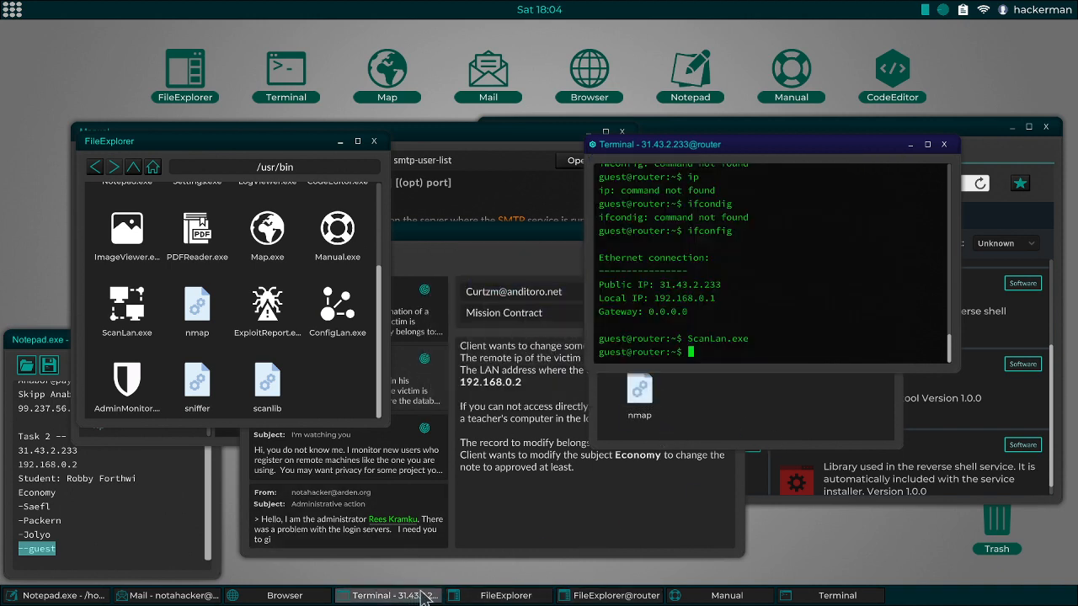
Run nmap 192.168.0.2 from the router, then attempt smtp-user-list 192.168.0.2
{"action": "type", "text": "nmap"}
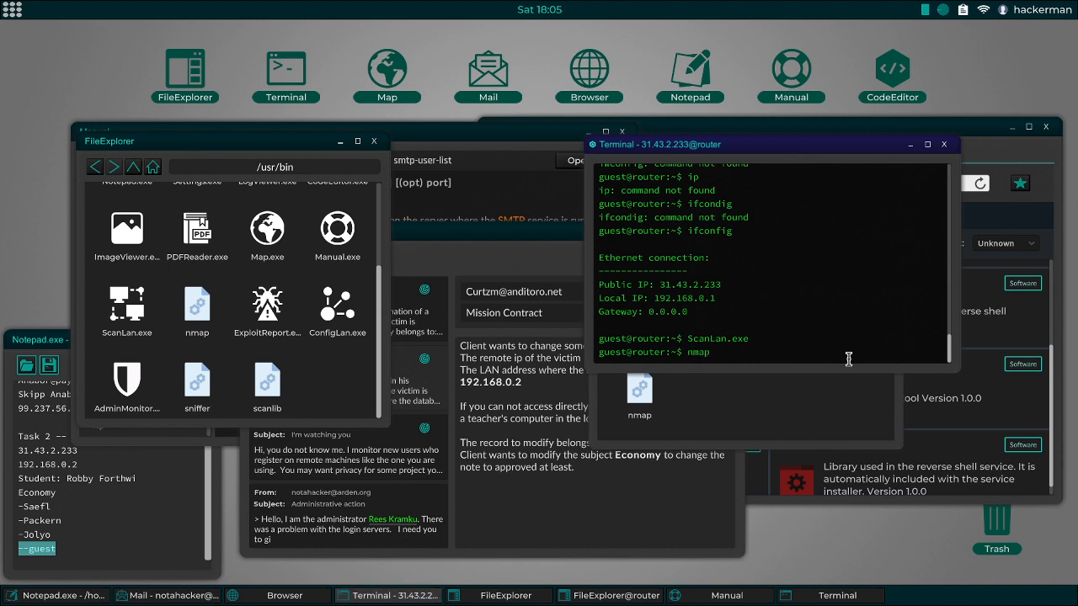
{"action": "type", "text": "192.168.0.2"}
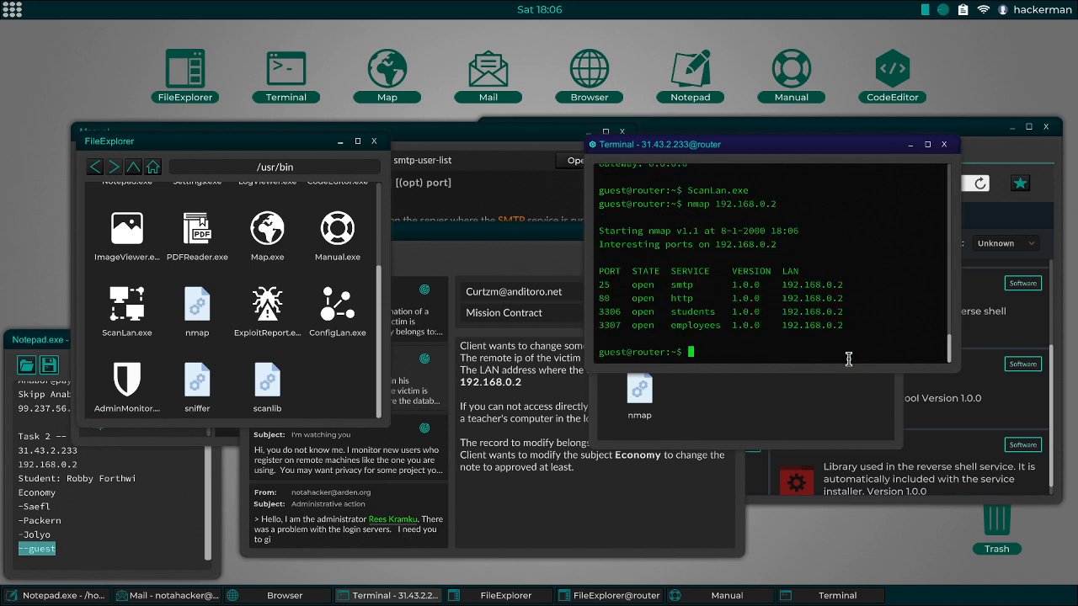
{"action": "type", "text": "smtp-user-list"}
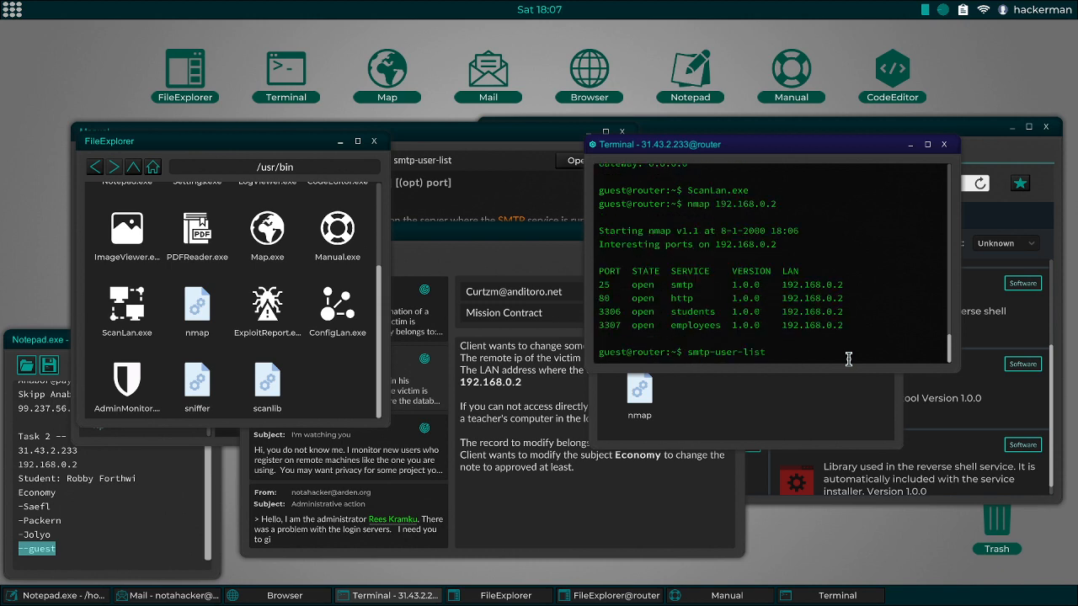
{"action": "type", "text": "1"}
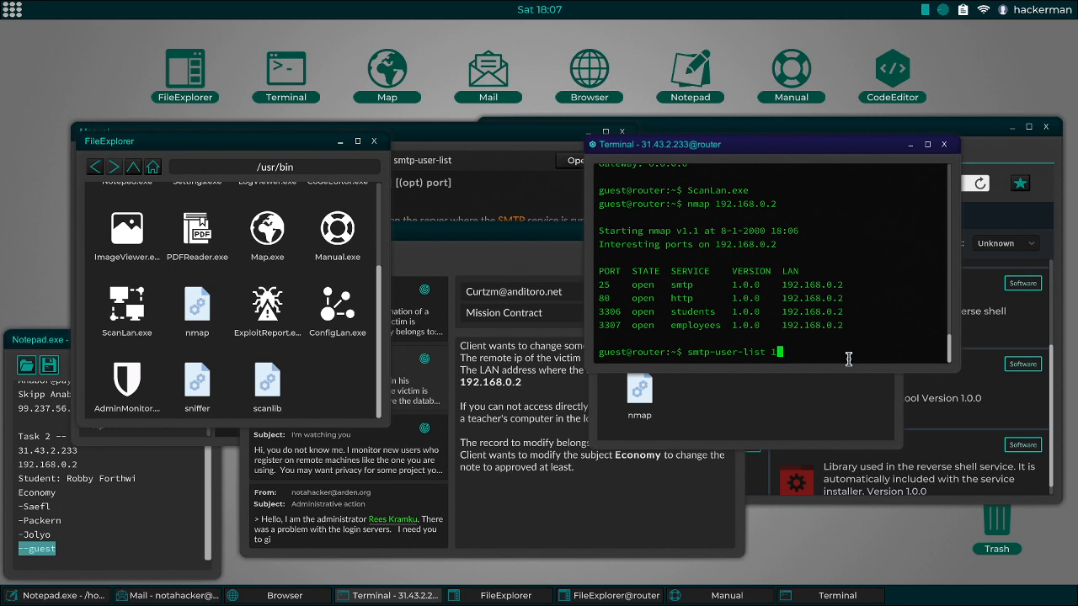
{"action": "type", "text": "923168"}
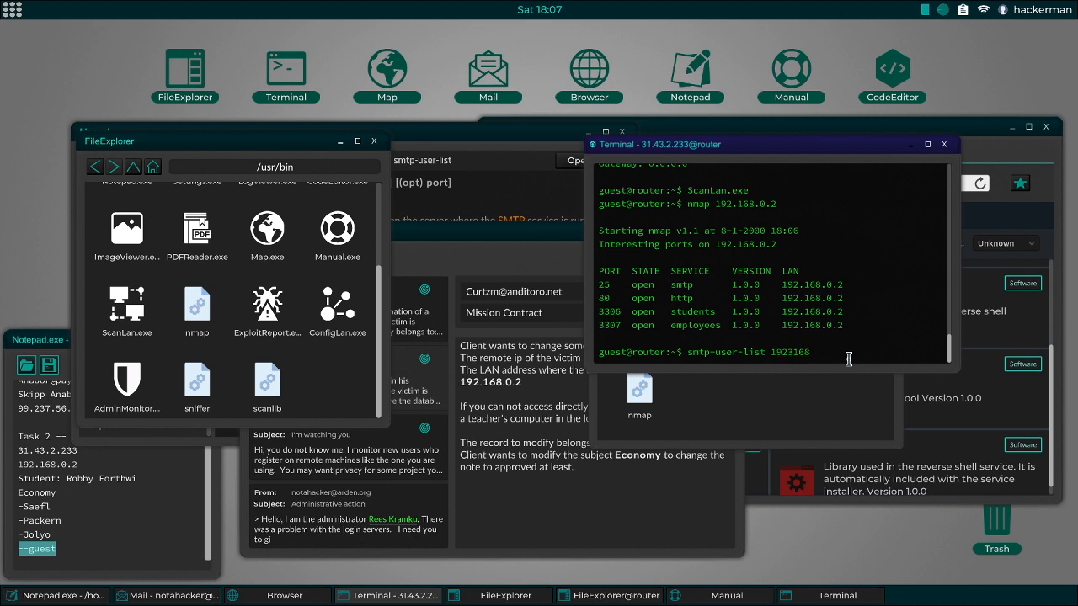
{"action": "type", "text": "192.168."}
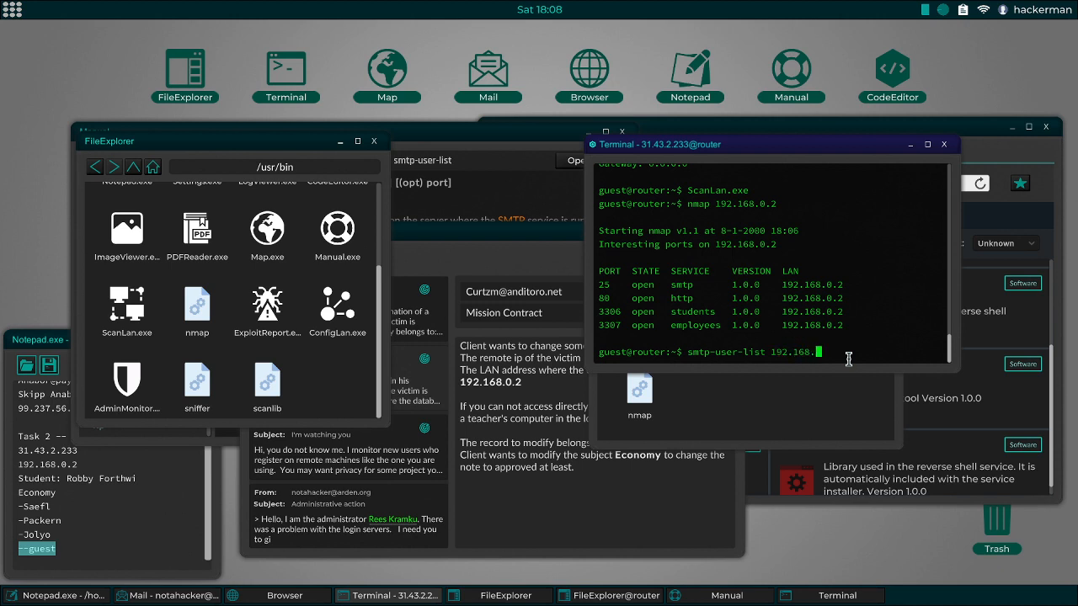
{"action": "type", "text": "0.2"}
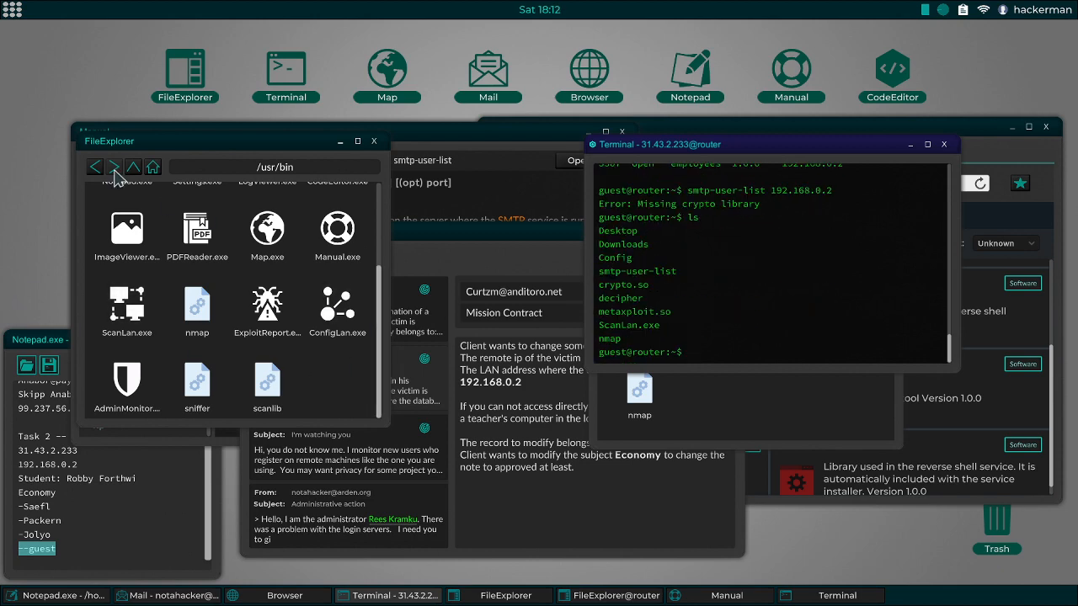
Browse to the local home folder and run uoproni 192.168.0.2 25 from the router terminal
{"action": "left_click", "coordinate": [154, 167]}
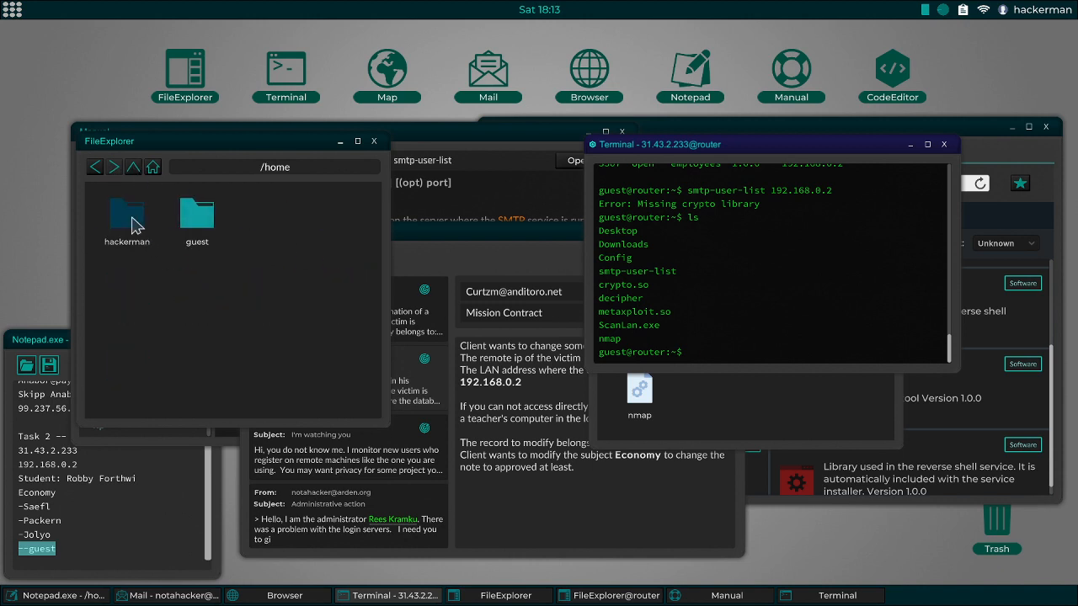
{"action": "double_click", "coordinate": [127, 217]}
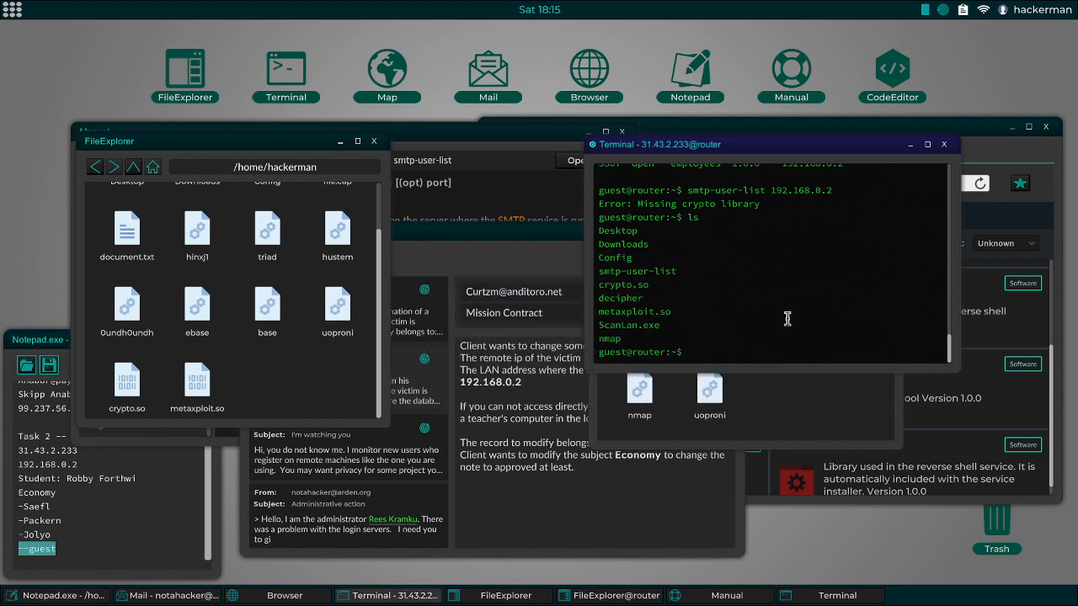
{"action": "type", "text": "u"}
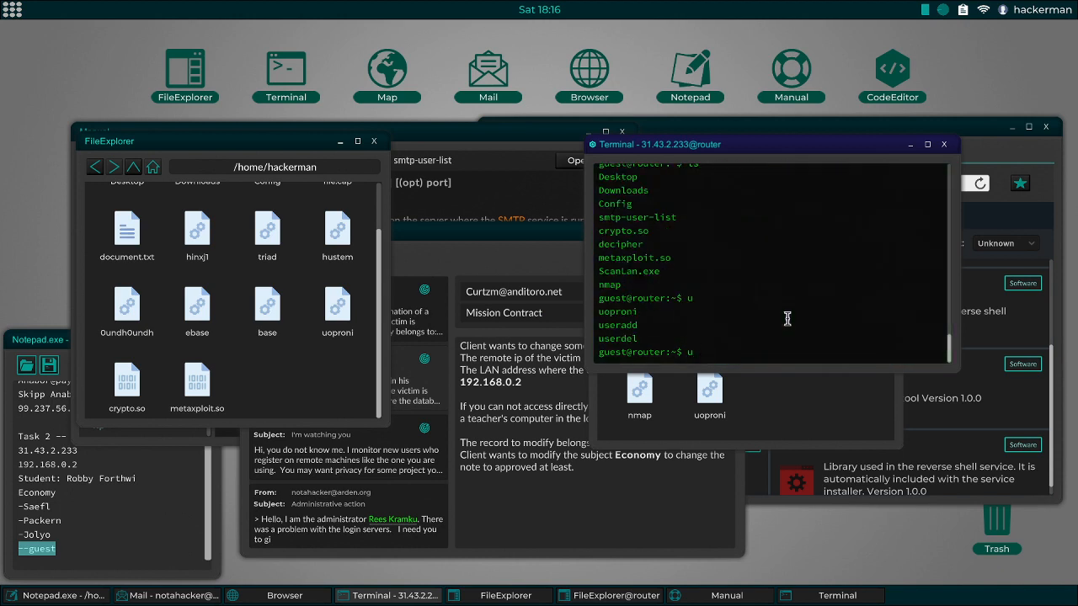
{"action": "type", "text": "uoproni"}
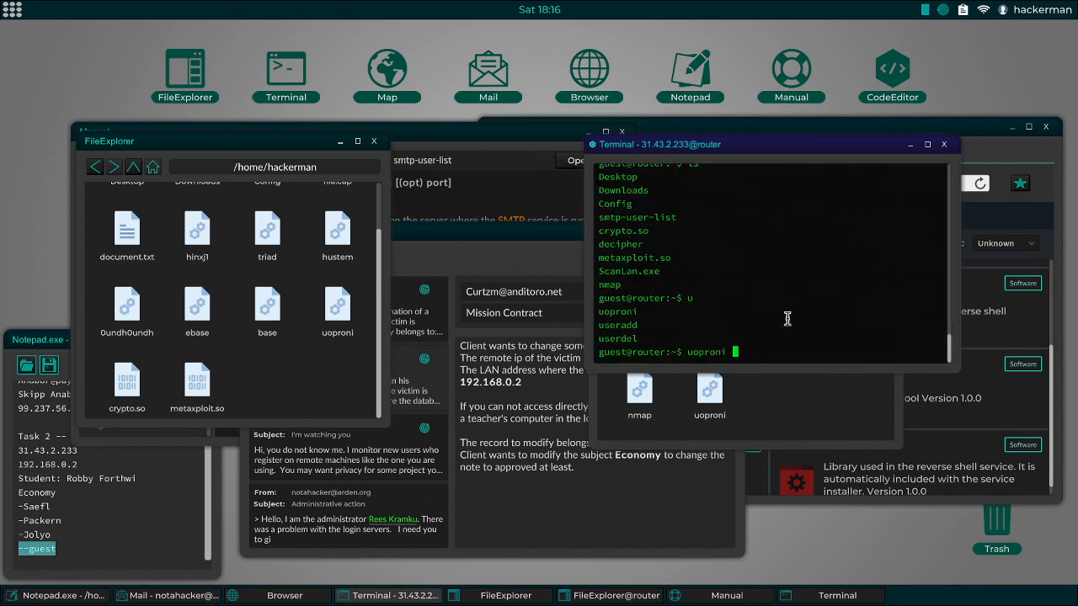
{"action": "type", "text": "192.168.0.2 25"}
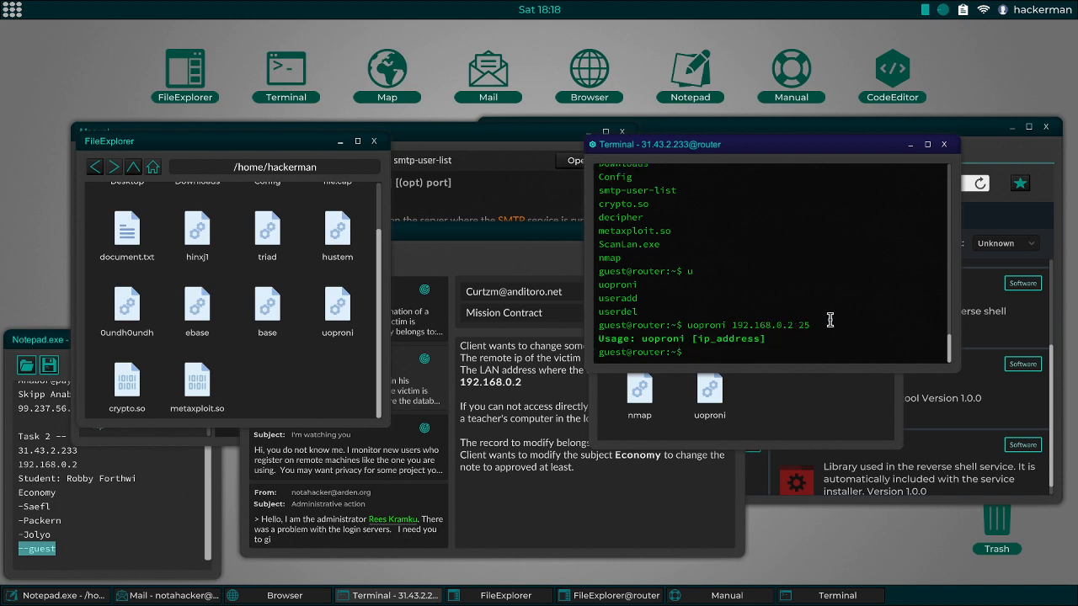
{"action": "type", "text": "uoproni 192.168.0.2 2"}
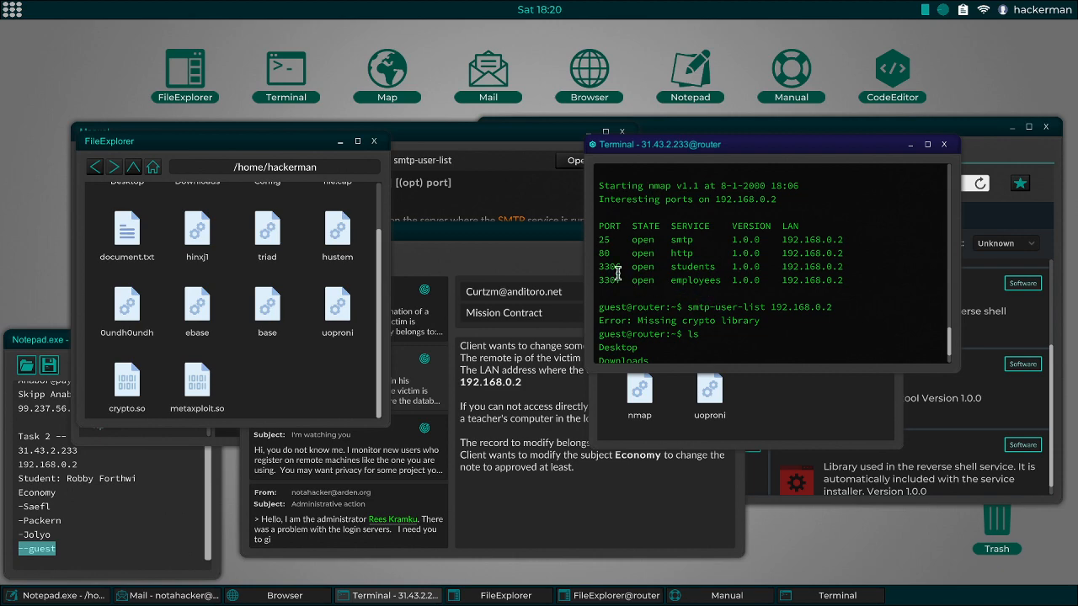
{"action": "type", "text": "u"}
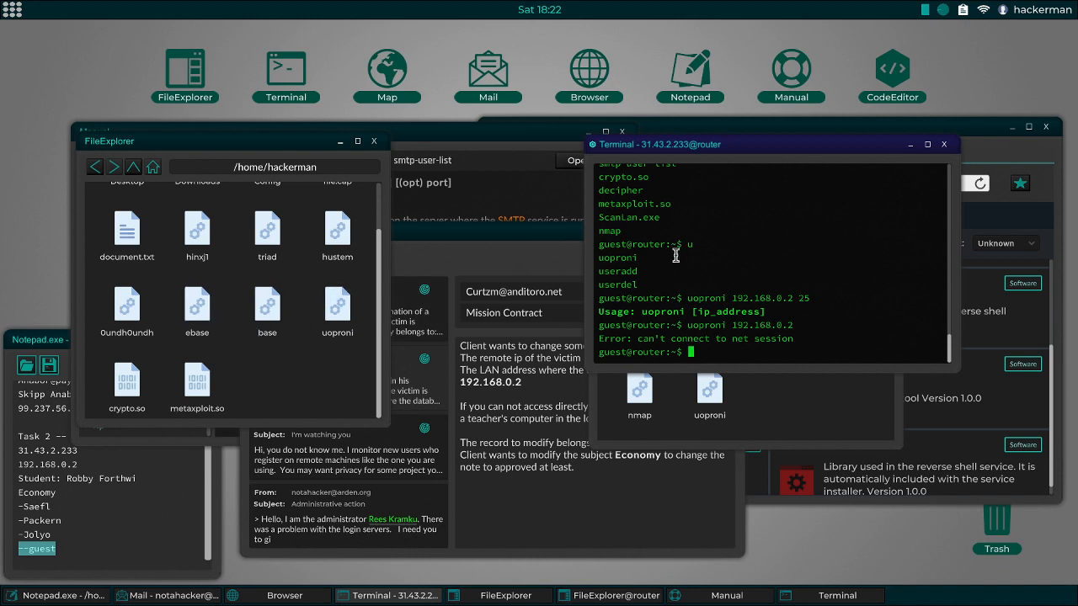
{"action": "right_click", "coordinate": [197, 303]}
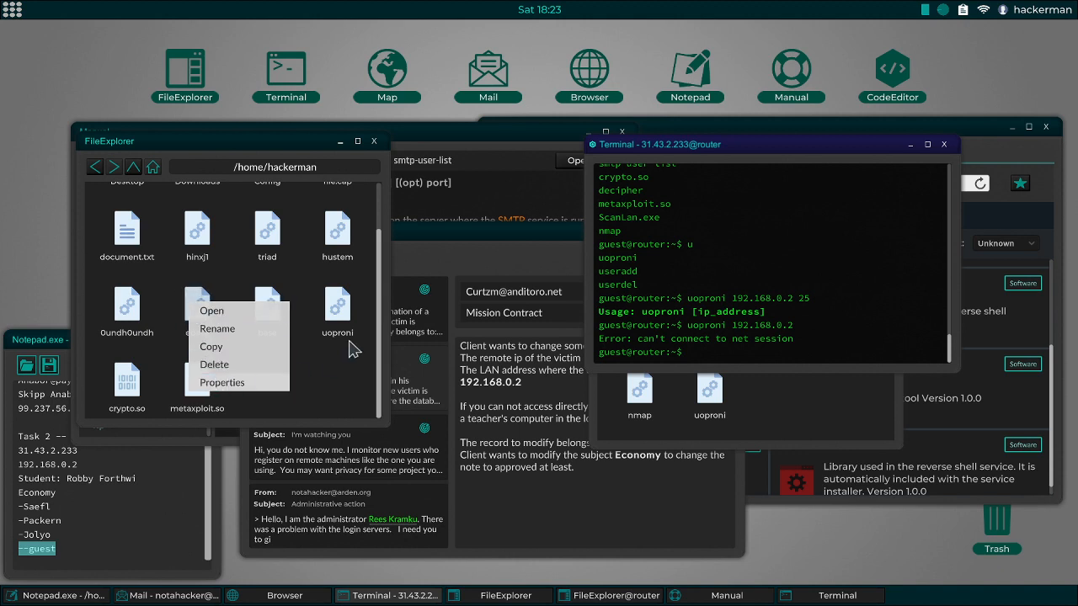
{"action": "left_click", "coordinate": [222, 382]}
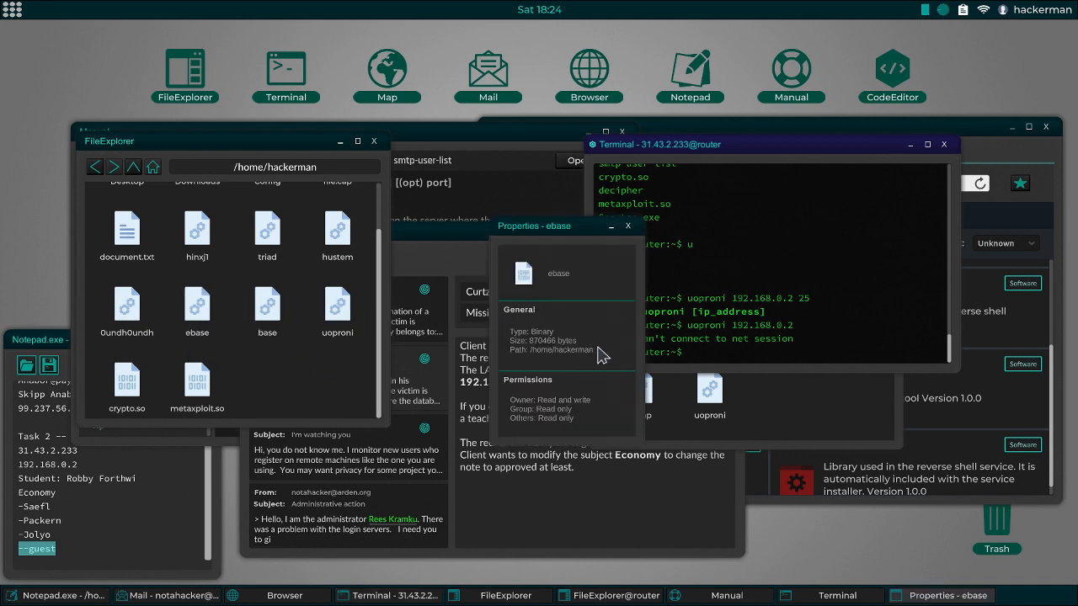
{"action": "left_click", "coordinate": [626, 225]}
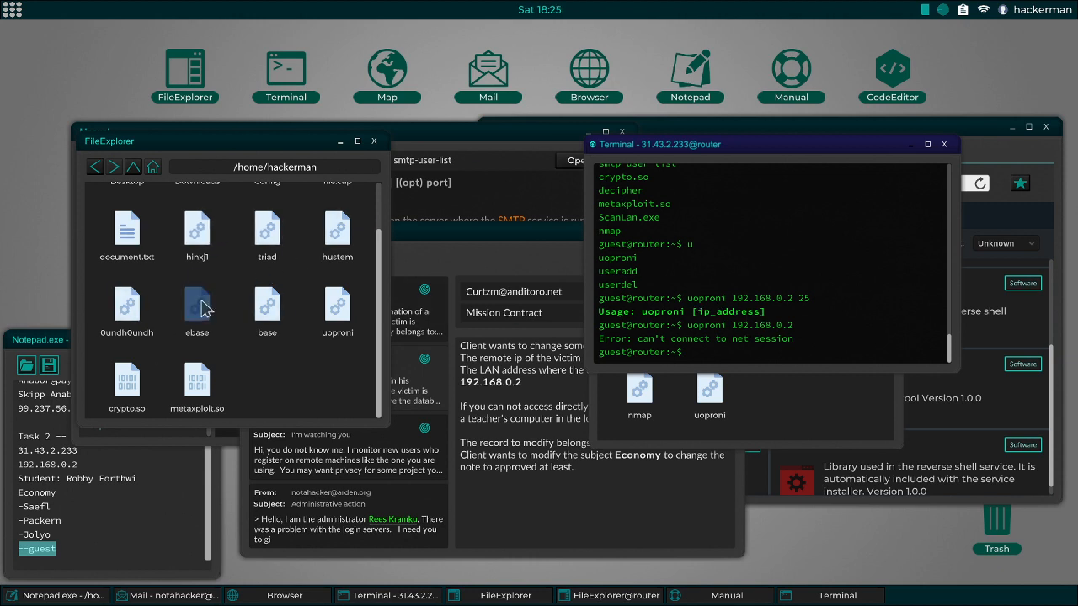
{"action": "right_click", "coordinate": [337, 228]}
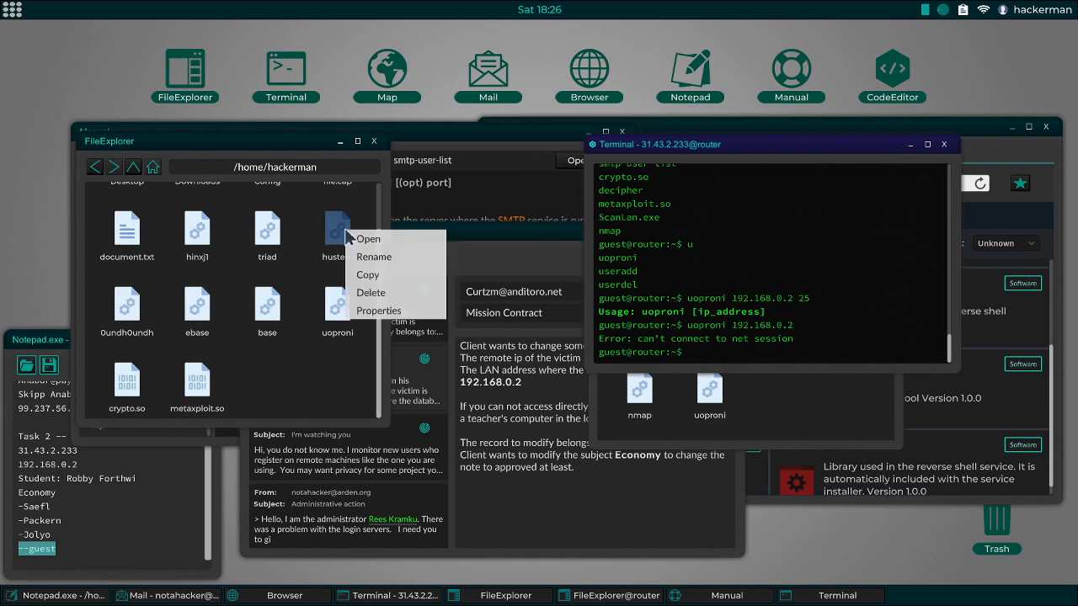
{"action": "mouse_move", "coordinate": [373, 256]}
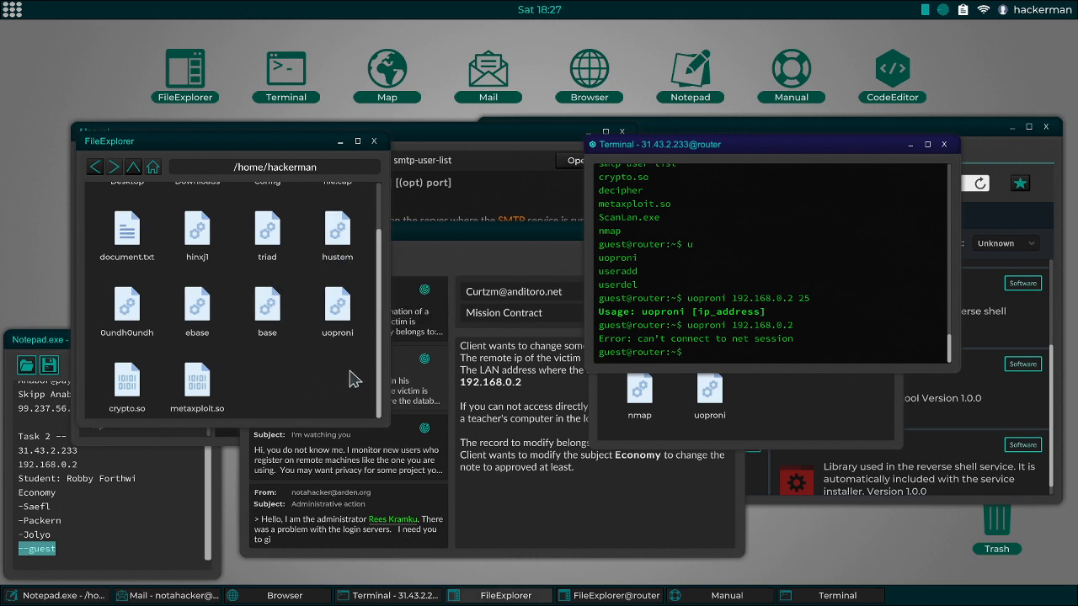
{"action": "mouse_move", "coordinate": [739, 311]}
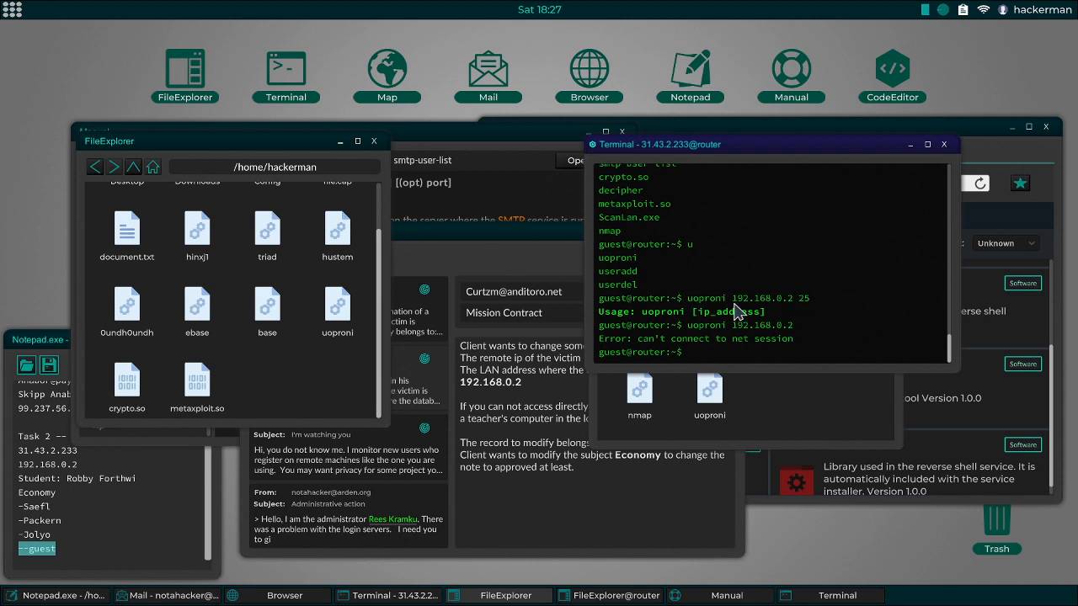
{"action": "mouse_move", "coordinate": [612, 352]}
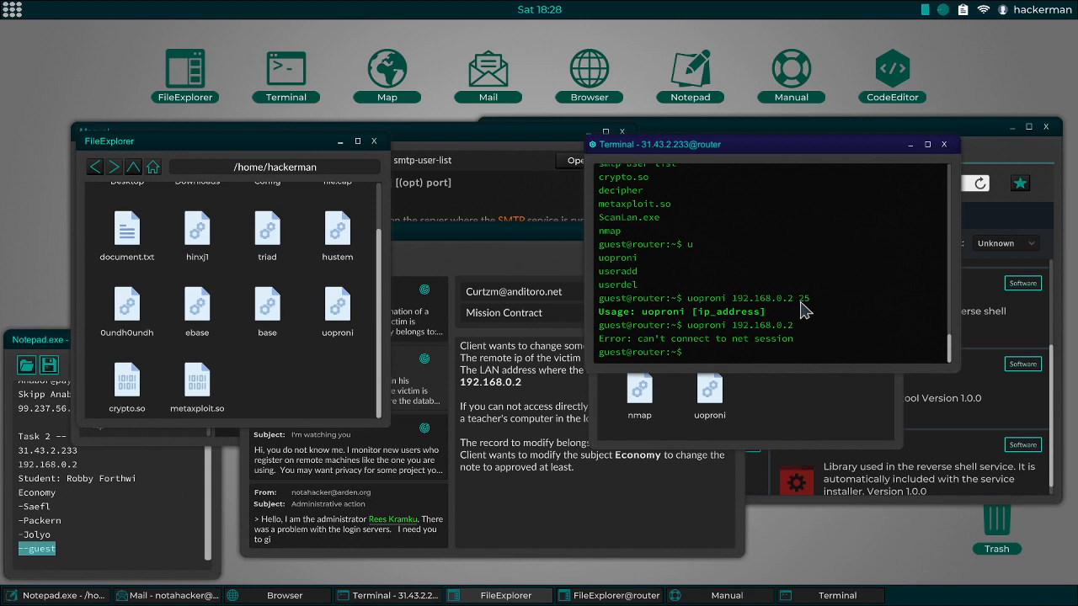
{"action": "mouse_move", "coordinate": [861, 323]}
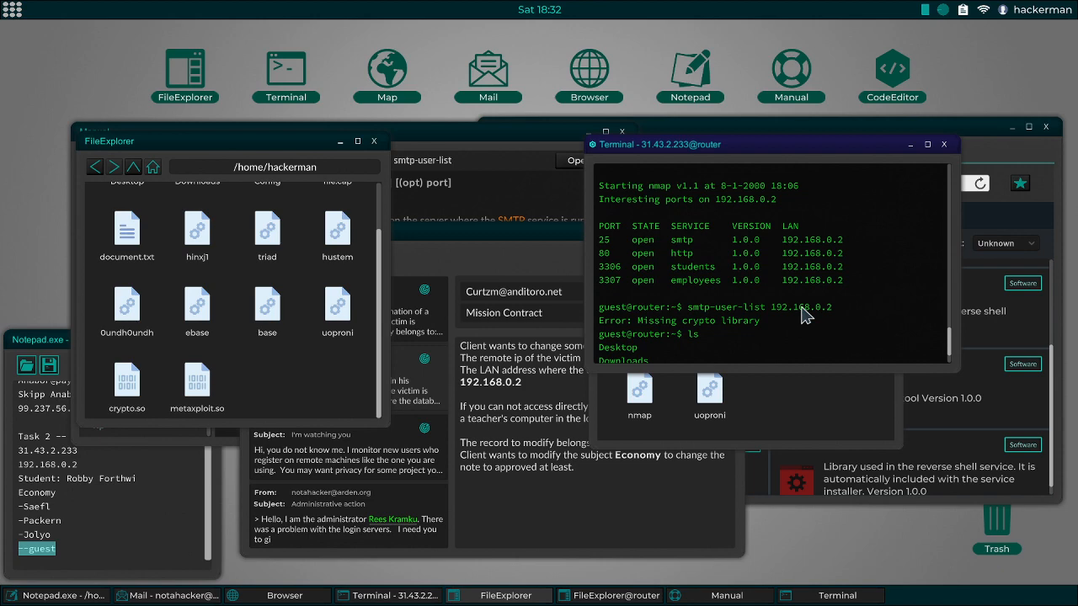
{"action": "type", "text": "uoproni 192.168.0.2"}
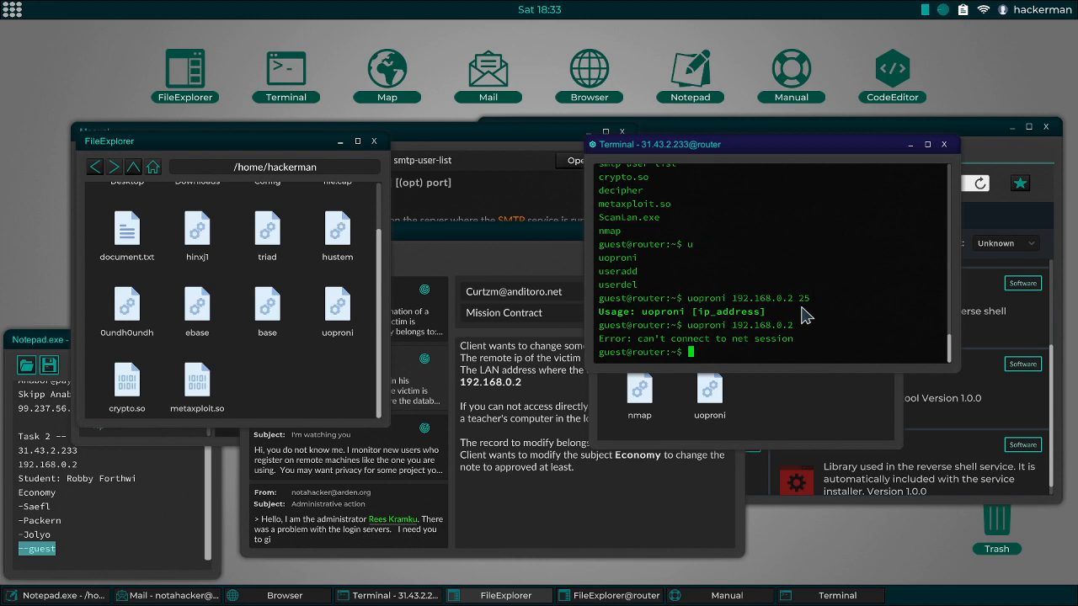
{"action": "mouse_move", "coordinate": [812, 315]}
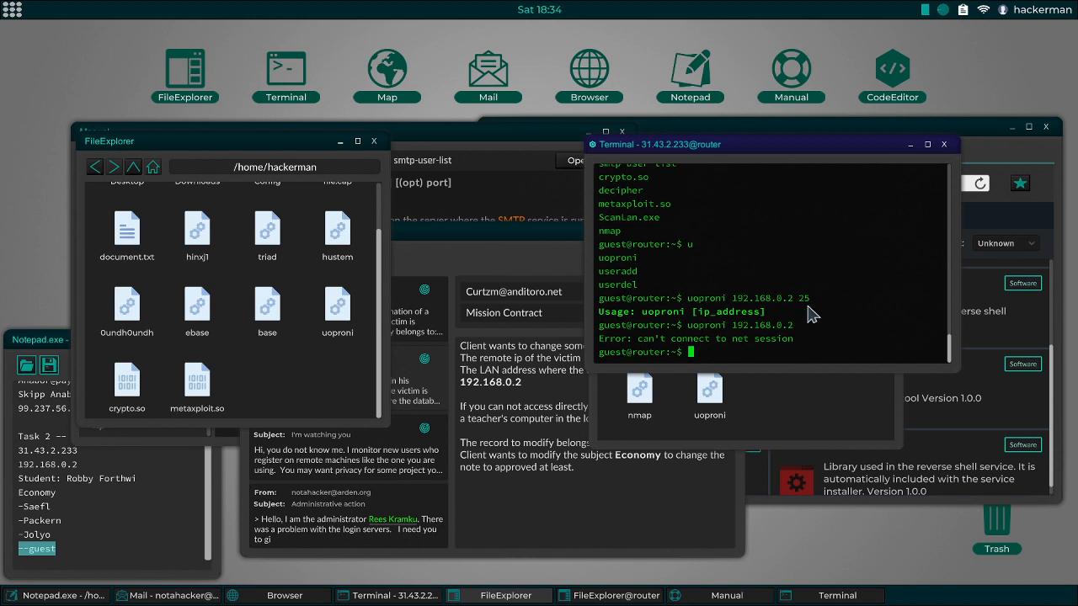
{"action": "mouse_move", "coordinate": [816, 320]}
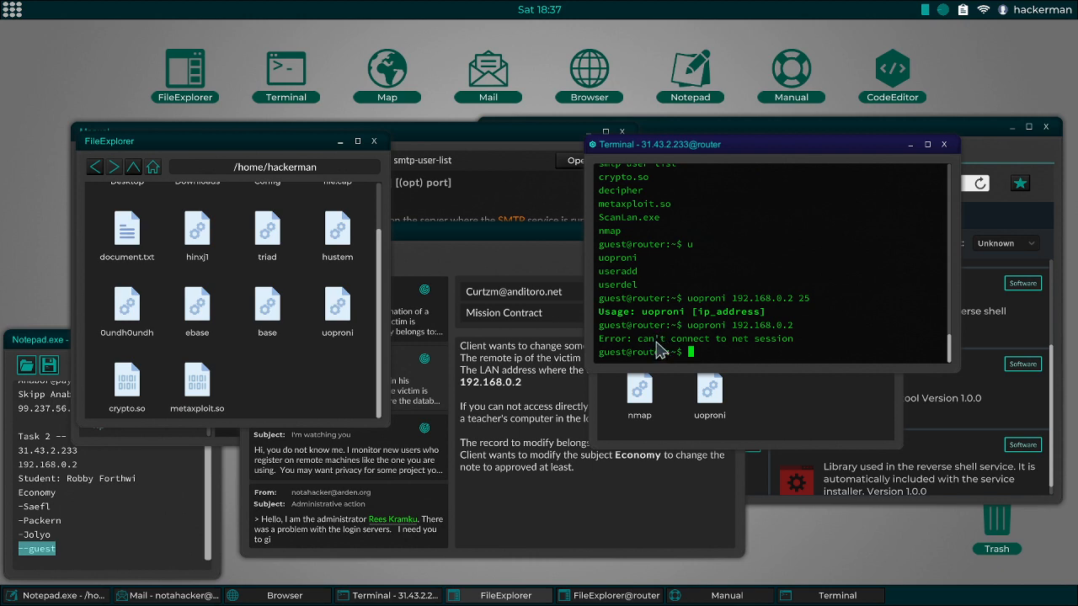
{"action": "mouse_move", "coordinate": [690, 344]}
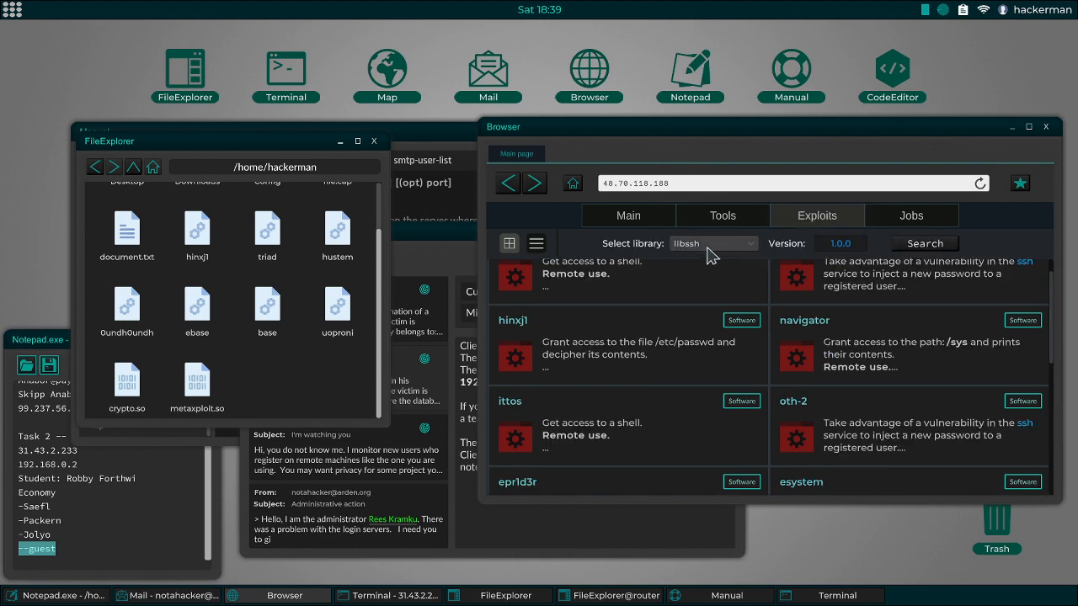
Search the exploit shop for libsmtp exploits, listing base, triad, ebase and inx-2
{"action": "left_click", "coordinate": [713, 242]}
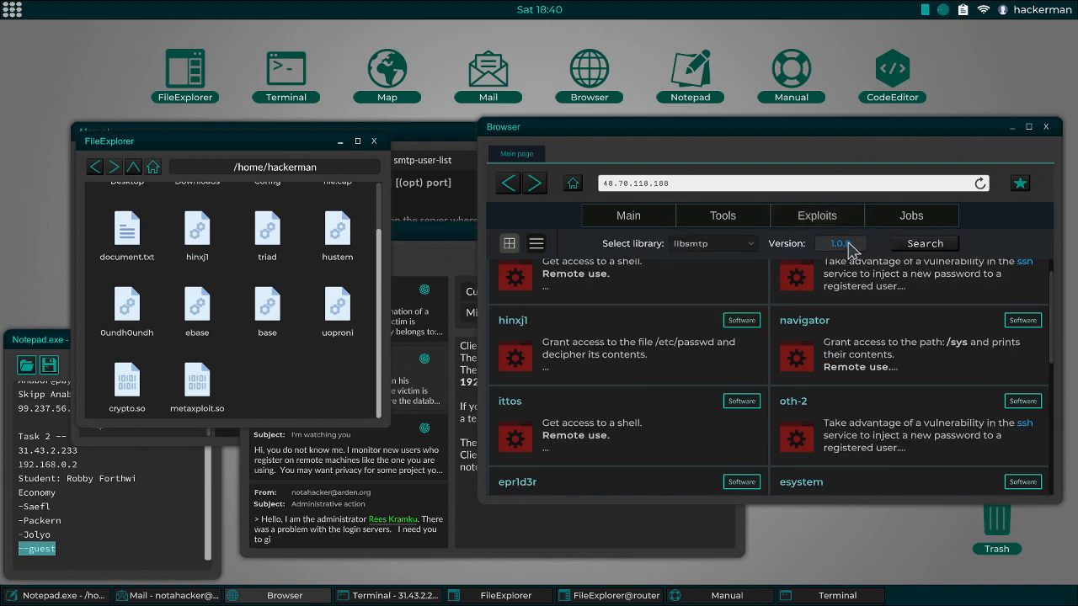
{"action": "left_click", "coordinate": [923, 243]}
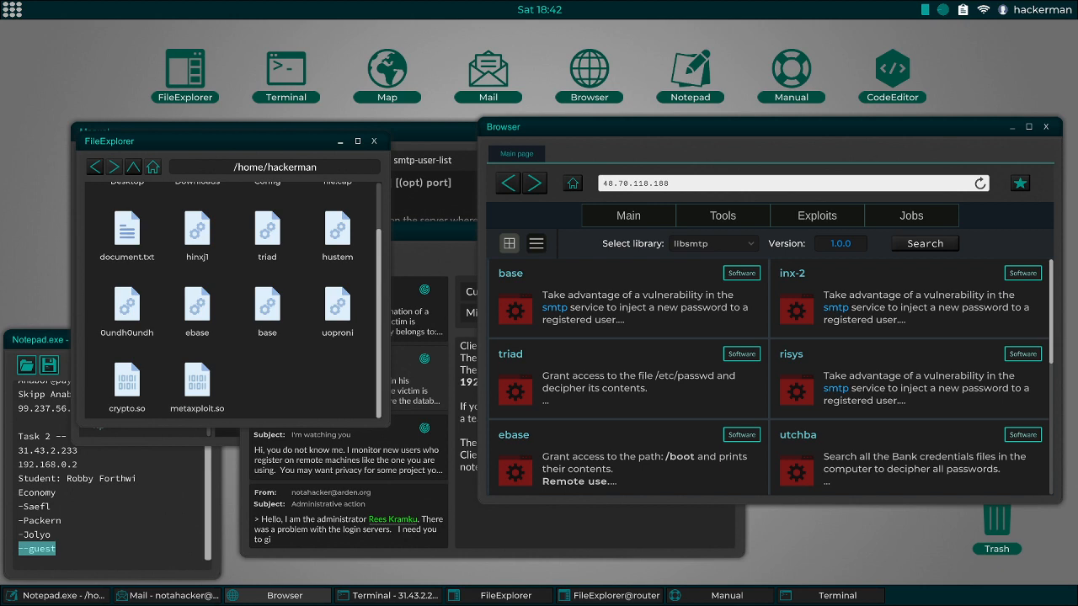
{"action": "mouse_move", "coordinate": [1073, 329]}
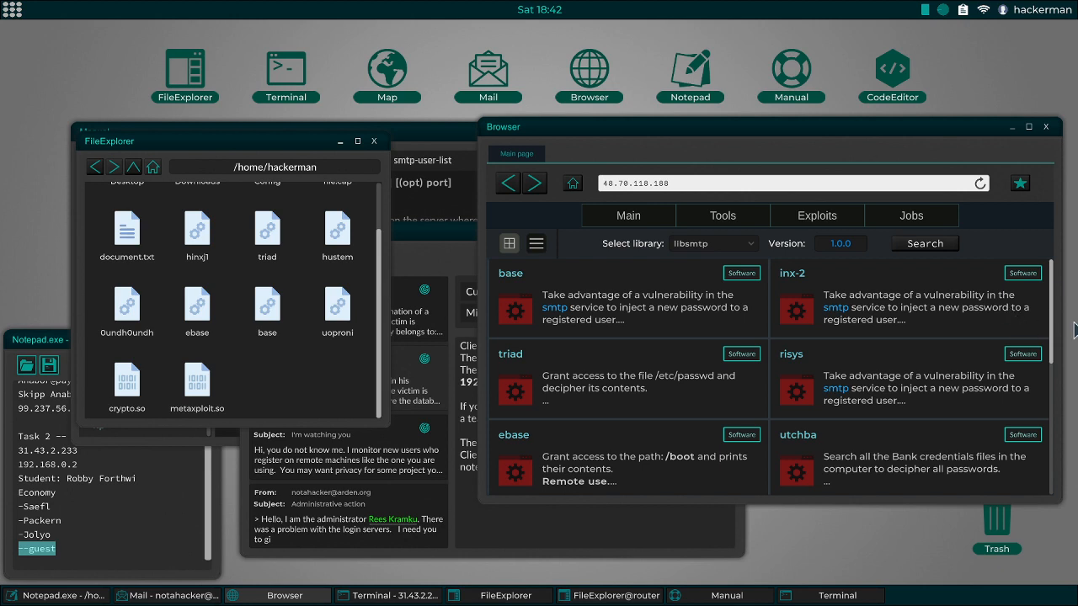
{"action": "mouse_move", "coordinate": [650, 330]}
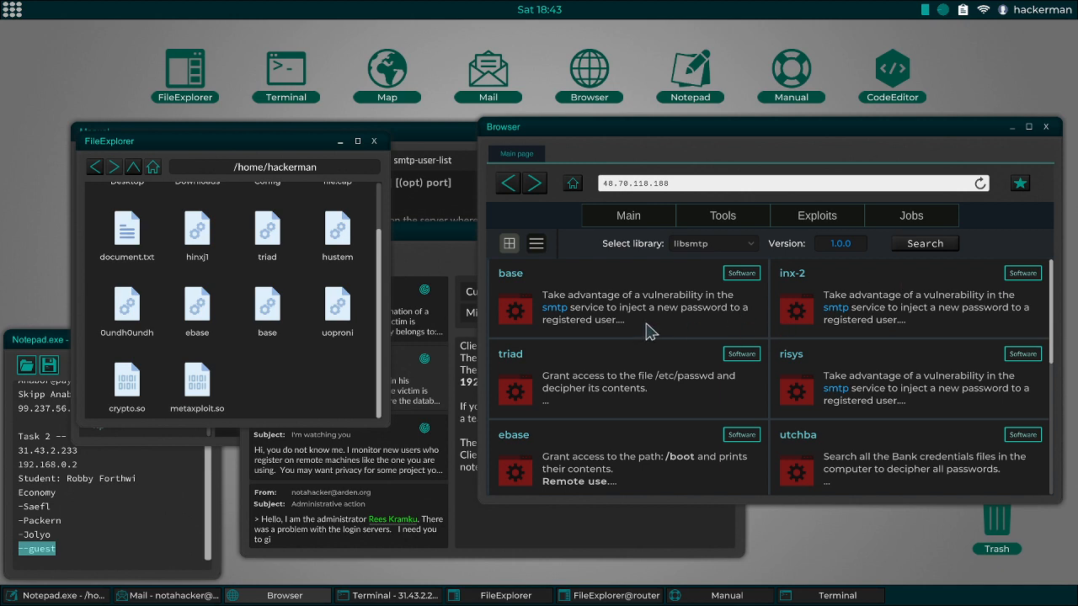
{"action": "mouse_move", "coordinate": [606, 330]}
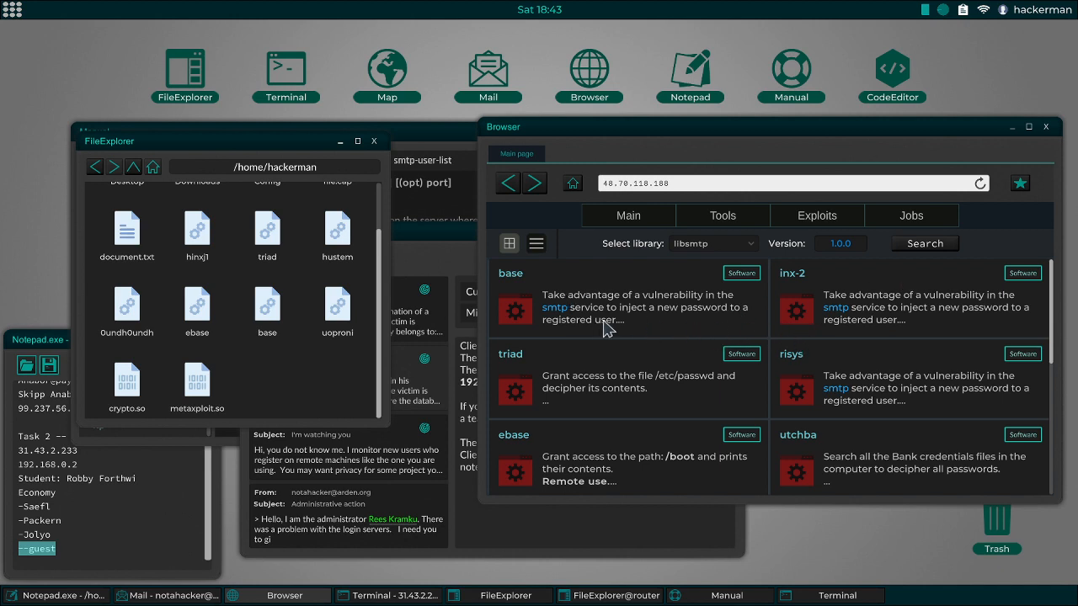
{"action": "mouse_move", "coordinate": [771, 340]}
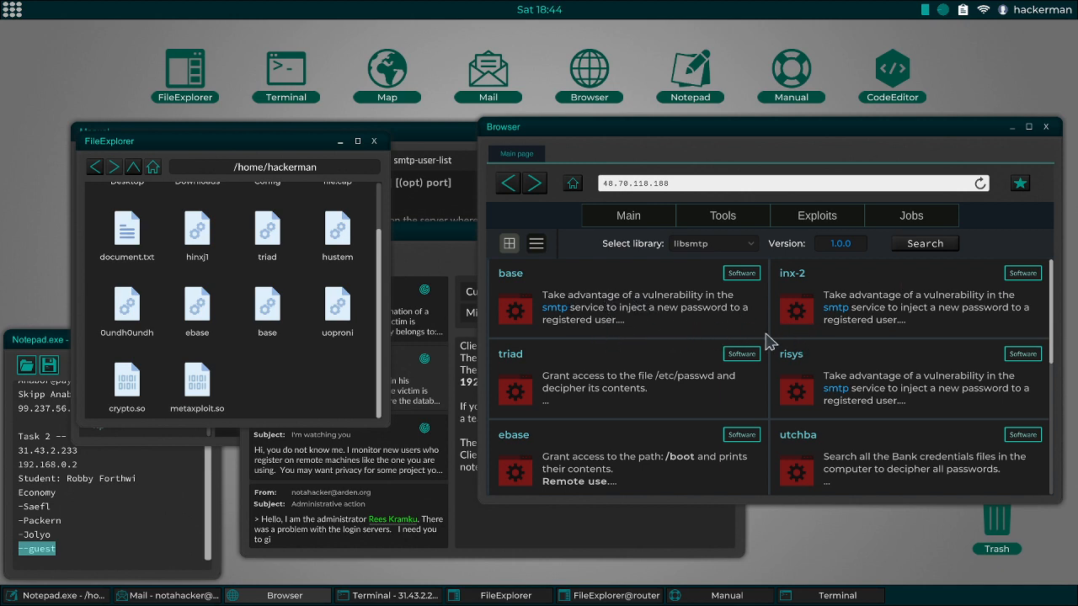
{"action": "mouse_move", "coordinate": [592, 305]}
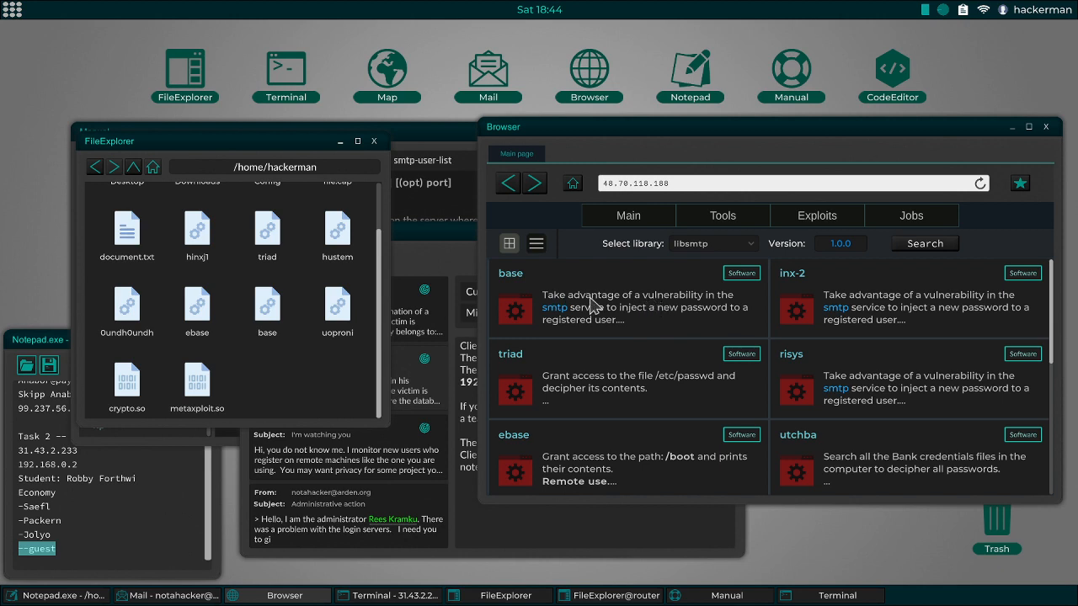
{"action": "mouse_move", "coordinate": [579, 310]}
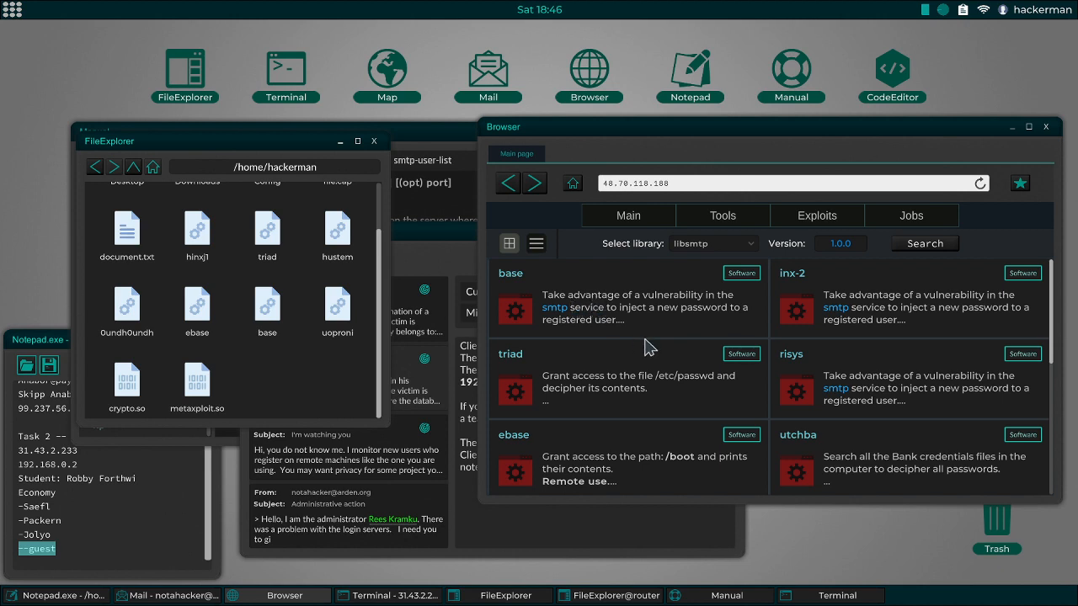
{"action": "mouse_move", "coordinate": [1025, 330]}
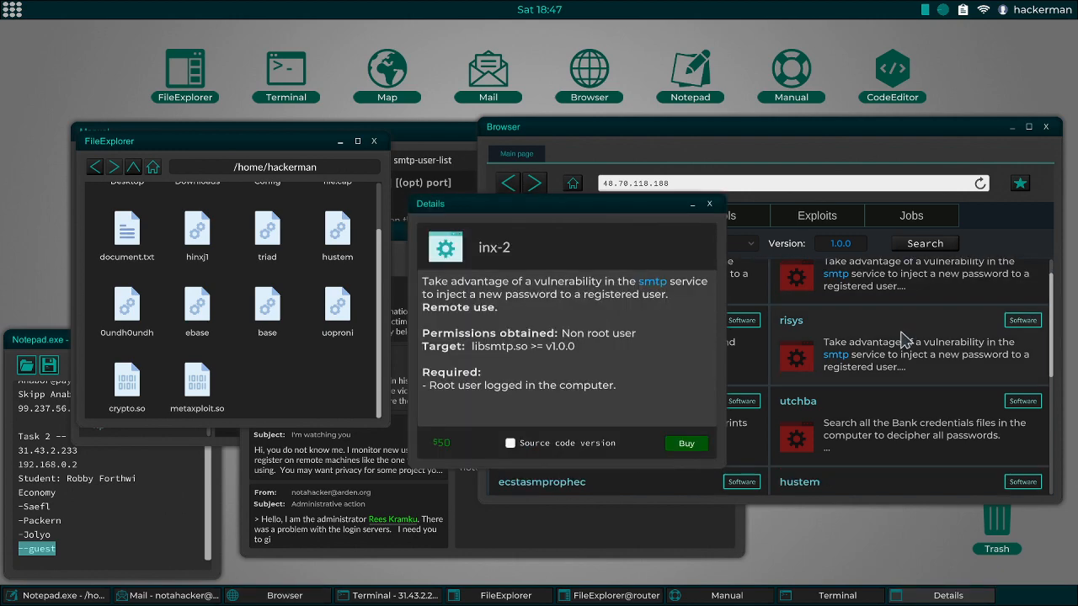
Close the inx-2 details and scroll through the 6l00m exploit's requirements
{"action": "left_click", "coordinate": [708, 204]}
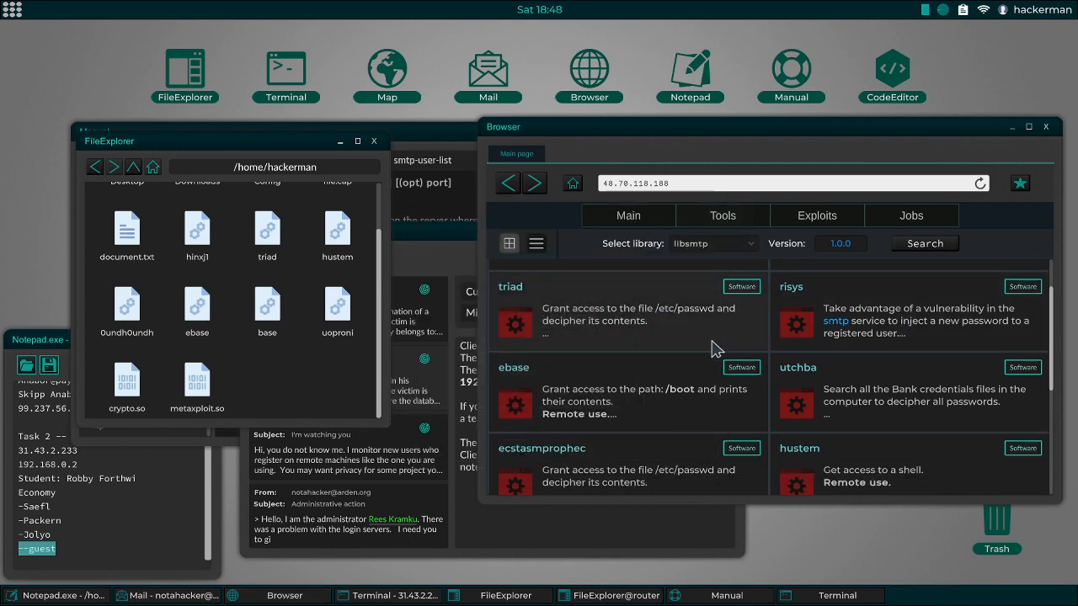
{"action": "scroll", "scroll_direction": "down", "scroll_amount": 3}
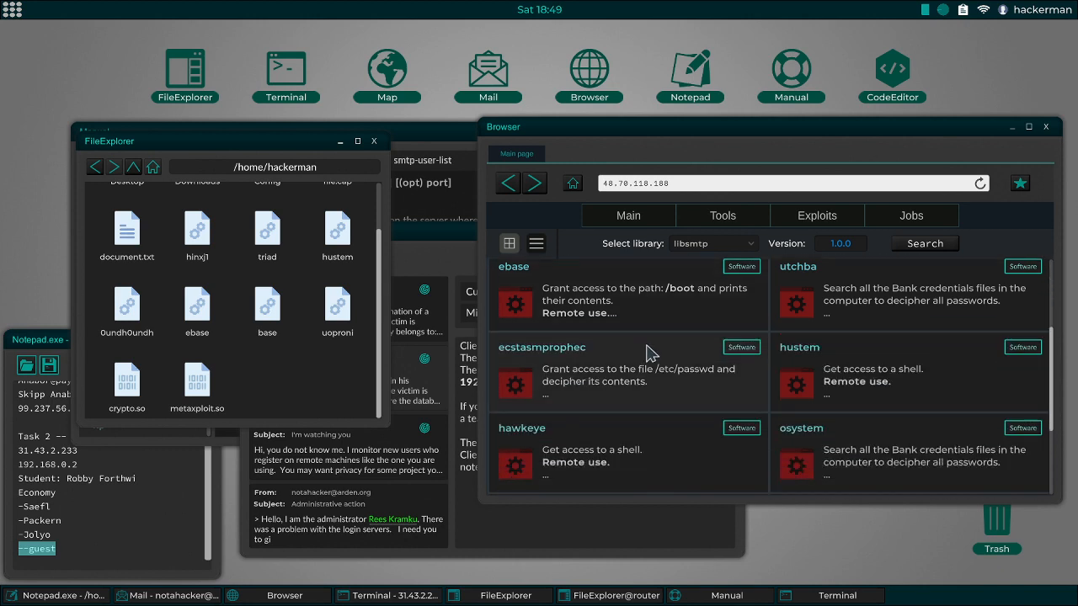
{"action": "scroll", "scroll_direction": "down", "scroll_amount": 3}
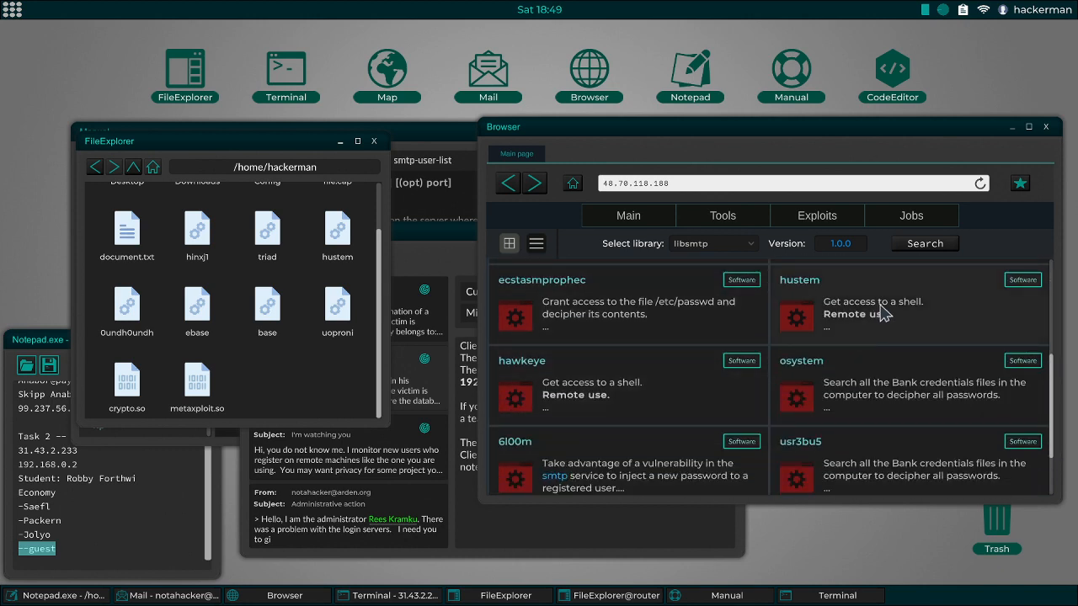
{"action": "mouse_move", "coordinate": [664, 357]}
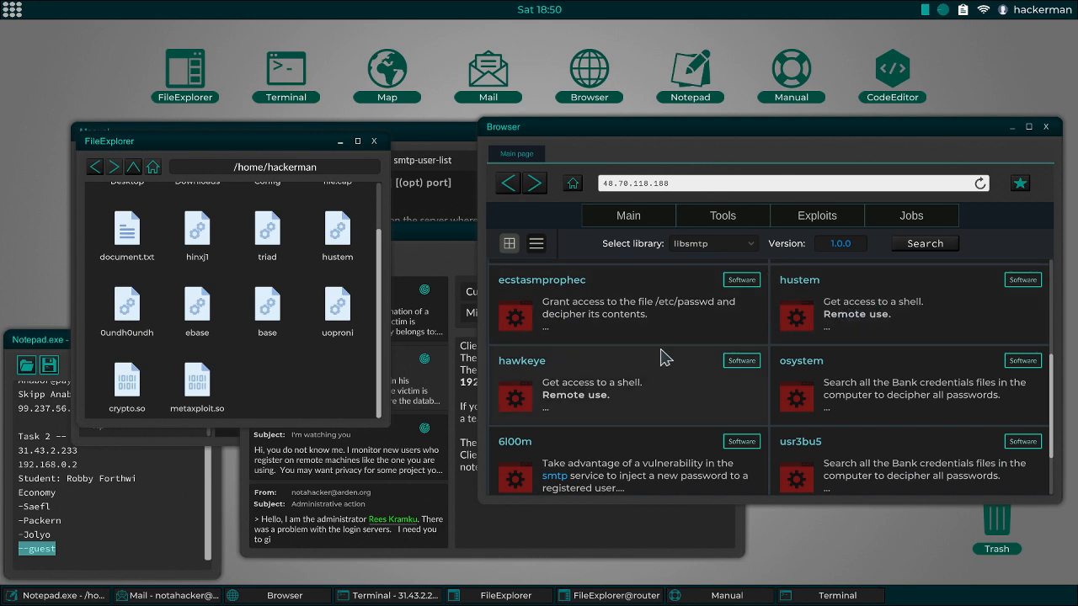
{"action": "mouse_move", "coordinate": [642, 404]}
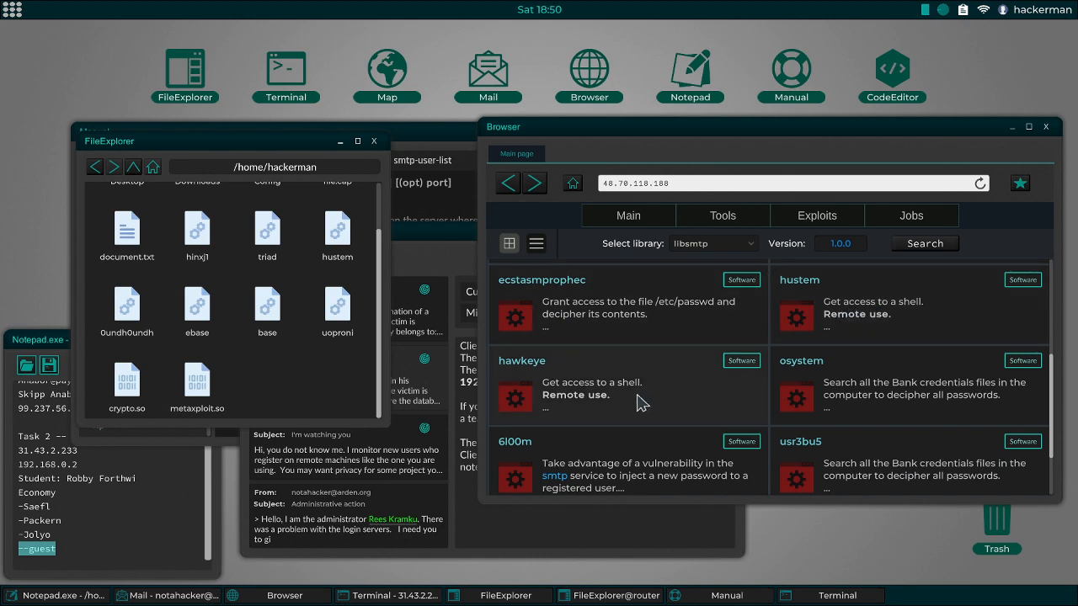
{"action": "scroll", "scroll_direction": "down", "scroll_amount": 3}
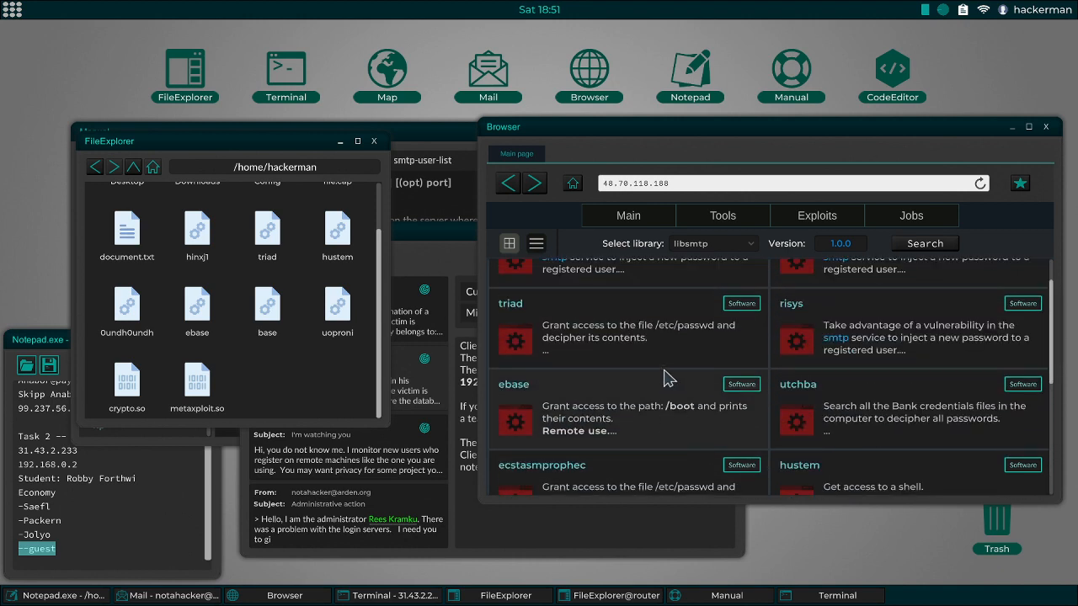
{"action": "scroll", "scroll_direction": "down", "scroll_amount": 3}
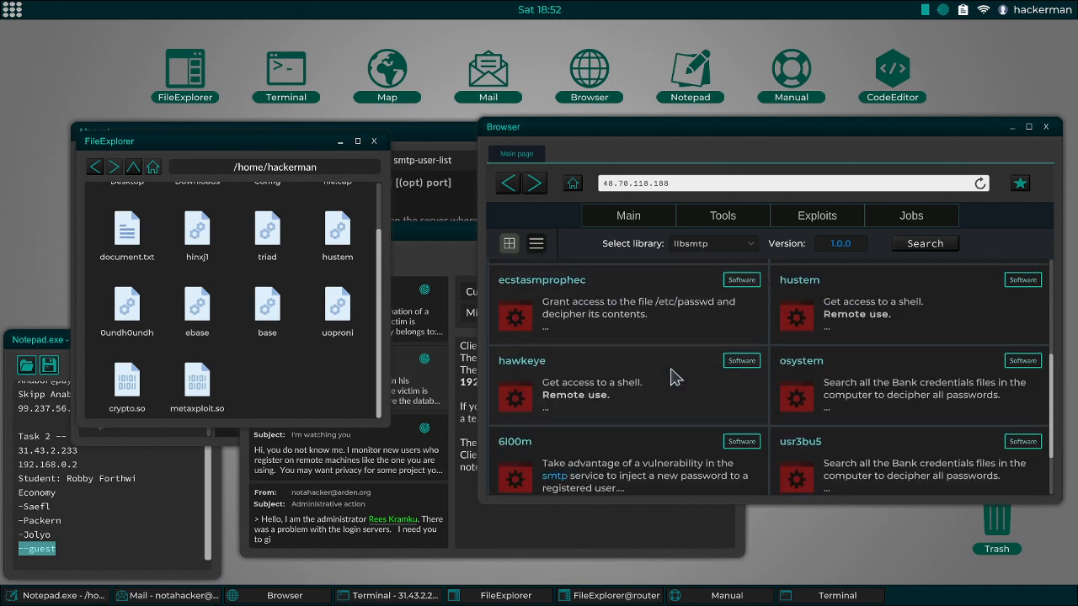
{"action": "scroll", "scroll_direction": "down", "scroll_amount": 3}
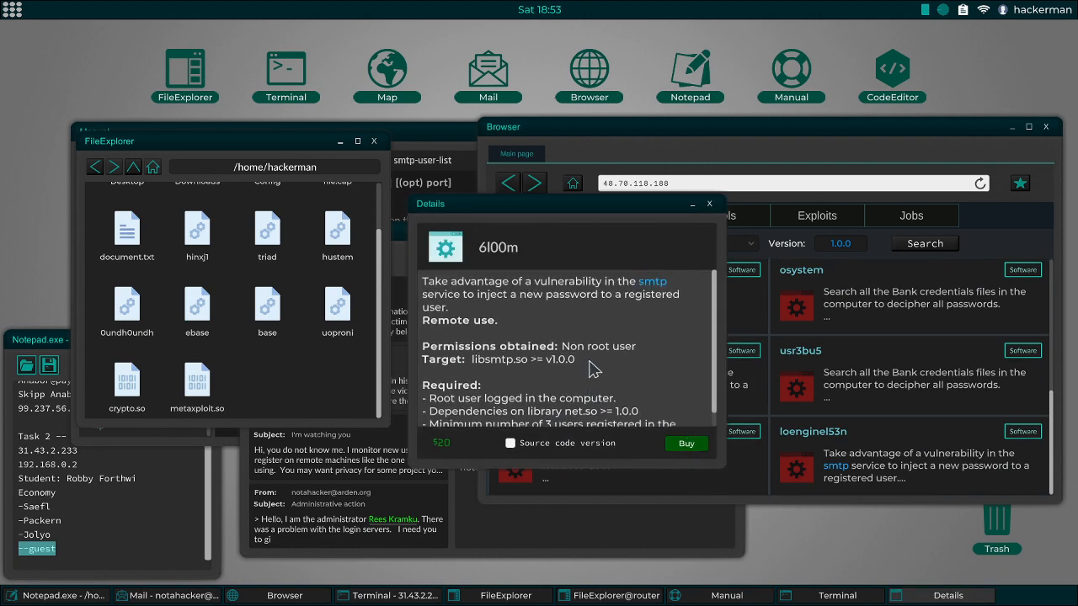
{"action": "mouse_move", "coordinate": [547, 352]}
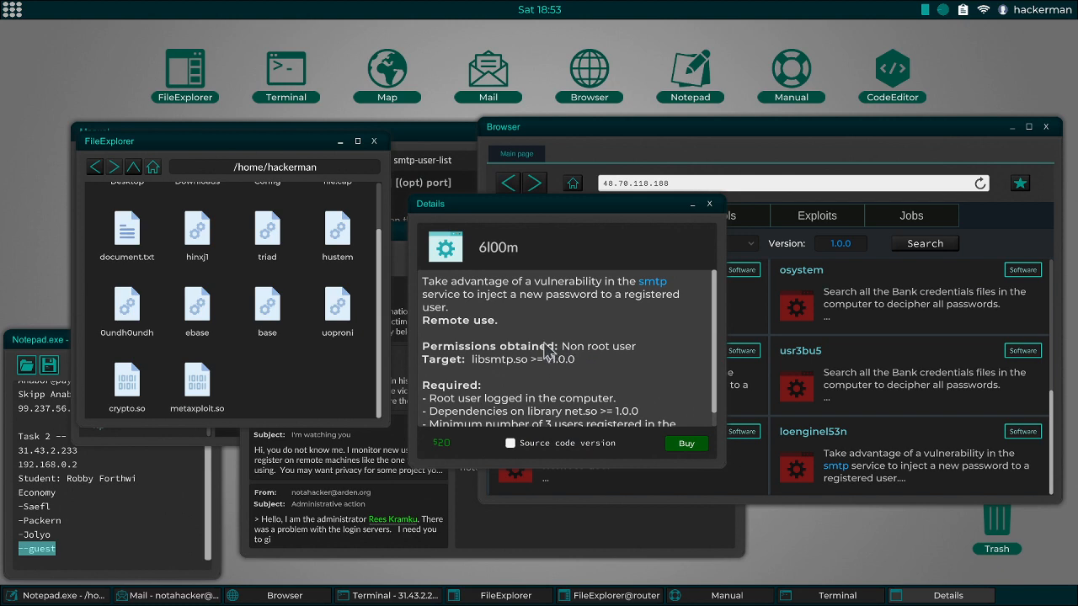
{"action": "mouse_move", "coordinate": [636, 397]}
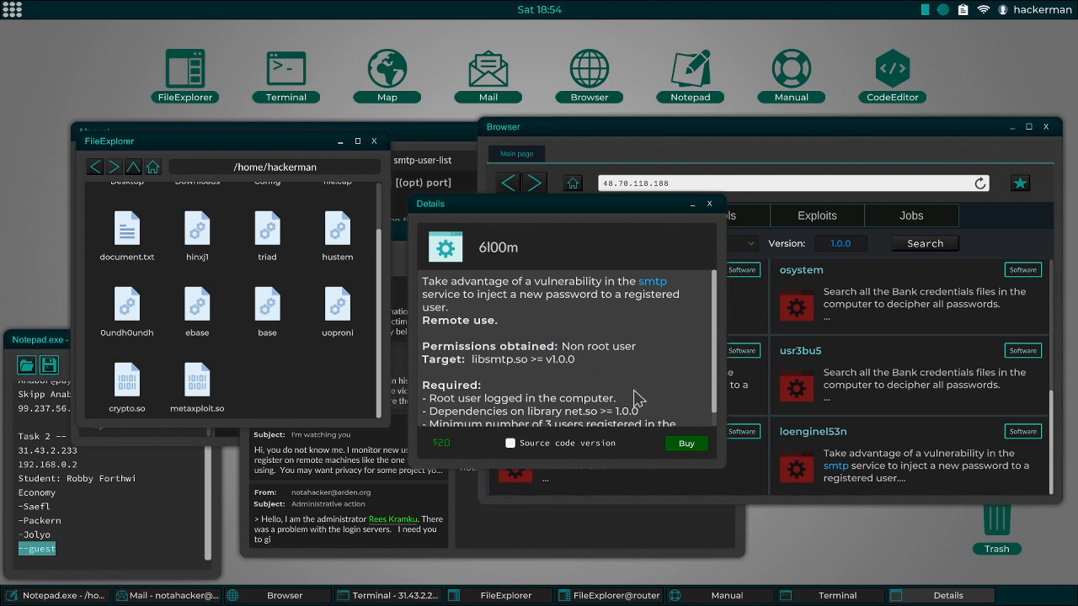
{"action": "scroll", "scroll_direction": "down", "scroll_amount": 3}
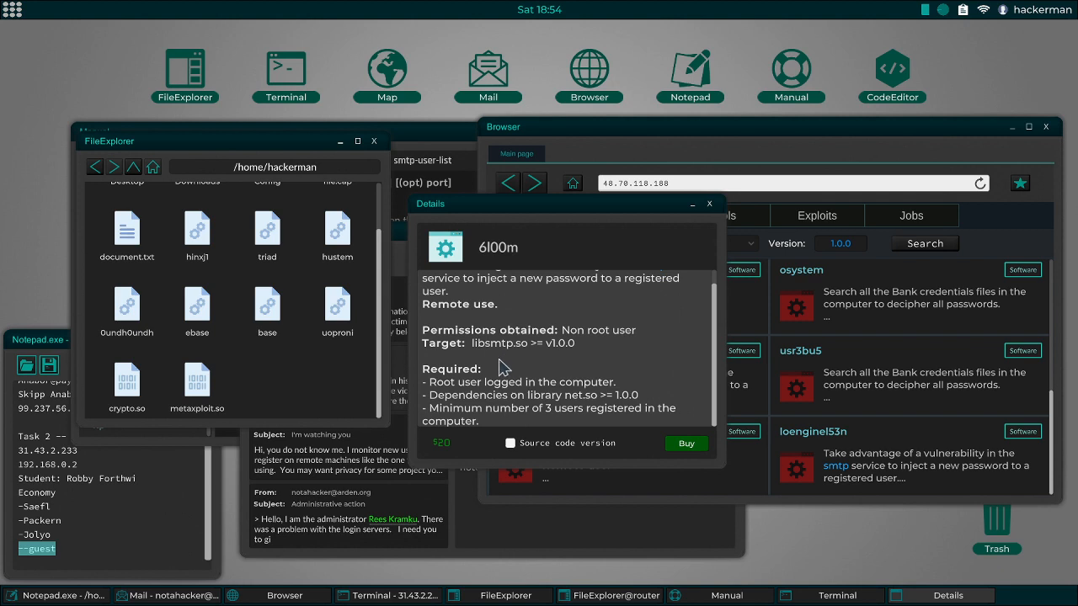
{"action": "mouse_move", "coordinate": [502, 406]}
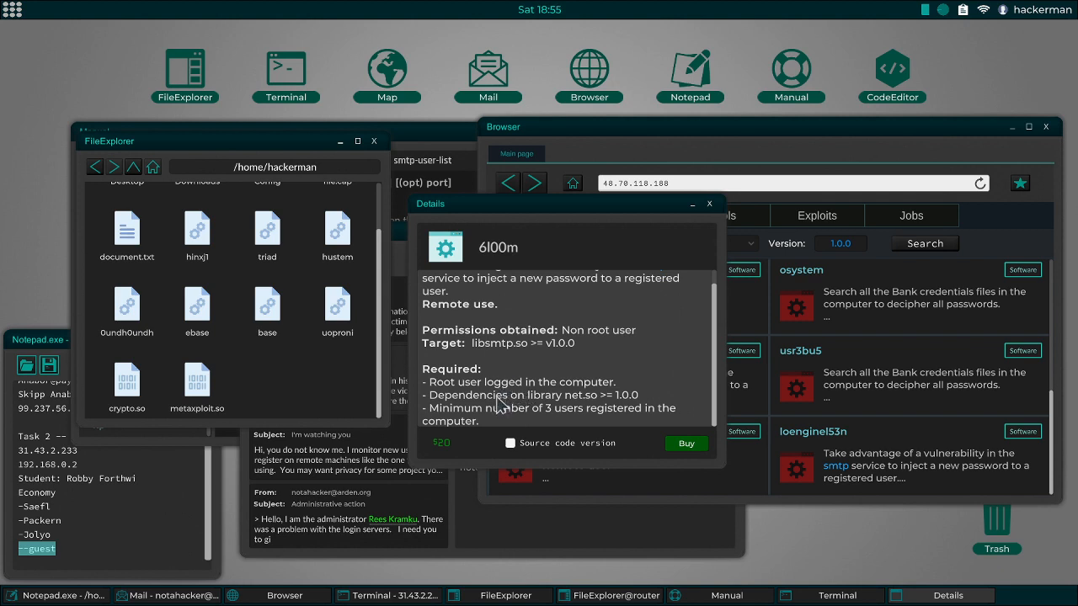
{"action": "mouse_move", "coordinate": [564, 396]}
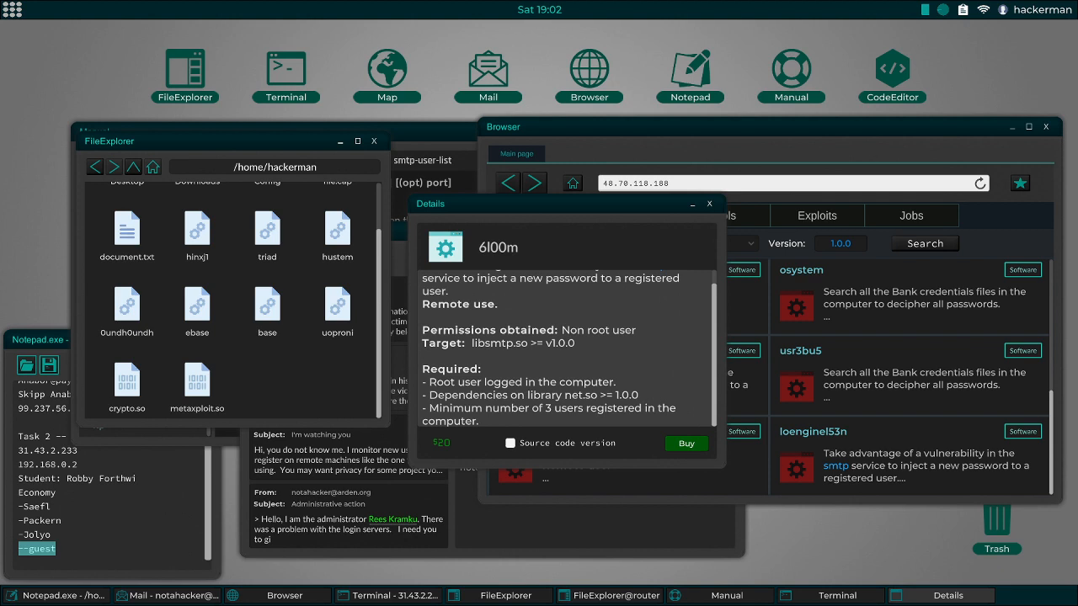
{"action": "mouse_move", "coordinate": [222, 352]}
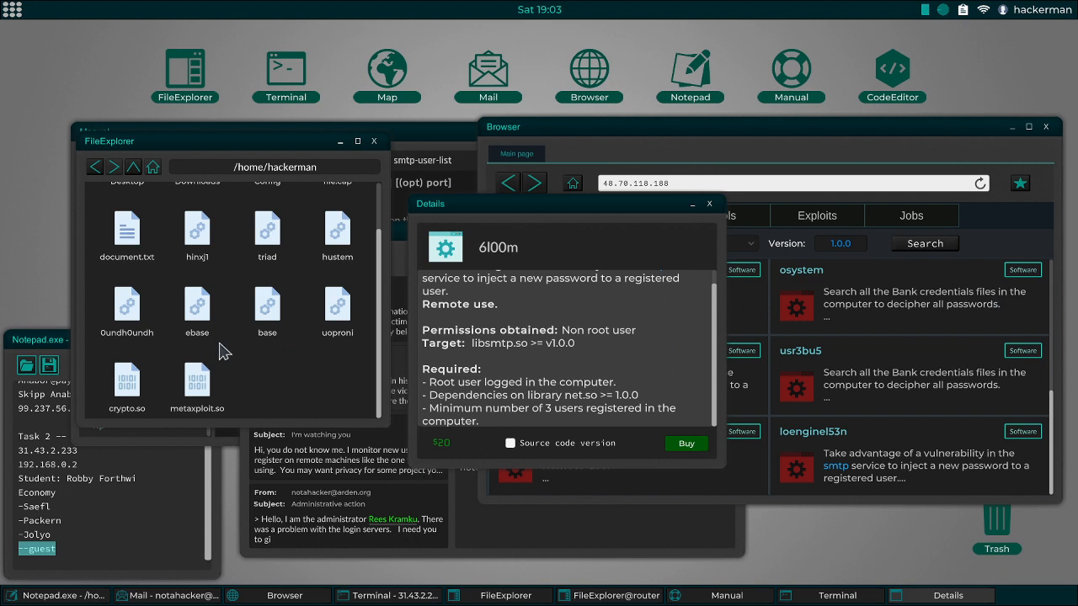
{"action": "mouse_move", "coordinate": [604, 184]}
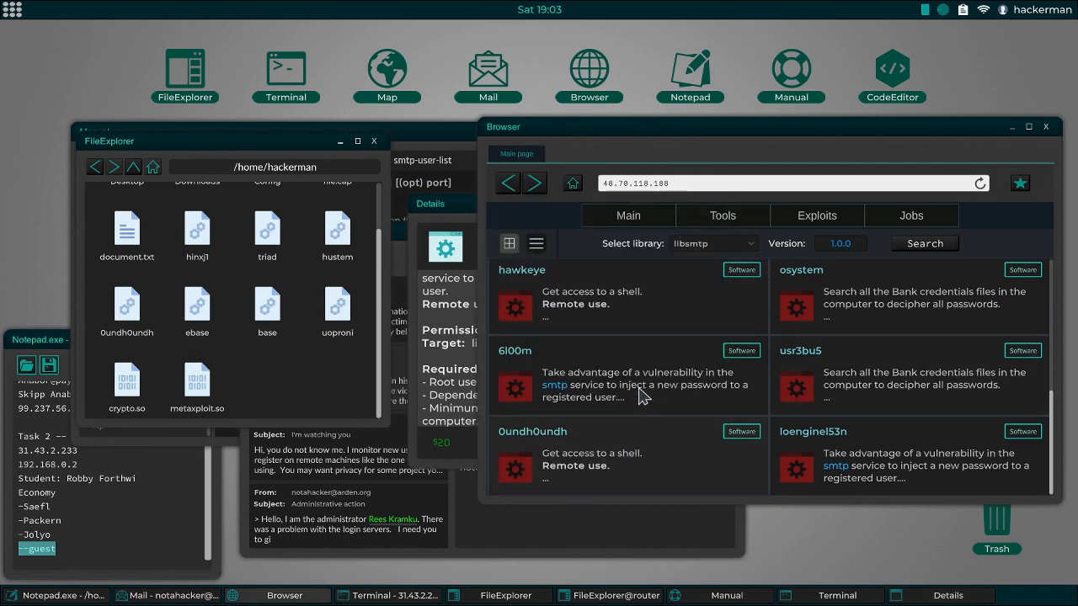
Bring up the router terminal and store listing while the base exploit copies to /home/guest
{"action": "scroll", "scroll_direction": "down", "scroll_amount": 3}
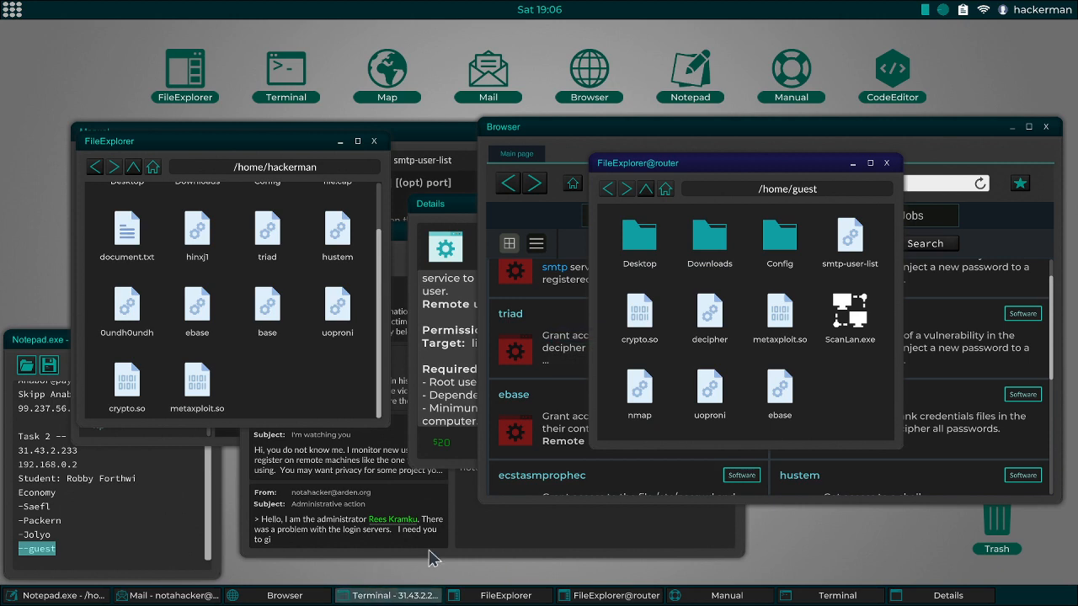
{"action": "left_click", "coordinate": [387, 596]}
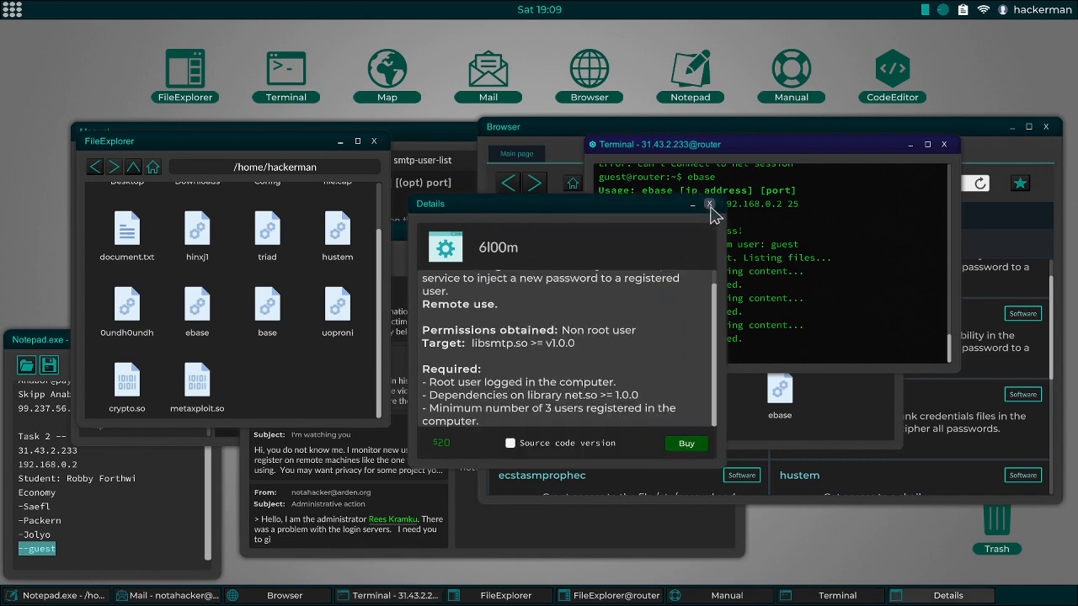
{"action": "left_click", "coordinate": [707, 205]}
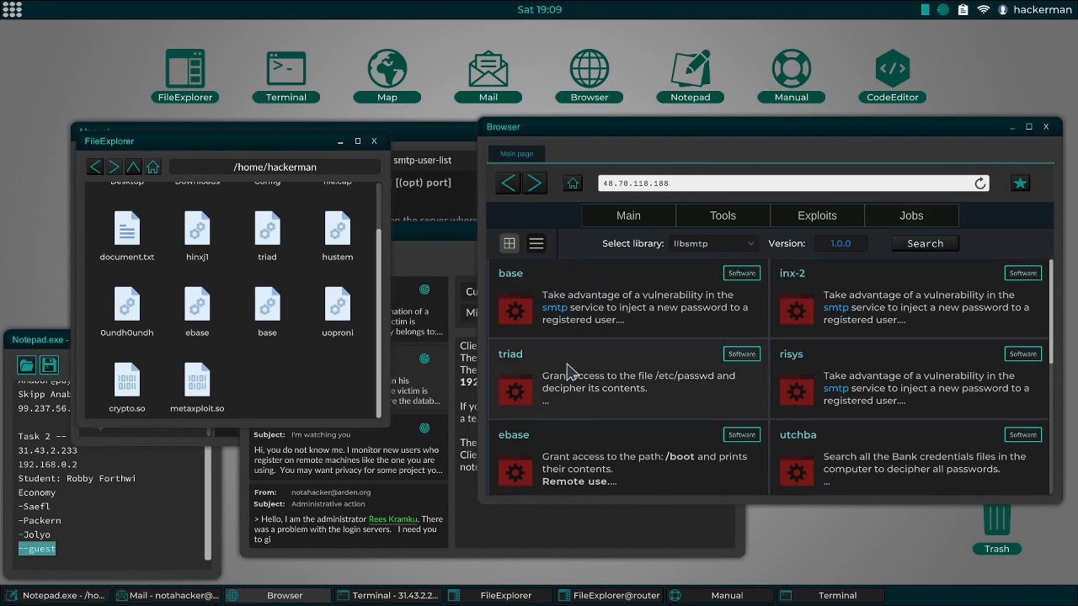
{"action": "scroll", "scroll_direction": "down", "scroll_amount": 3}
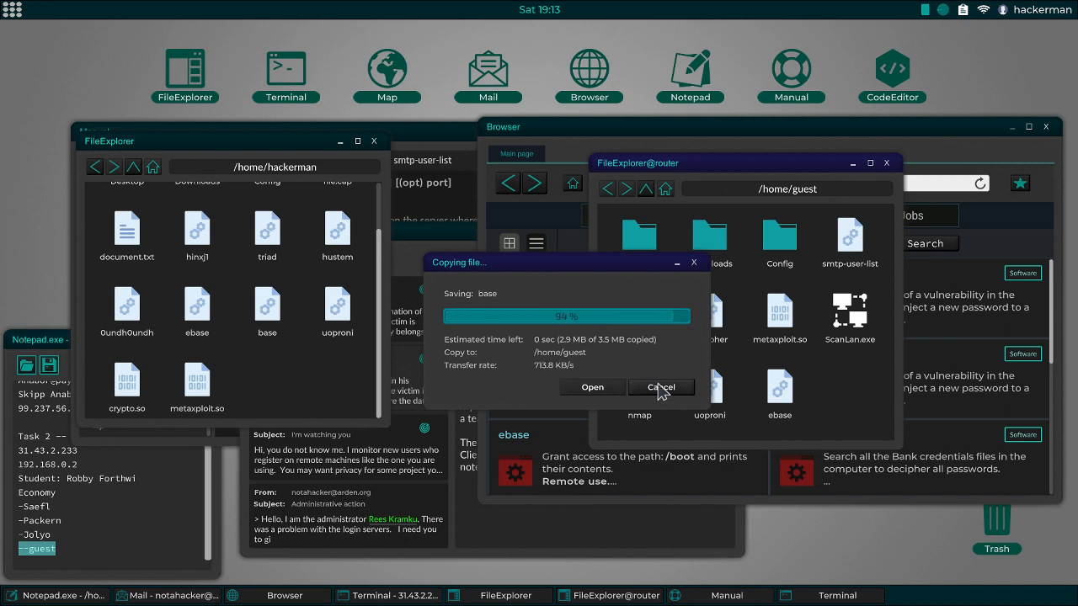
Run base 192.168.0.2 25 with a new password, see it fail, then start triad 192.168.0.2
{"action": "left_click", "coordinate": [662, 387]}
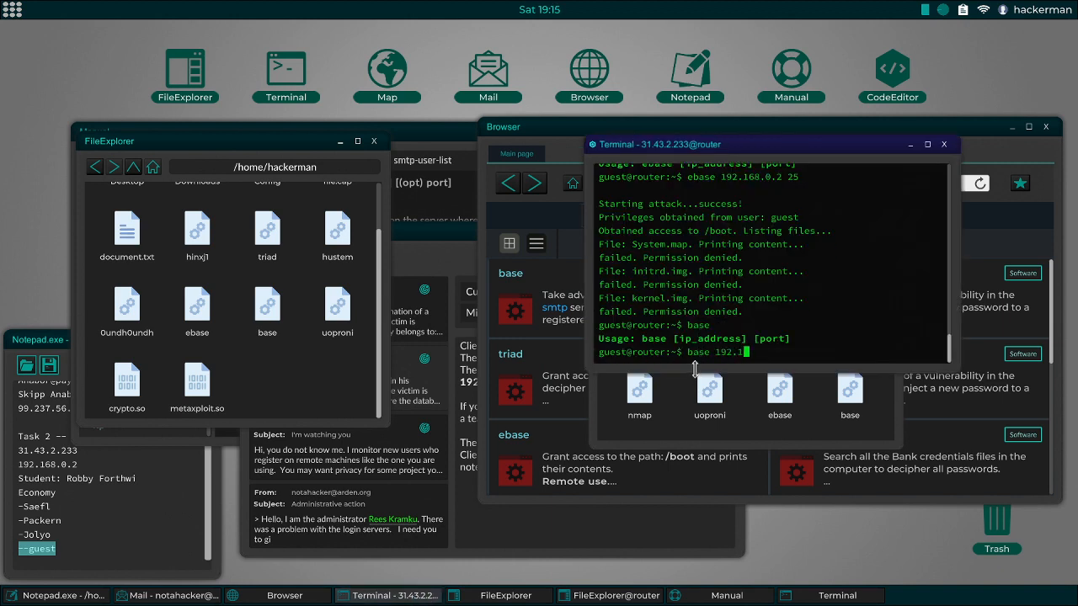
{"action": "type", "text": "68.0.2 25"}
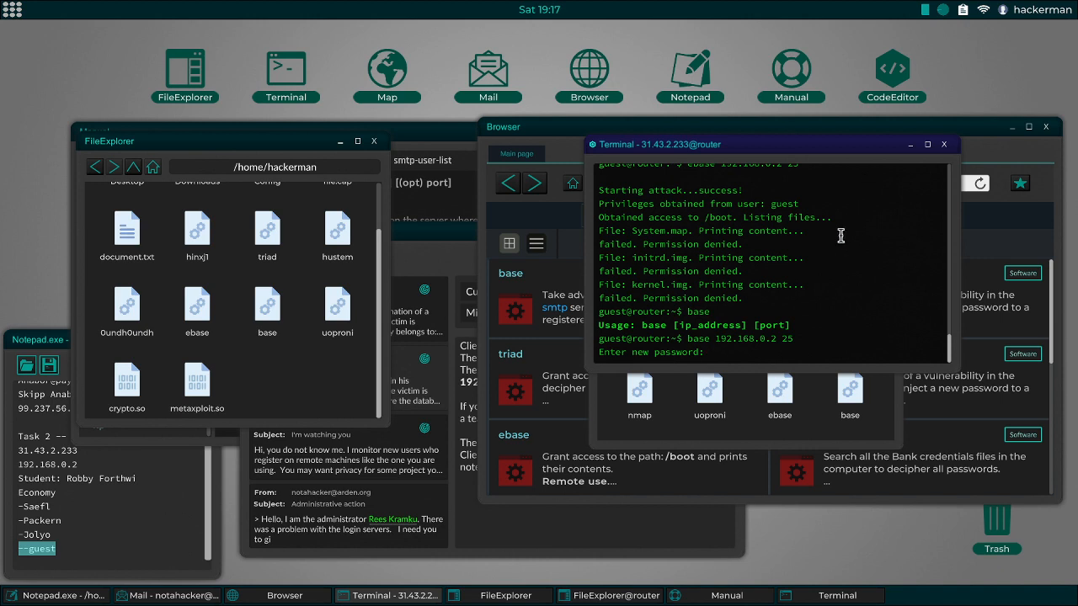
{"action": "type", "text": "password1"}
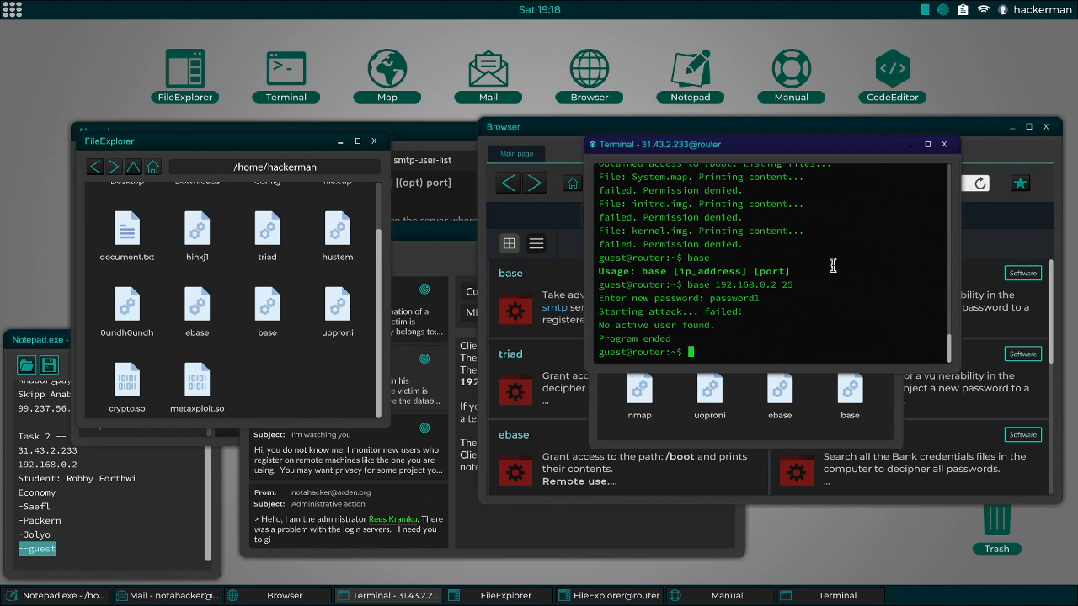
{"action": "mouse_move", "coordinate": [352, 289]}
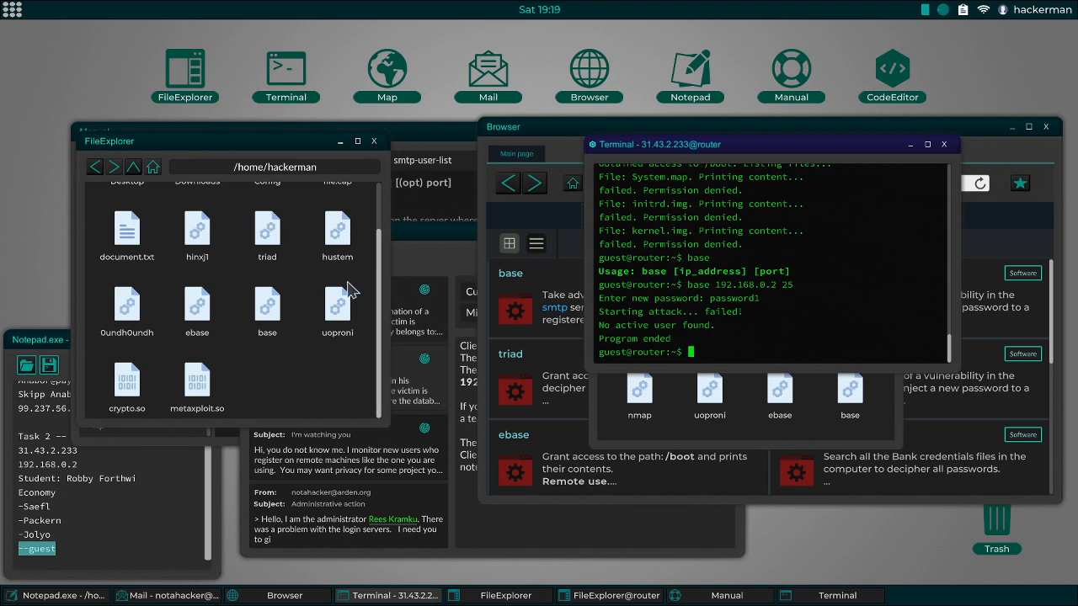
{"action": "mouse_move", "coordinate": [626, 579]}
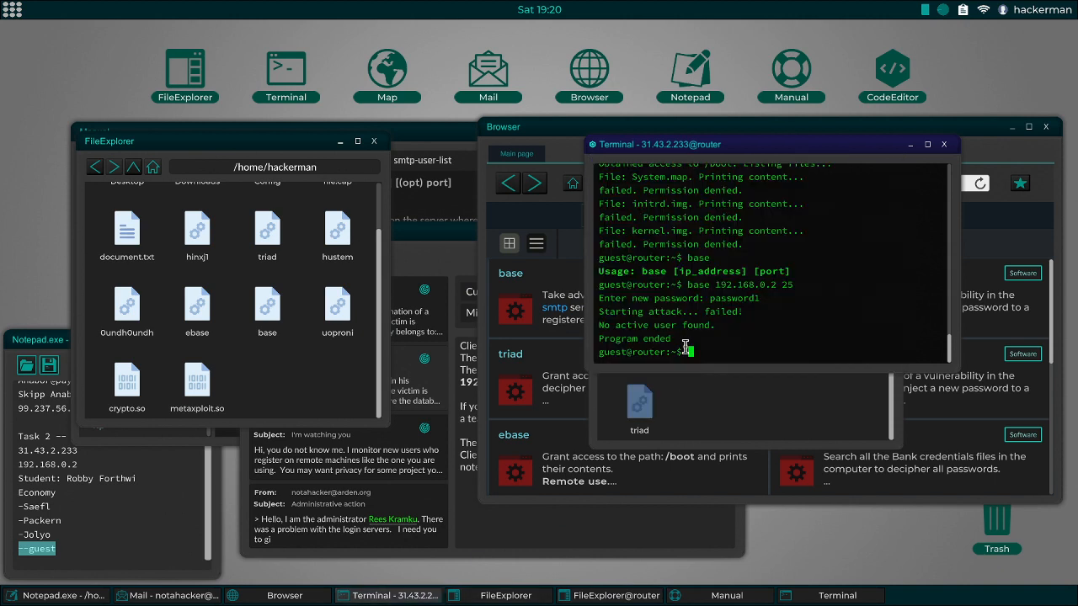
{"action": "type", "text": "triad"}
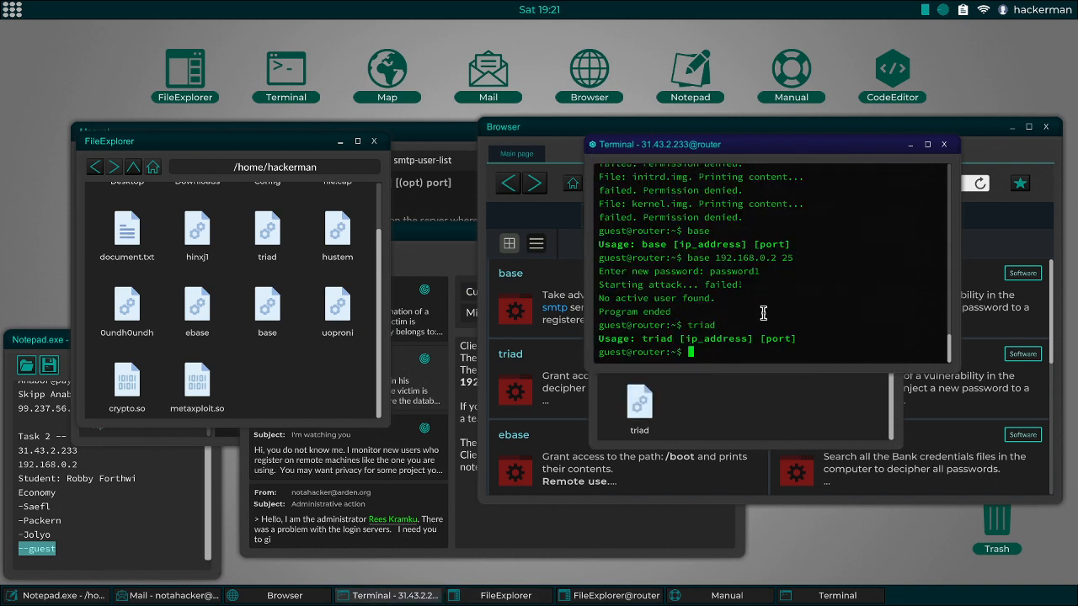
{"action": "type", "text": "triad 192.1"}
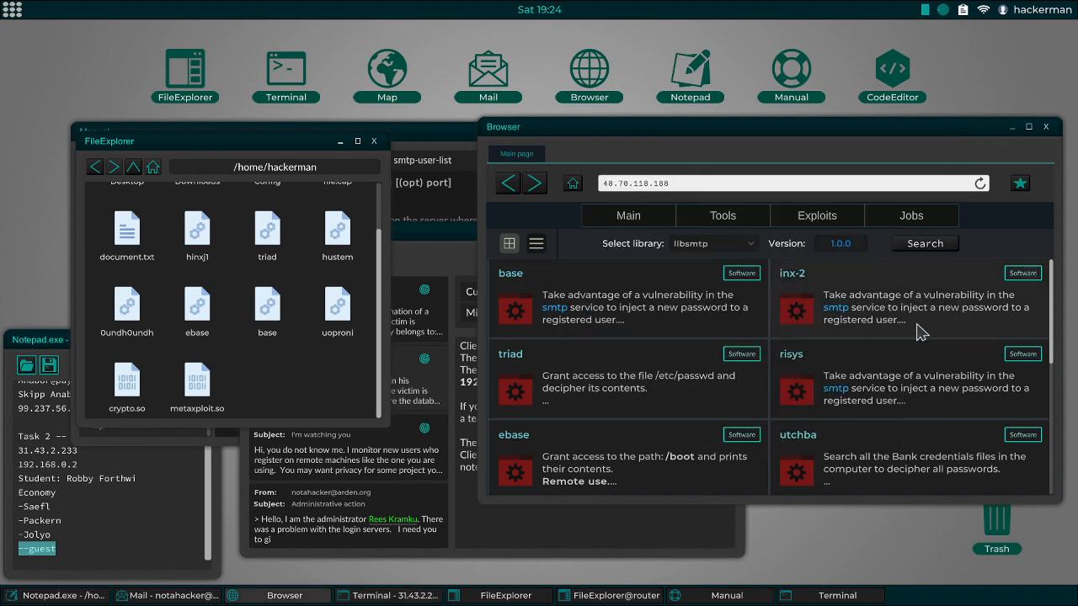
View inx-2 details, buy the risys exploit and dismiss its finished download
{"action": "left_click", "coordinate": [792, 273]}
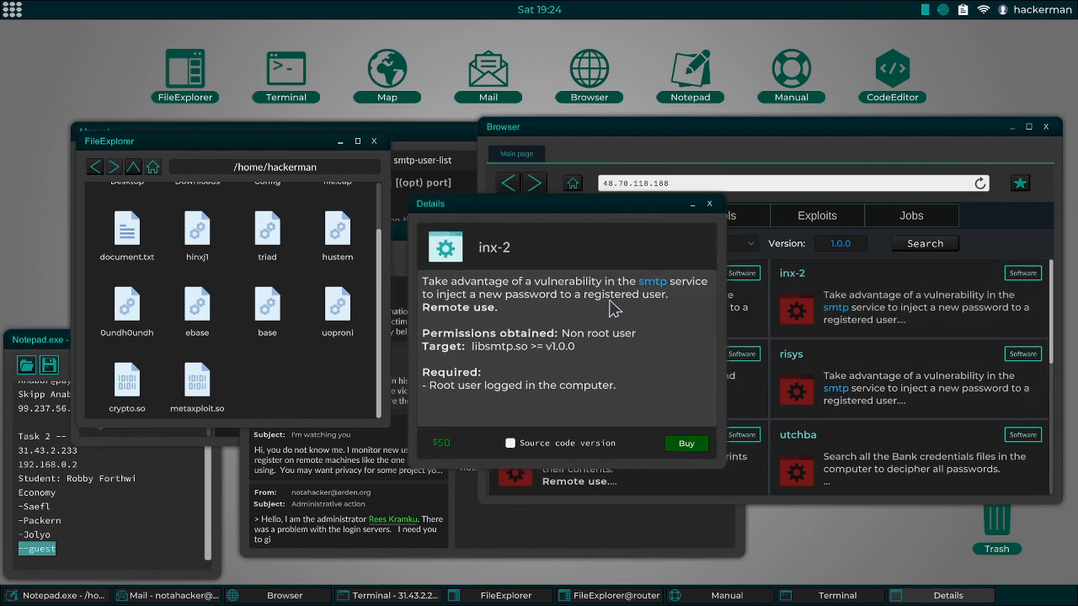
{"action": "mouse_move", "coordinate": [485, 323]}
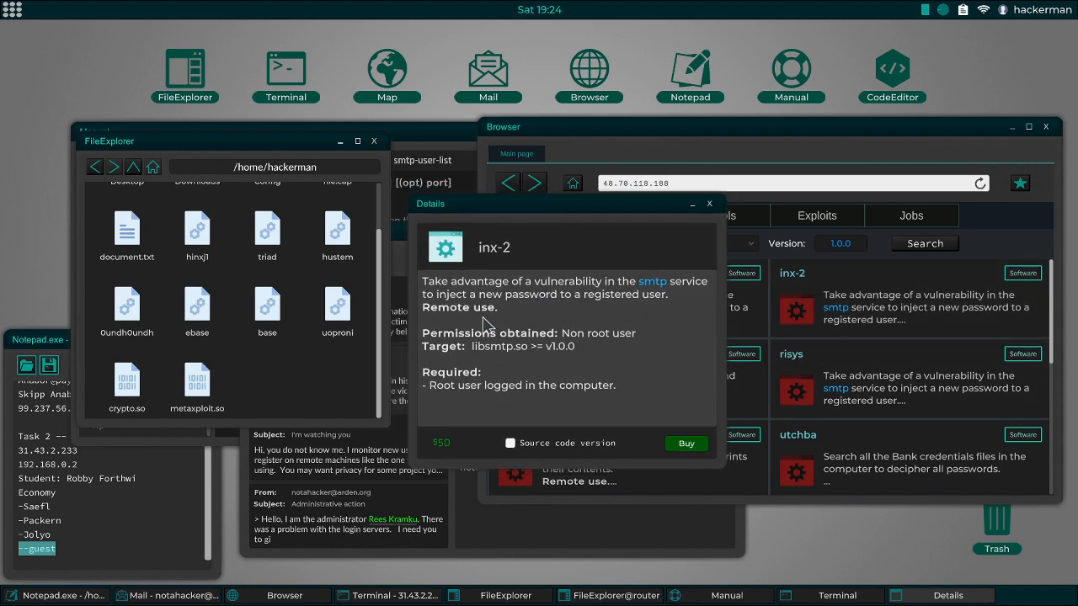
{"action": "mouse_move", "coordinate": [716, 219]}
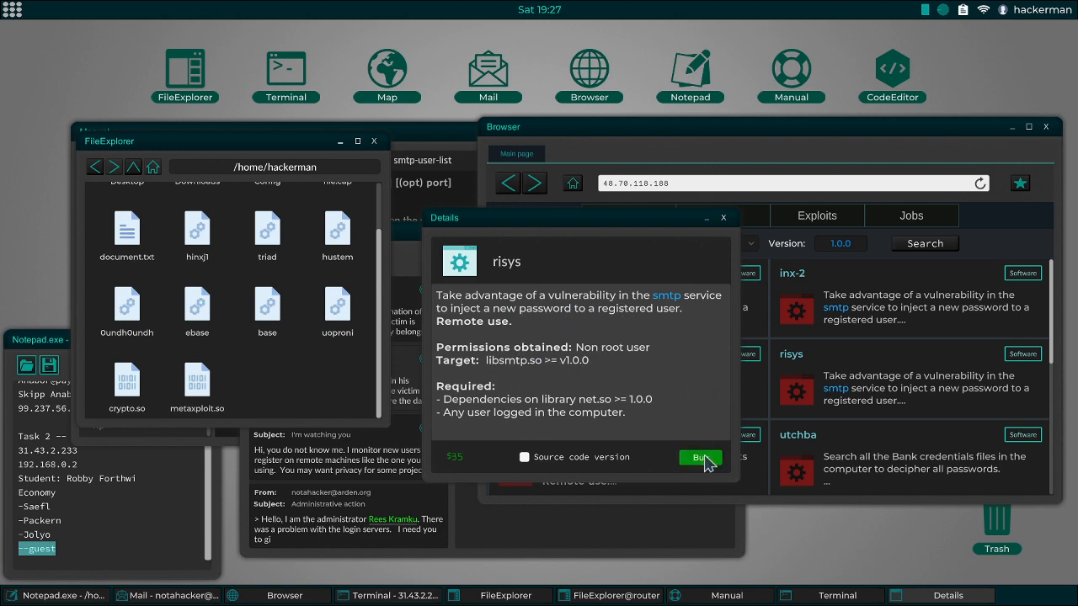
{"action": "left_click", "coordinate": [700, 458]}
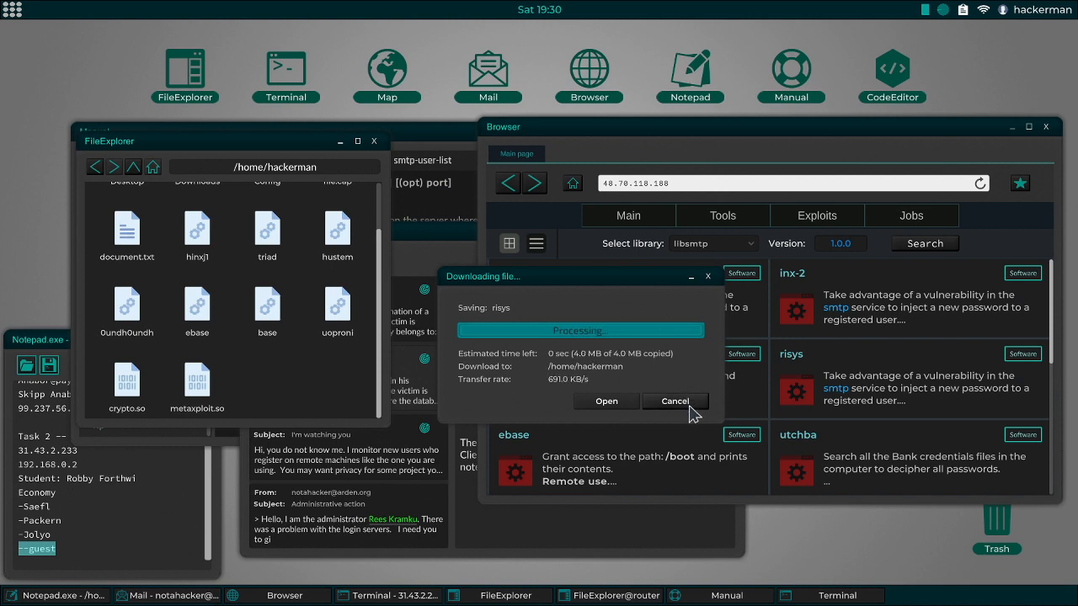
{"action": "left_click", "coordinate": [673, 401]}
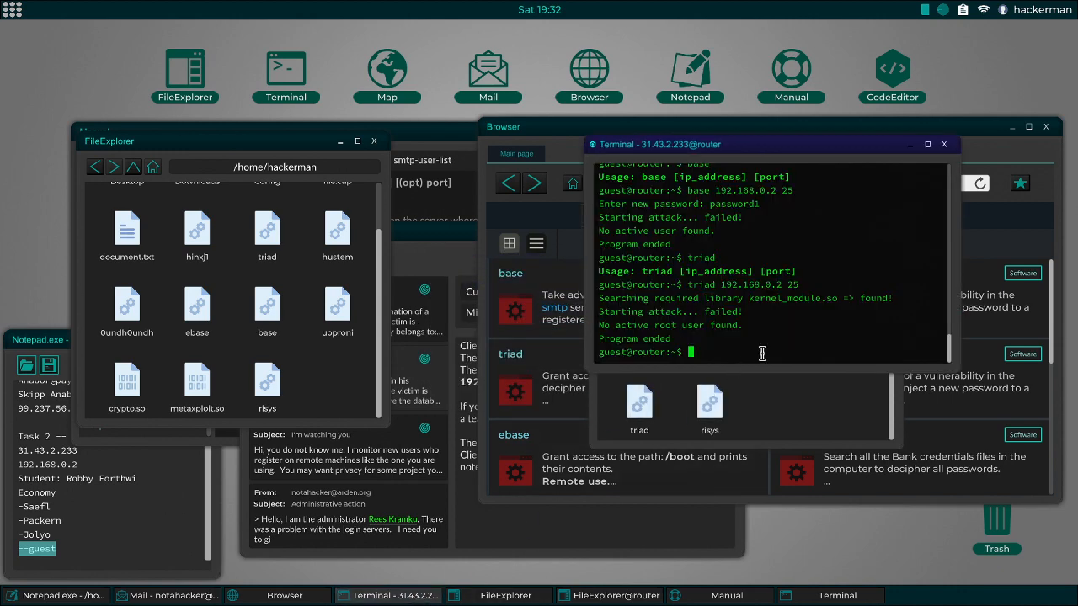
Start risys 192.168.0.2 on the router, then bring up the utchba exploit's details
{"action": "type", "text": "risys"}
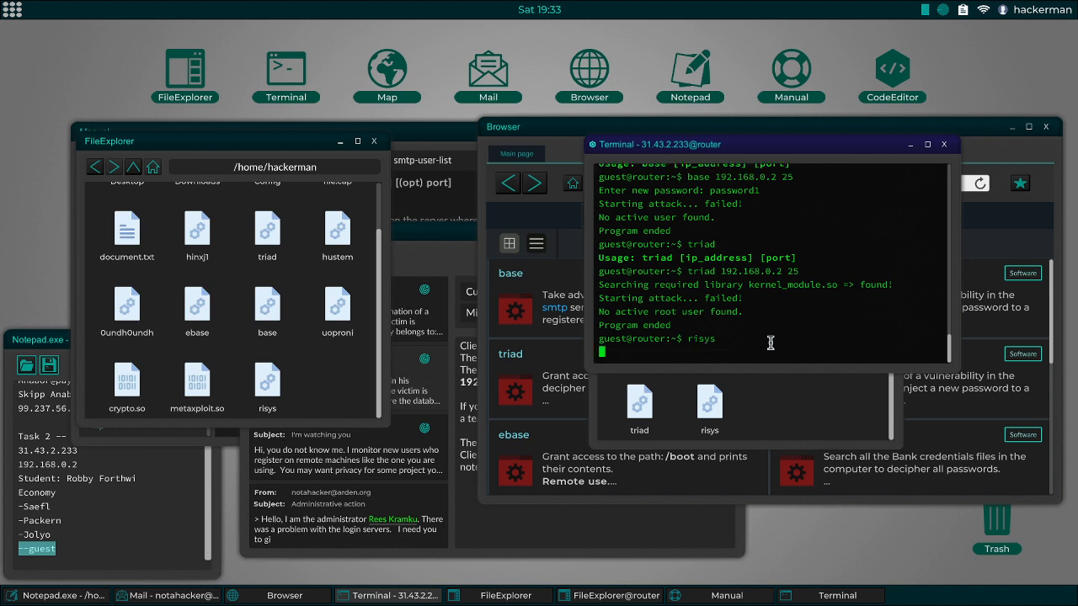
{"action": "type", "text": "risys 192.16"}
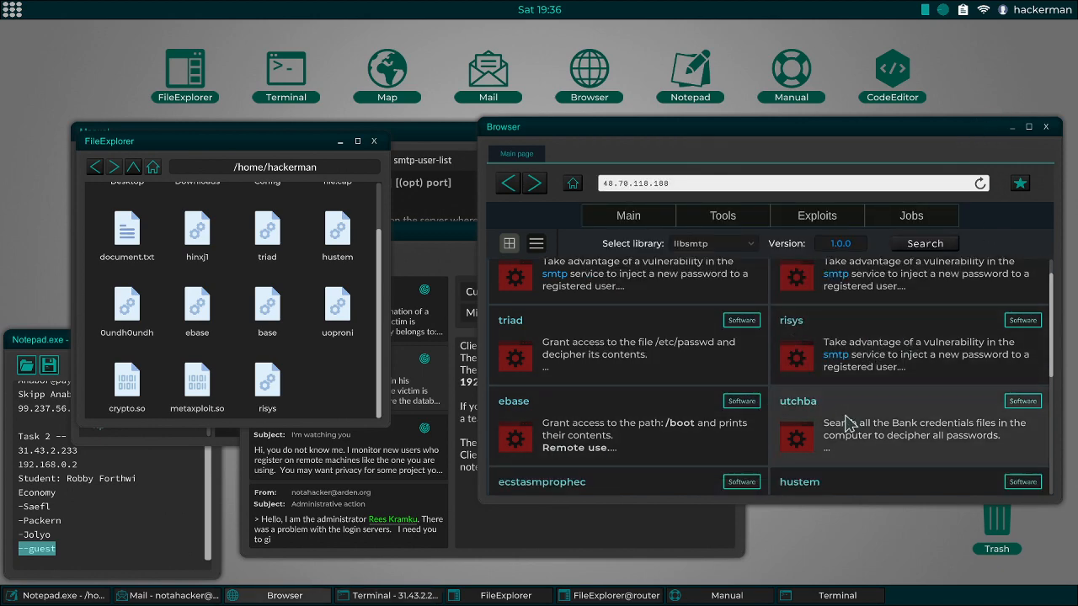
{"action": "left_click", "coordinate": [798, 401]}
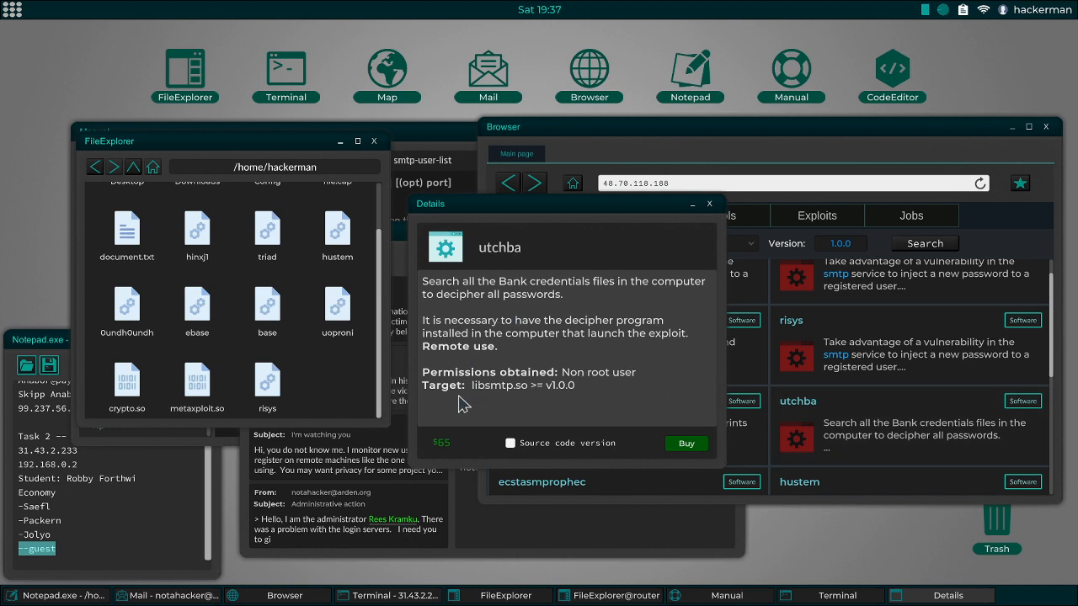
{"action": "mouse_move", "coordinate": [709, 203]}
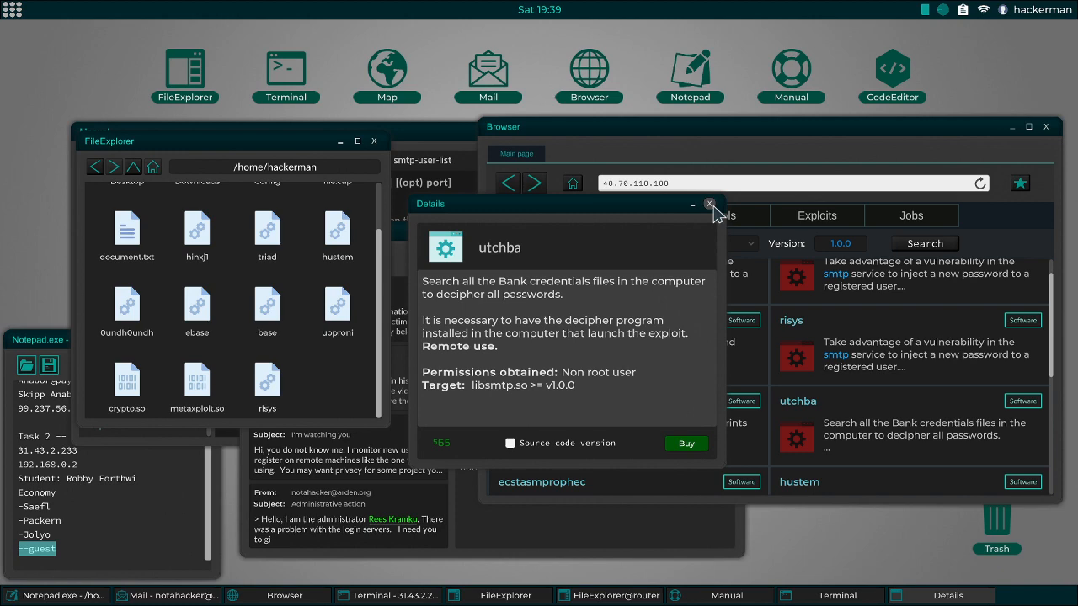
{"action": "left_click", "coordinate": [709, 204]}
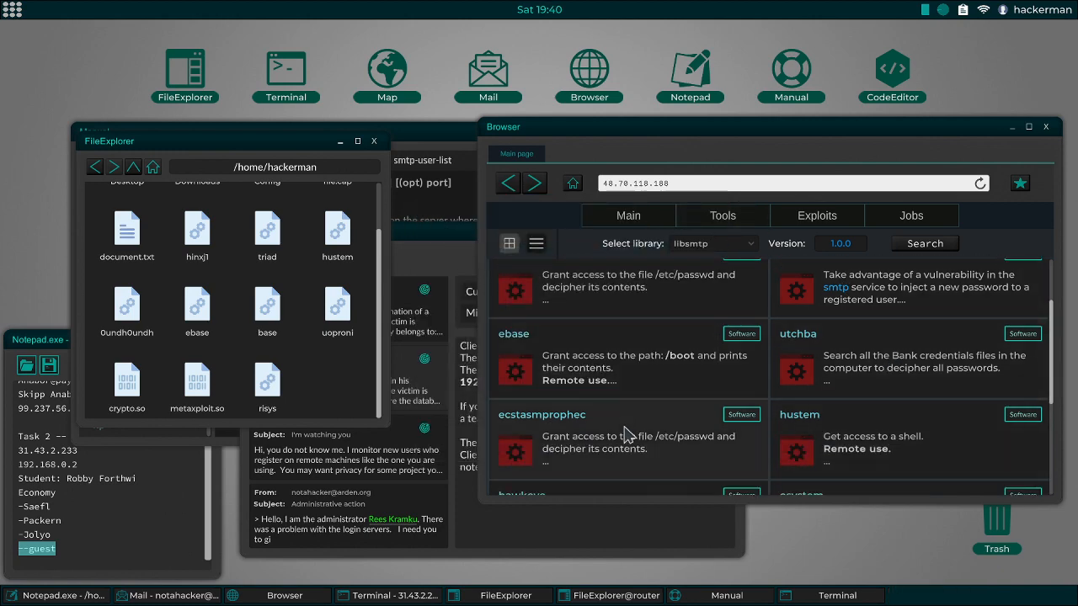
{"action": "left_click", "coordinate": [542, 414]}
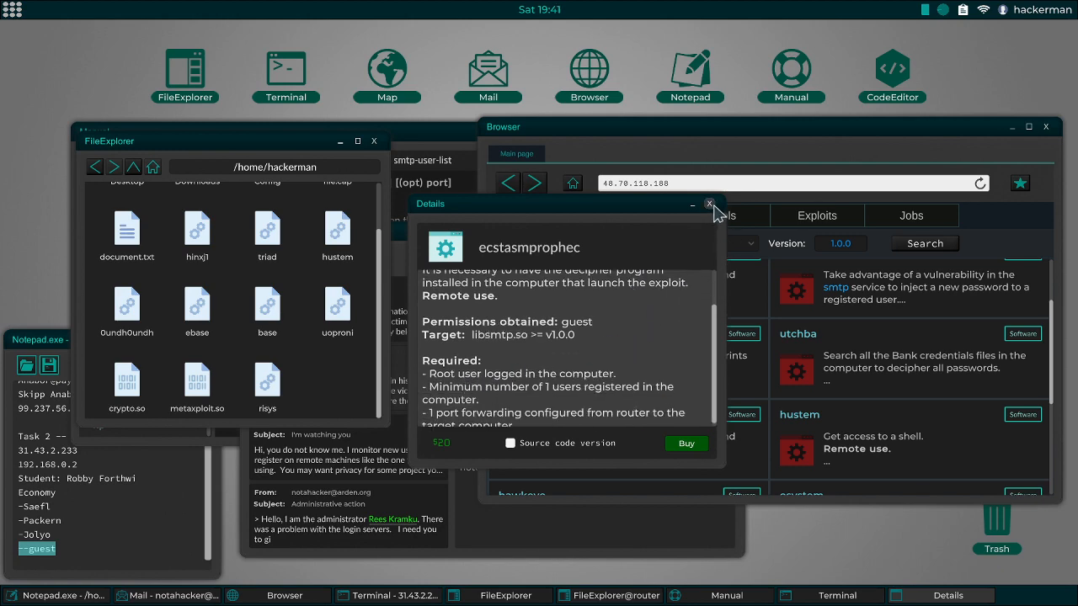
{"action": "left_click", "coordinate": [798, 414]}
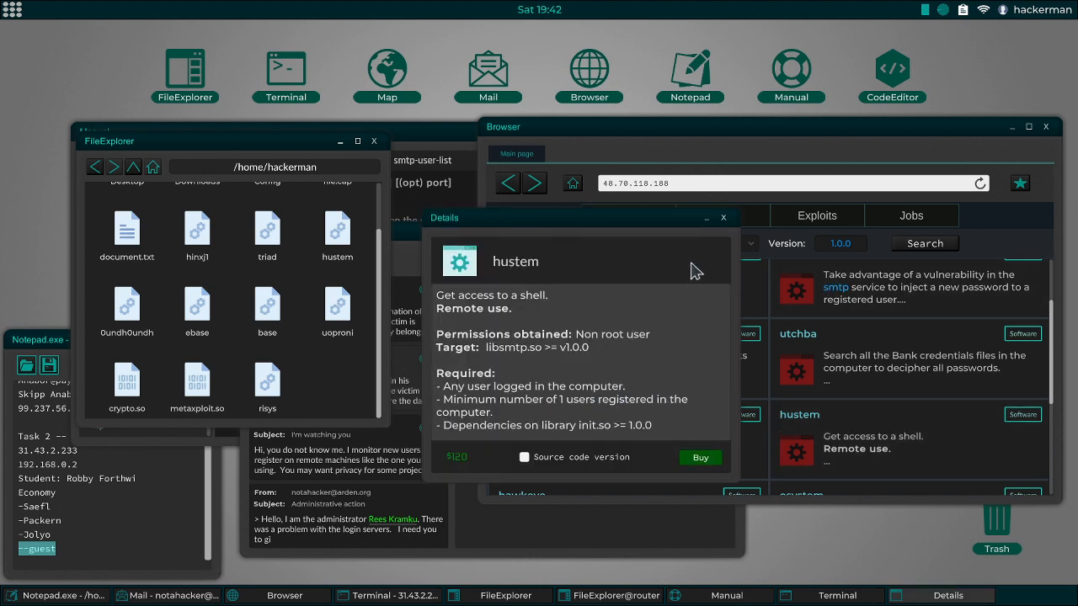
{"action": "left_click", "coordinate": [722, 218]}
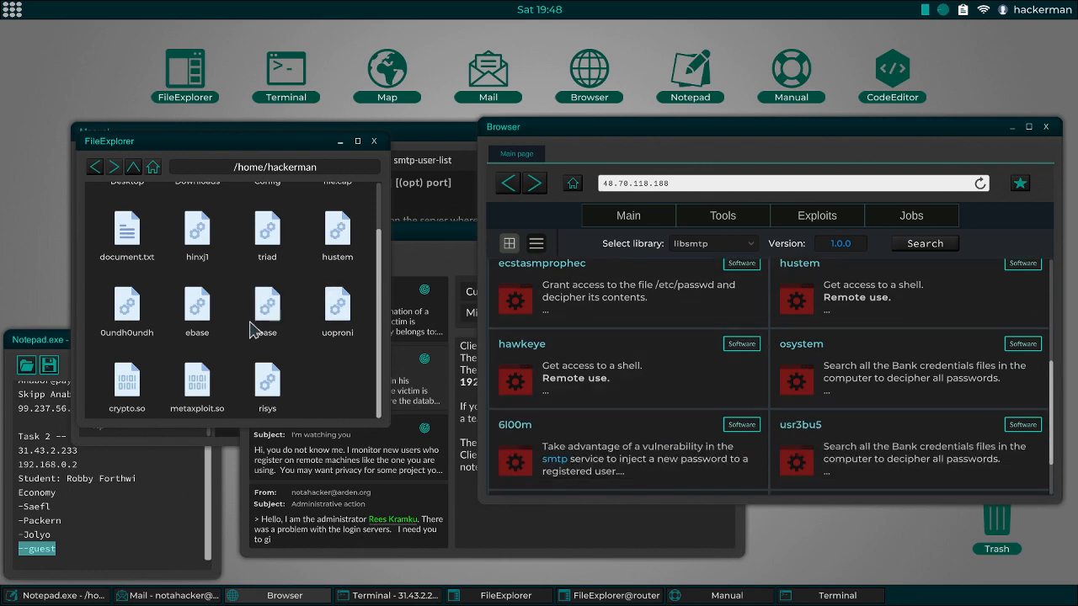
{"action": "left_click", "coordinate": [522, 344]}
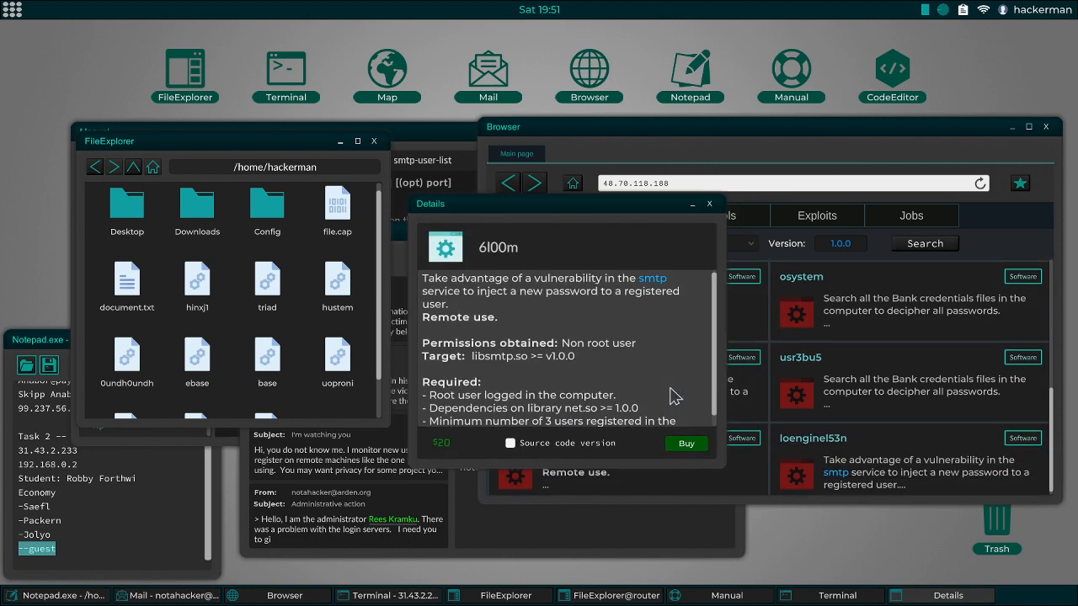
{"action": "mouse_move", "coordinate": [636, 387]}
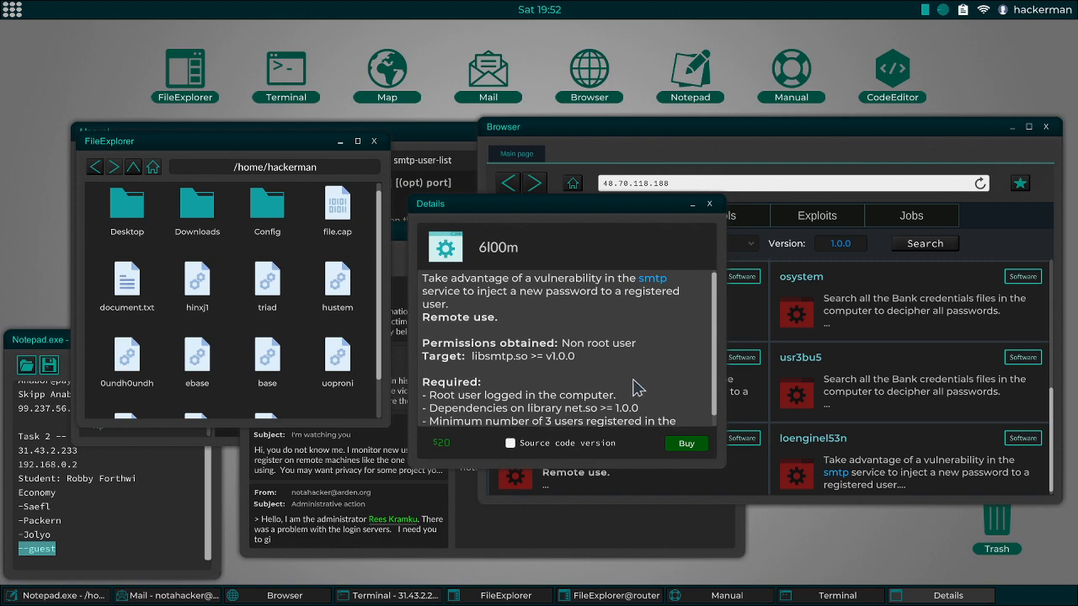
{"action": "scroll", "scroll_direction": "down", "scroll_amount": 3}
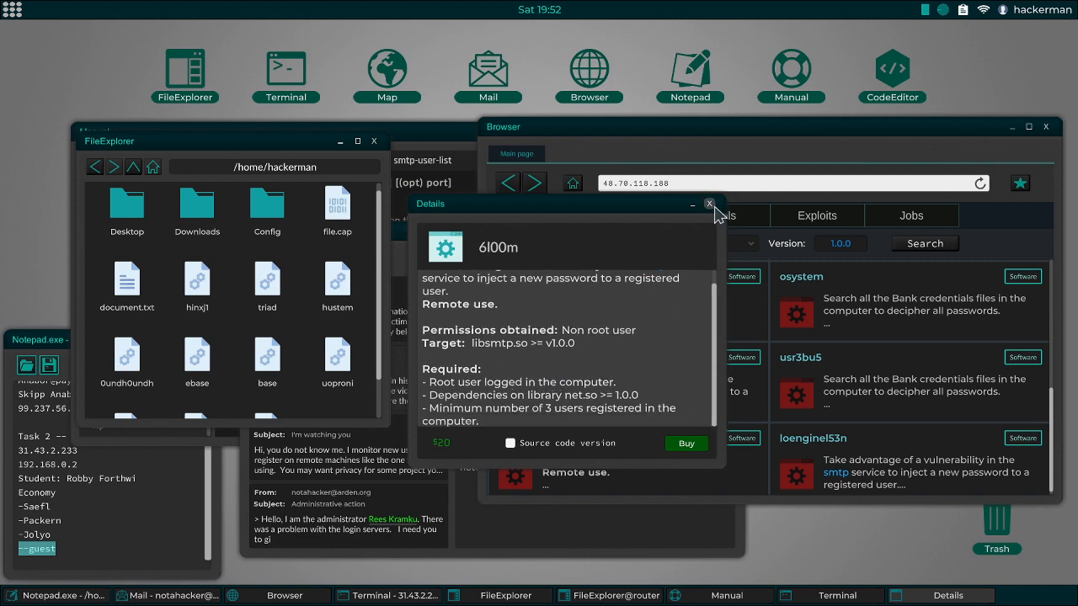
{"action": "left_click", "coordinate": [799, 357]}
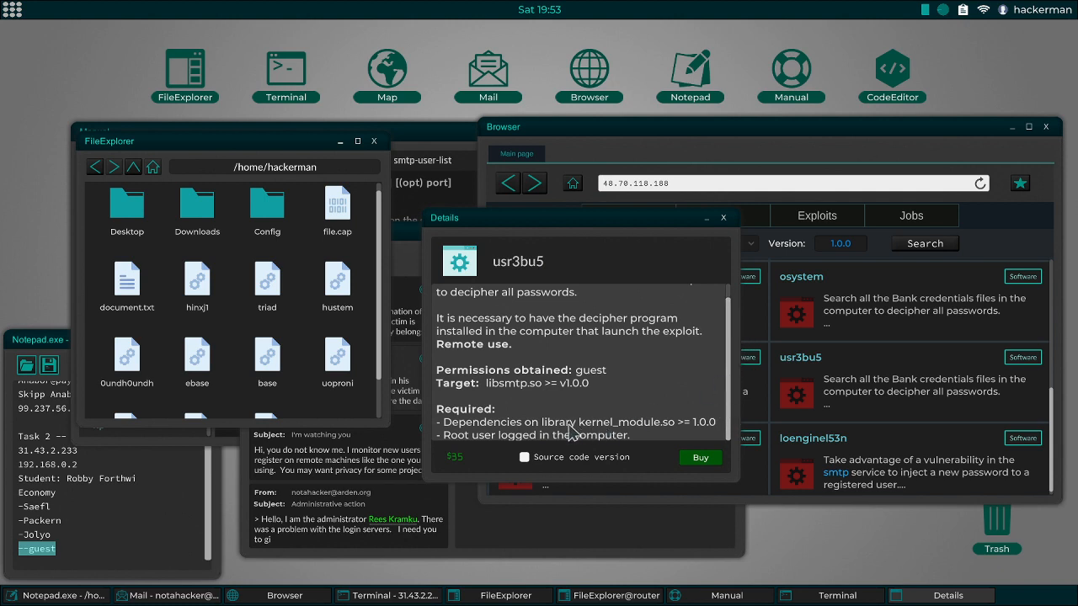
{"action": "mouse_move", "coordinate": [631, 398]}
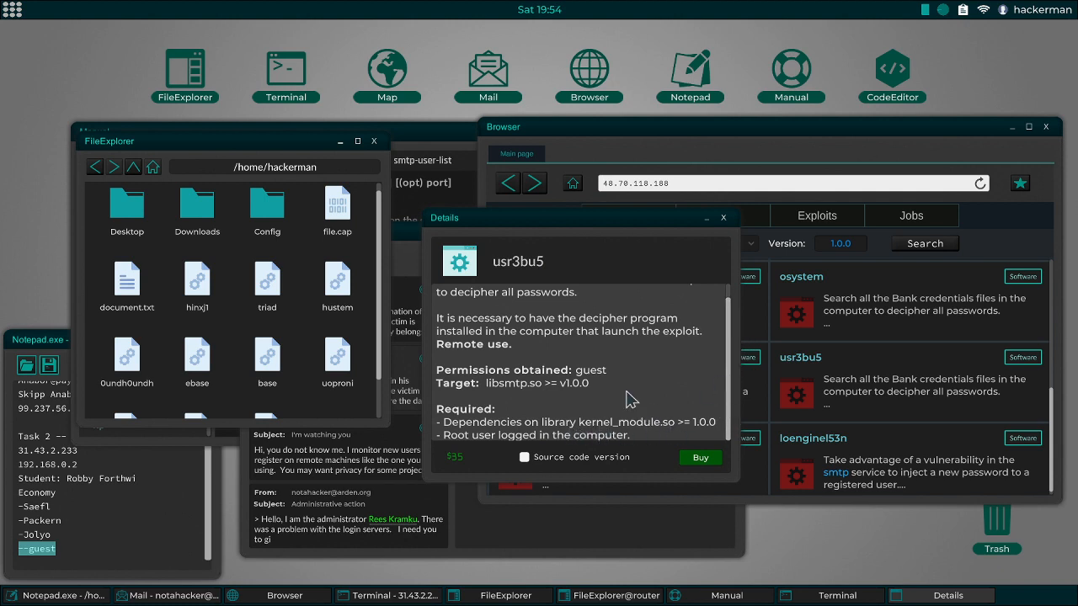
{"action": "left_click", "coordinate": [722, 217]}
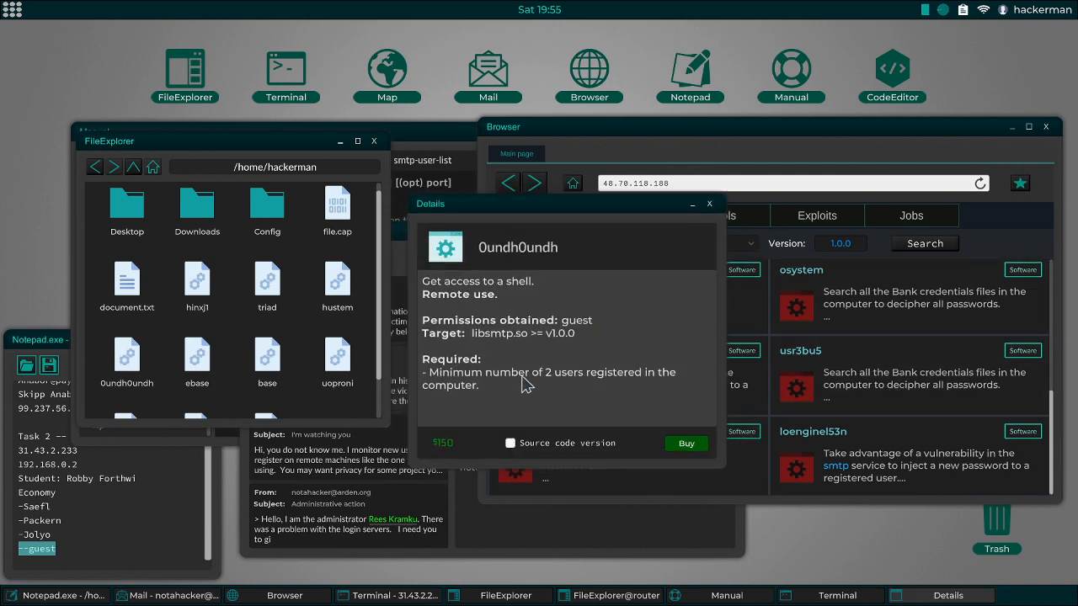
{"action": "mouse_move", "coordinate": [531, 391]}
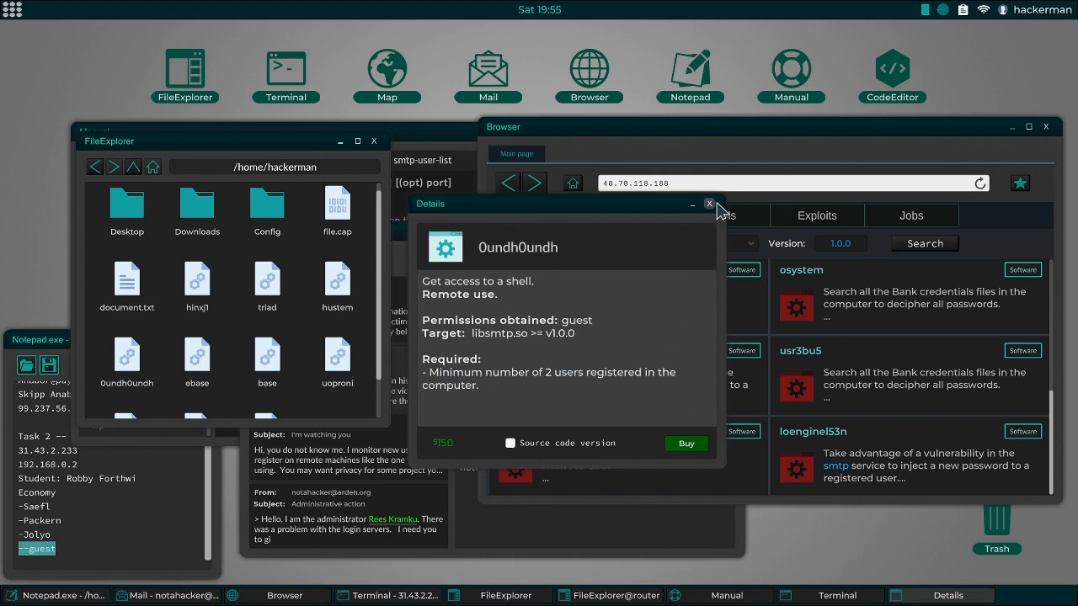
{"action": "left_click", "coordinate": [710, 204]}
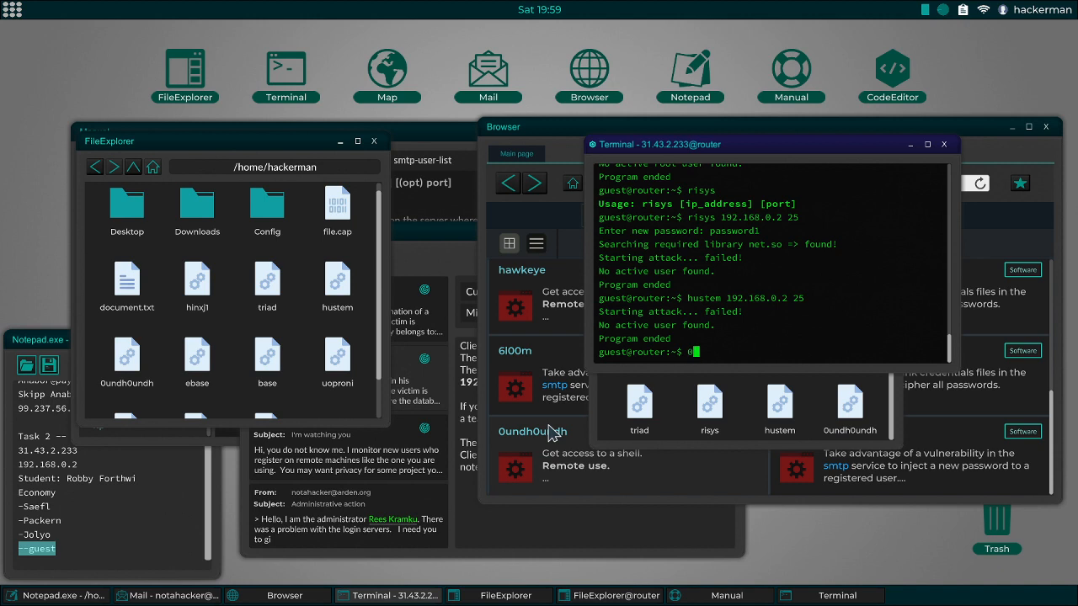
Launch 0undh0undh 192.168.0.2 25 to get a guest shell, then list its home folder with ls
{"action": "type", "text": "0undh0undh 192.168.0.2 25"}
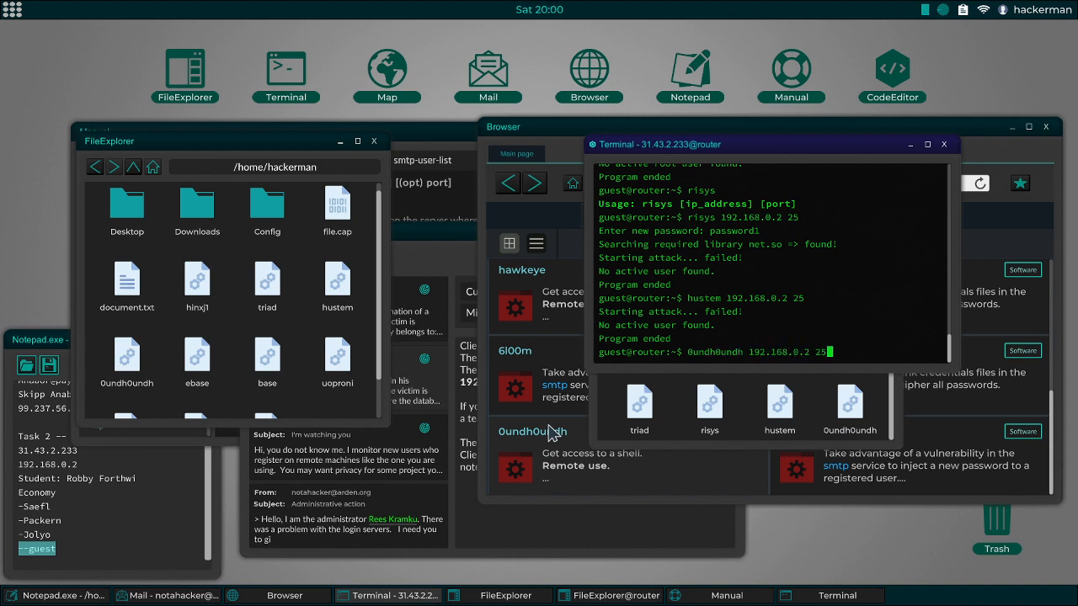
{"action": "key", "text": "Return"}
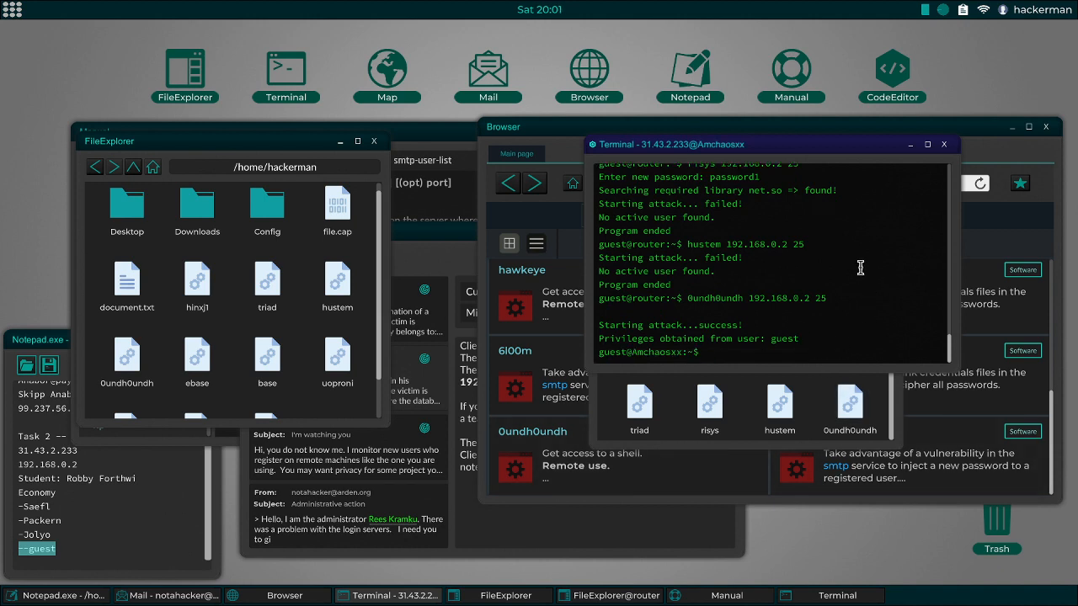
{"action": "type", "text": "ls"}
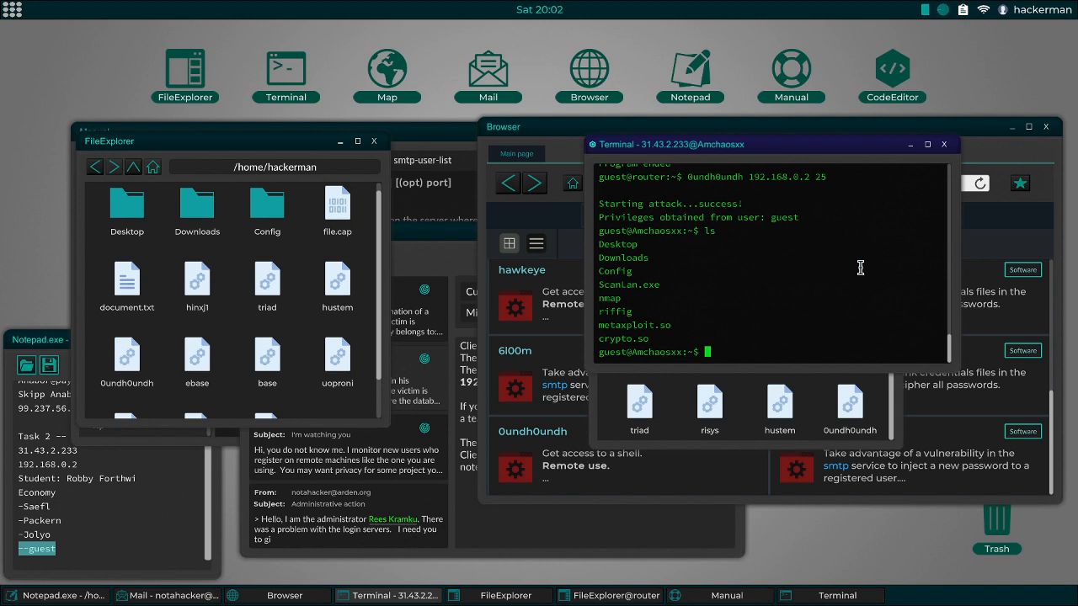
Move up a folder, list its contents and browse into the Public folder
{"action": "type", "text": "cd .."}
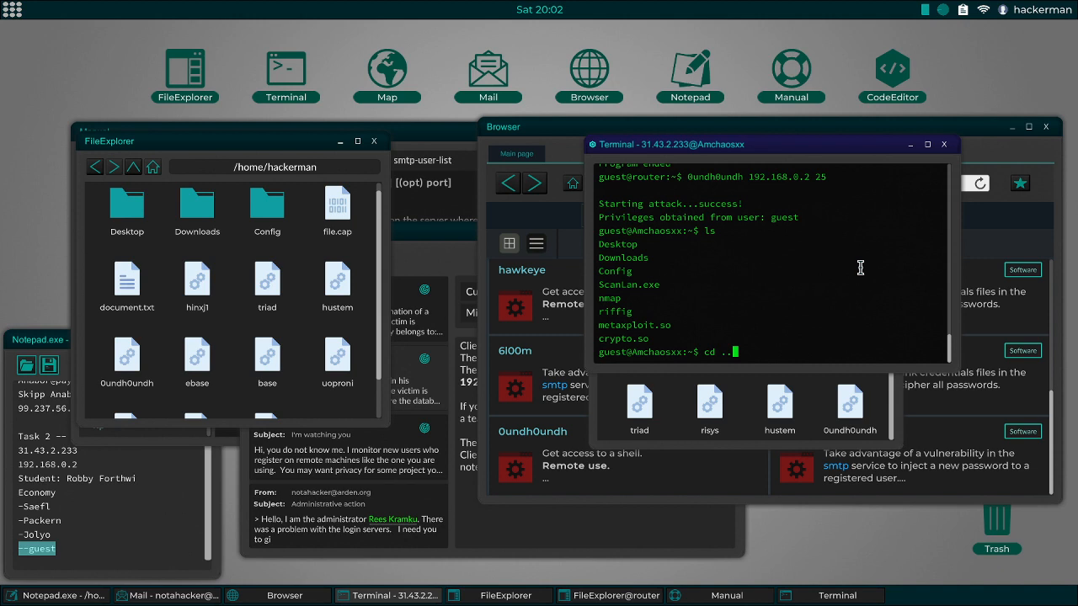
{"action": "type", "text": "ls"}
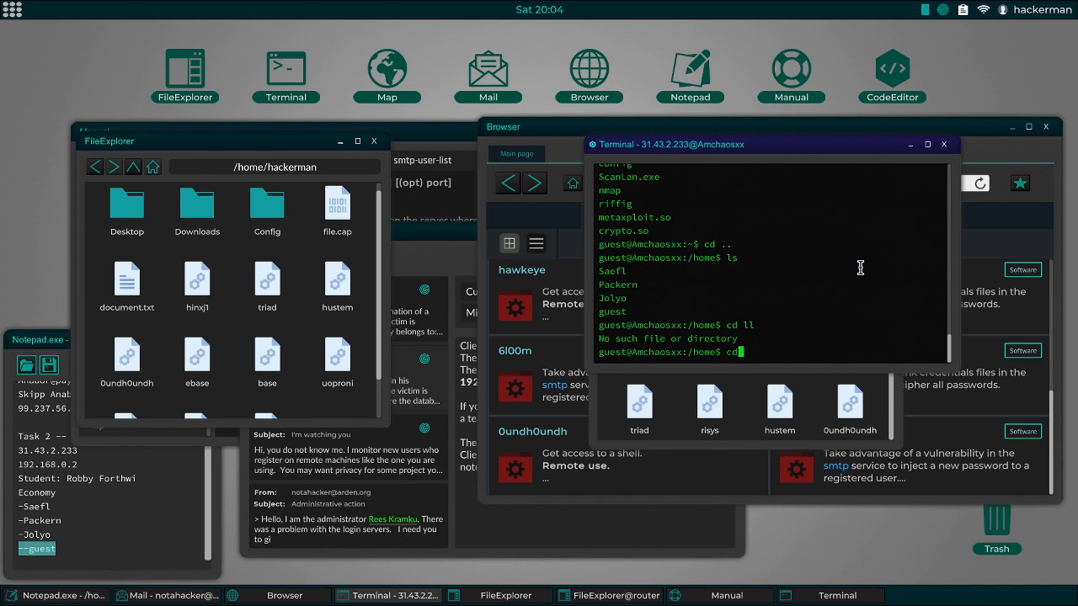
{"action": "type", "text": "s"}
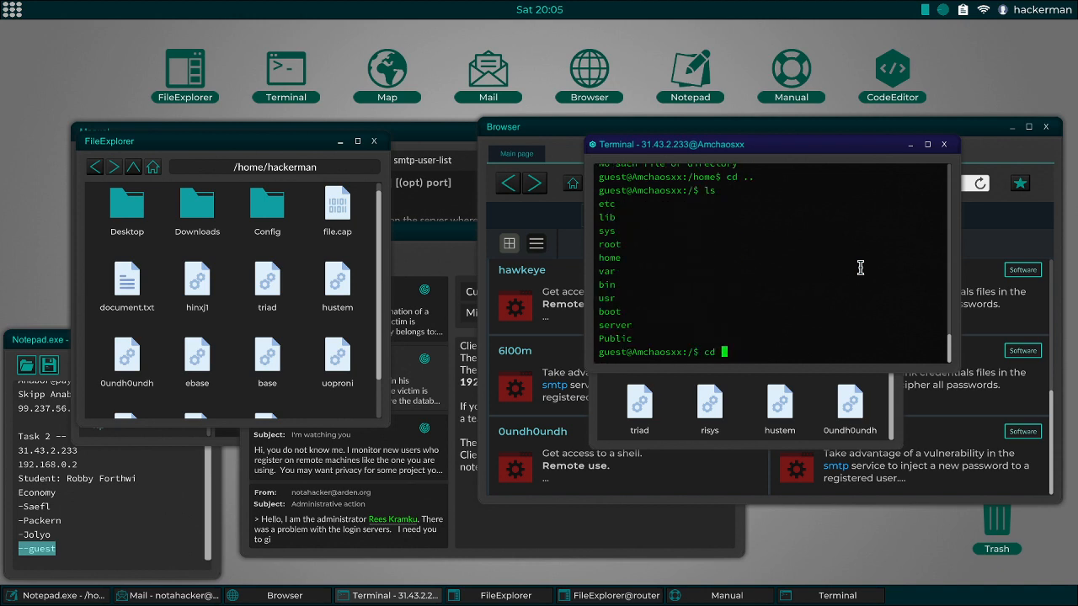
{"action": "type", "text": "Pb"}
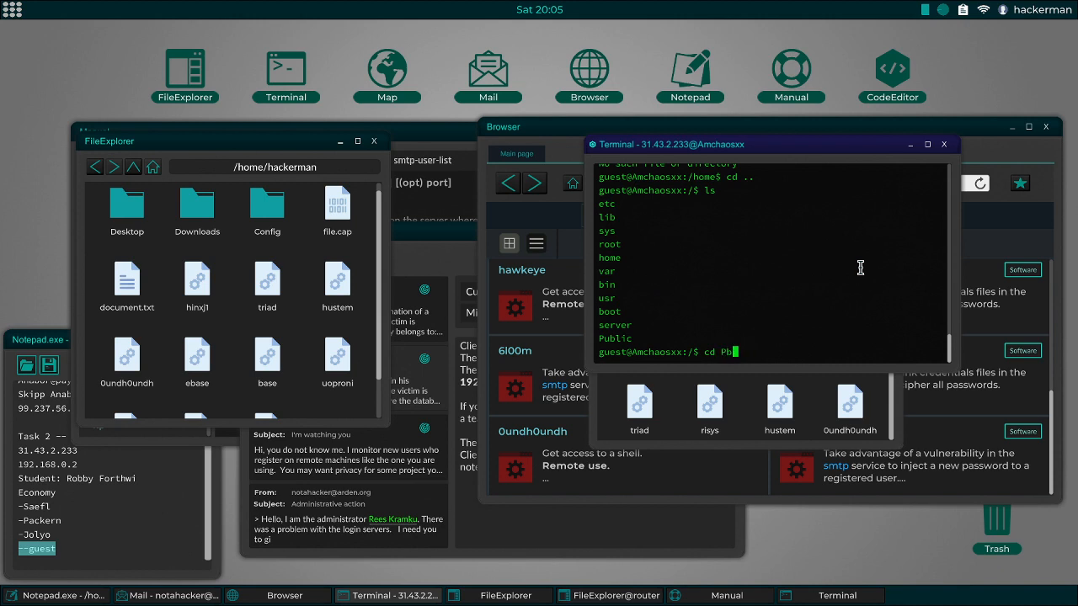
{"action": "type", "text": "ublic/"}
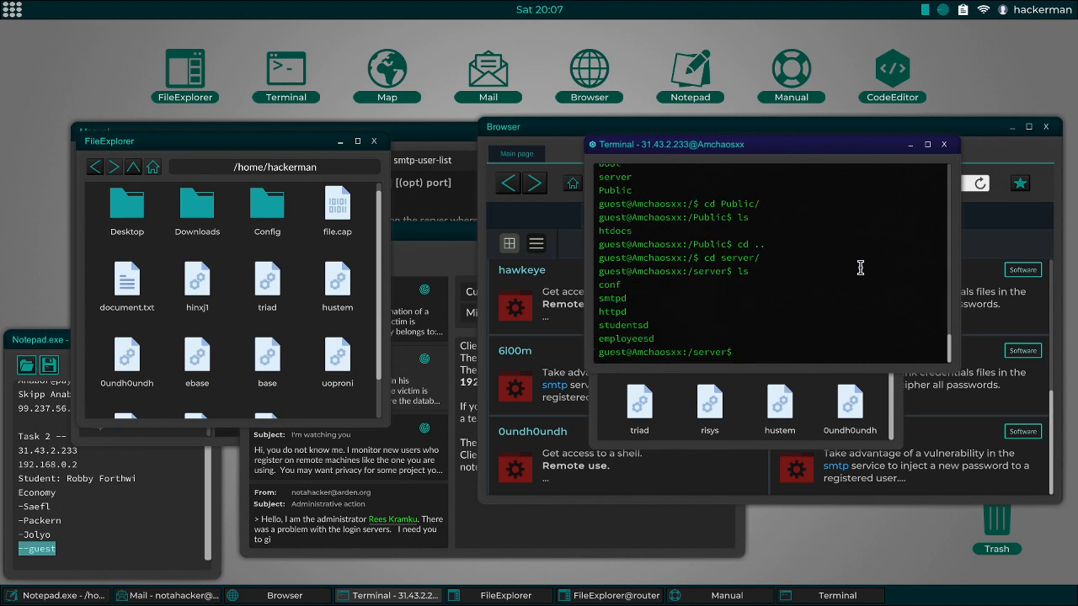
Enter /server, probe studentsd with file, list everything with ls -la, then return to root
{"action": "type", "text": "cd s"}
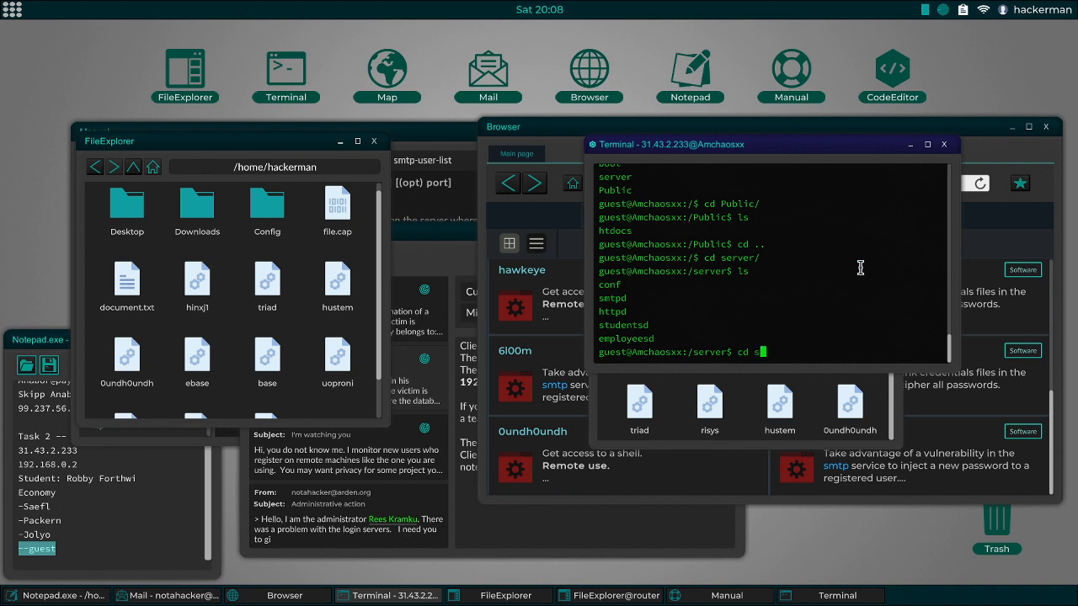
{"action": "key", "text": "Return"}
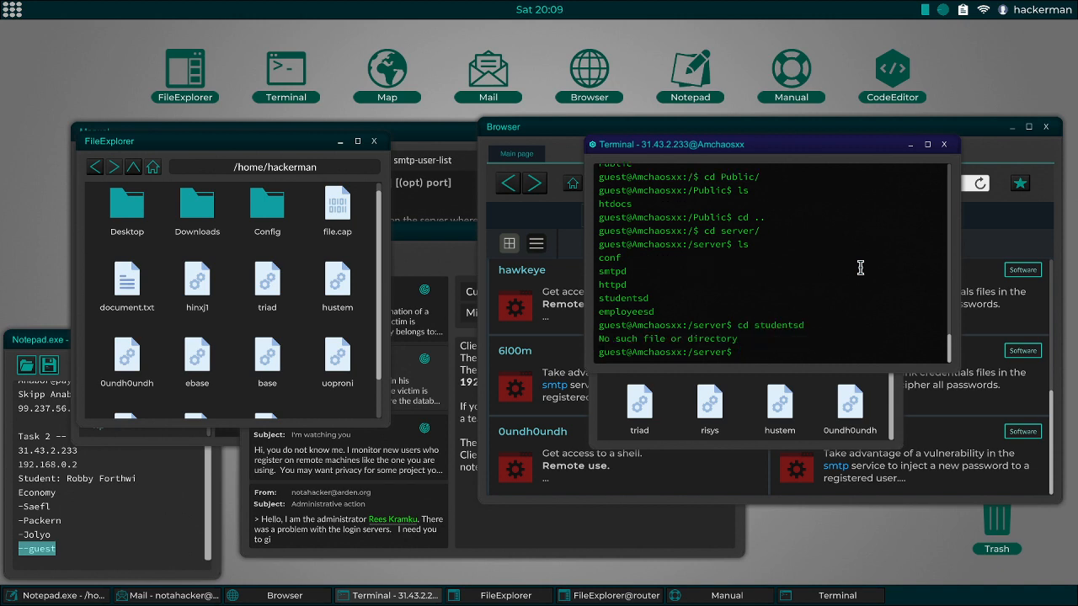
{"action": "type", "text": "file studentsd"}
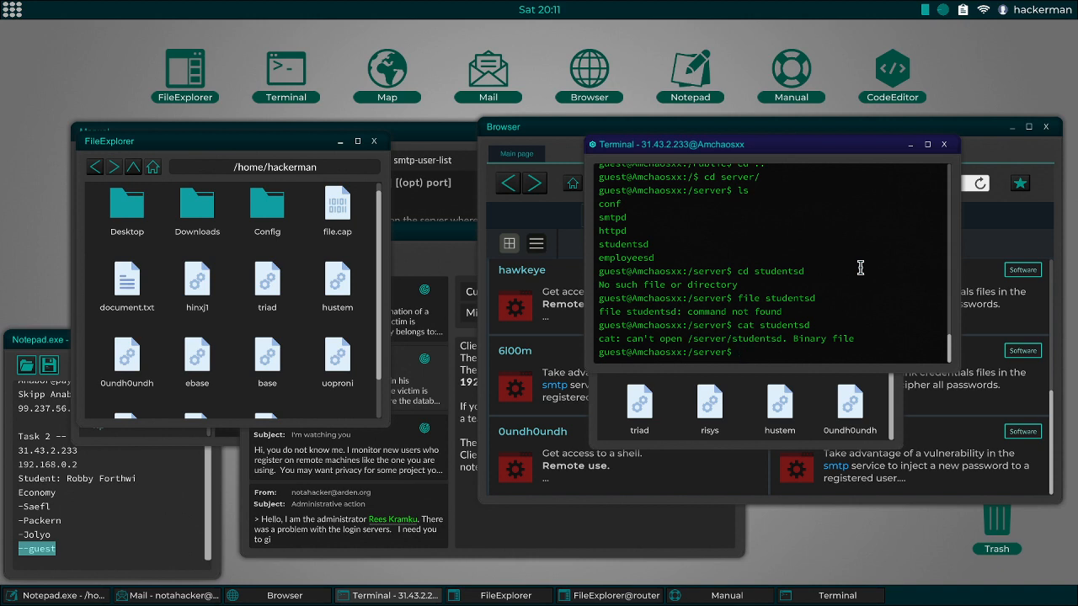
{"action": "type", "text": "ls -la"}
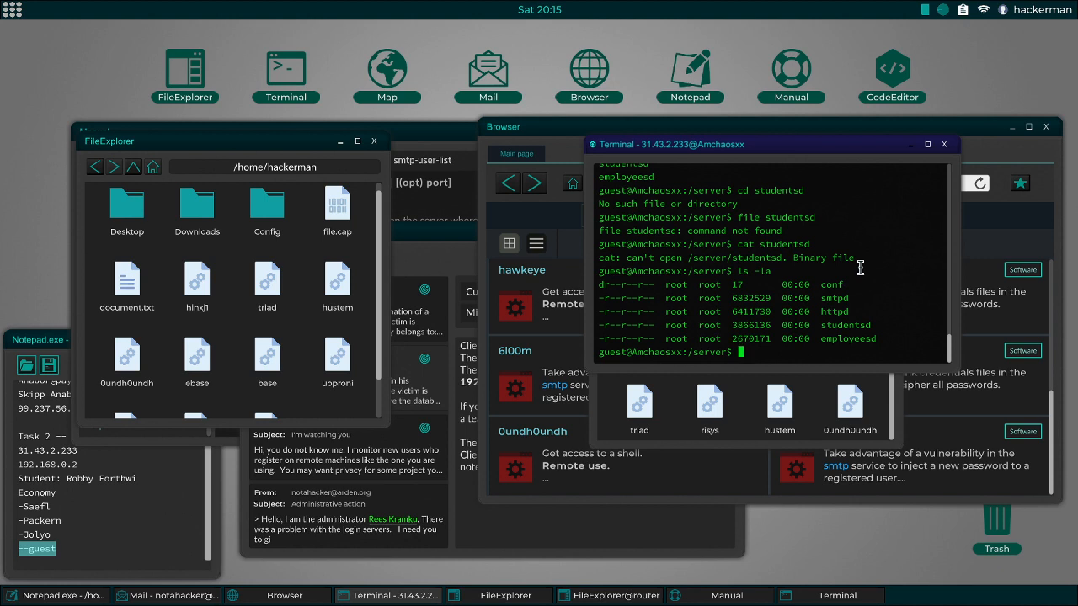
{"action": "type", "text": "cd"}
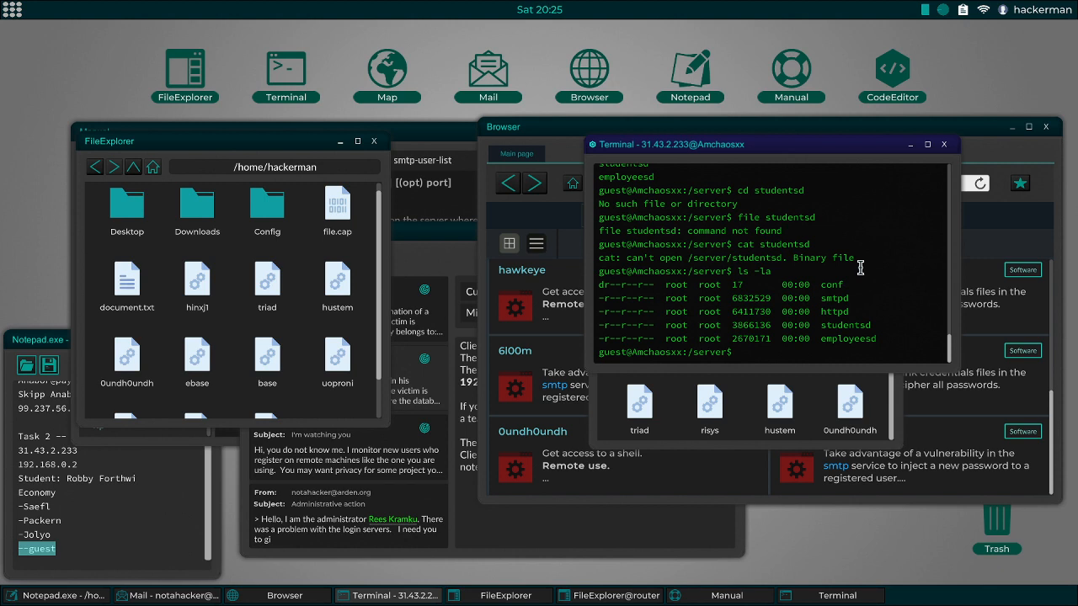
{"action": "type", "text": "cd .."}
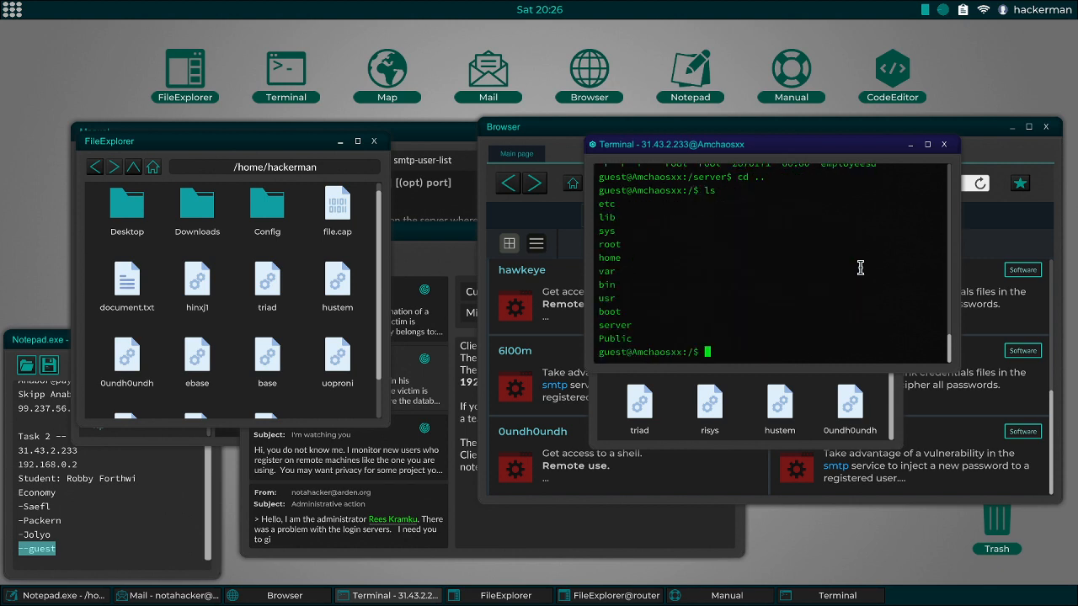
Navigate into /usr/bin and attempt to launch StudentsViewer.exe, which is denied
{"action": "type", "text": "cd"}
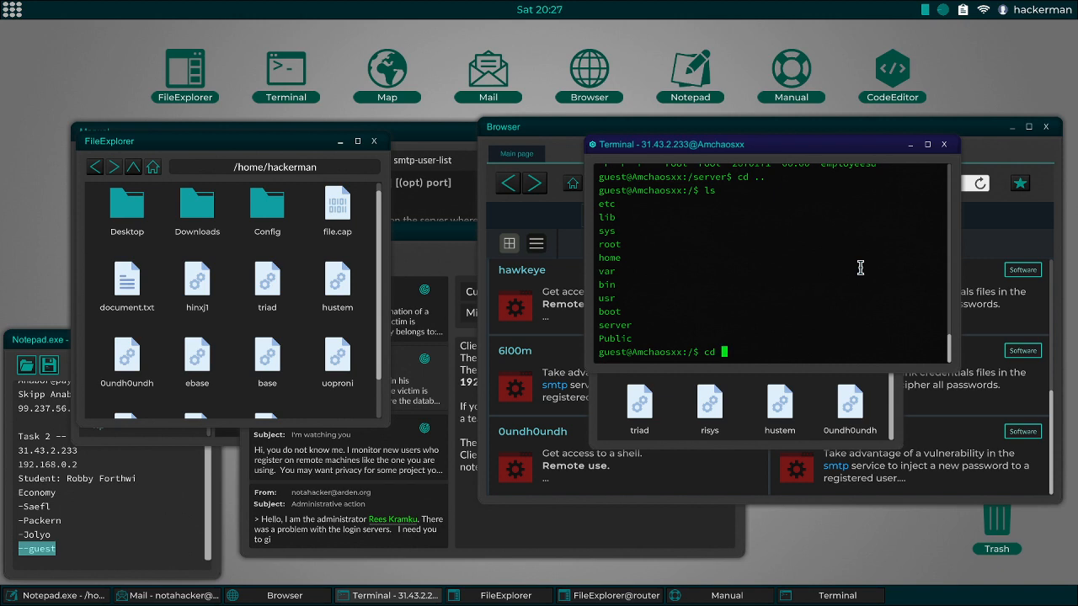
{"action": "type", "text": "usr.bin"}
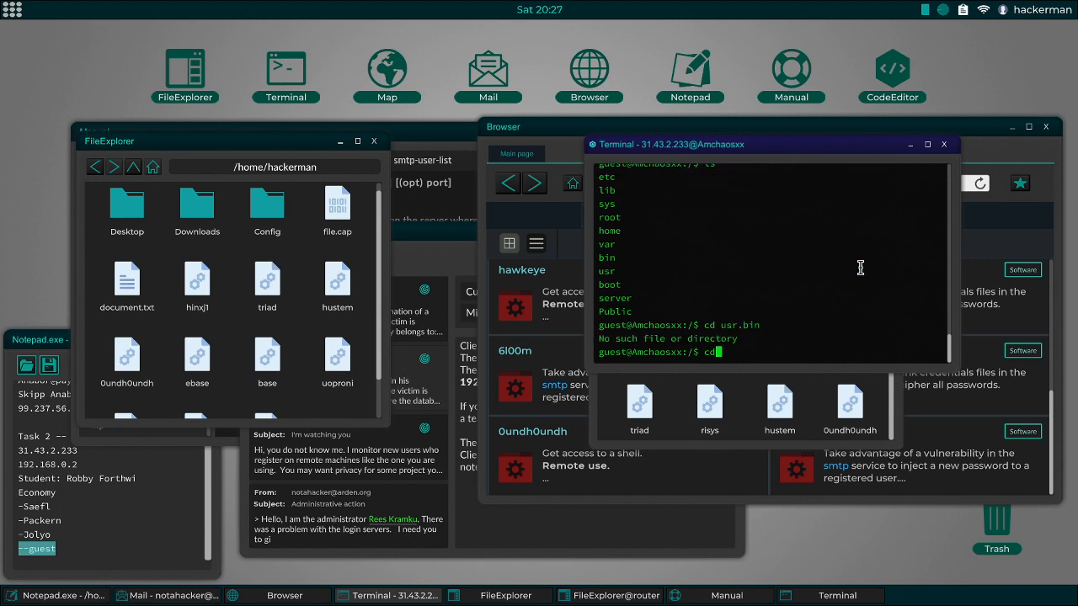
{"action": "type", "text": "usr."}
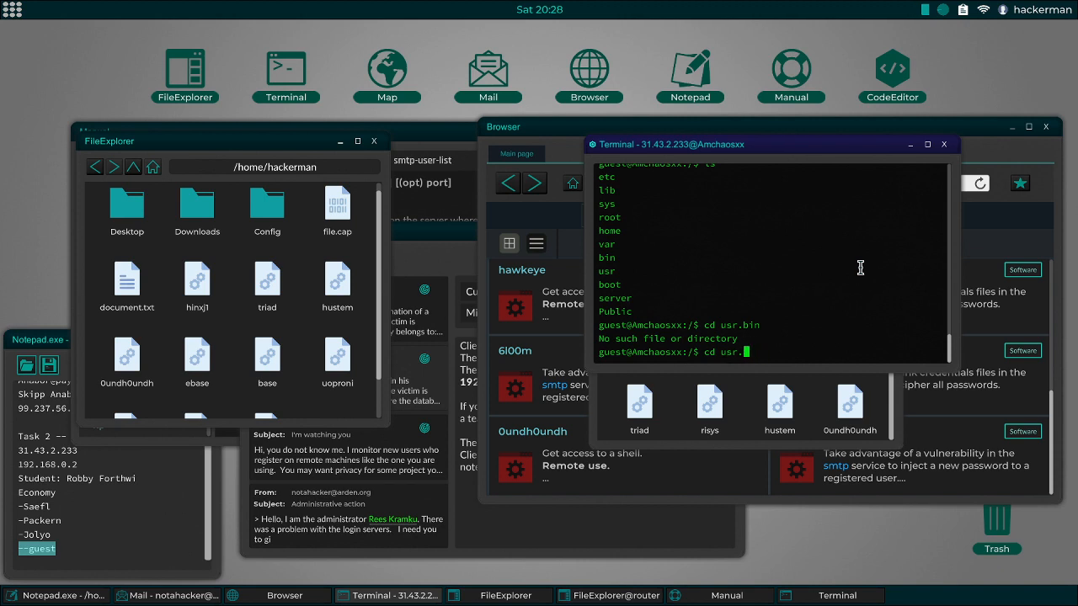
{"action": "type", "text": "/bin"}
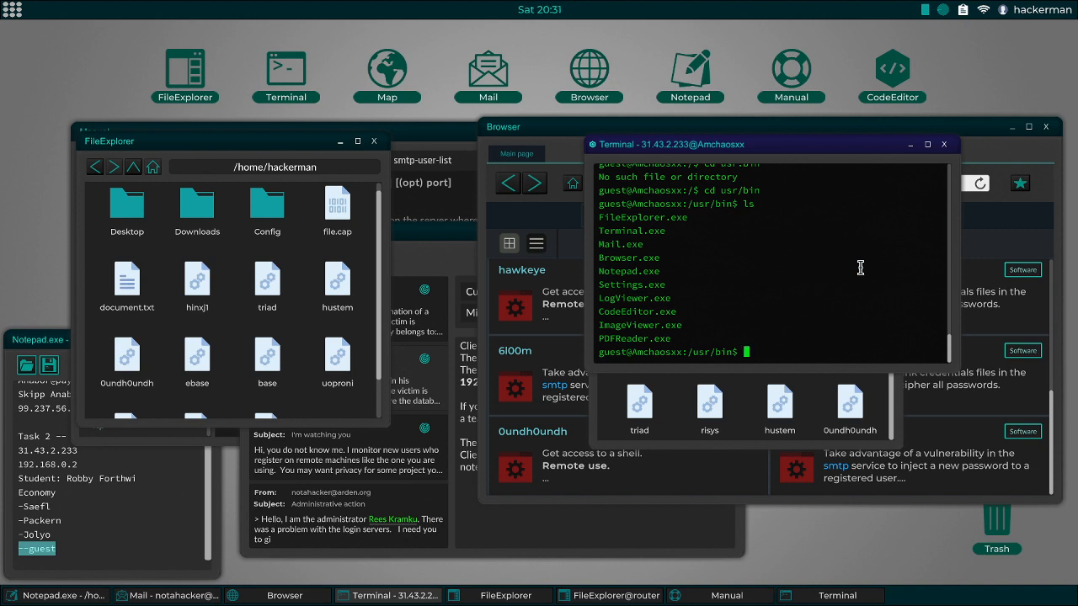
{"action": "type", "text": "cd"}
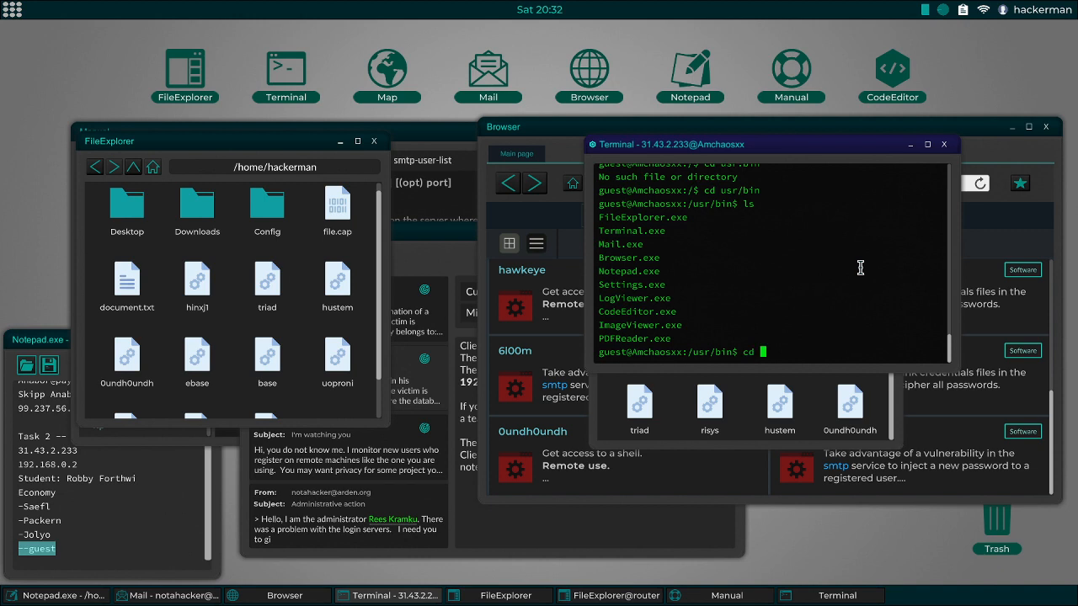
Back out of /bin to the root and start heading into /home
{"action": "type", "text": "cd .."}
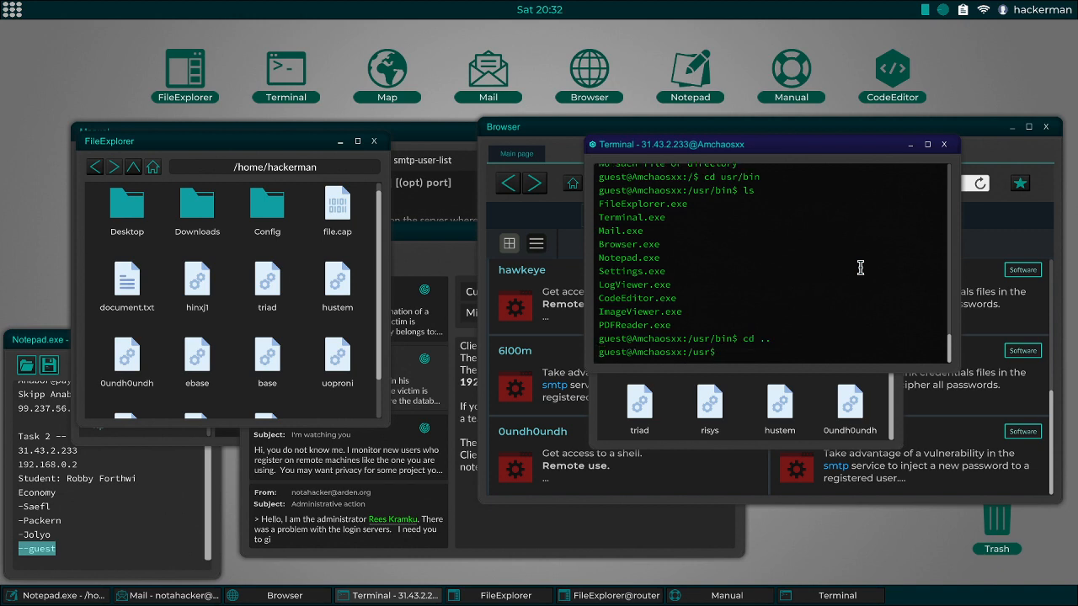
{"action": "type", "text": "cd .."}
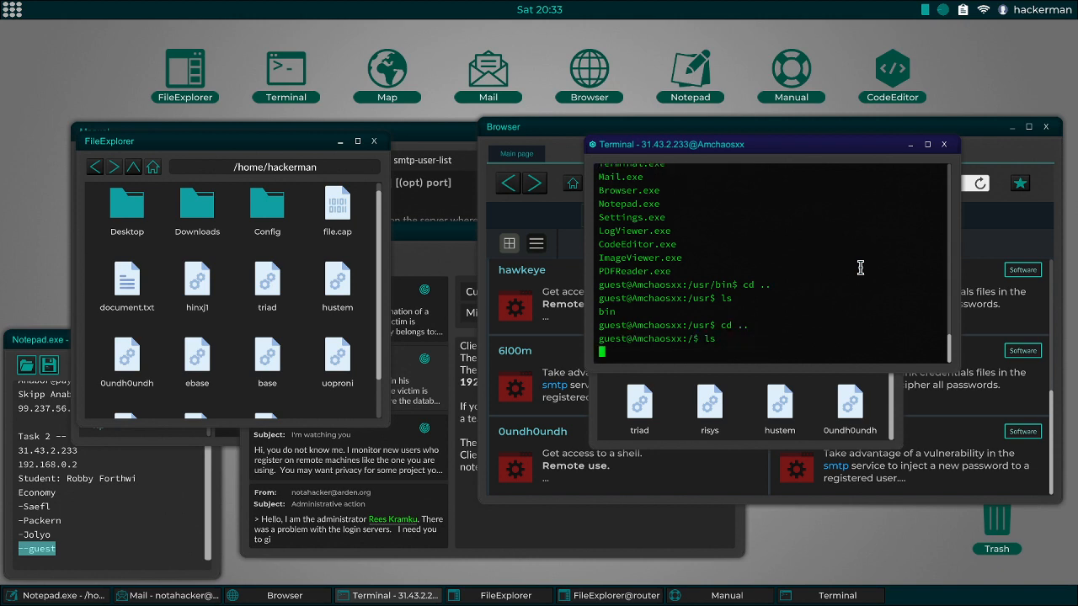
{"action": "type", "text": "cd"}
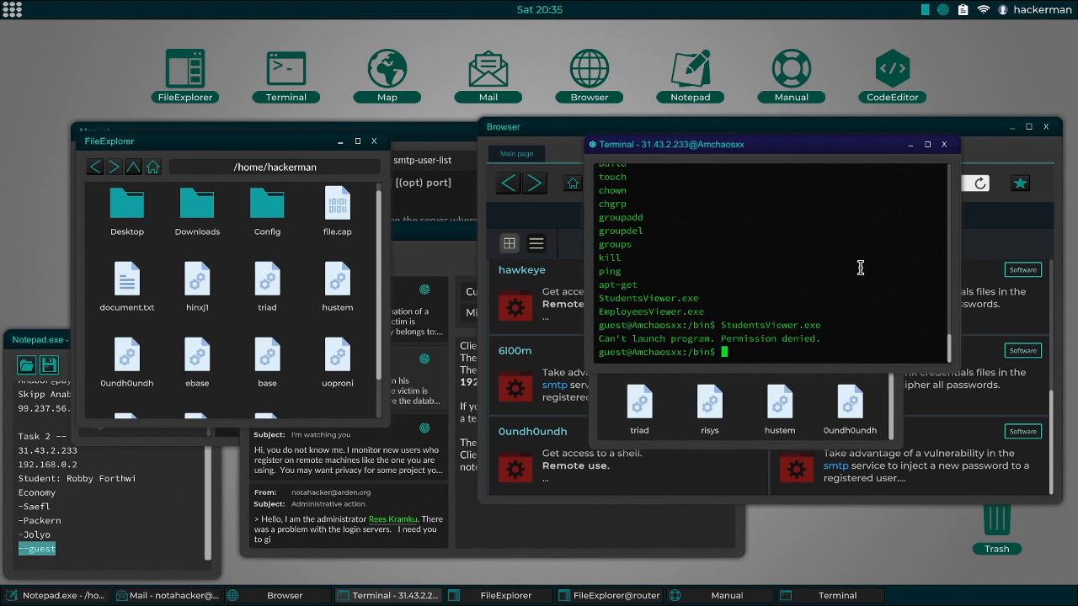
{"action": "type", "text": "cd .."}
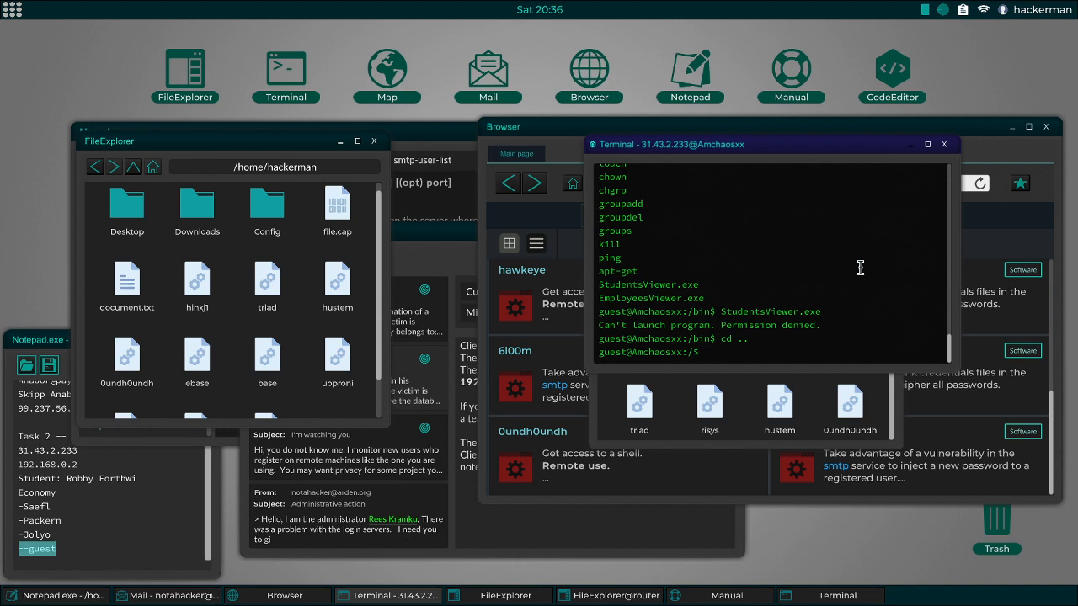
{"action": "type", "text": "cd home/guest"}
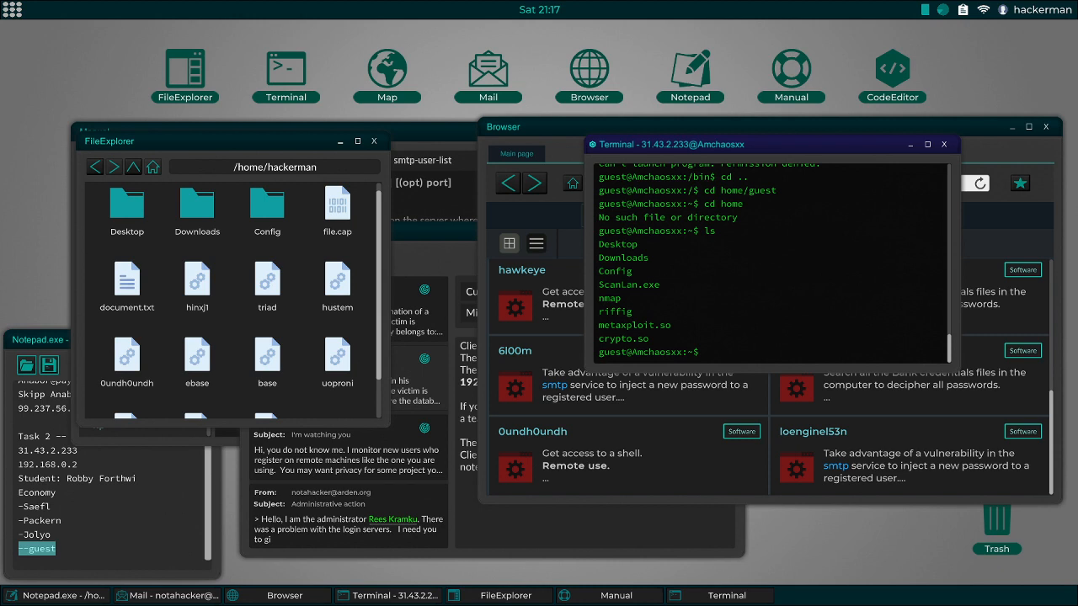
{"action": "mouse_move", "coordinate": [733, 260]}
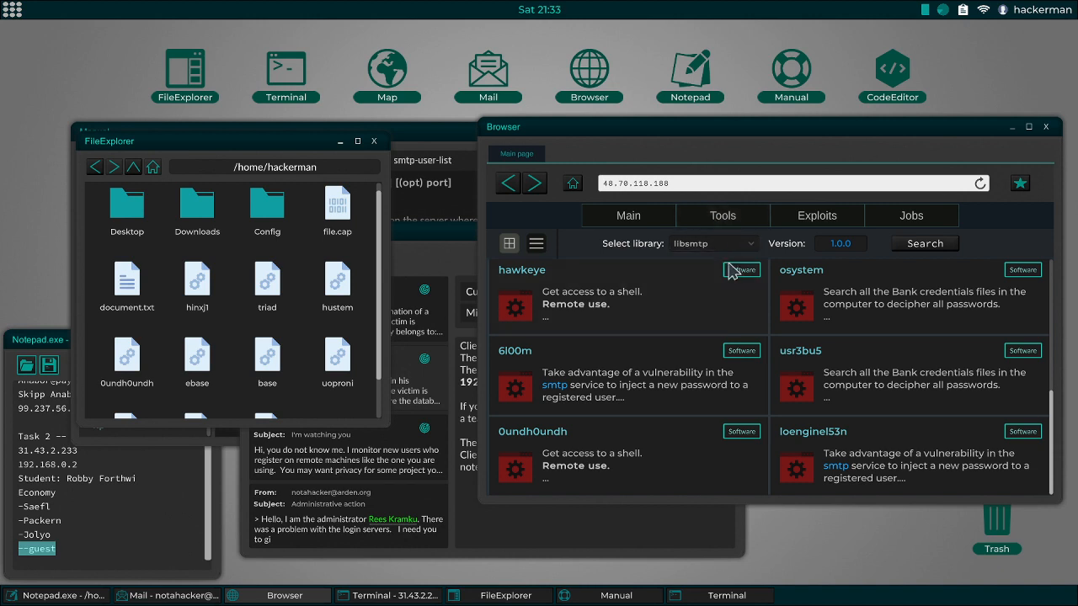
{"action": "mouse_move", "coordinate": [720, 216]}
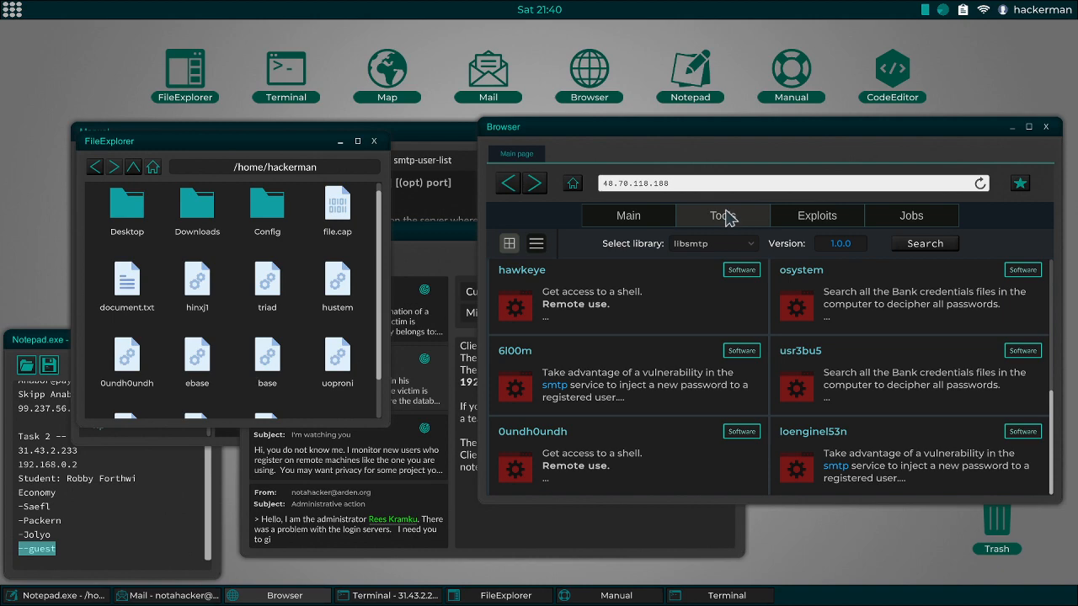
Show the shop's Tools catalogue listing sniffer, metaxploit.so, crypto.so and librshell.so
{"action": "left_click", "coordinate": [720, 216]}
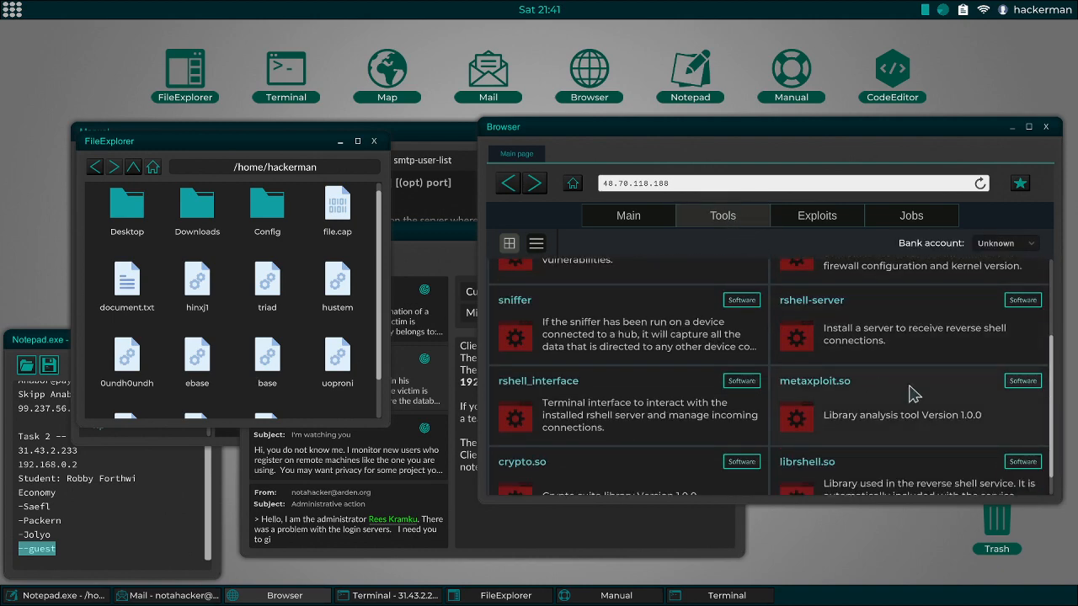
Raise the remote terminal and enter metaxploit.so at its prompt
{"action": "left_click", "coordinate": [814, 381]}
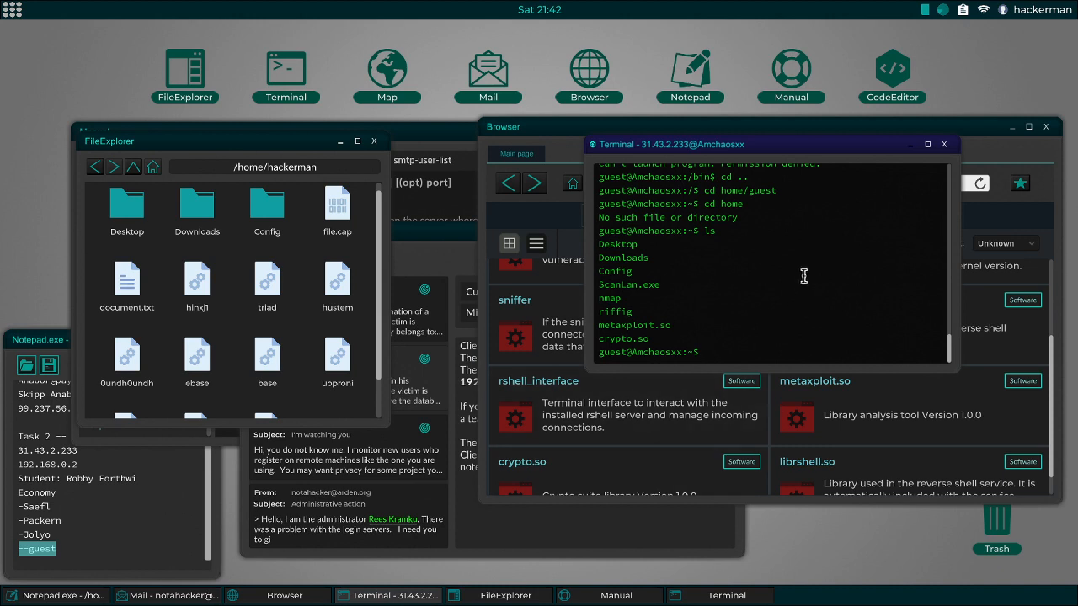
{"action": "type", "text": "metaxploit.so"}
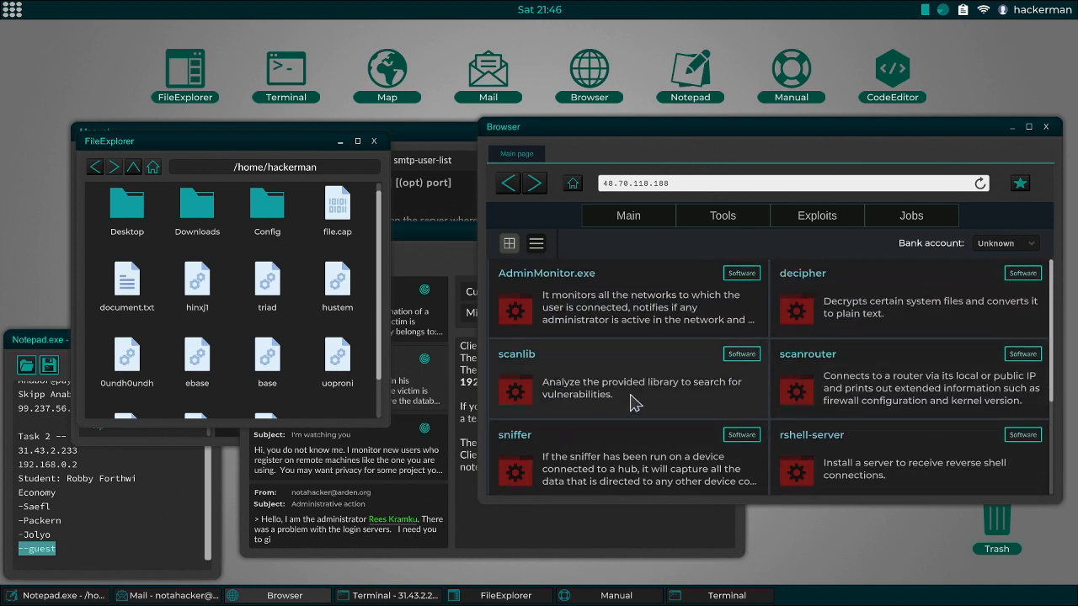
{"action": "mouse_move", "coordinate": [677, 412]}
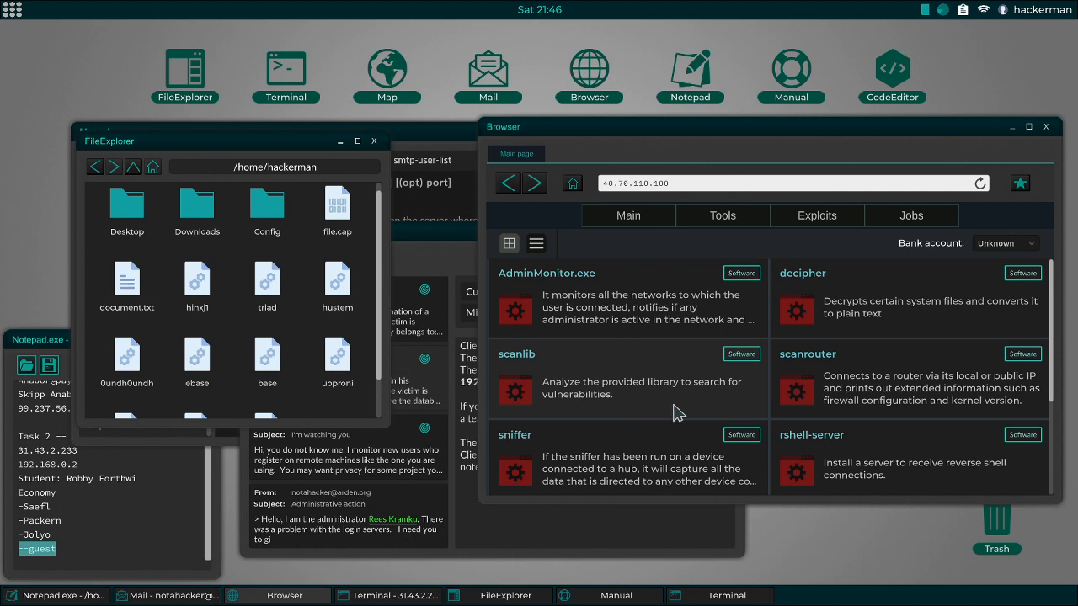
{"action": "mouse_move", "coordinate": [879, 394]}
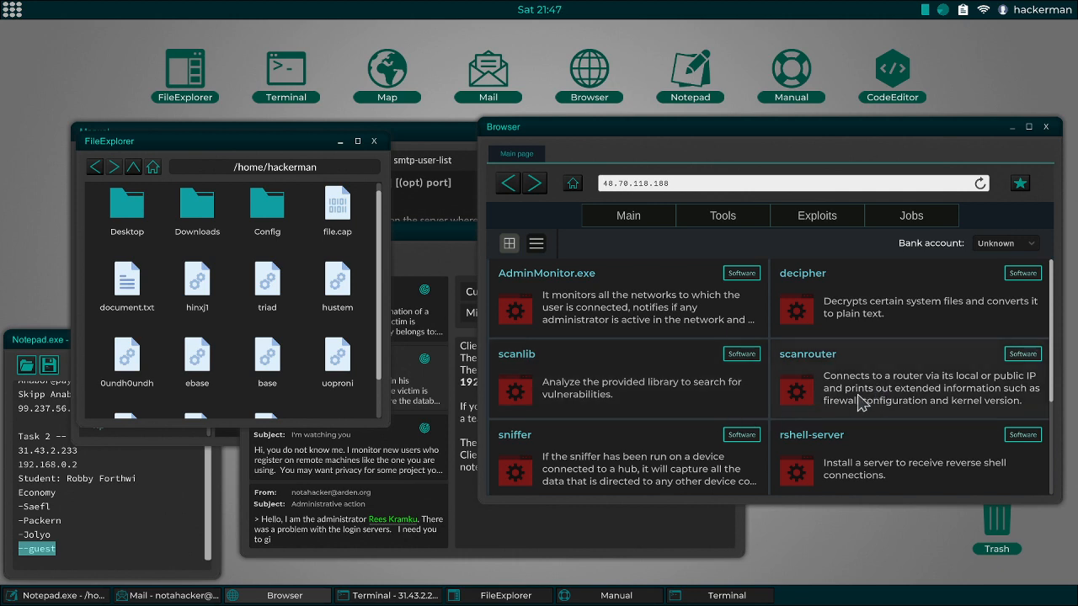
Scroll the Tools catalogue to read the scanlib, scanrouter and rshell-server entries
{"action": "scroll", "scroll_direction": "down", "scroll_amount": 3}
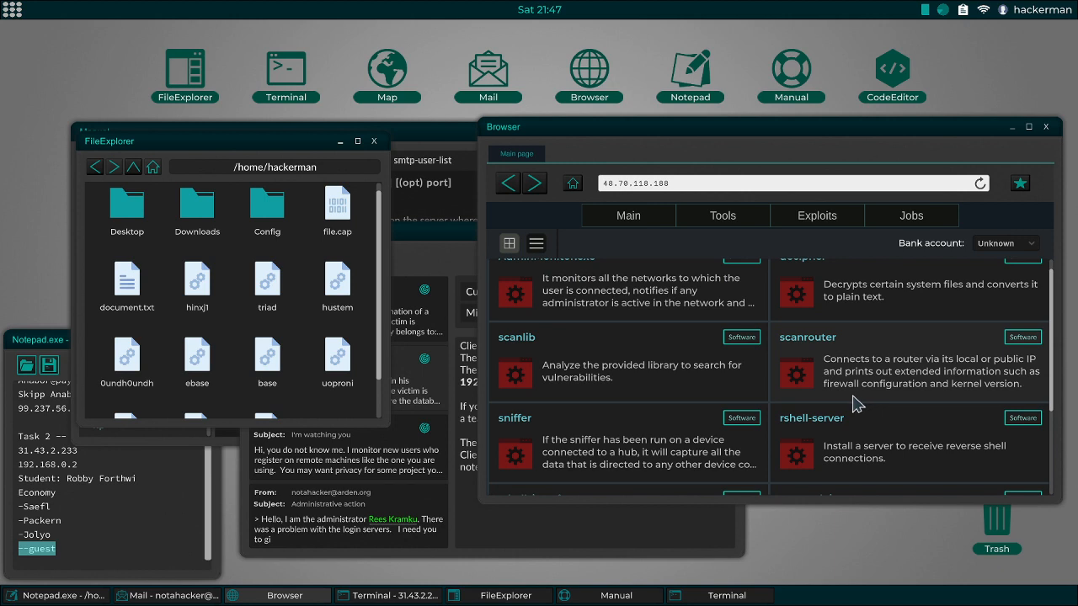
{"action": "scroll", "scroll_direction": "down", "scroll_amount": 3}
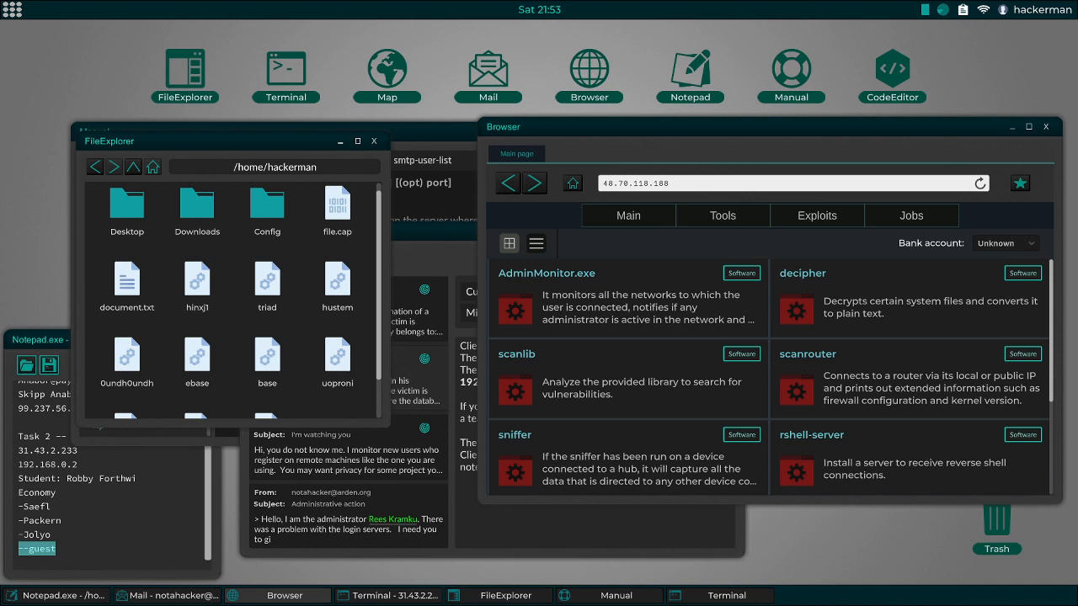
{"action": "mouse_move", "coordinate": [603, 353]}
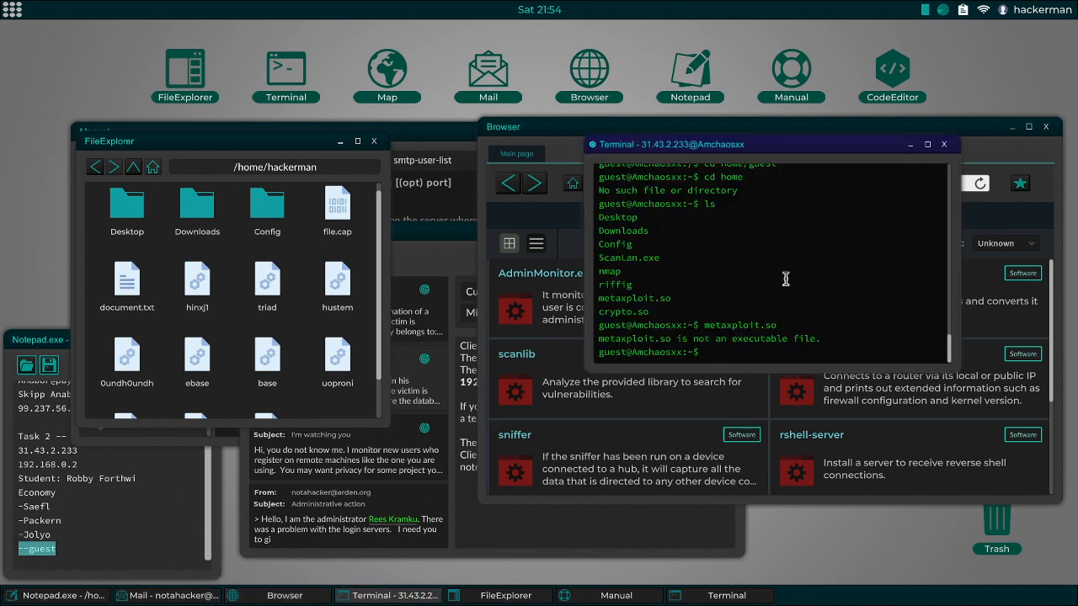
{"action": "mouse_move", "coordinate": [741, 284]}
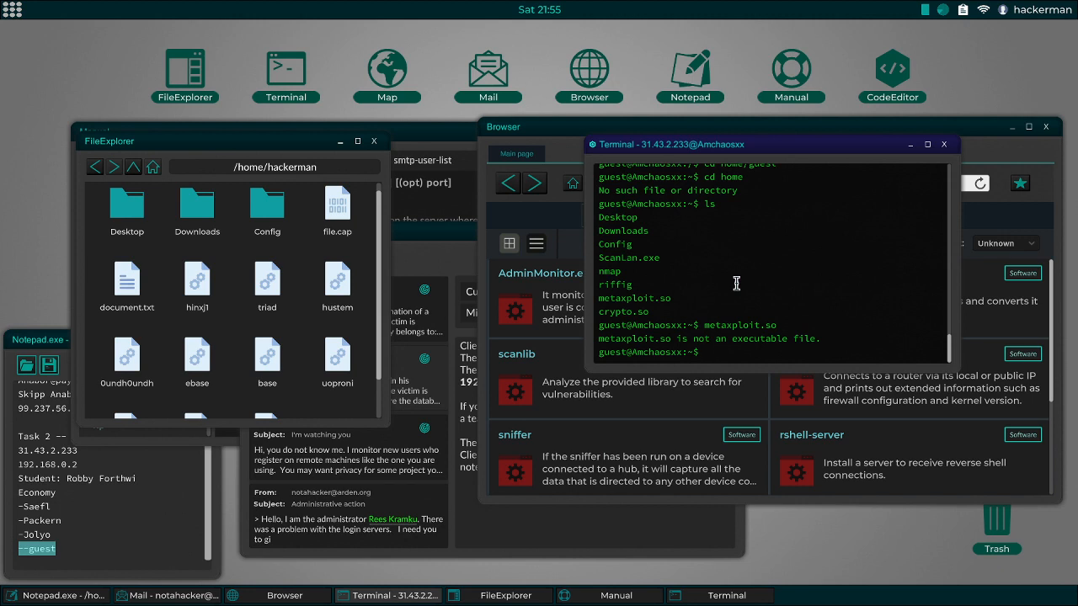
Attempt cd into the Jolyo, Packern and Saefl homes via Tab completion, then list /home
{"action": "type", "text": "chaosxx:/home$ cd p"}
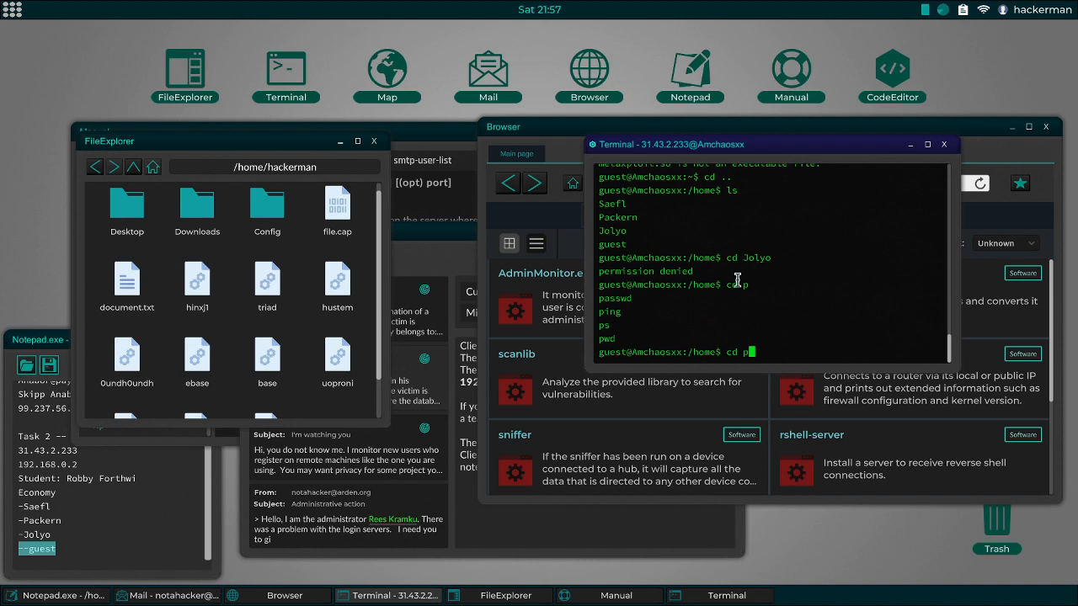
{"action": "key", "text": "BackSpace"}
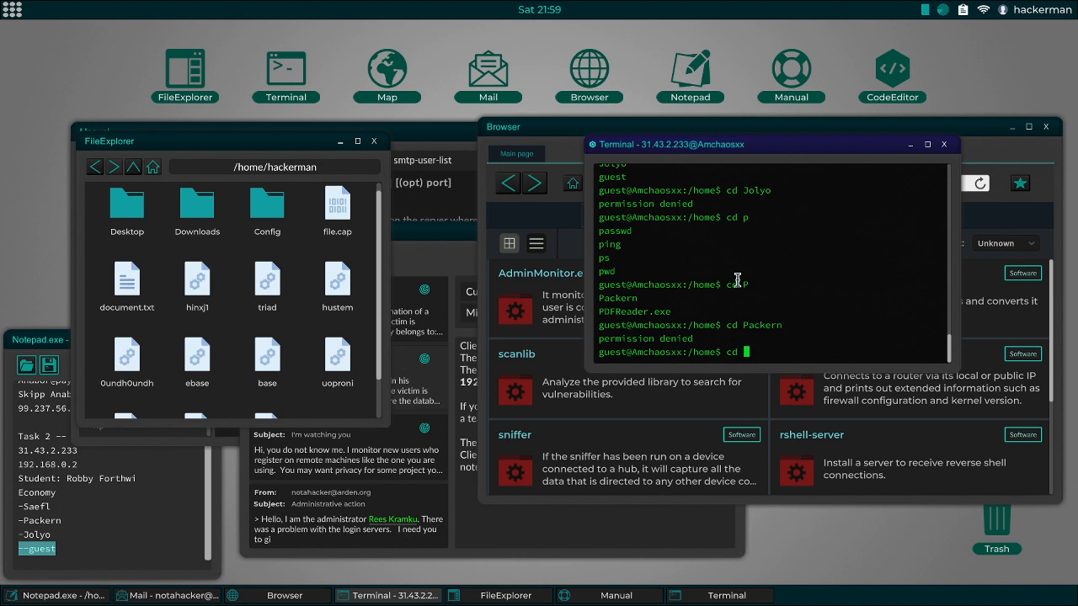
{"action": "type", "text": "Saef"}
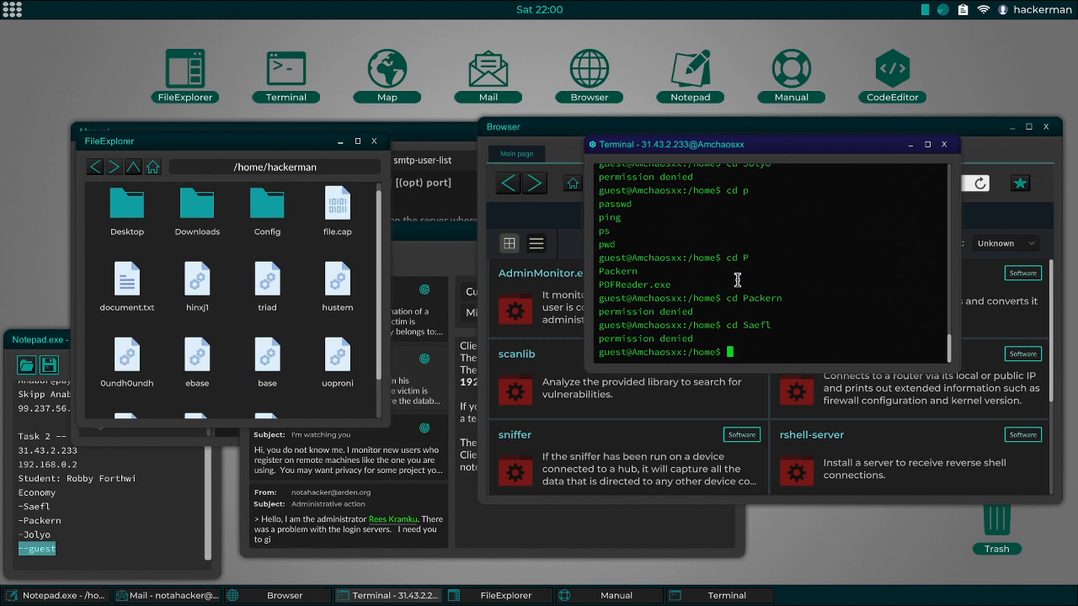
{"action": "type", "text": "ls"}
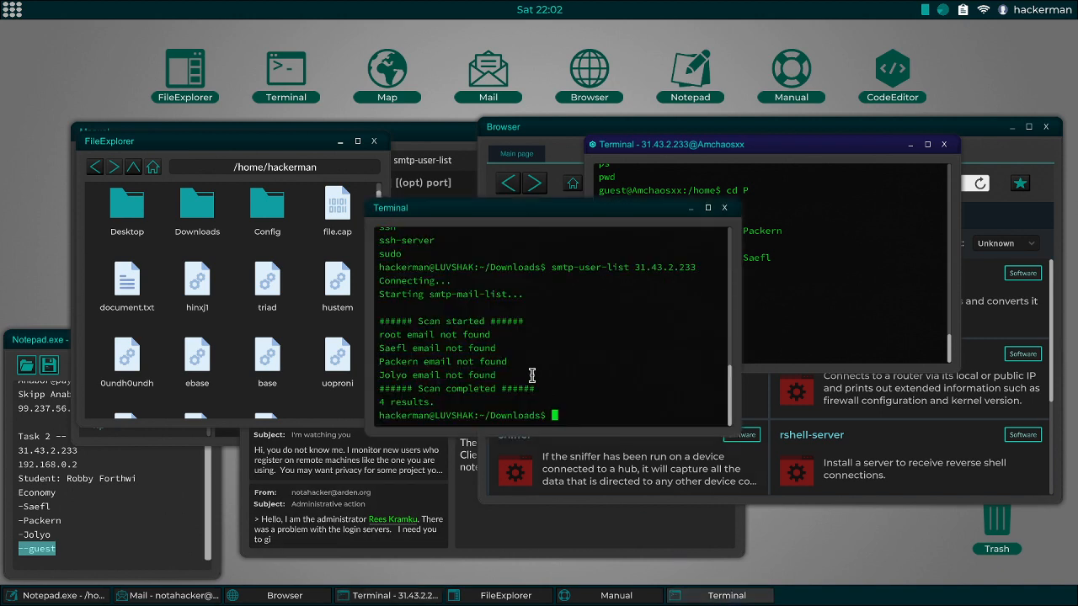
{"action": "mouse_move", "coordinate": [481, 352]}
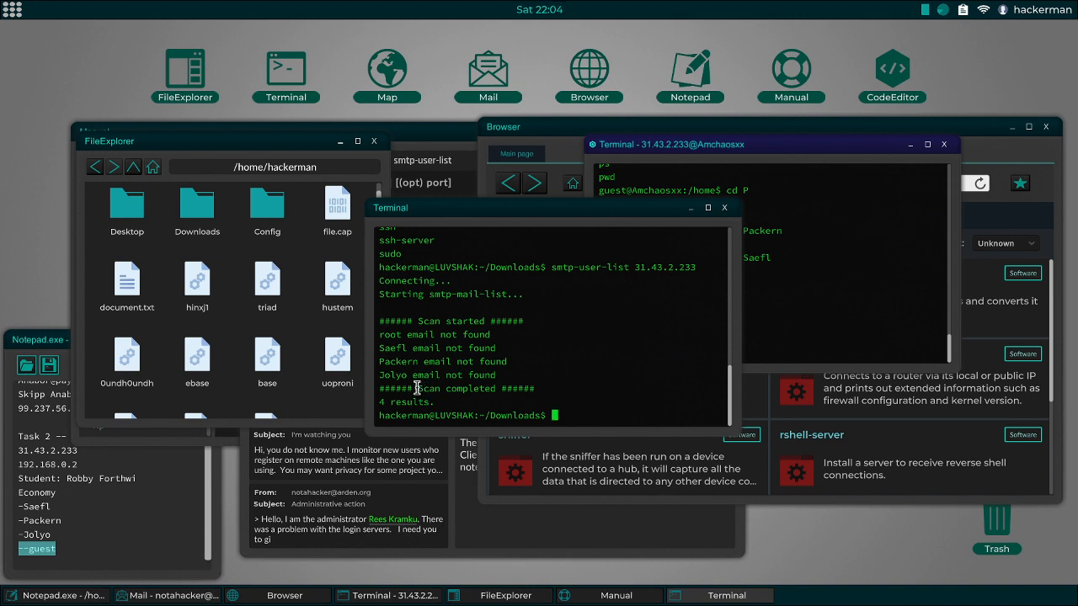
Select the smtp-user-list 'no emails' output, then list /home on the remote shell and cd onward
{"action": "left_click_drag", "start_coordinate": [379, 360], "coordinate": [505, 374]}
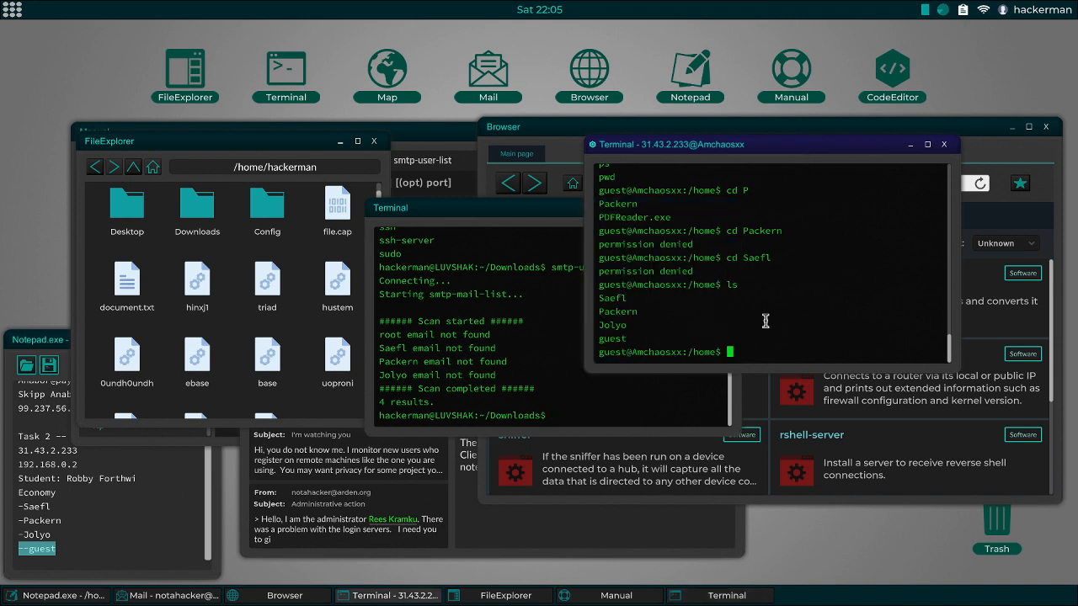
{"action": "mouse_move", "coordinate": [394, 593]}
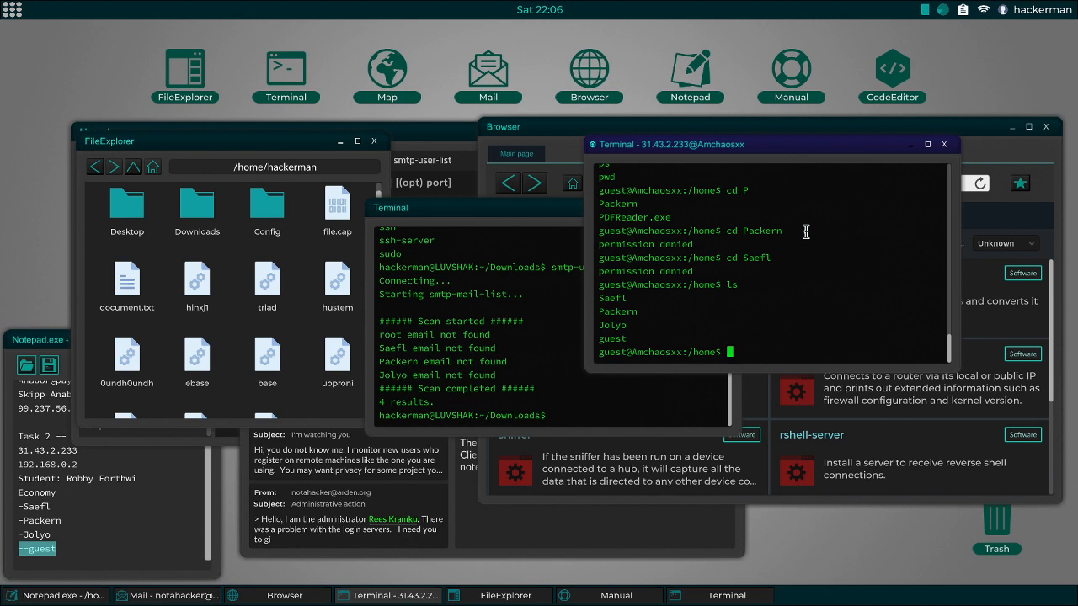
{"action": "mouse_move", "coordinate": [802, 232]}
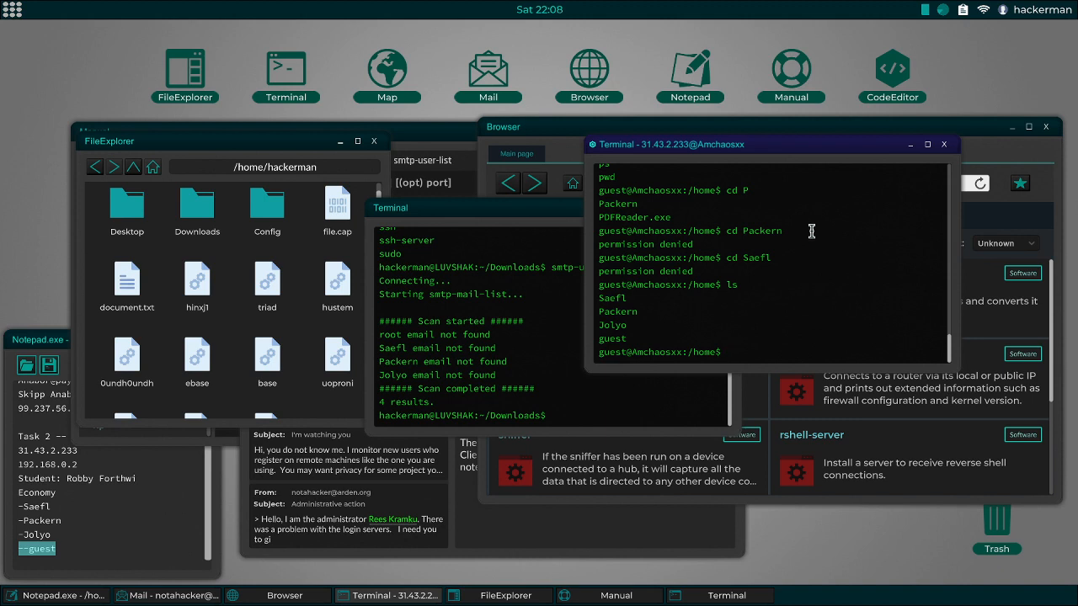
{"action": "type", "text": "n"}
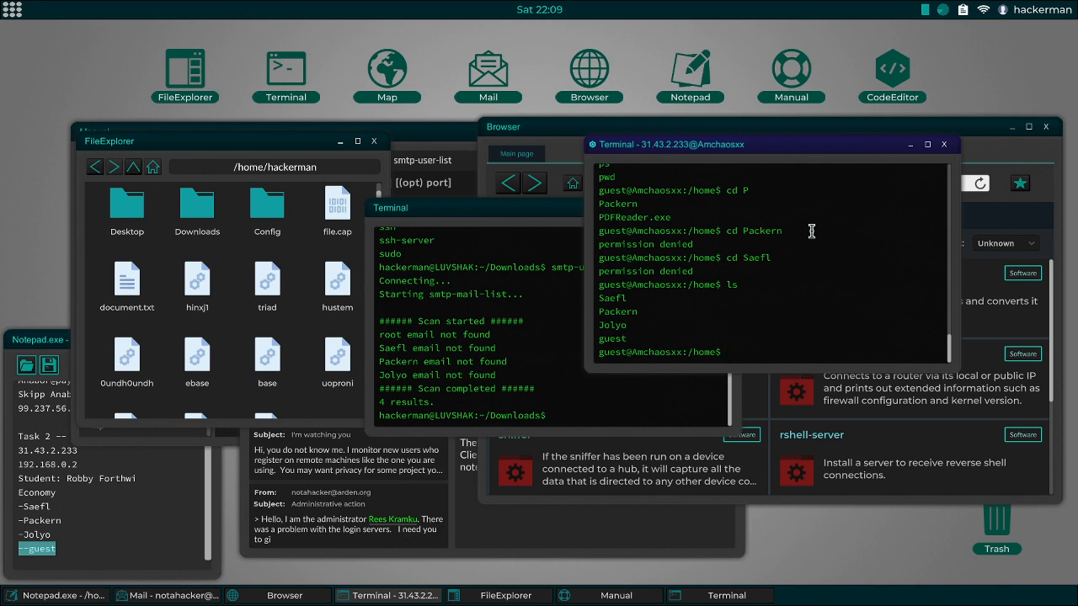
{"action": "type", "text": "cd guest/"}
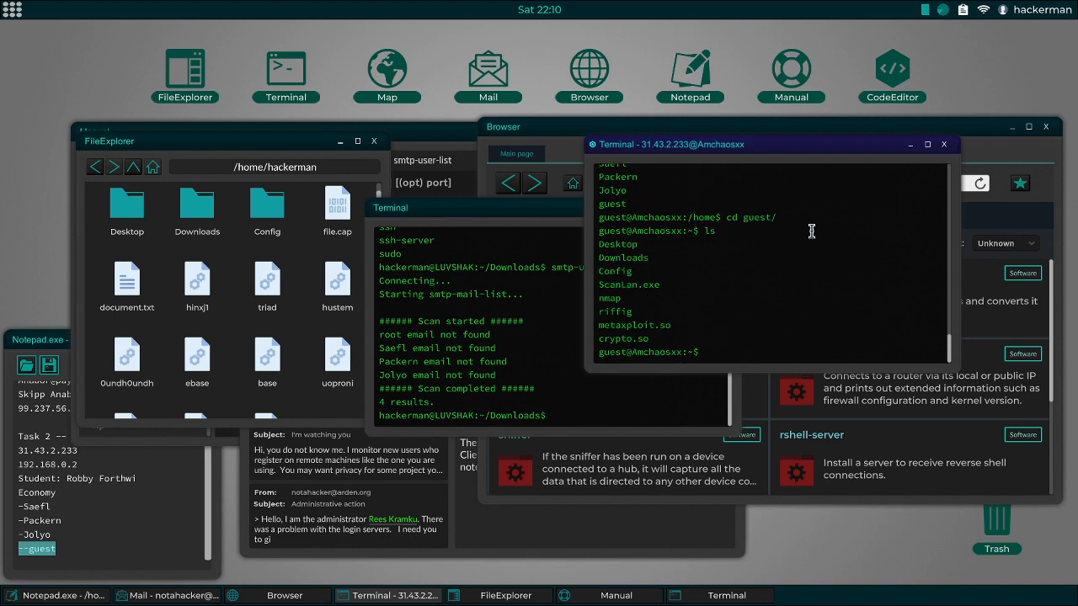
Launch FileExplorer.exe on the remote guest home and open the local Downloads folder
{"action": "type", "text": "Fi"}
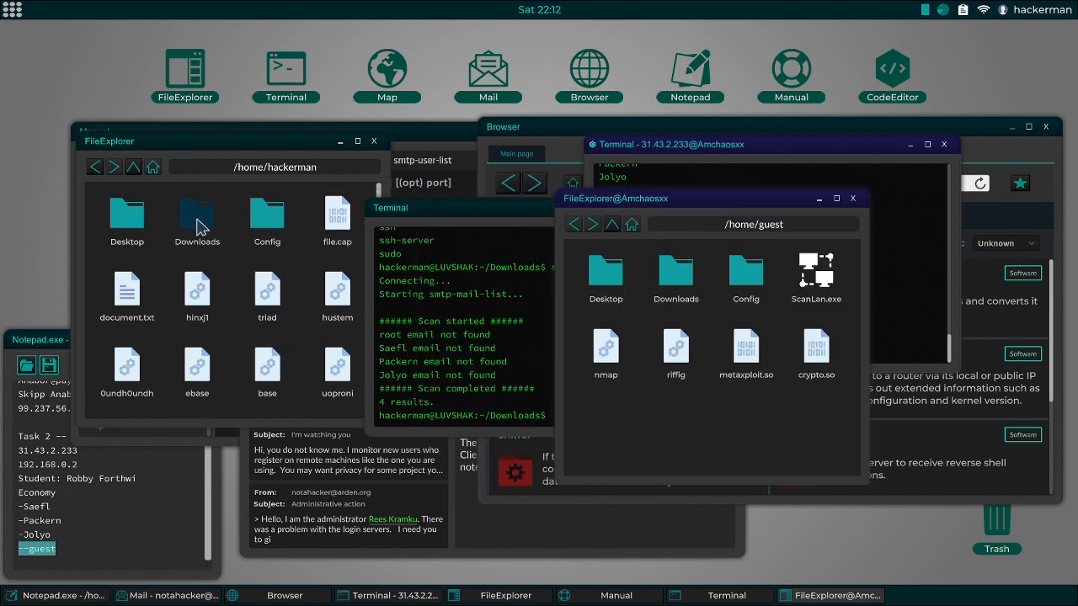
{"action": "double_click", "coordinate": [195, 216]}
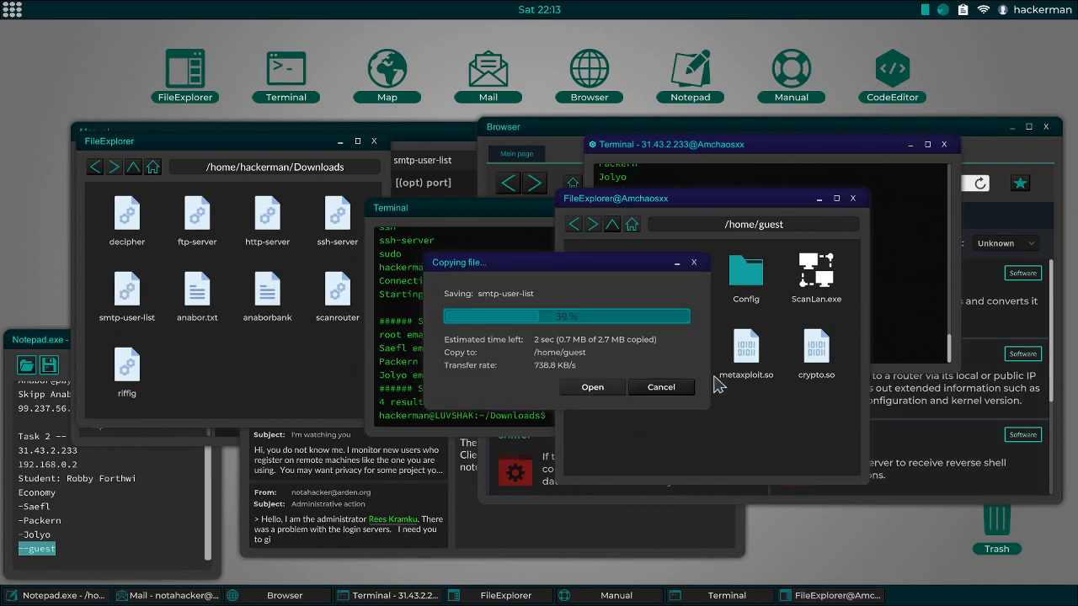
{"action": "mouse_move", "coordinate": [724, 435]}
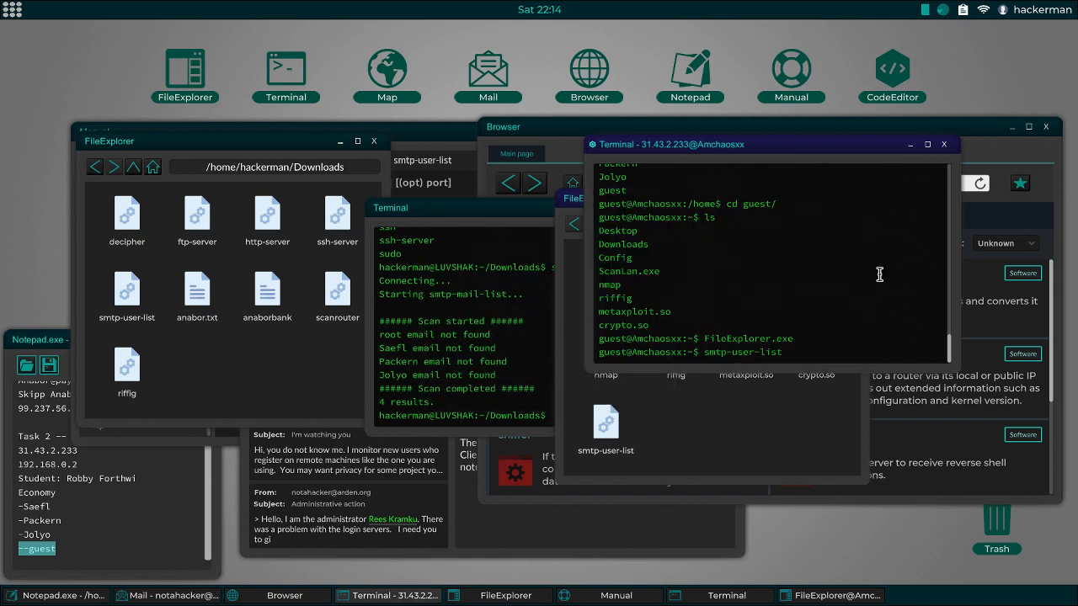
Run smtp-user-list against 192.168.0.2, then return to the local home folder and find crypto.so
{"action": "type", "text": "1920.168.0.2"}
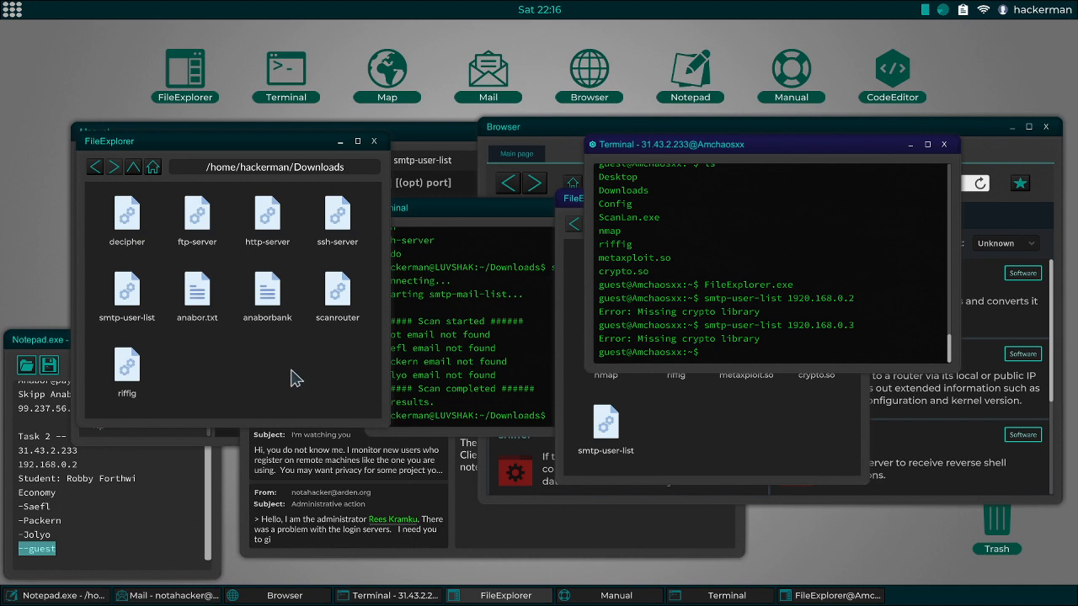
{"action": "mouse_move", "coordinate": [306, 374]}
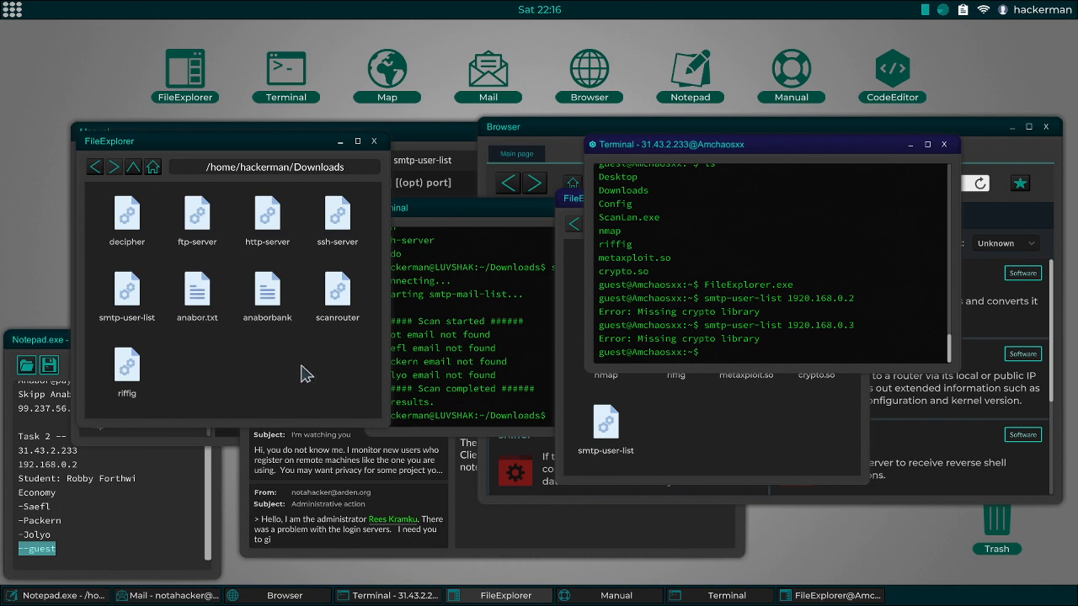
{"action": "left_click", "coordinate": [131, 166]}
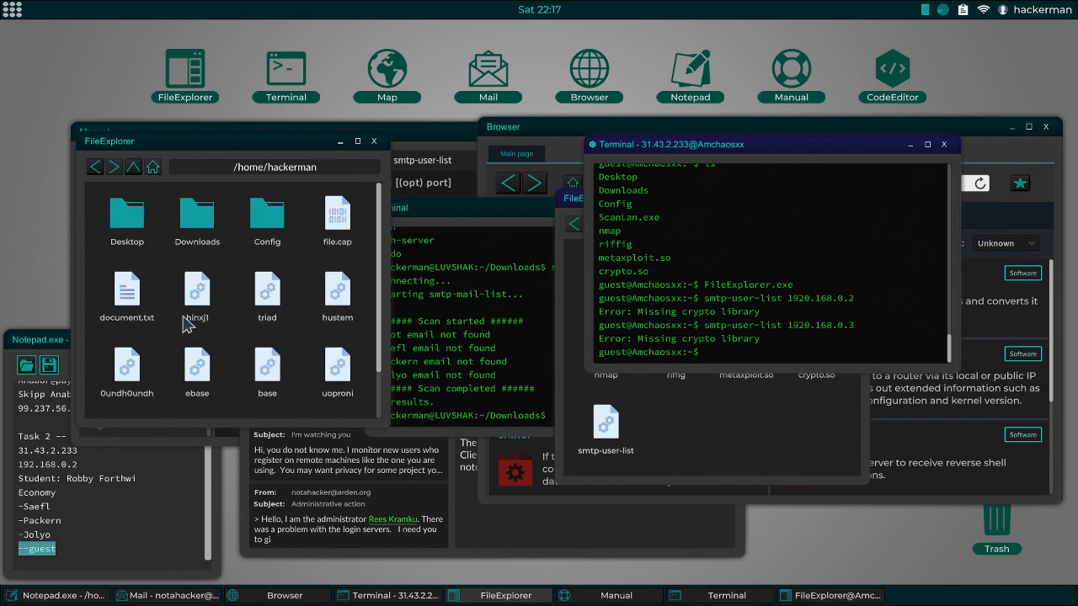
{"action": "scroll", "scroll_direction": "down", "scroll_amount": 3}
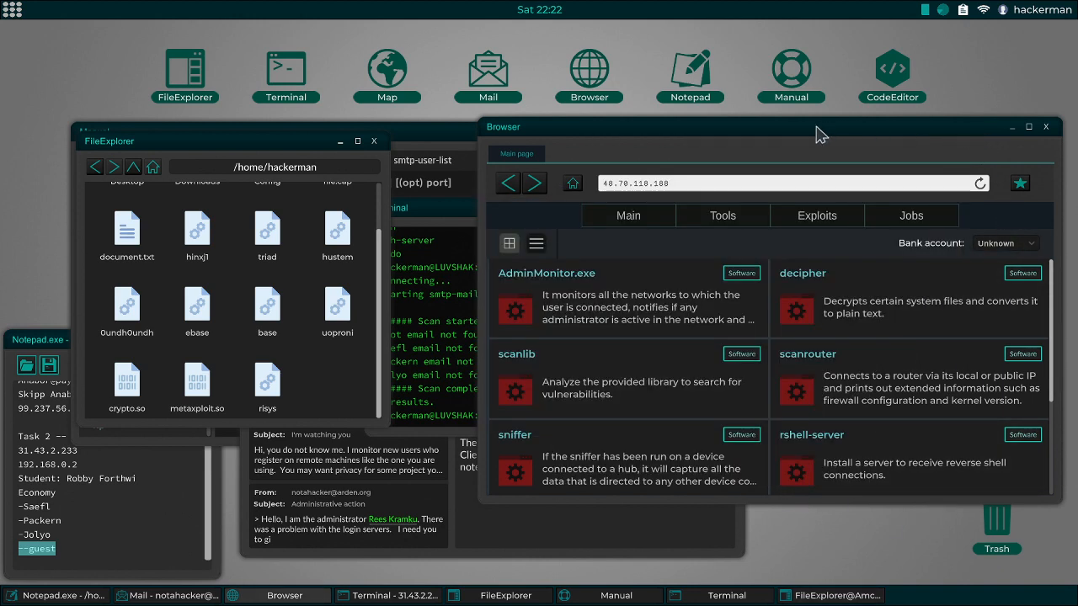
Visit the bookmarked shop at 48.70.110.188, show its Tools tab, then search 'stor'
{"action": "left_click", "coordinate": [1018, 182]}
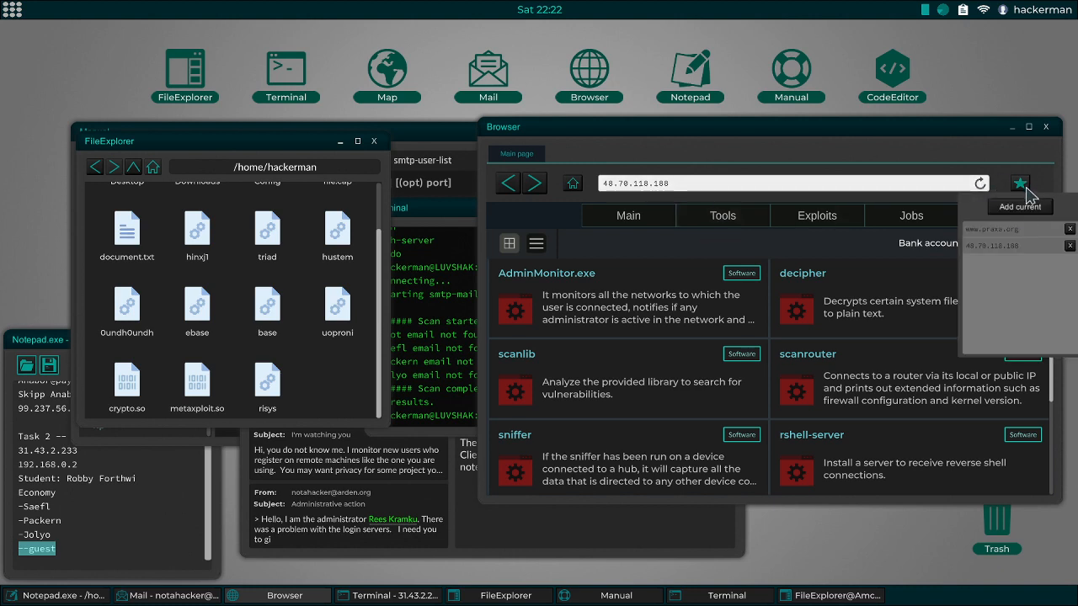
{"action": "left_click", "coordinate": [992, 229]}
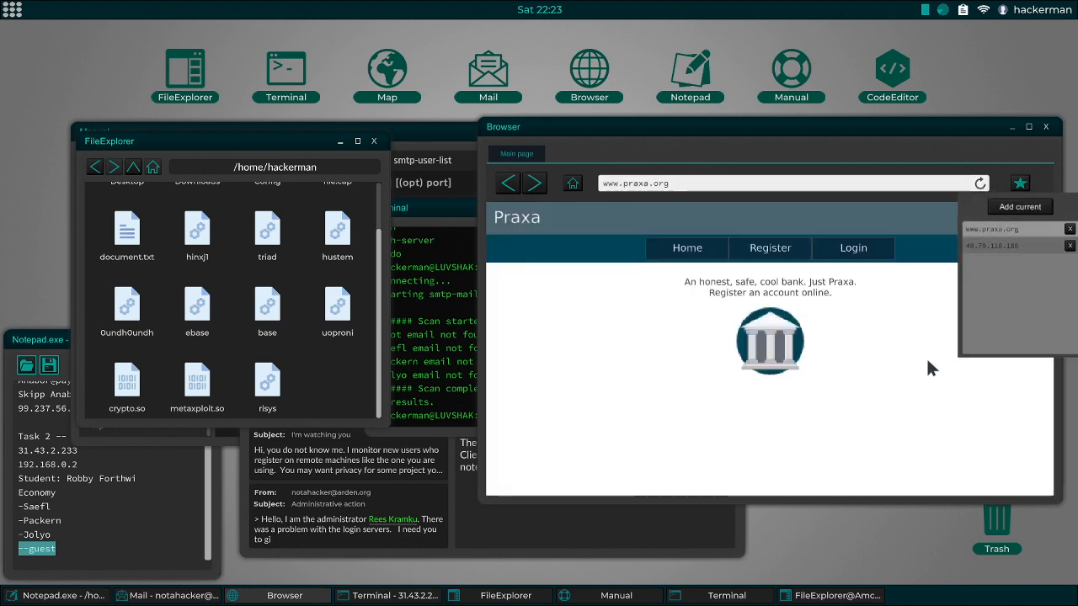
{"action": "left_click", "coordinate": [990, 246]}
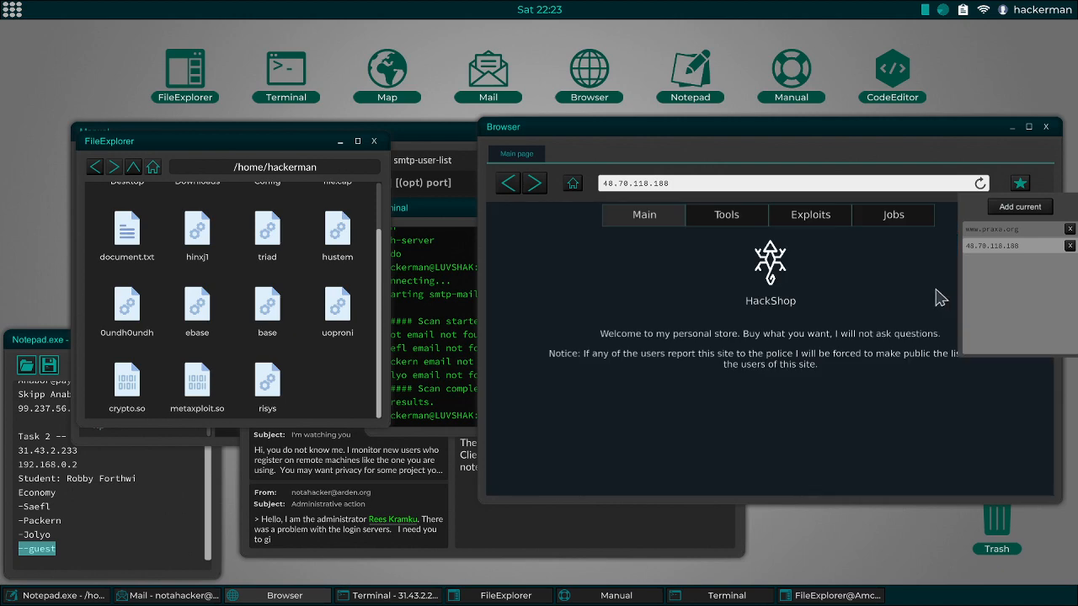
{"action": "left_click", "coordinate": [726, 215]}
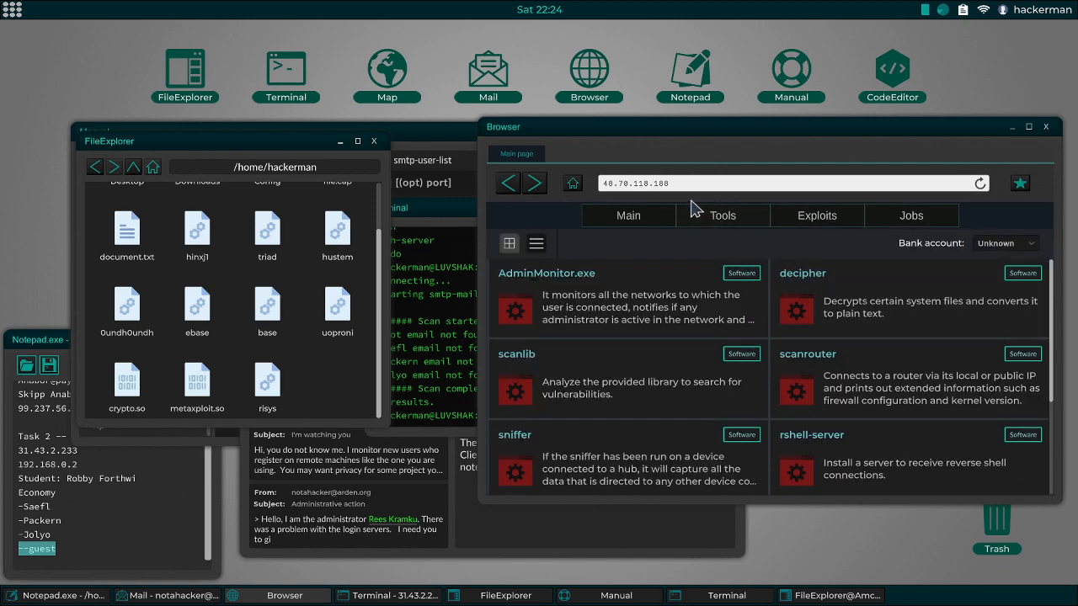
{"action": "type", "text": "stor"}
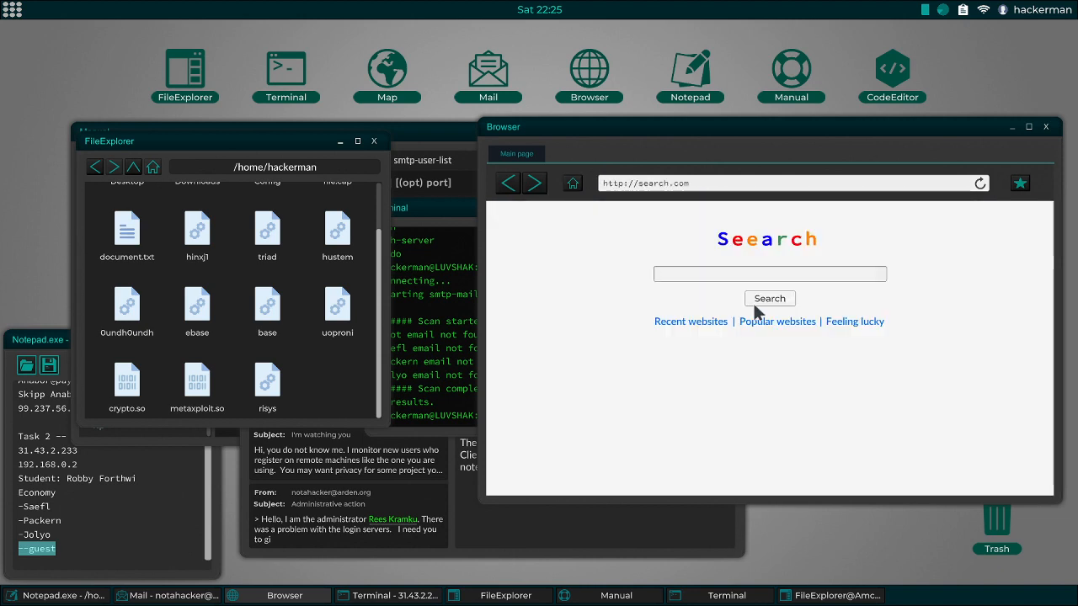
{"action": "type", "text": "store"}
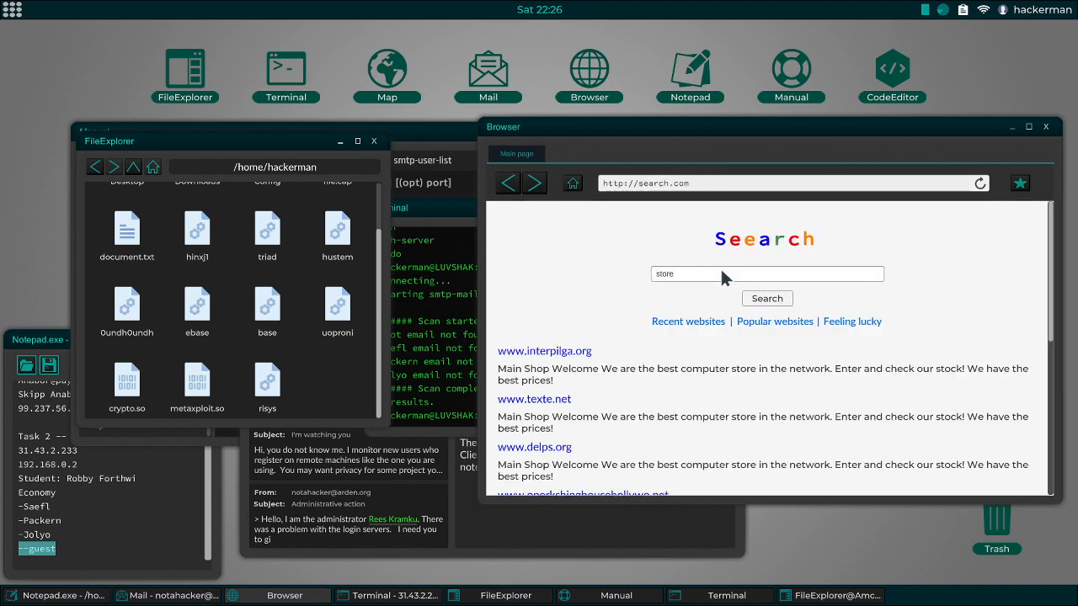
{"action": "scroll", "scroll_direction": "down", "scroll_amount": 3}
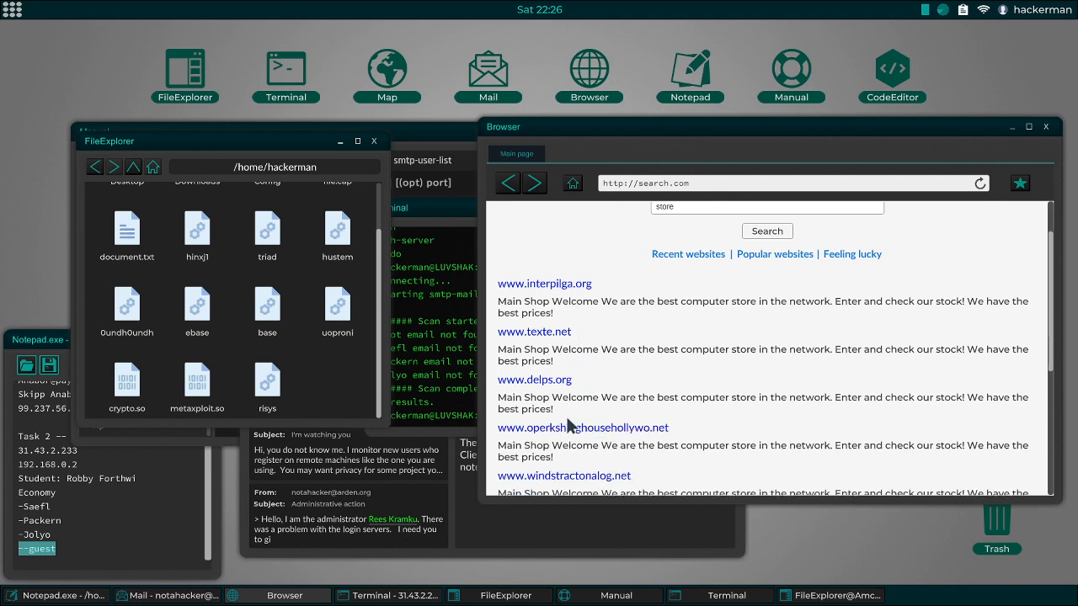
{"action": "scroll", "scroll_direction": "down", "scroll_amount": 3}
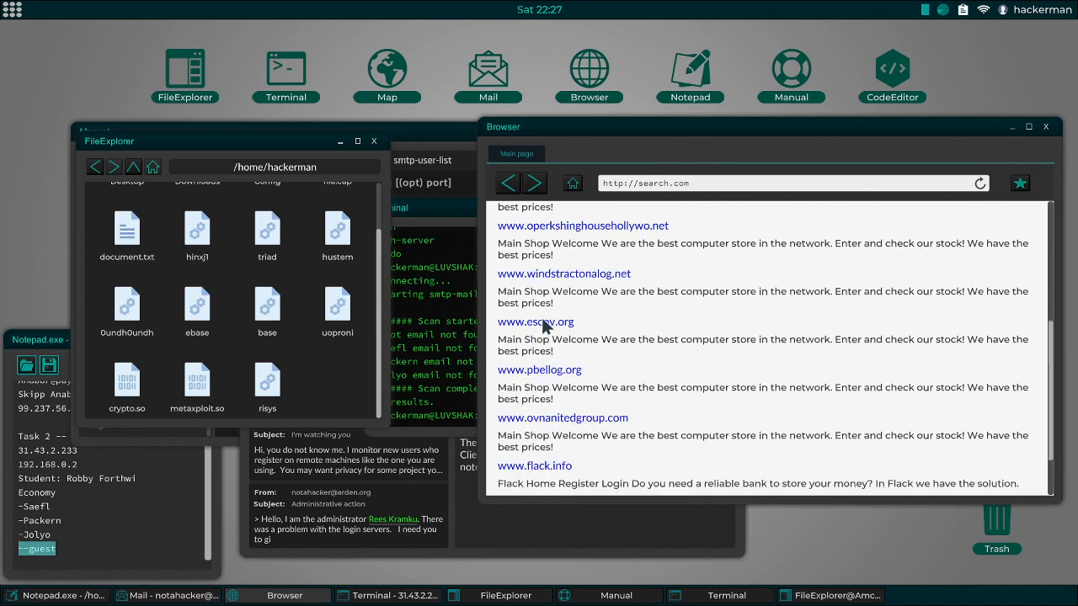
{"action": "left_click", "coordinate": [536, 321]}
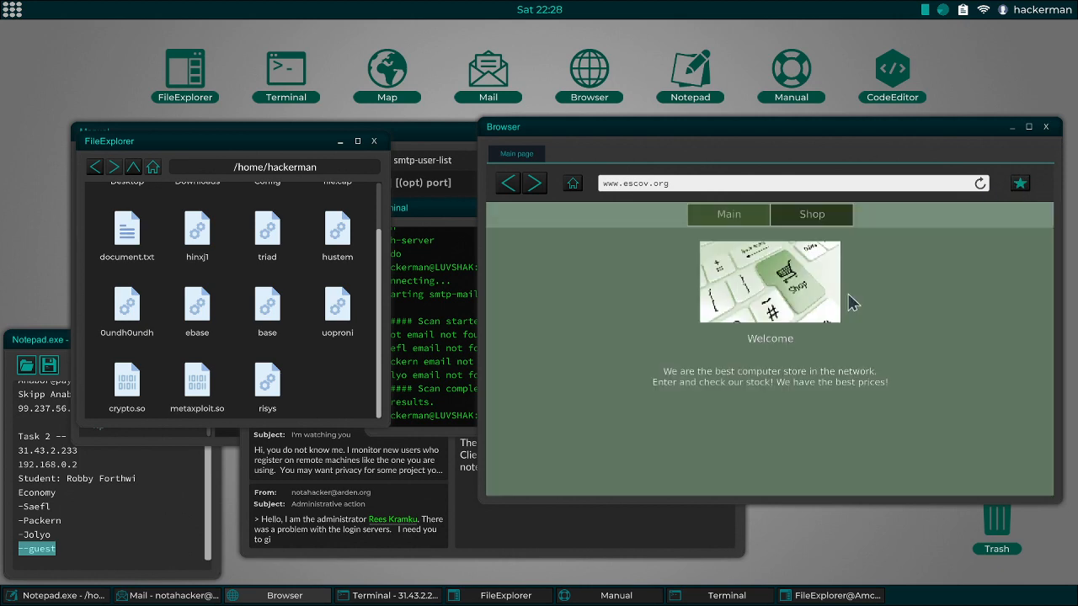
Browse the escov.org shop catalogue of software and hardware items
{"action": "left_click", "coordinate": [1020, 182]}
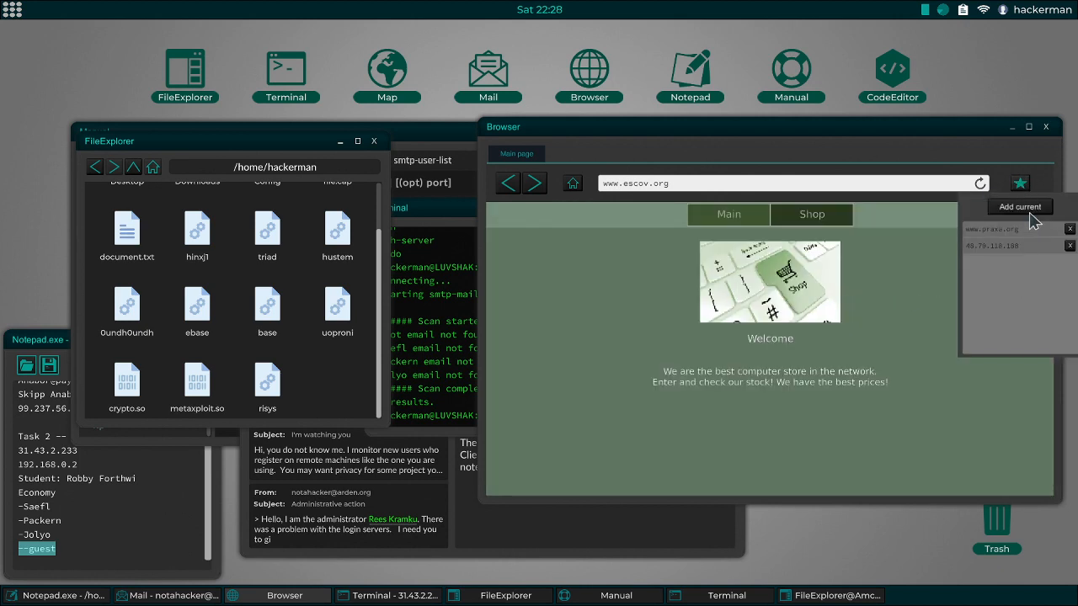
{"action": "left_click", "coordinate": [812, 216]}
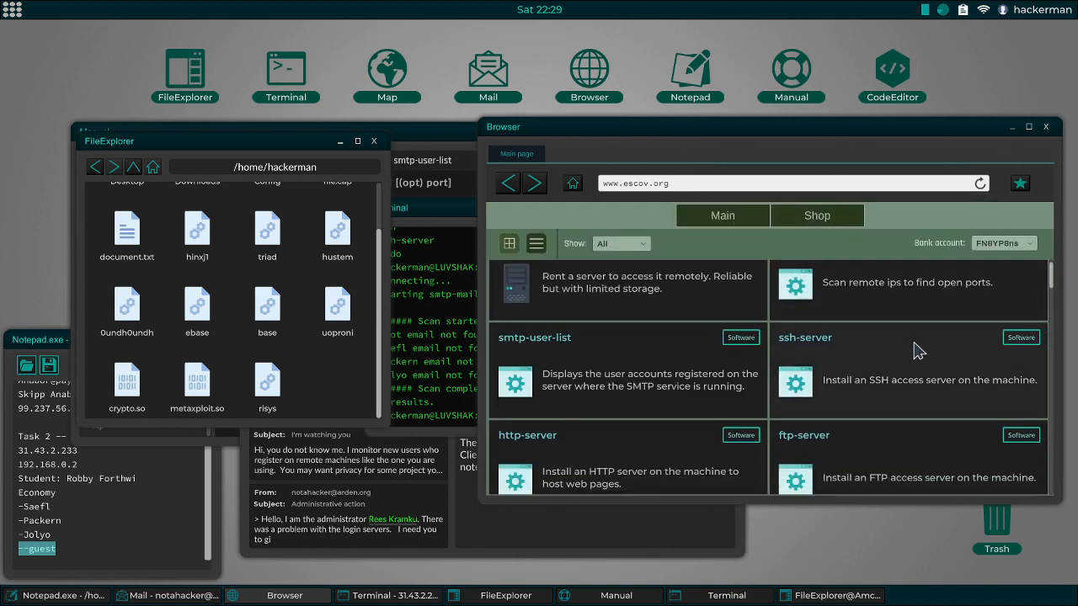
{"action": "scroll", "scroll_direction": "down", "scroll_amount": 3}
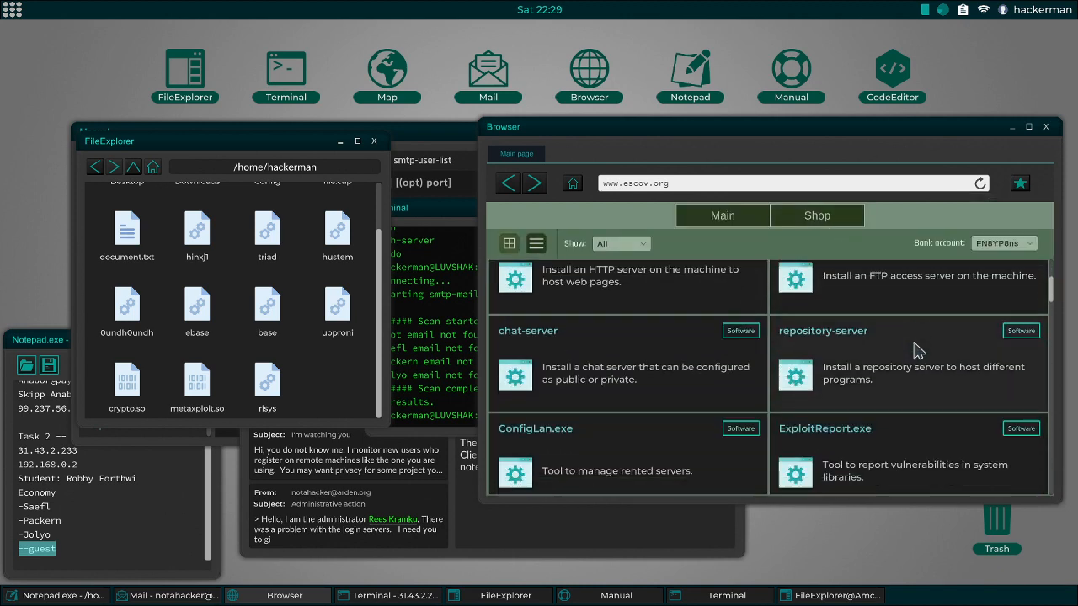
{"action": "scroll", "scroll_direction": "down", "scroll_amount": 3}
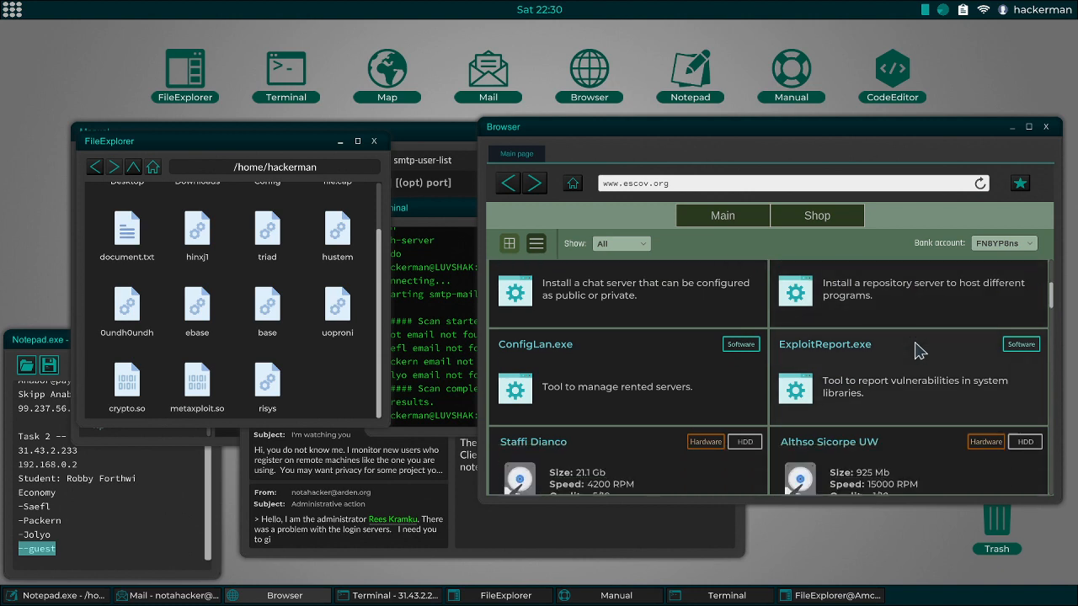
{"action": "scroll", "scroll_direction": "down", "scroll_amount": 3}
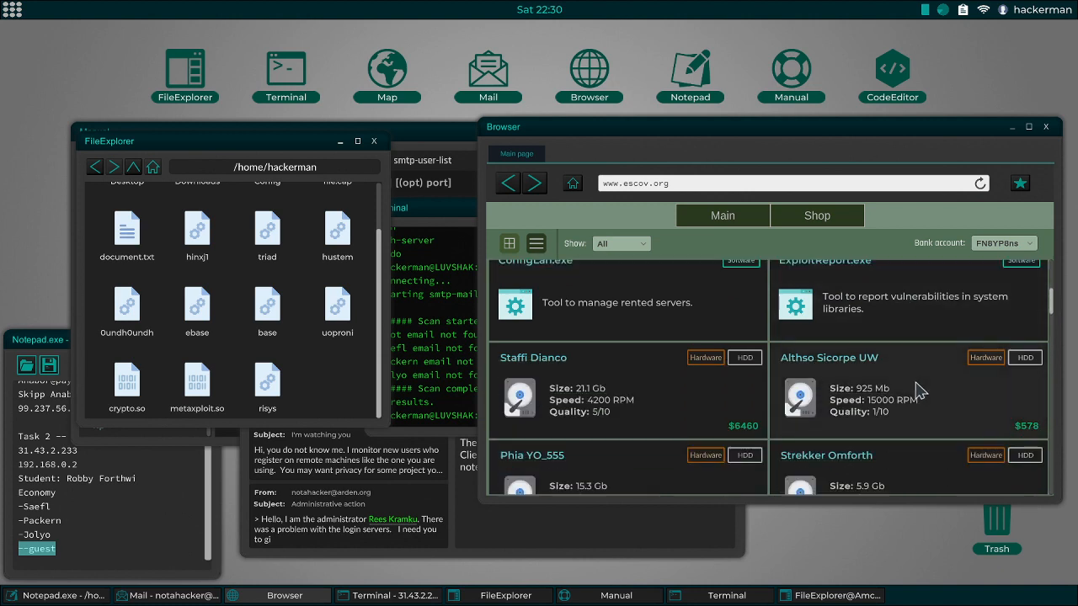
{"action": "scroll", "scroll_direction": "down", "scroll_amount": 3}
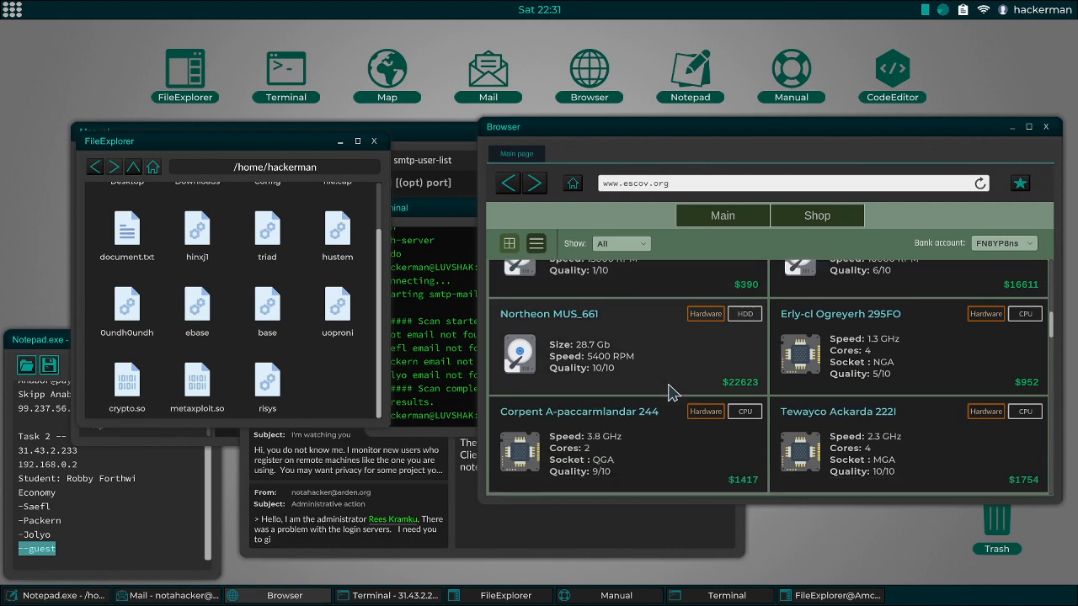
{"action": "scroll", "scroll_direction": "down", "scroll_amount": 3}
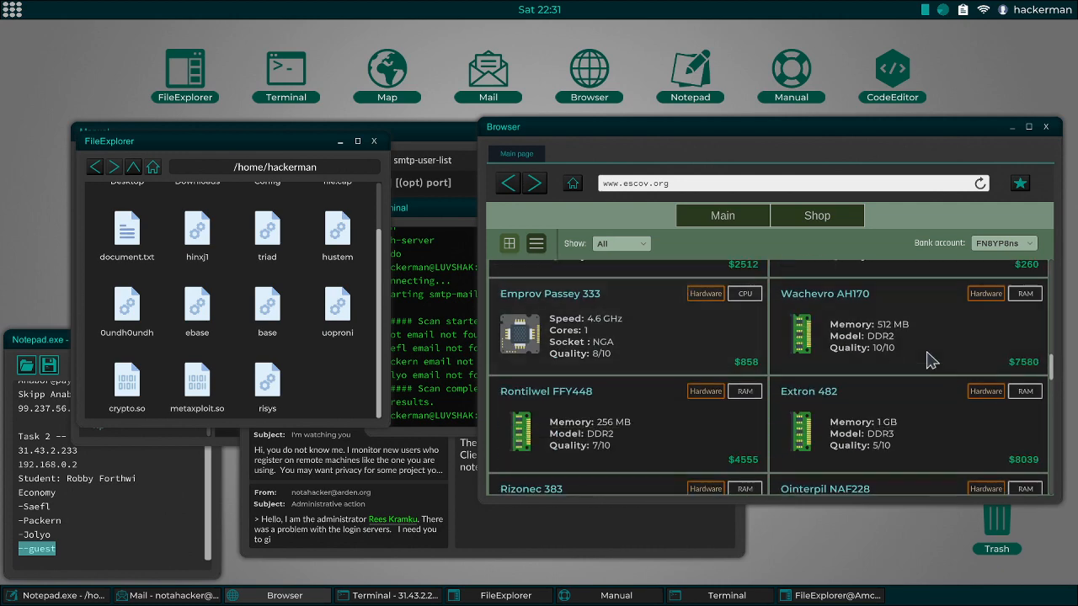
Return to the hacker shop at 48.70.110.188 via bookmarks and browse its Tools list
{"action": "left_click", "coordinate": [1020, 182]}
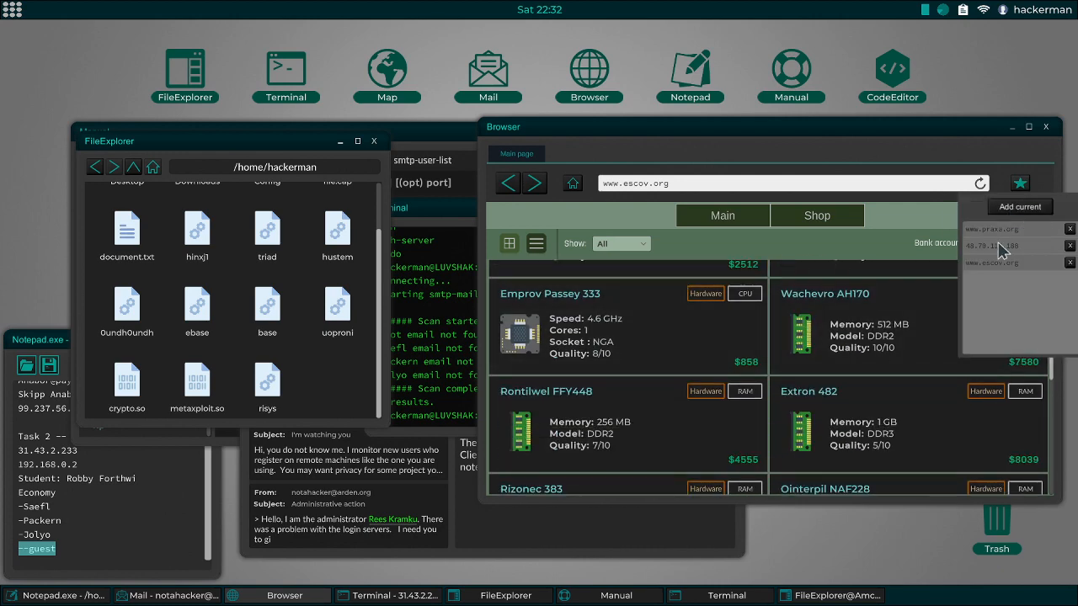
{"action": "left_click", "coordinate": [990, 246]}
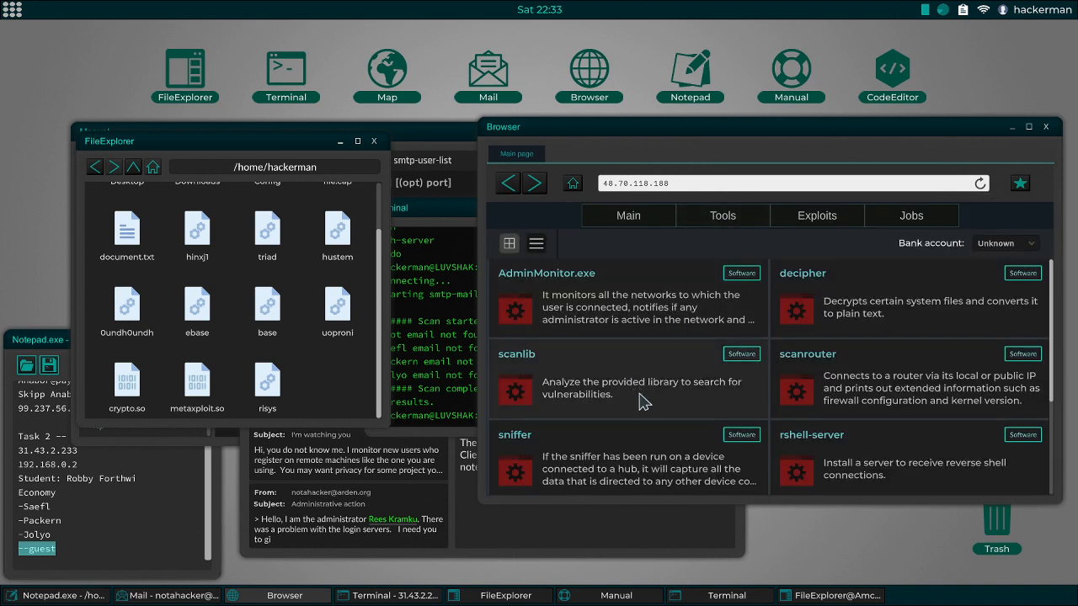
{"action": "mouse_move", "coordinate": [579, 335]}
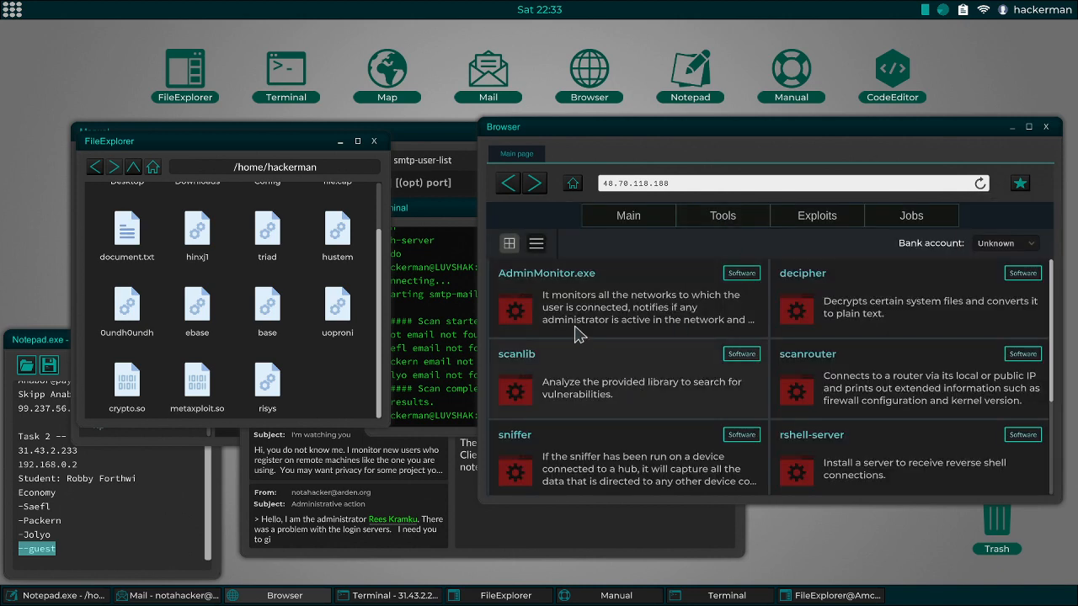
{"action": "mouse_move", "coordinate": [648, 313]}
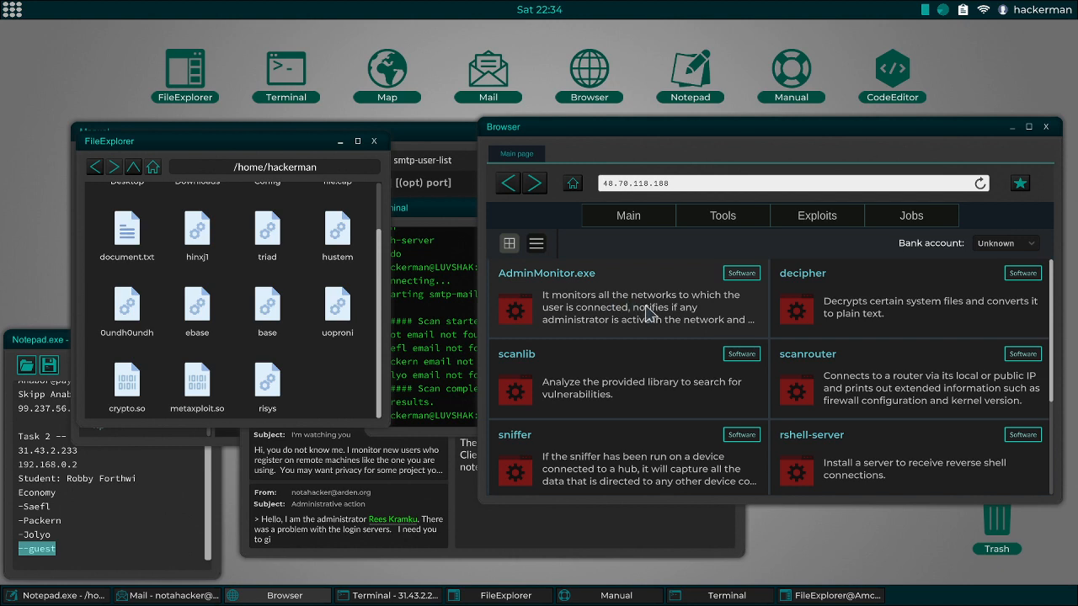
{"action": "mouse_move", "coordinate": [663, 328]}
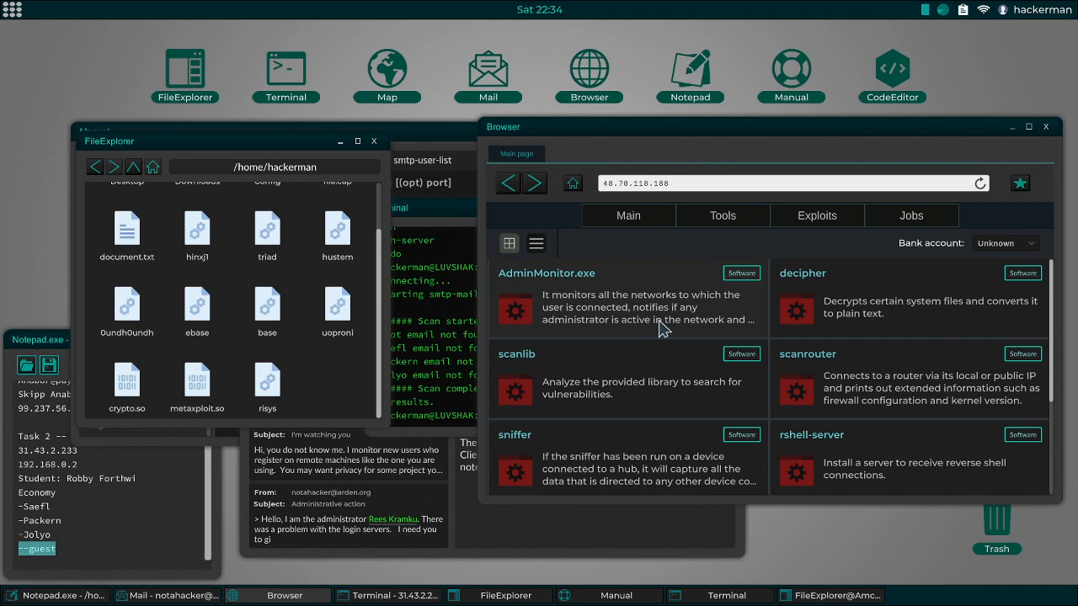
{"action": "scroll", "scroll_direction": "down", "scroll_amount": 3}
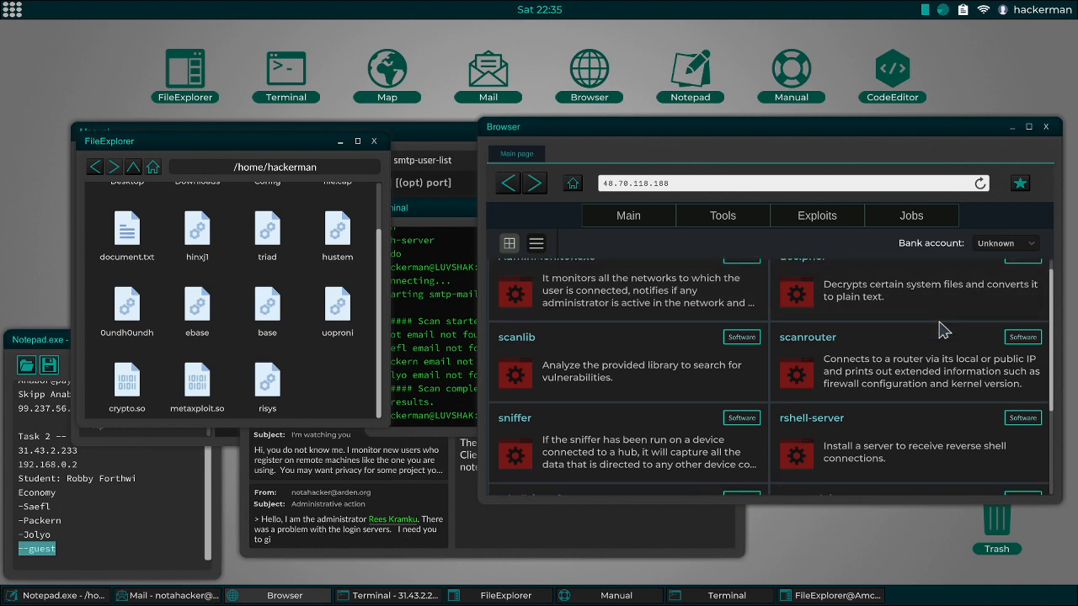
{"action": "scroll", "scroll_direction": "down", "scroll_amount": 3}
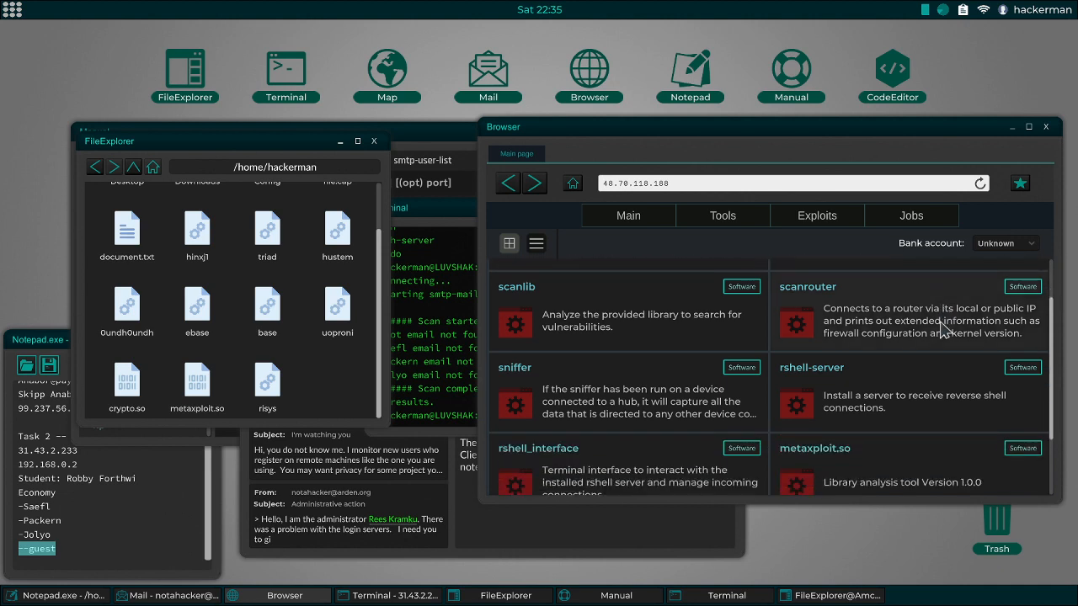
{"action": "scroll", "scroll_direction": "down", "scroll_amount": 3}
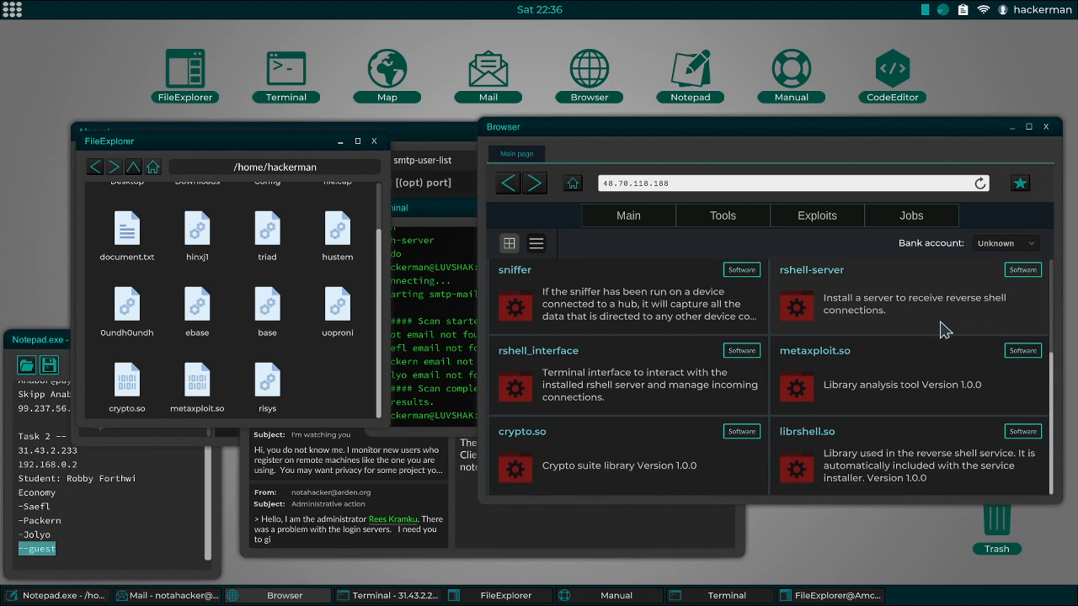
{"action": "mouse_move", "coordinate": [960, 330]}
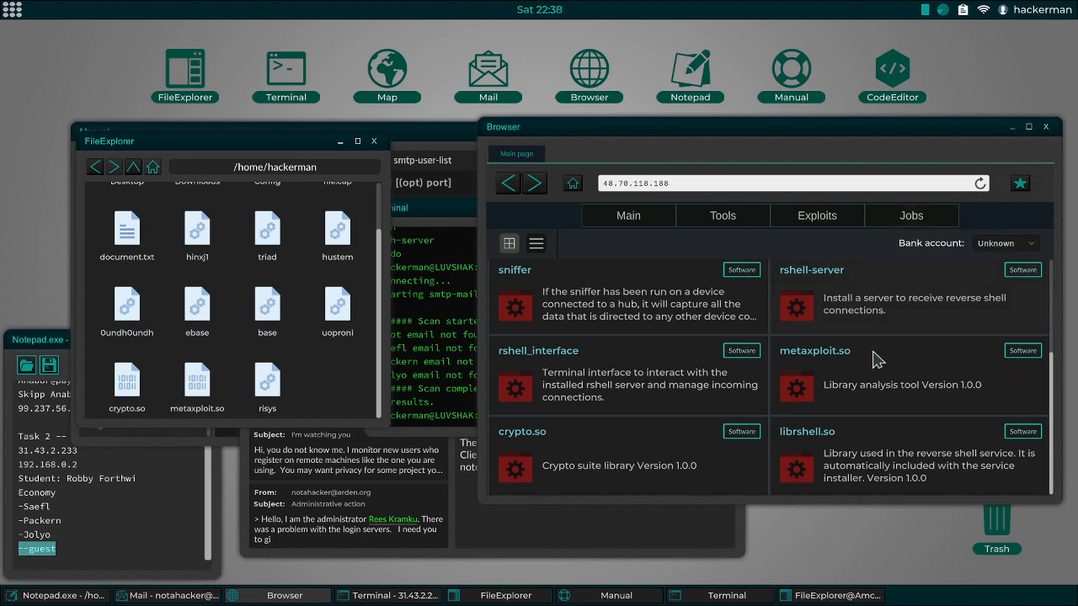
View HackShop's libsmtp 1.0.0 exploits and dismiss the not-enough-RAM warning on launch
{"action": "left_click", "coordinate": [815, 216]}
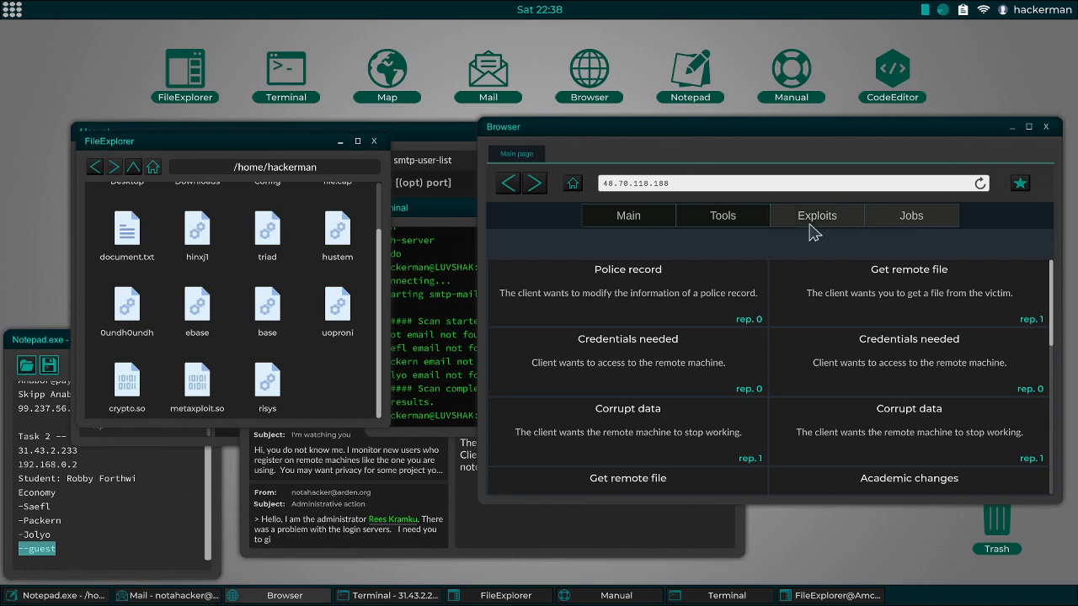
{"action": "left_click", "coordinate": [815, 216]}
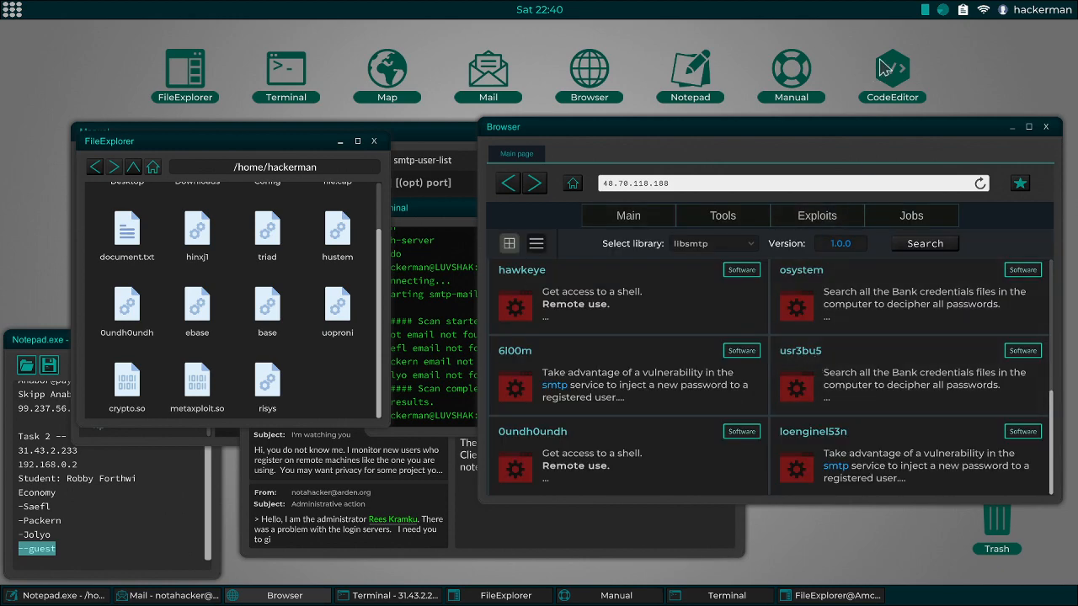
{"action": "left_click", "coordinate": [892, 67]}
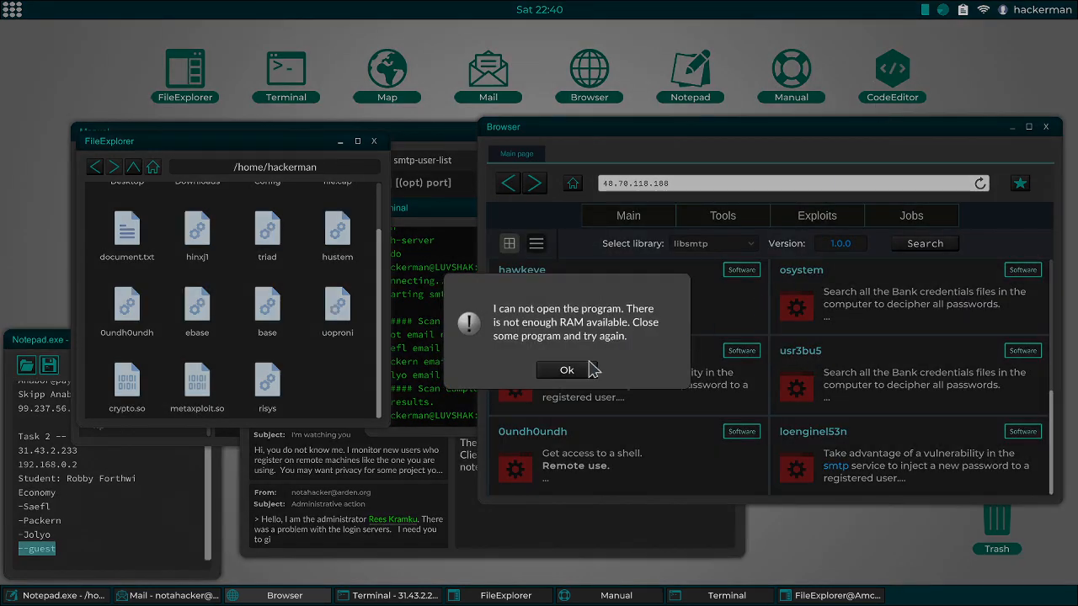
{"action": "left_click", "coordinate": [566, 369]}
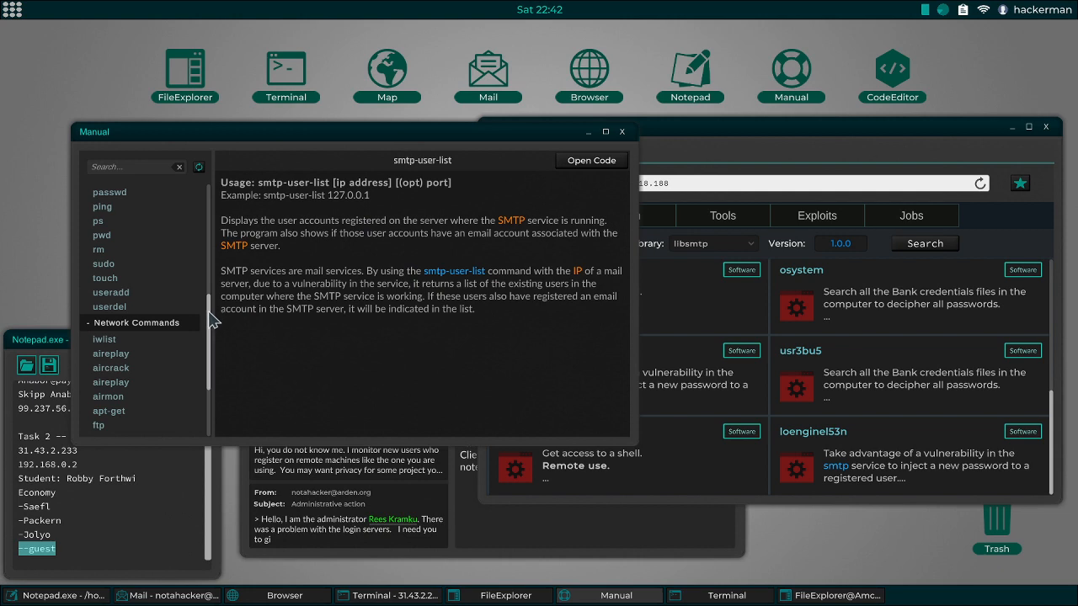
Scroll the Manual's topic list down to the Getting Started entries
{"action": "scroll", "scroll_direction": "down", "scroll_amount": 3}
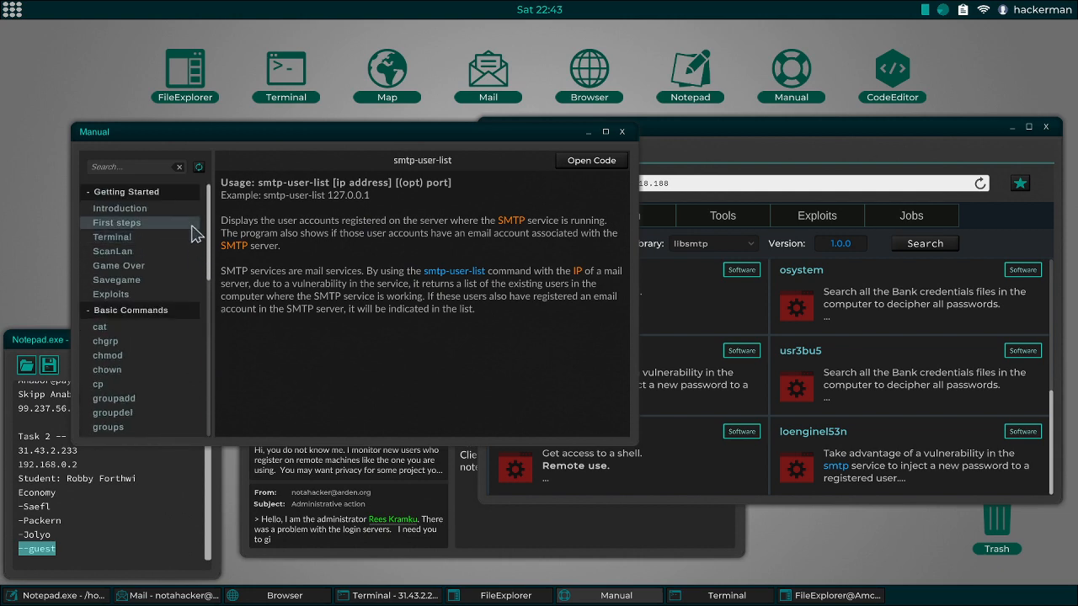
{"action": "mouse_move", "coordinate": [124, 192]}
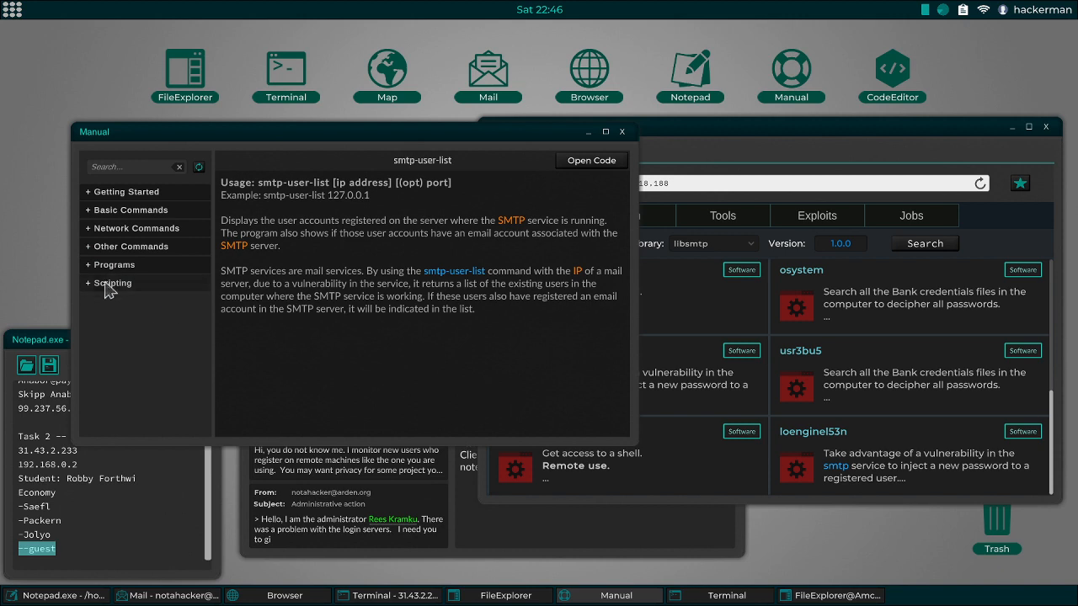
{"action": "left_click", "coordinate": [113, 283]}
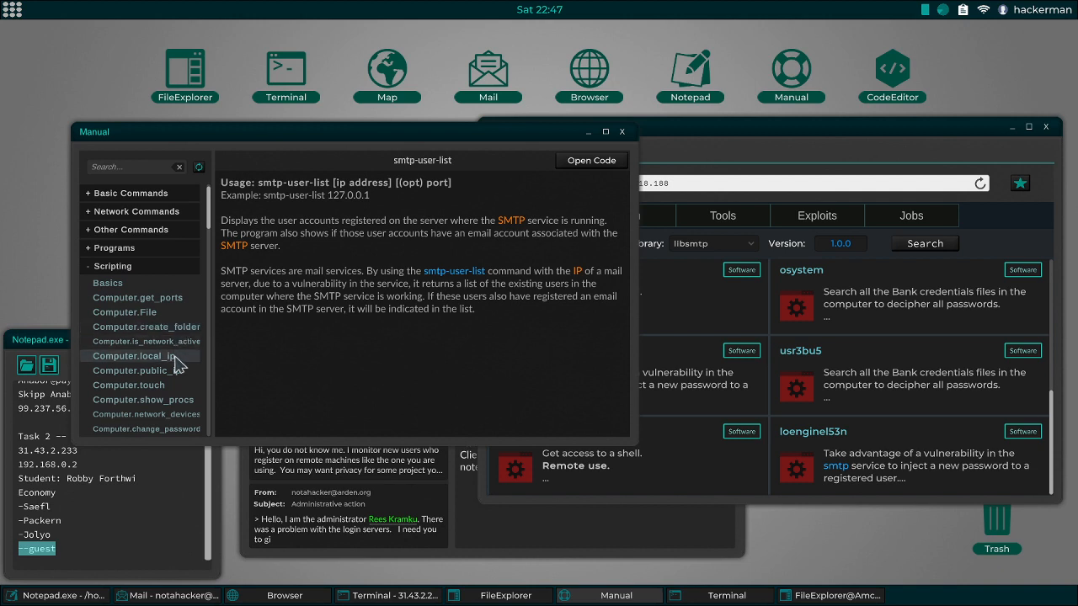
{"action": "mouse_move", "coordinate": [145, 341]}
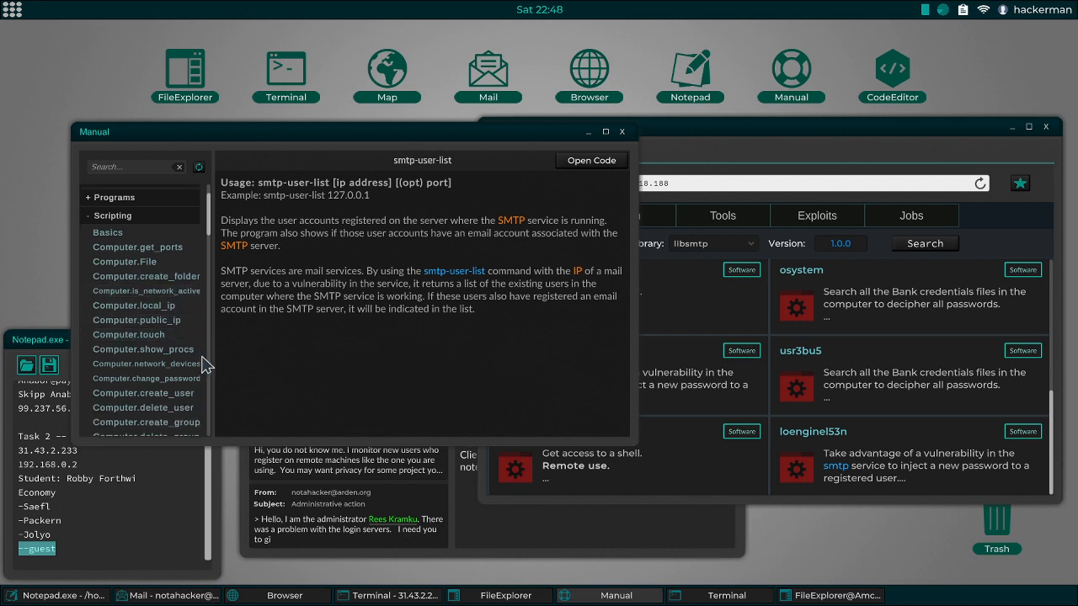
{"action": "scroll", "scroll_direction": "down", "scroll_amount": 3}
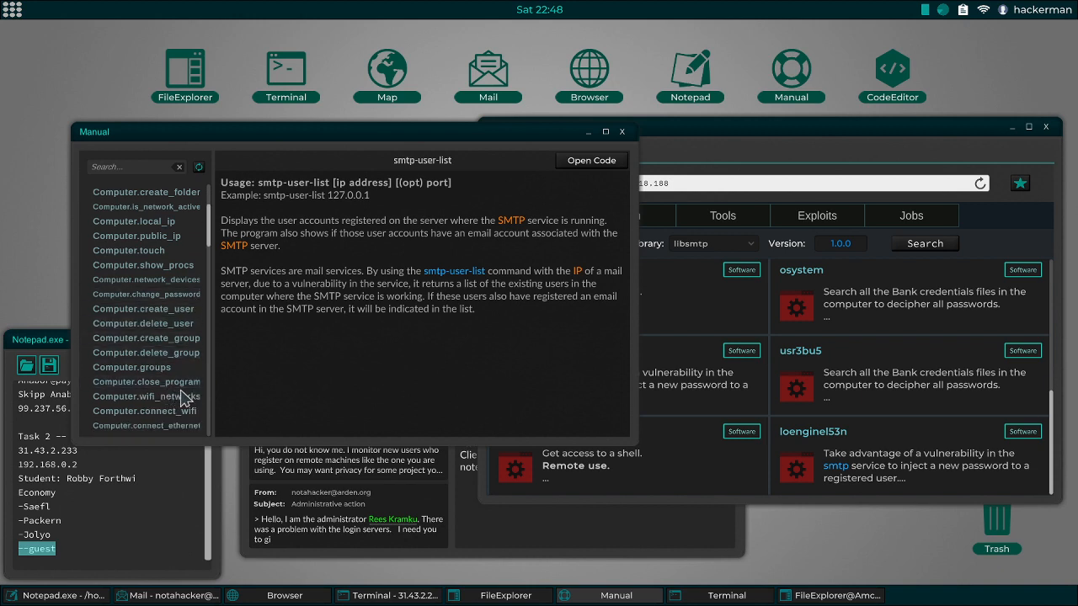
{"action": "scroll", "scroll_direction": "down", "scroll_amount": 3}
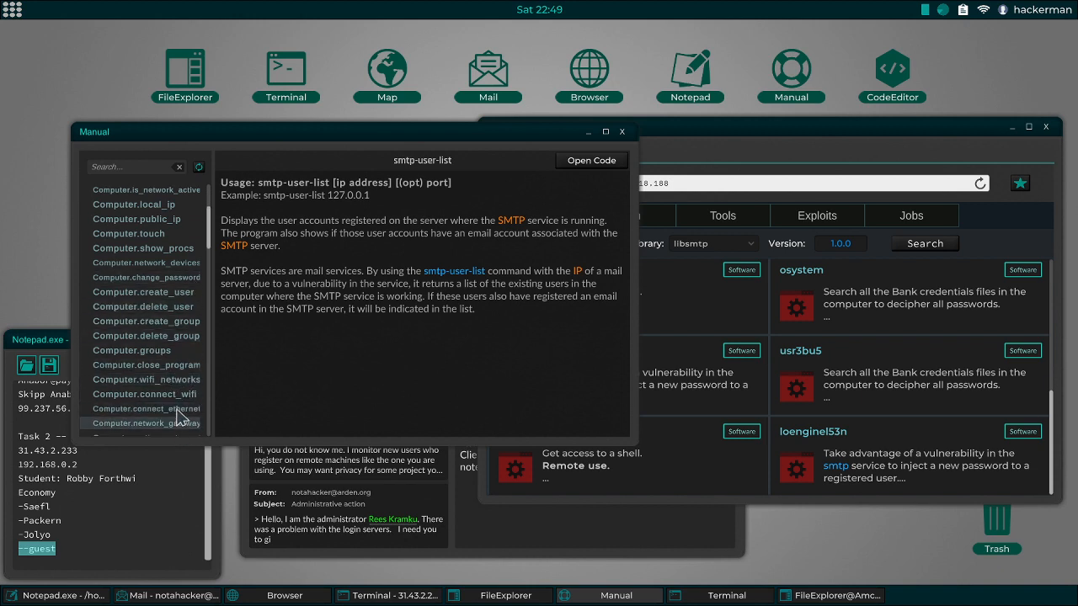
{"action": "scroll", "scroll_direction": "down", "scroll_amount": 3}
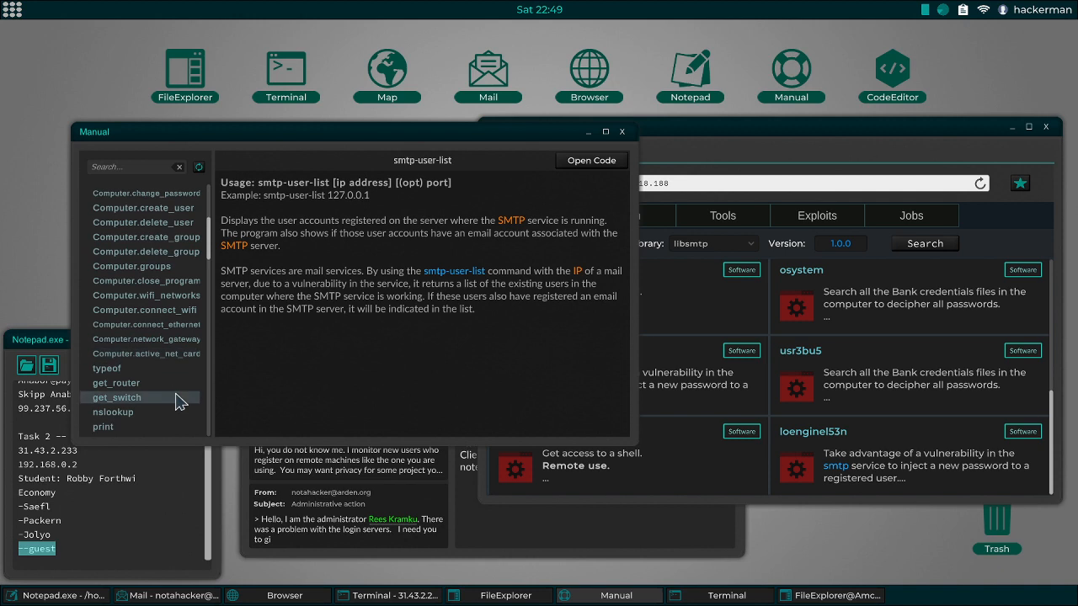
{"action": "scroll", "scroll_direction": "down", "scroll_amount": 3}
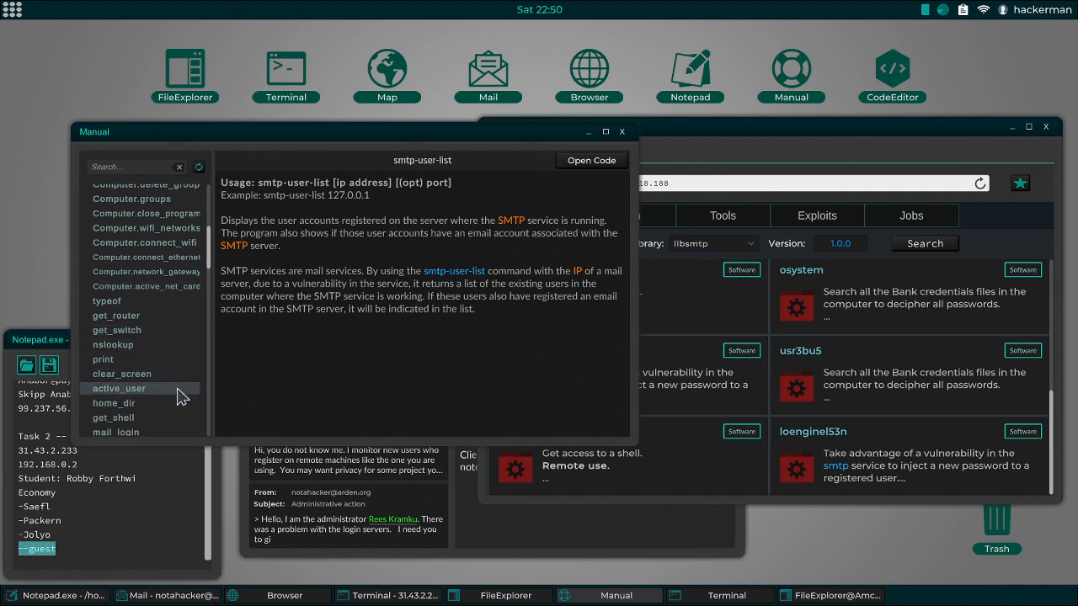
{"action": "scroll", "scroll_direction": "down", "scroll_amount": 3}
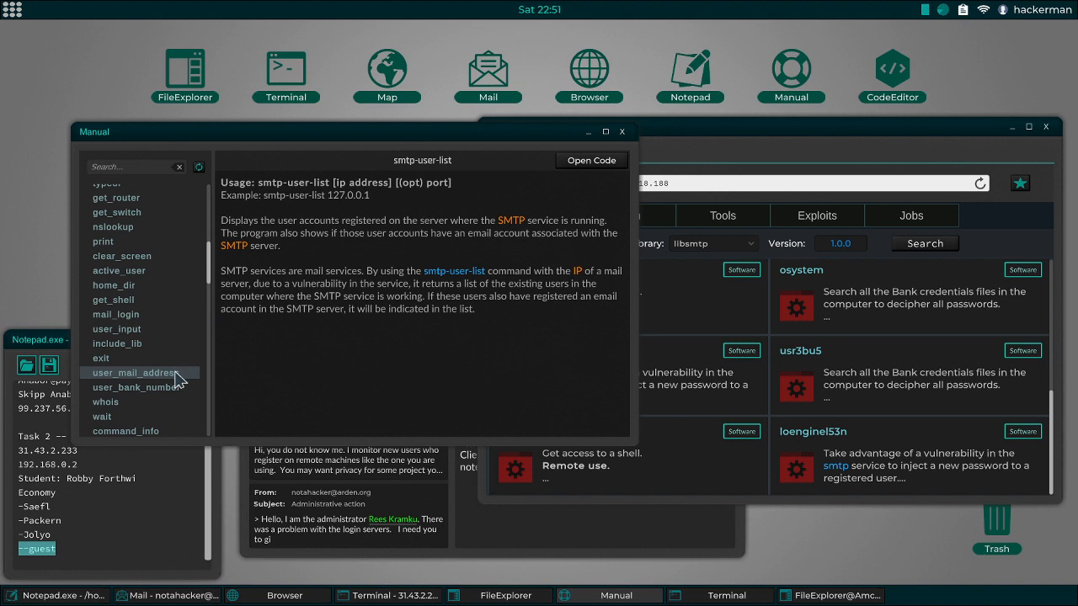
{"action": "scroll", "scroll_direction": "down", "scroll_amount": 3}
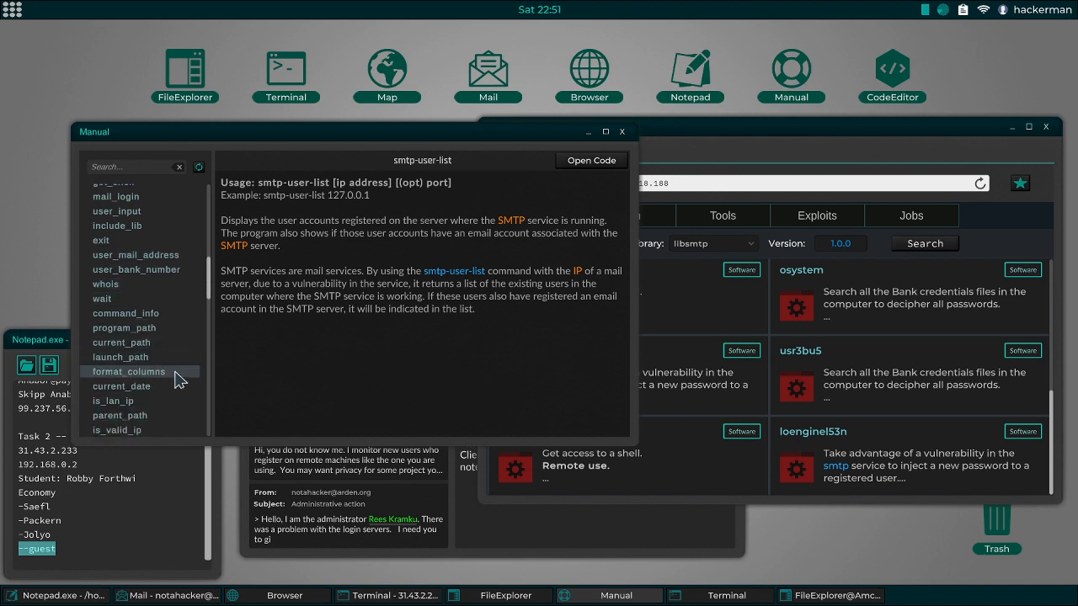
{"action": "scroll", "scroll_direction": "down", "scroll_amount": 3}
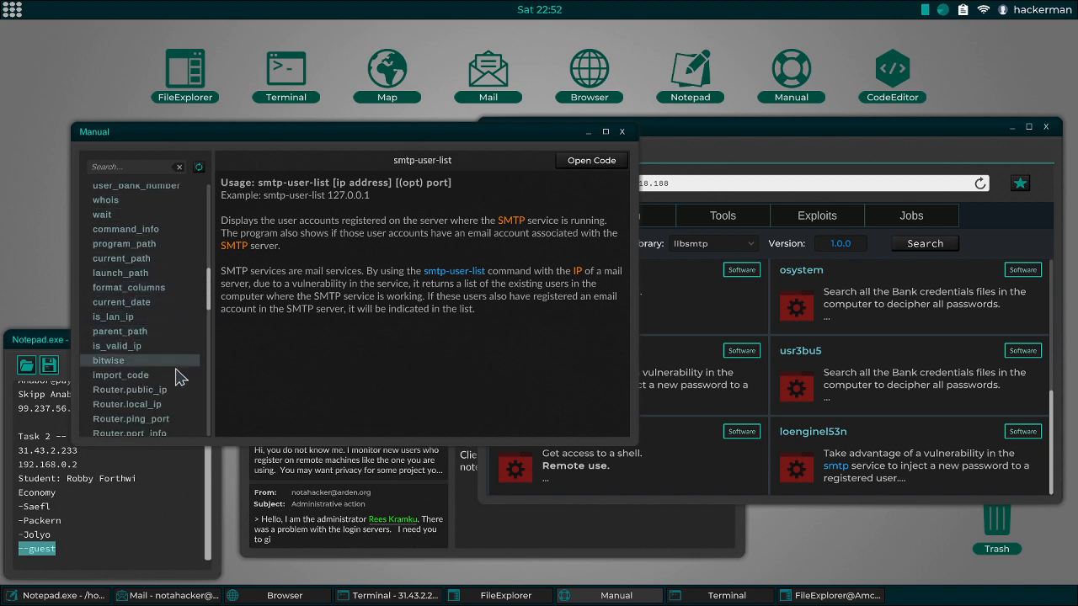
{"action": "scroll", "scroll_direction": "down", "scroll_amount": 3}
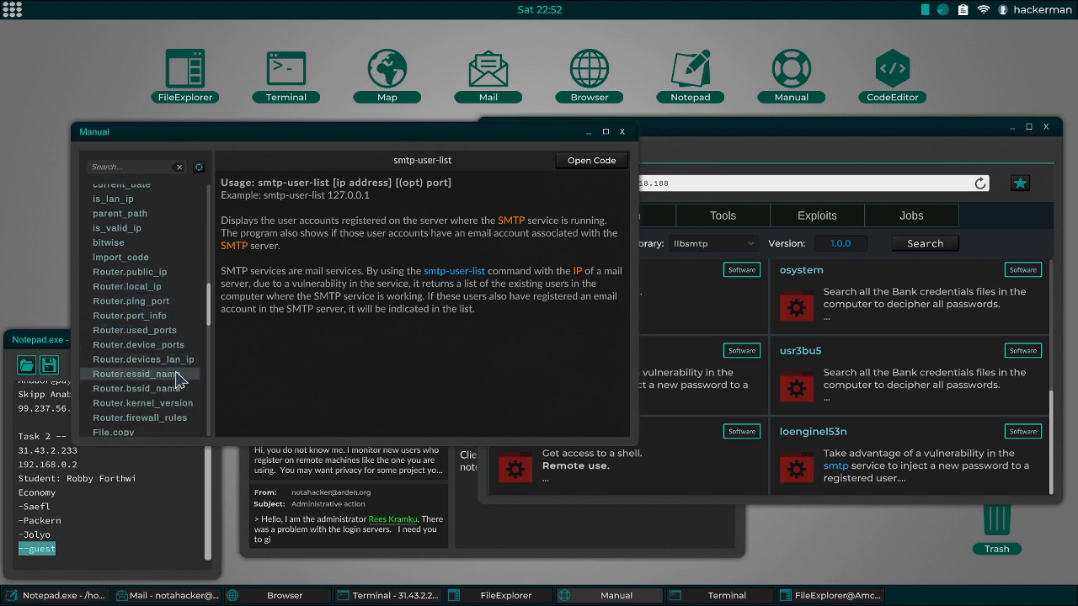
{"action": "scroll", "scroll_direction": "down", "scroll_amount": 3}
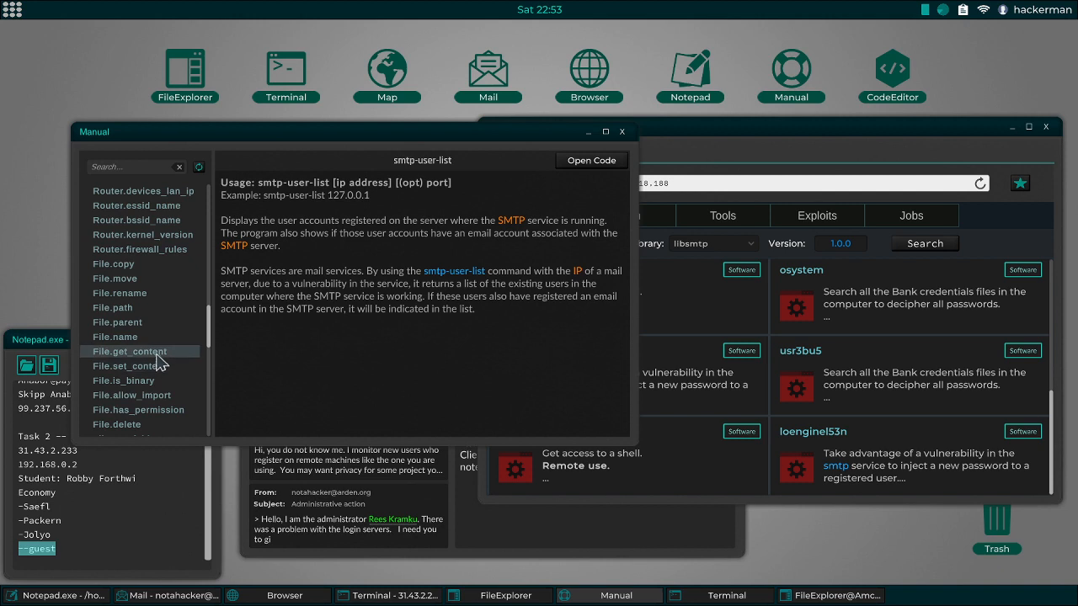
View the File.get_content documentation and continue down the scripting list
{"action": "left_click", "coordinate": [128, 352]}
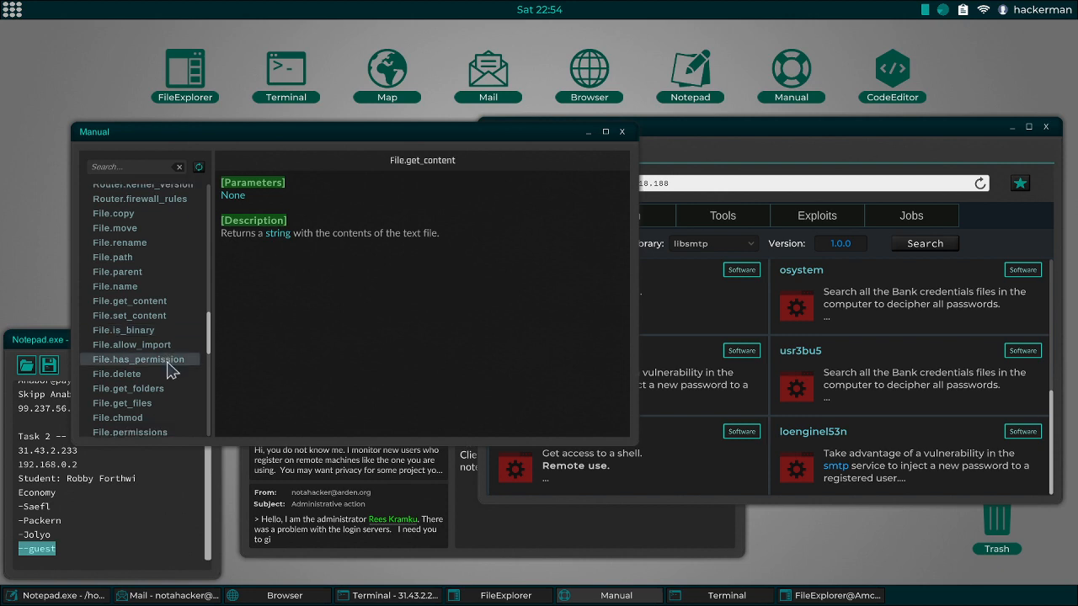
{"action": "scroll", "scroll_direction": "down", "scroll_amount": 3}
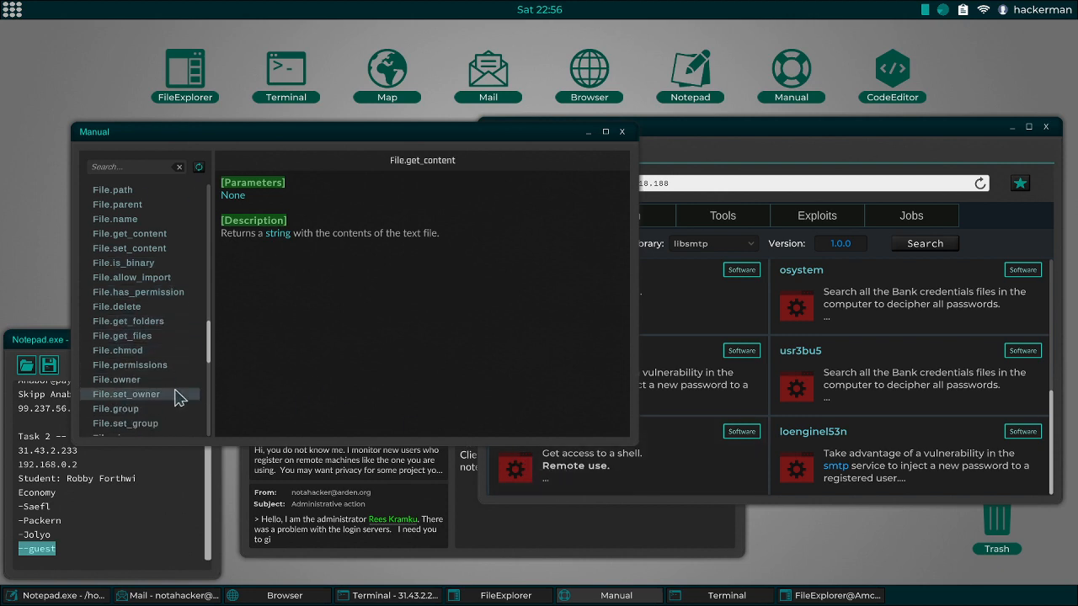
{"action": "scroll", "scroll_direction": "down", "scroll_amount": 3}
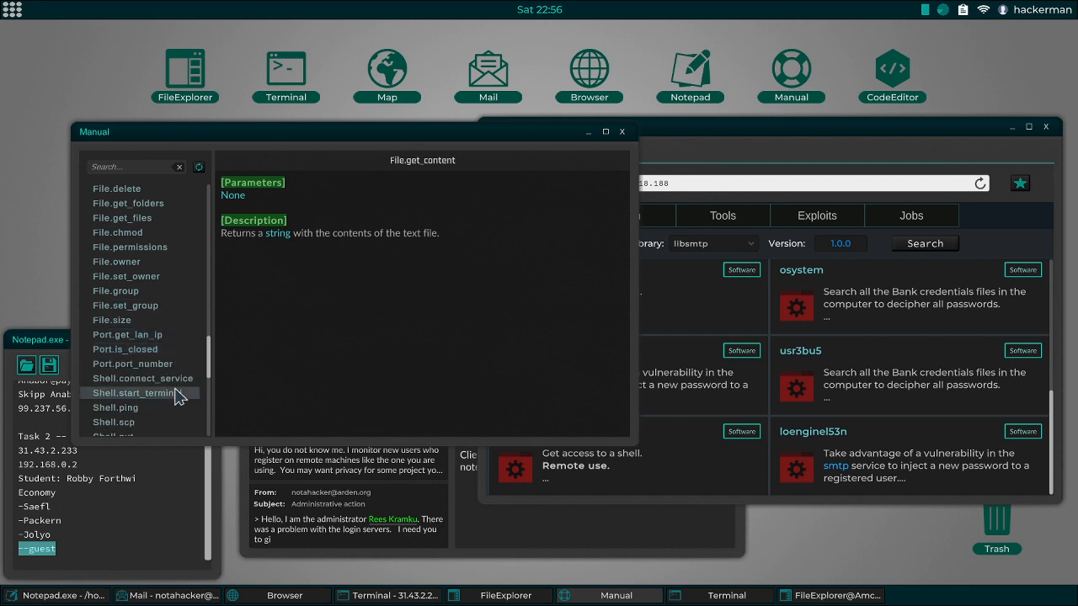
{"action": "scroll", "scroll_direction": "down", "scroll_amount": 3}
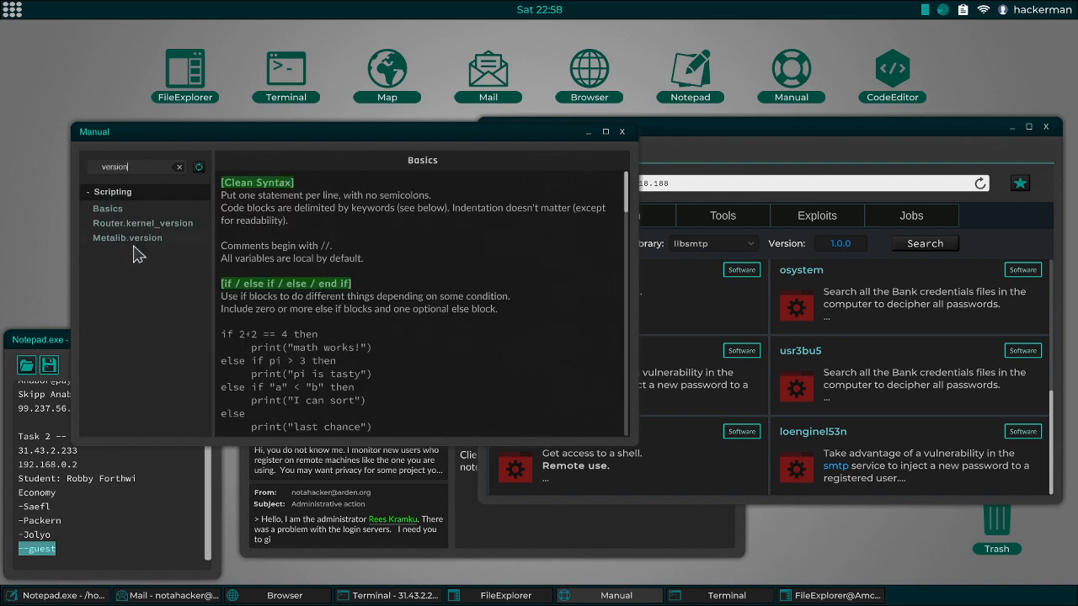
Read Metalib.version from the 'version' results, then show the Basics scripting guide
{"action": "left_click", "coordinate": [128, 237]}
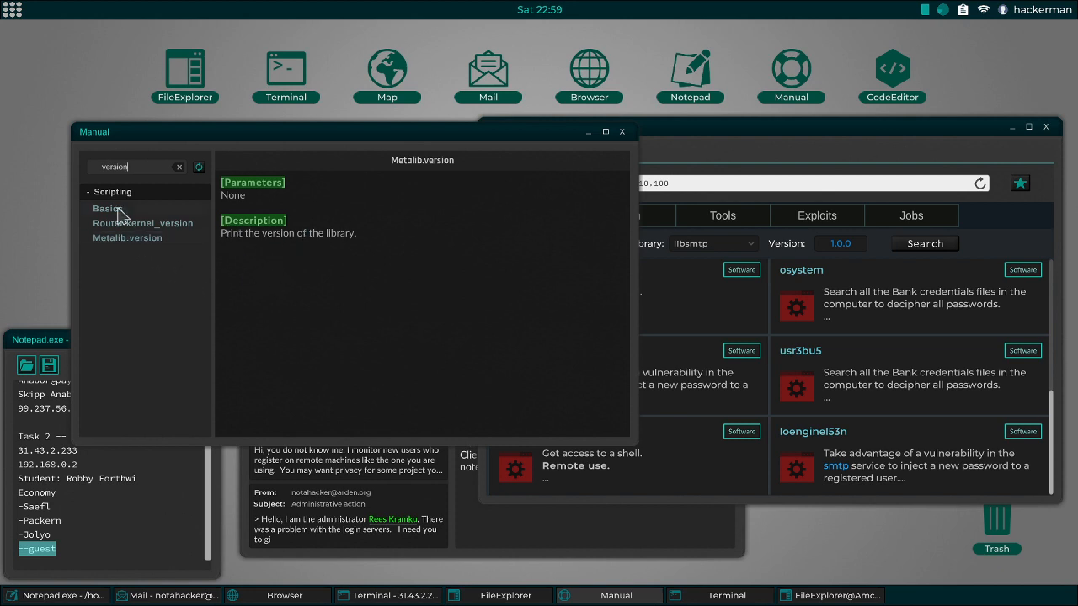
{"action": "left_click", "coordinate": [108, 208]}
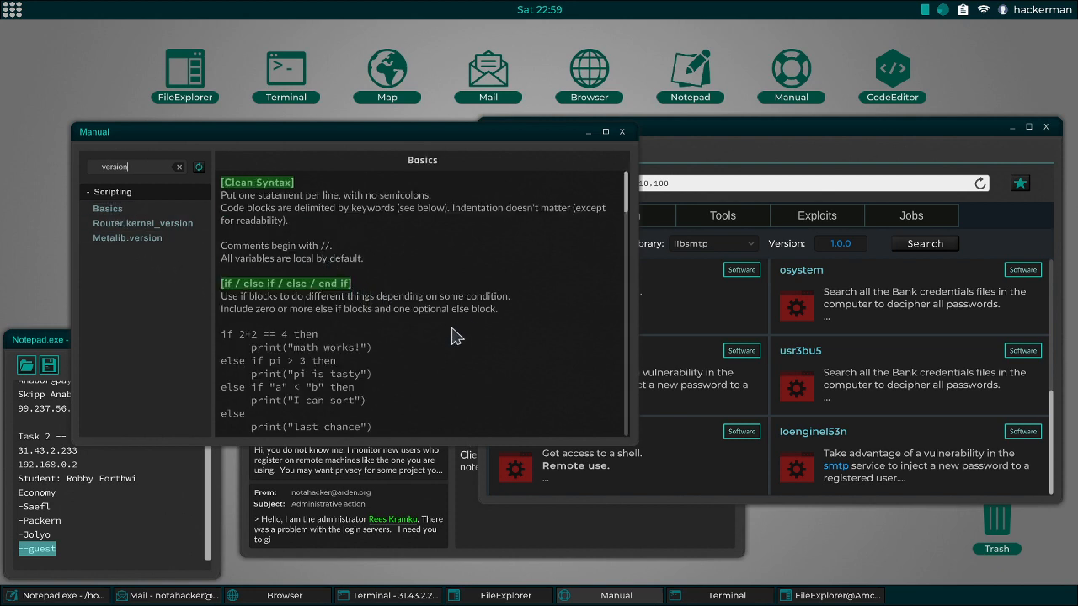
Read down the Basics page through classes, operators, if/else and while loops
{"action": "scroll", "scroll_direction": "down", "scroll_amount": 3}
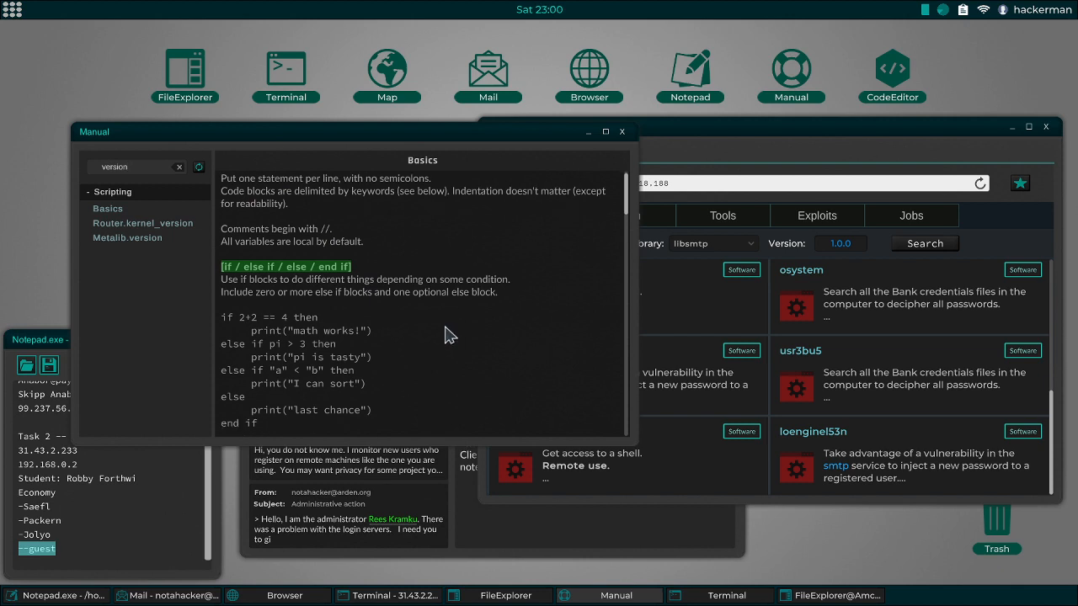
{"action": "scroll", "scroll_direction": "down", "scroll_amount": 3}
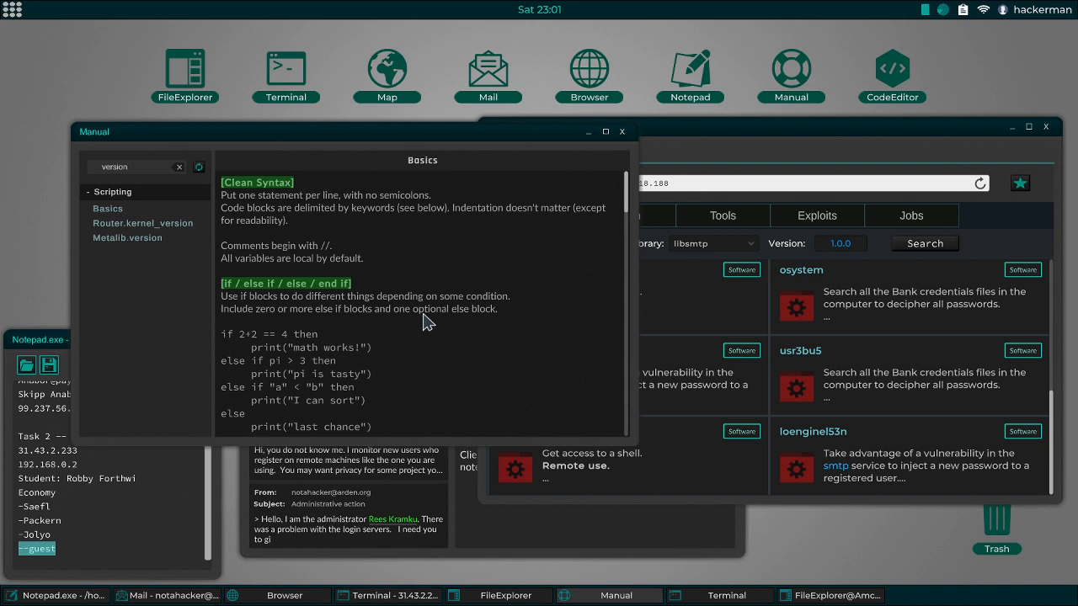
{"action": "scroll", "scroll_direction": "down", "scroll_amount": 3}
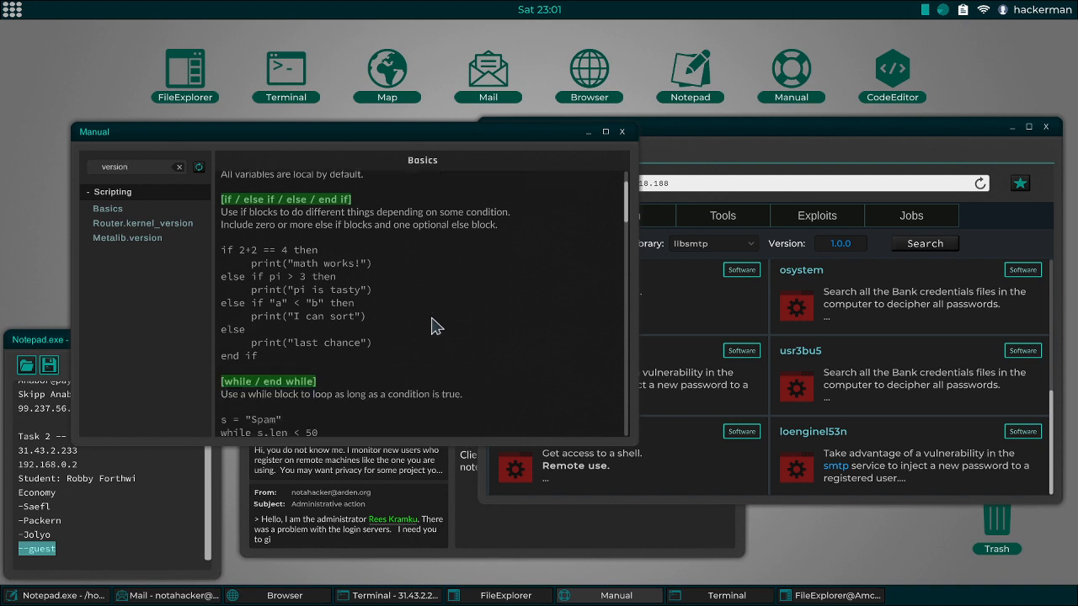
{"action": "scroll", "scroll_direction": "down", "scroll_amount": 3}
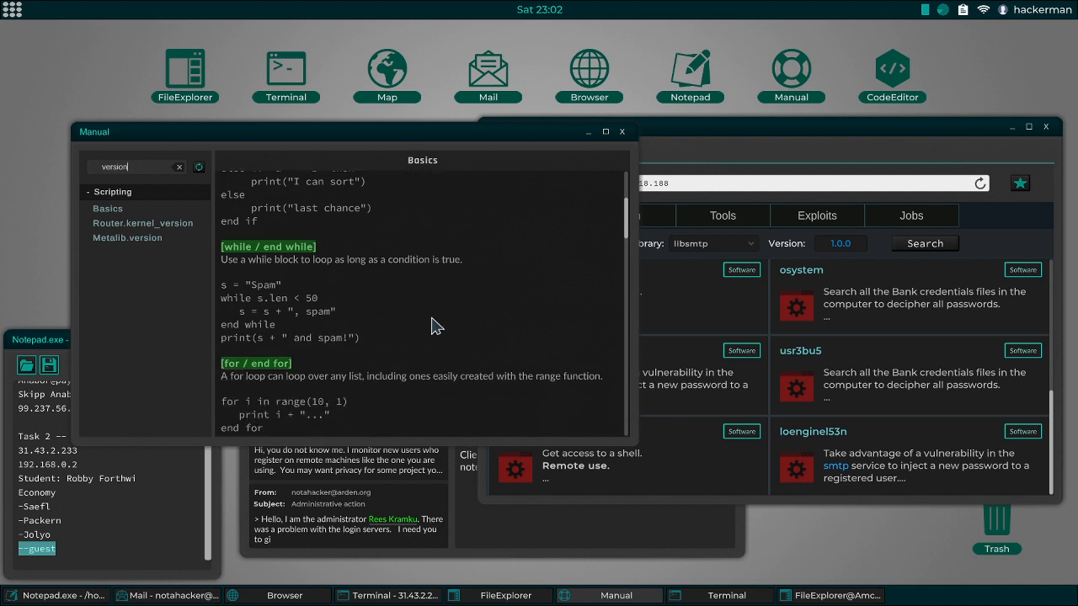
{"action": "scroll", "scroll_direction": "down", "scroll_amount": 3}
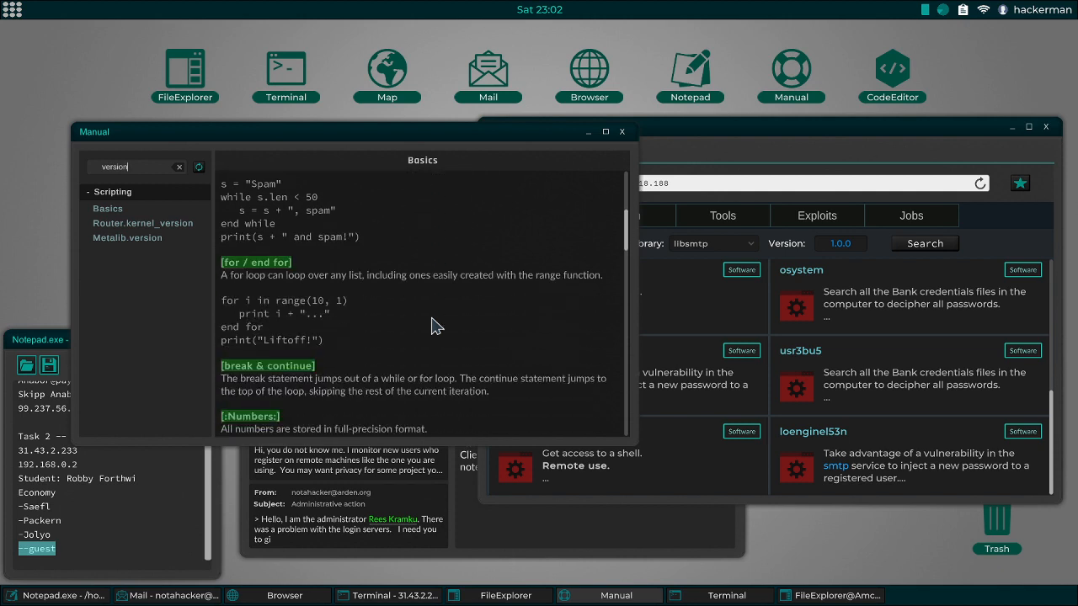
{"action": "scroll", "scroll_direction": "down", "scroll_amount": 3}
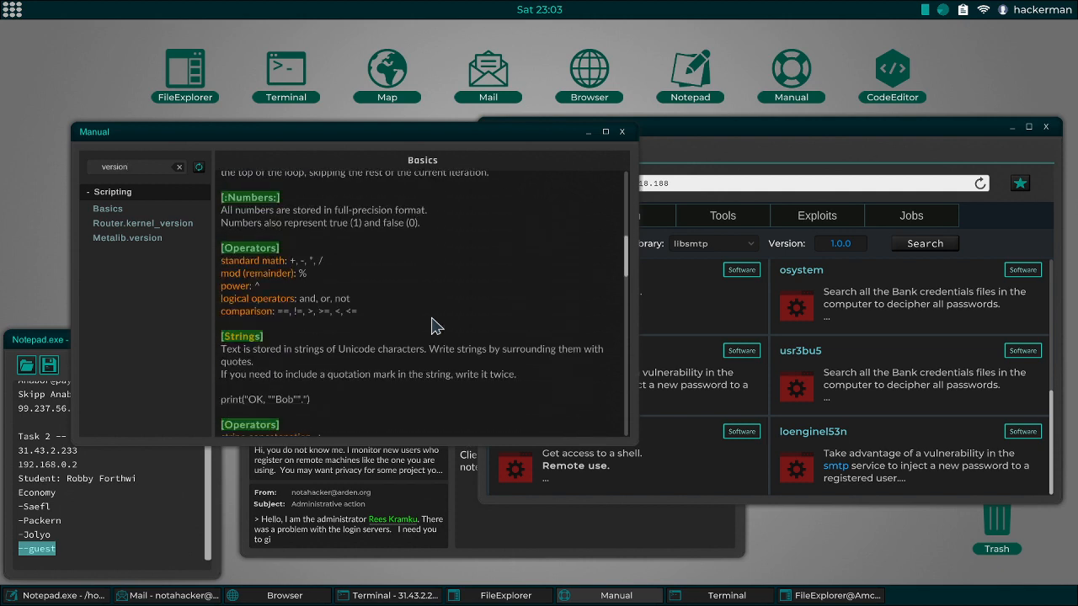
{"action": "scroll", "scroll_direction": "down", "scroll_amount": 3}
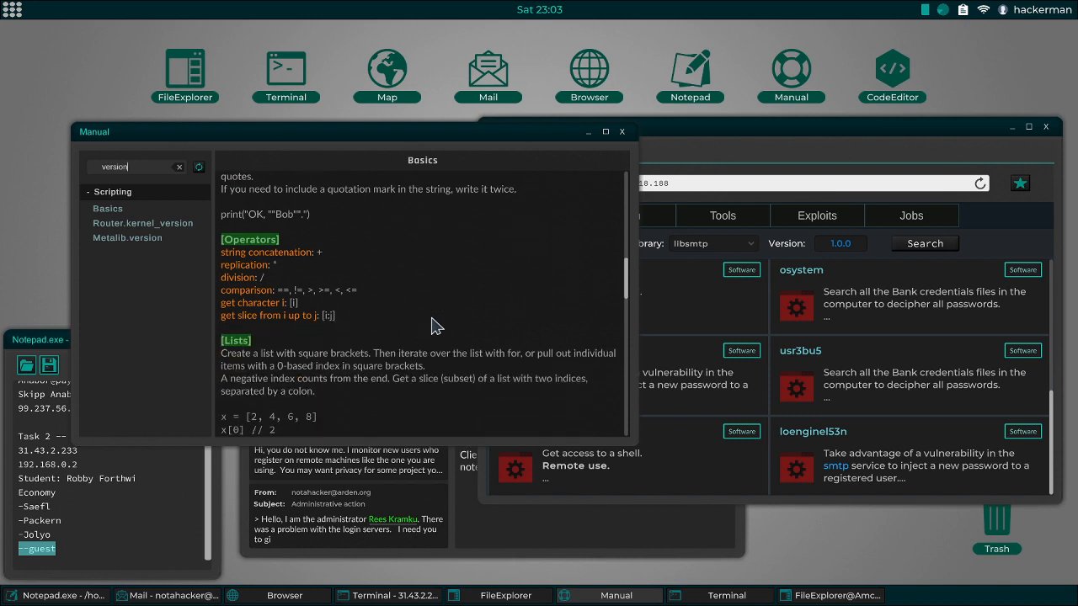
{"action": "scroll", "scroll_direction": "down", "scroll_amount": 3}
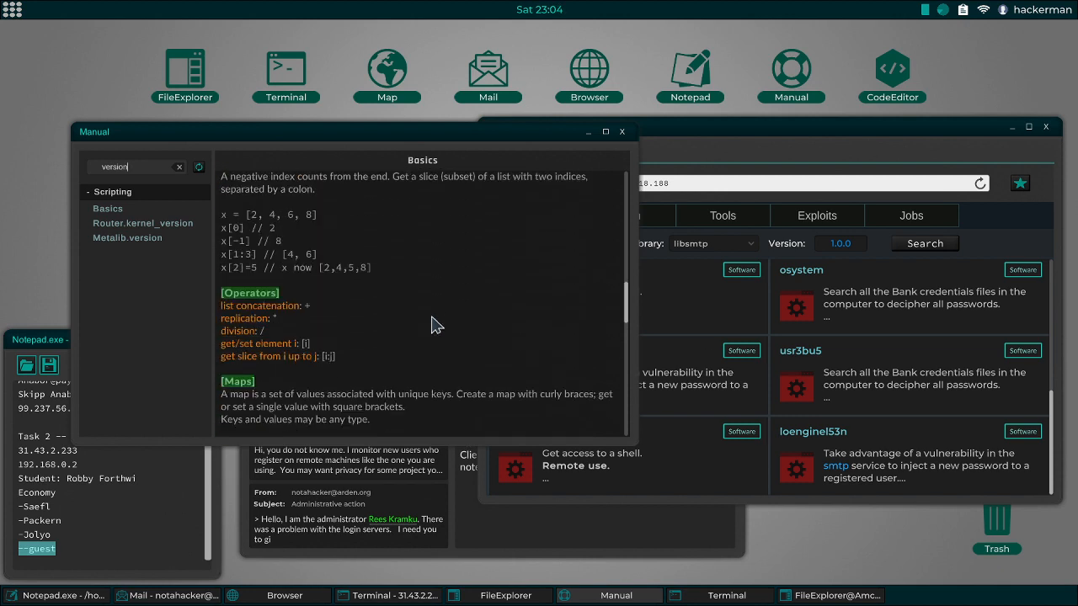
{"action": "scroll", "scroll_direction": "down", "scroll_amount": 3}
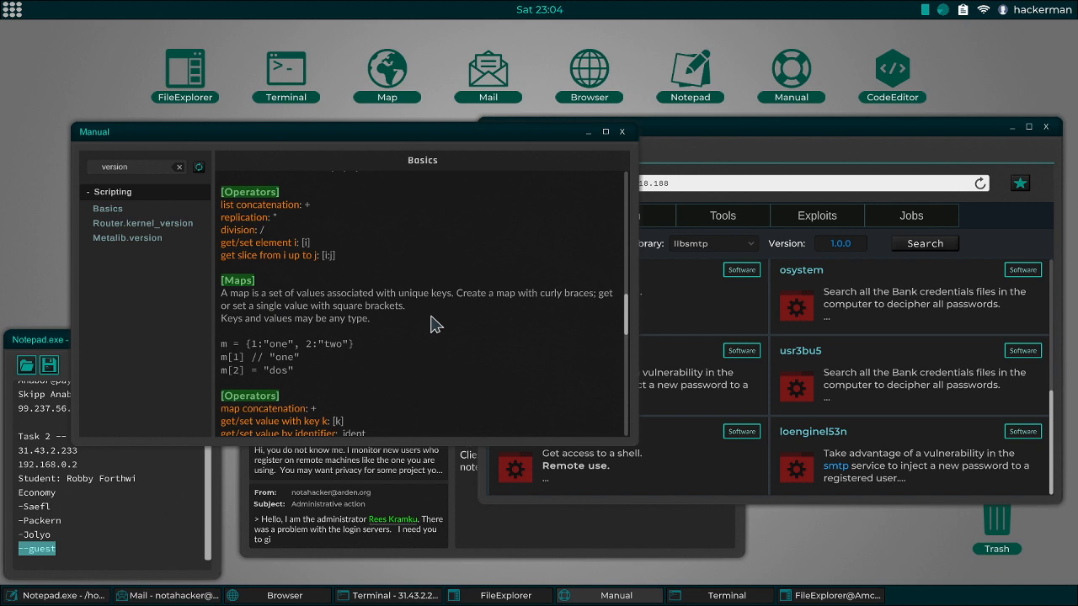
{"action": "scroll", "scroll_direction": "down", "scroll_amount": 3}
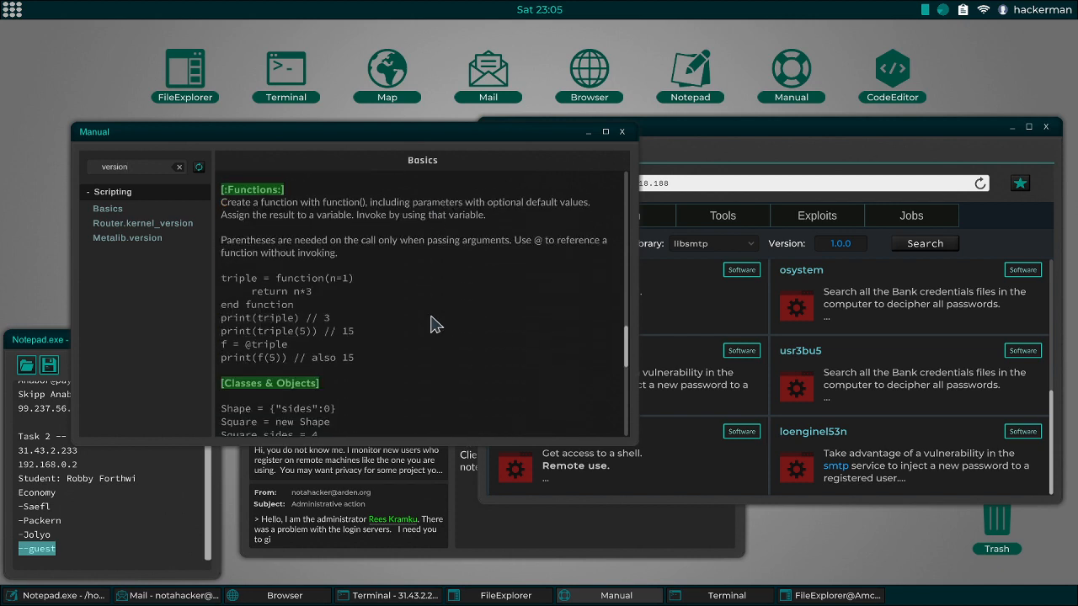
{"action": "scroll", "scroll_direction": "down", "scroll_amount": 3}
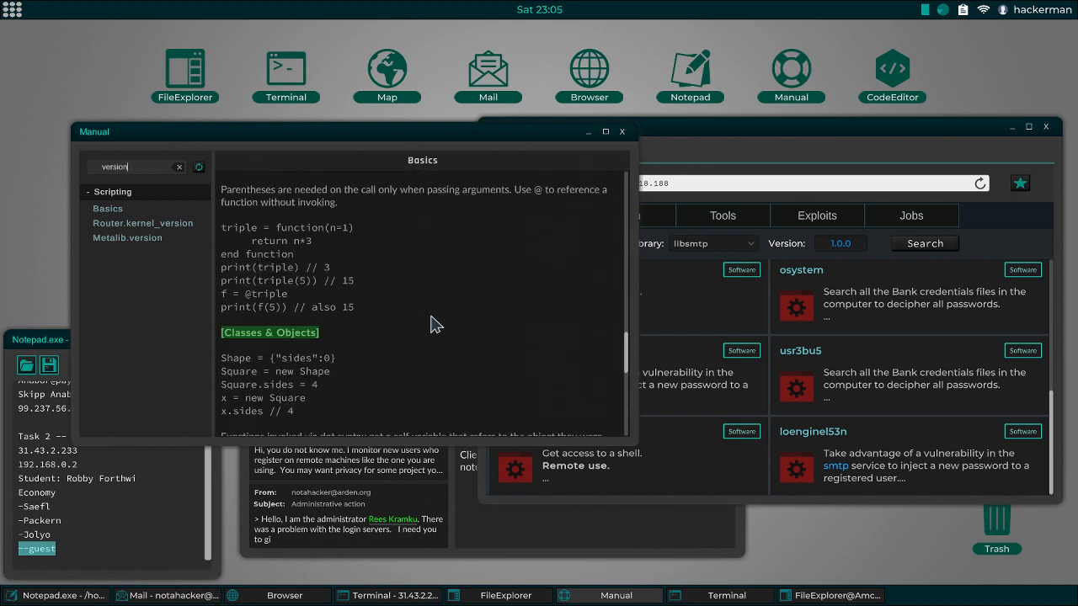
{"action": "scroll", "scroll_direction": "down", "scroll_amount": 3}
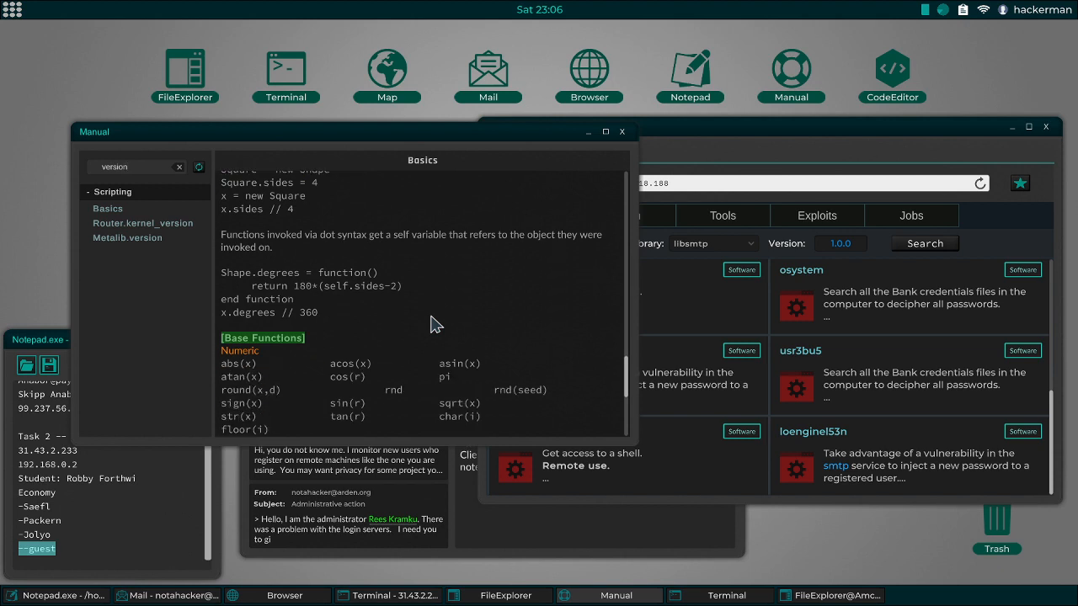
{"action": "scroll", "scroll_direction": "down", "scroll_amount": 3}
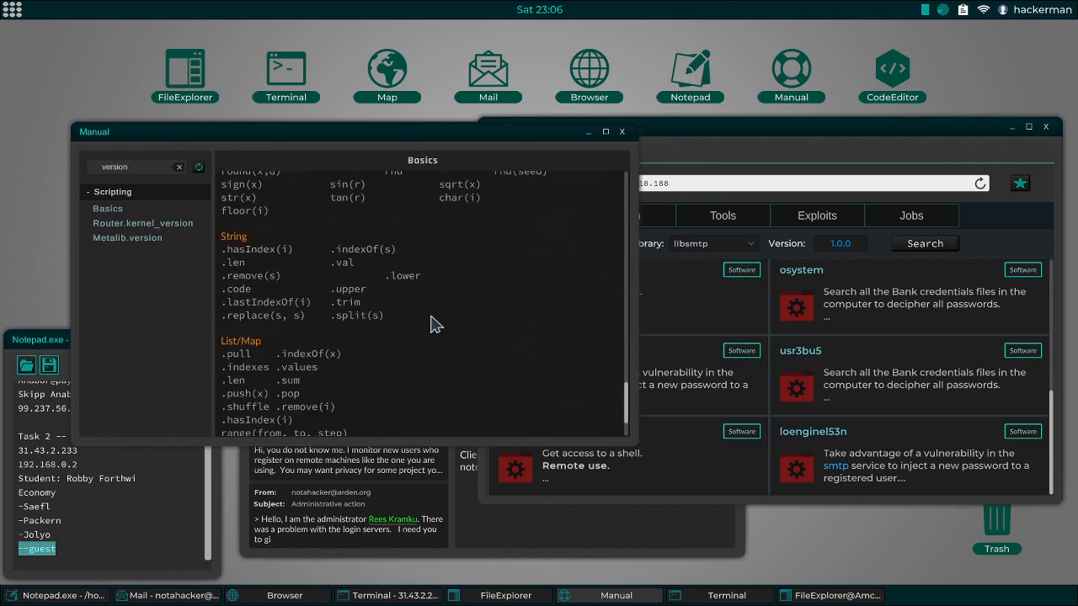
{"action": "scroll", "scroll_direction": "down", "scroll_amount": 3}
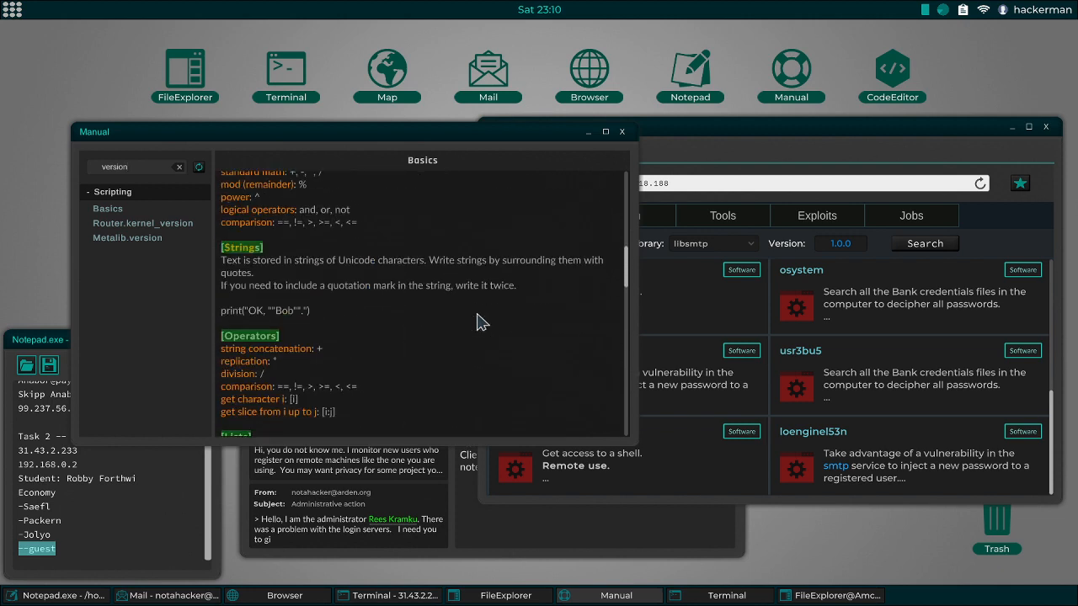
{"action": "scroll", "scroll_direction": "up", "scroll_amount": 3}
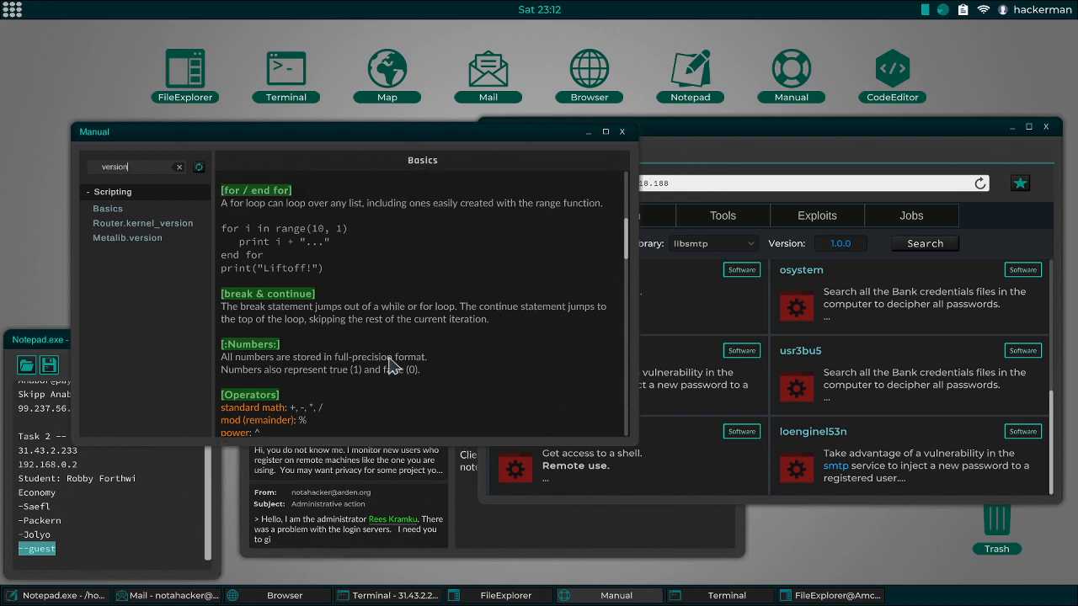
{"action": "scroll", "scroll_direction": "down", "scroll_amount": 3}
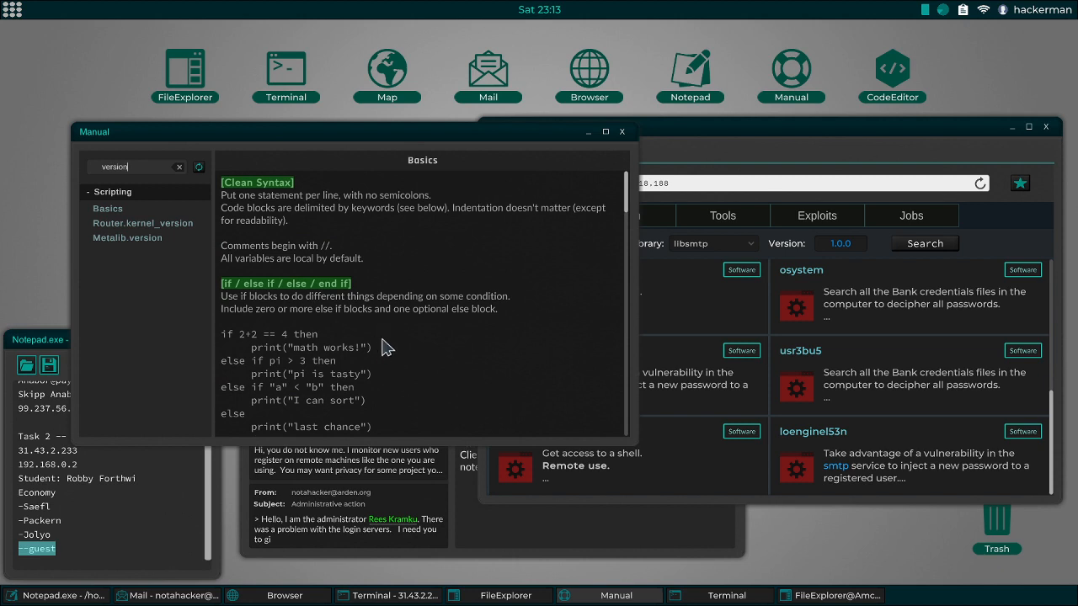
{"action": "scroll", "scroll_direction": "down", "scroll_amount": 3}
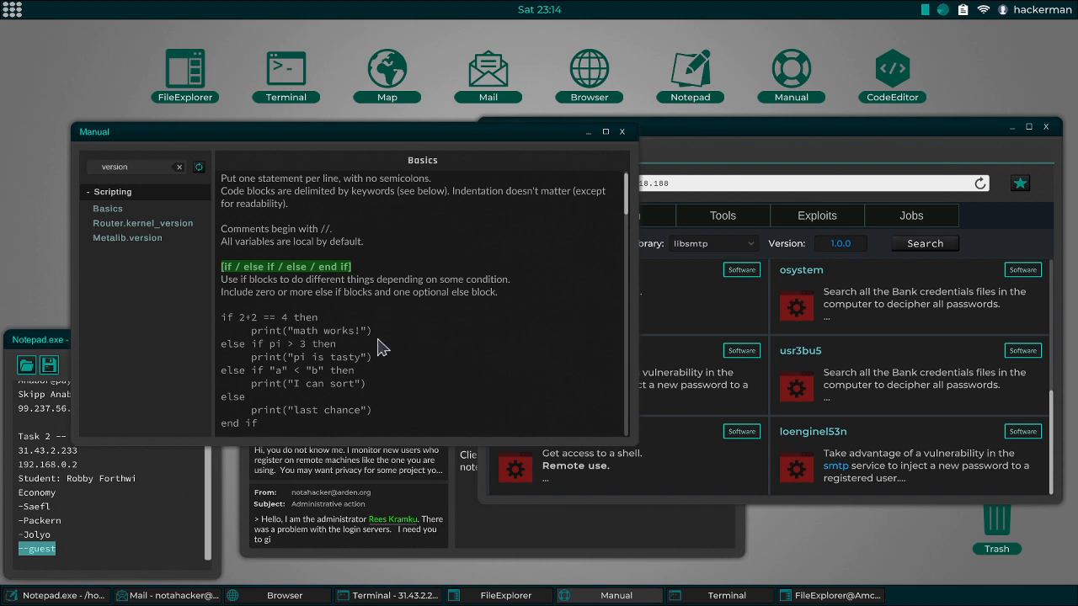
{"action": "scroll", "scroll_direction": "down", "scroll_amount": 3}
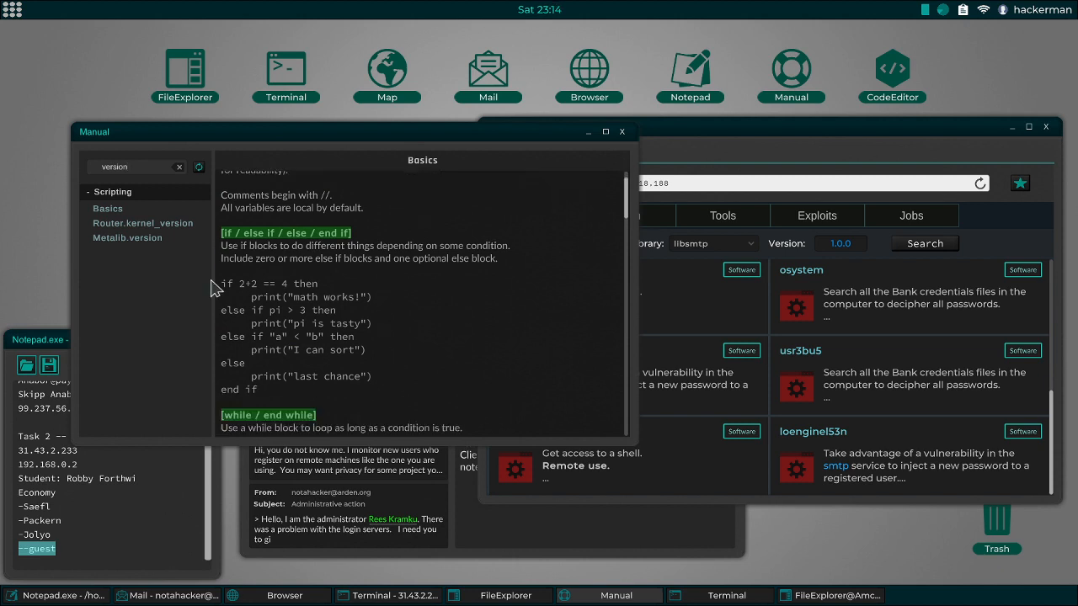
View Metalib.version, then clear the Manual search to return to the Introduction page
{"action": "left_click", "coordinate": [128, 238]}
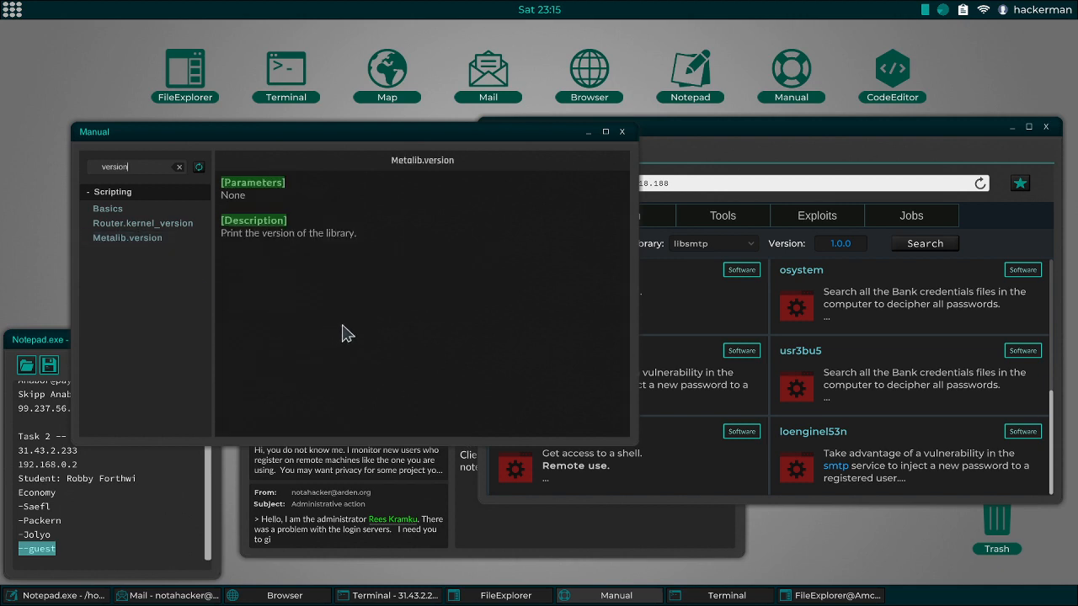
{"action": "mouse_move", "coordinate": [306, 313]}
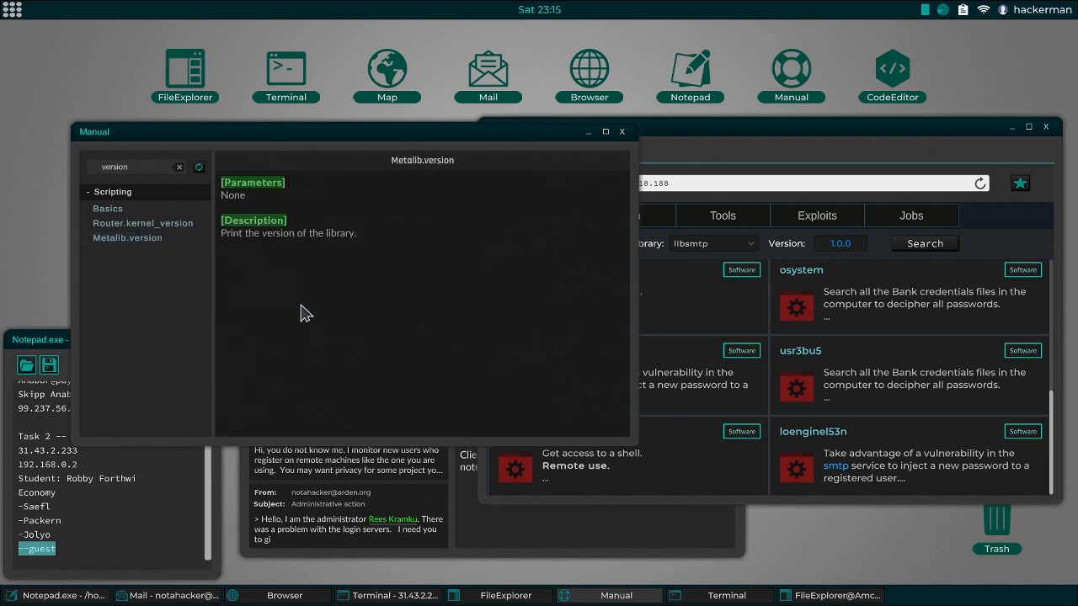
{"action": "mouse_move", "coordinate": [320, 317]}
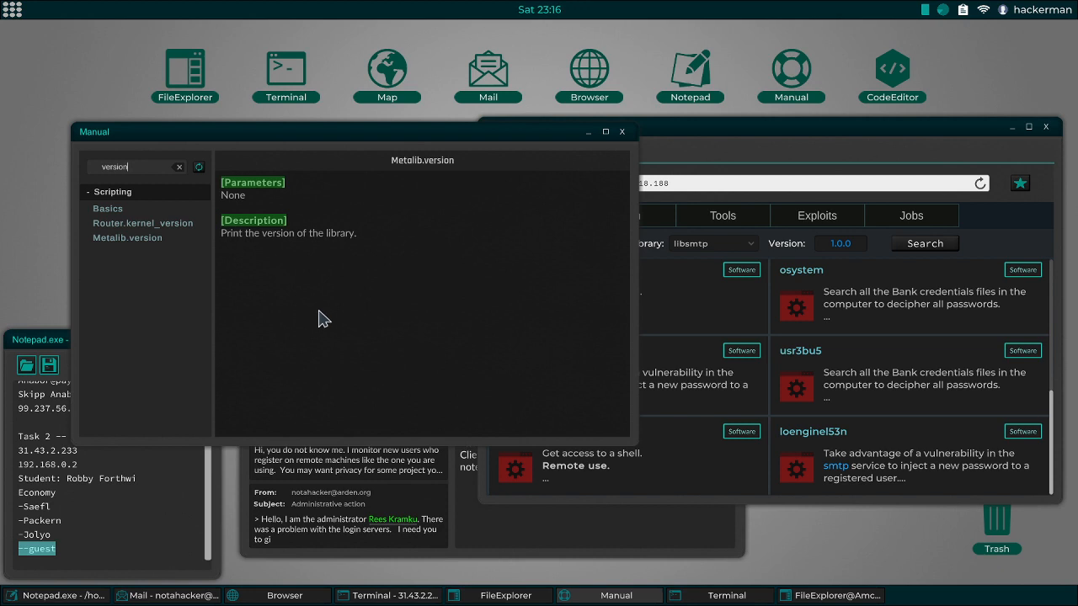
{"action": "mouse_move", "coordinate": [114, 223]}
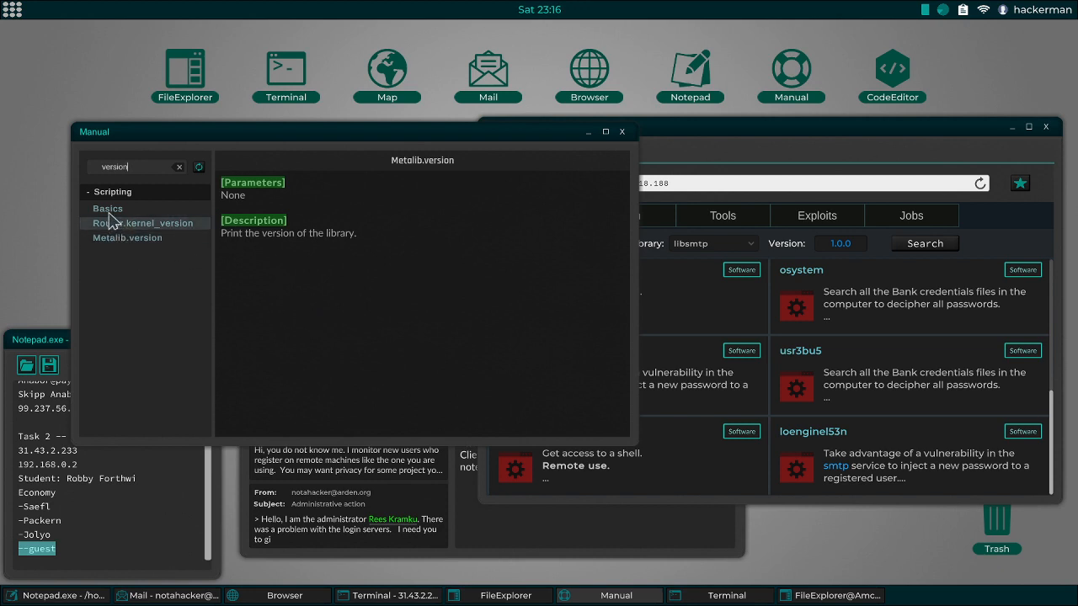
{"action": "mouse_move", "coordinate": [192, 195]}
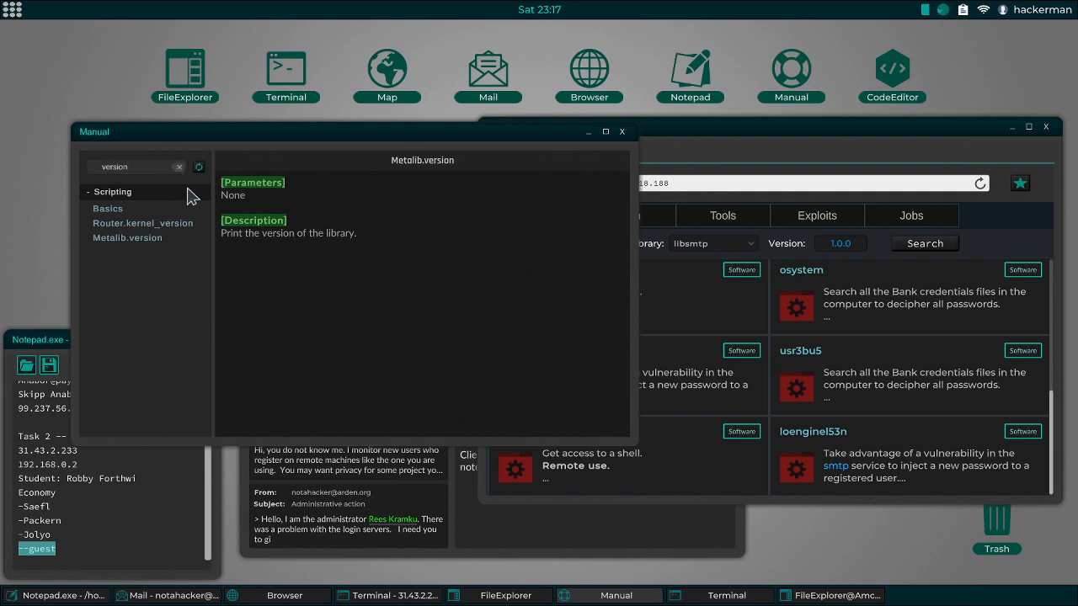
{"action": "left_click", "coordinate": [178, 166]}
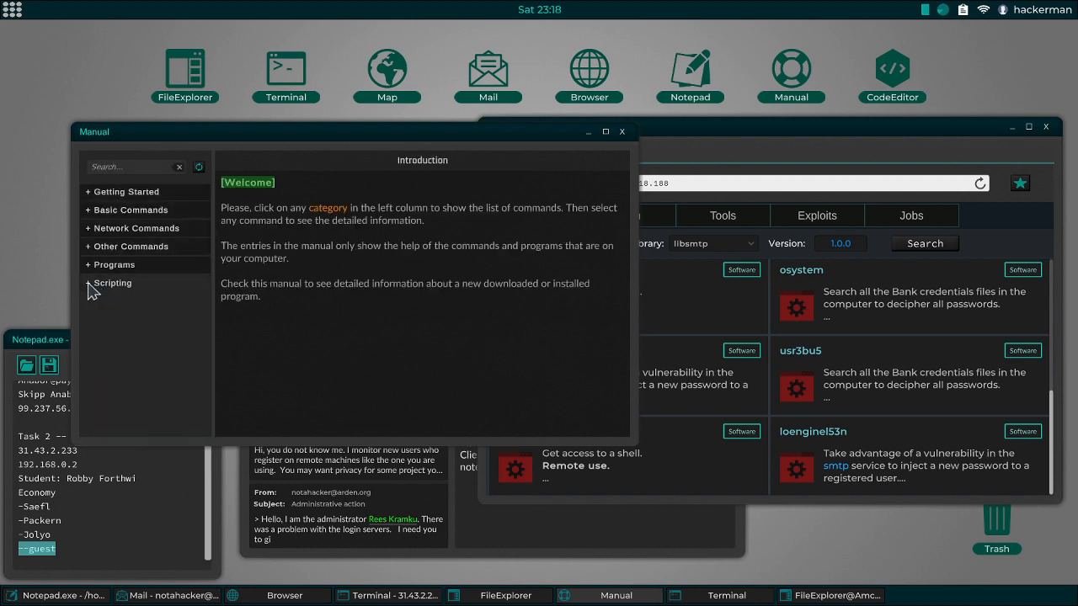
Expand the Scripting category and read Metalib.lib_name and Metalib.overflow
{"action": "left_click", "coordinate": [111, 283]}
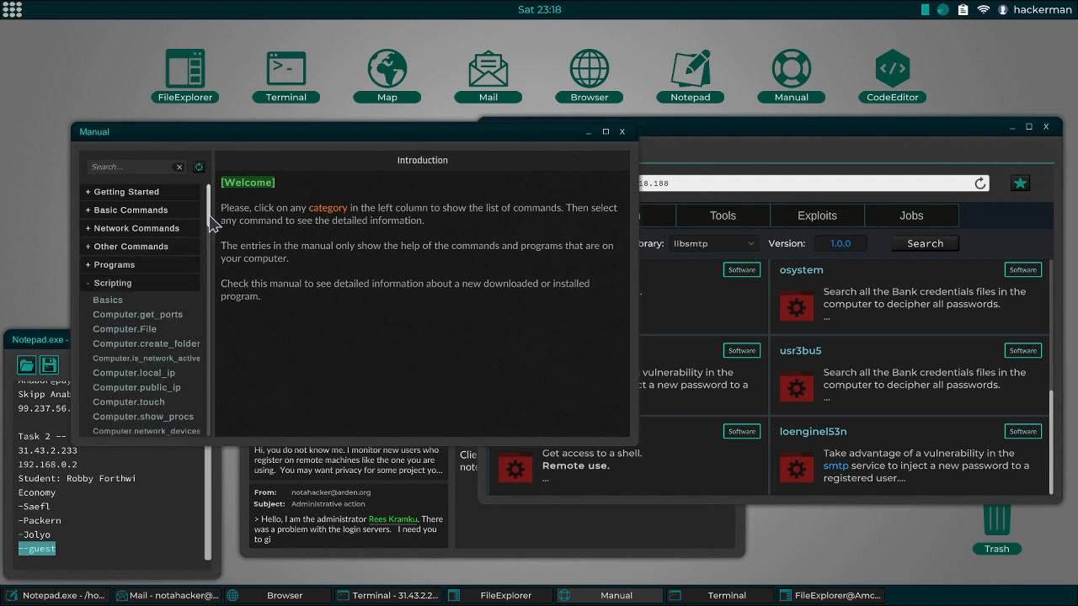
{"action": "scroll", "scroll_direction": "down", "scroll_amount": 3}
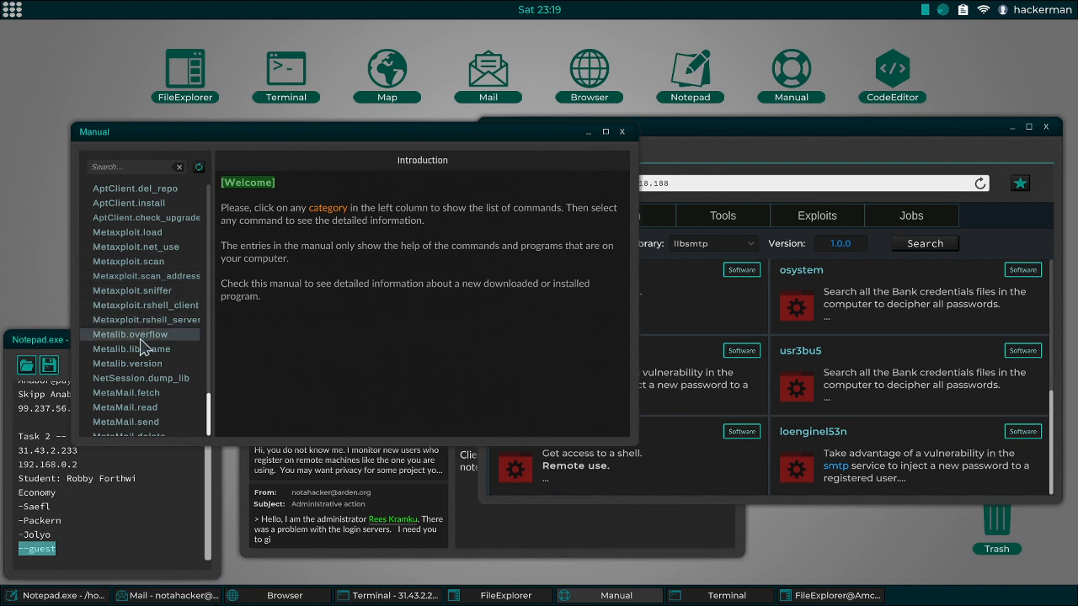
{"action": "left_click", "coordinate": [131, 348]}
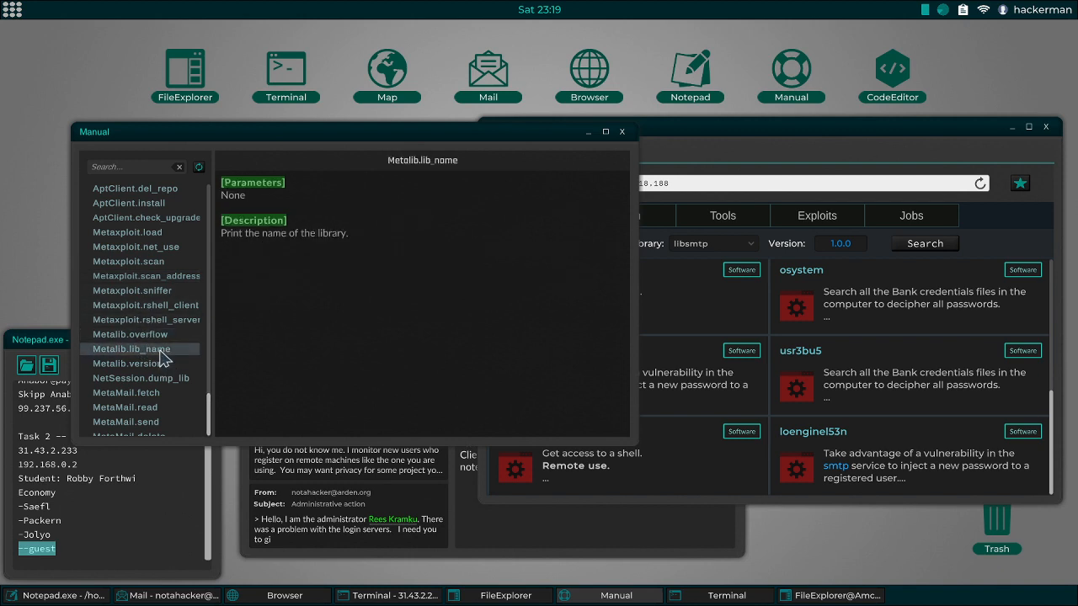
{"action": "left_click", "coordinate": [130, 333]}
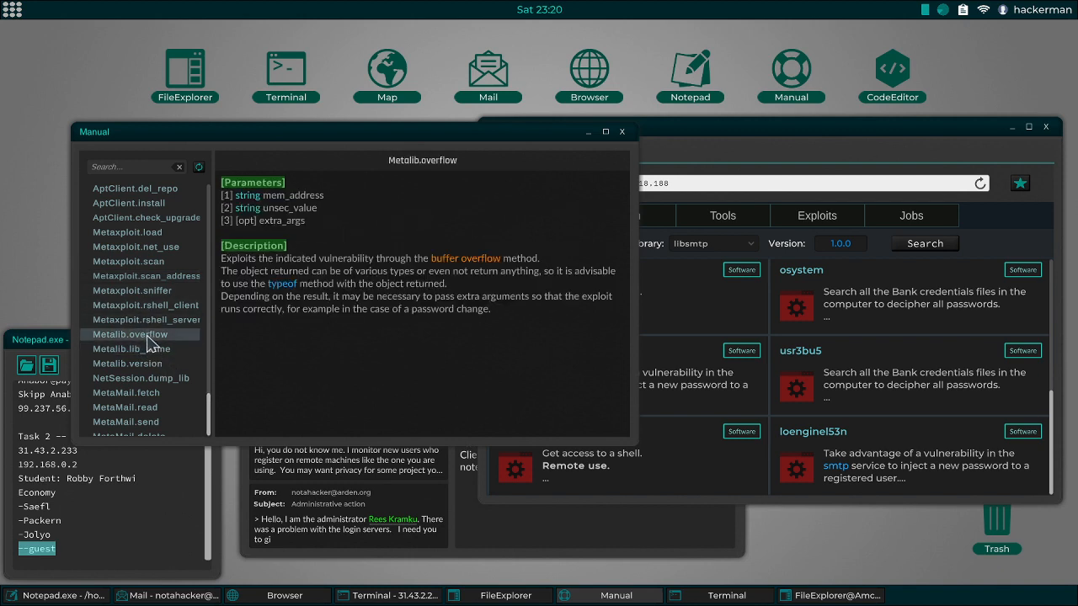
{"action": "mouse_move", "coordinate": [169, 346]}
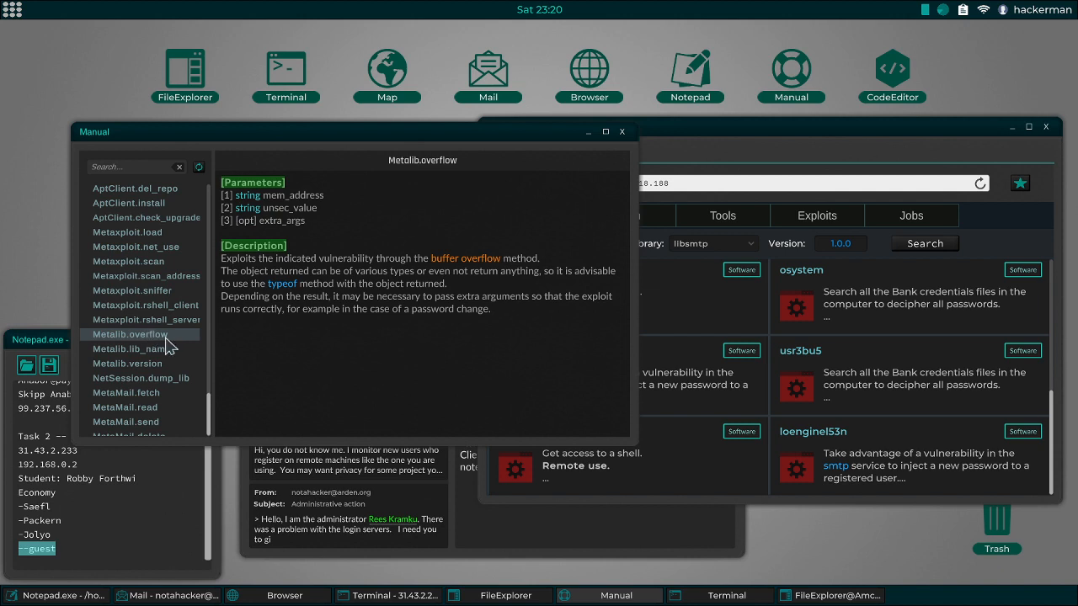
{"action": "mouse_move", "coordinate": [216, 343]}
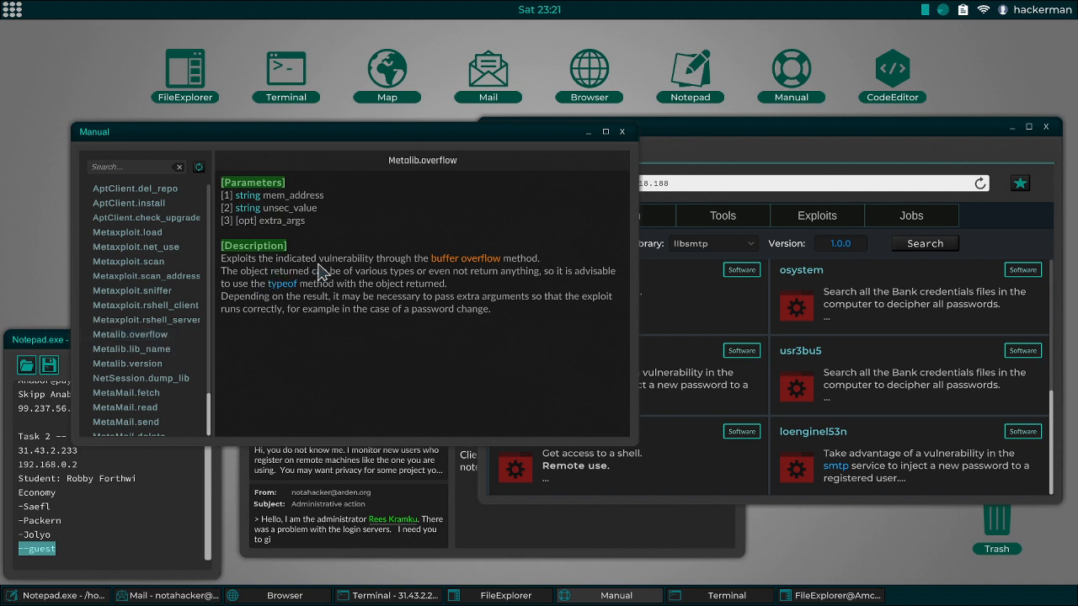
{"action": "mouse_move", "coordinate": [448, 266]}
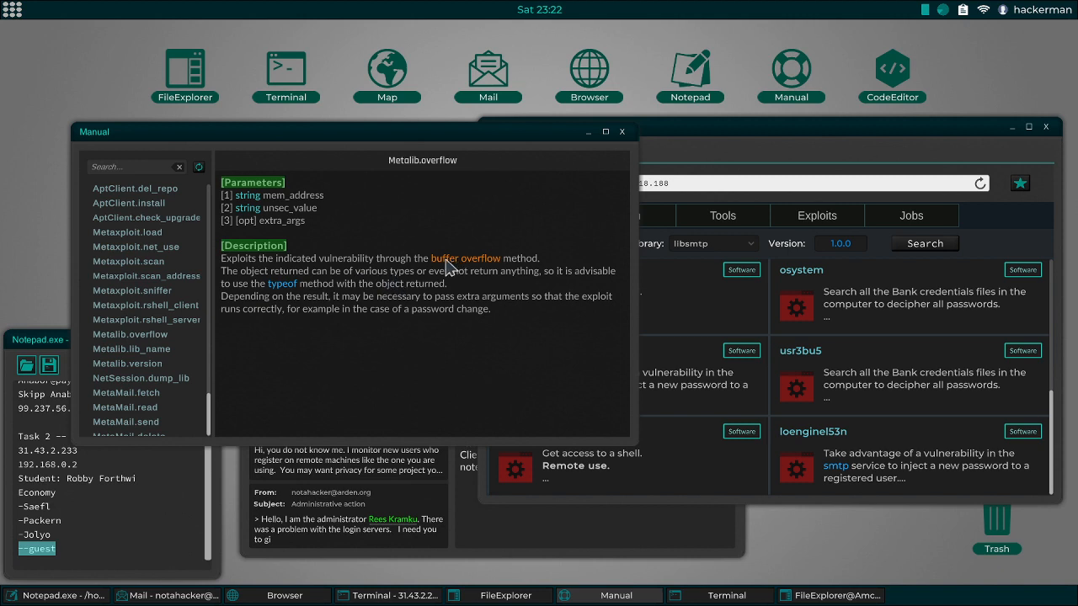
{"action": "mouse_move", "coordinate": [351, 317]}
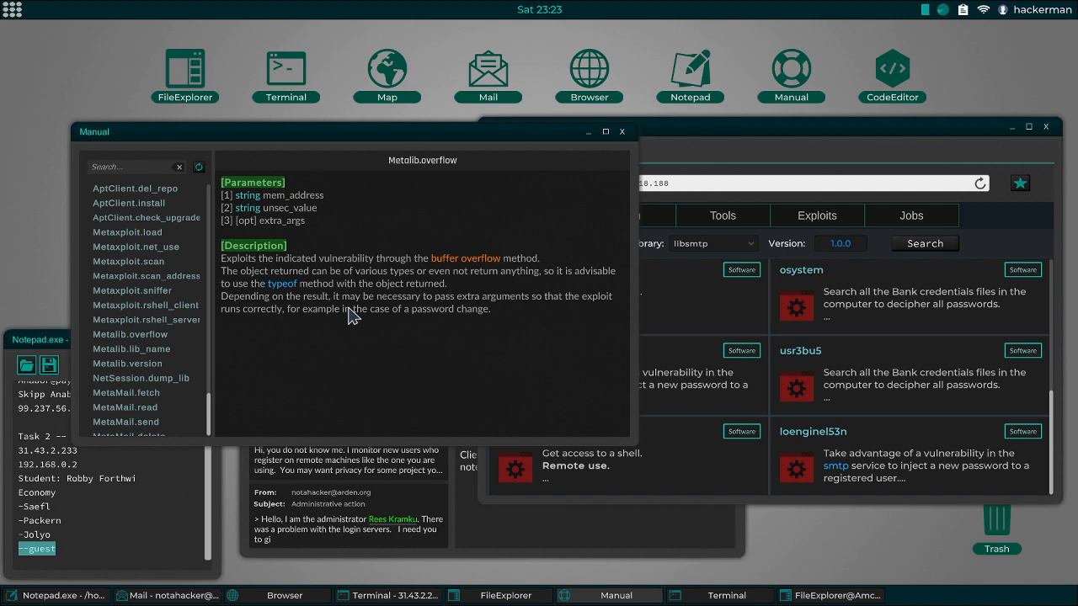
{"action": "mouse_move", "coordinate": [229, 354]}
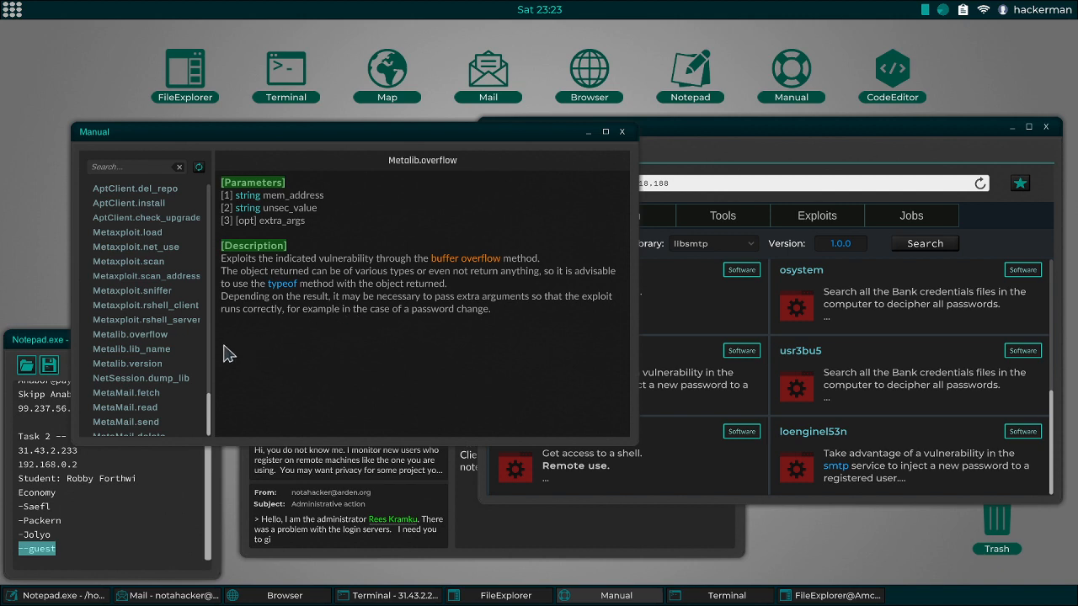
Browse Metalib.version, Metaxploit.scan and Metalib.lib_name, ending on Metalib.version
{"action": "left_click", "coordinate": [128, 364]}
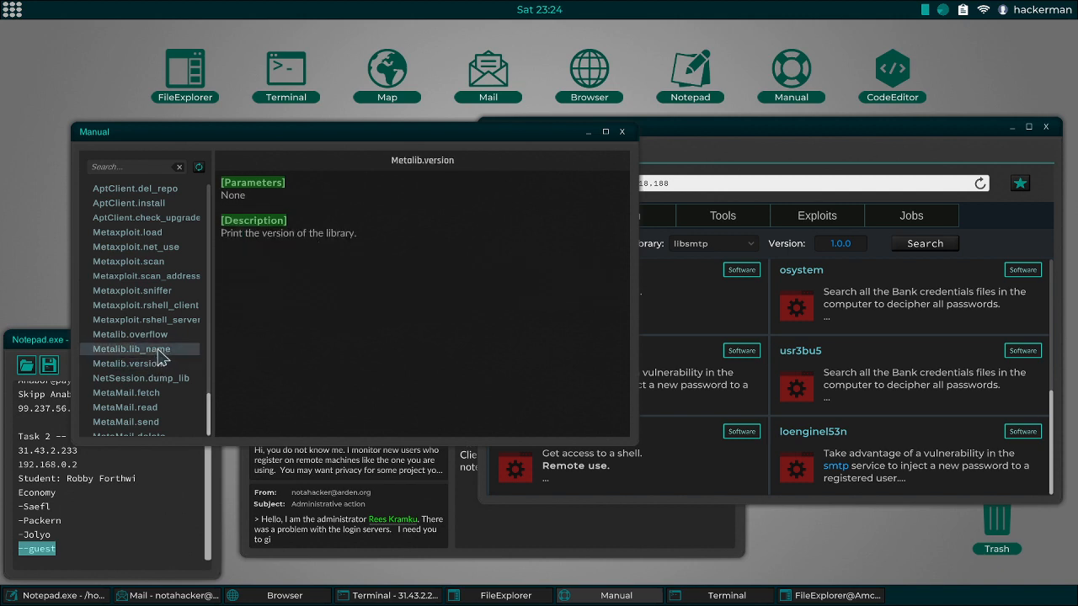
{"action": "left_click", "coordinate": [132, 349]}
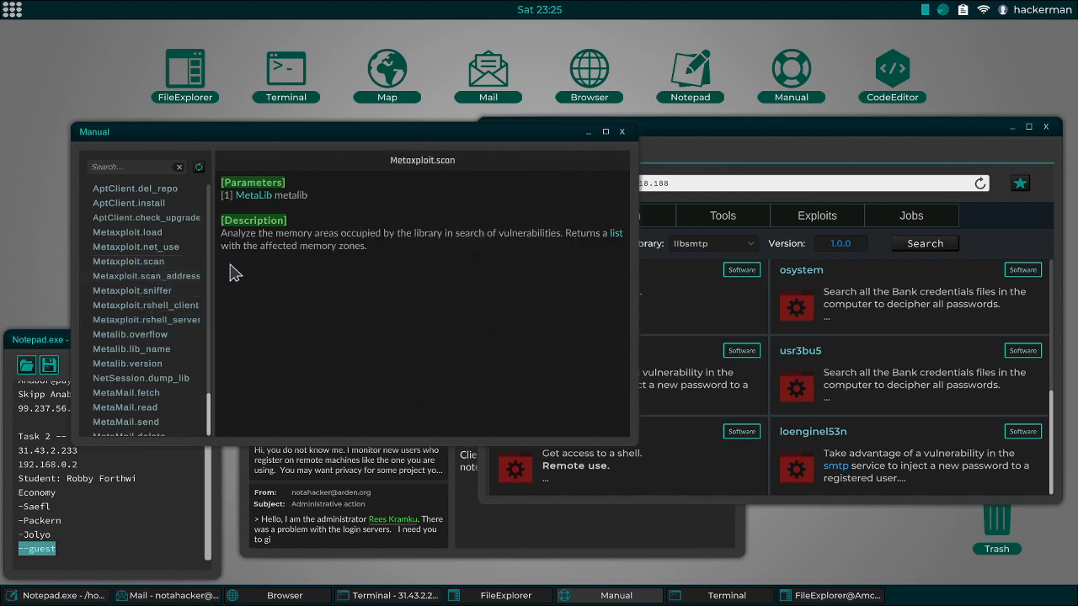
{"action": "mouse_move", "coordinate": [182, 290]}
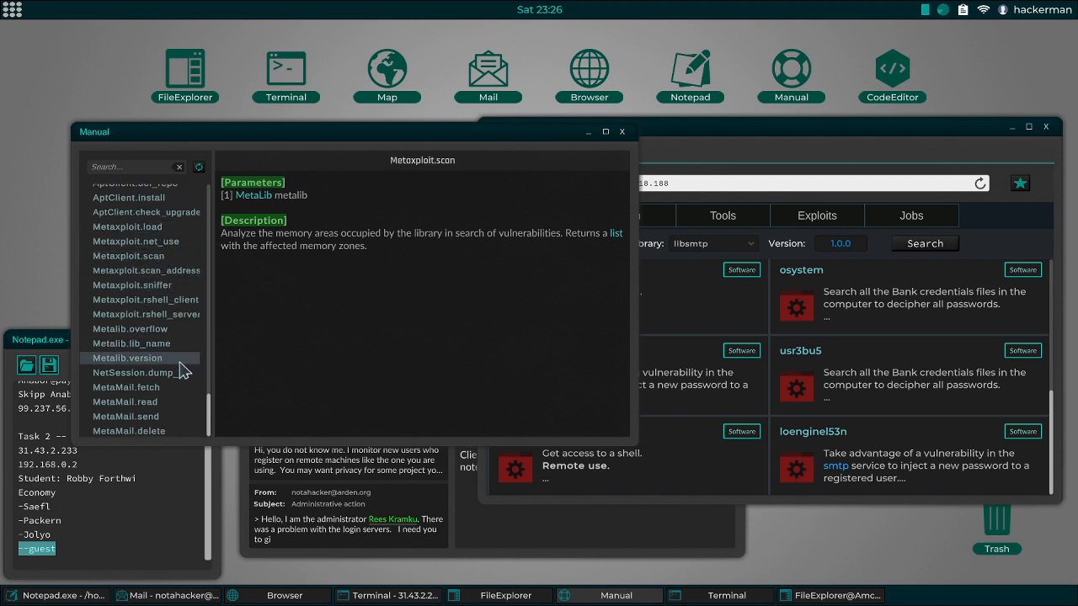
{"action": "left_click", "coordinate": [131, 344]}
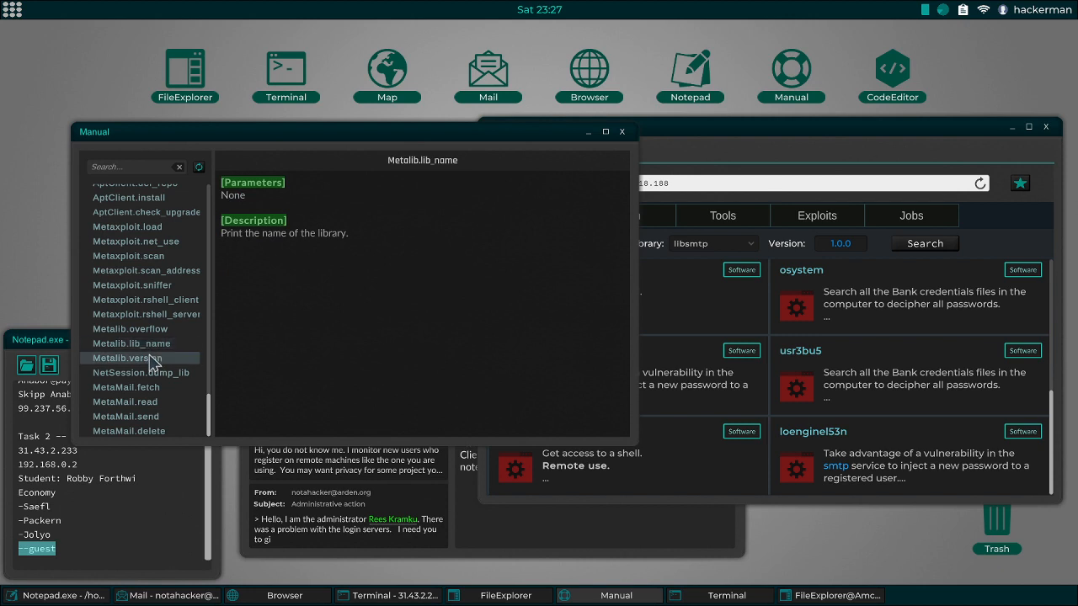
{"action": "left_click", "coordinate": [128, 357]}
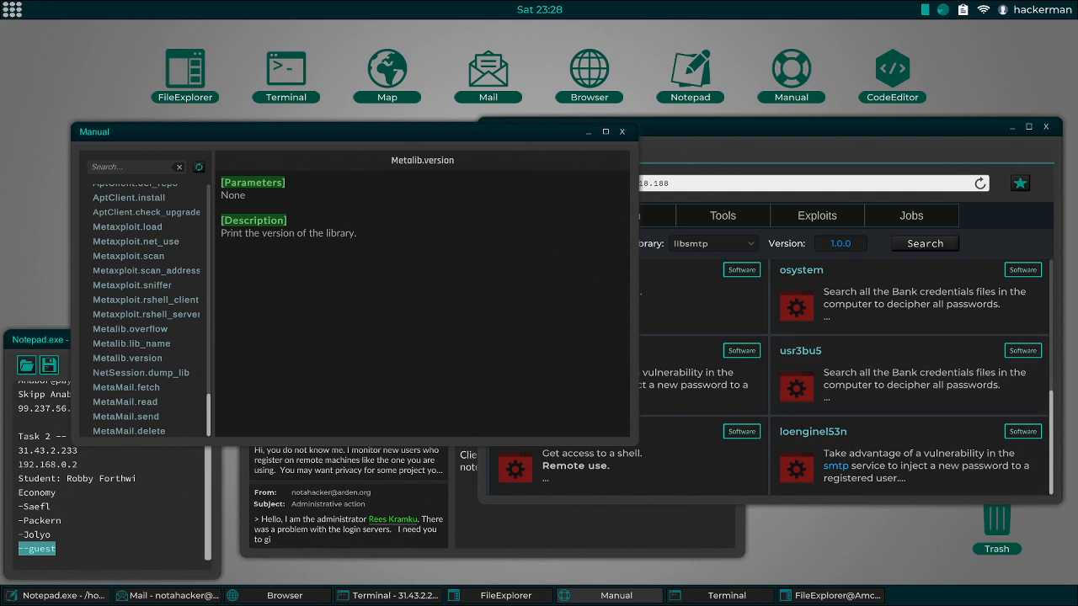
{"action": "mouse_move", "coordinate": [327, 303]}
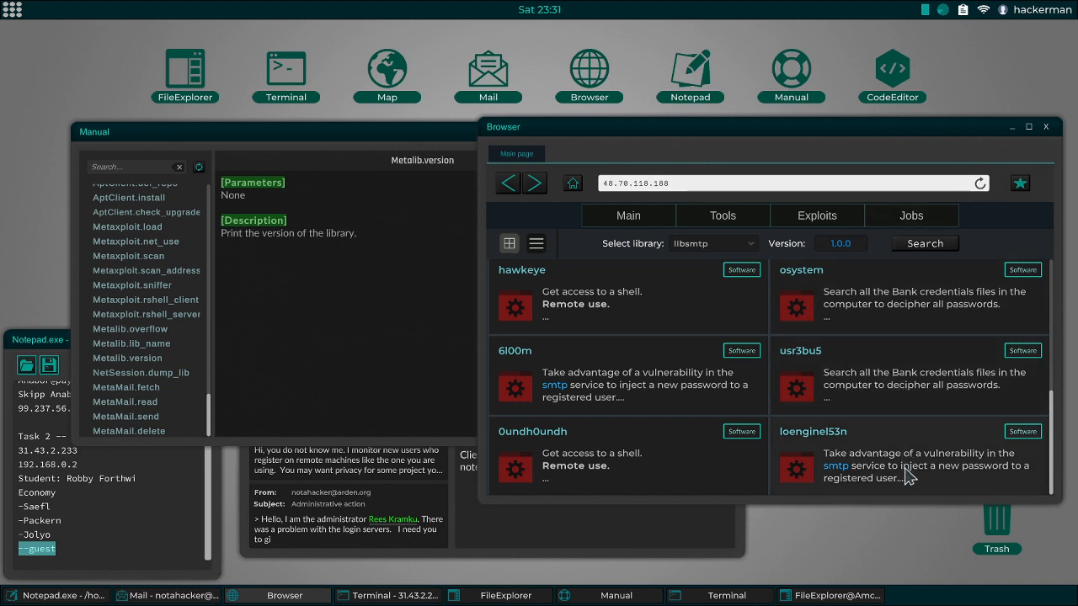
{"action": "mouse_move", "coordinate": [906, 469]}
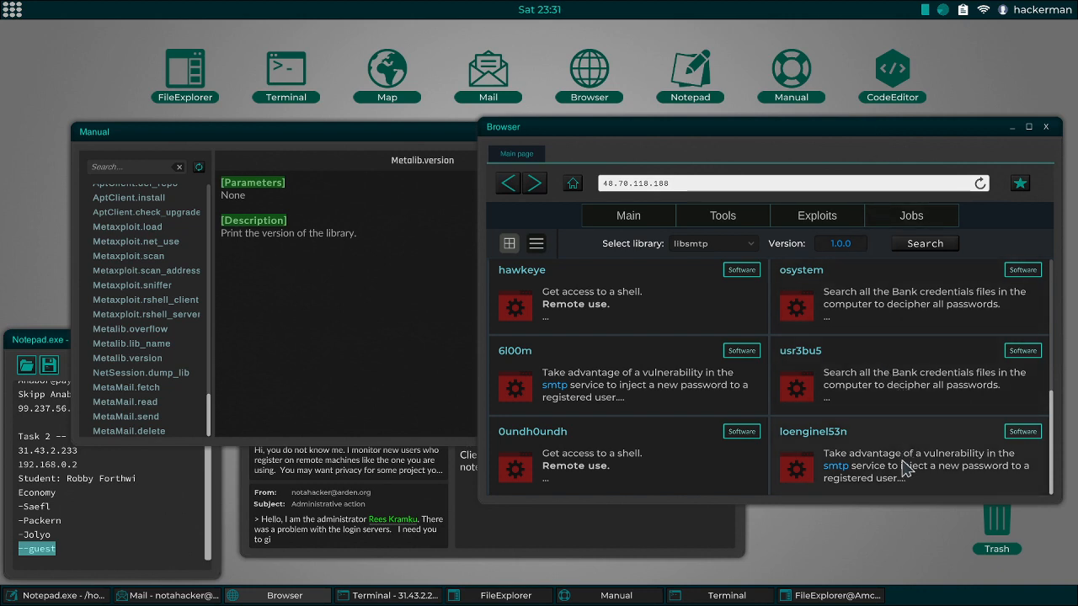
{"action": "mouse_move", "coordinate": [867, 428]}
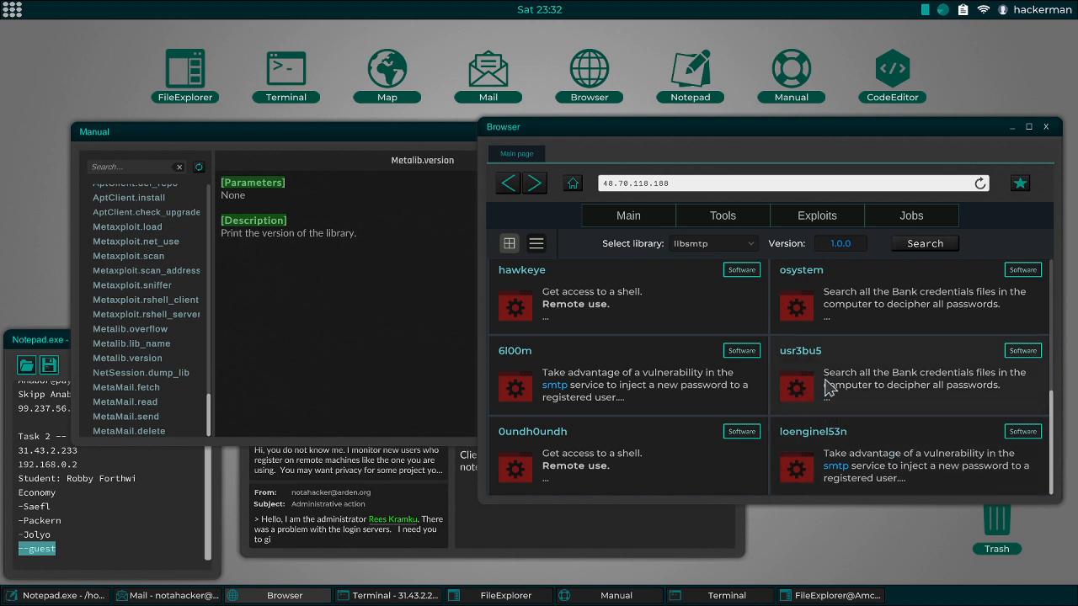
{"action": "mouse_move", "coordinate": [653, 344]}
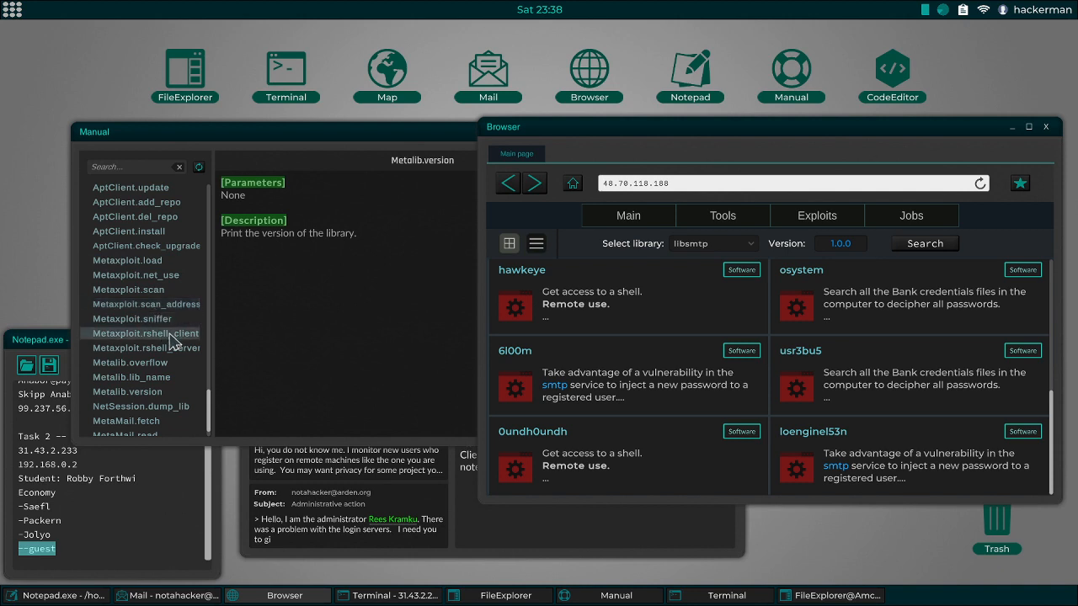
From Basics, scroll the sidebar down to the Metalib entries and show Metalib.lib_name
{"action": "scroll", "scroll_direction": "down", "scroll_amount": 3}
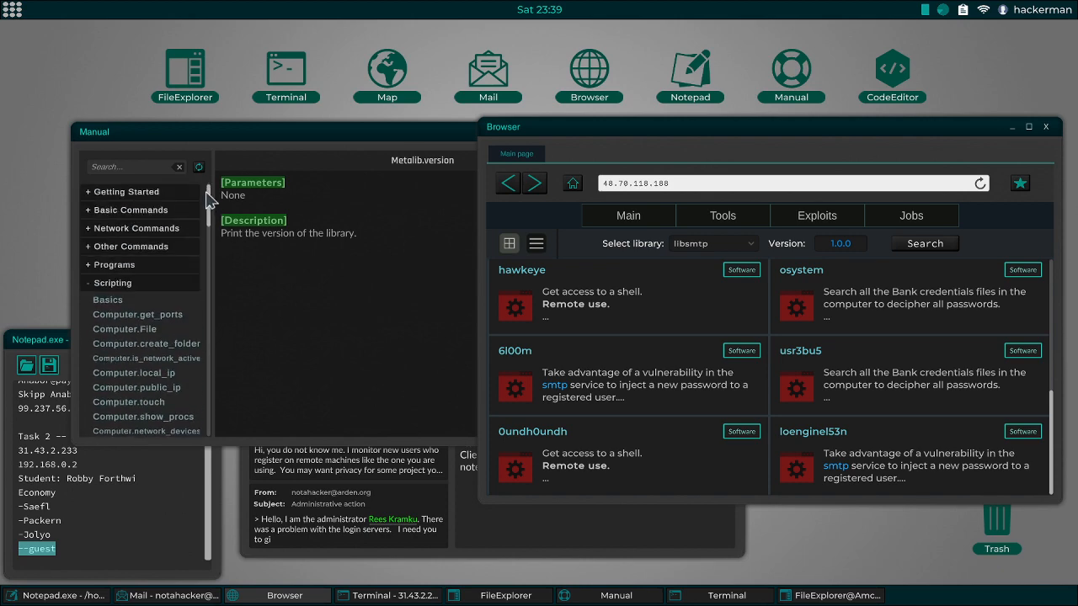
{"action": "left_click", "coordinate": [108, 300]}
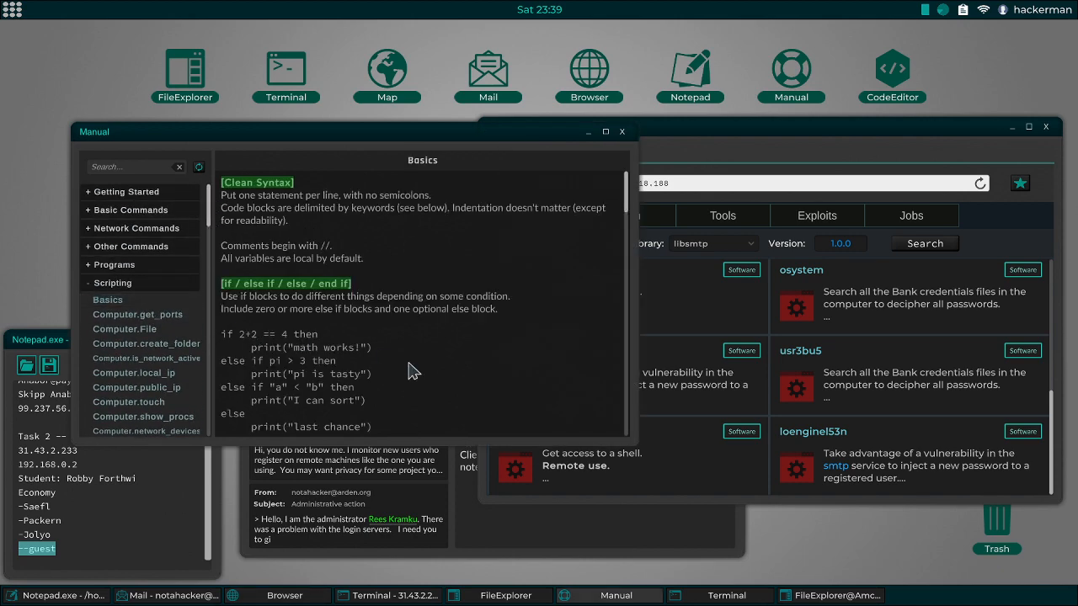
{"action": "scroll", "scroll_direction": "down", "scroll_amount": 3}
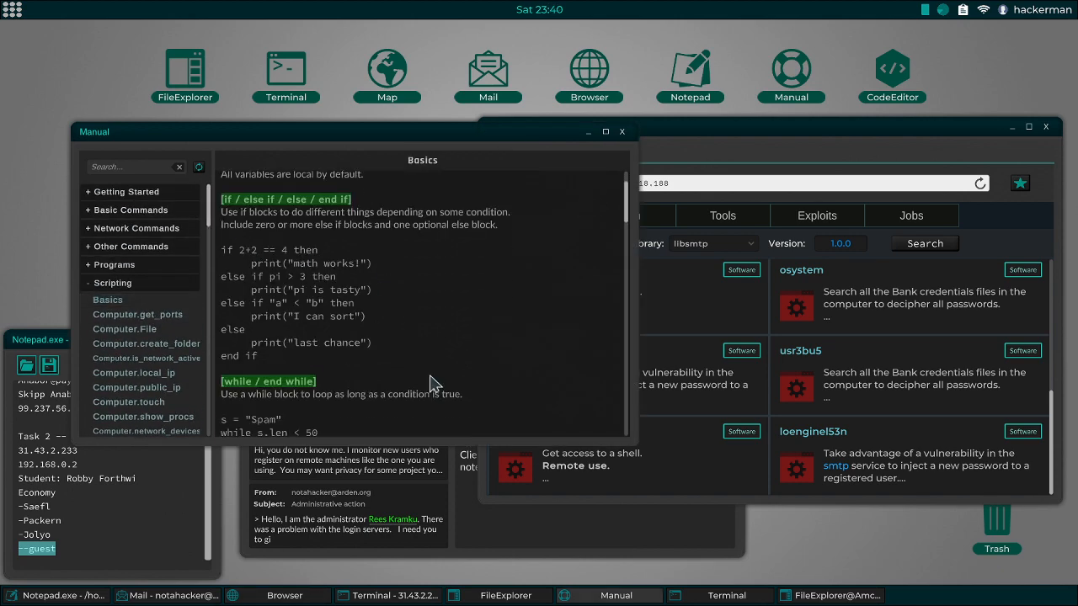
{"action": "scroll", "scroll_direction": "down", "scroll_amount": 3}
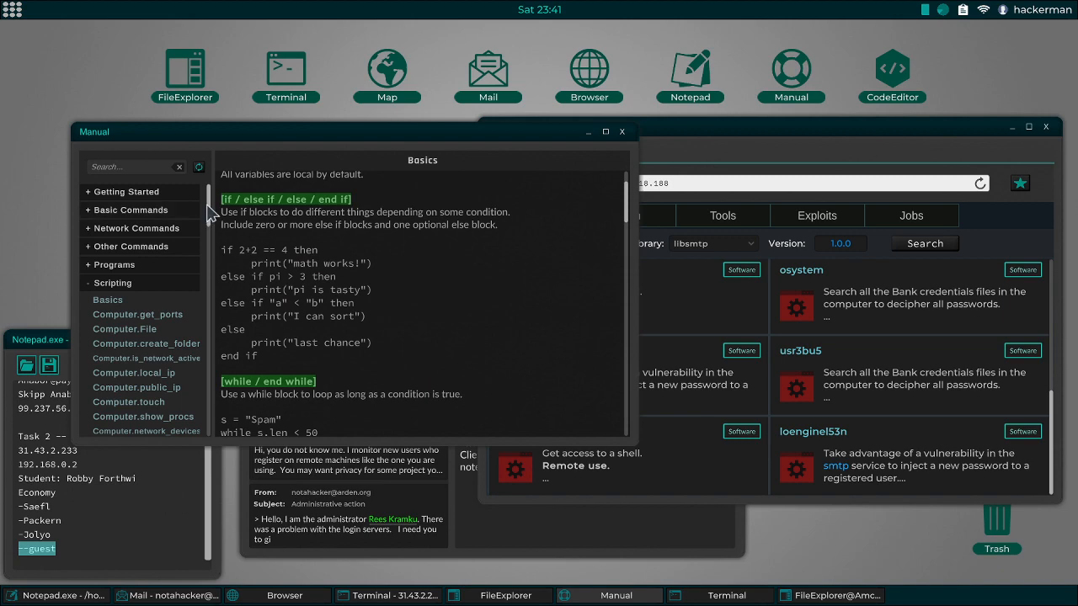
{"action": "scroll", "scroll_direction": "down", "scroll_amount": 3}
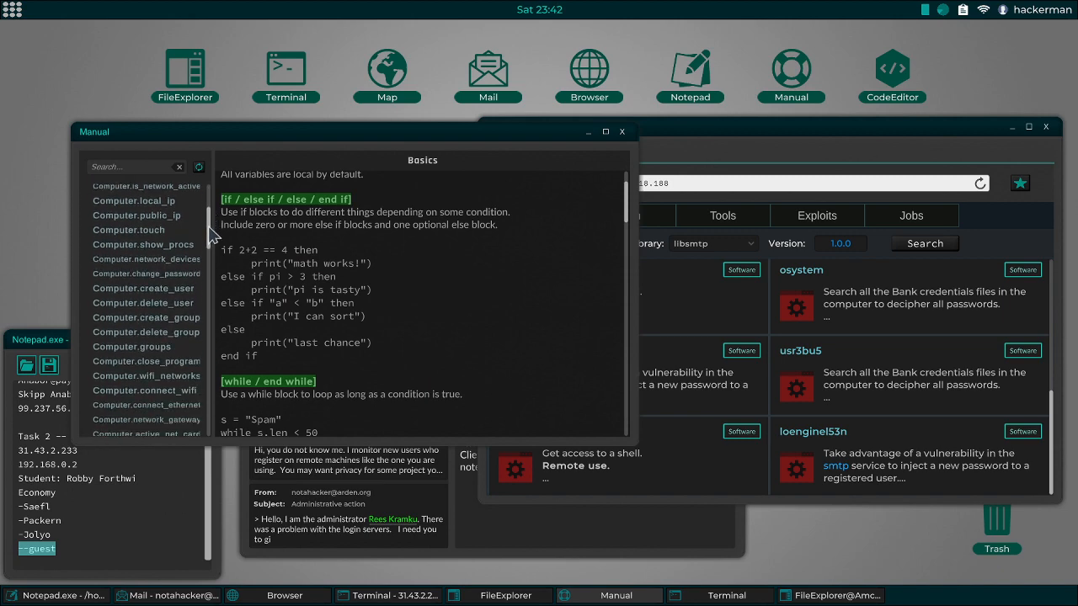
{"action": "scroll", "scroll_direction": "down", "scroll_amount": 3}
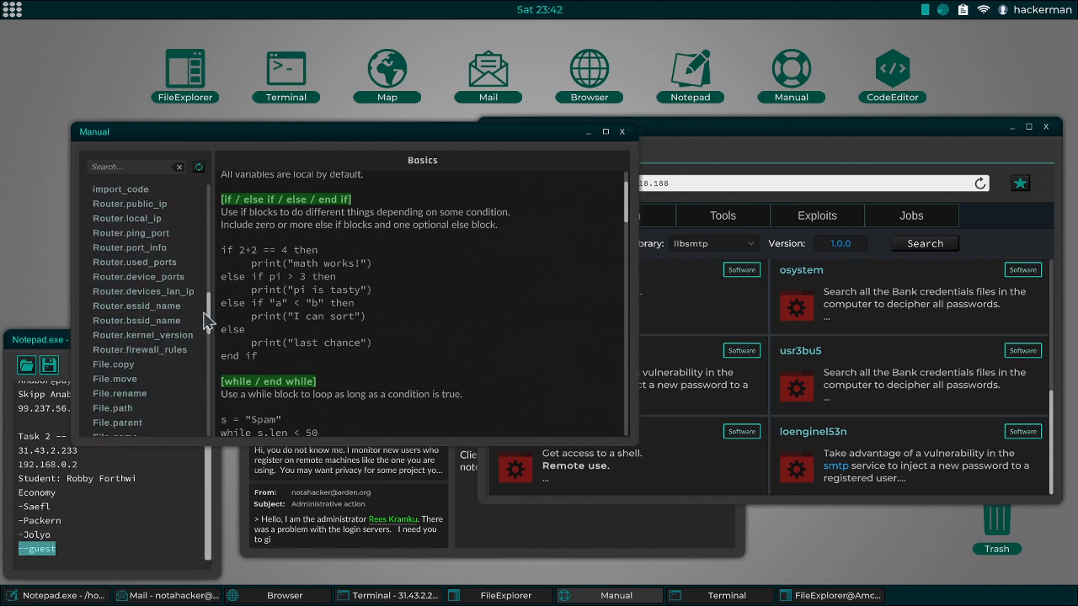
{"action": "scroll", "scroll_direction": "down", "scroll_amount": 3}
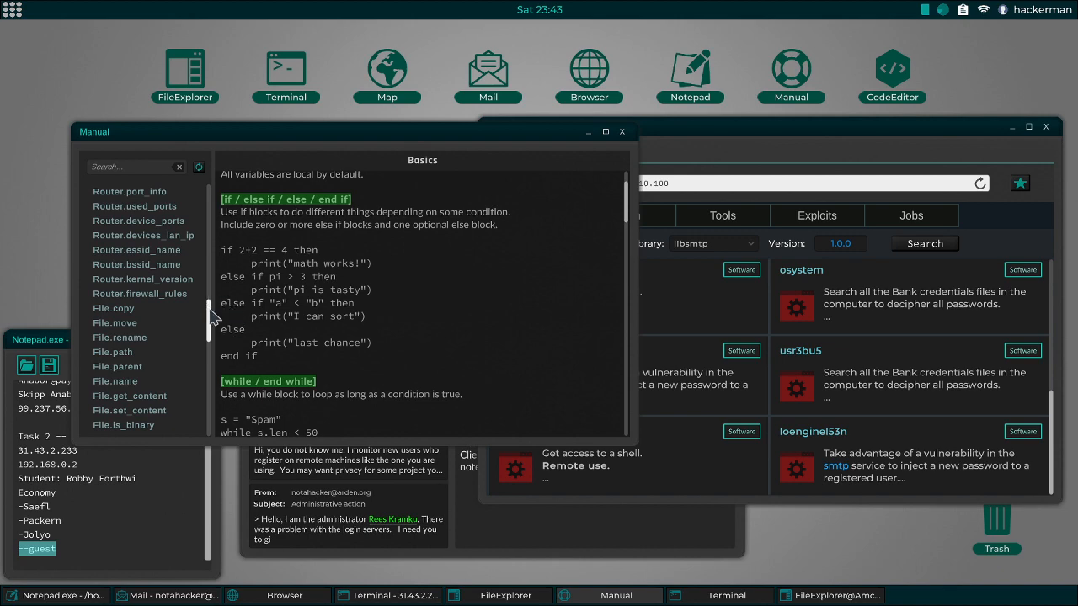
{"action": "scroll", "scroll_direction": "down", "scroll_amount": 3}
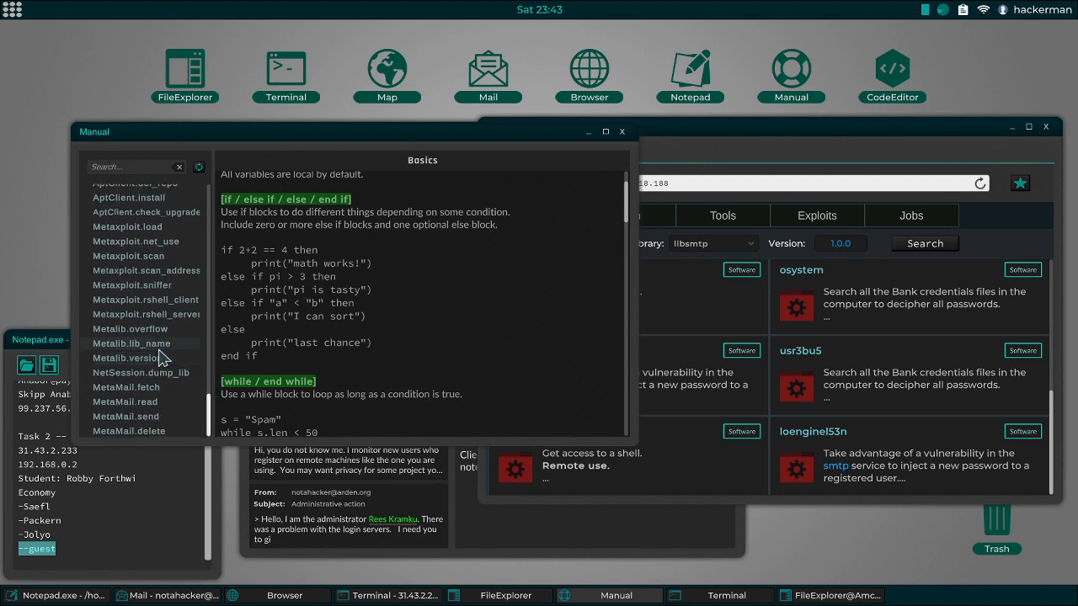
{"action": "mouse_move", "coordinate": [165, 357]}
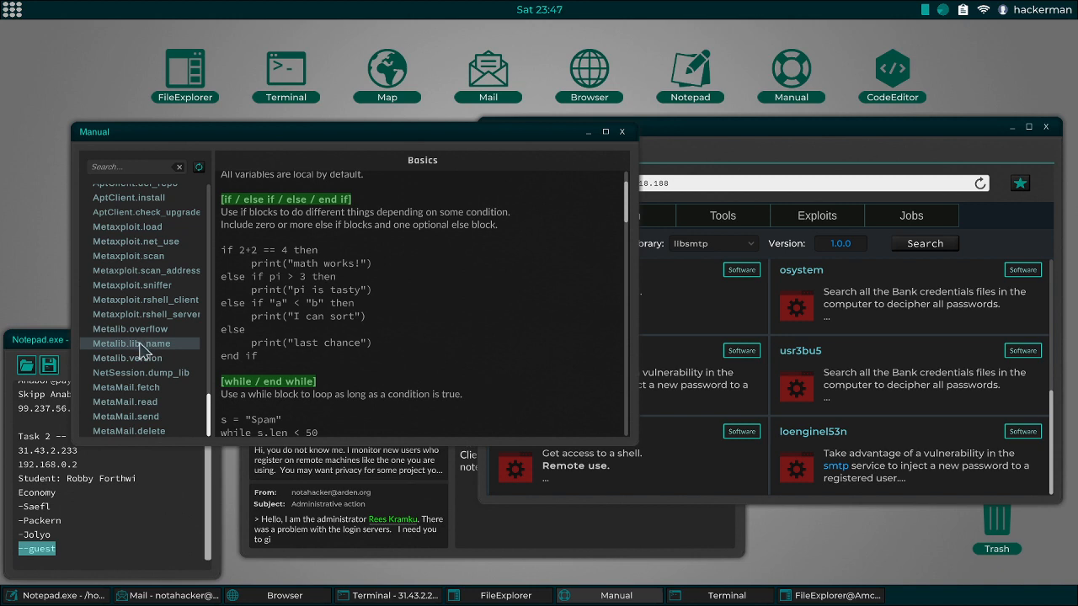
{"action": "mouse_move", "coordinate": [141, 352]}
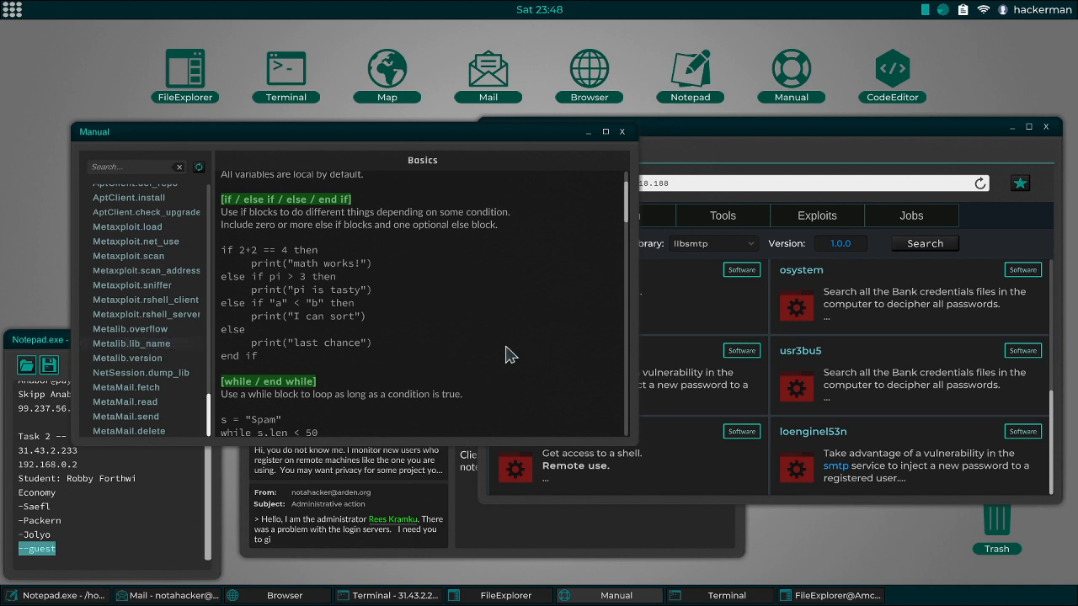
{"action": "scroll", "scroll_direction": "down", "scroll_amount": 3}
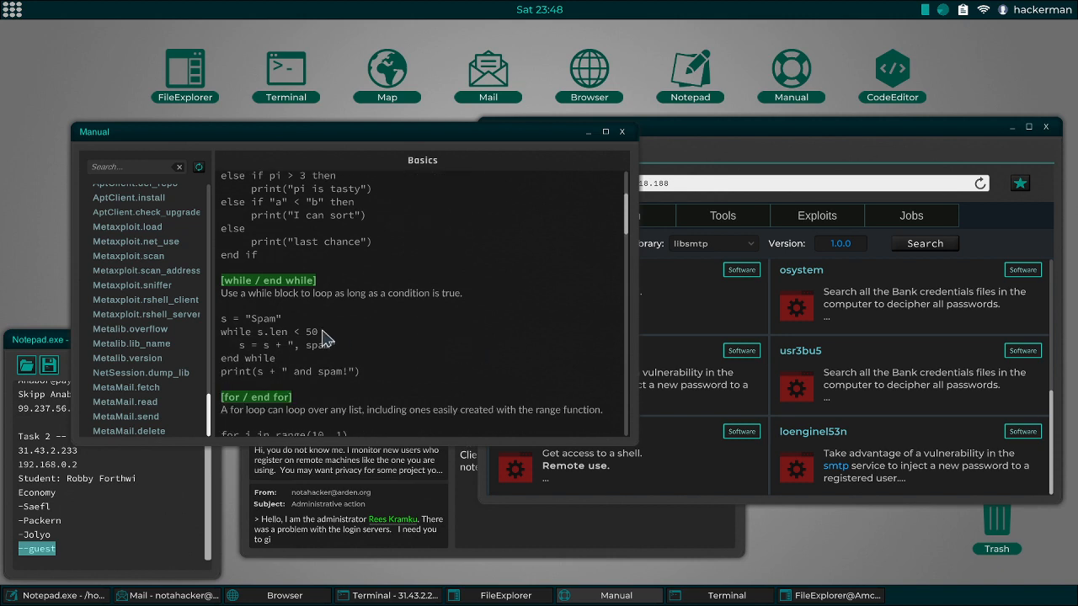
{"action": "mouse_move", "coordinate": [131, 328]}
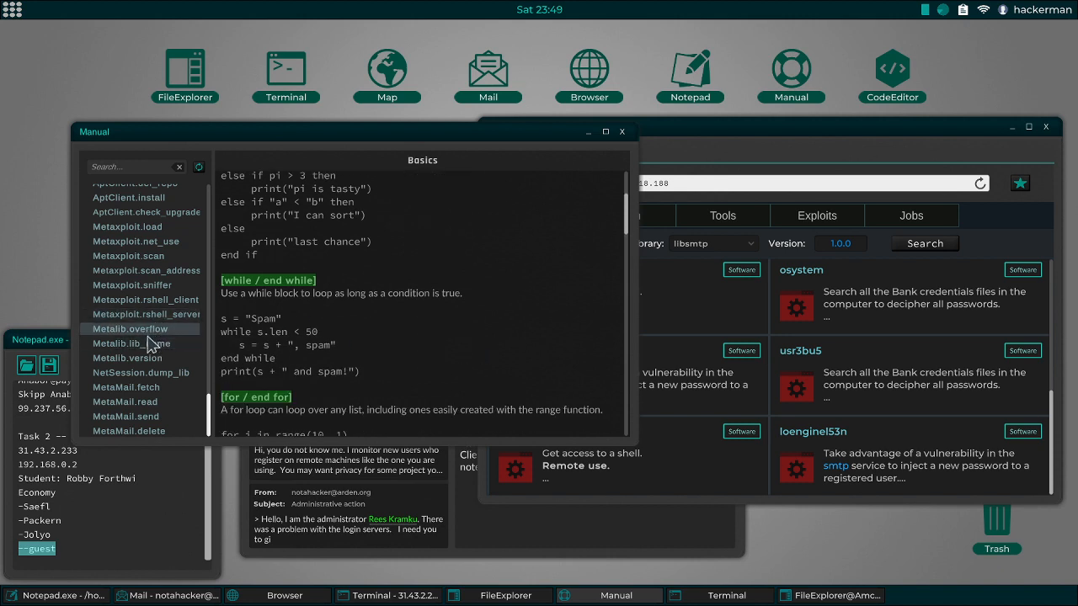
{"action": "left_click", "coordinate": [131, 343]}
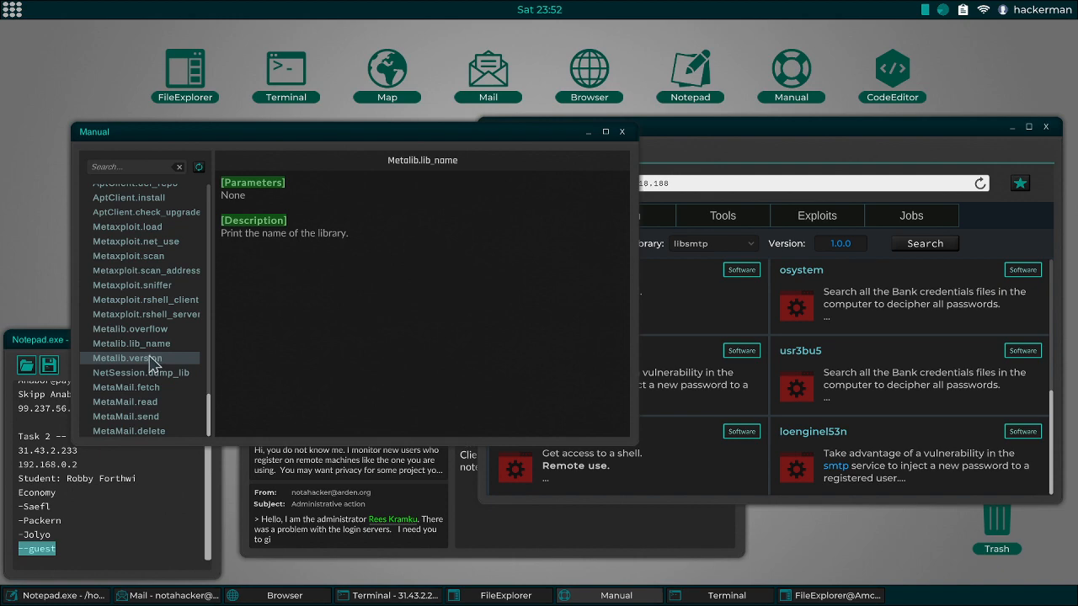
{"action": "mouse_move", "coordinate": [128, 357]}
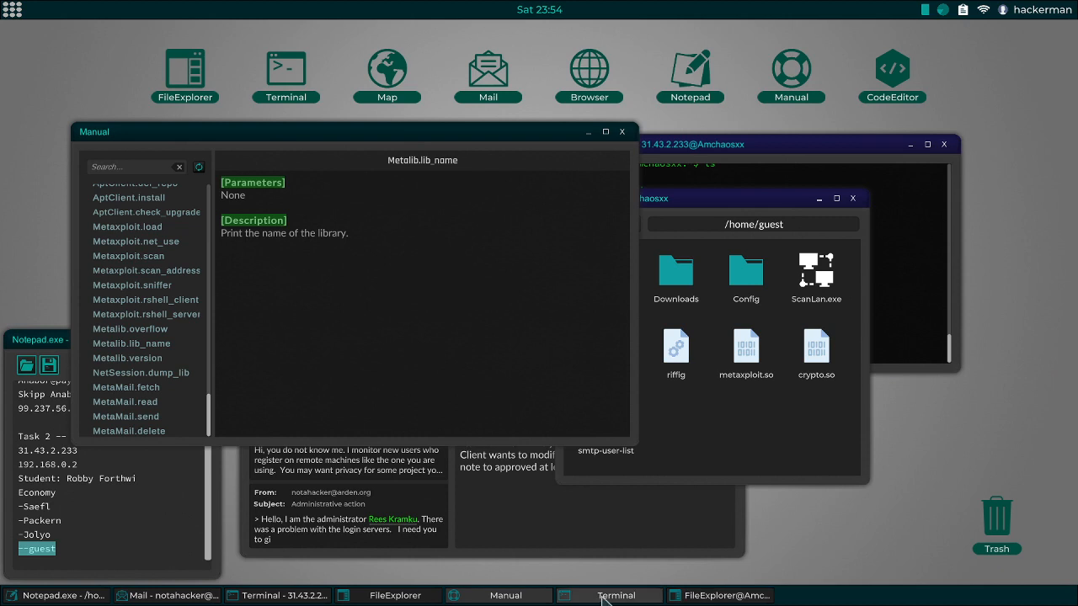
Bring the smtp-user-list scan terminal forward and close it, leaving the Manual open
{"action": "left_click", "coordinate": [617, 596]}
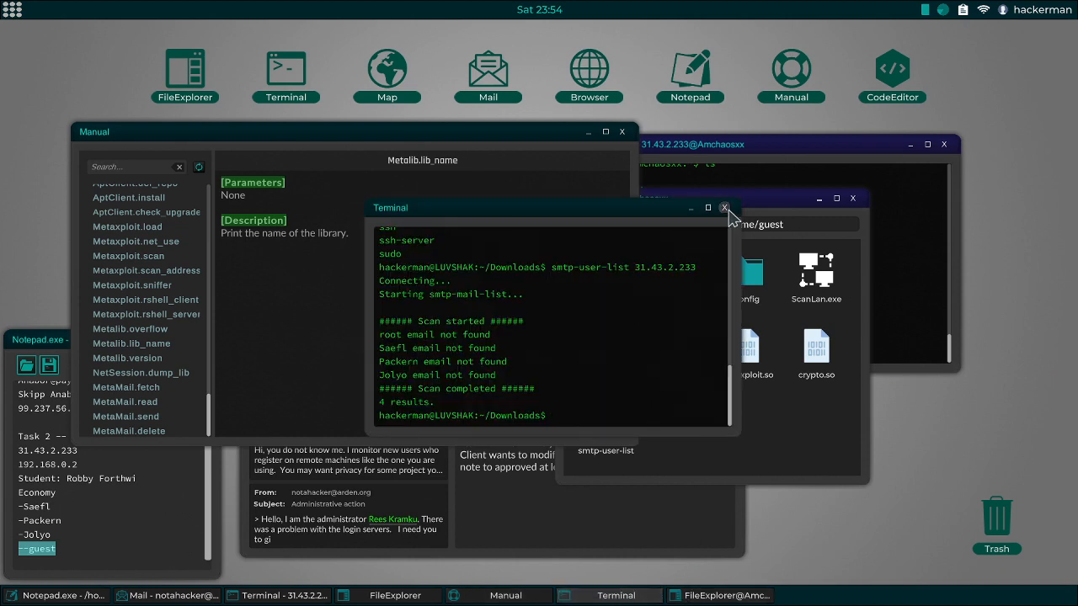
{"action": "left_click", "coordinate": [724, 207]}
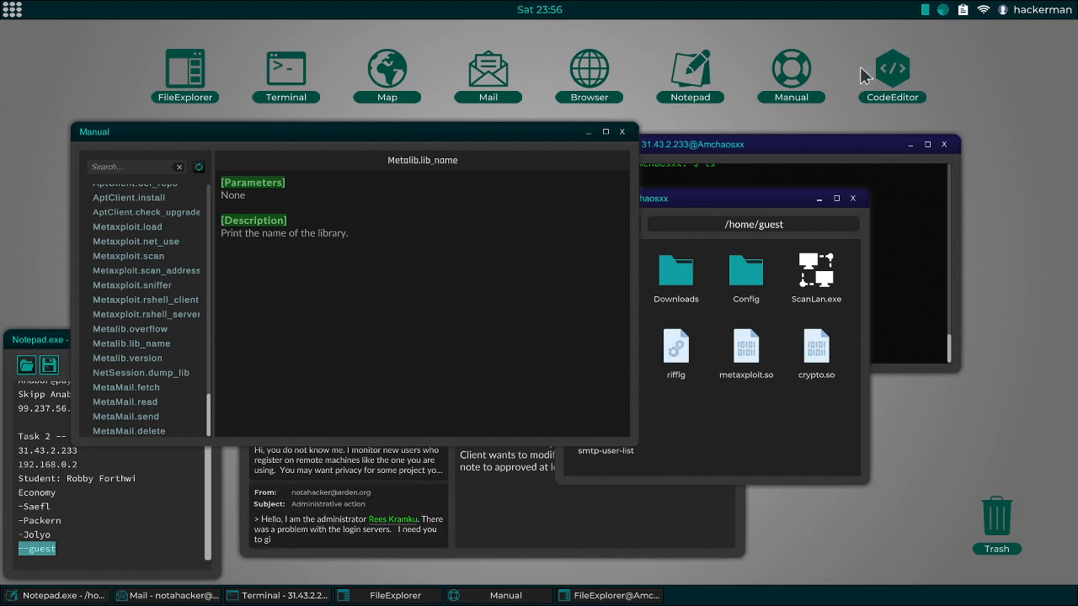
{"action": "mouse_move", "coordinate": [889, 79]}
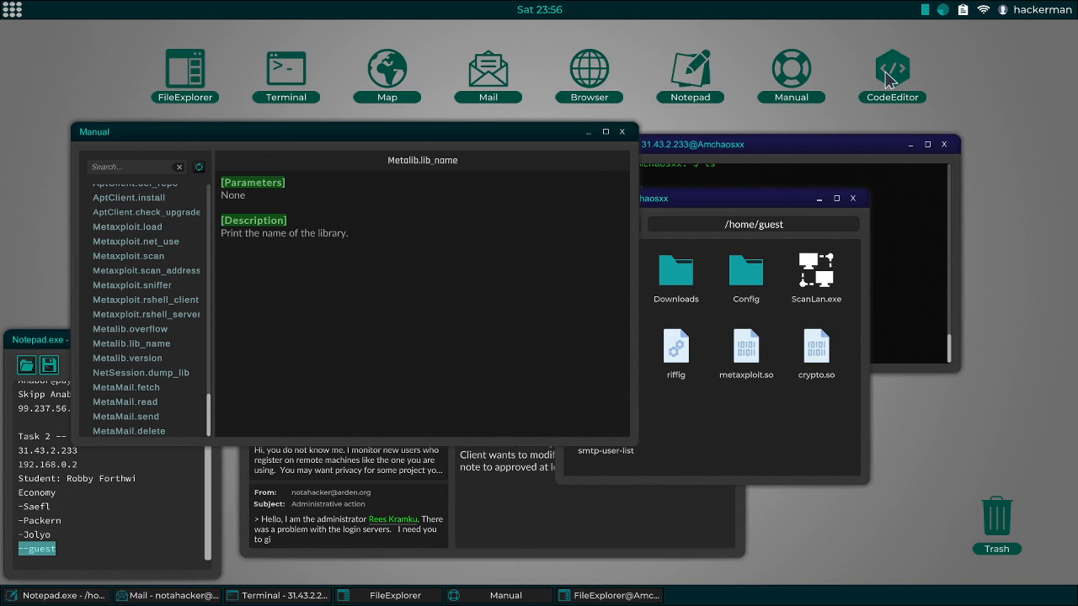
Launch the CodeEditor from the desktop and click through its introductory Tutorial popup
{"action": "left_click", "coordinate": [892, 67]}
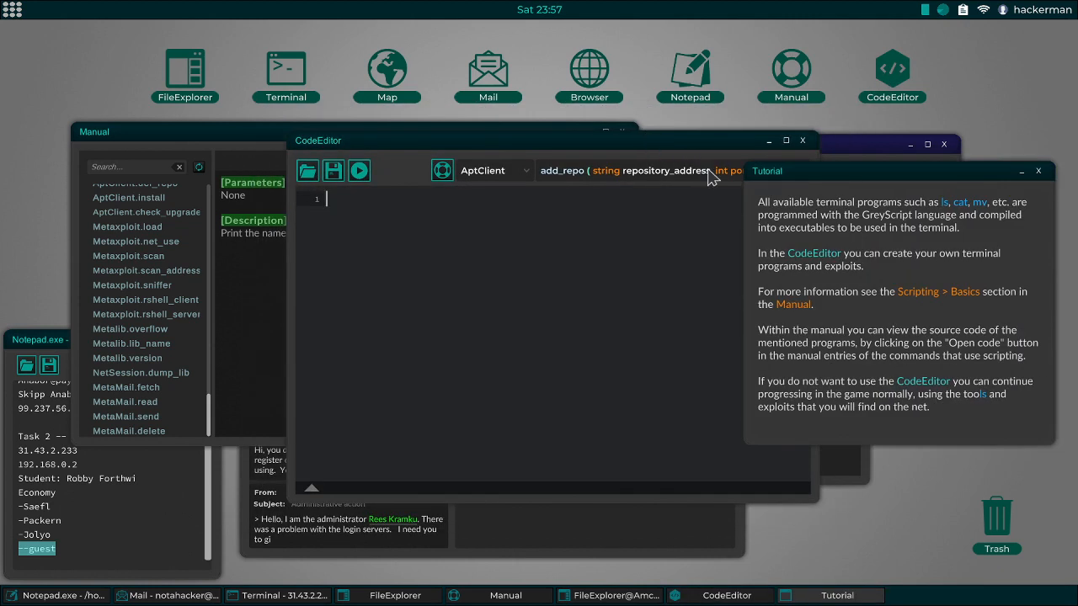
{"action": "mouse_move", "coordinate": [904, 212]}
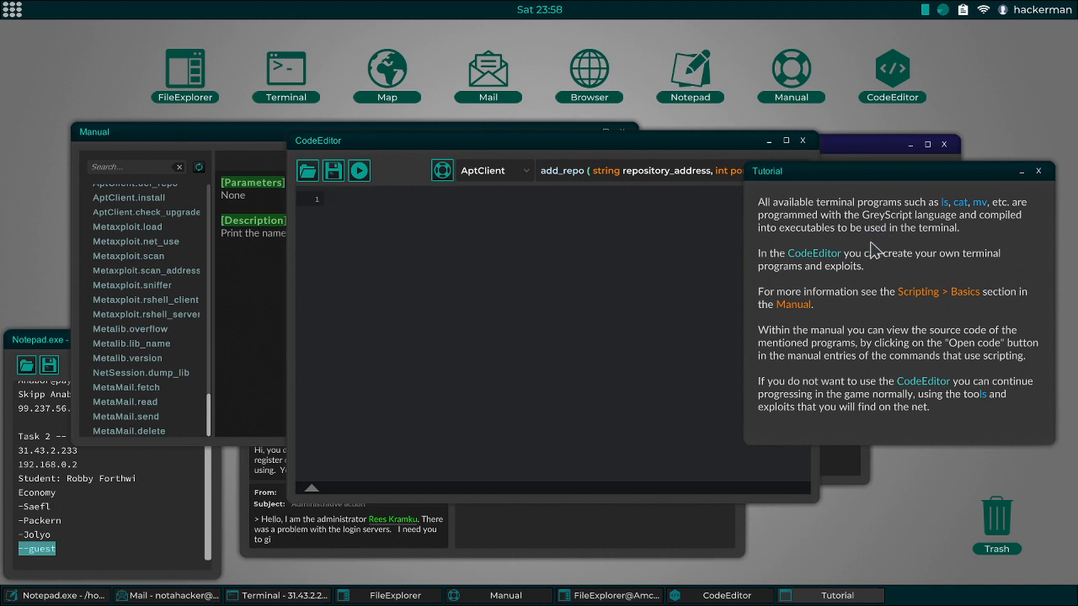
{"action": "mouse_move", "coordinate": [891, 262]}
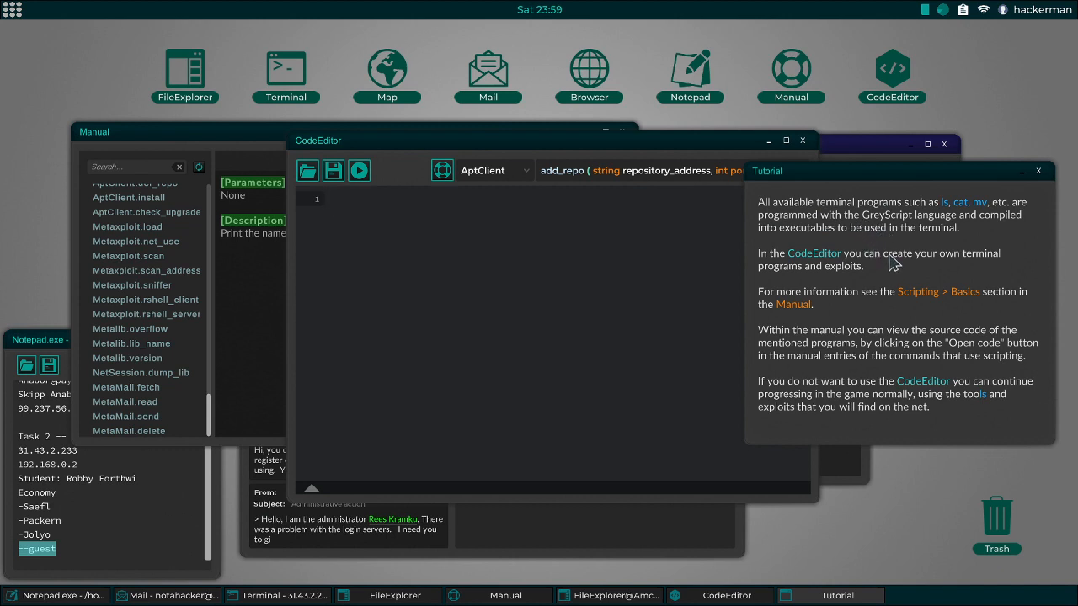
{"action": "left_click", "coordinate": [323, 199]}
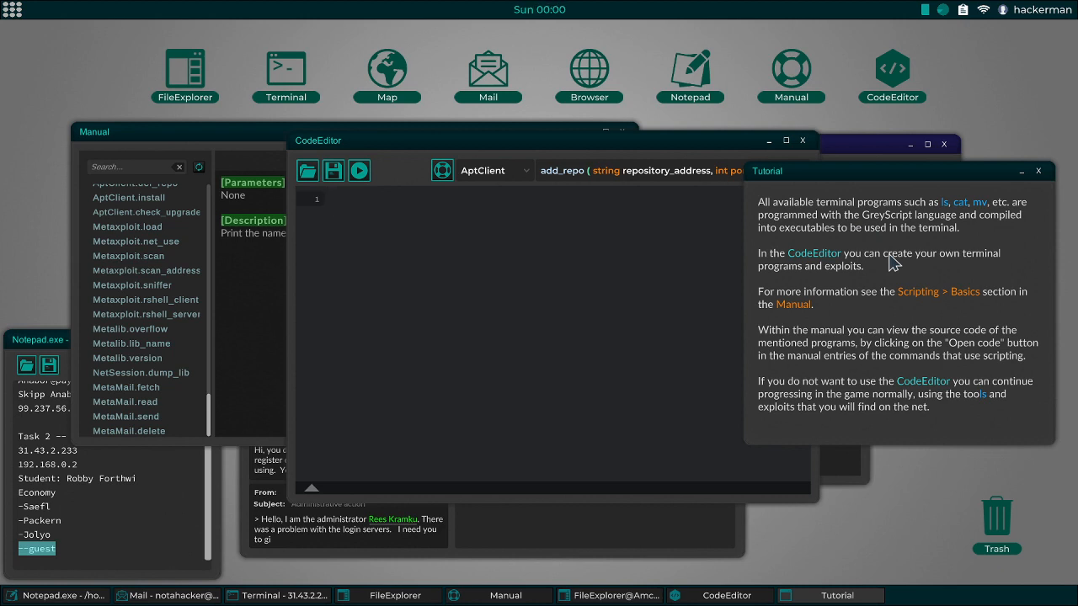
{"action": "left_click", "coordinate": [323, 198]}
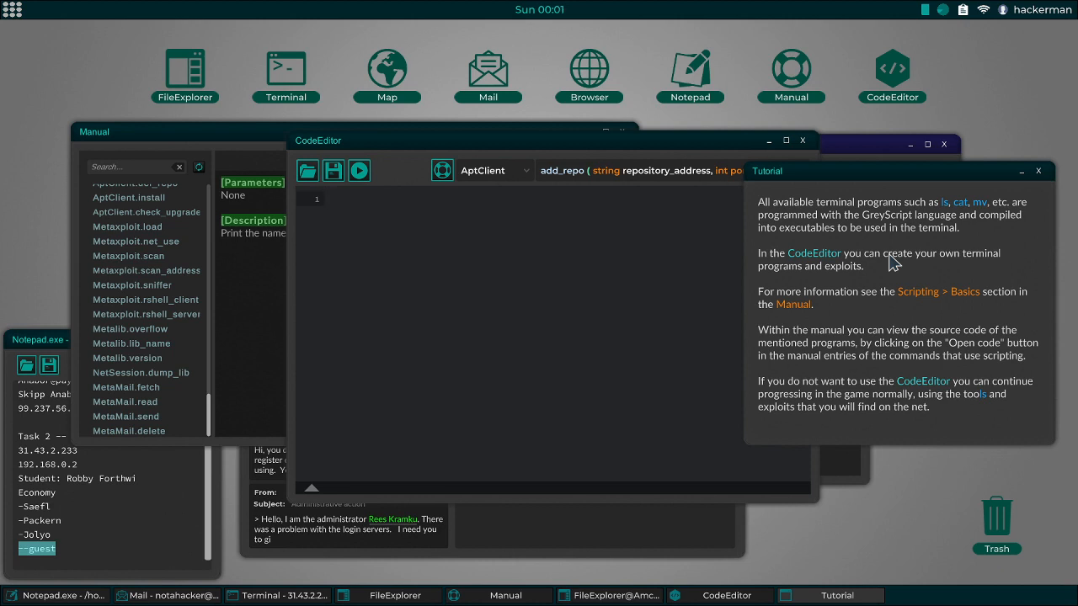
{"action": "left_click", "coordinate": [320, 199]}
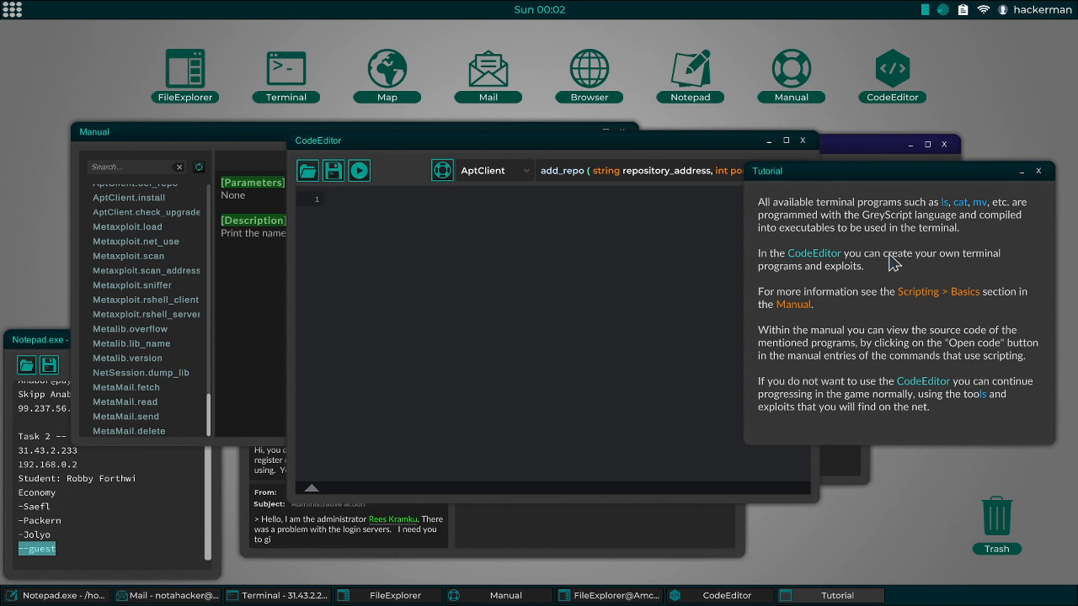
{"action": "left_click", "coordinate": [327, 199]}
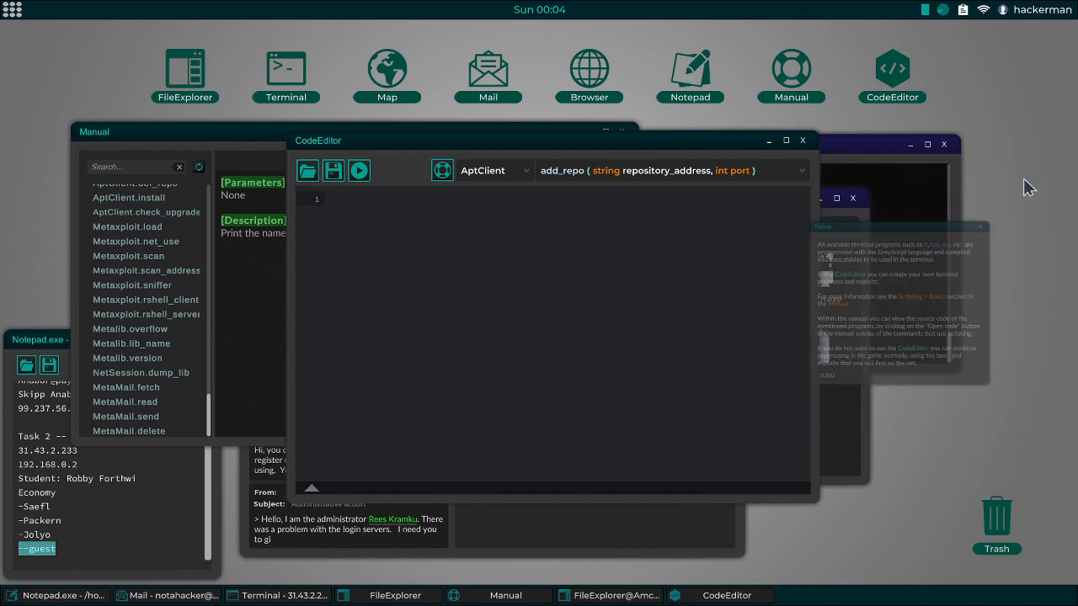
{"action": "left_click", "coordinate": [306, 170]}
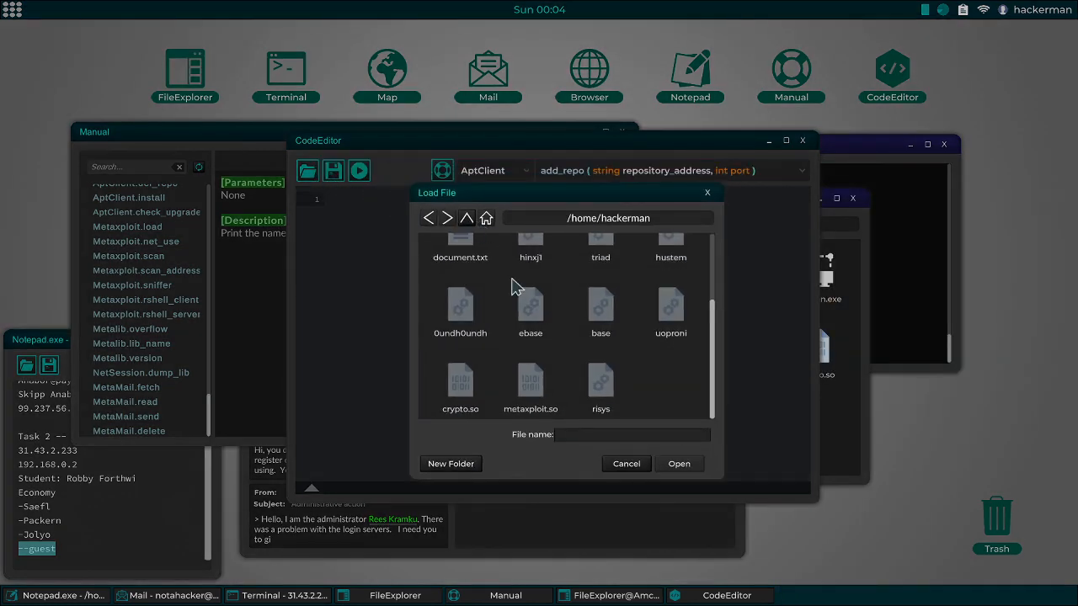
{"action": "mouse_move", "coordinate": [471, 311]}
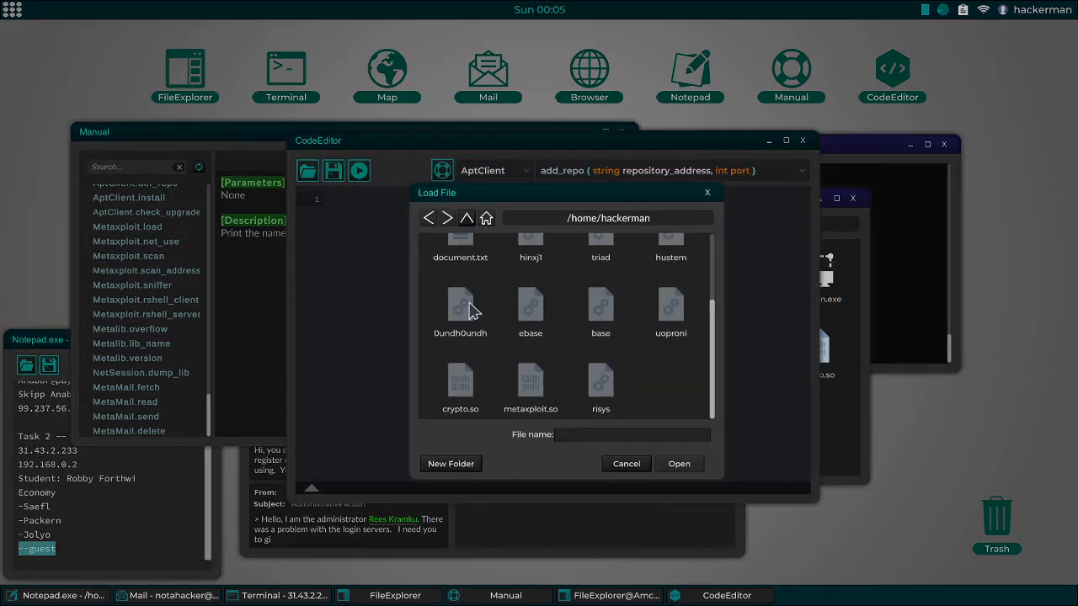
{"action": "mouse_move", "coordinate": [670, 312]}
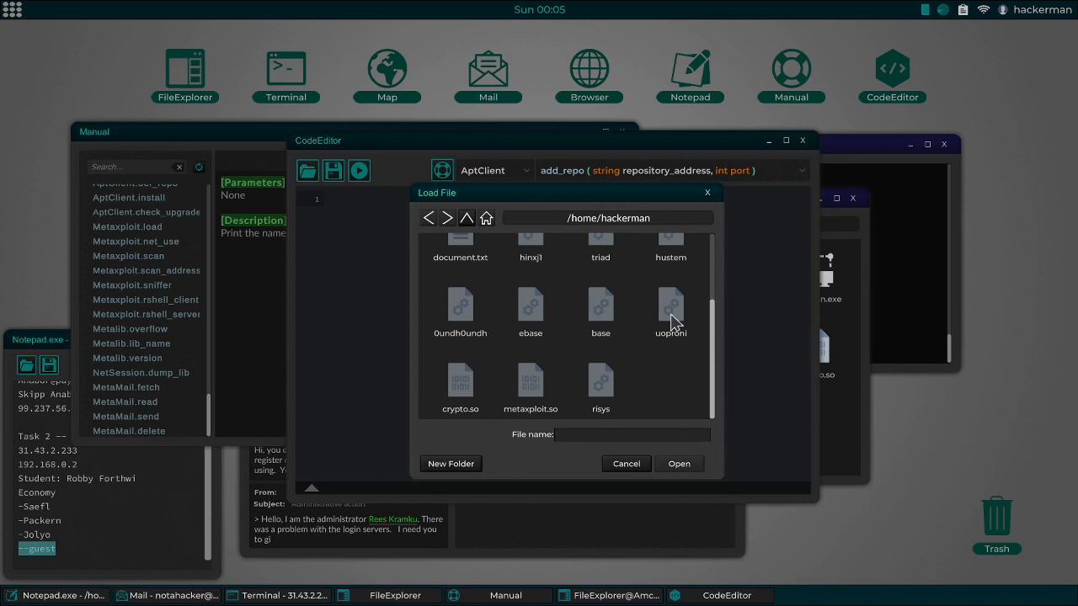
{"action": "scroll", "scroll_direction": "up", "scroll_amount": 3}
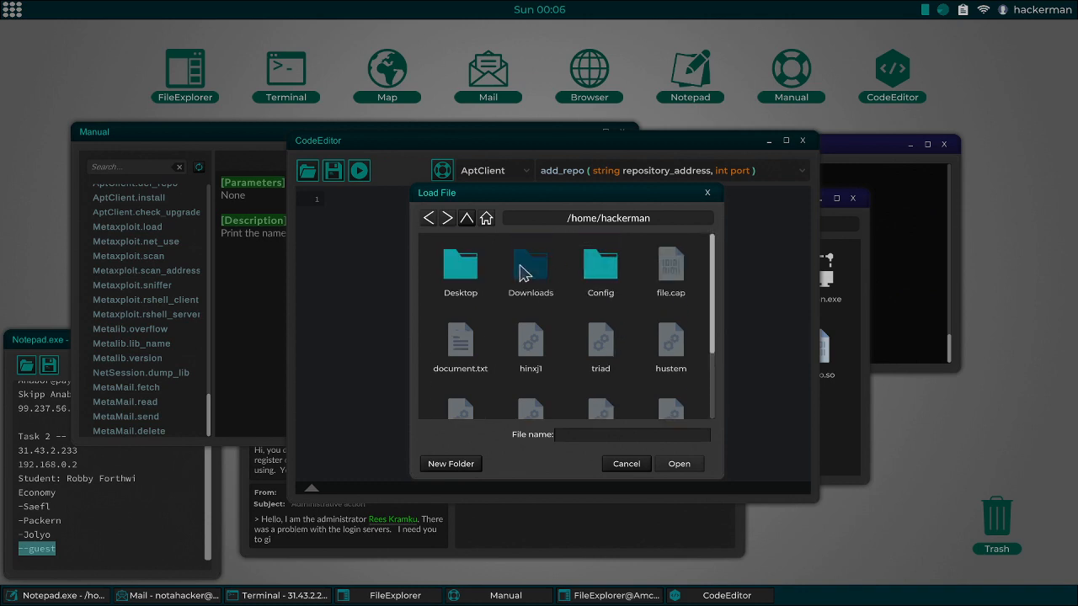
{"action": "double_click", "coordinate": [530, 266]}
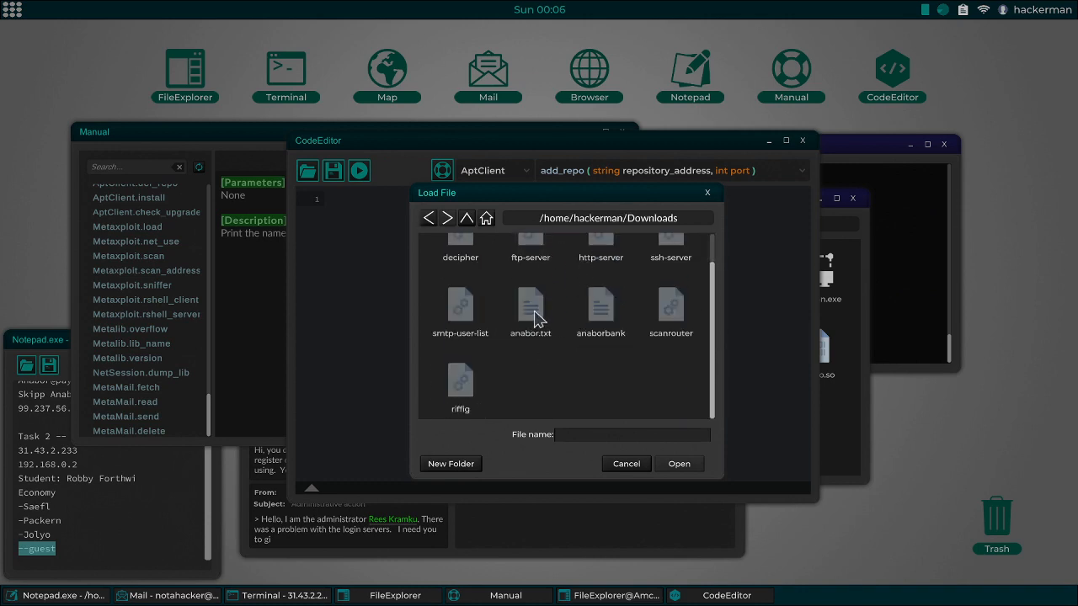
{"action": "left_click", "coordinate": [467, 219]}
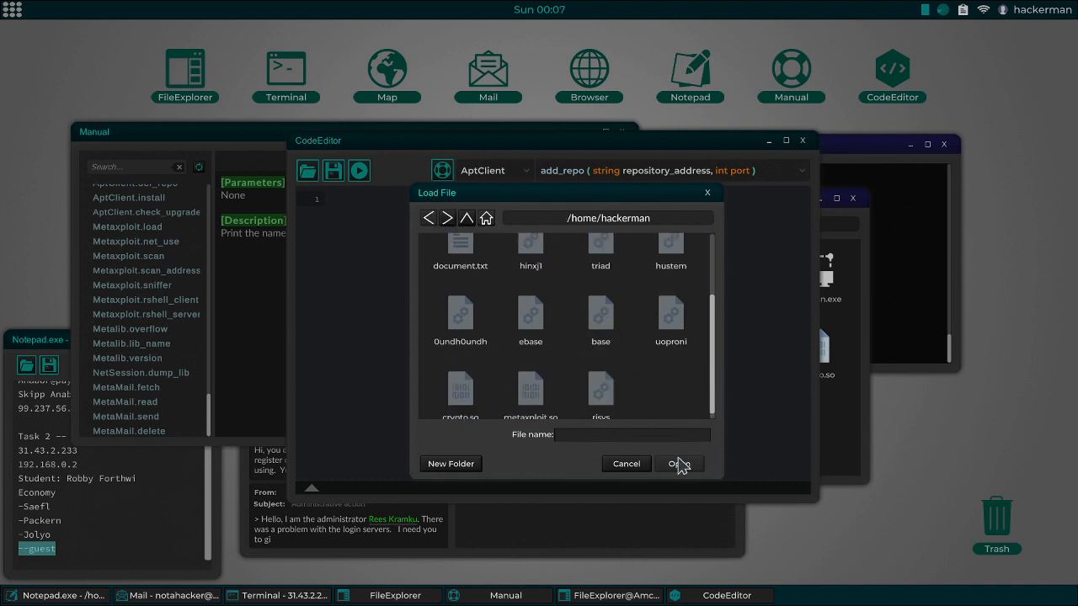
{"action": "left_click", "coordinate": [627, 465]}
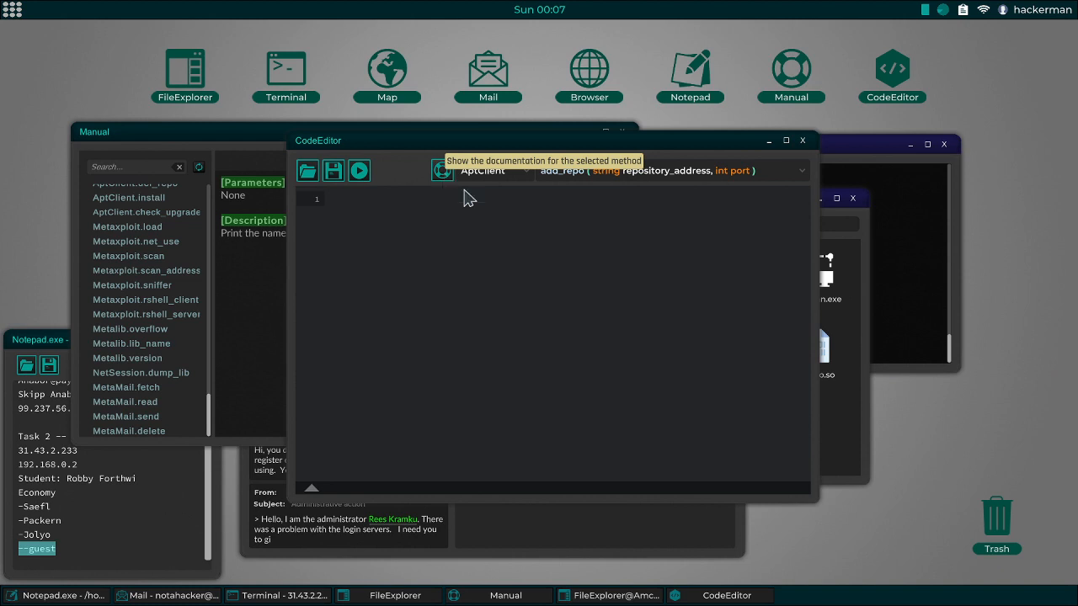
Select Metalib as the documented class, view the Metalib.version description, then dismiss it
{"action": "left_click", "coordinate": [495, 170]}
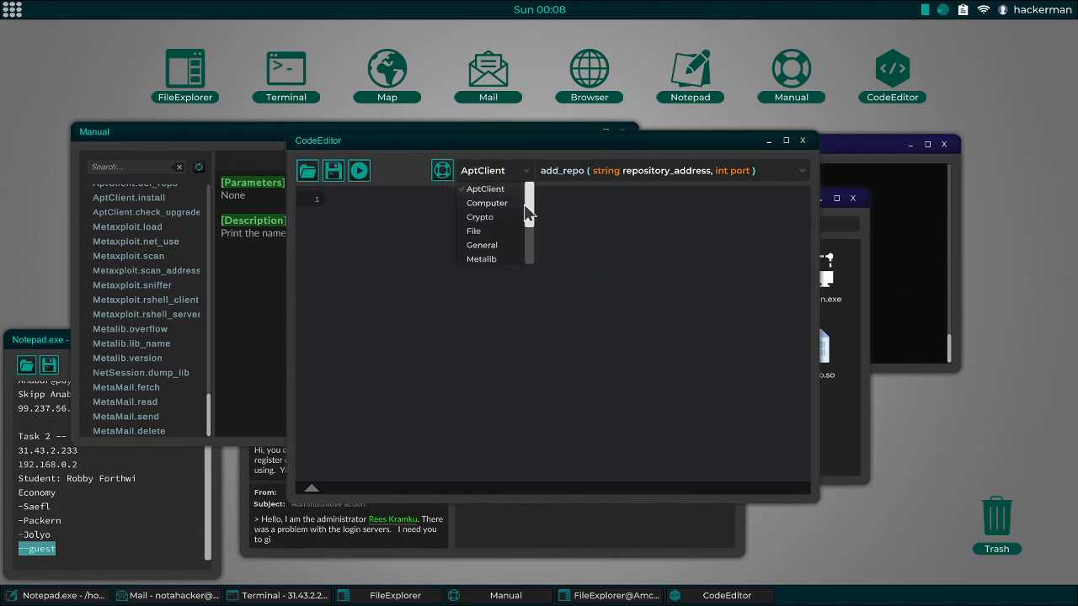
{"action": "scroll", "scroll_direction": "down", "scroll_amount": 3}
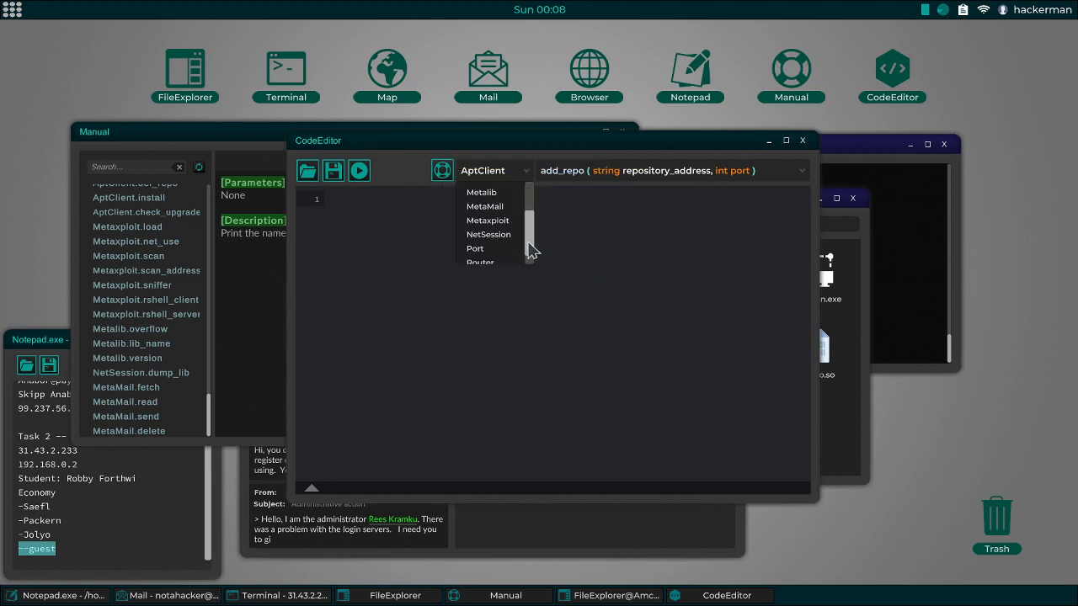
{"action": "left_click", "coordinate": [482, 192]}
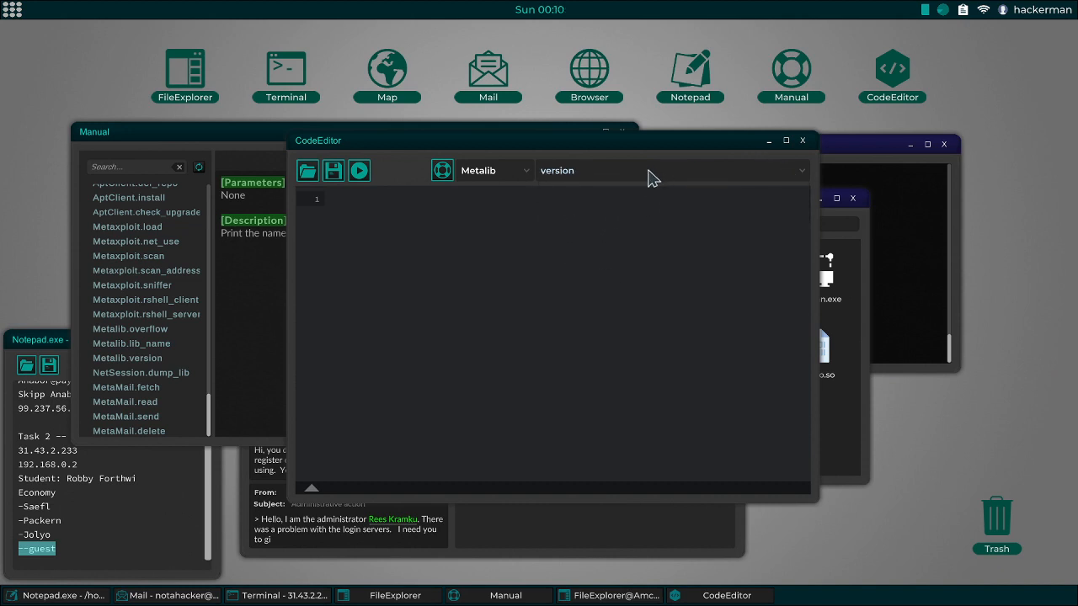
{"action": "mouse_move", "coordinate": [441, 171]}
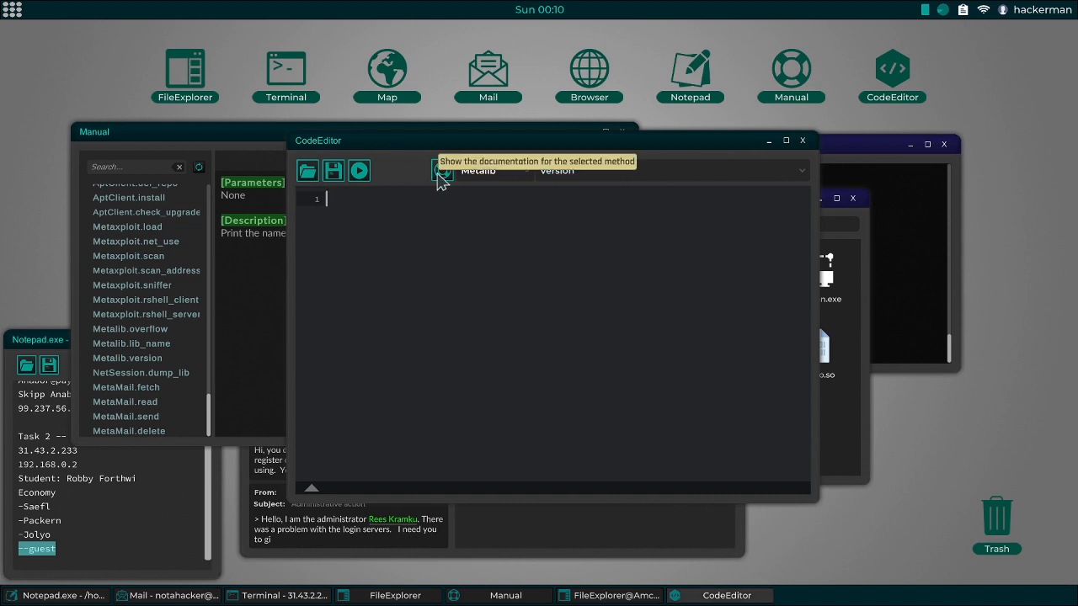
{"action": "left_click", "coordinate": [441, 170]}
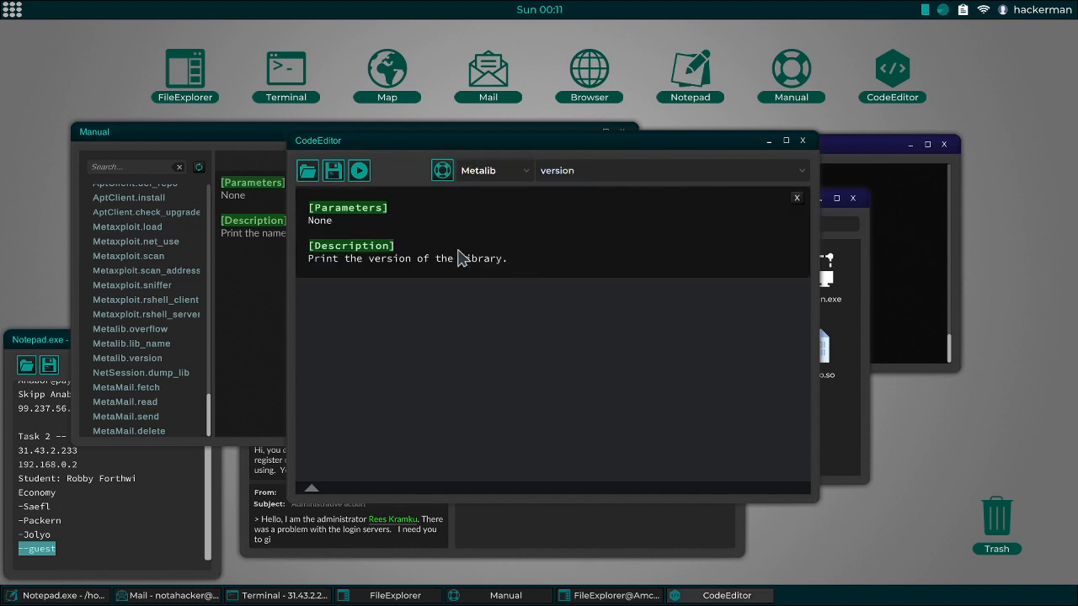
{"action": "left_click", "coordinate": [795, 198]}
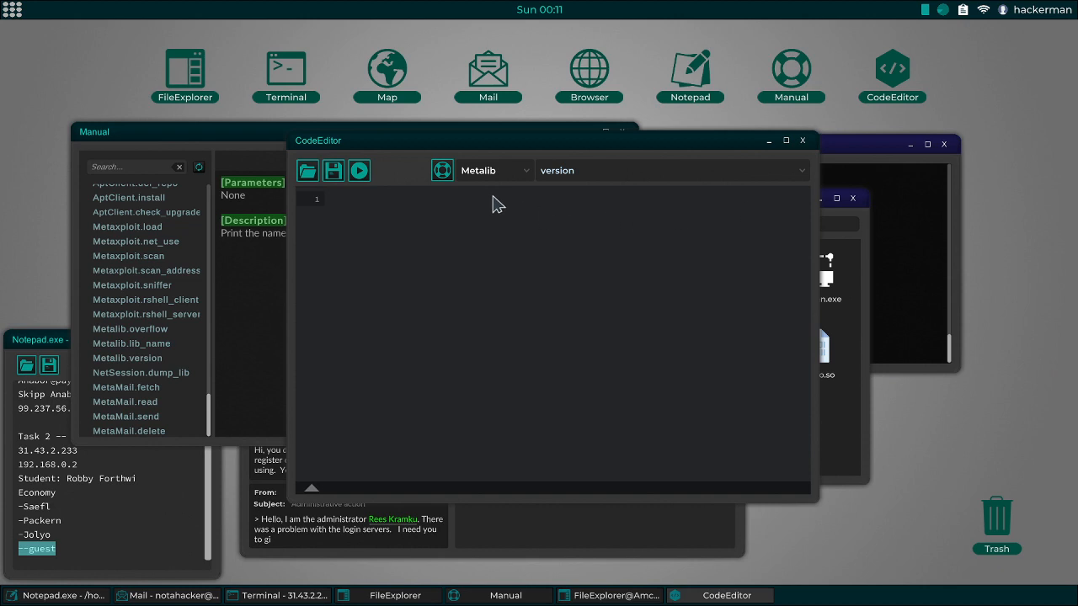
{"action": "mouse_move", "coordinate": [811, 252]}
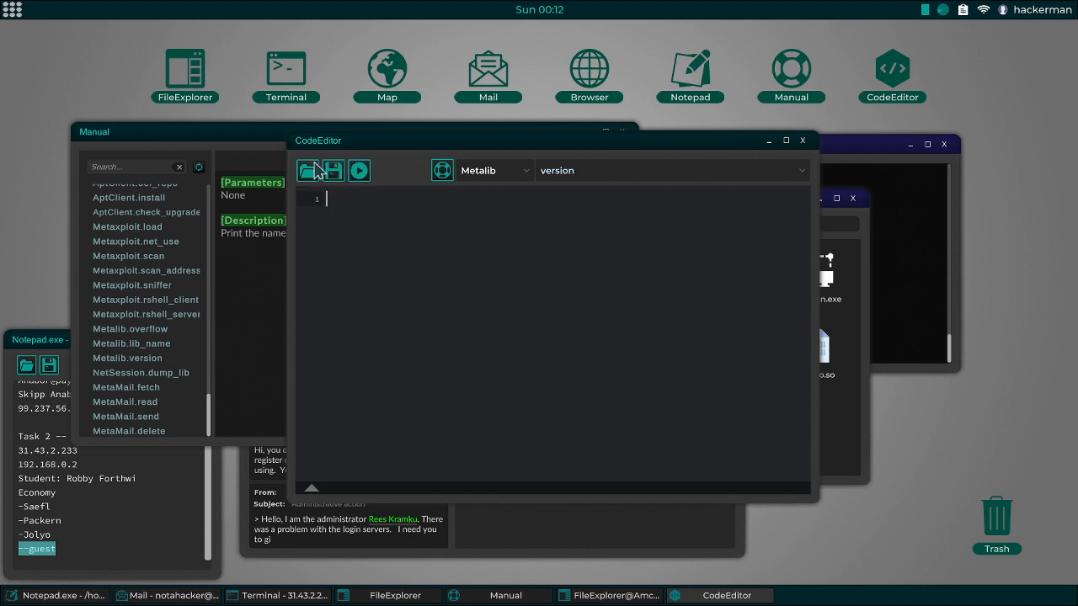
{"action": "left_click", "coordinate": [307, 170]}
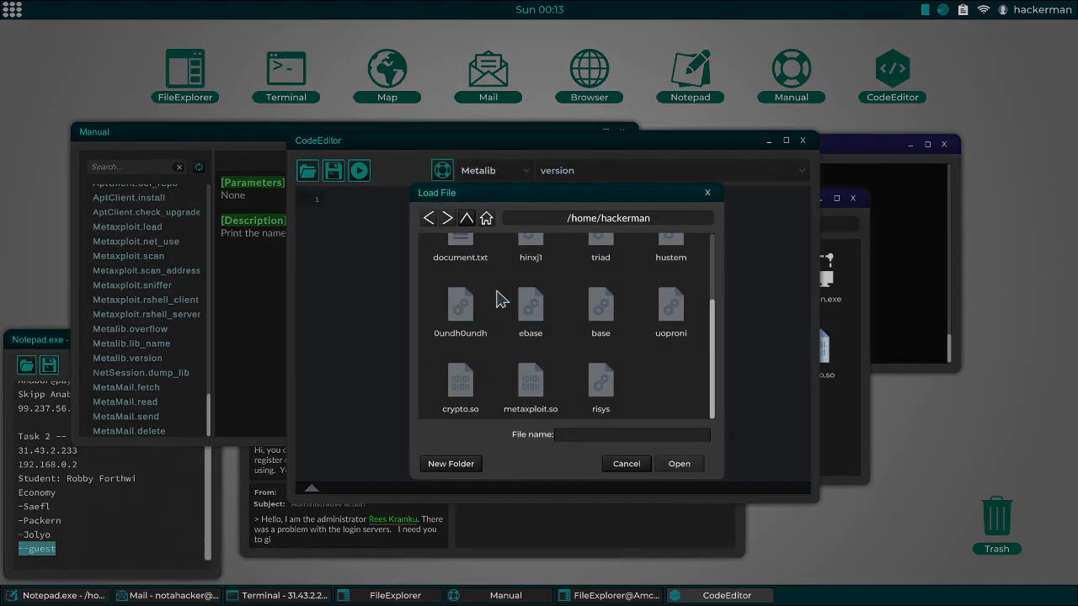
{"action": "mouse_move", "coordinate": [681, 457]}
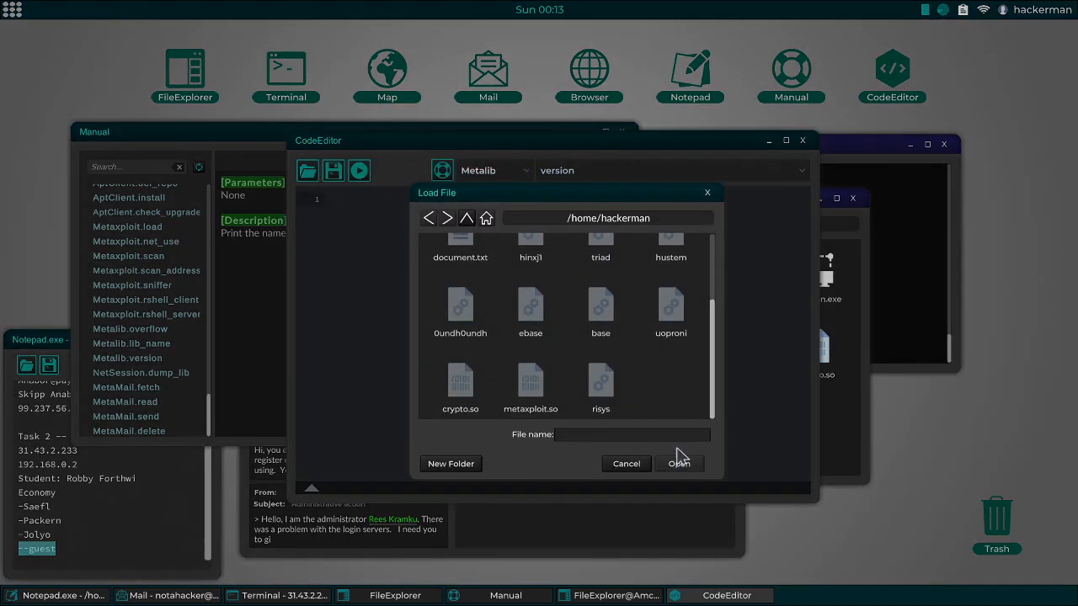
{"action": "left_click", "coordinate": [627, 463]}
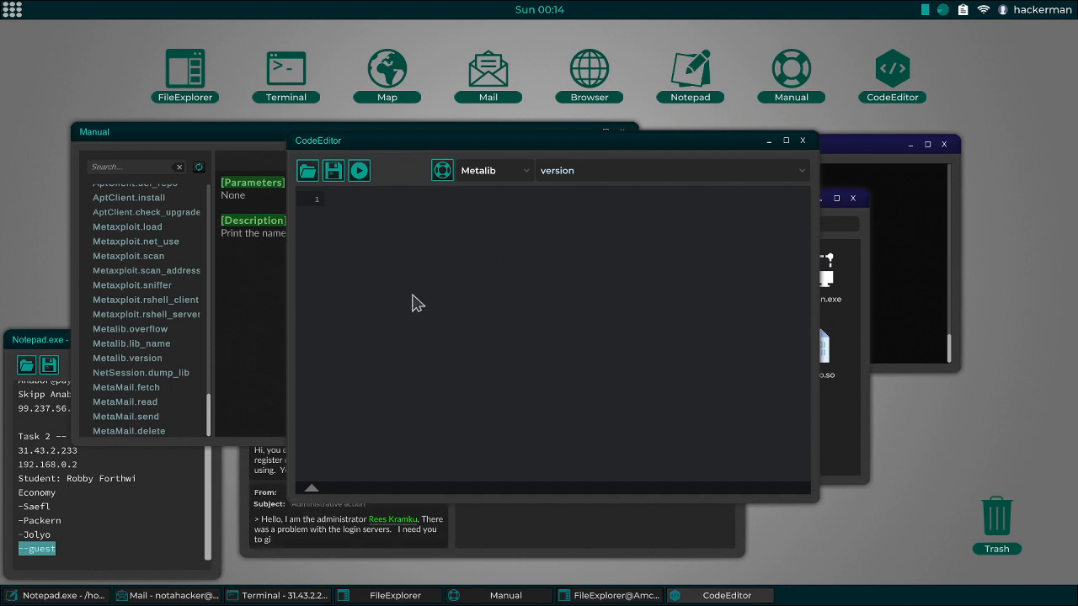
{"action": "mouse_move", "coordinate": [609, 367]}
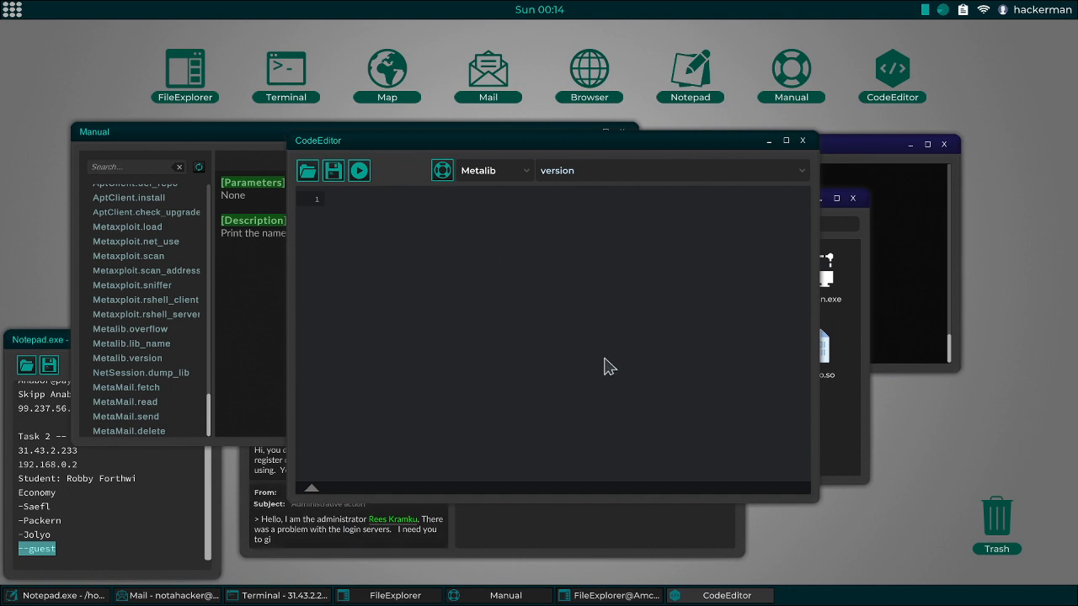
{"action": "mouse_move", "coordinate": [326, 472]}
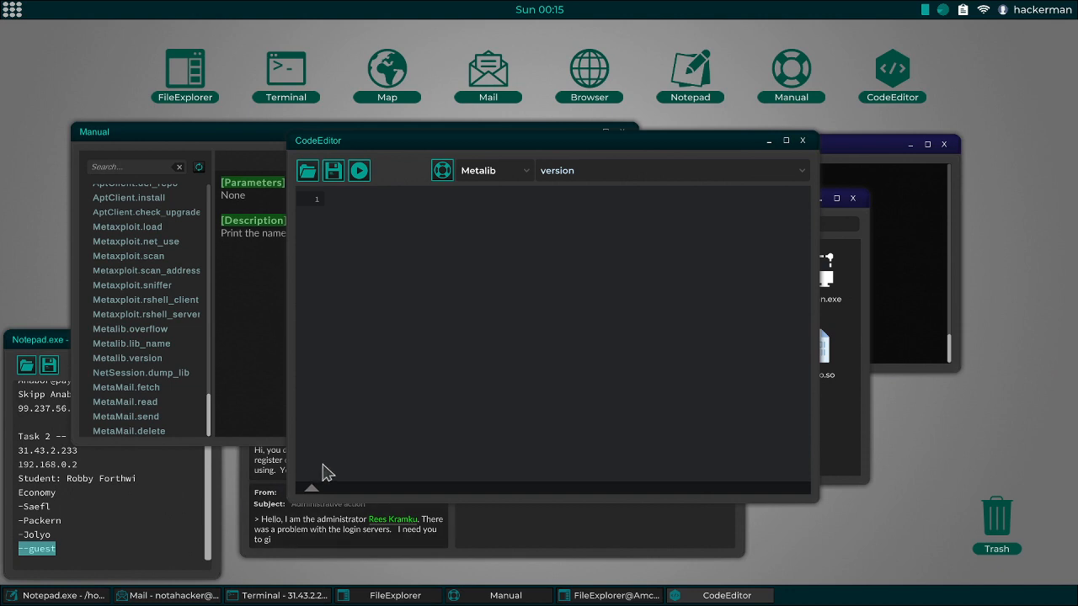
Close the Mail window and reposition the CodeEditor beside the Manual with the empty script focused
{"action": "left_click", "coordinate": [168, 596]}
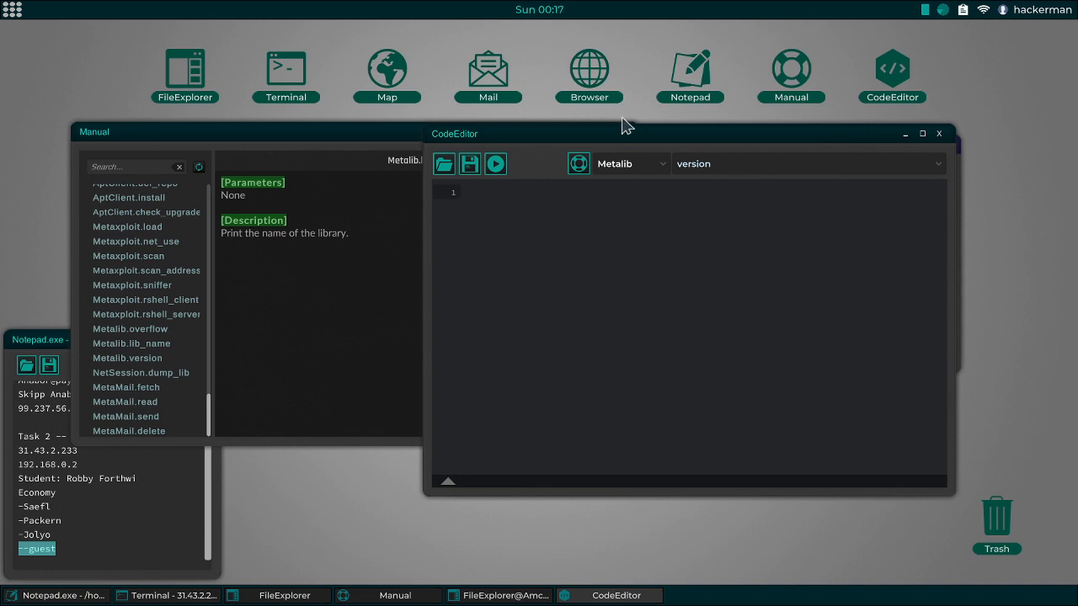
{"action": "mouse_move", "coordinate": [633, 145]}
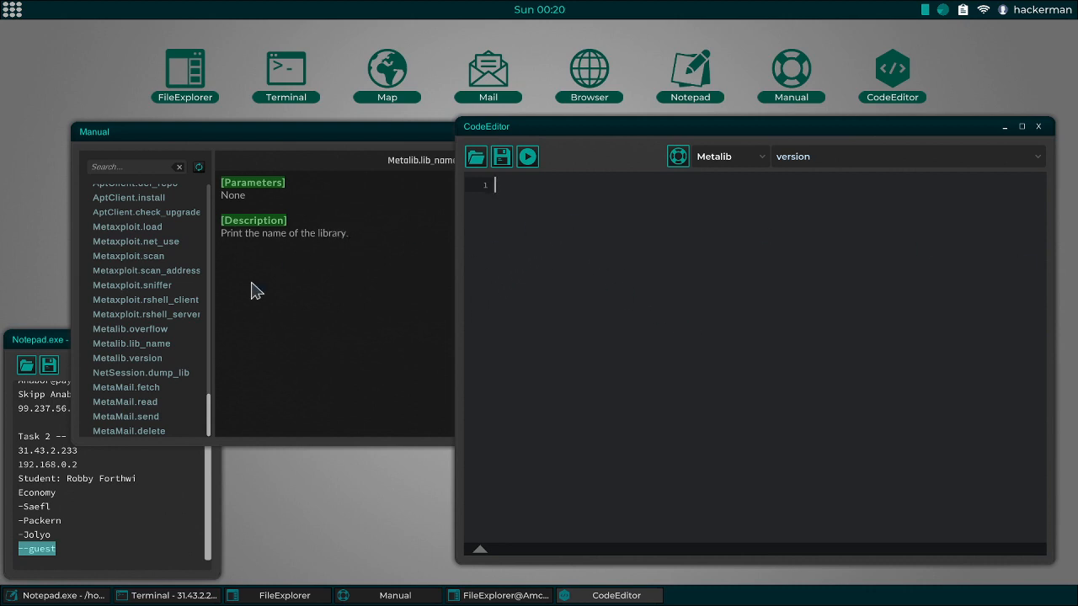
{"action": "mouse_move", "coordinate": [354, 271]}
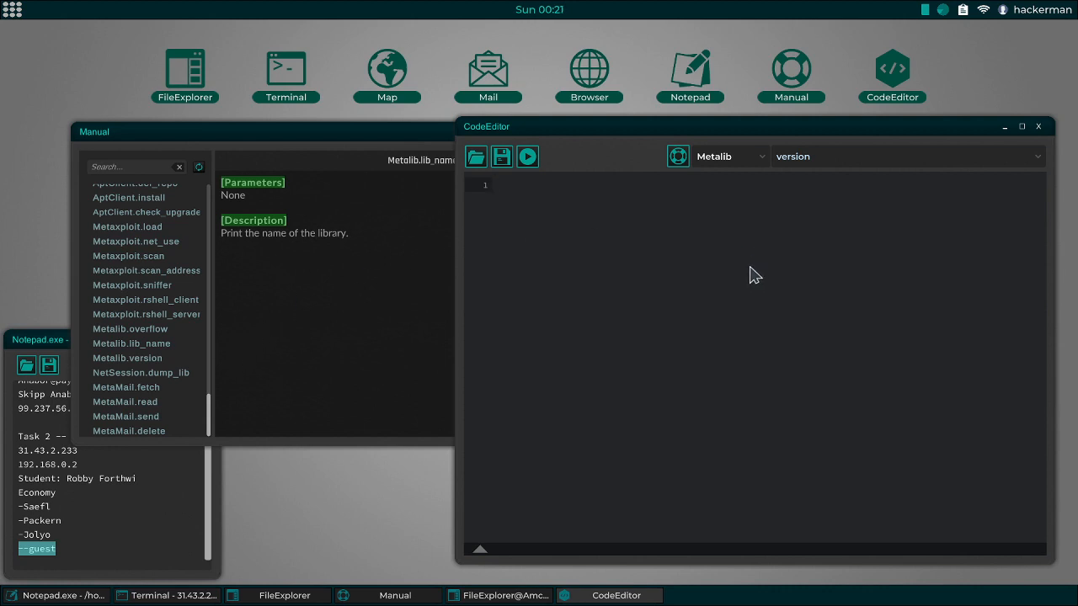
{"action": "left_click", "coordinate": [496, 185]}
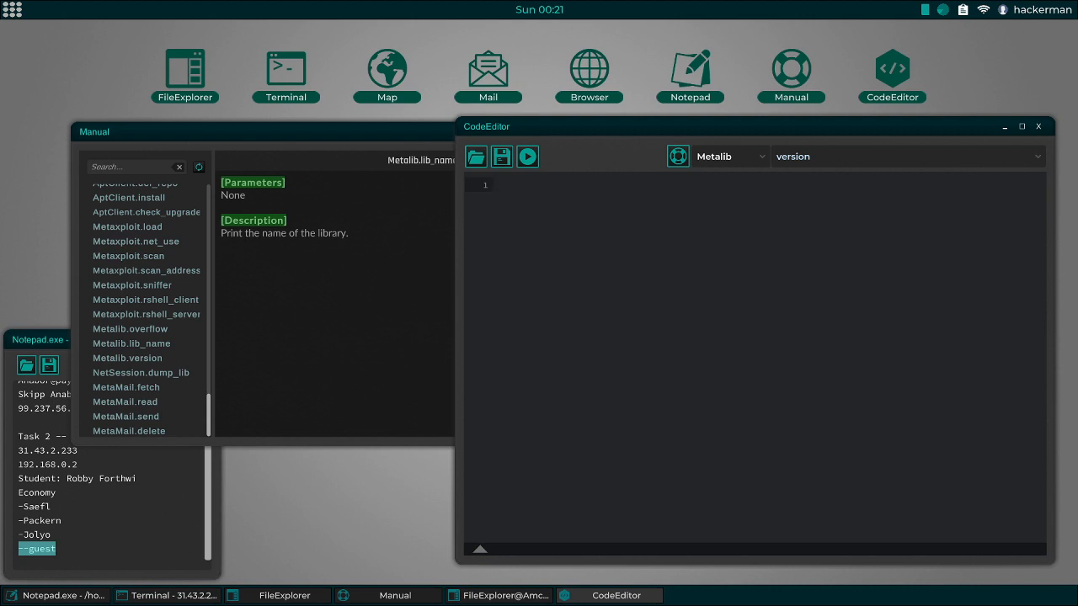
{"action": "left_click", "coordinate": [495, 185]}
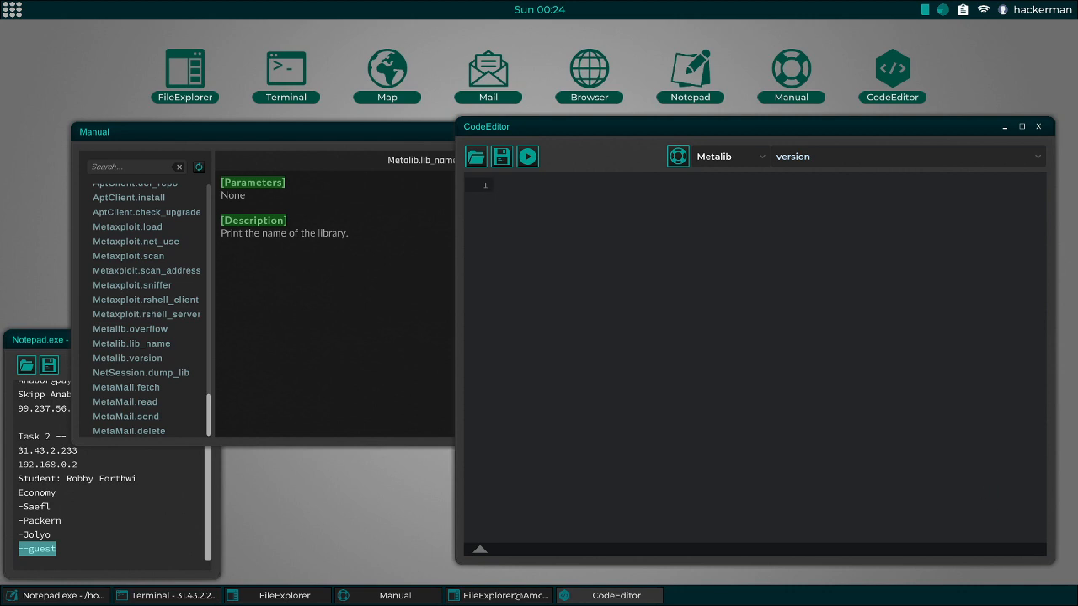
{"action": "left_click", "coordinate": [495, 186]}
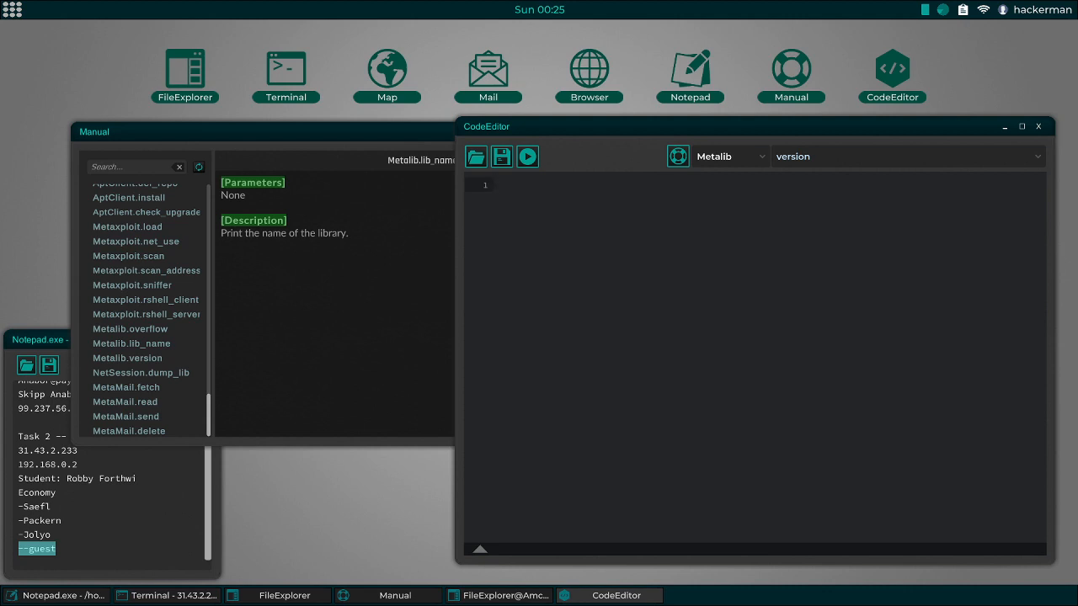
{"action": "left_click", "coordinate": [495, 184]}
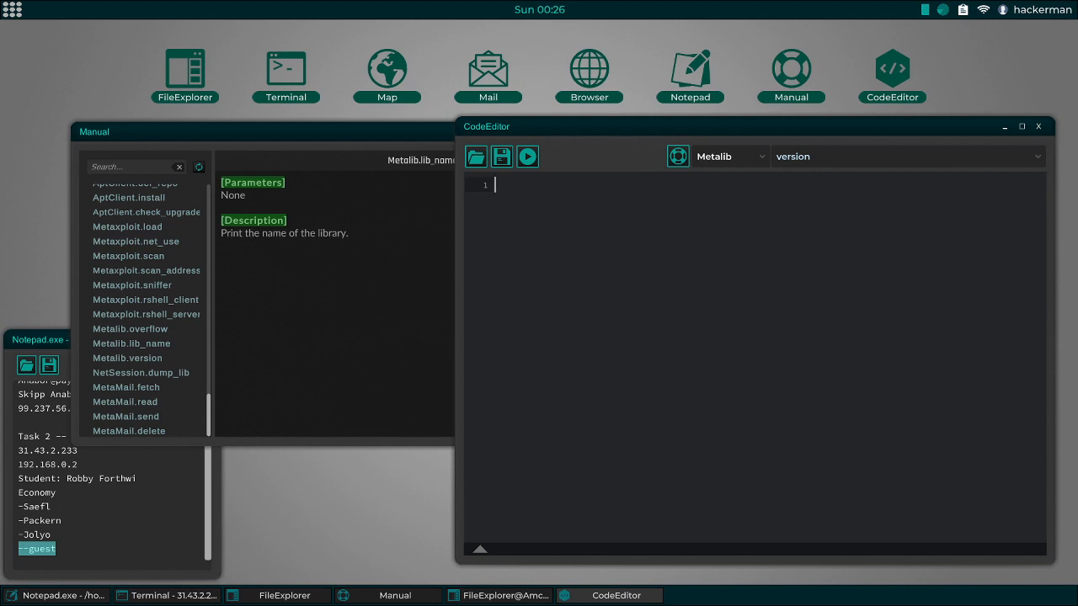